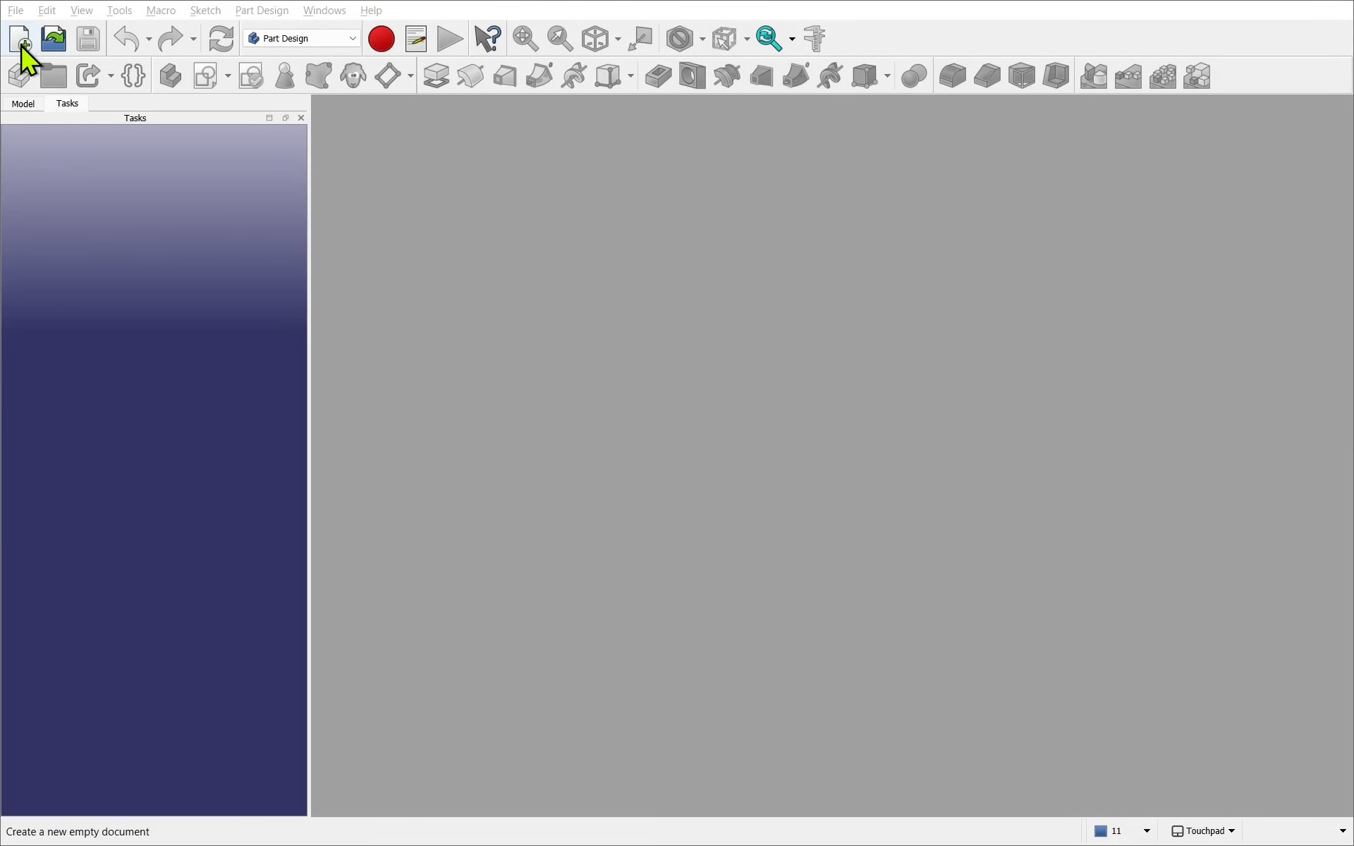
# - Create a new document and import demo-1.svg as 'SVG as geometry (importSVG)'
pyautogui.click(19, 38)
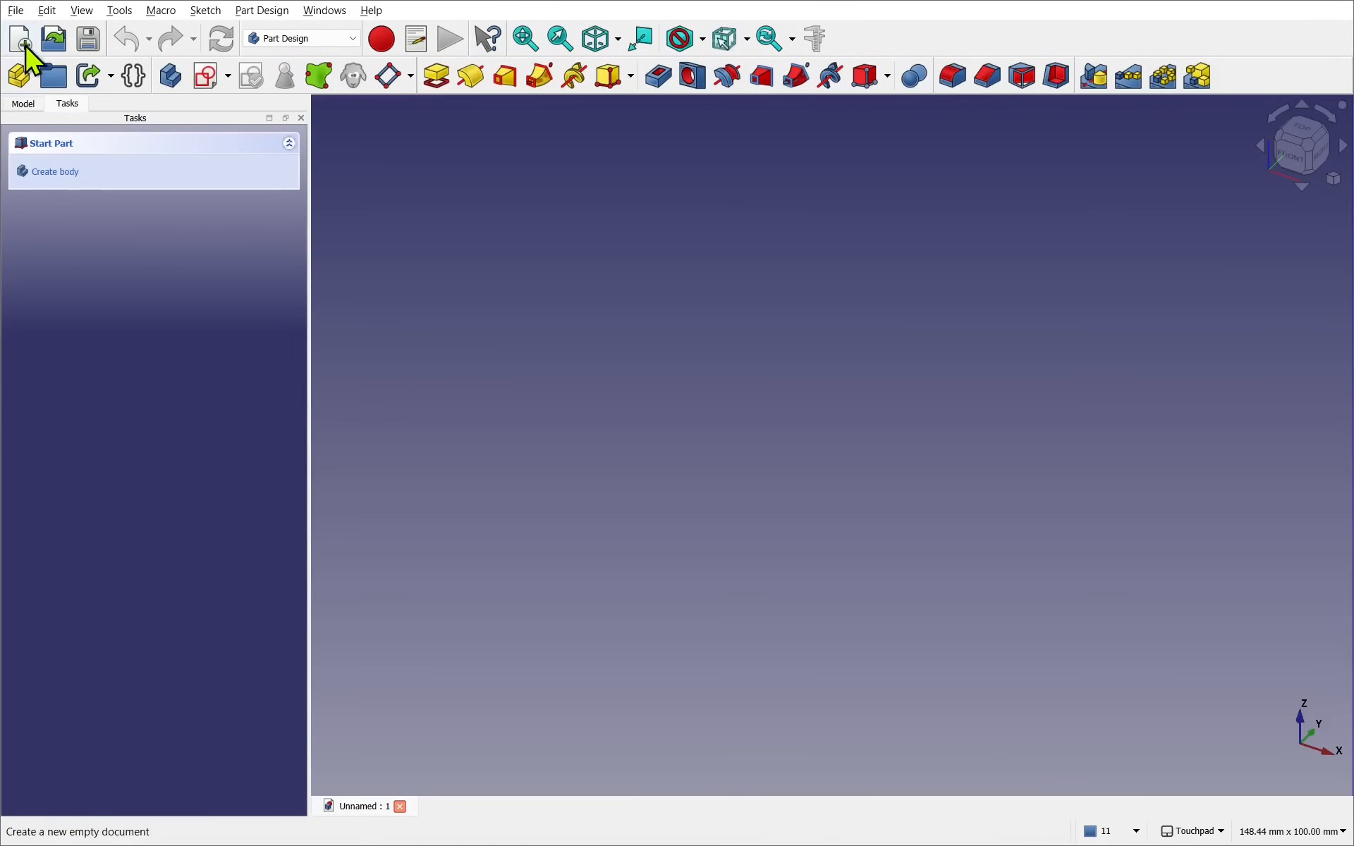
pyautogui.click(15, 9)
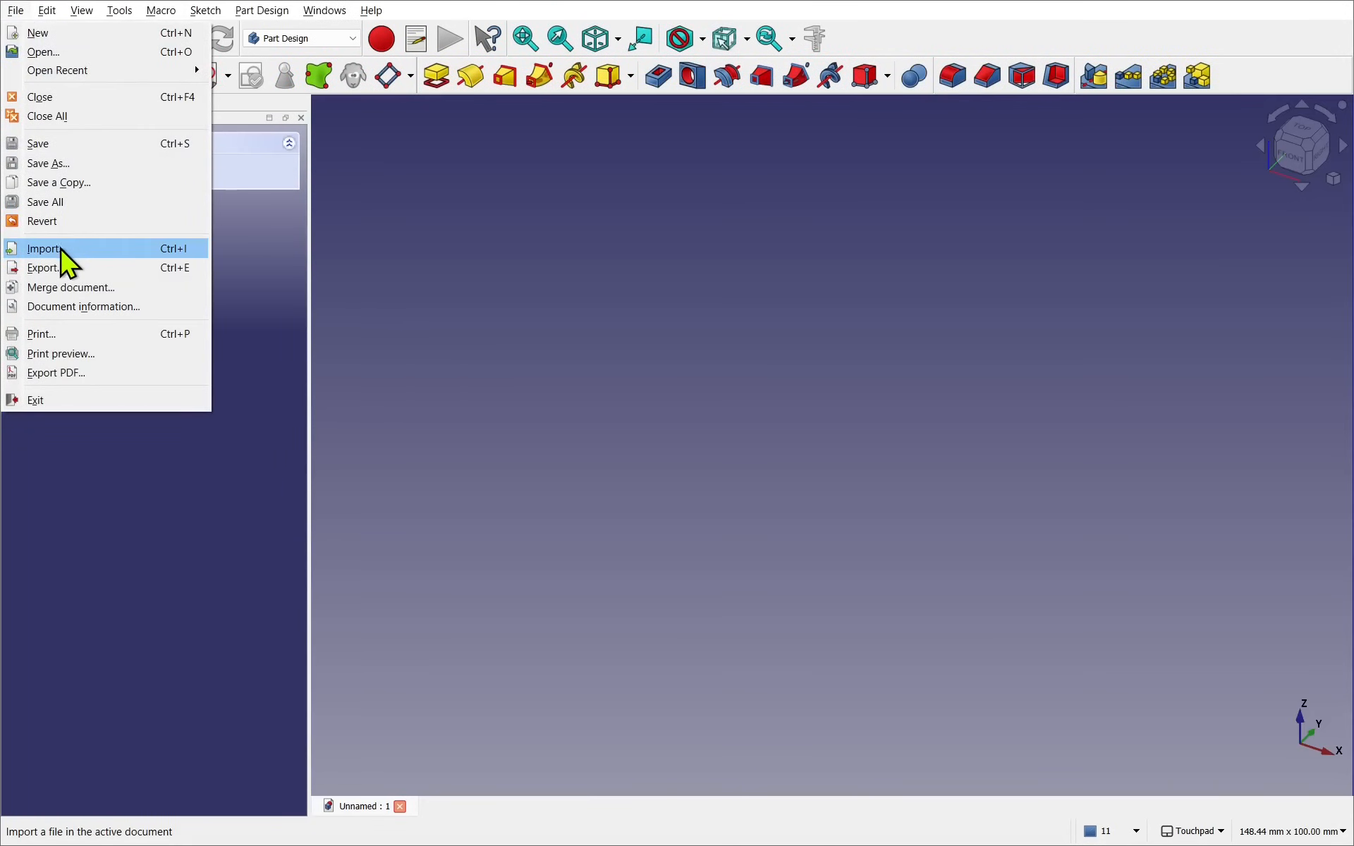
pyautogui.click(43, 249)
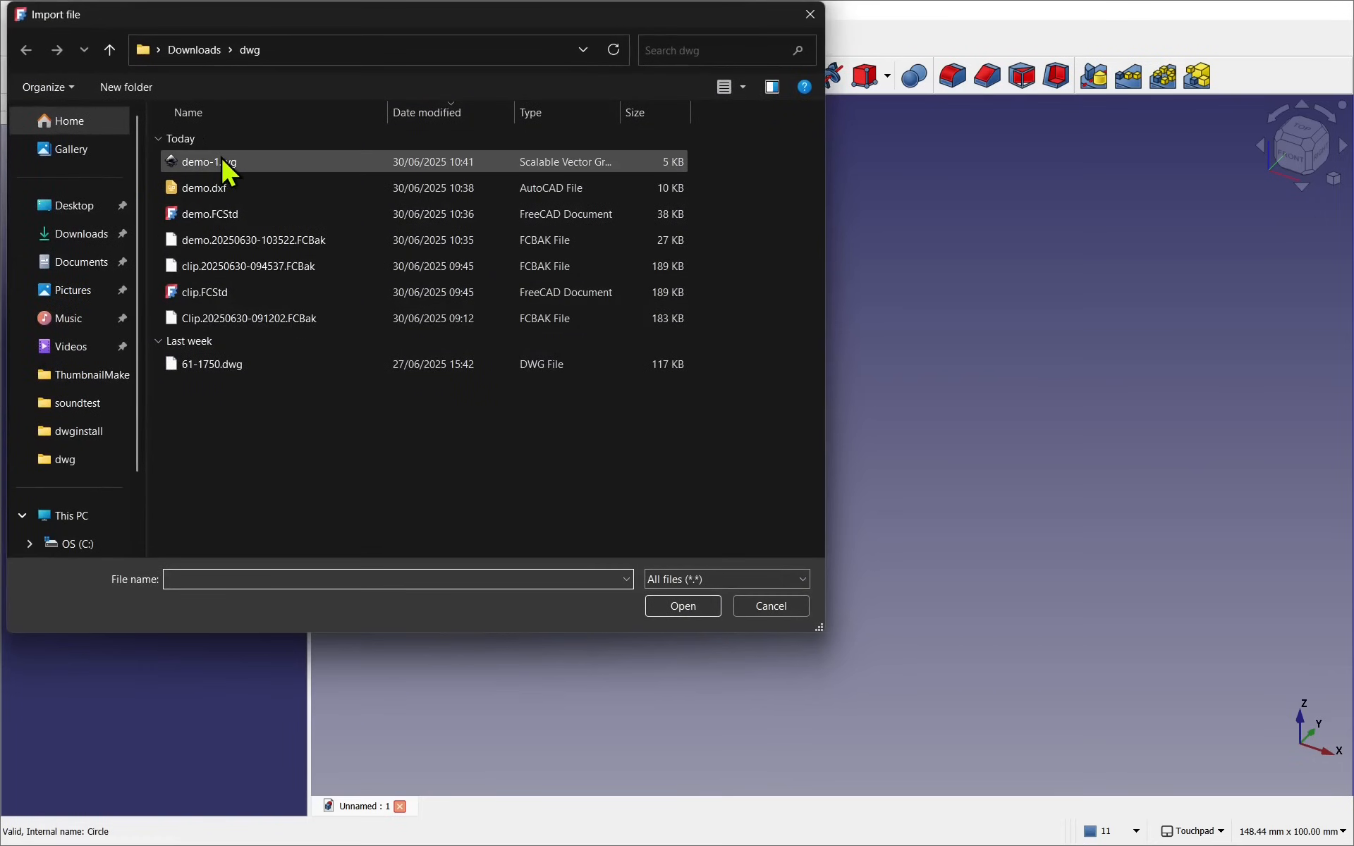
pyautogui.moveTo(208, 161)
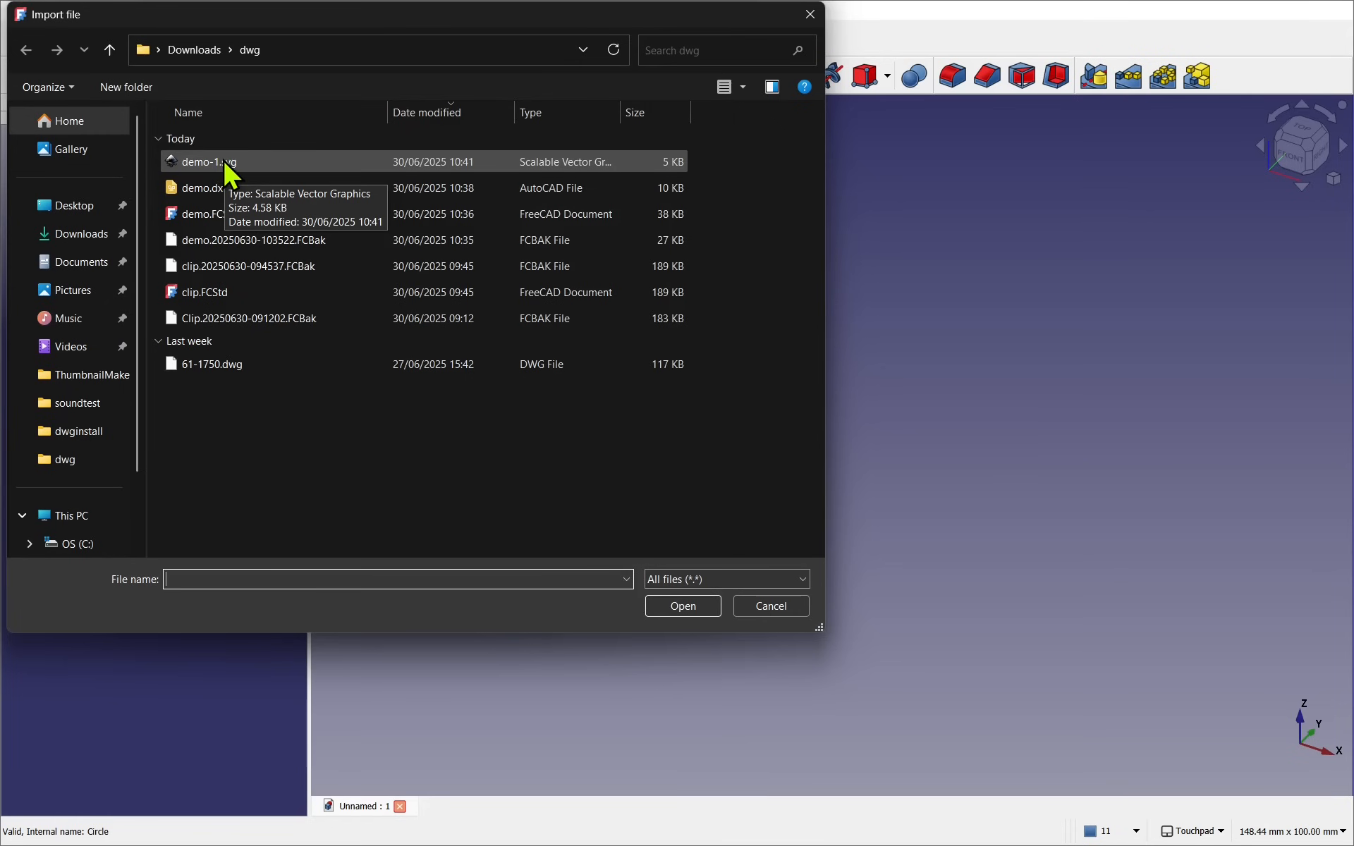
pyautogui.click(208, 161)
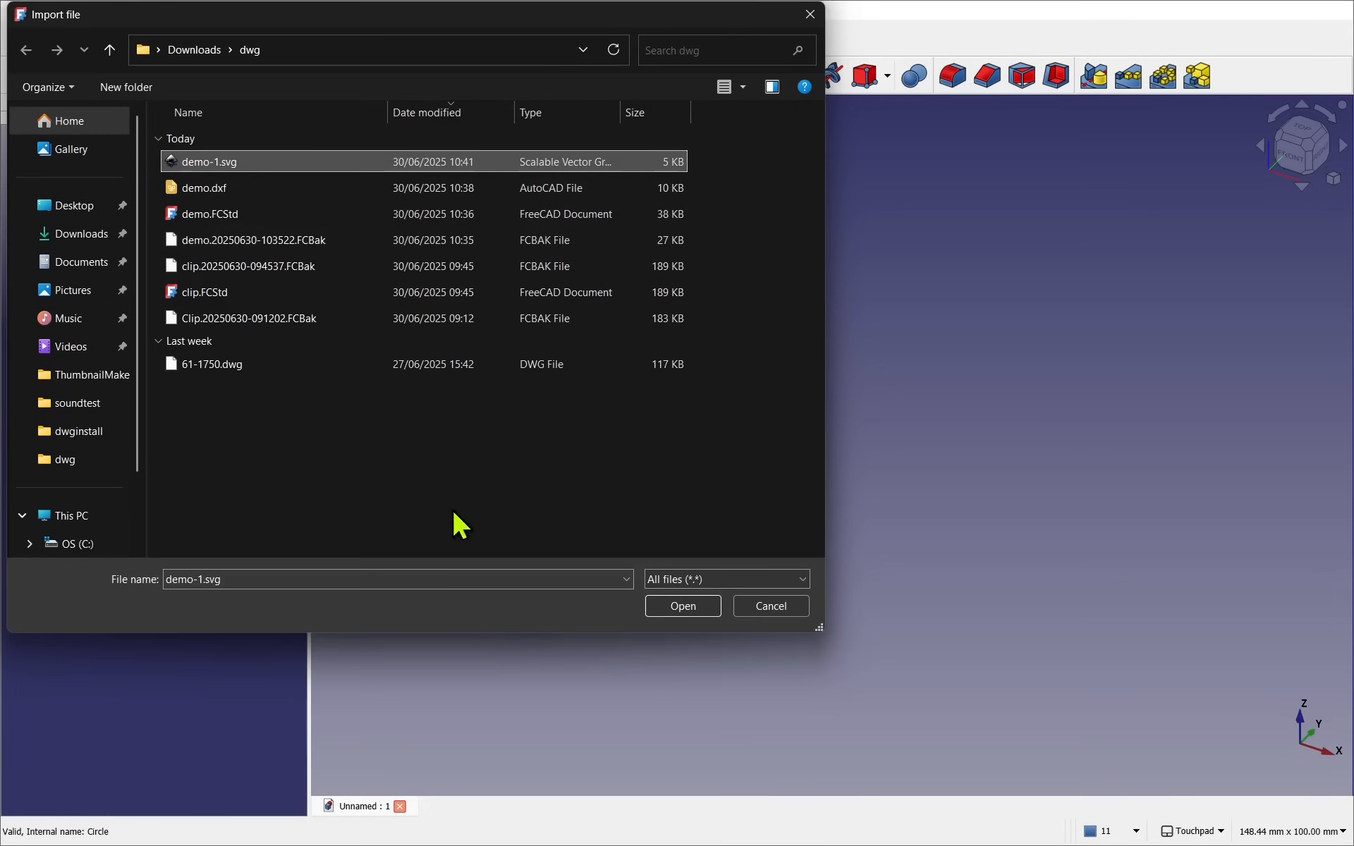
pyautogui.moveTo(682, 605)
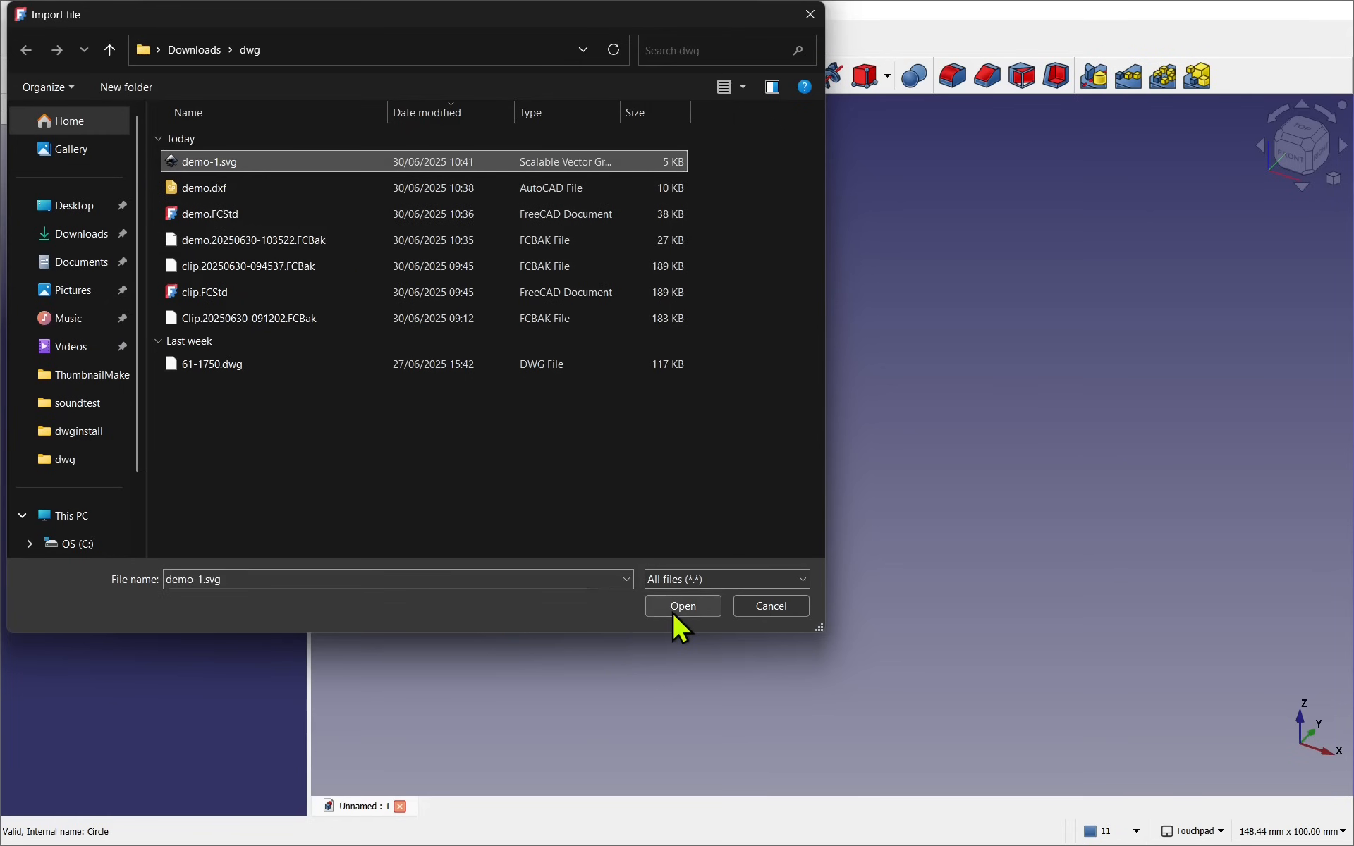
pyautogui.click(682, 605)
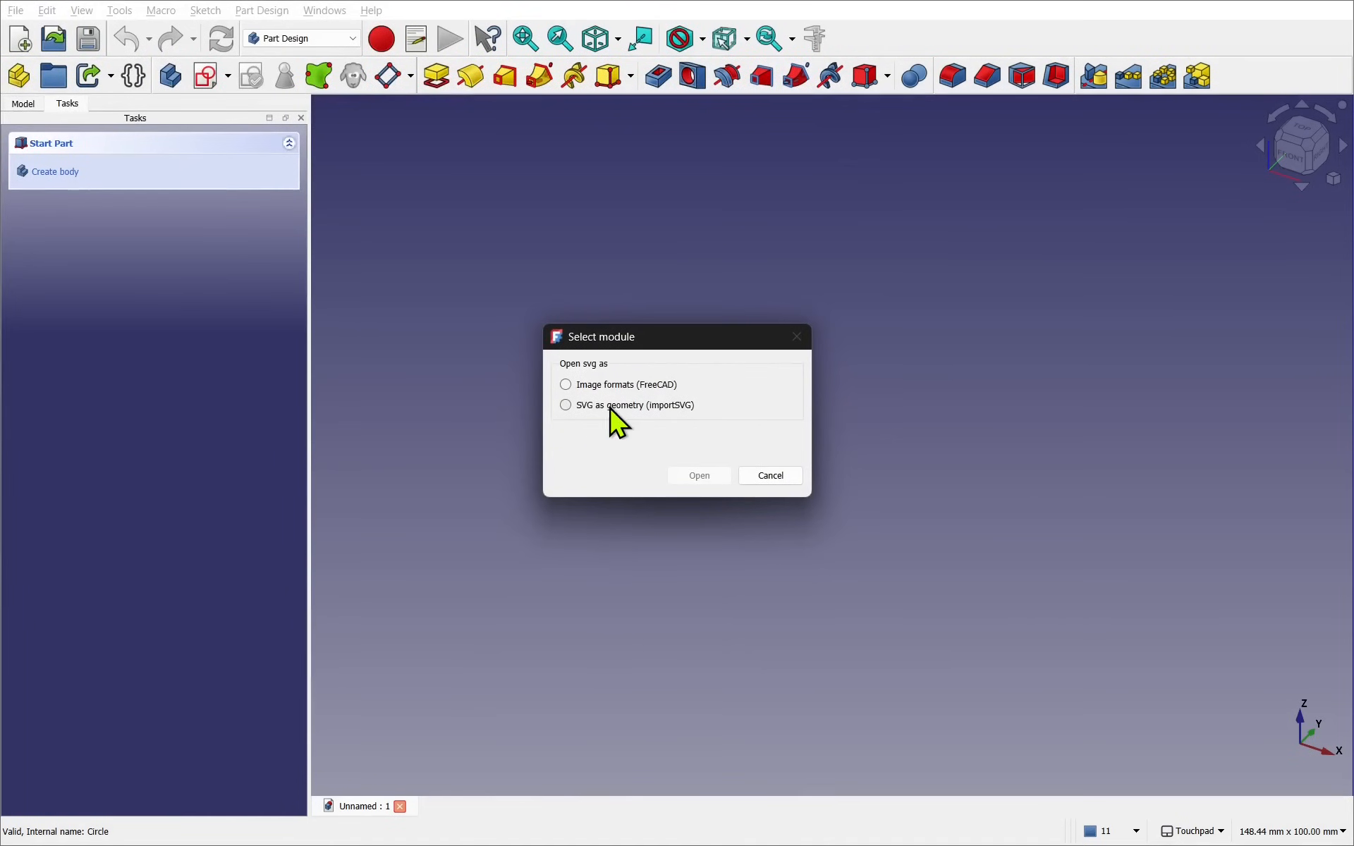
pyautogui.click(565, 405)
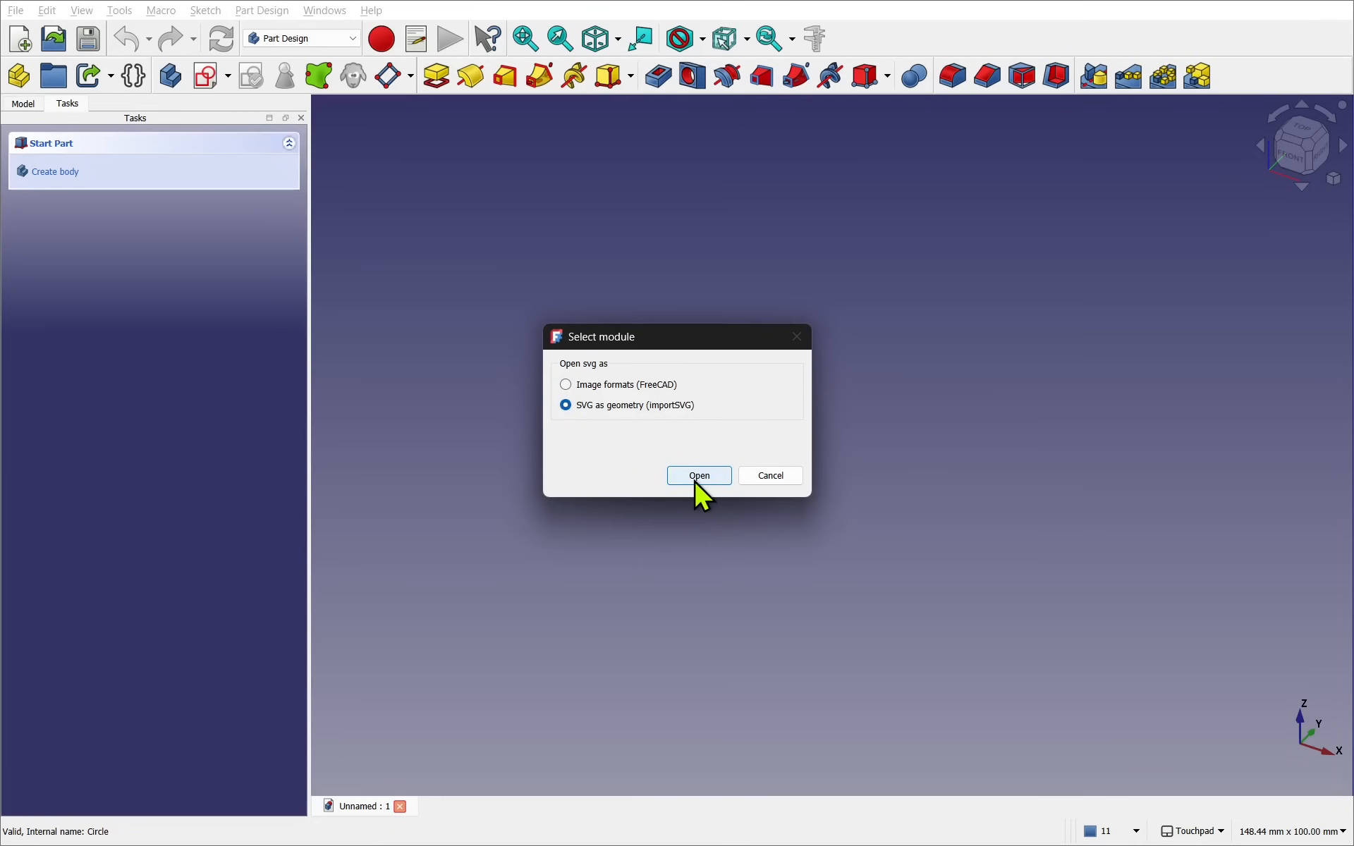
pyautogui.click(698, 475)
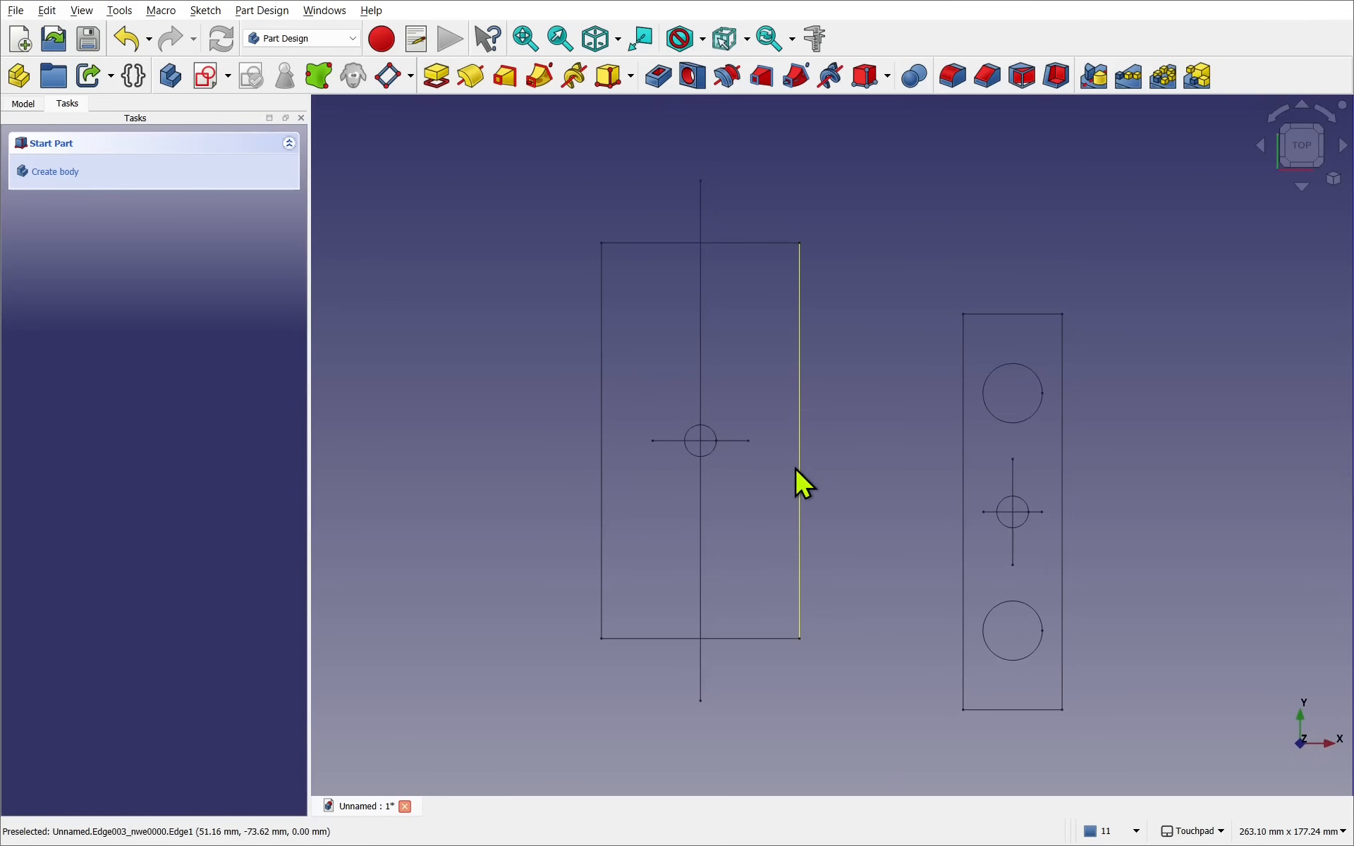
pyautogui.moveTo(504, 460)
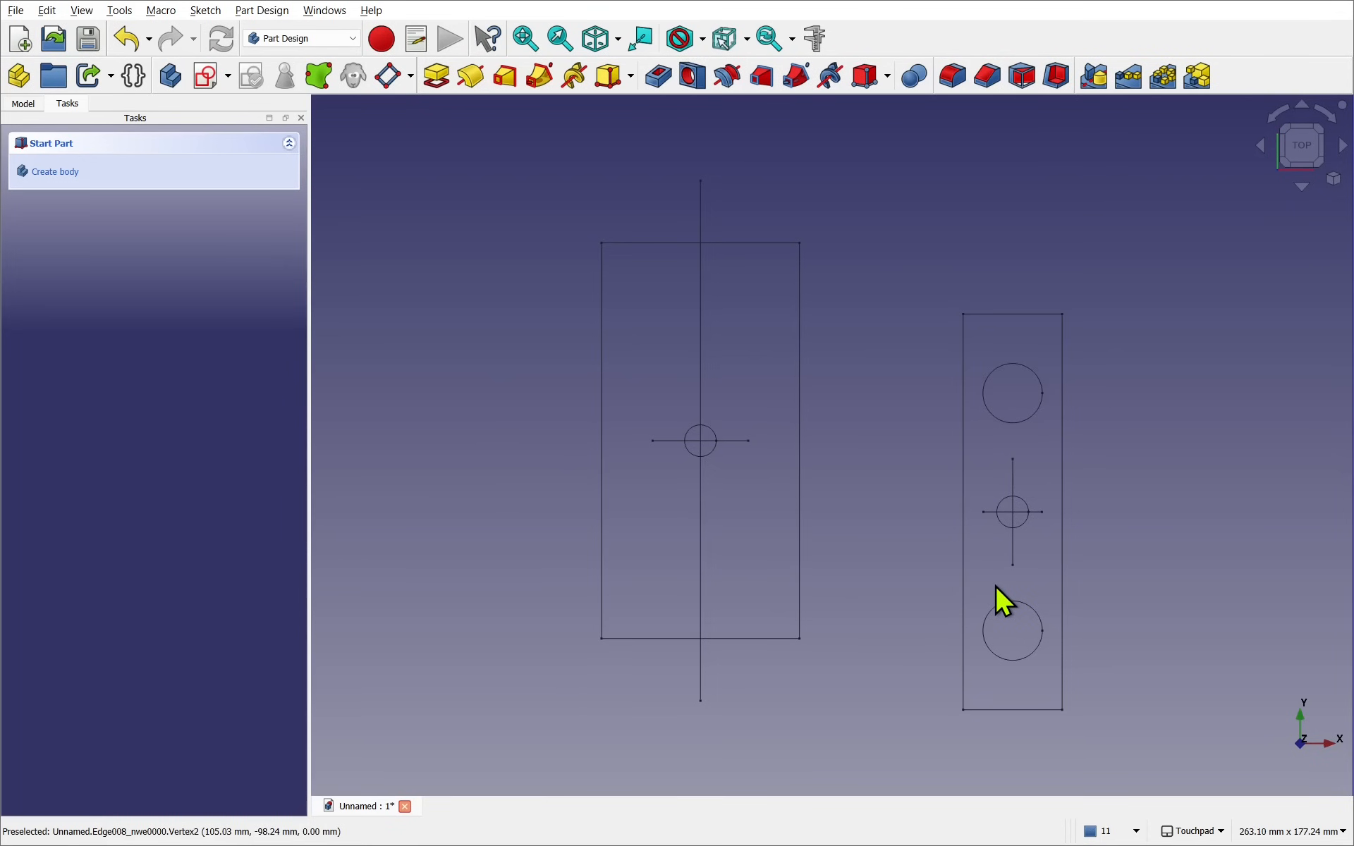
pyautogui.moveTo(912, 618)
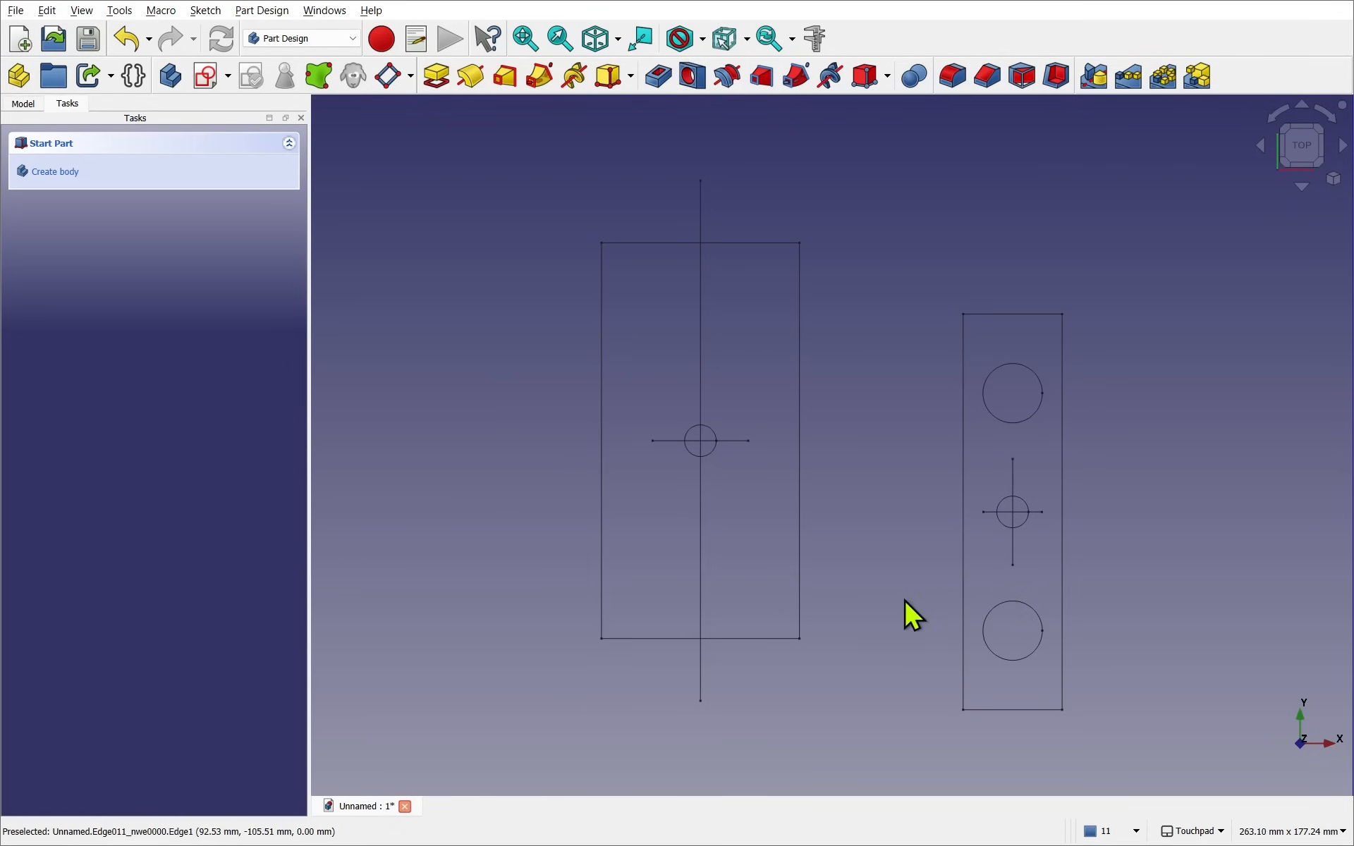
pyautogui.click(700, 557)
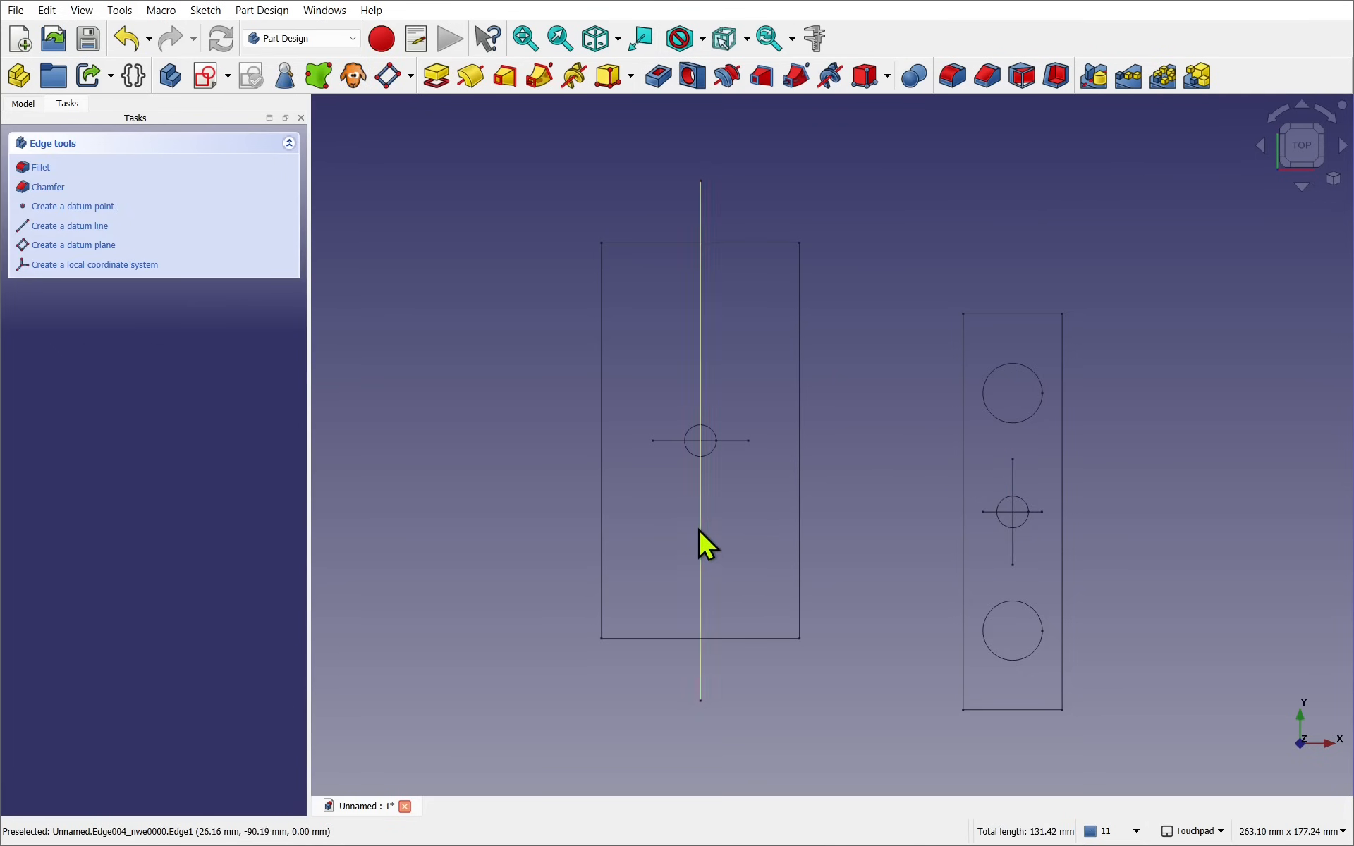
pyautogui.moveTo(717, 480)
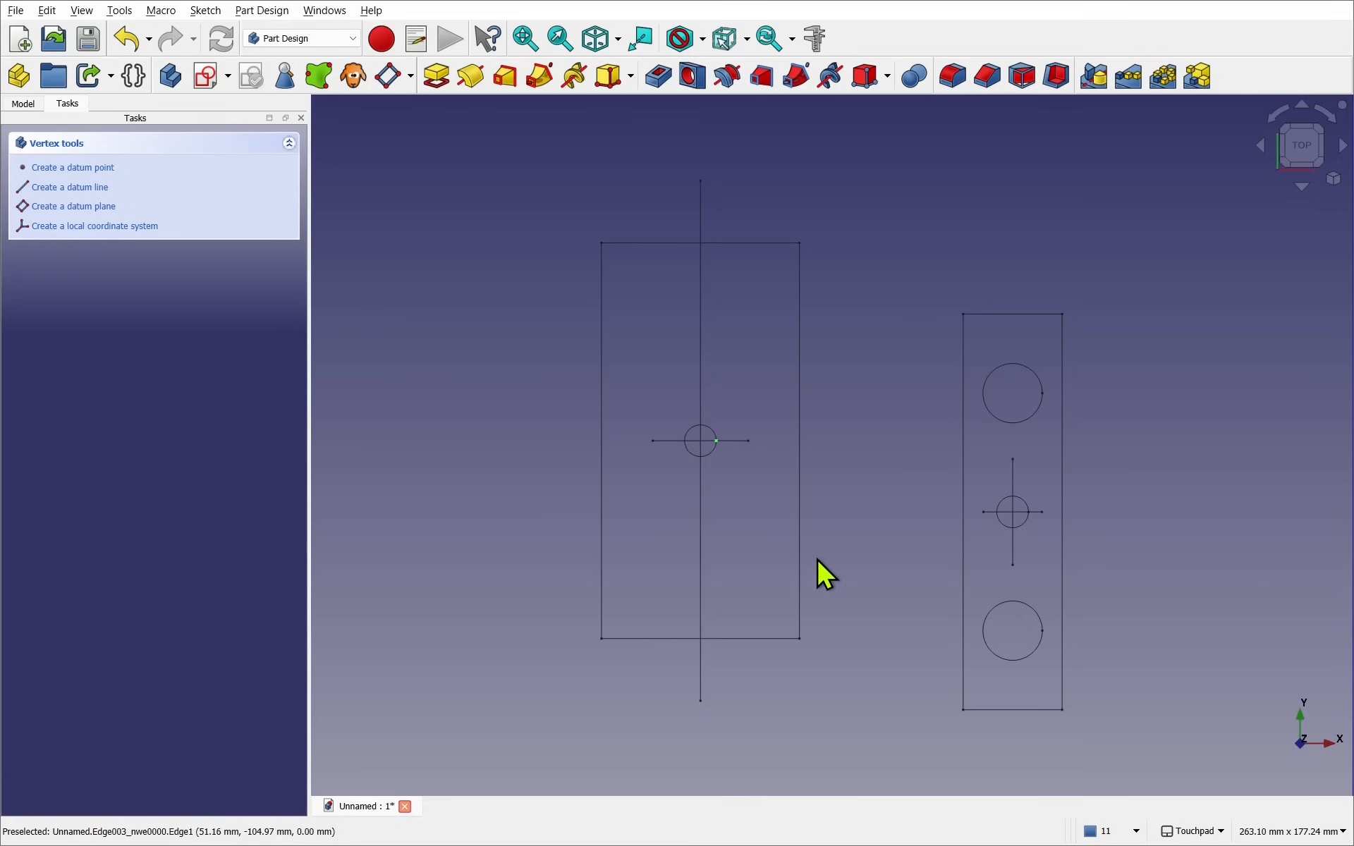
pyautogui.moveTo(1058, 543)
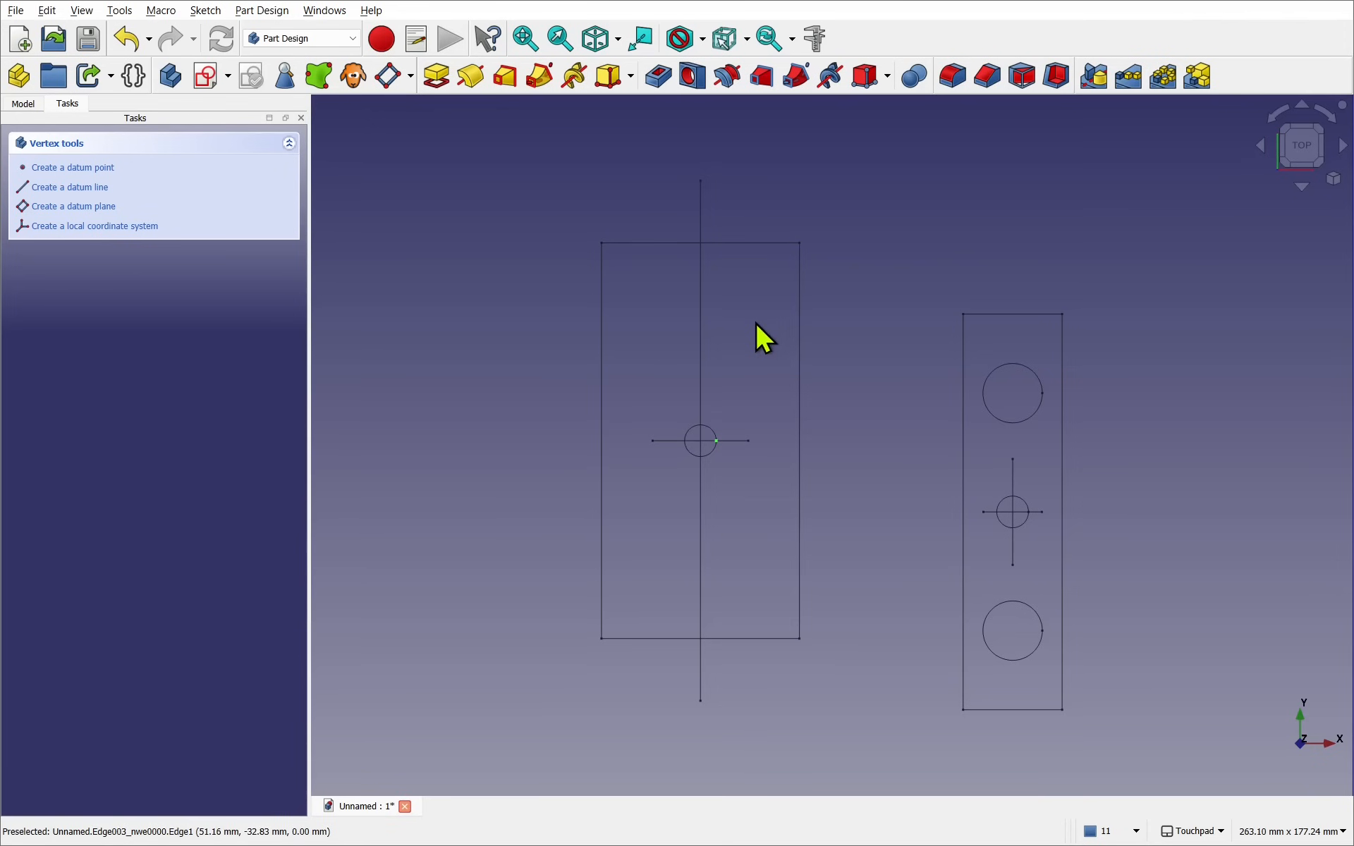
pyautogui.moveTo(823, 615)
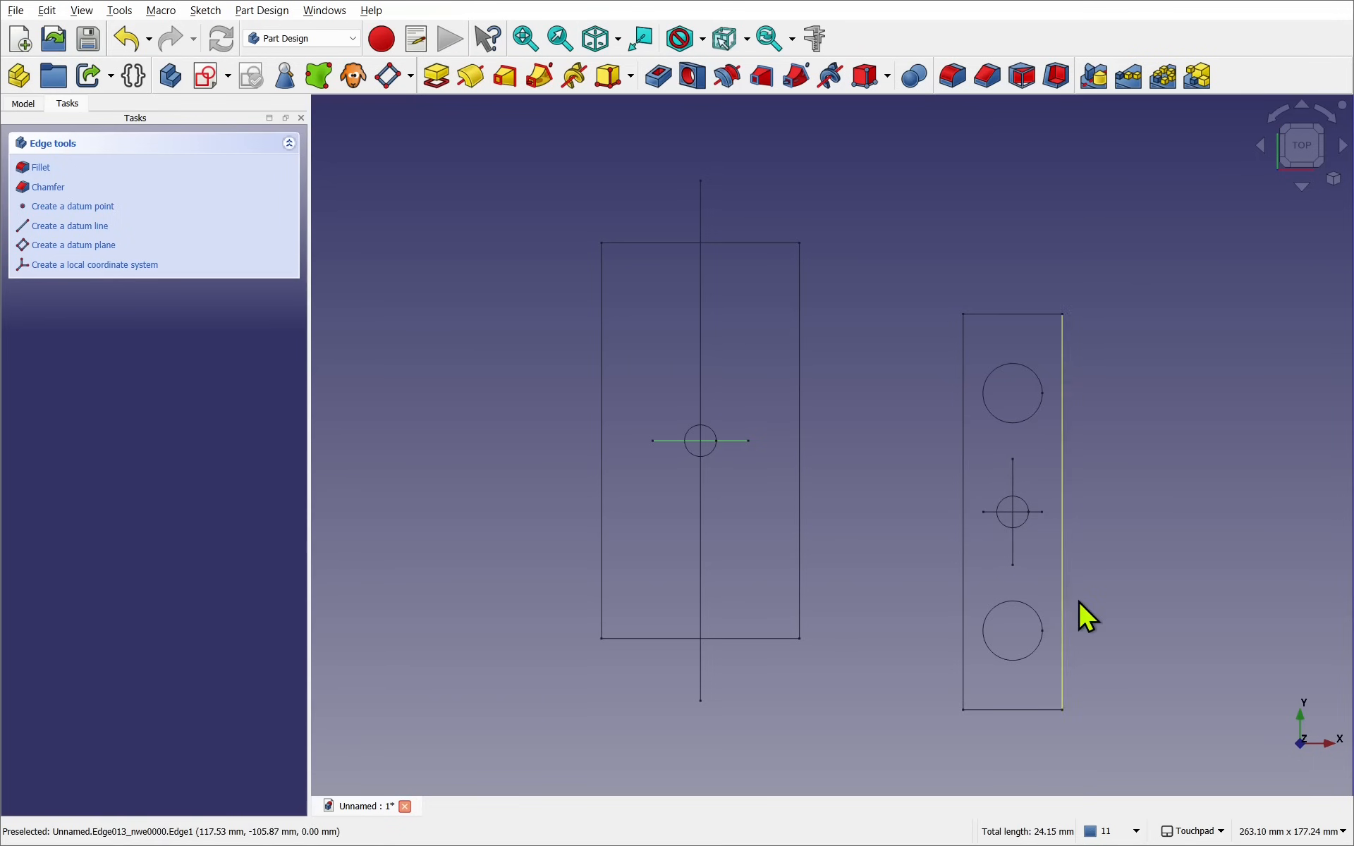
pyautogui.moveTo(721, 528)
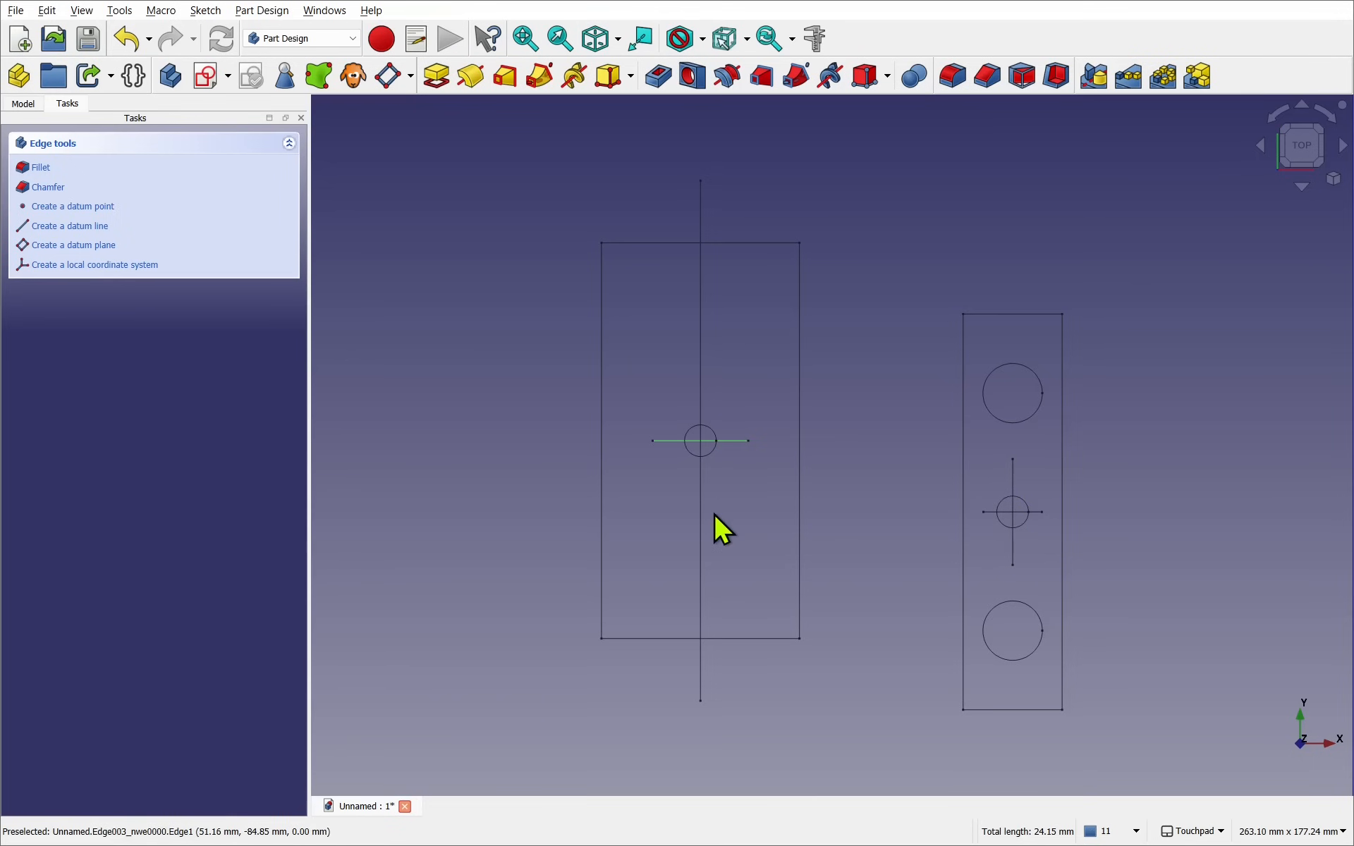
pyautogui.moveTo(724, 536)
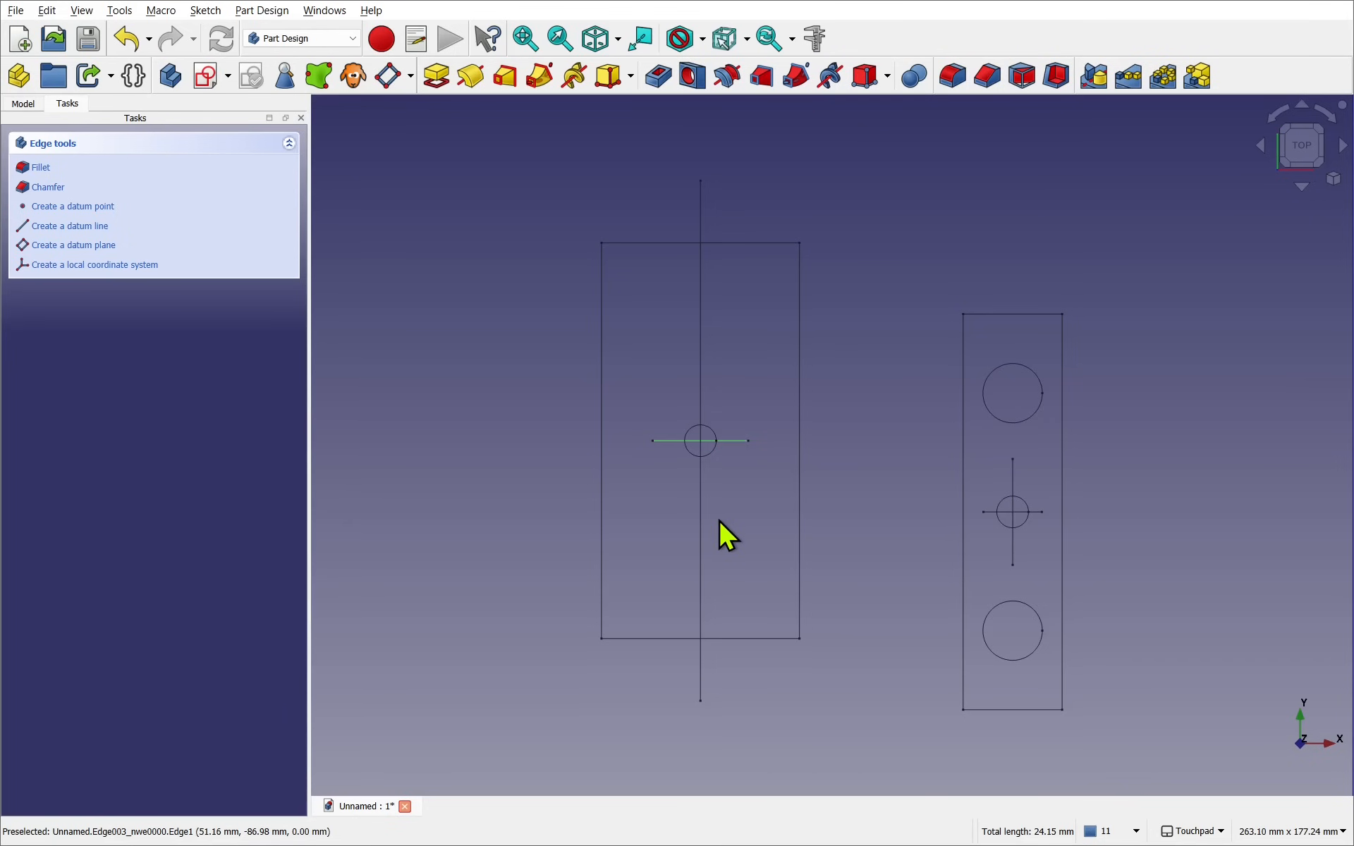
pyautogui.moveTo(954, 562)
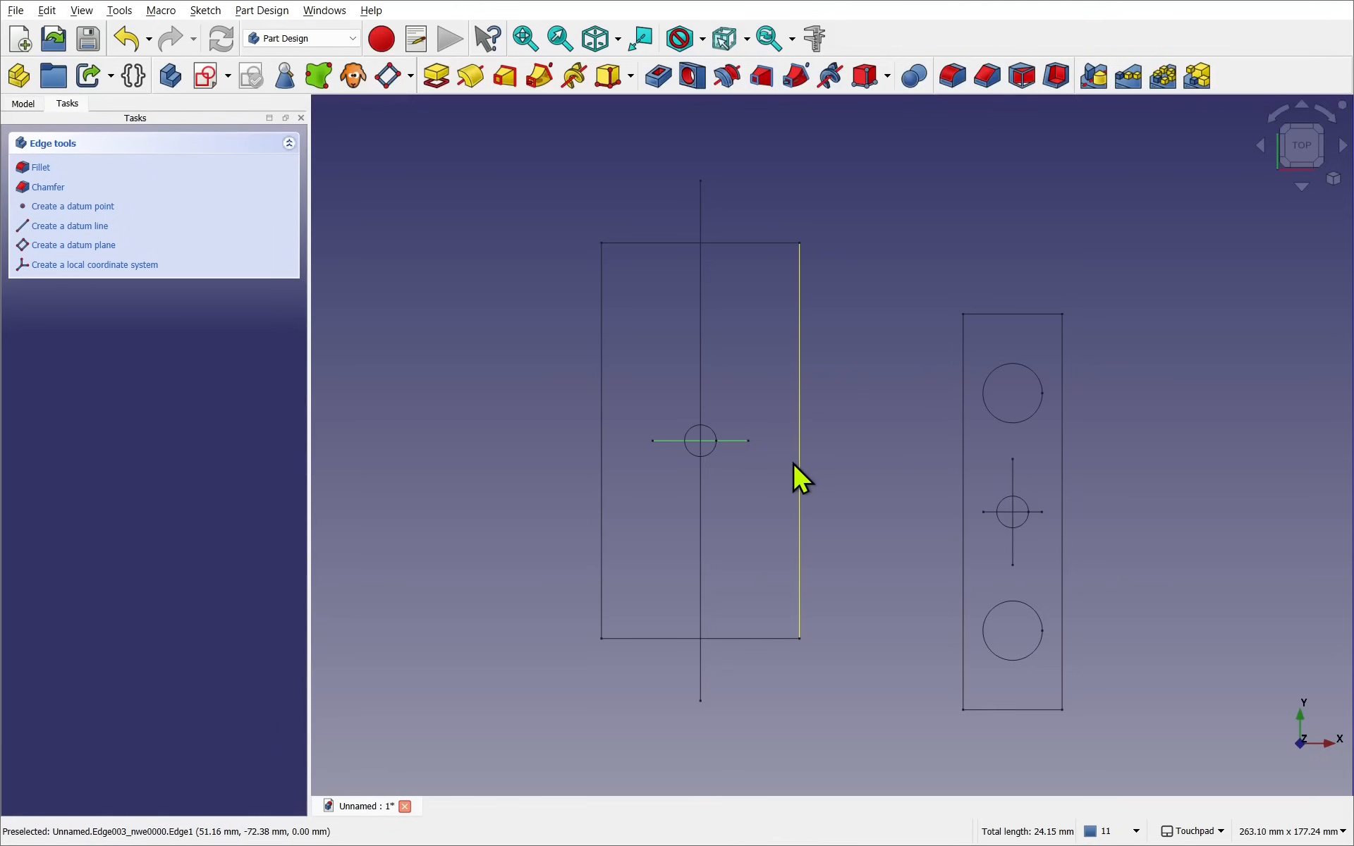
pyautogui.moveTo(786, 247)
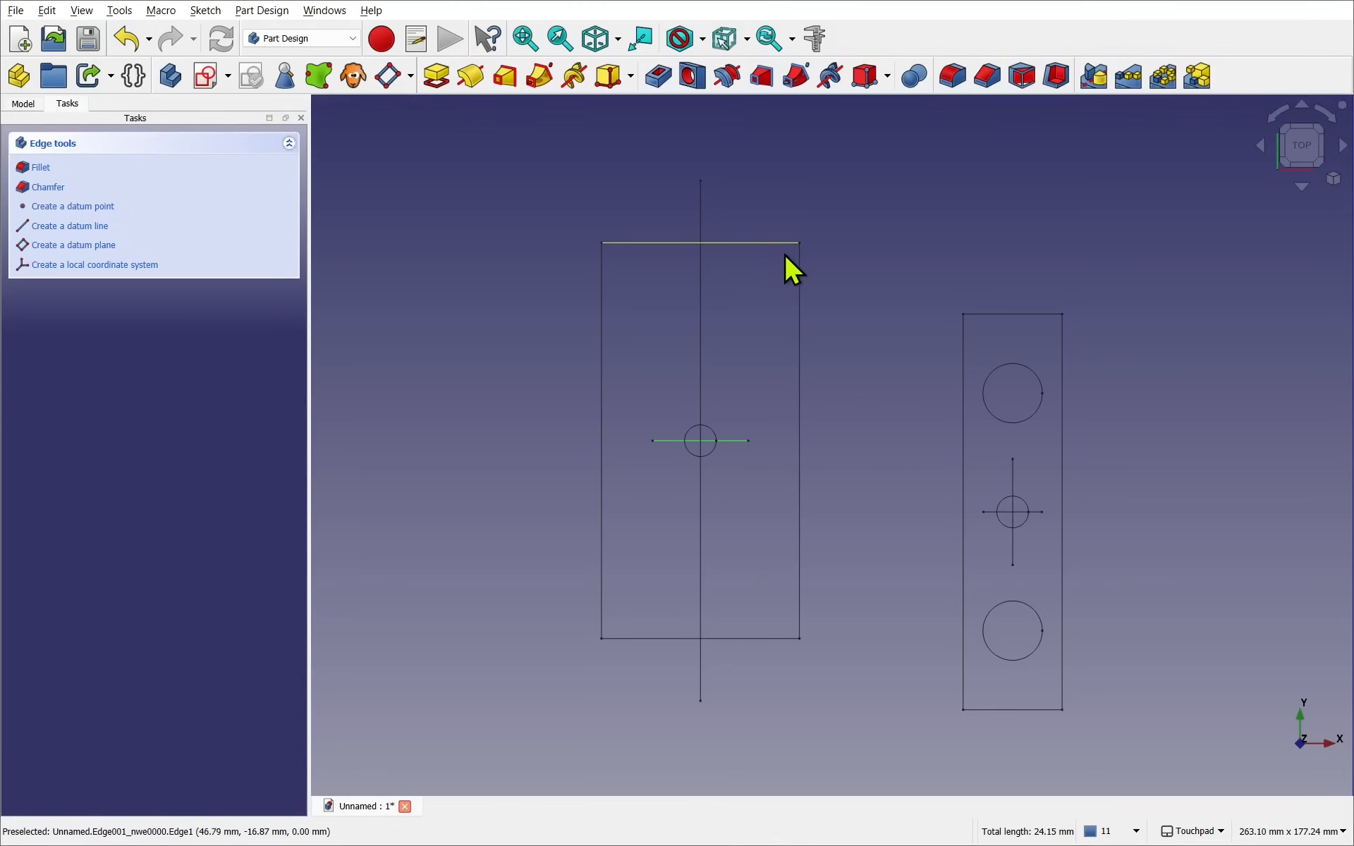
pyautogui.moveTo(600, 509)
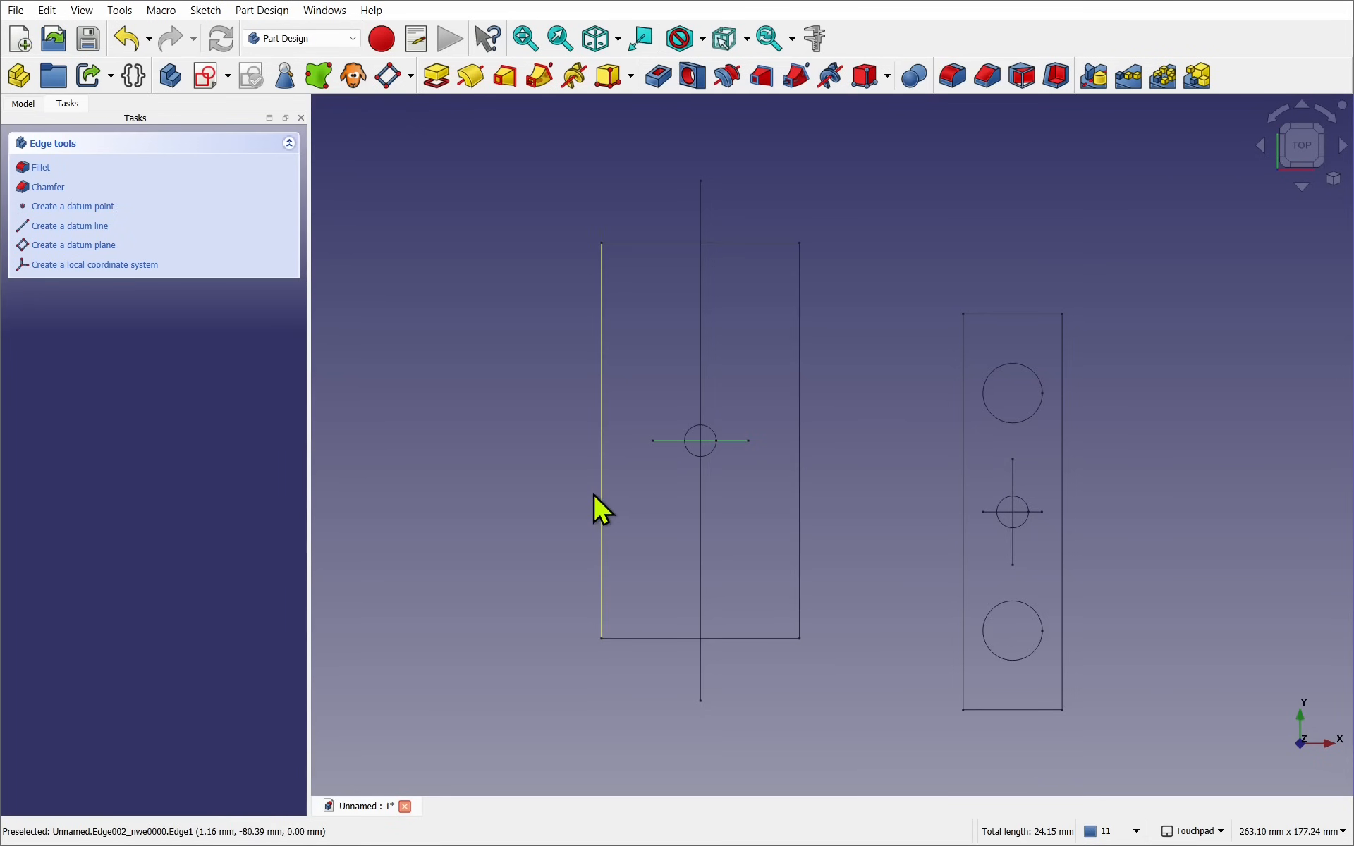
pyautogui.moveTo(1011, 393)
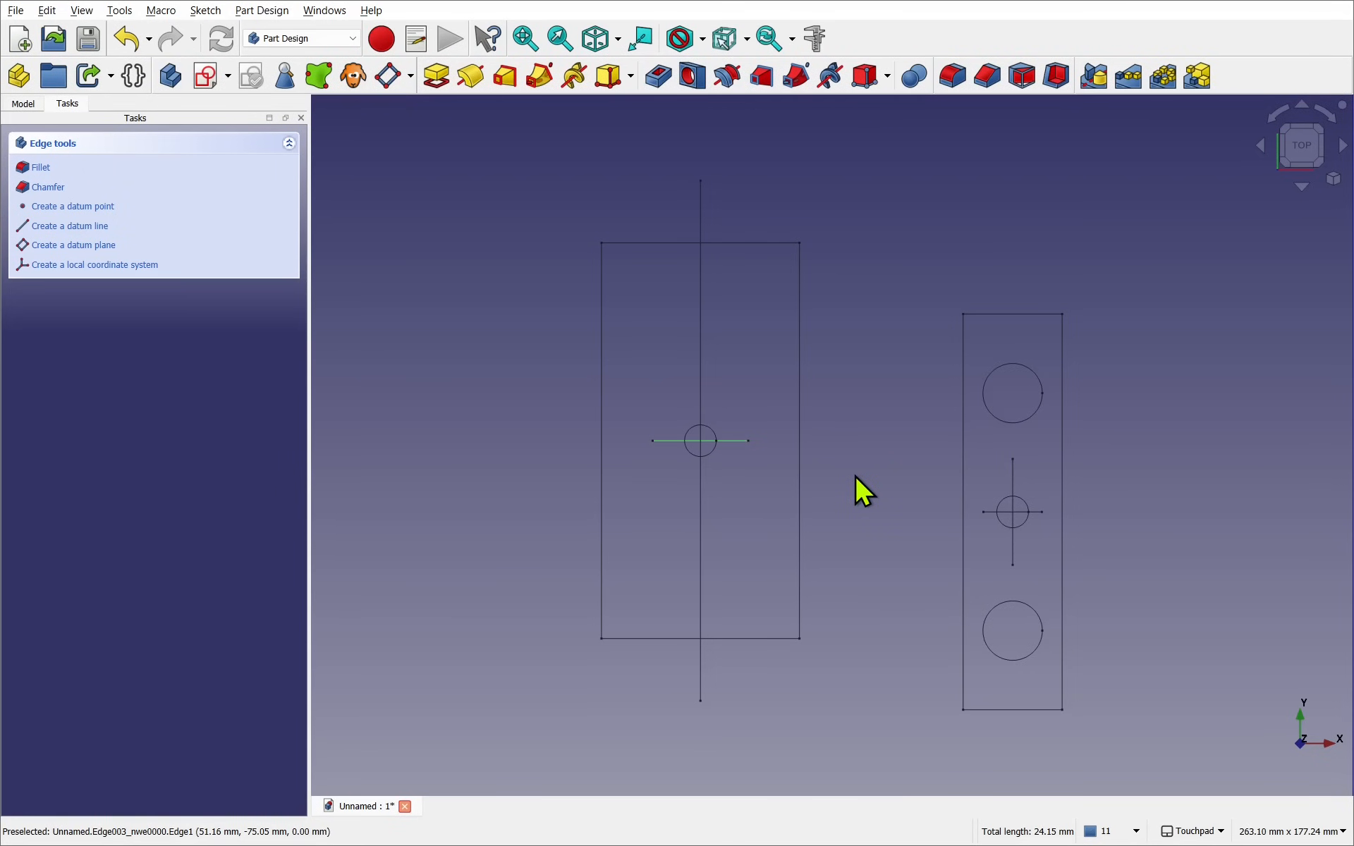
pyautogui.moveTo(745, 272)
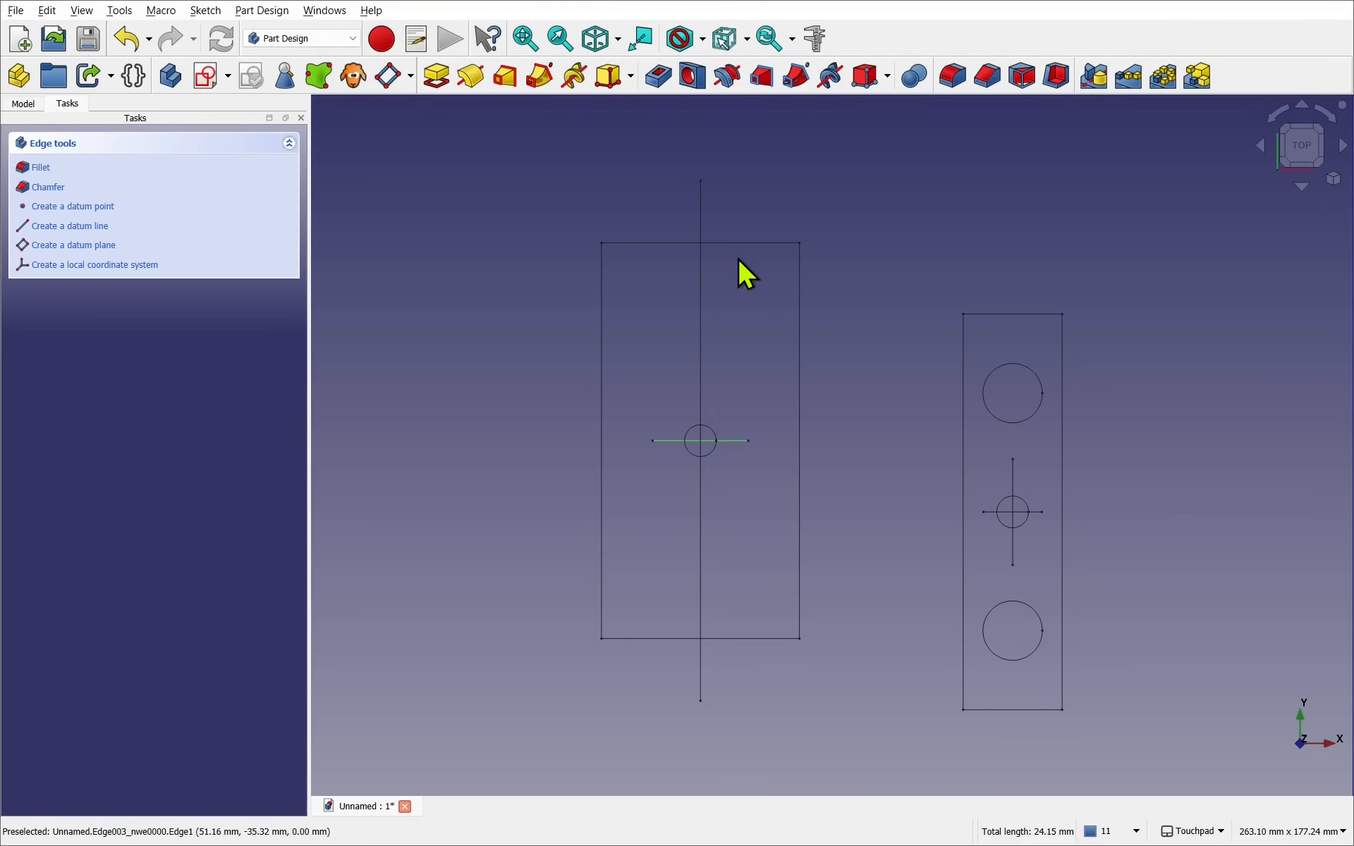
pyautogui.moveTo(878, 455)
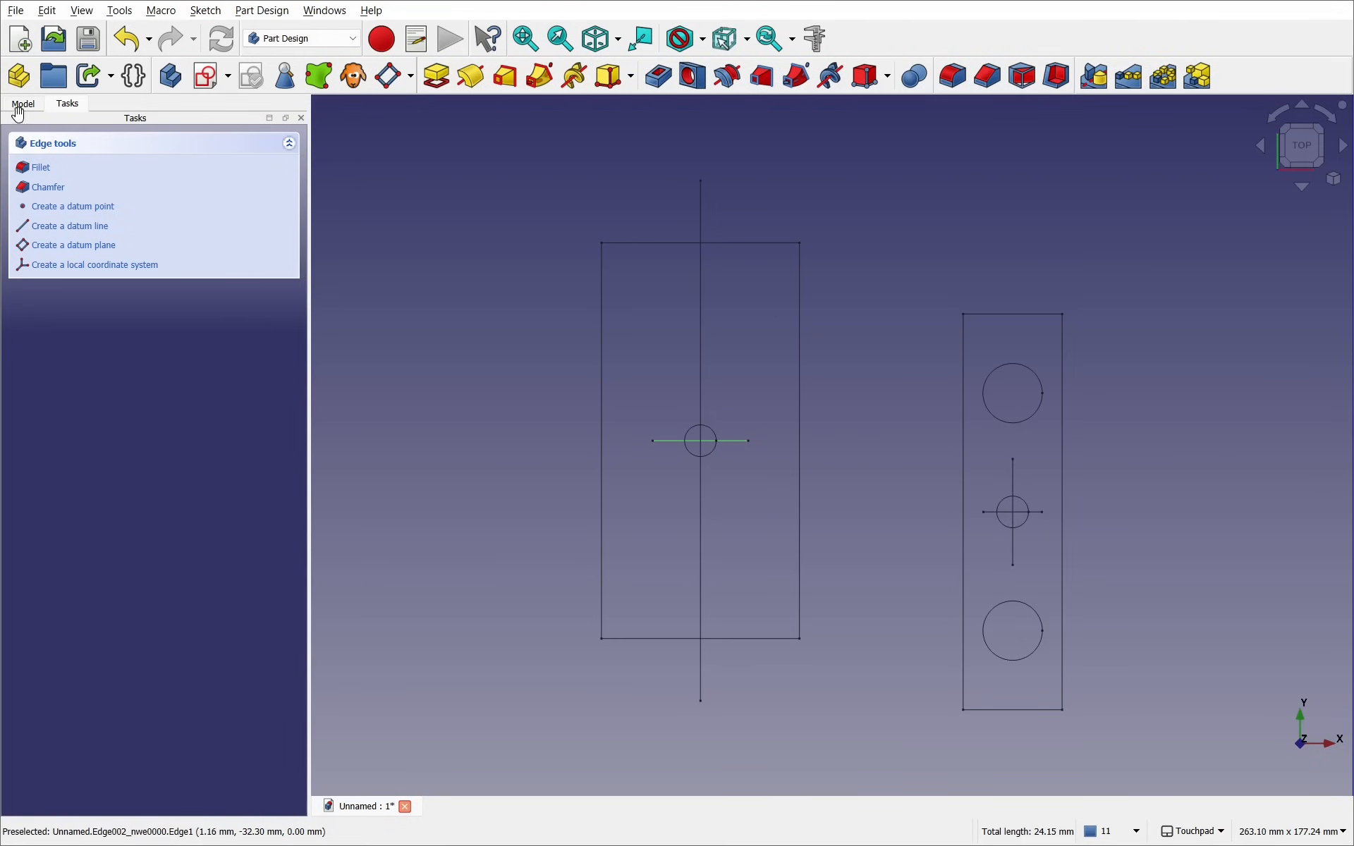
# - Set the Draw Style of the selected centre-line edges to Dashed
pyautogui.click(23, 103)
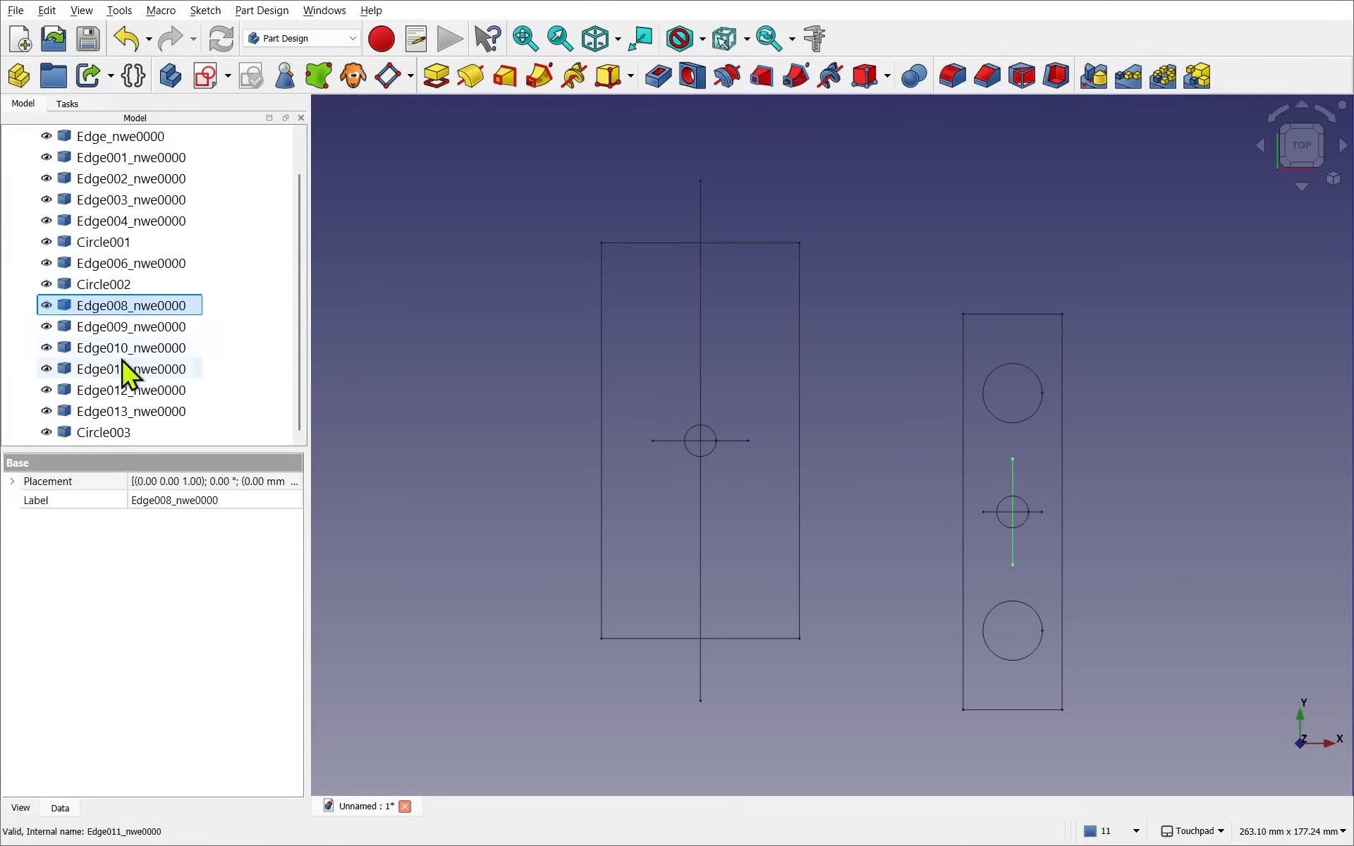
pyautogui.click(103, 242)
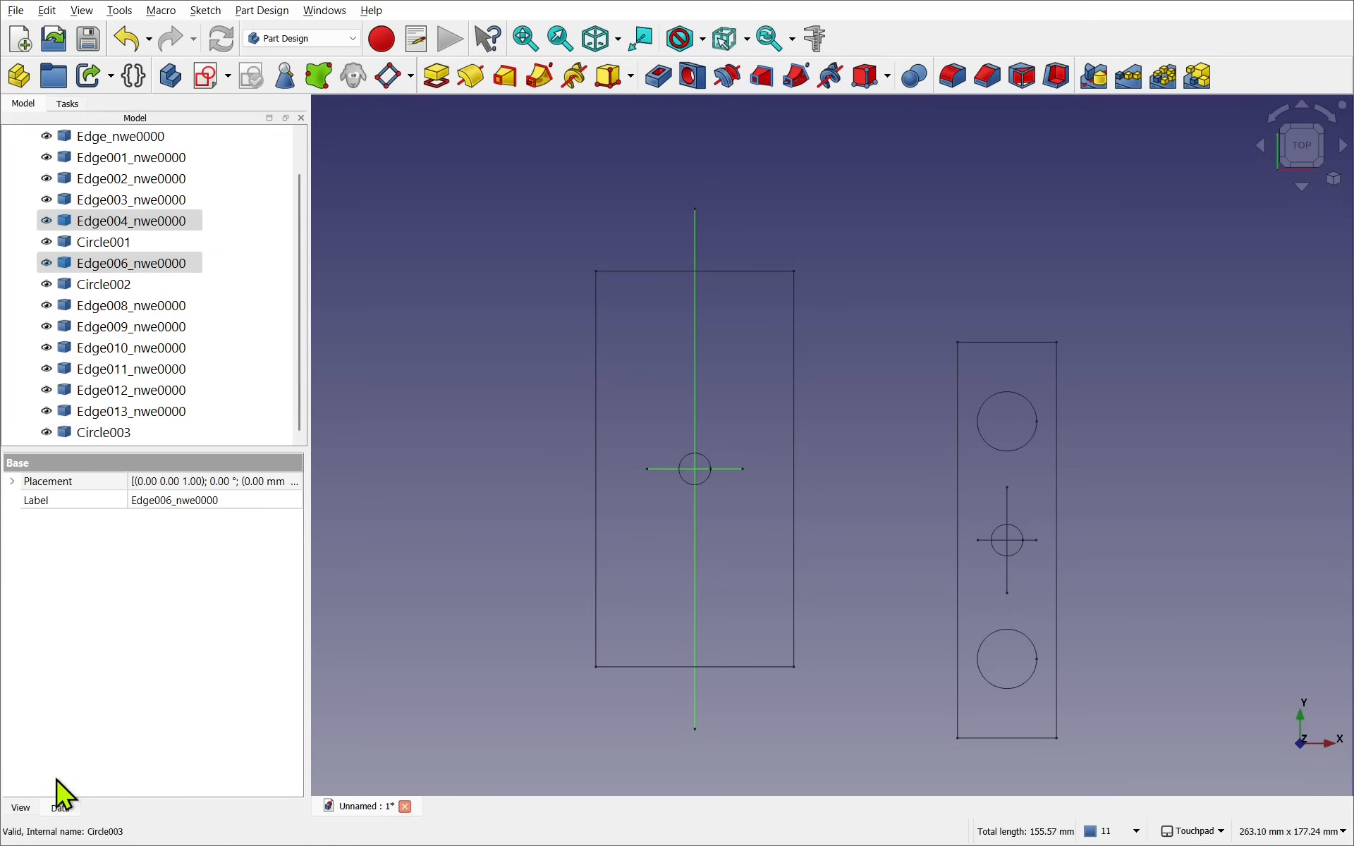
pyautogui.click(20, 808)
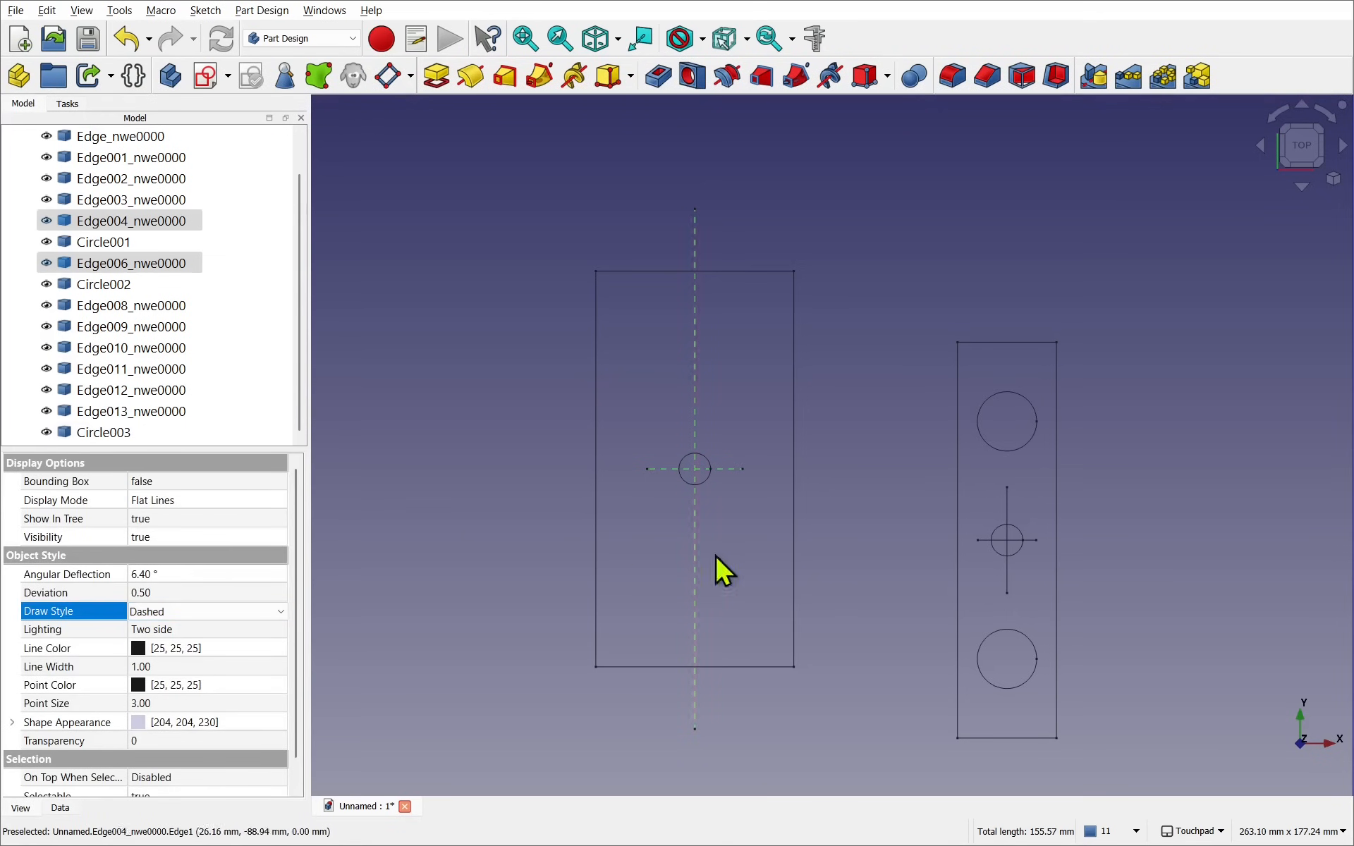
pyautogui.click(301, 38)
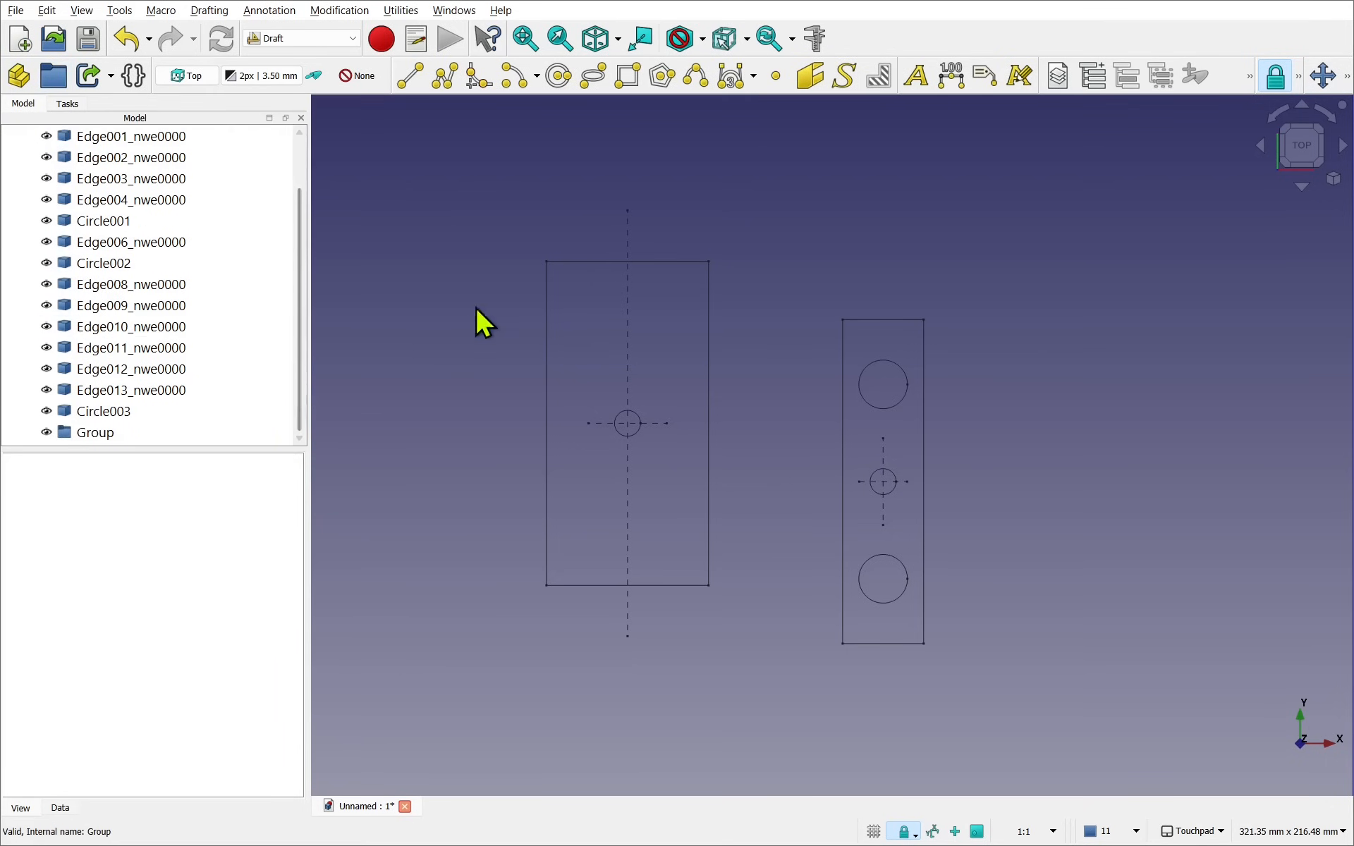
pyautogui.moveTo(87, 38)
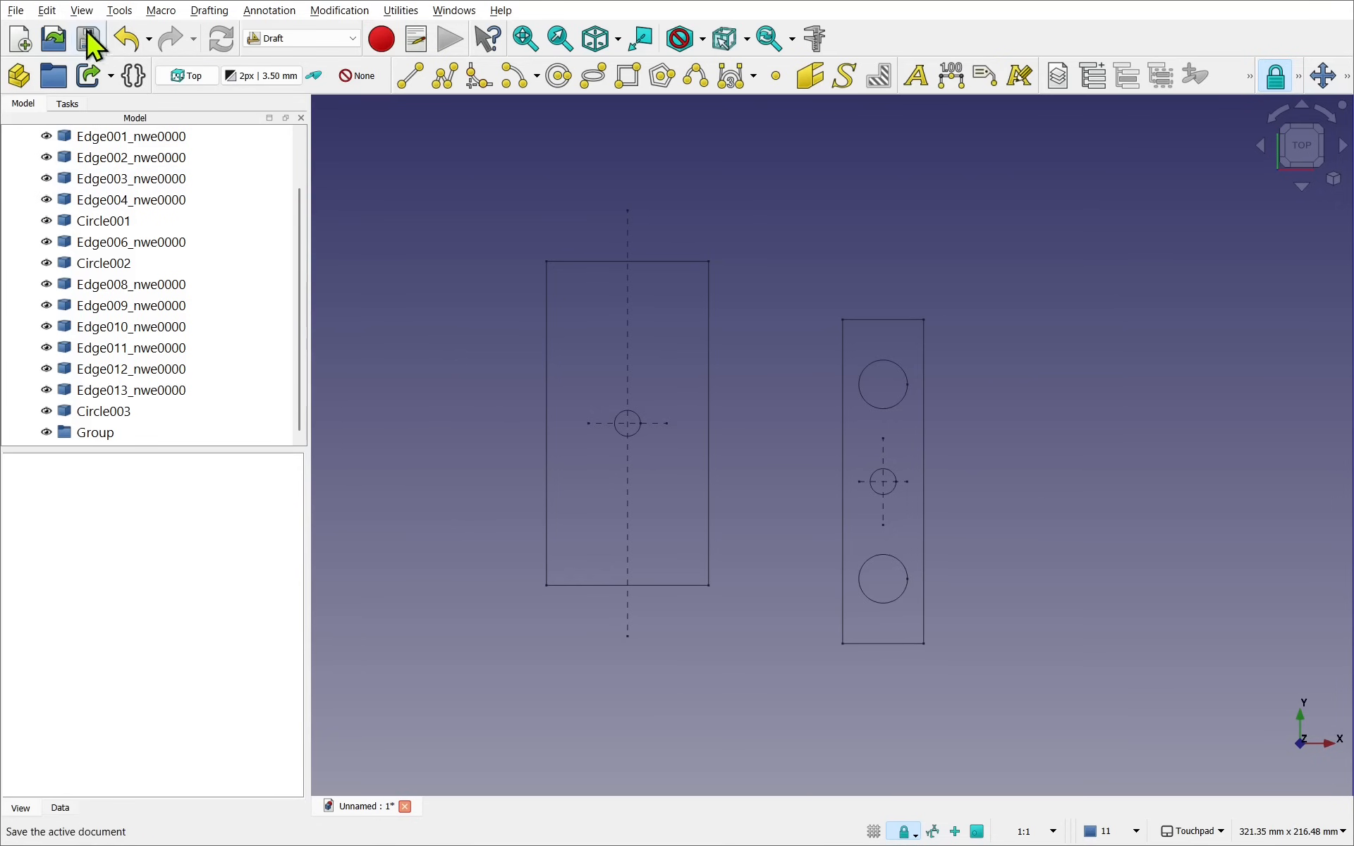
# - Group the left part's edges and circle and rename the group TopGroup
pyautogui.click(47, 10)
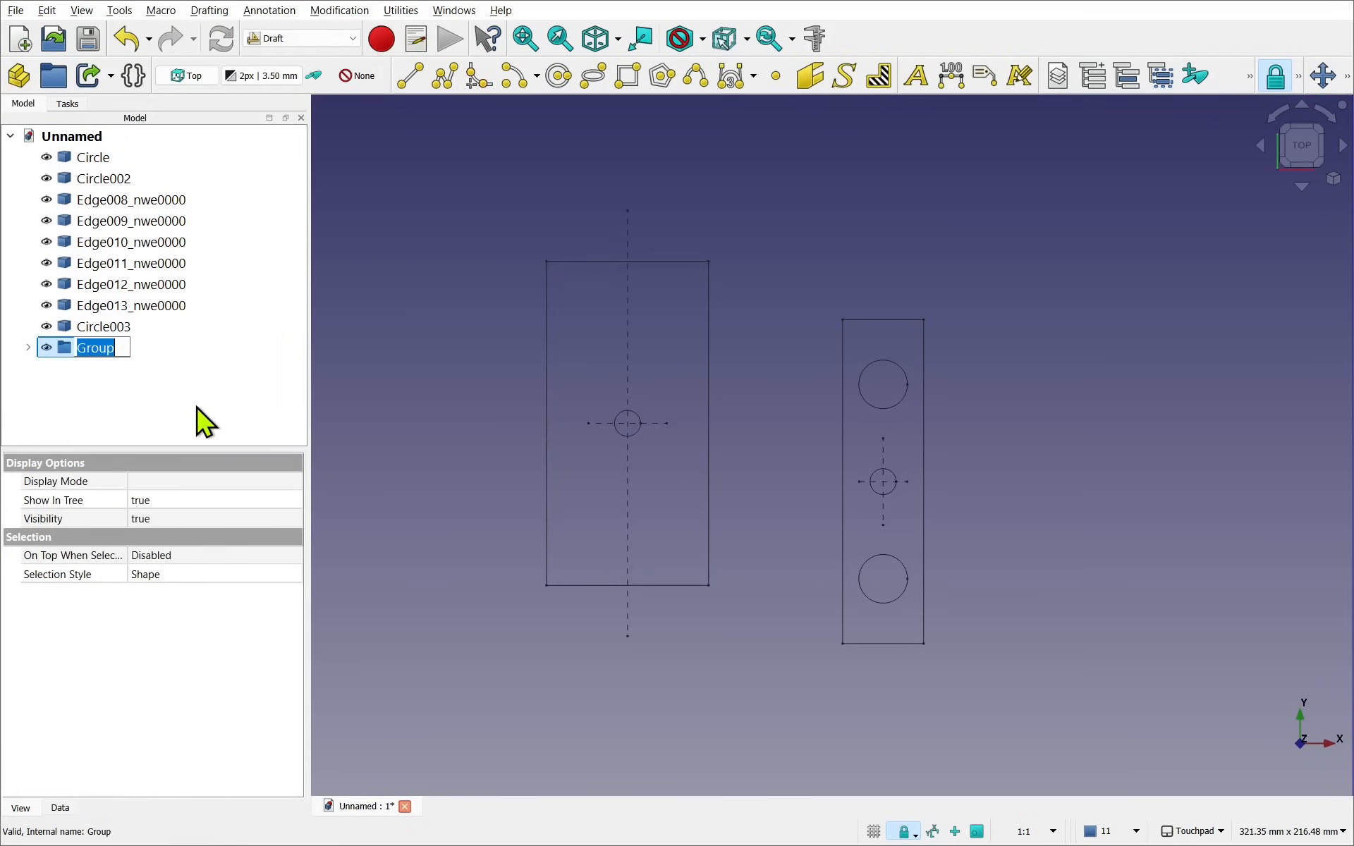
pyautogui.write('TopGroup')
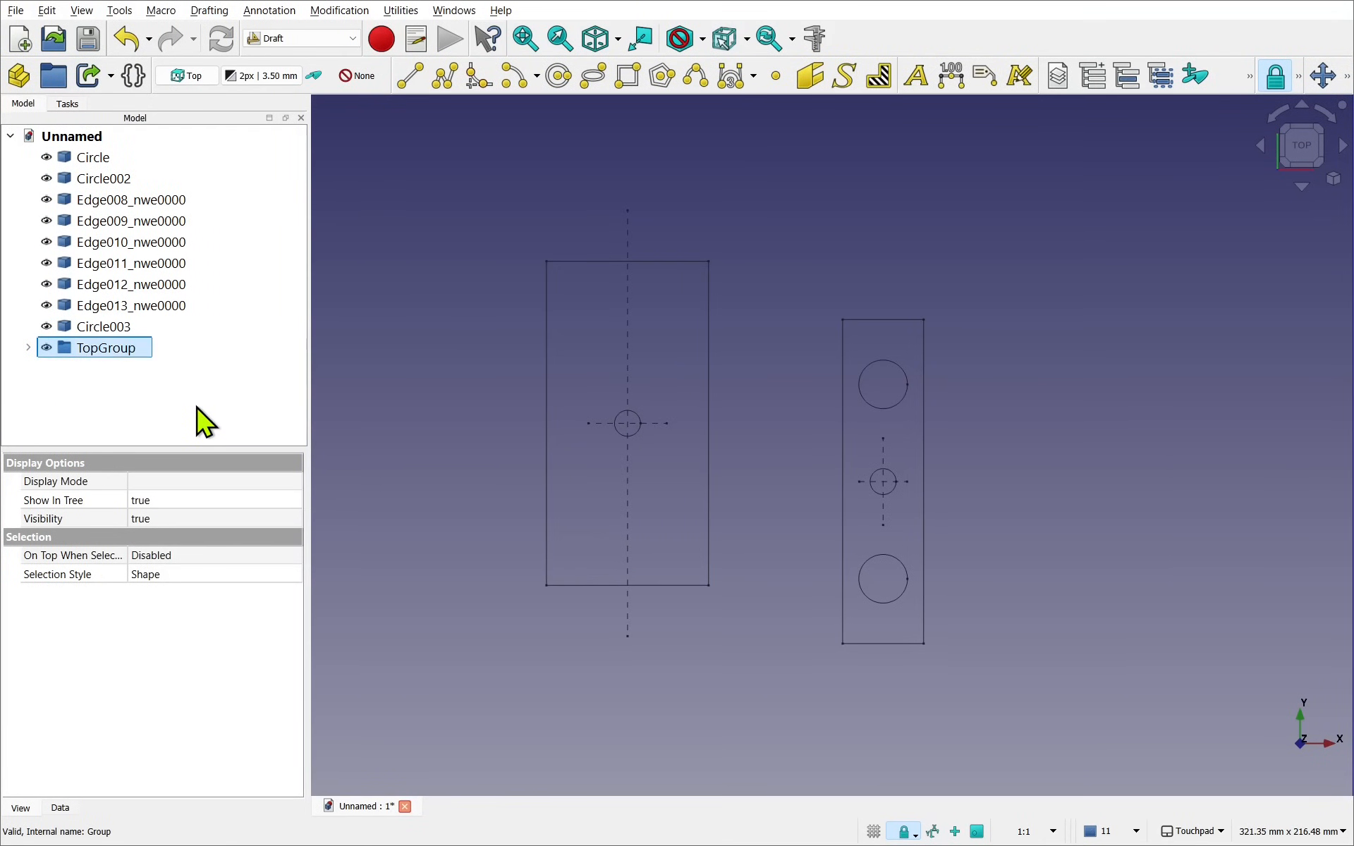
pyautogui.moveTo(54, 39)
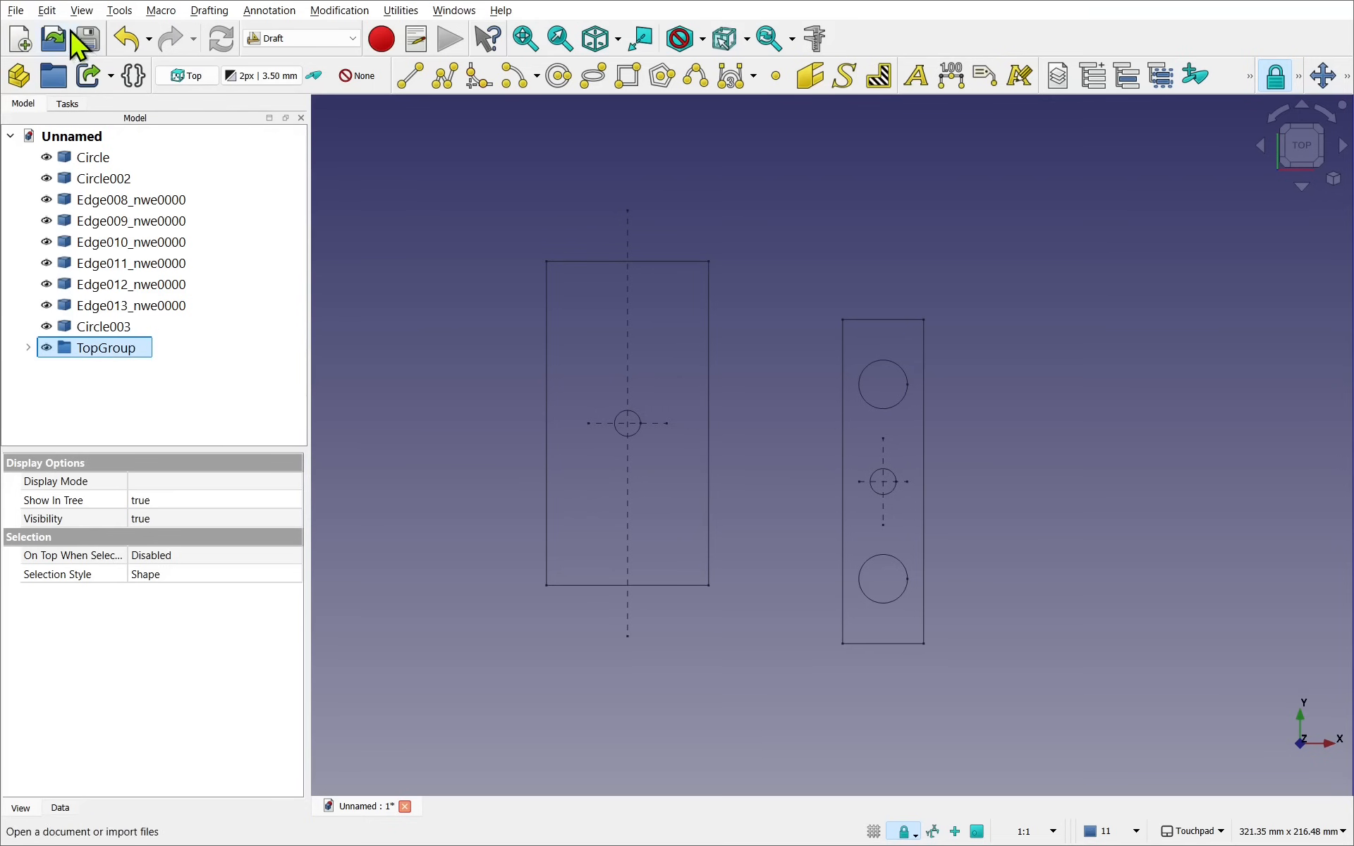
pyautogui.click(46, 9)
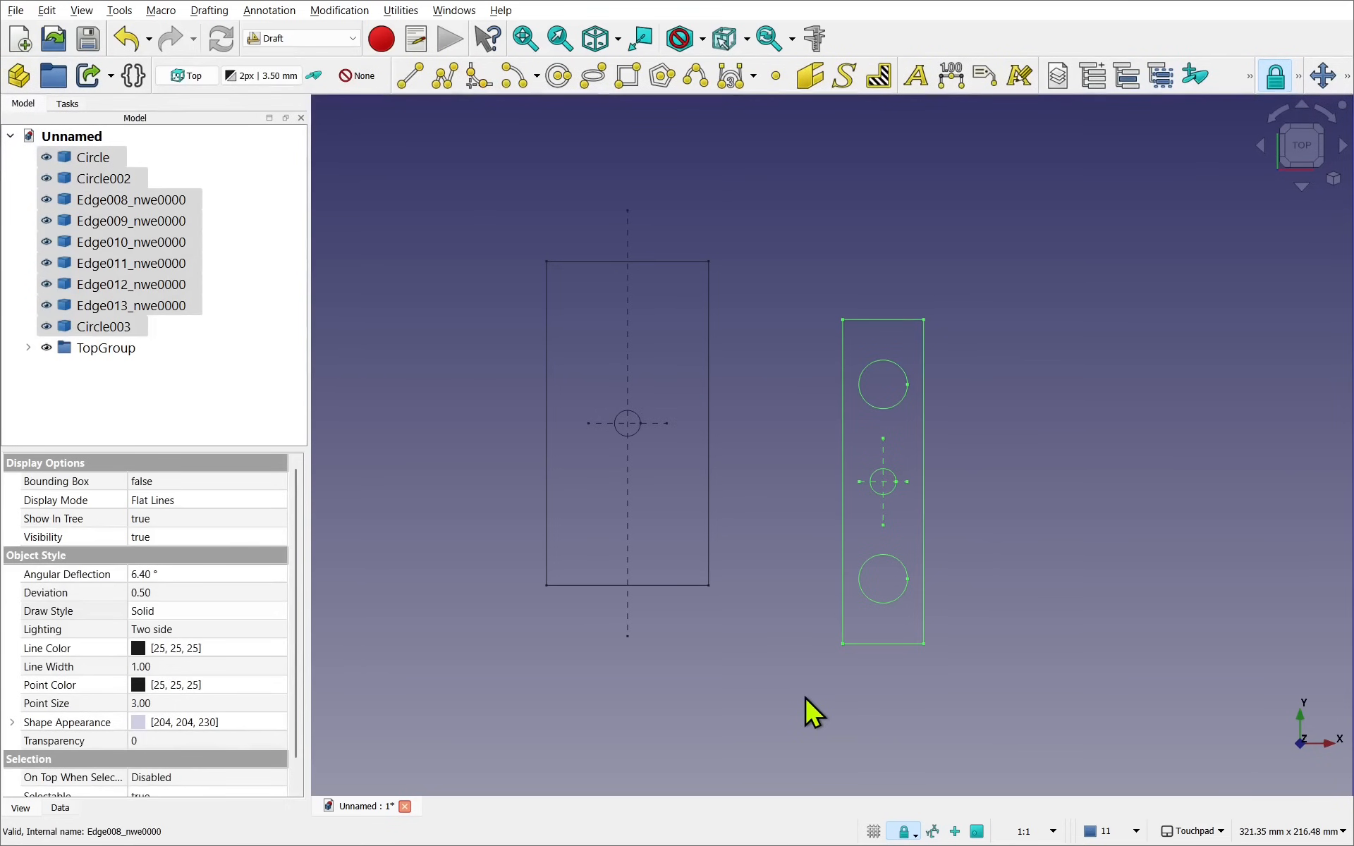
pyautogui.moveTo(612, 586)
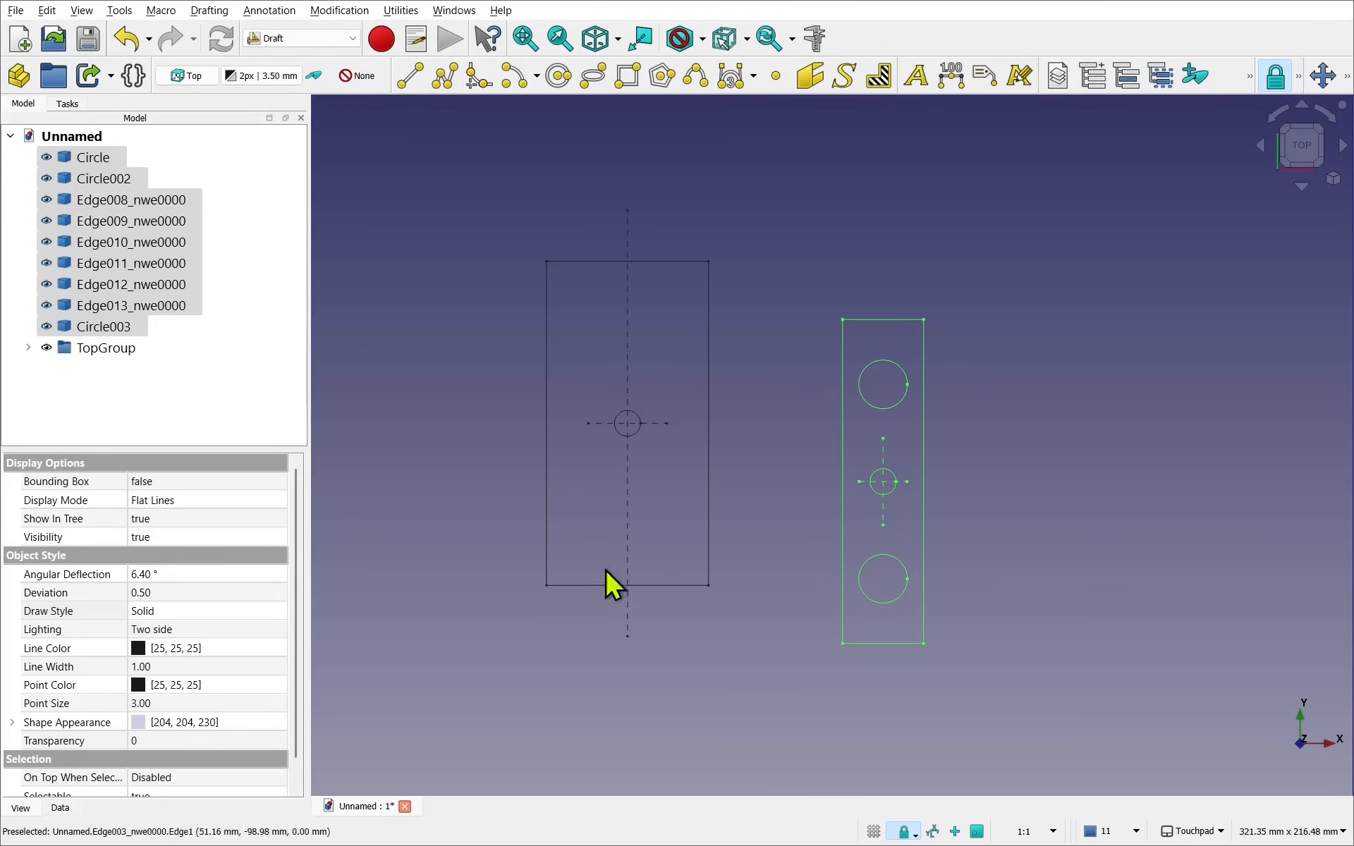
# - Group the selected side-view elements and rename the new group SideGroup
pyautogui.click(131, 263)
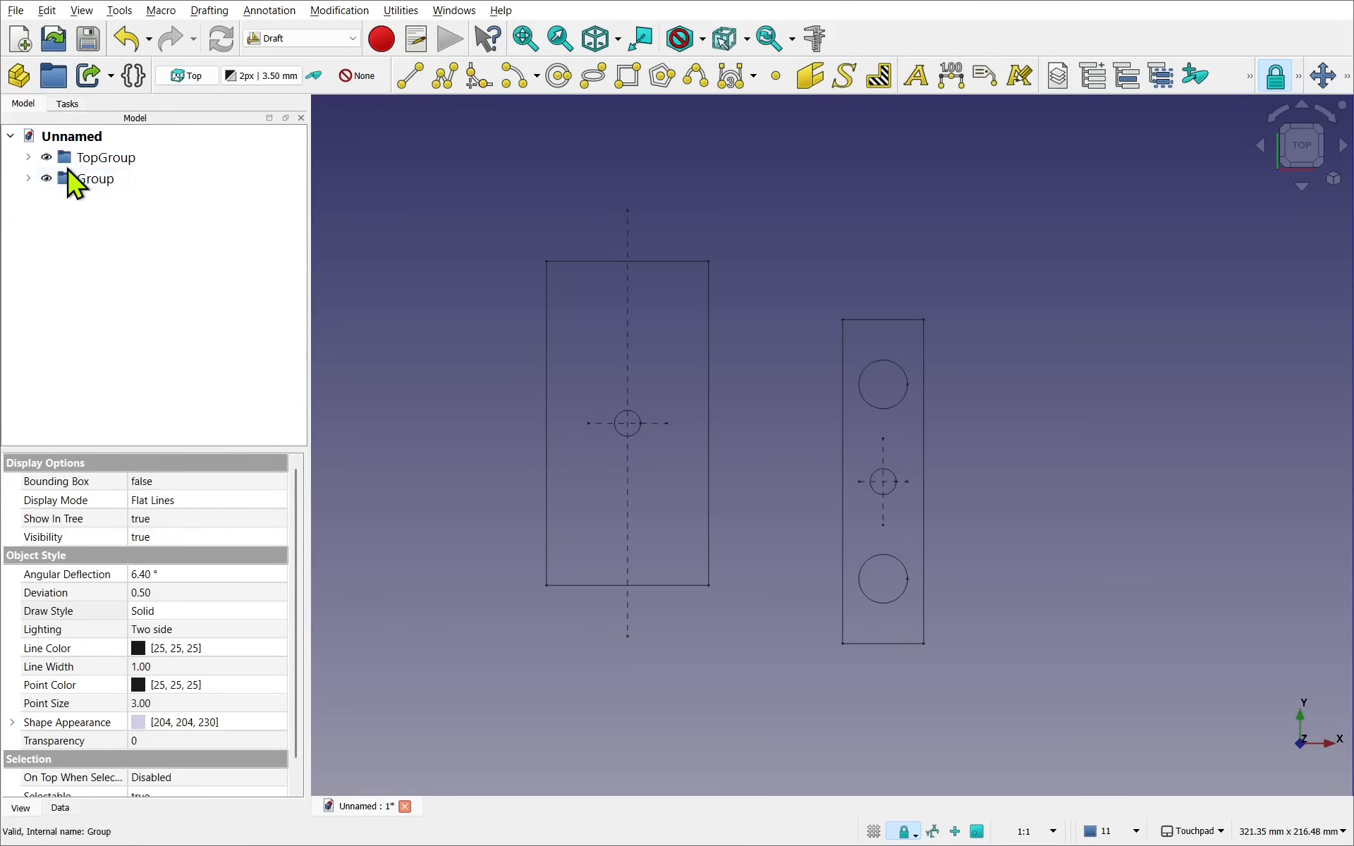
pyautogui.rightClick(93, 178)
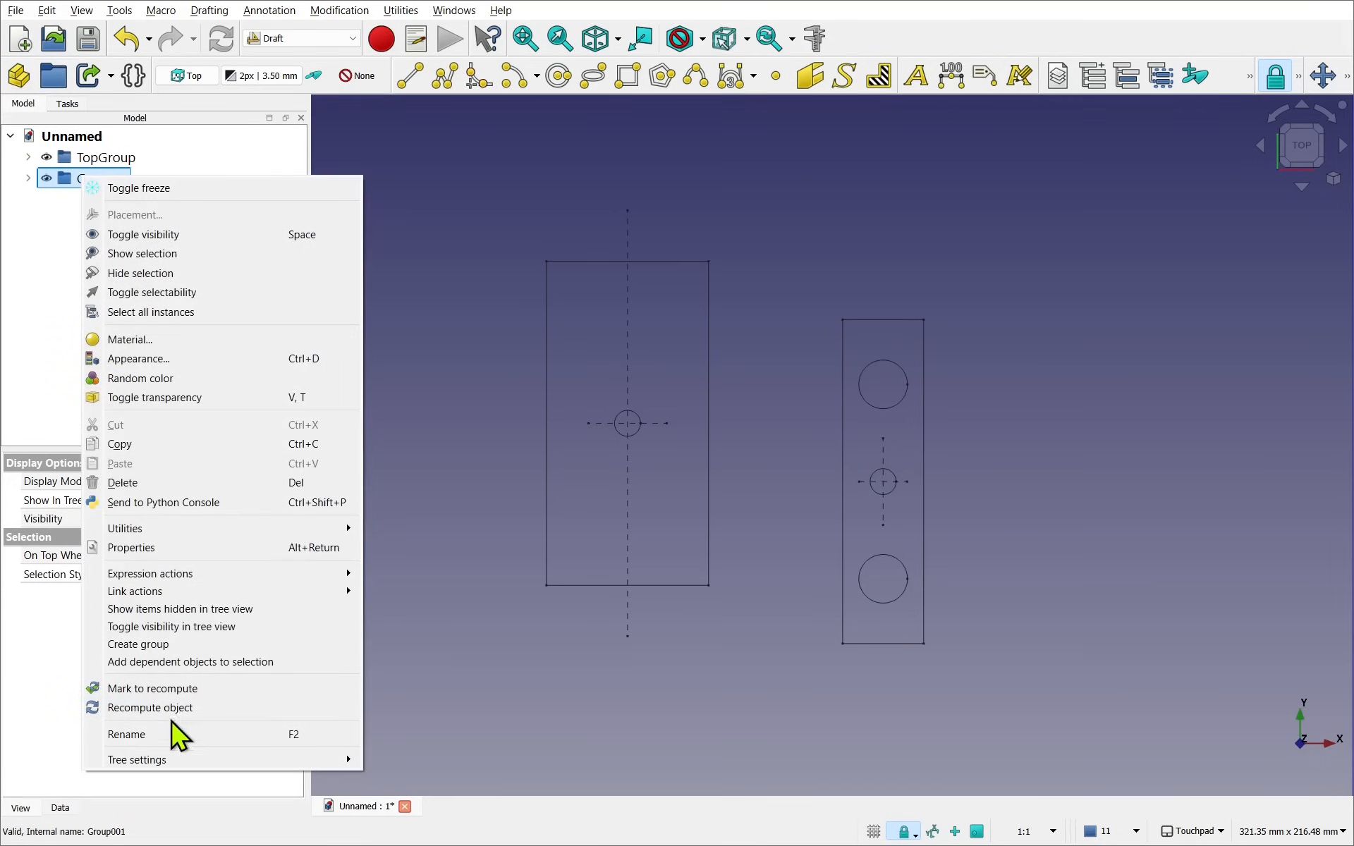
pyautogui.click(127, 735)
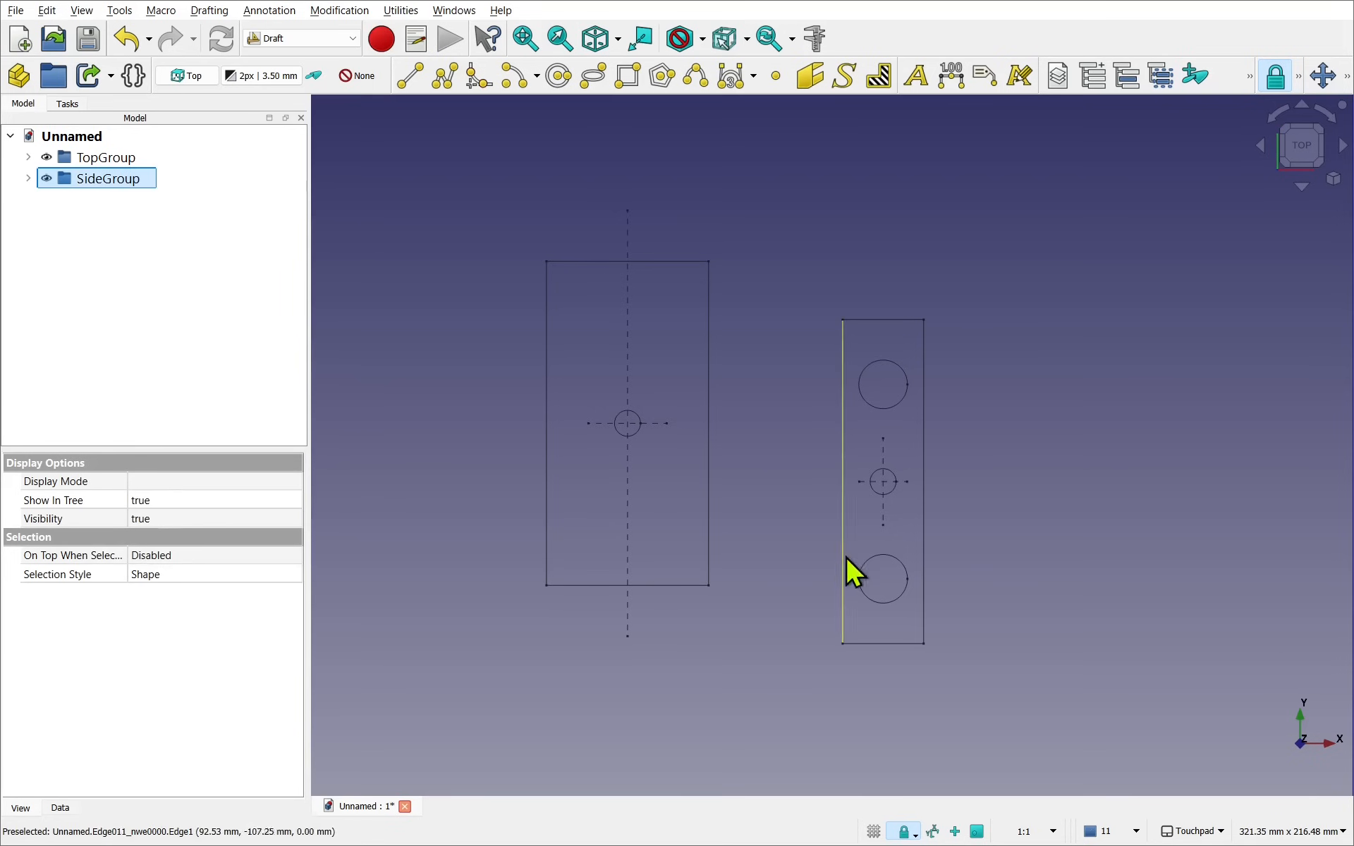
pyautogui.moveTo(830, 562)
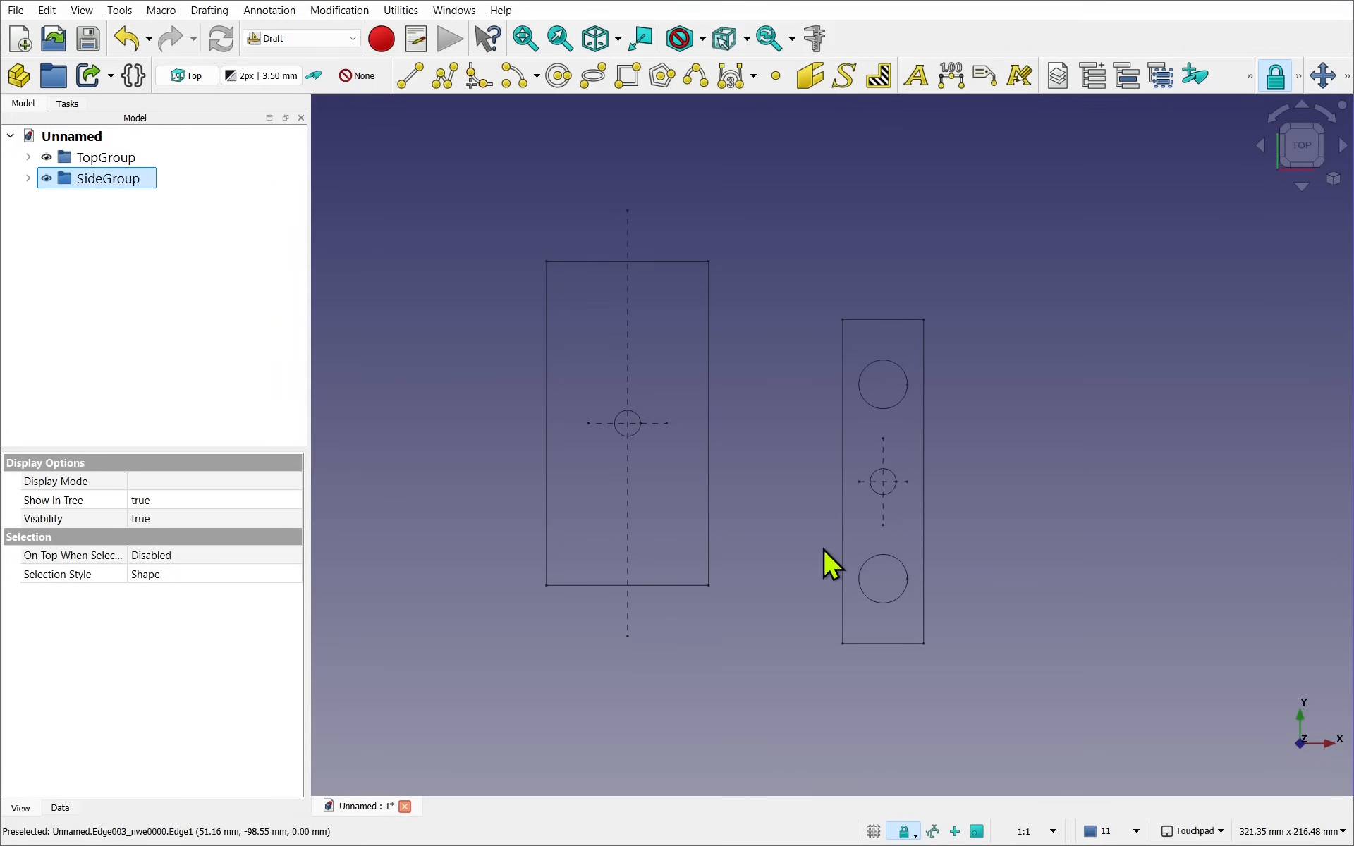
# - Zoom out and turn on the axis cross from the View menu
pyautogui.scroll(-3)
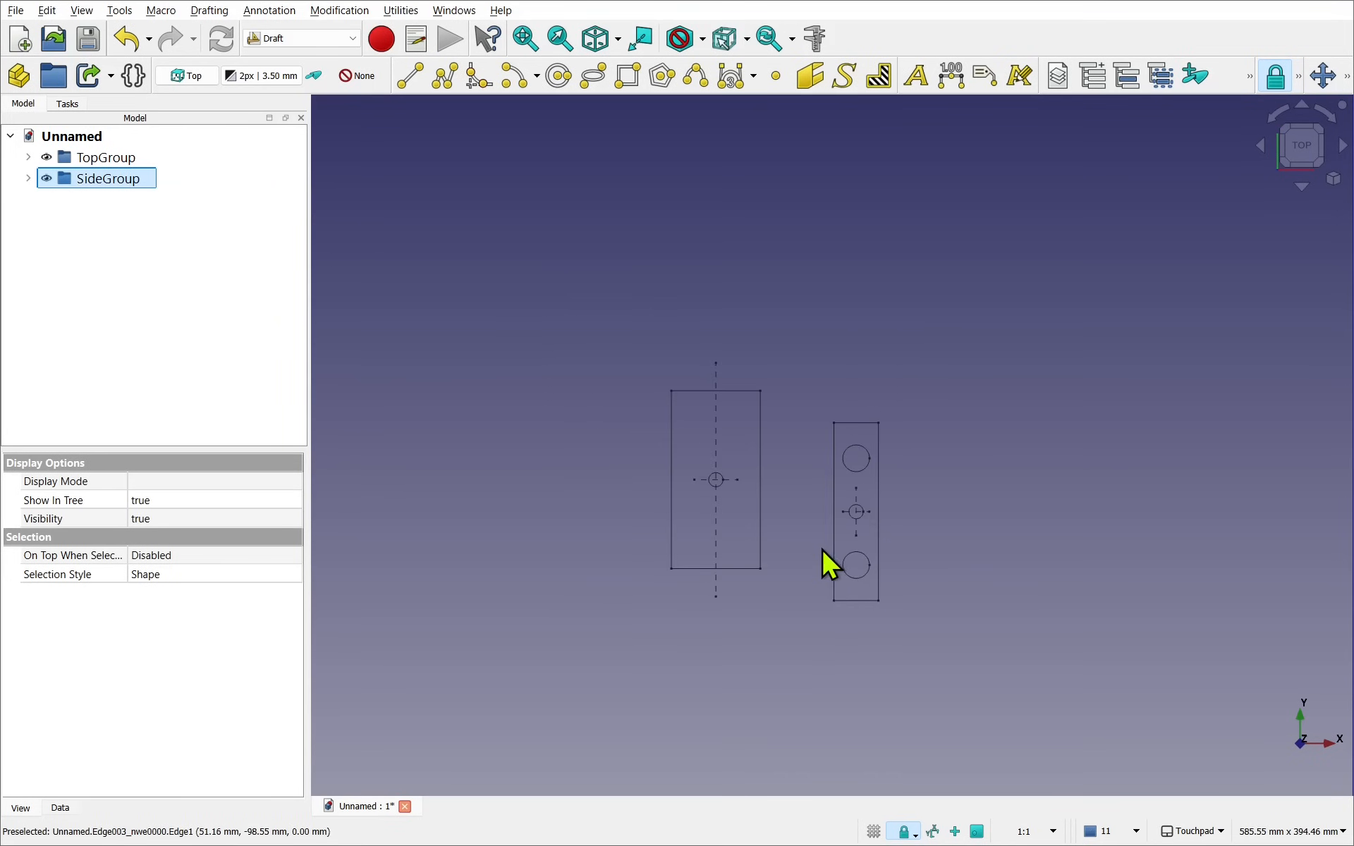
pyautogui.click(81, 9)
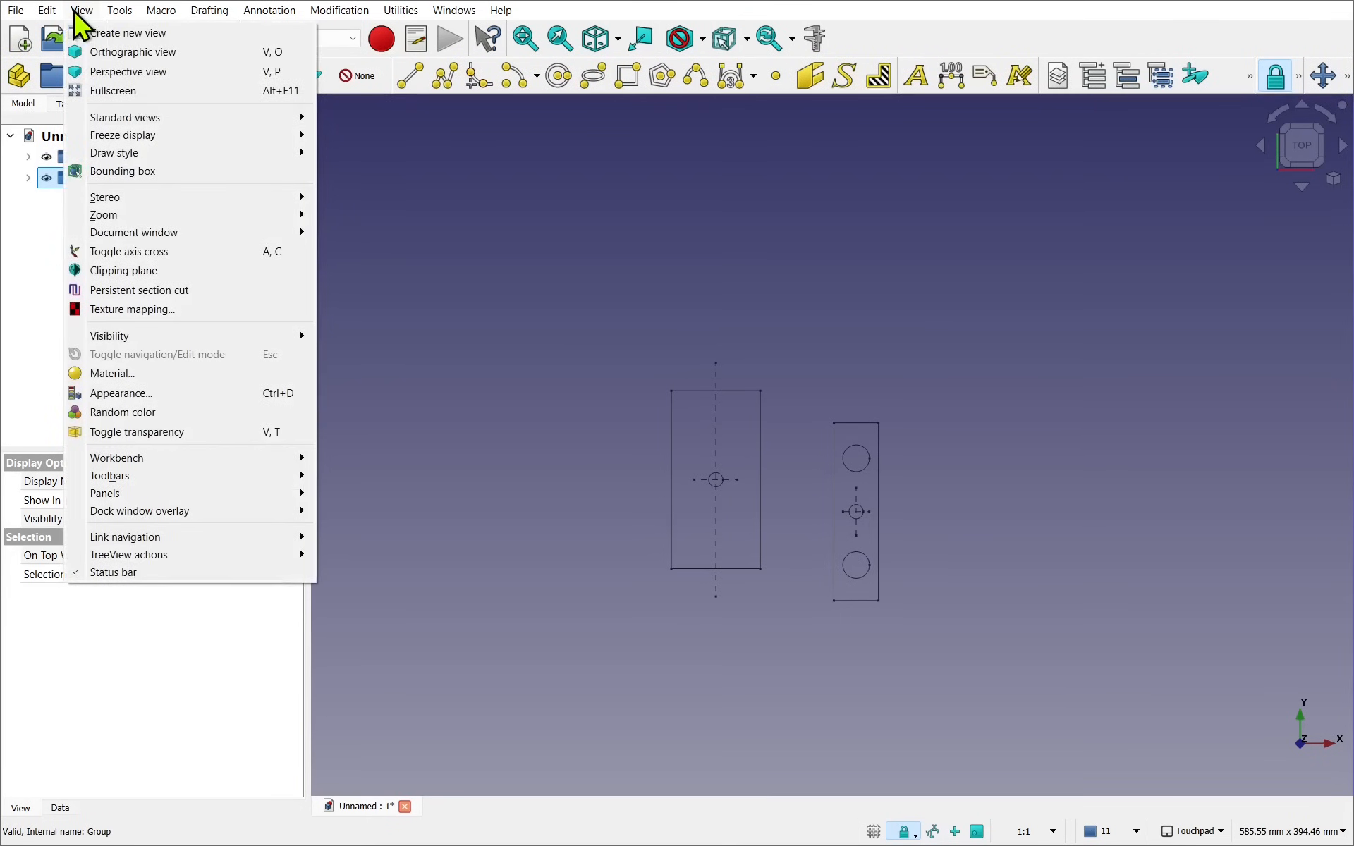
pyautogui.click(108, 178)
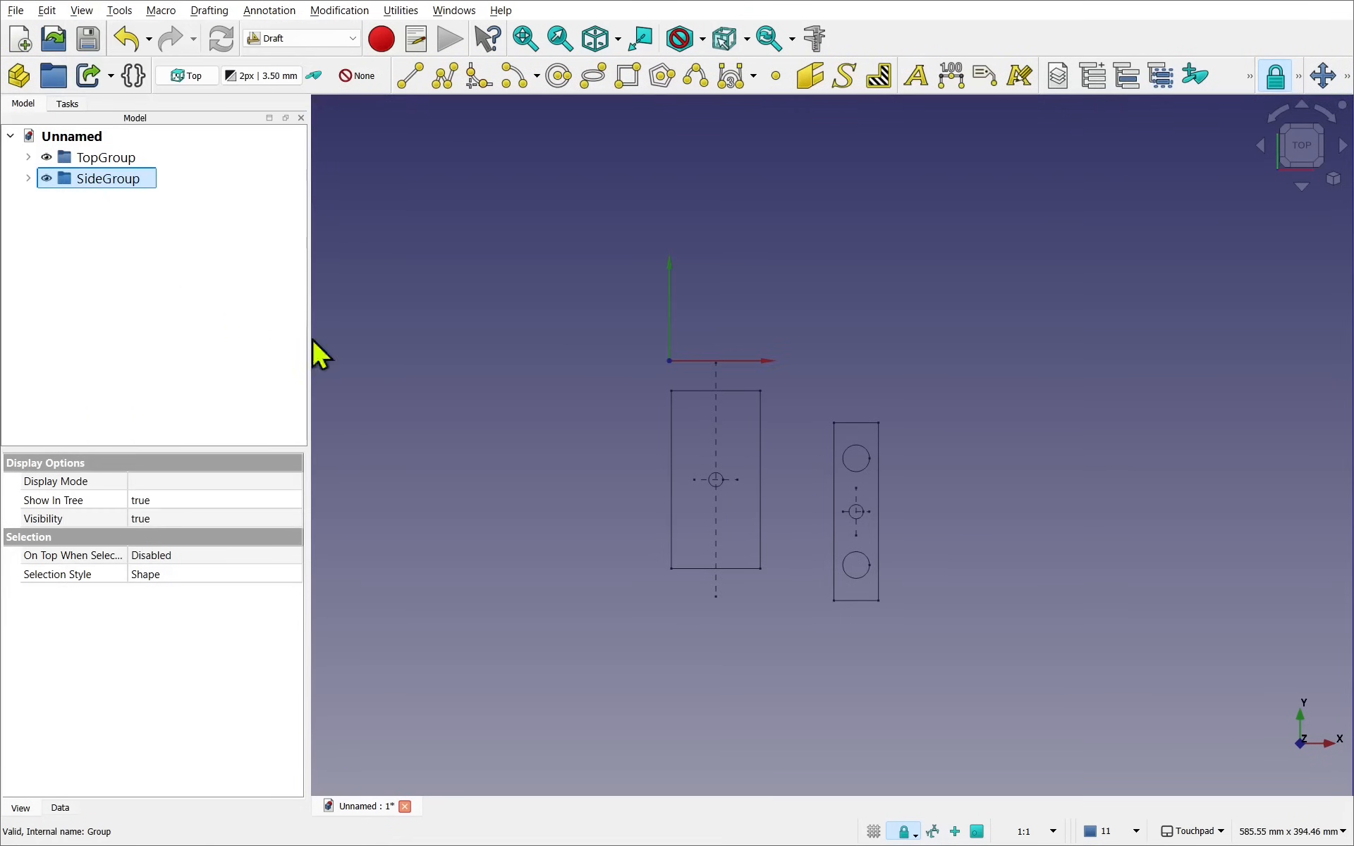
pyautogui.moveTo(685, 395)
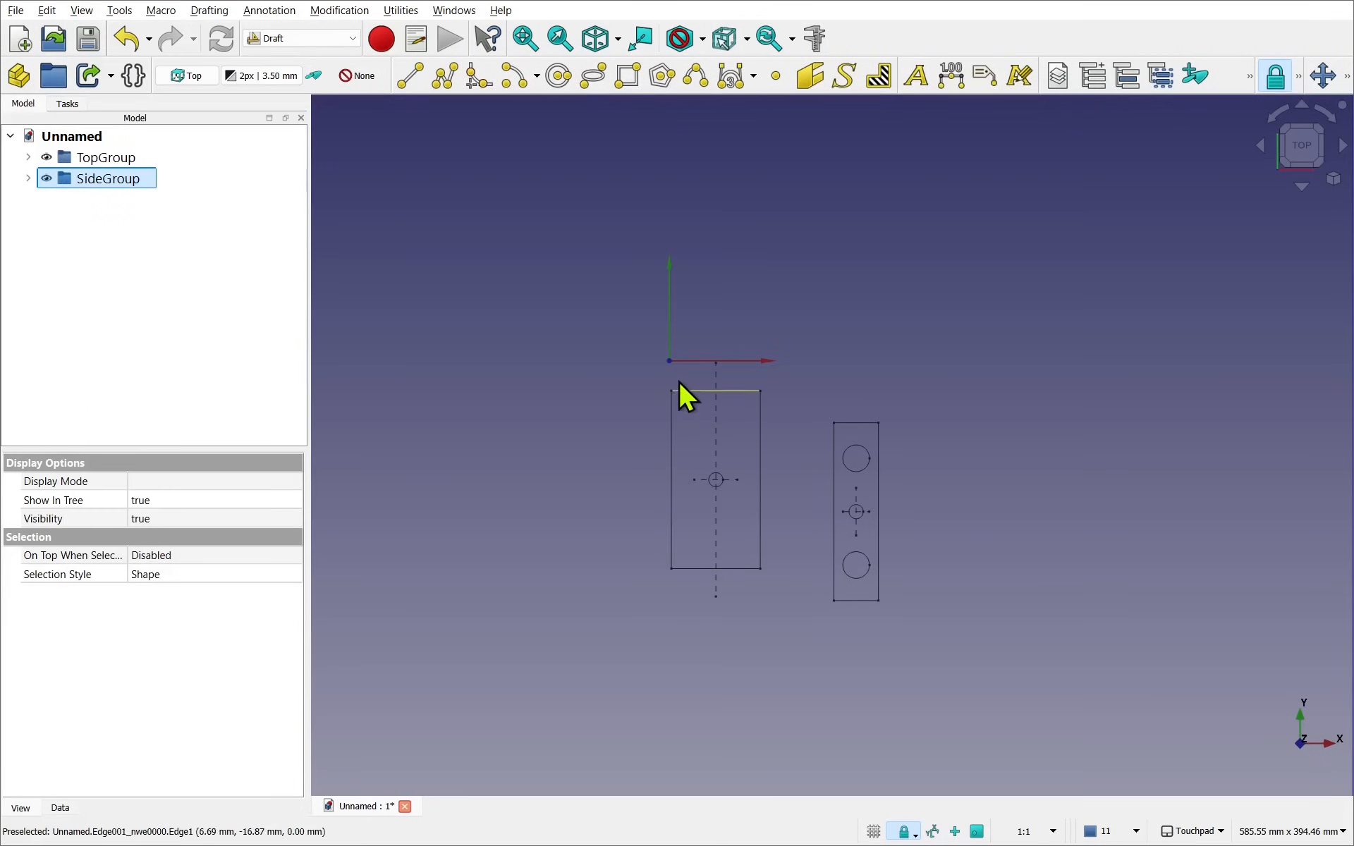
pyautogui.moveTo(675, 377)
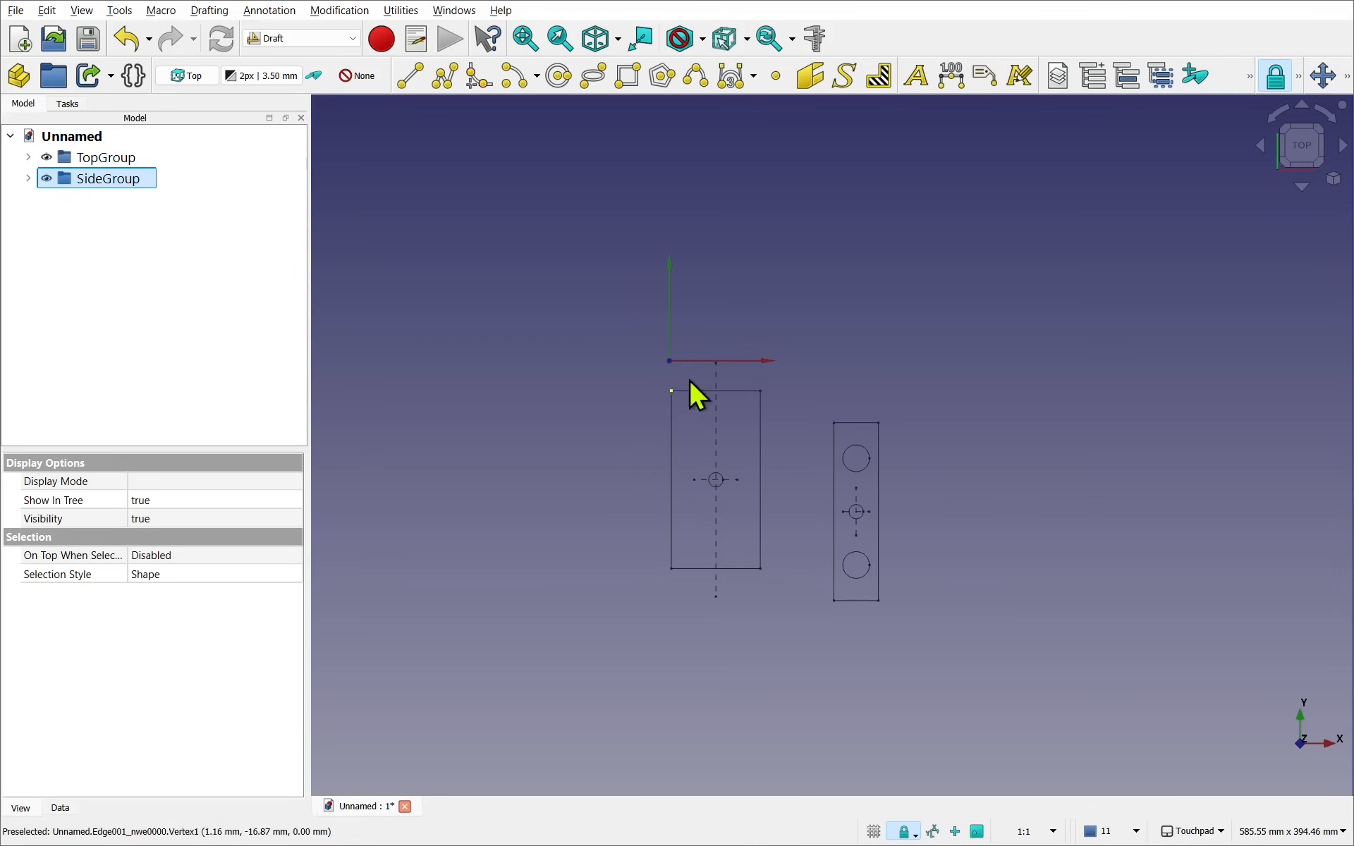
pyautogui.moveTo(834, 666)
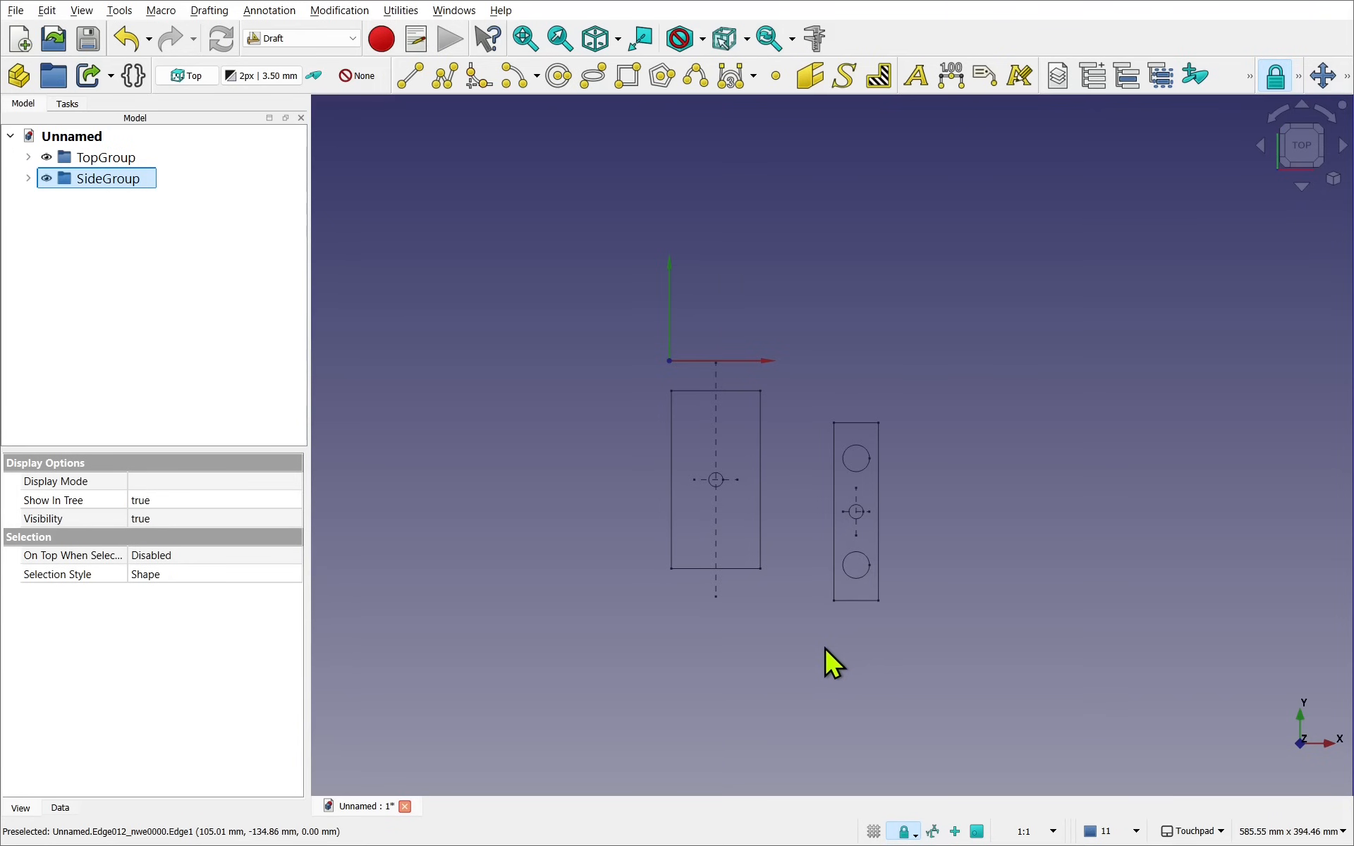
pyautogui.moveTo(672, 380)
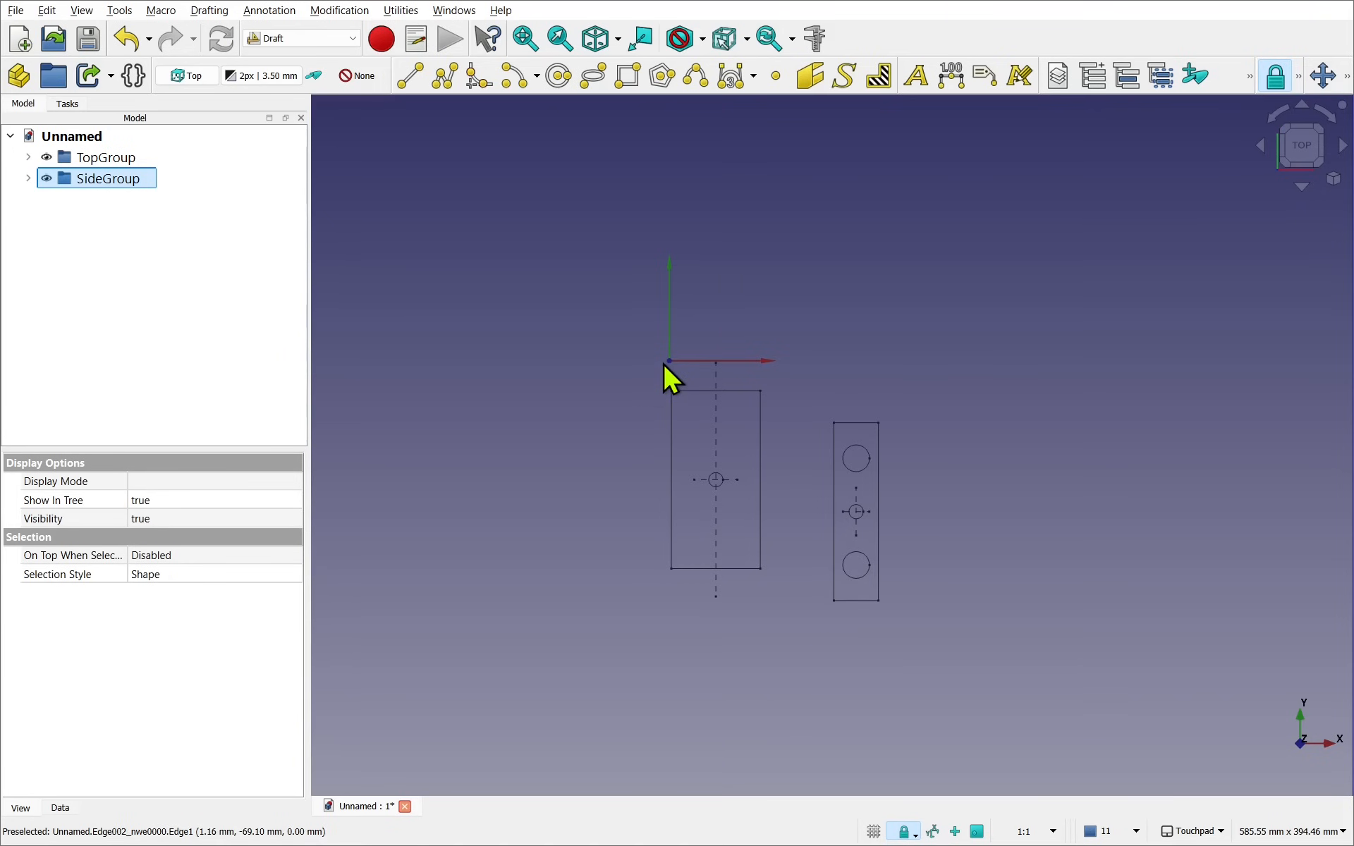
pyautogui.moveTo(574, 341)
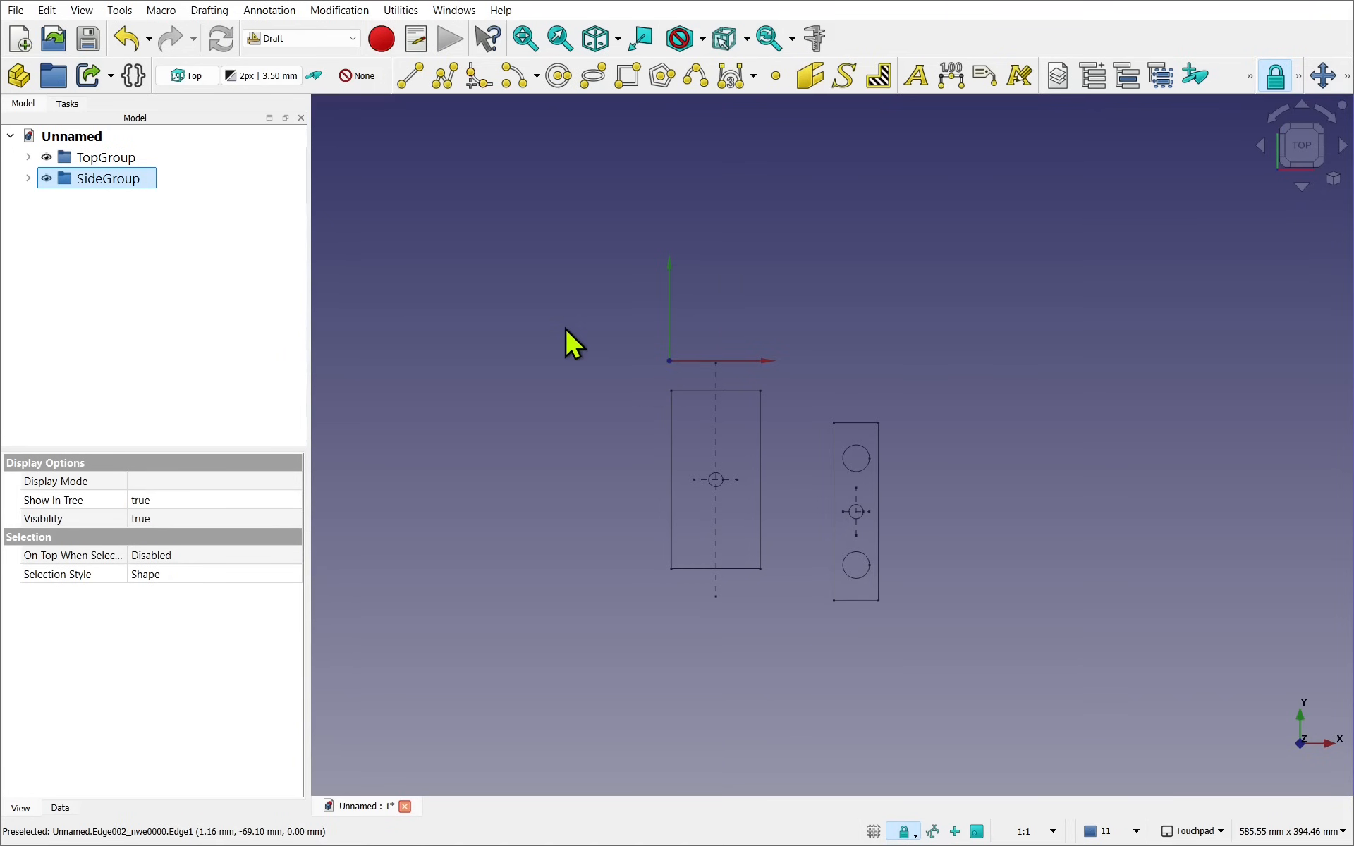
pyautogui.moveTo(577, 354)
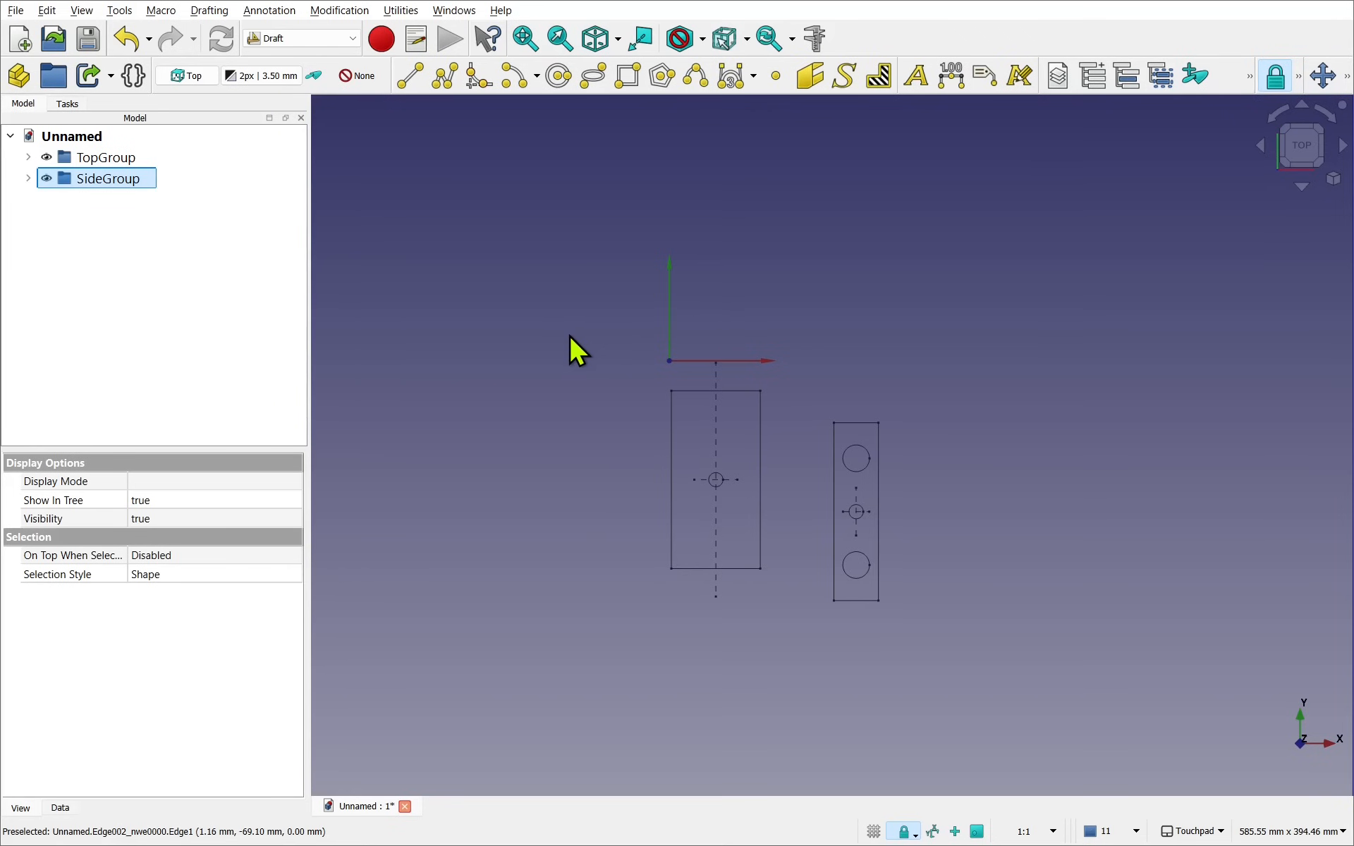
pyautogui.moveTo(679, 532)
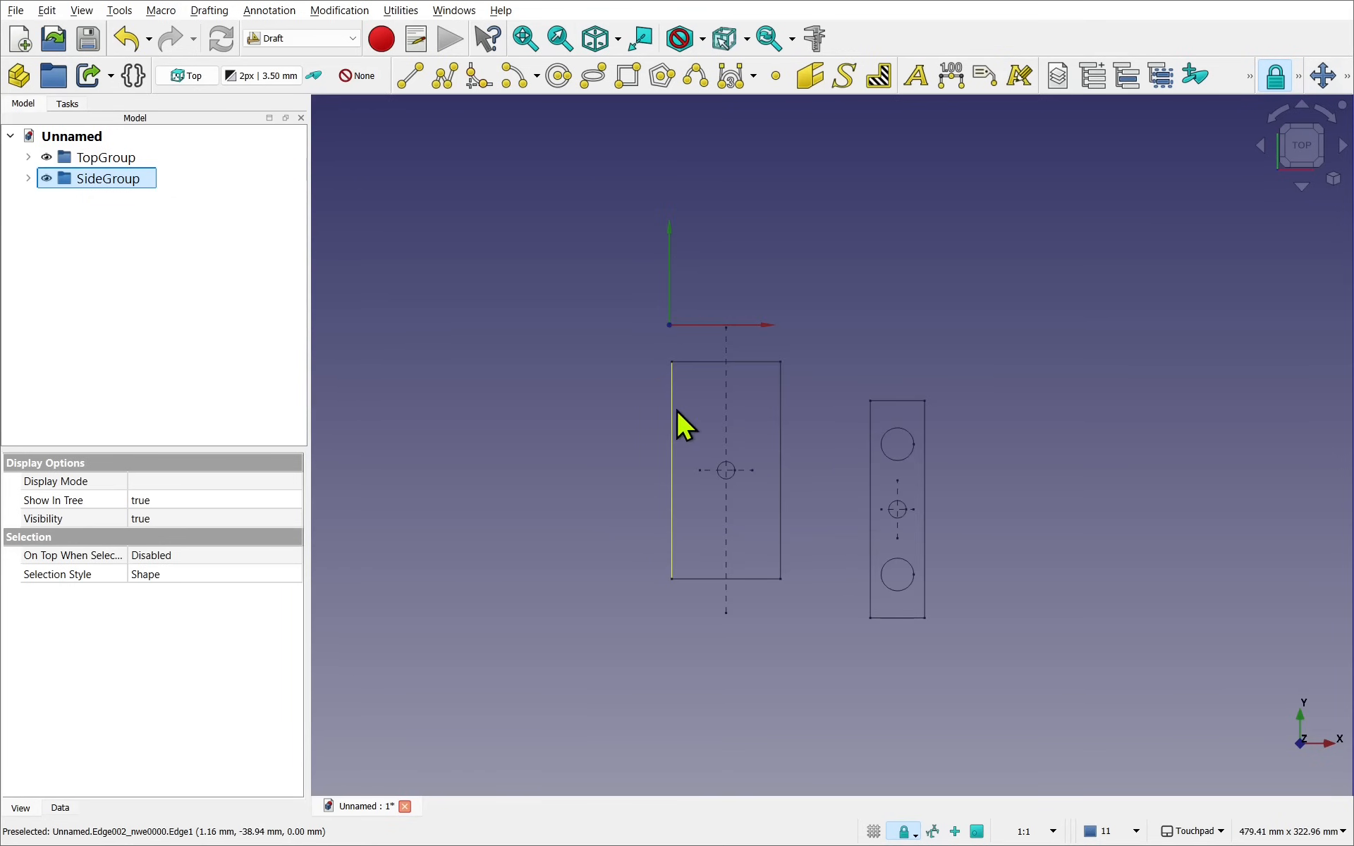
pyautogui.moveTo(767, 601)
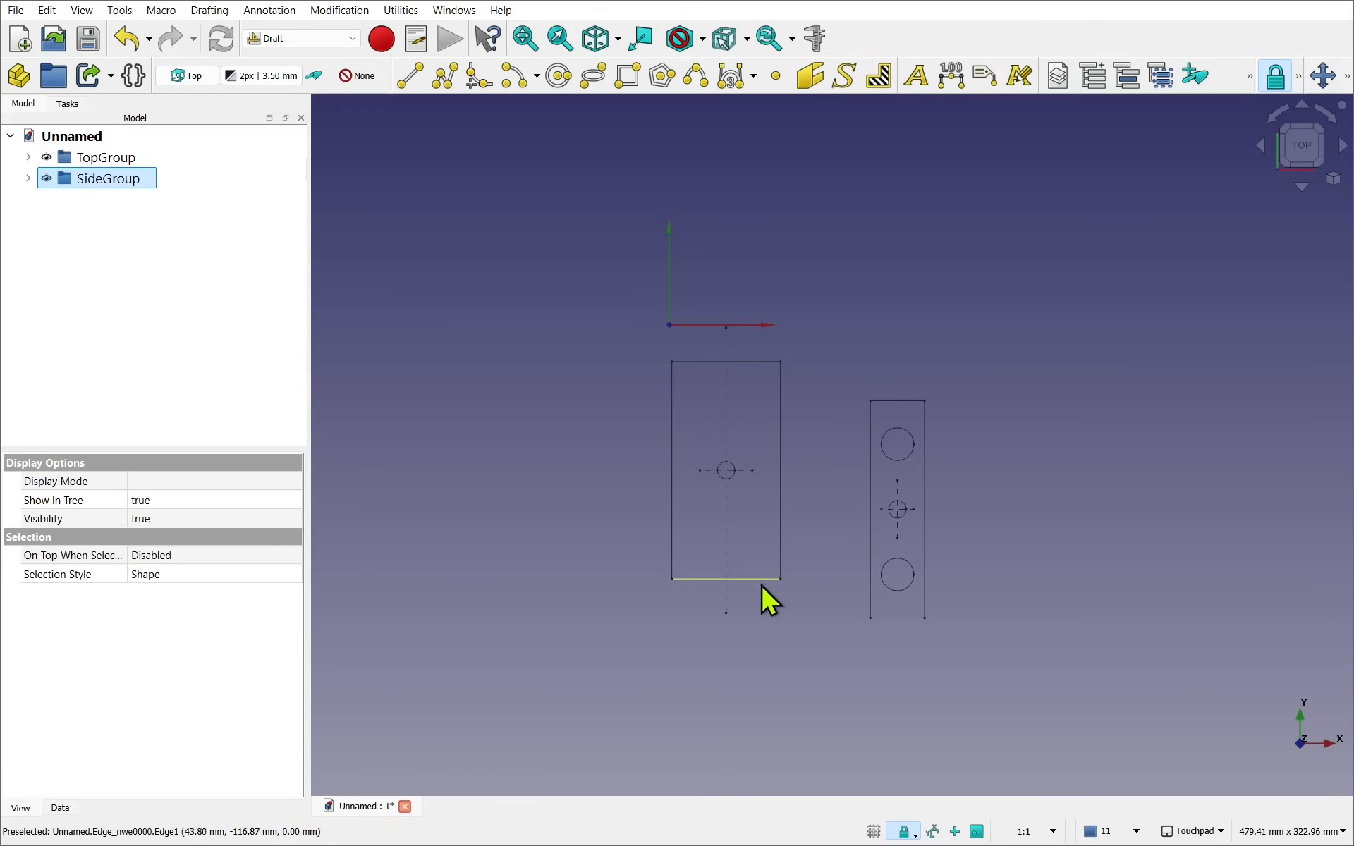
pyautogui.moveTo(628, 580)
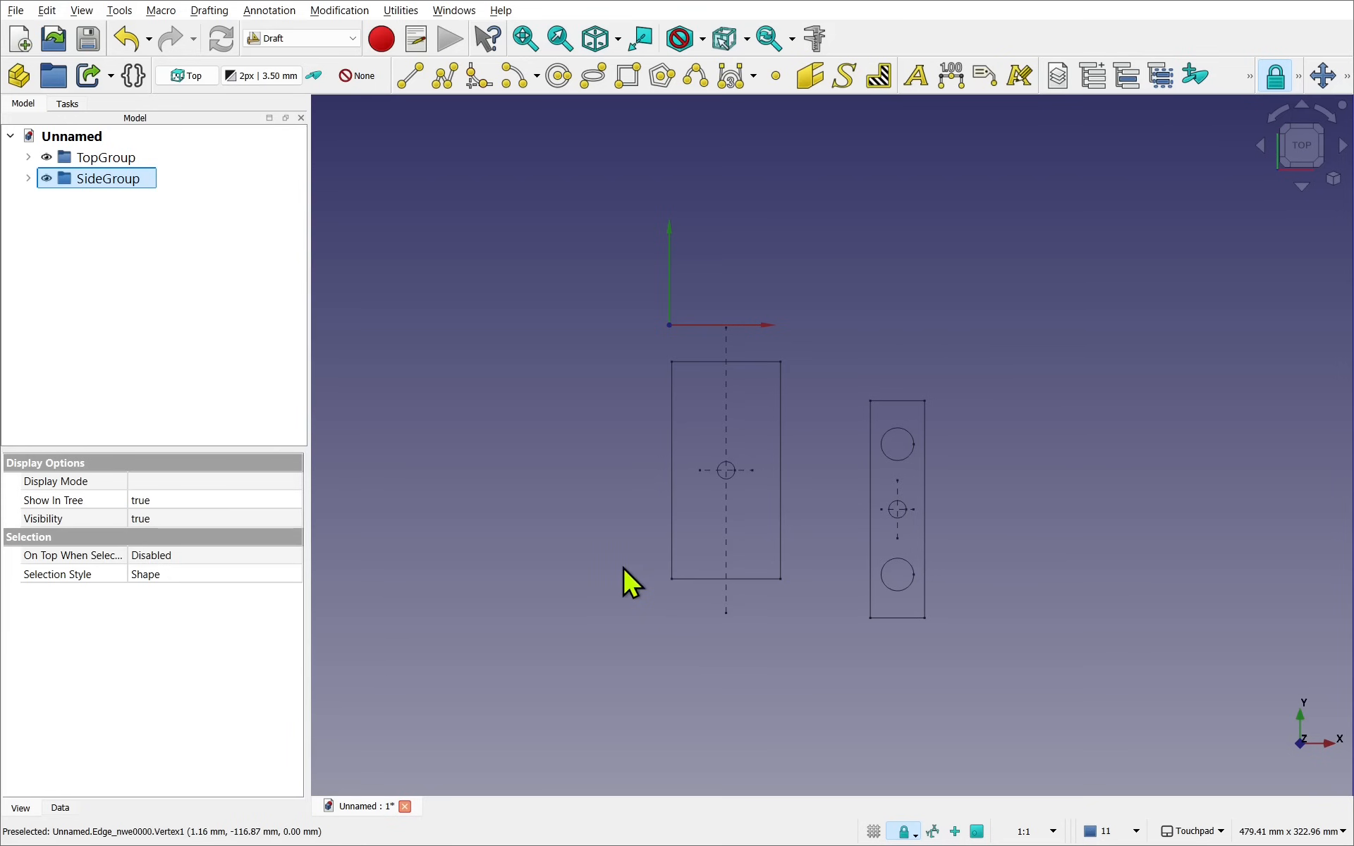
pyautogui.moveTo(646, 451)
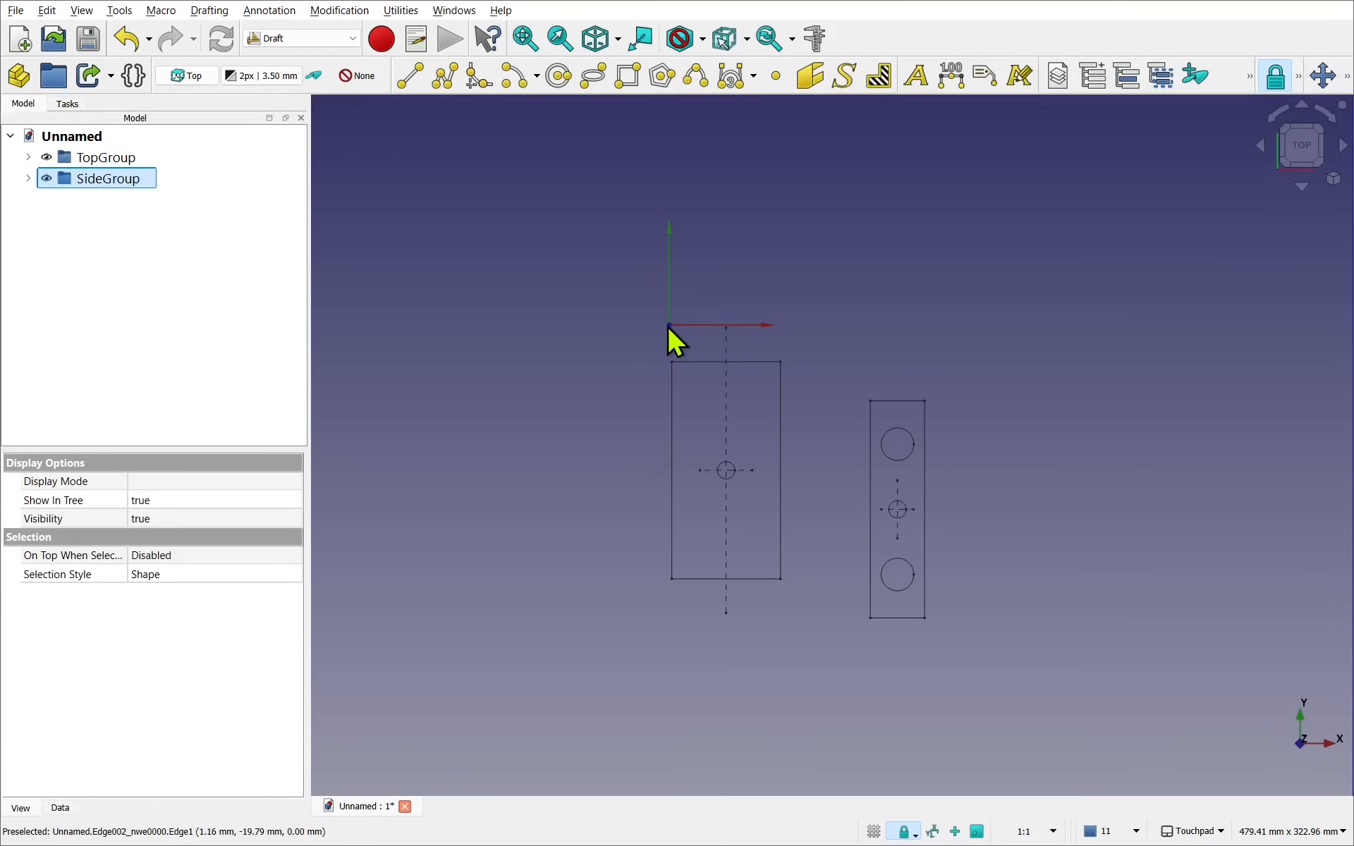
pyautogui.moveTo(535, 562)
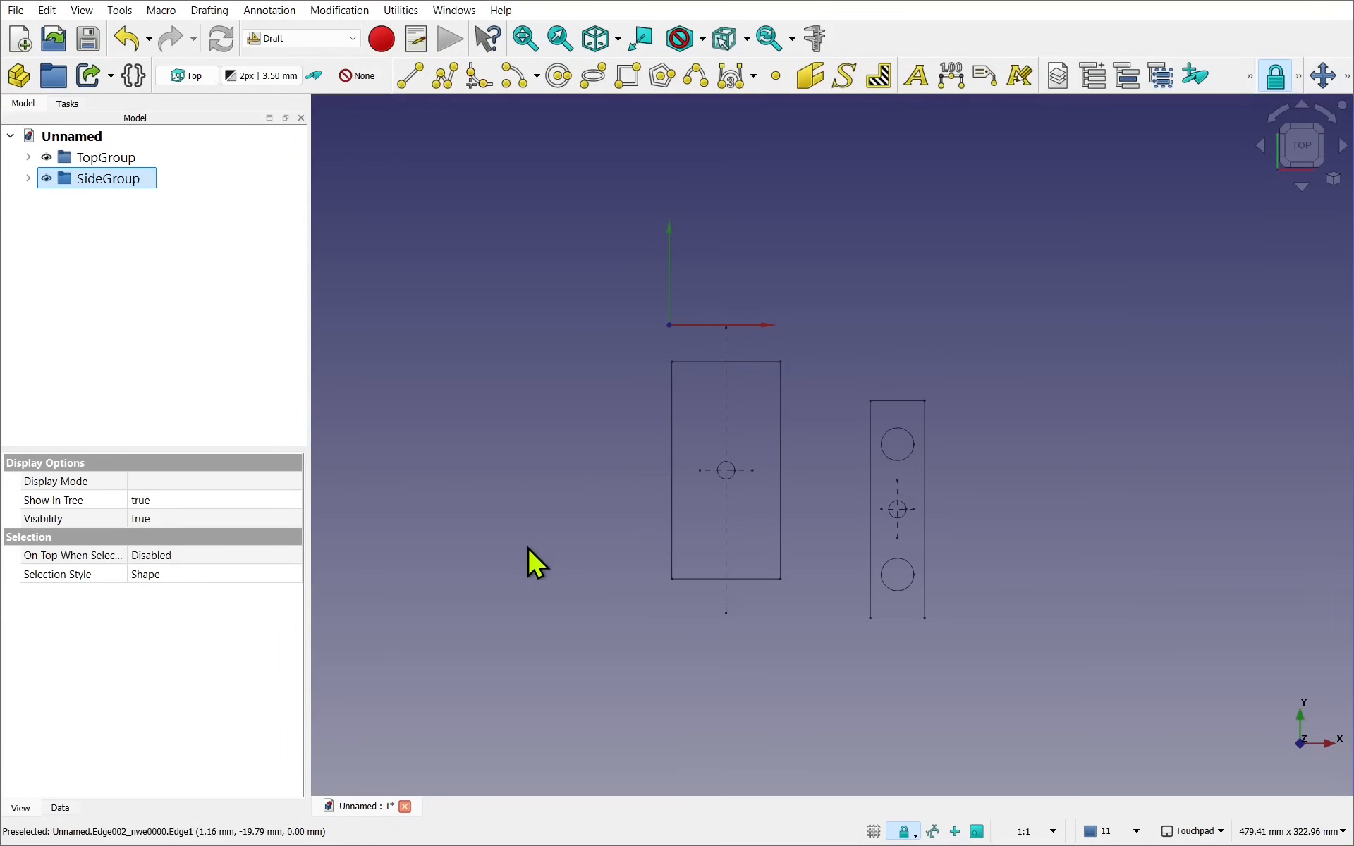
pyautogui.moveTo(674, 341)
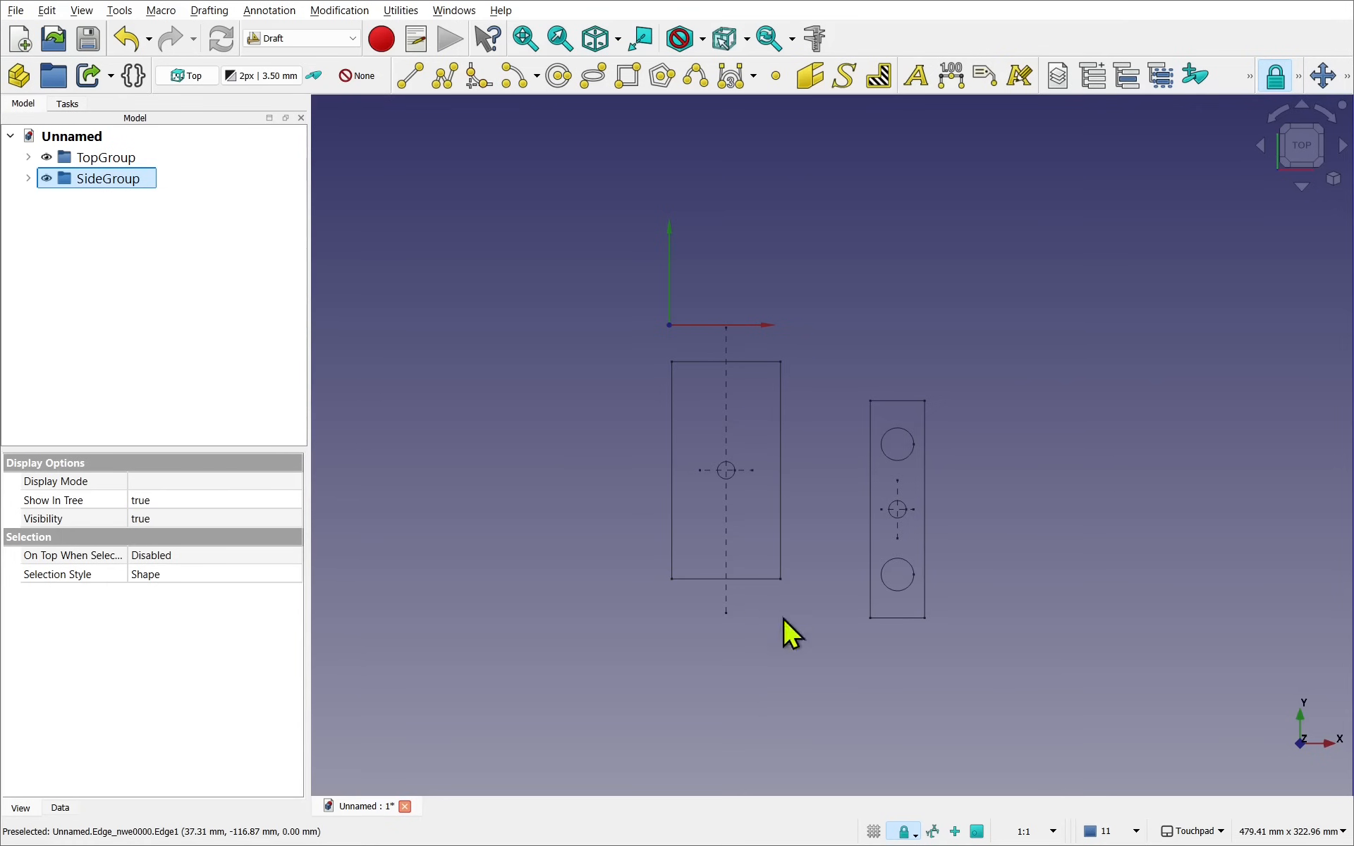
pyautogui.moveTo(761, 578)
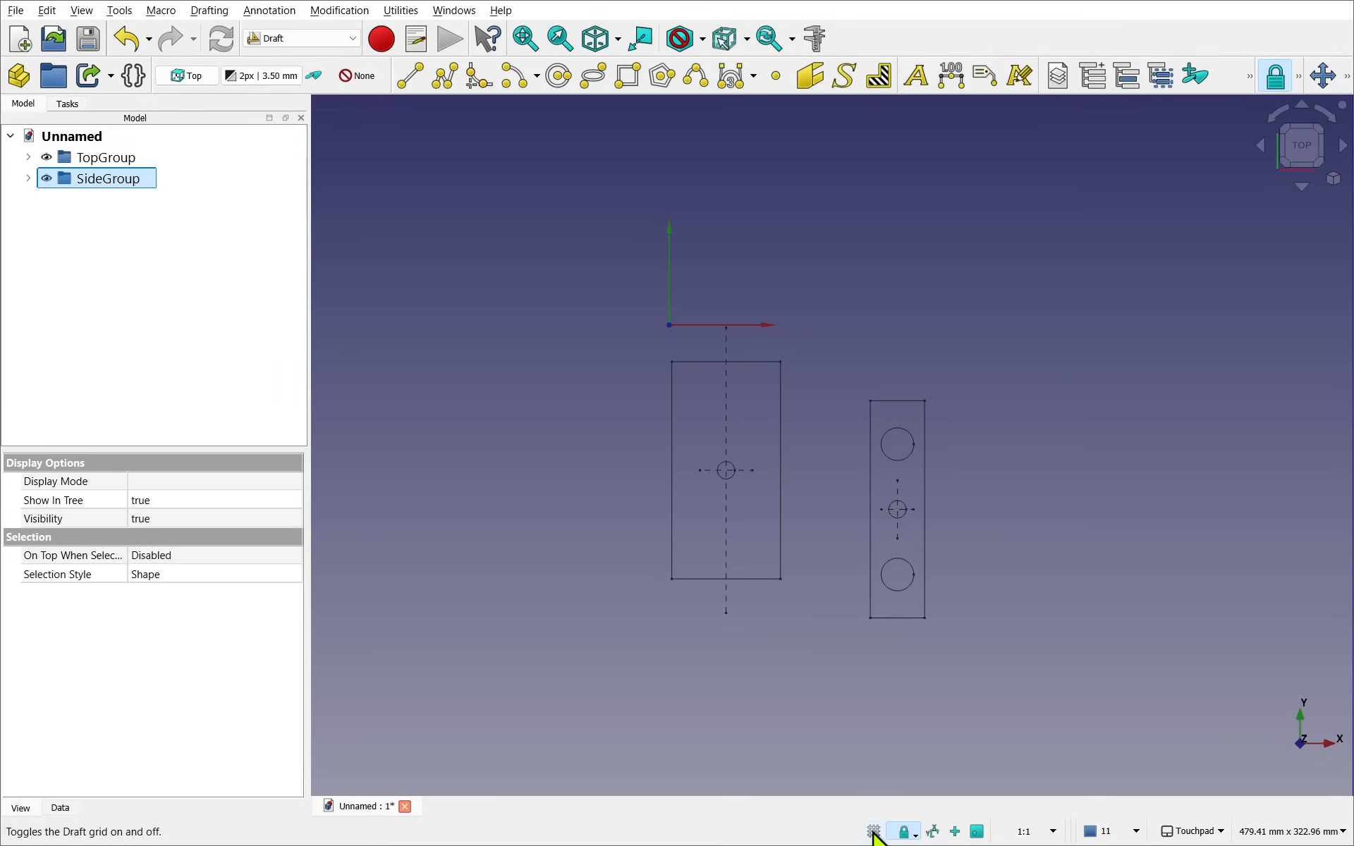
# - Enable the Draft working grid and review the snap lock options
pyautogui.click(873, 832)
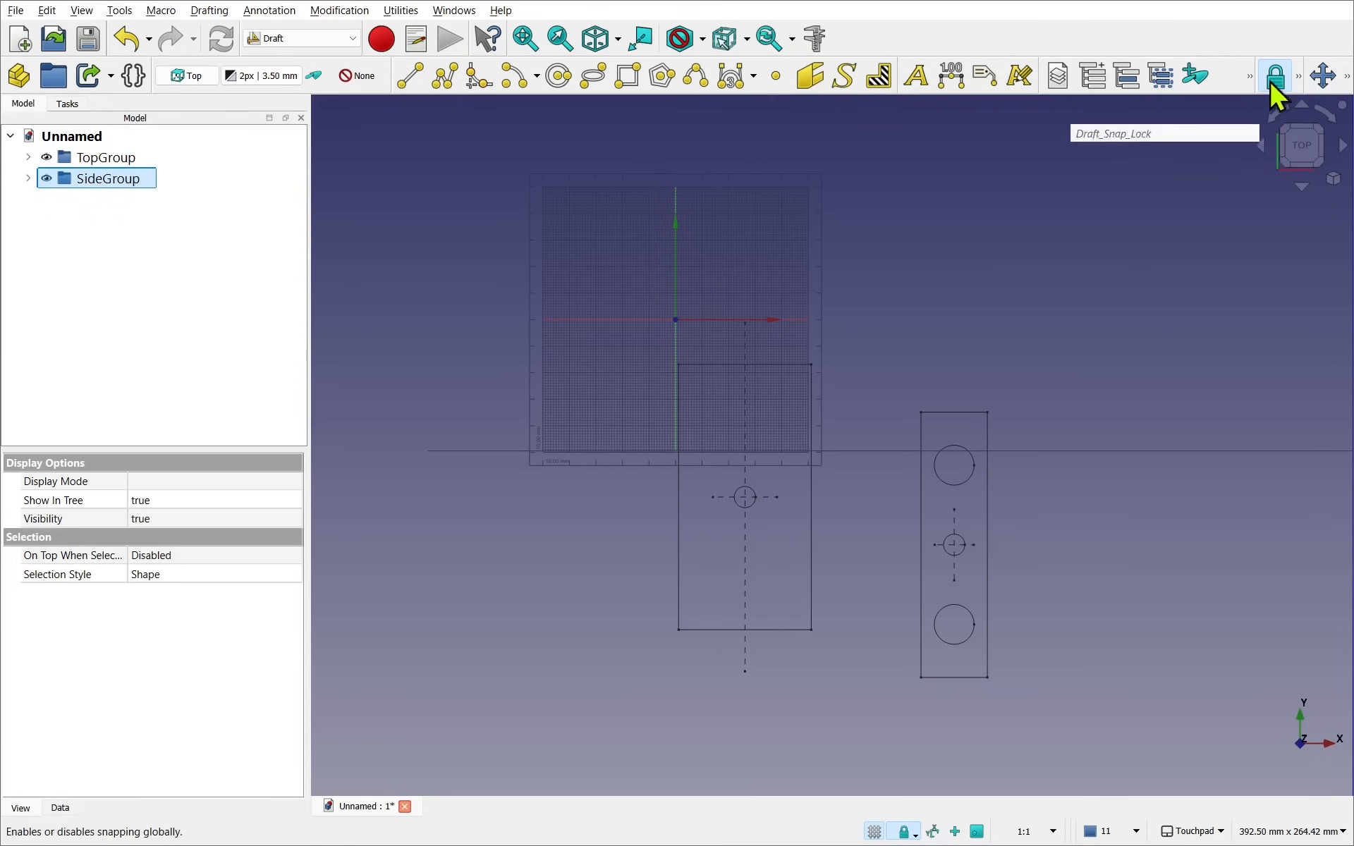
pyautogui.click(1276, 75)
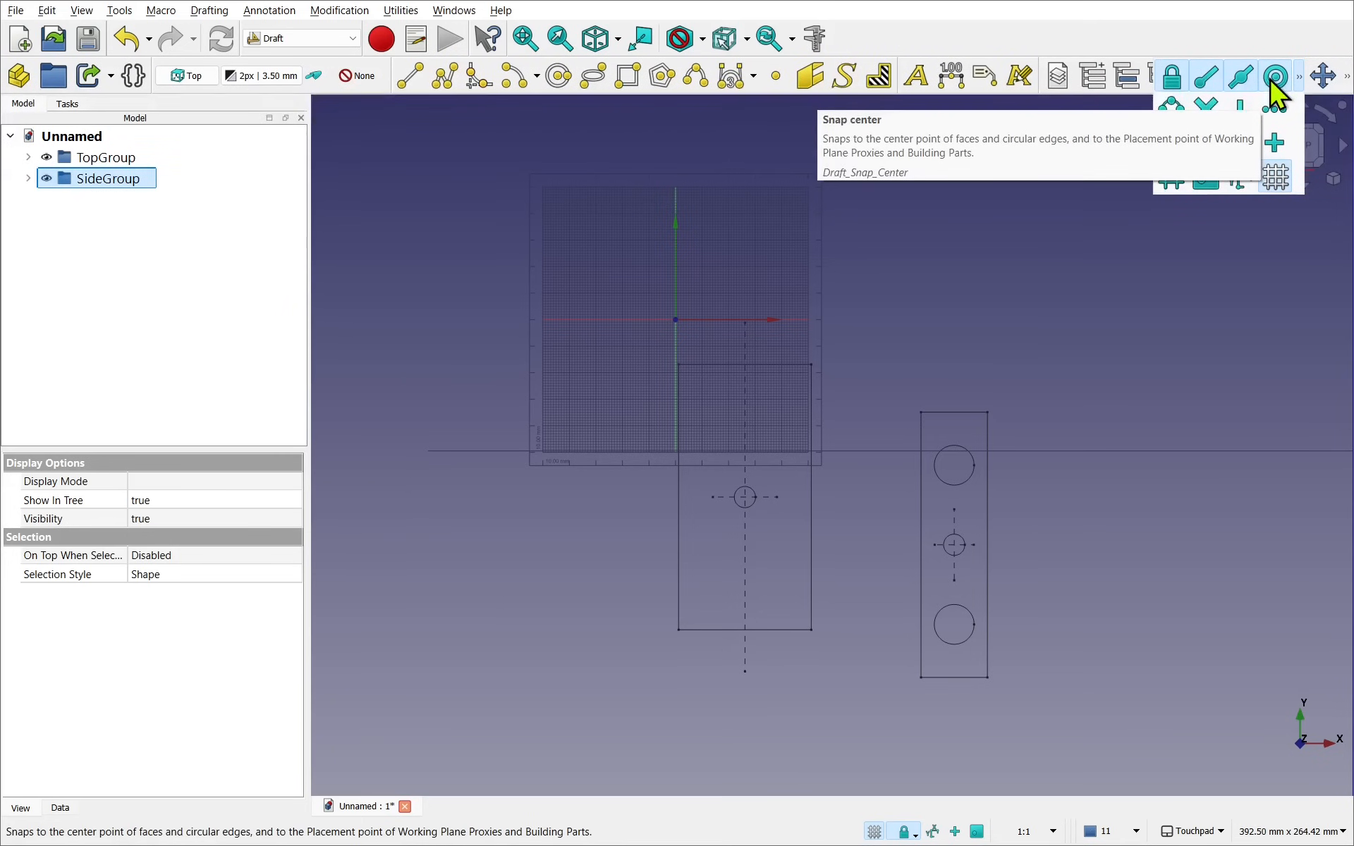
pyautogui.moveTo(1242, 76)
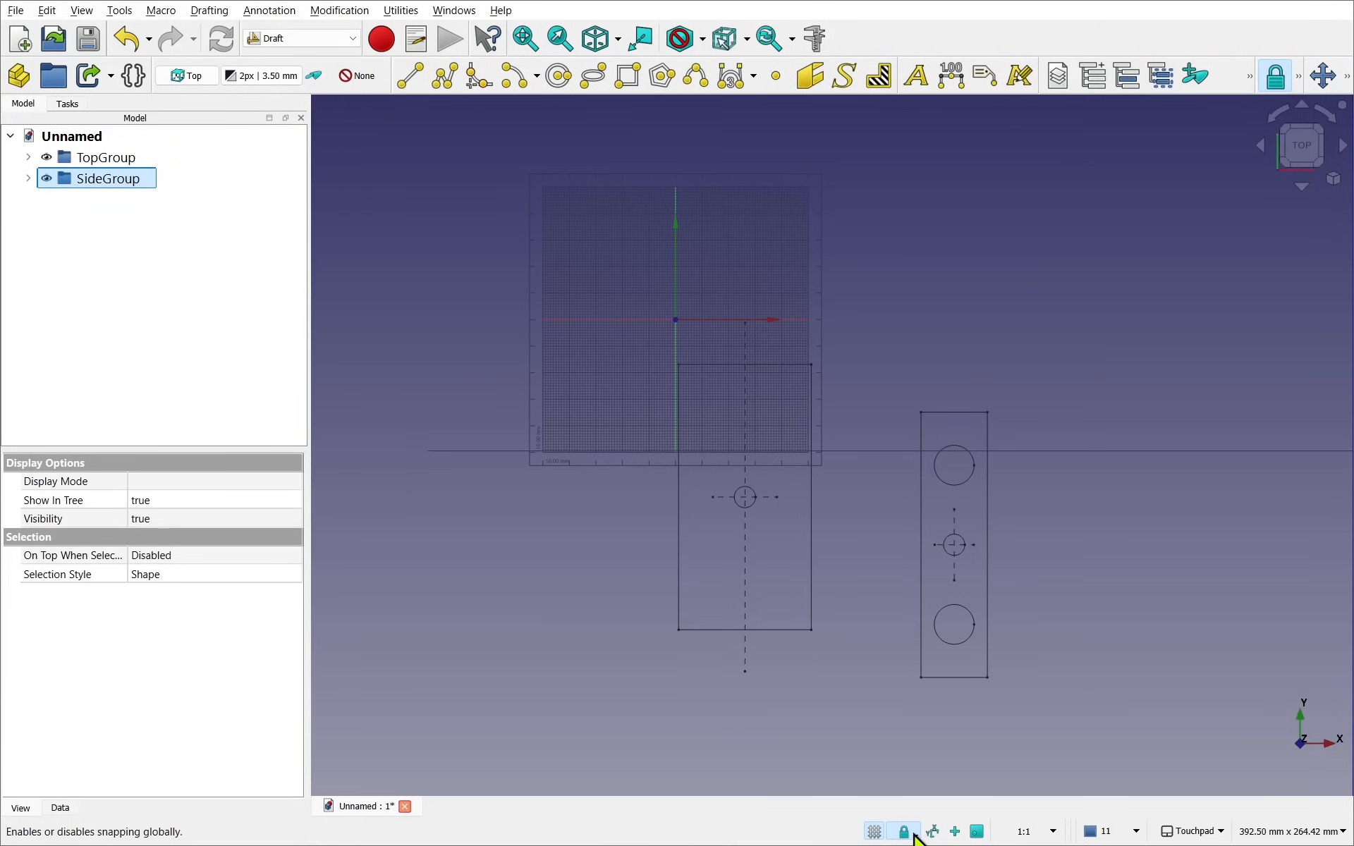
pyautogui.moveTo(904, 831)
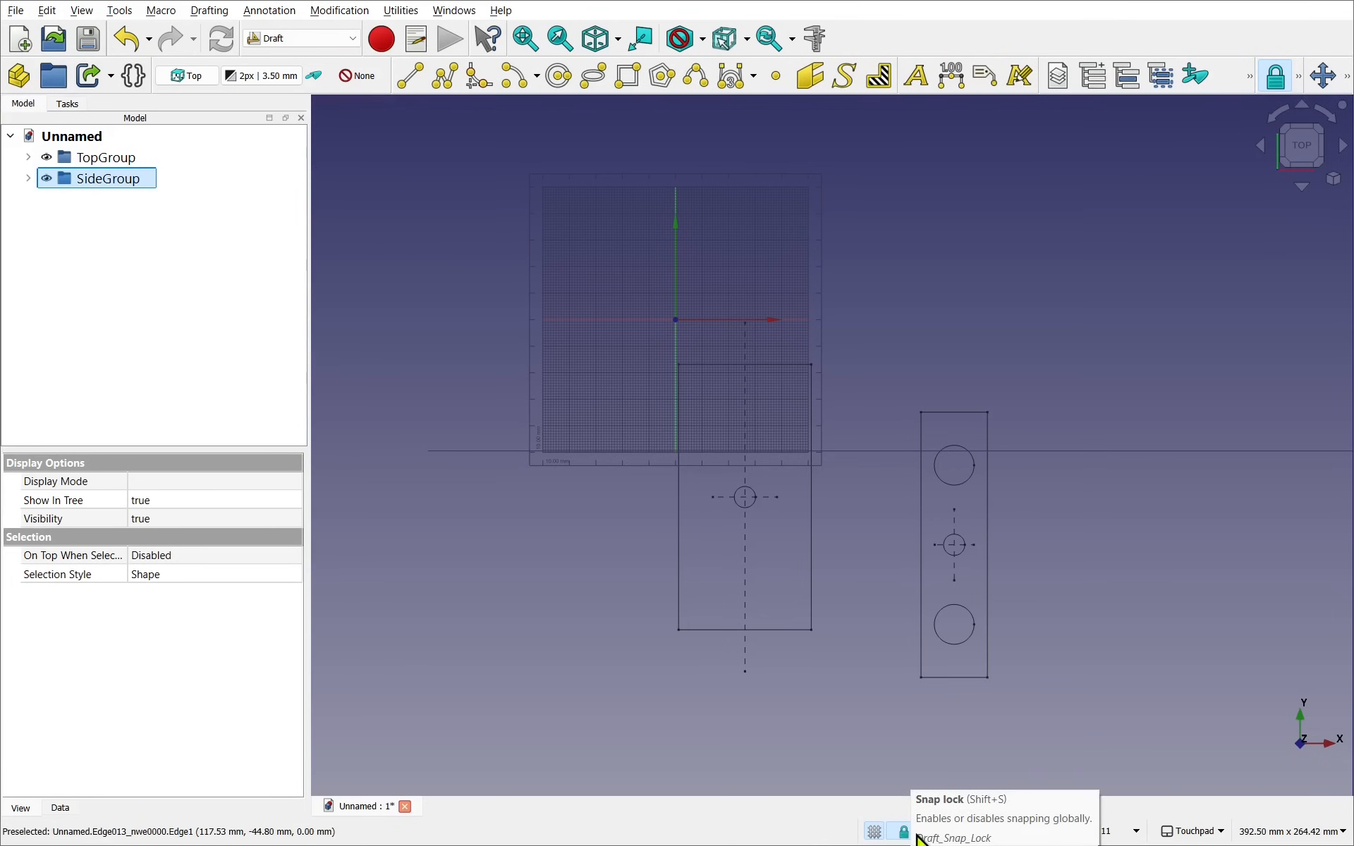
pyautogui.click(902, 832)
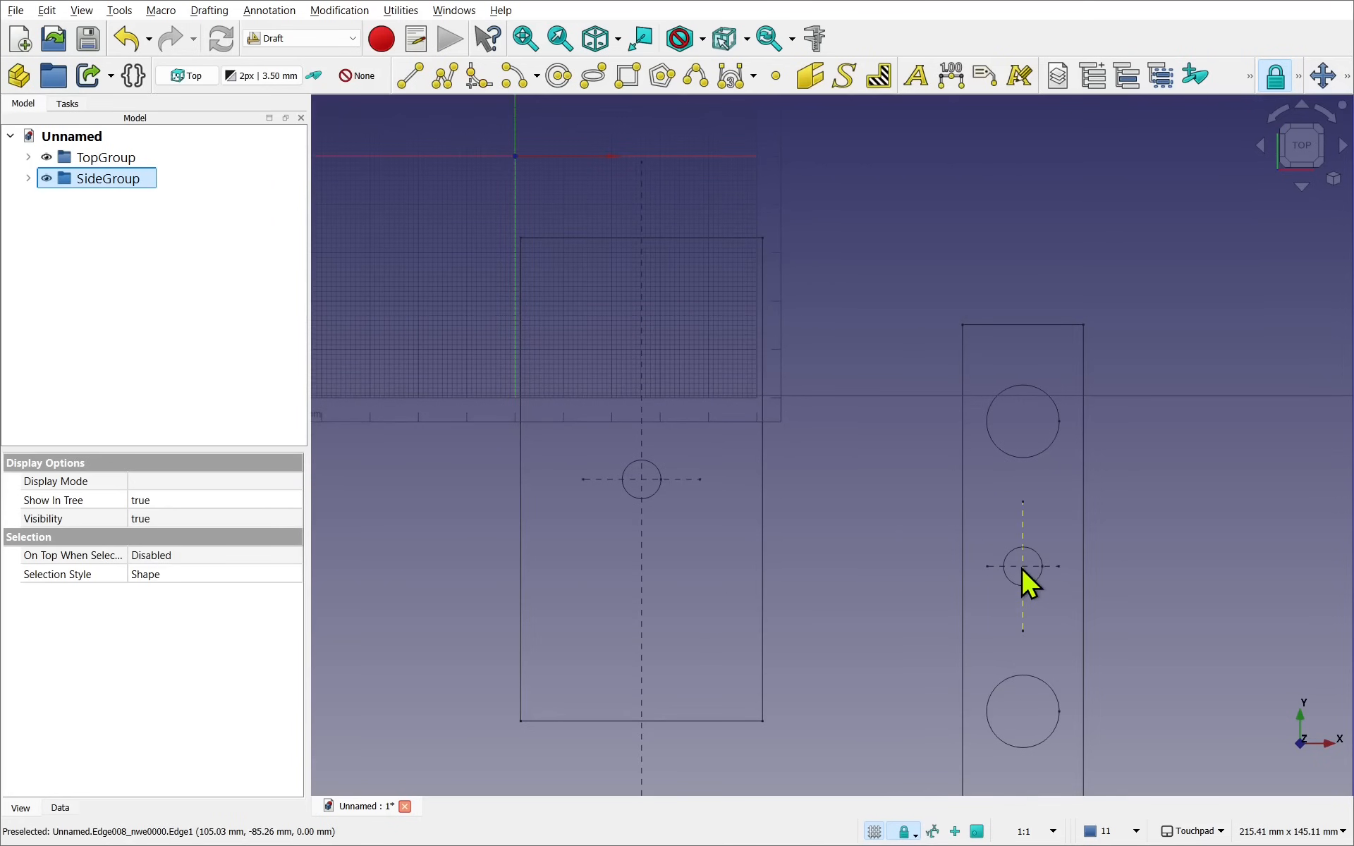
pyautogui.moveTo(838, 525)
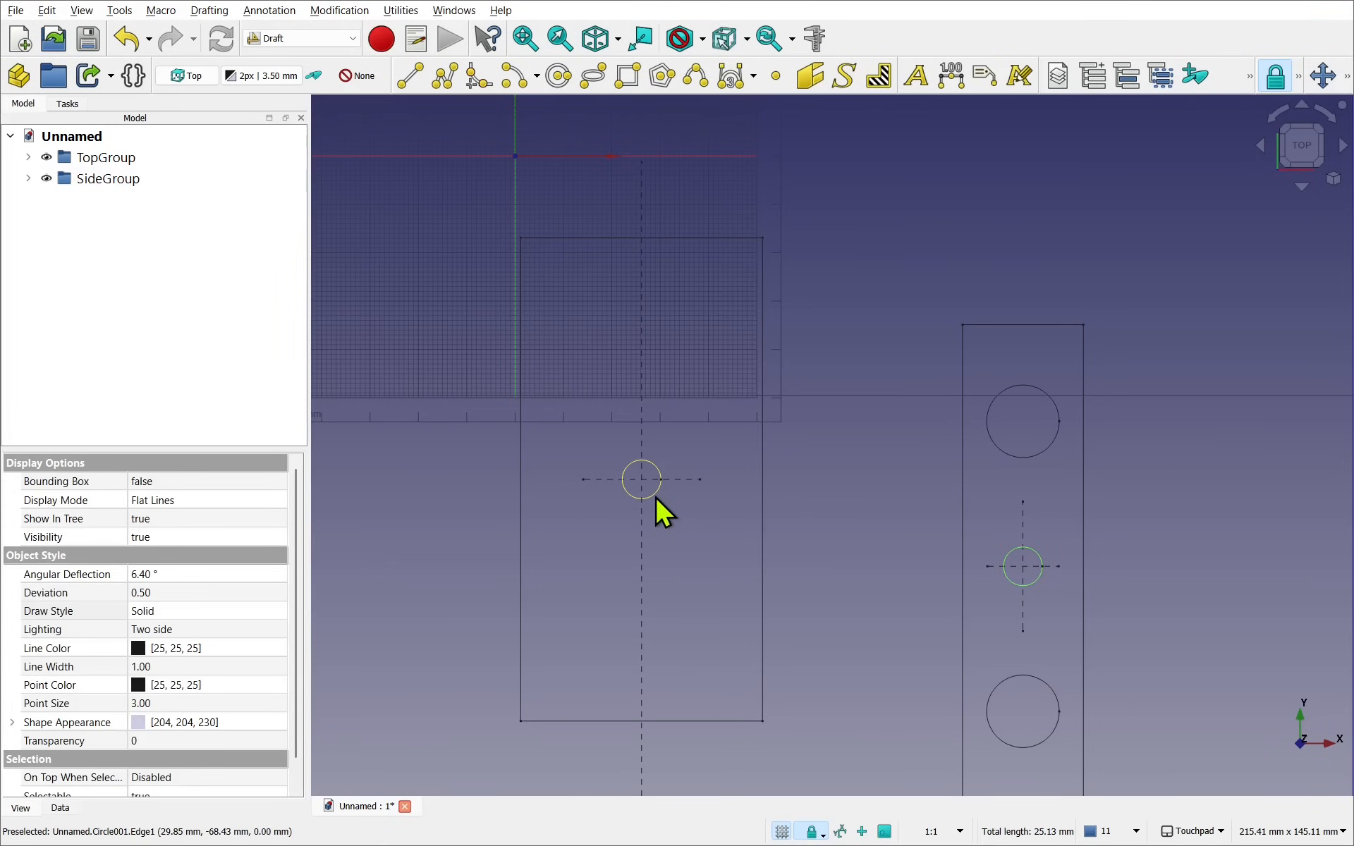
pyautogui.moveTo(1023, 566)
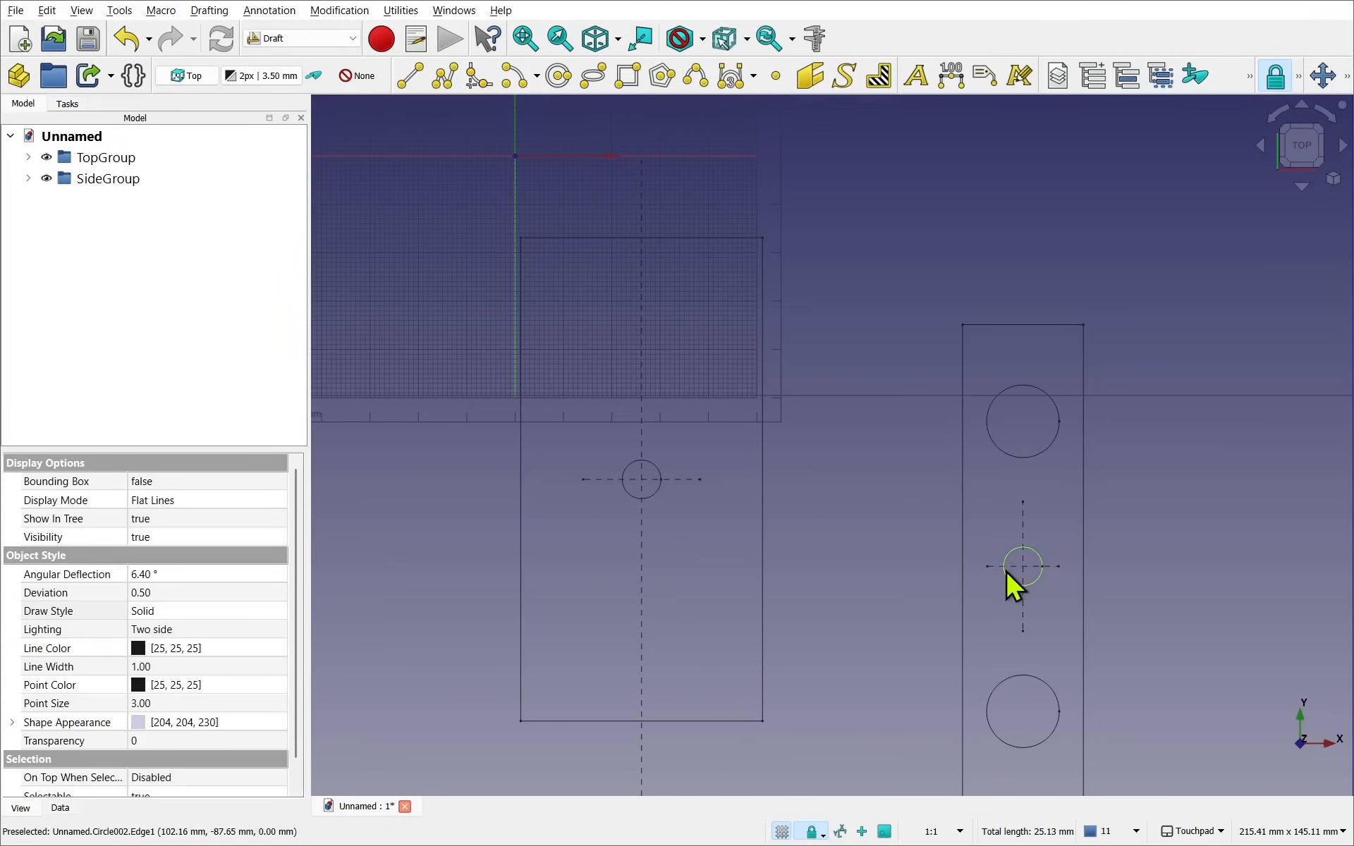
# - Move SideGroup with Relative off, snapping its small circle onto the top view's small circle
pyautogui.click(108, 178)
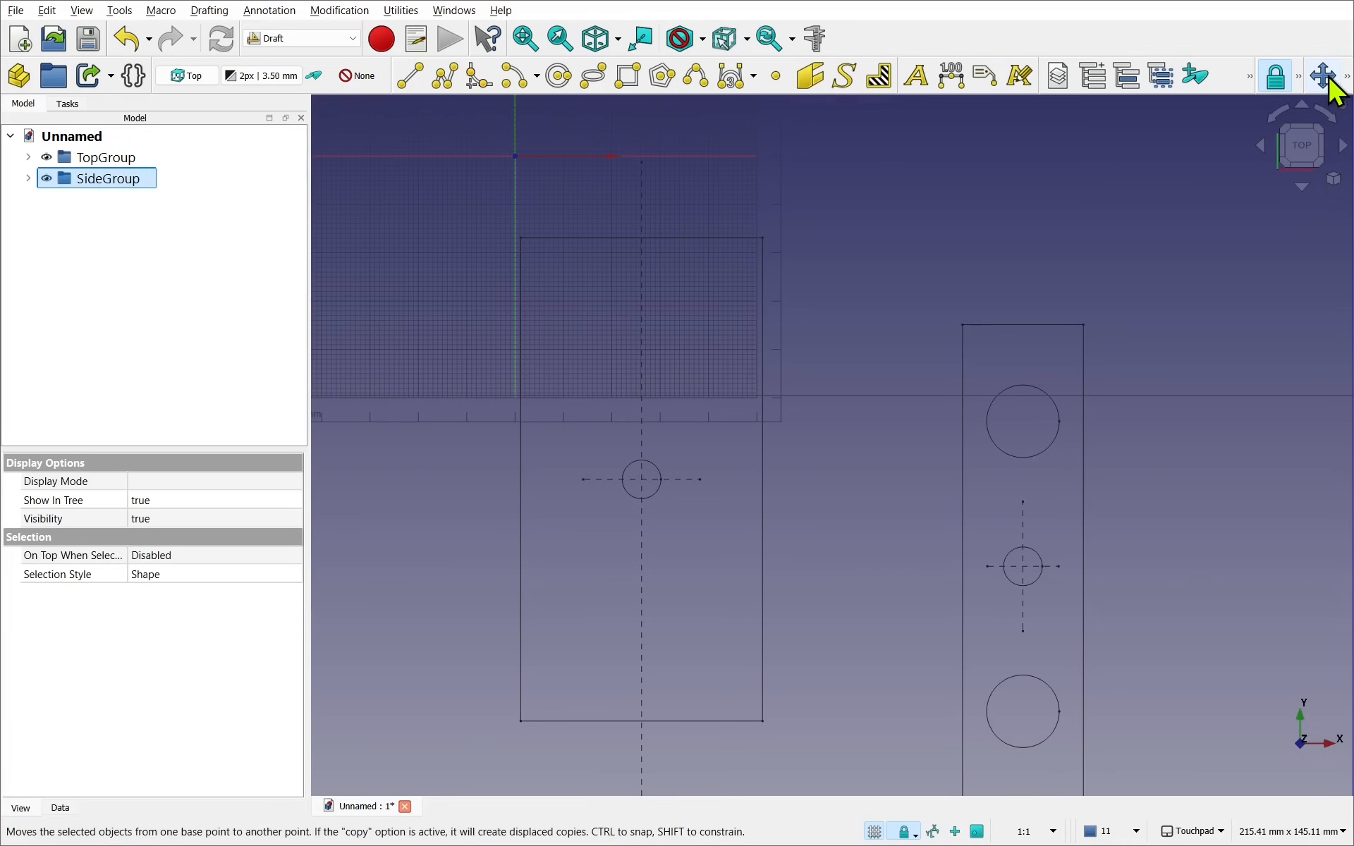
pyautogui.click(339, 9)
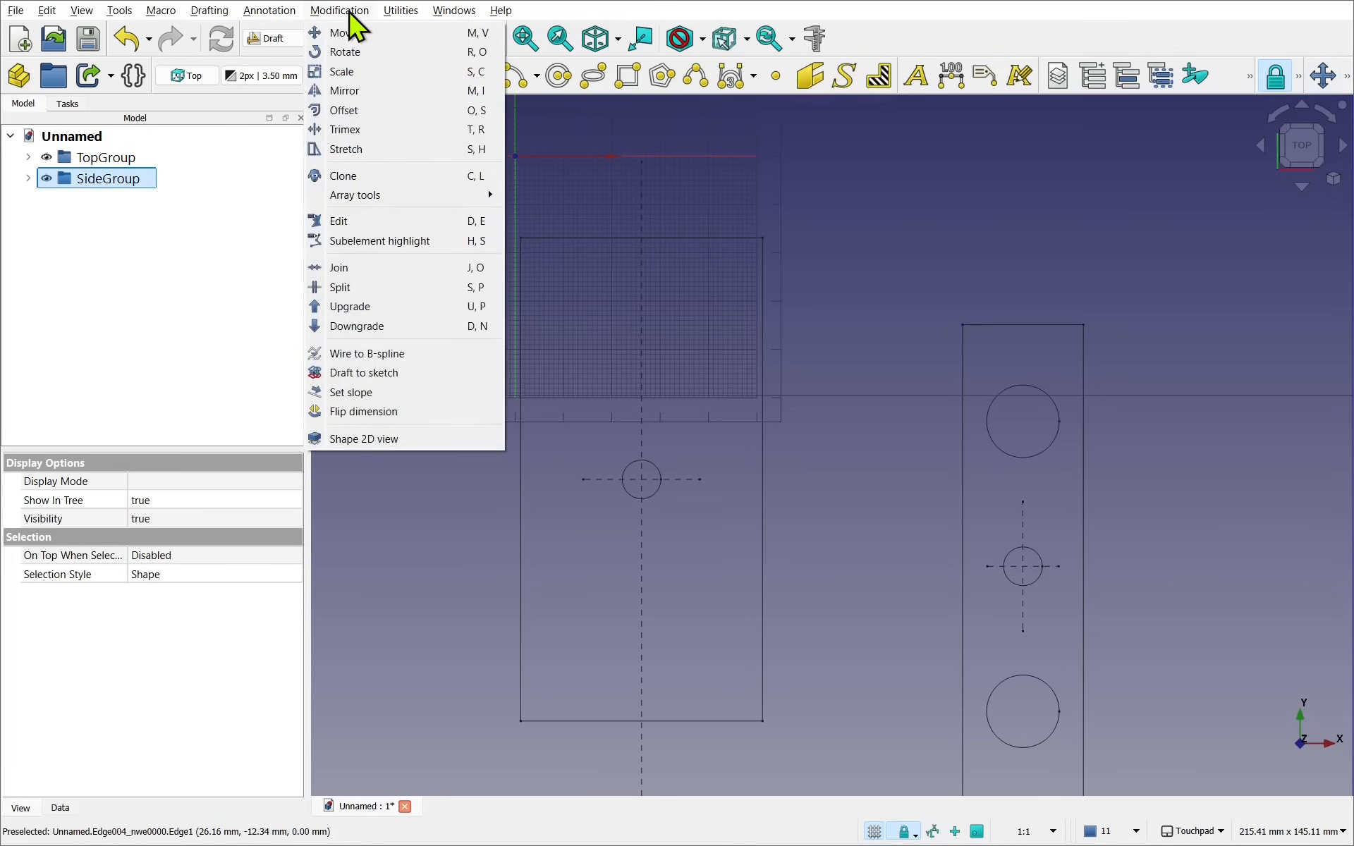
pyautogui.click(341, 32)
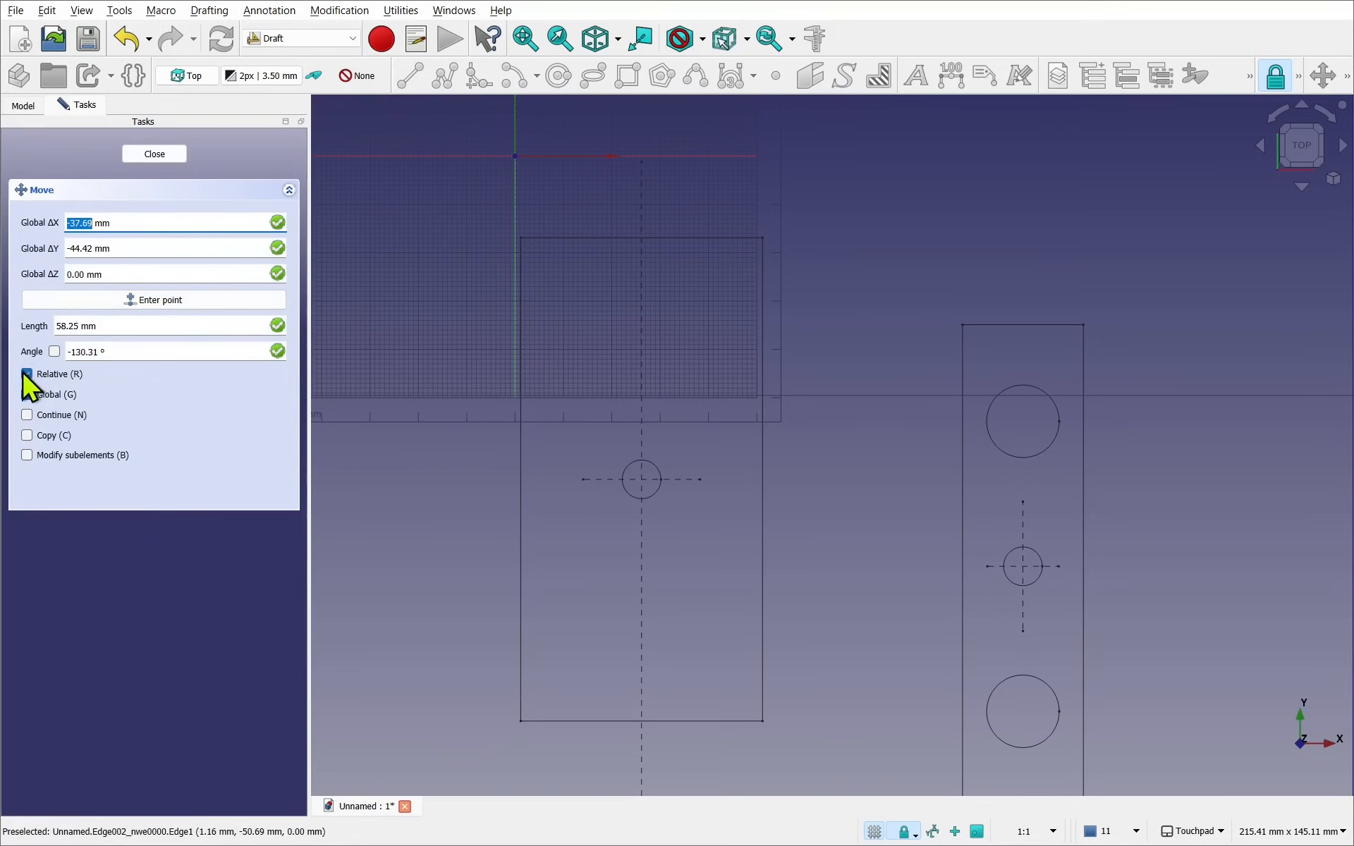
pyautogui.click(27, 395)
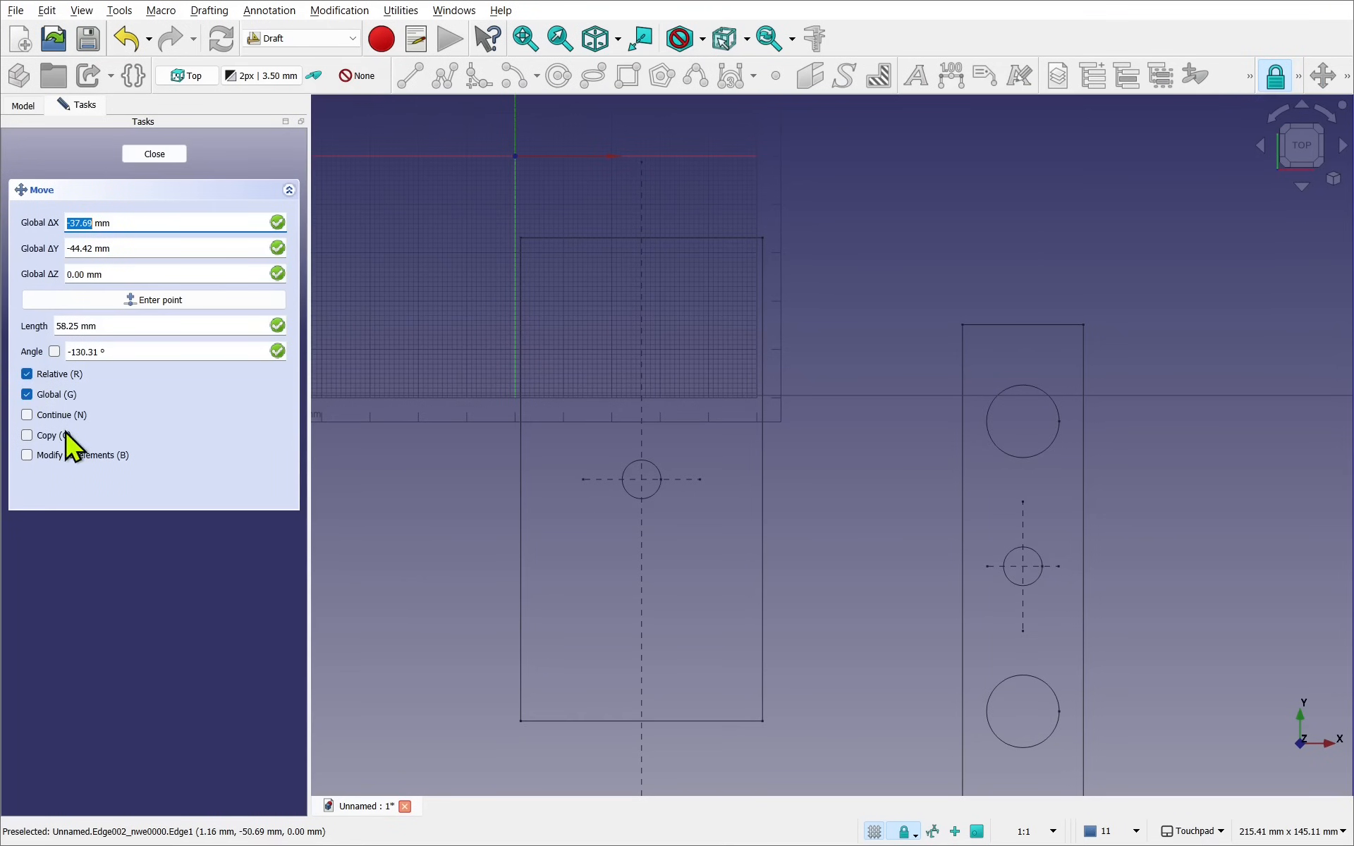
pyautogui.click(27, 393)
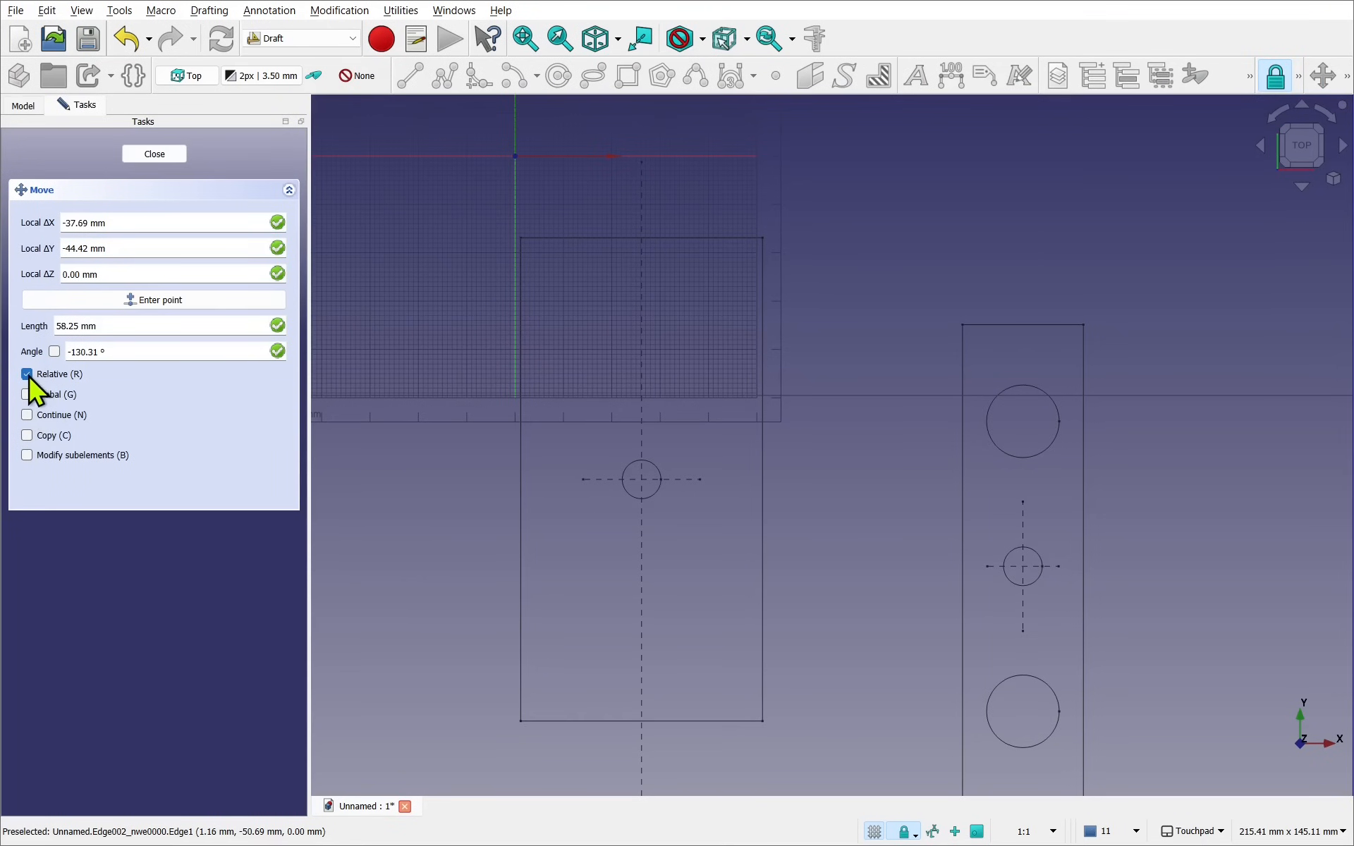
pyautogui.click(27, 373)
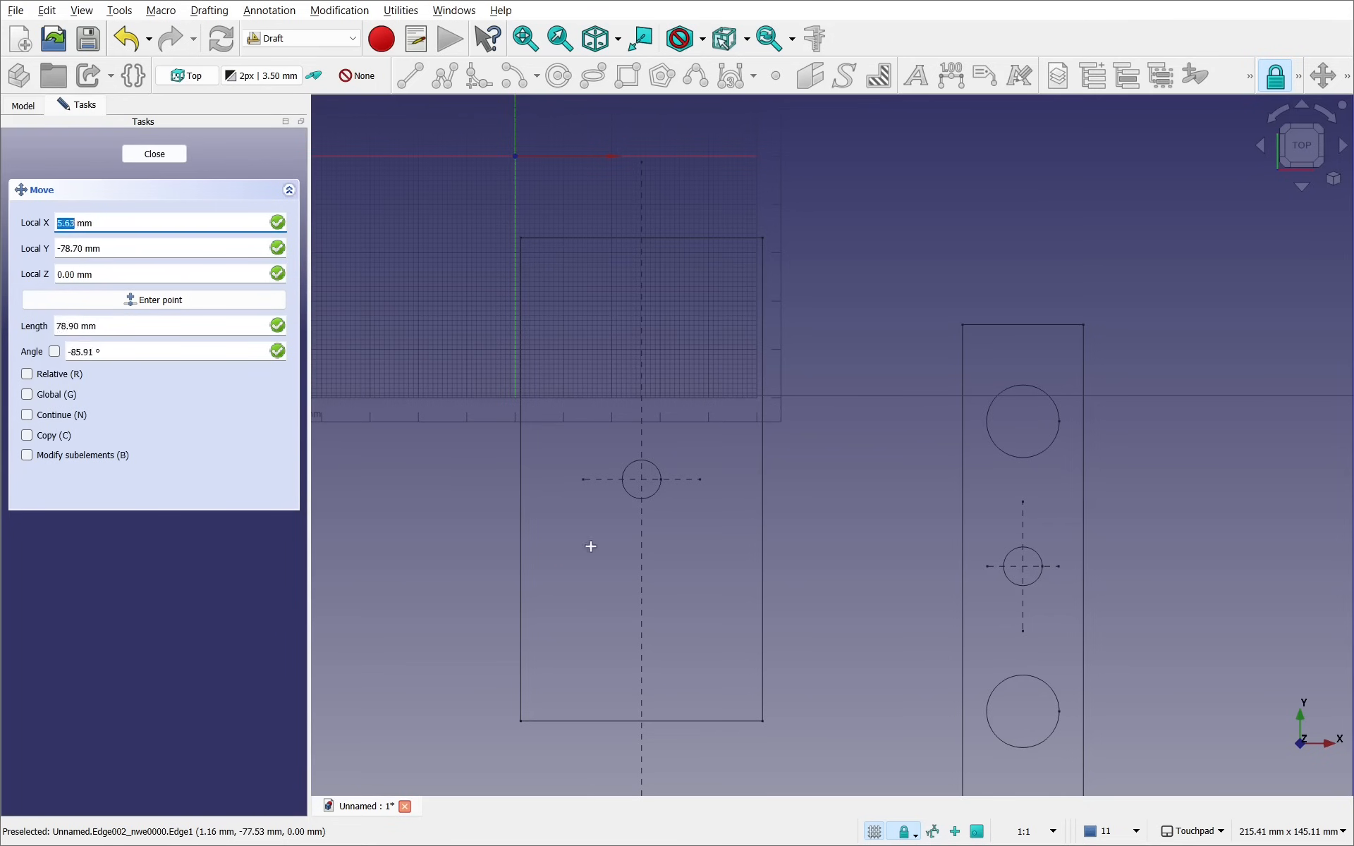
pyautogui.moveTo(1004, 578)
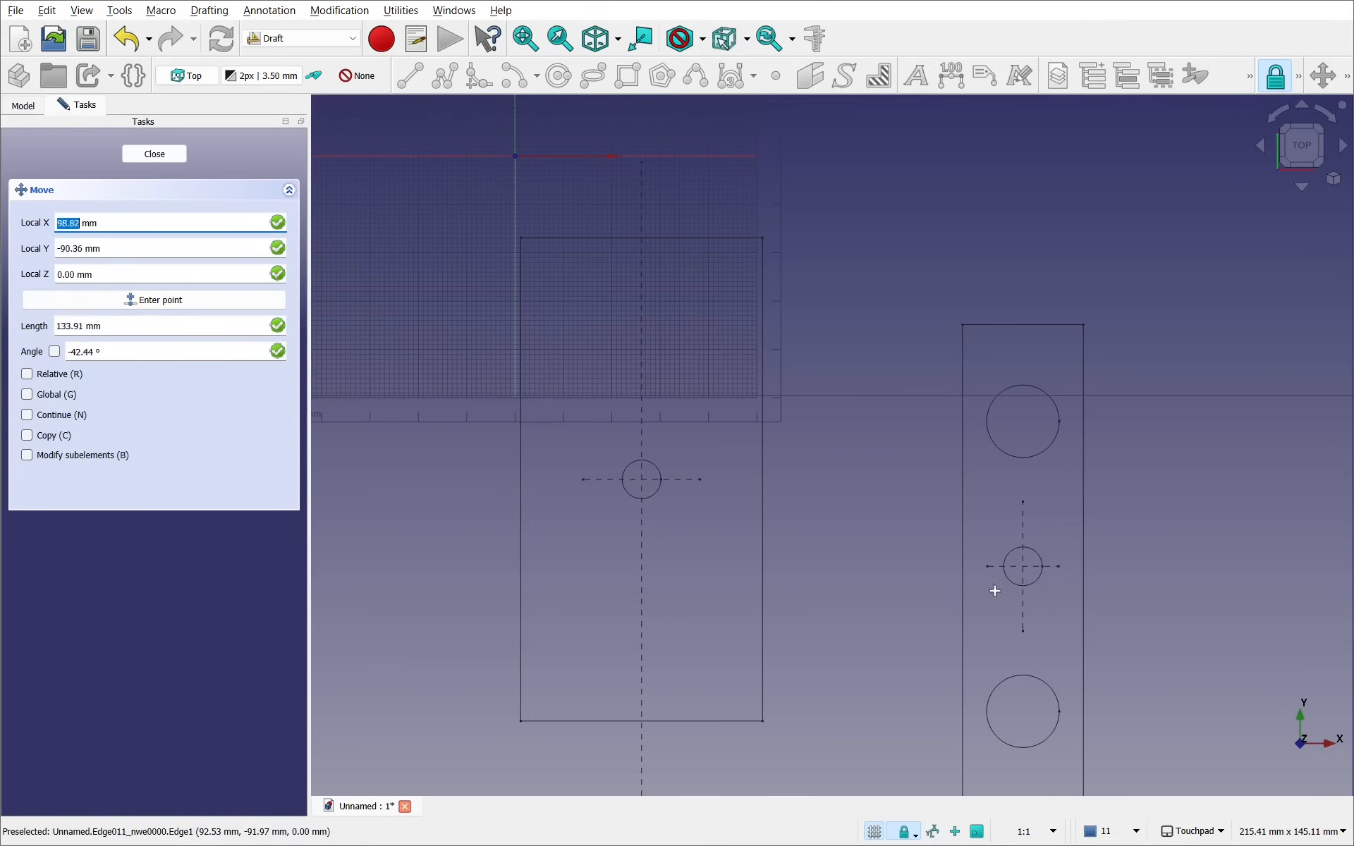
pyautogui.moveTo(1003, 589)
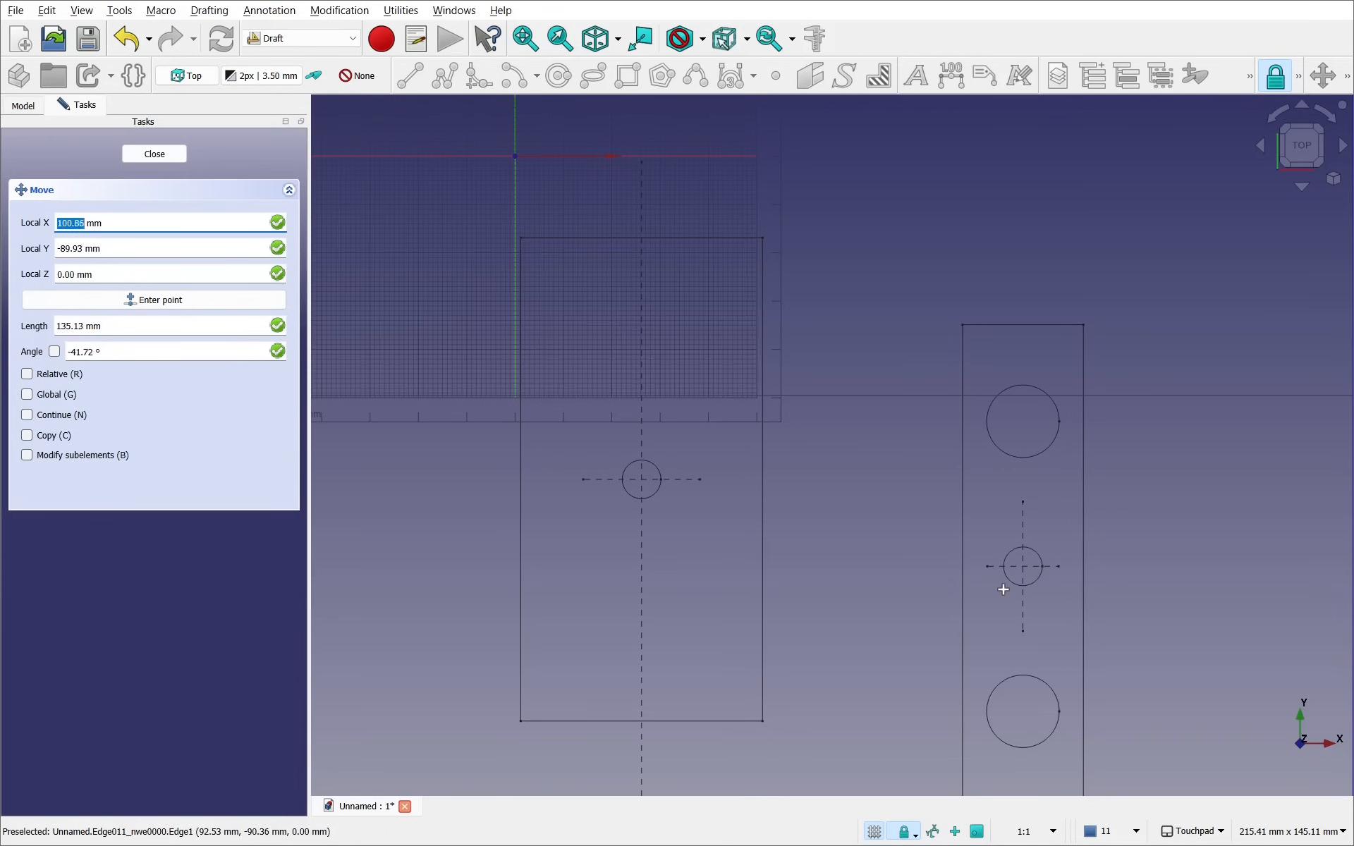
pyautogui.moveTo(1017, 580)
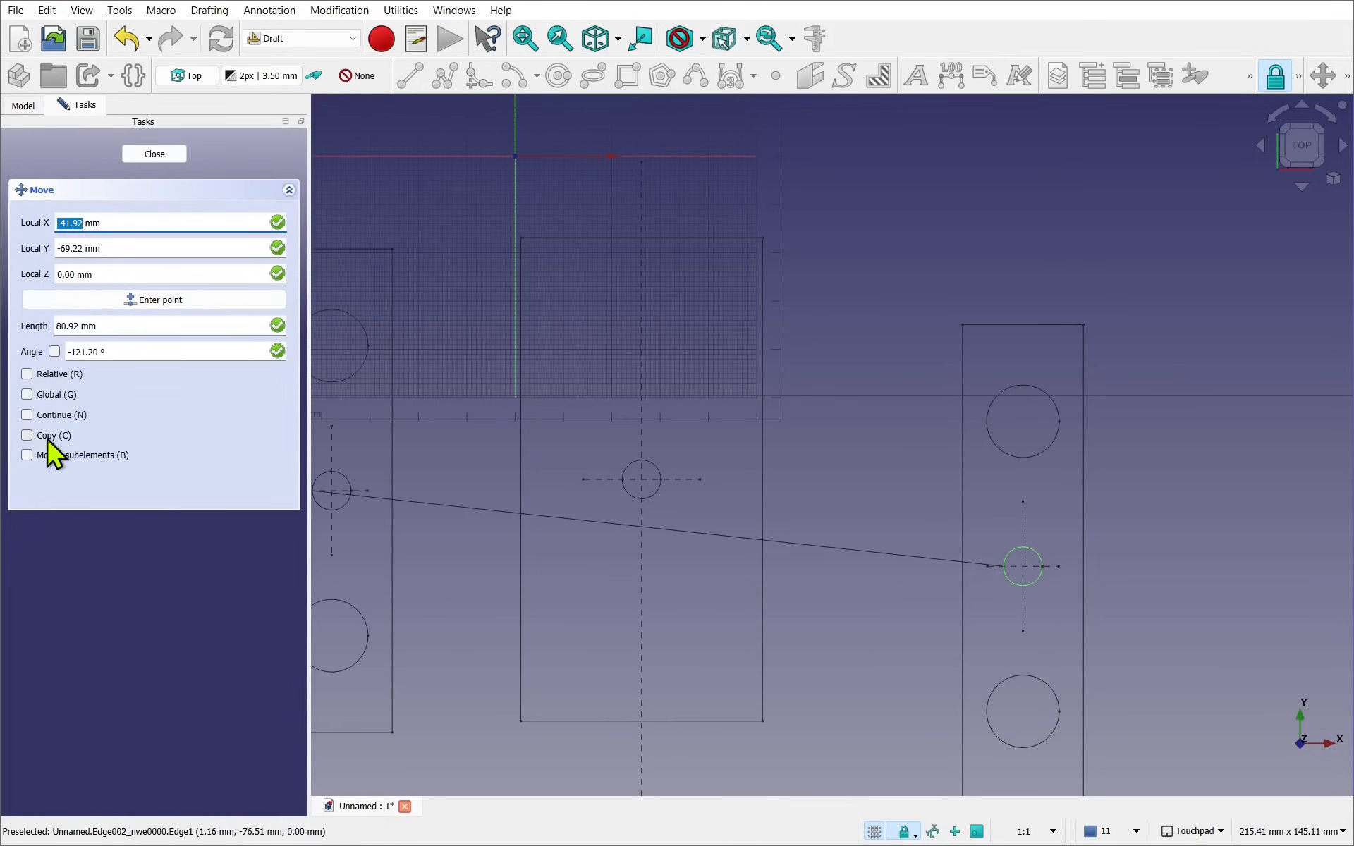
pyautogui.moveTo(15, 473)
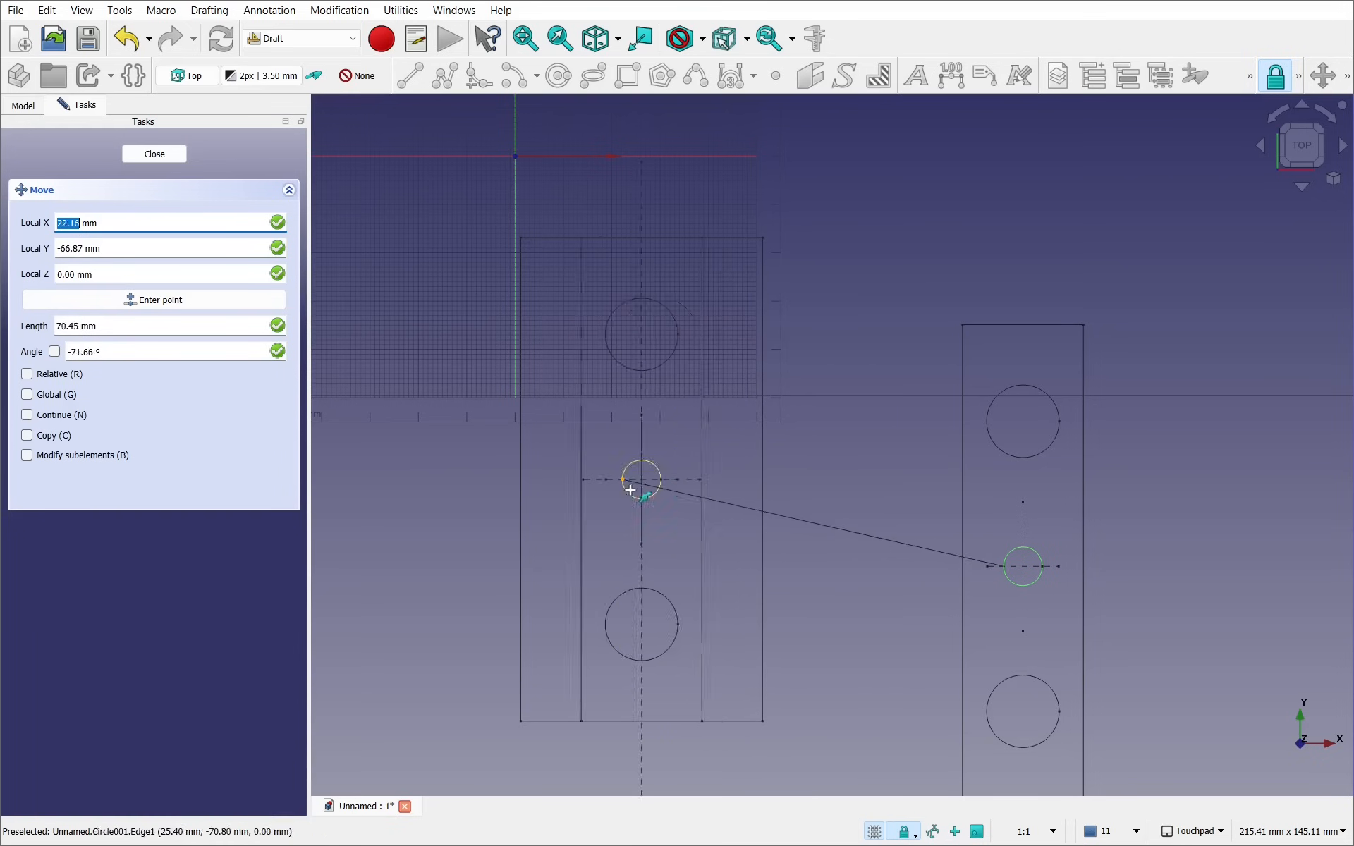
pyautogui.moveTo(626, 489)
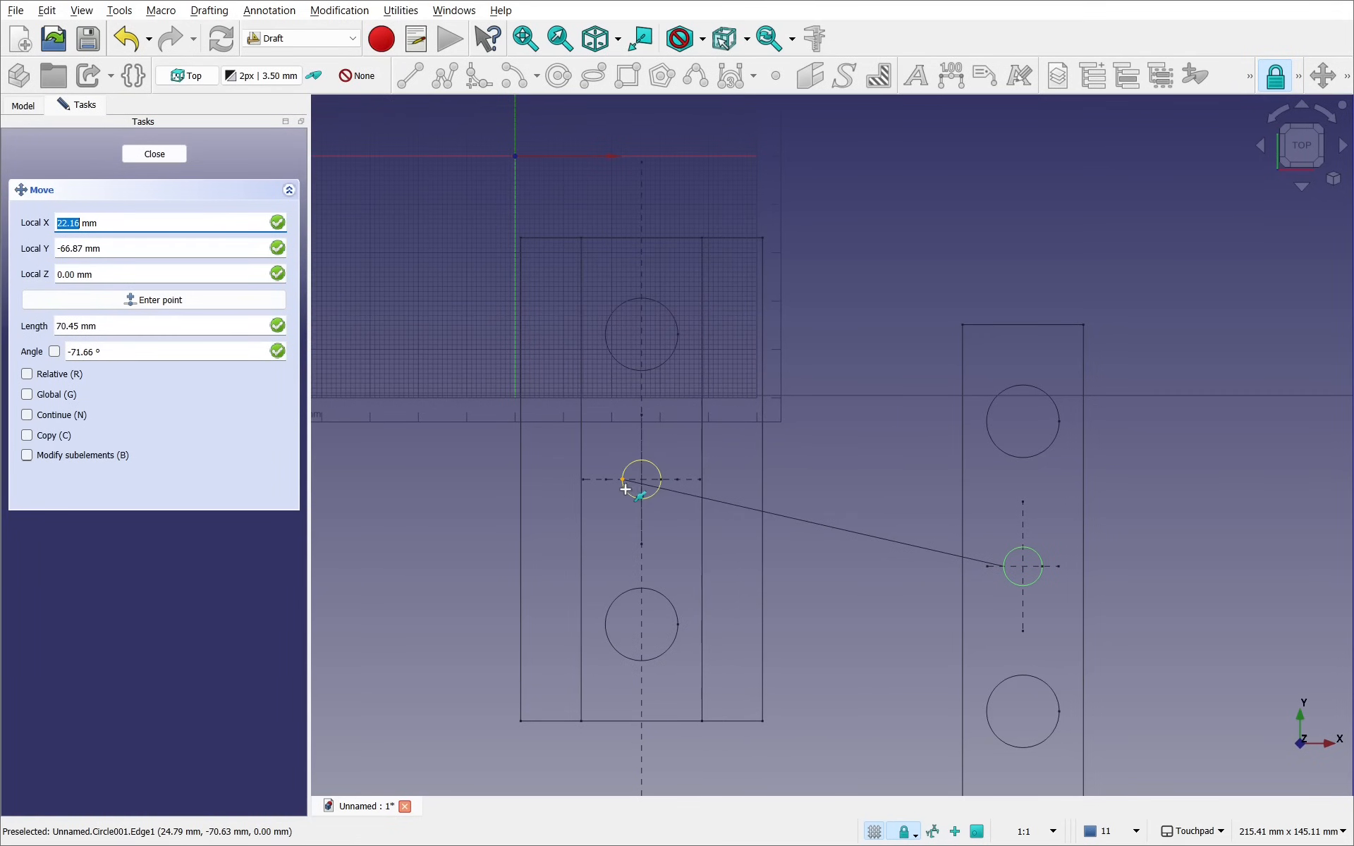
pyautogui.click(154, 154)
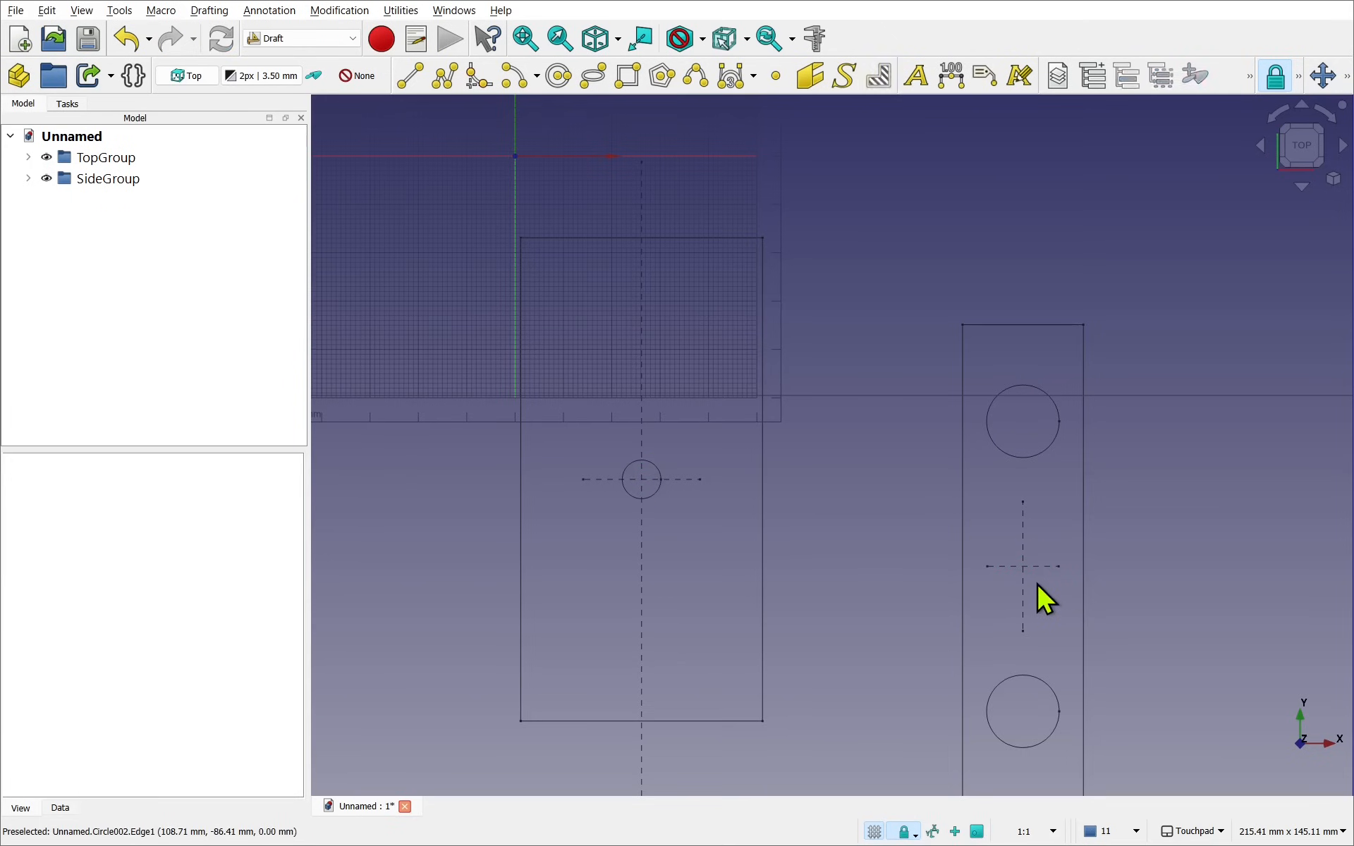
pyautogui.moveTo(1085, 661)
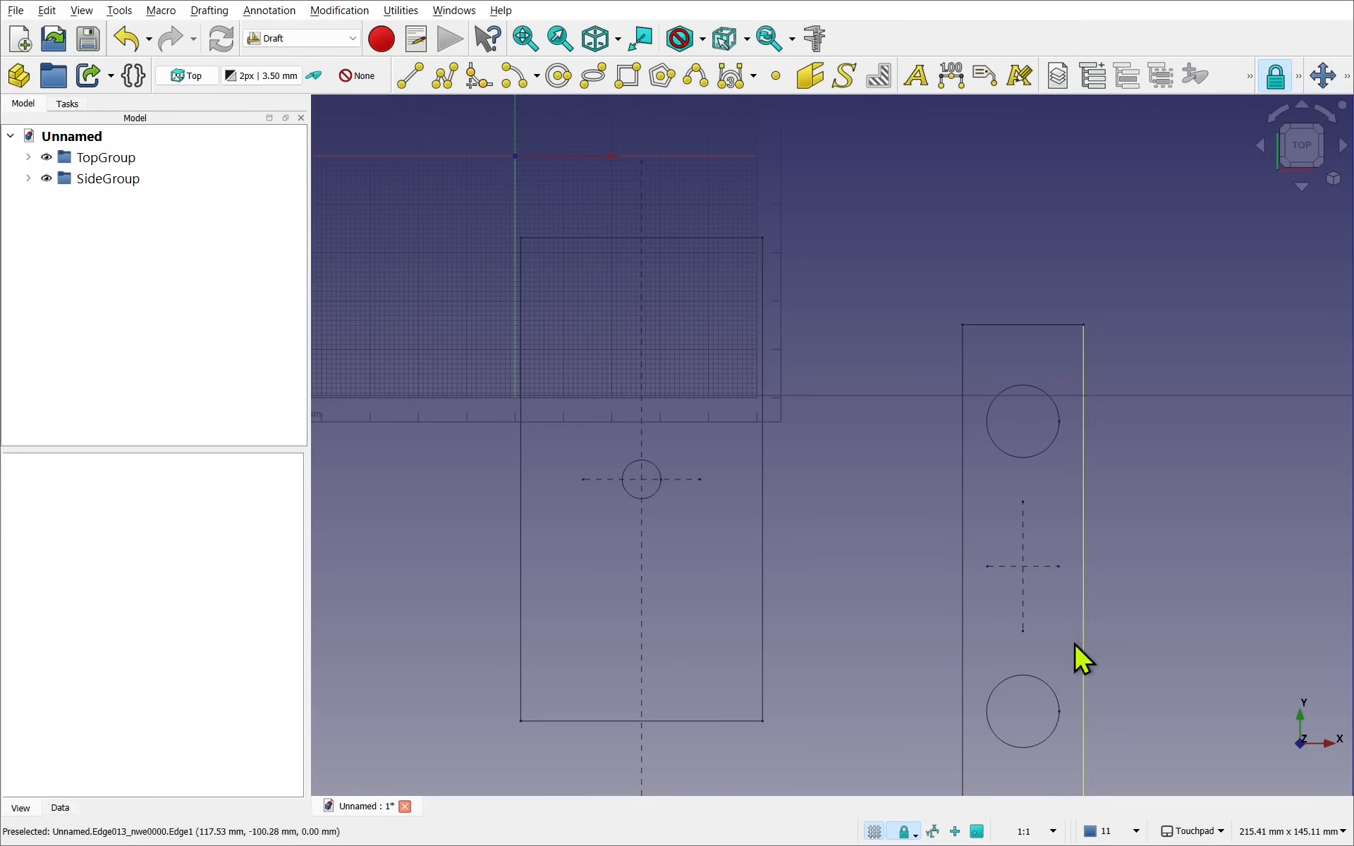
# - Delete the top view's small centre circle, then select SideGroup
pyautogui.click(641, 479)
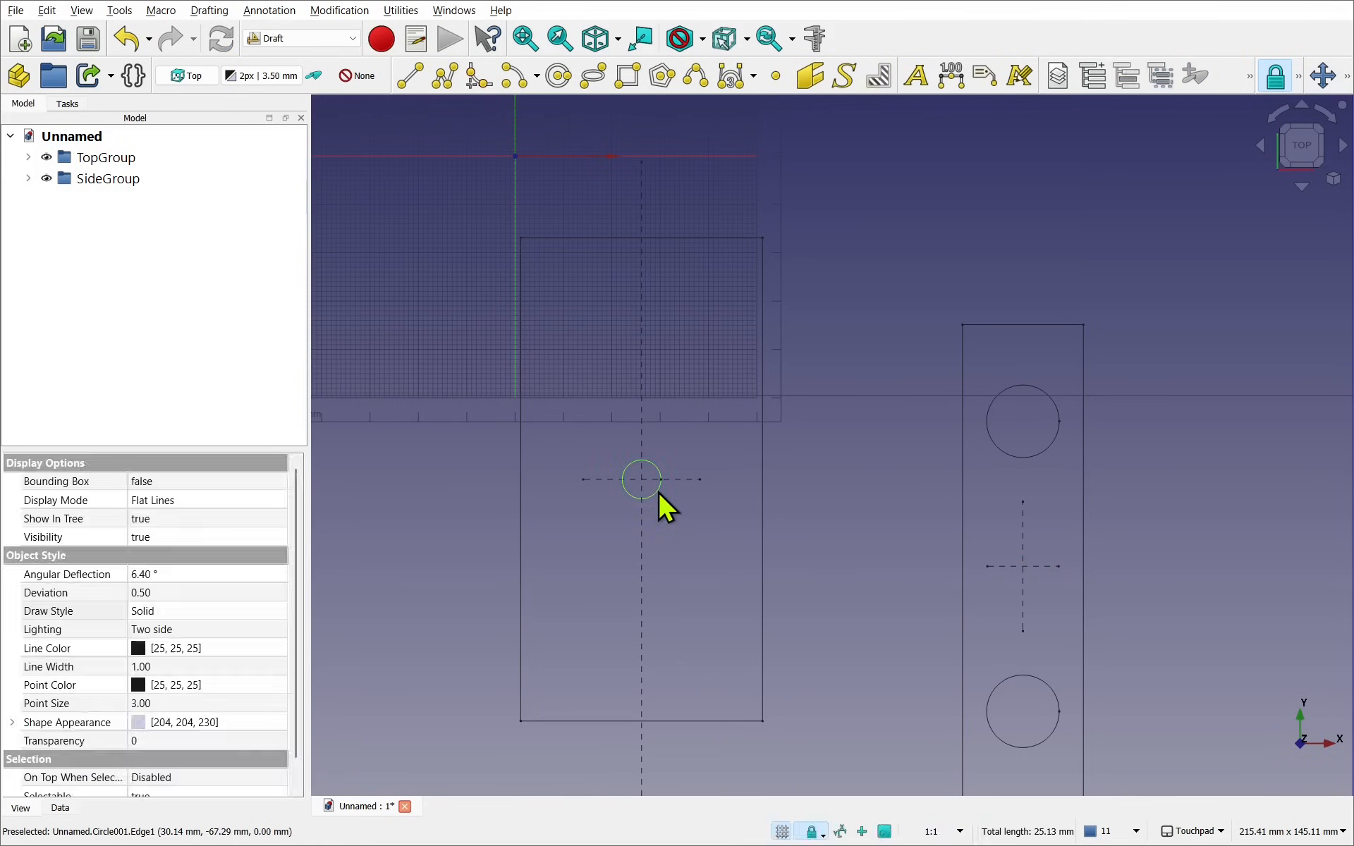
pyautogui.click(717, 531)
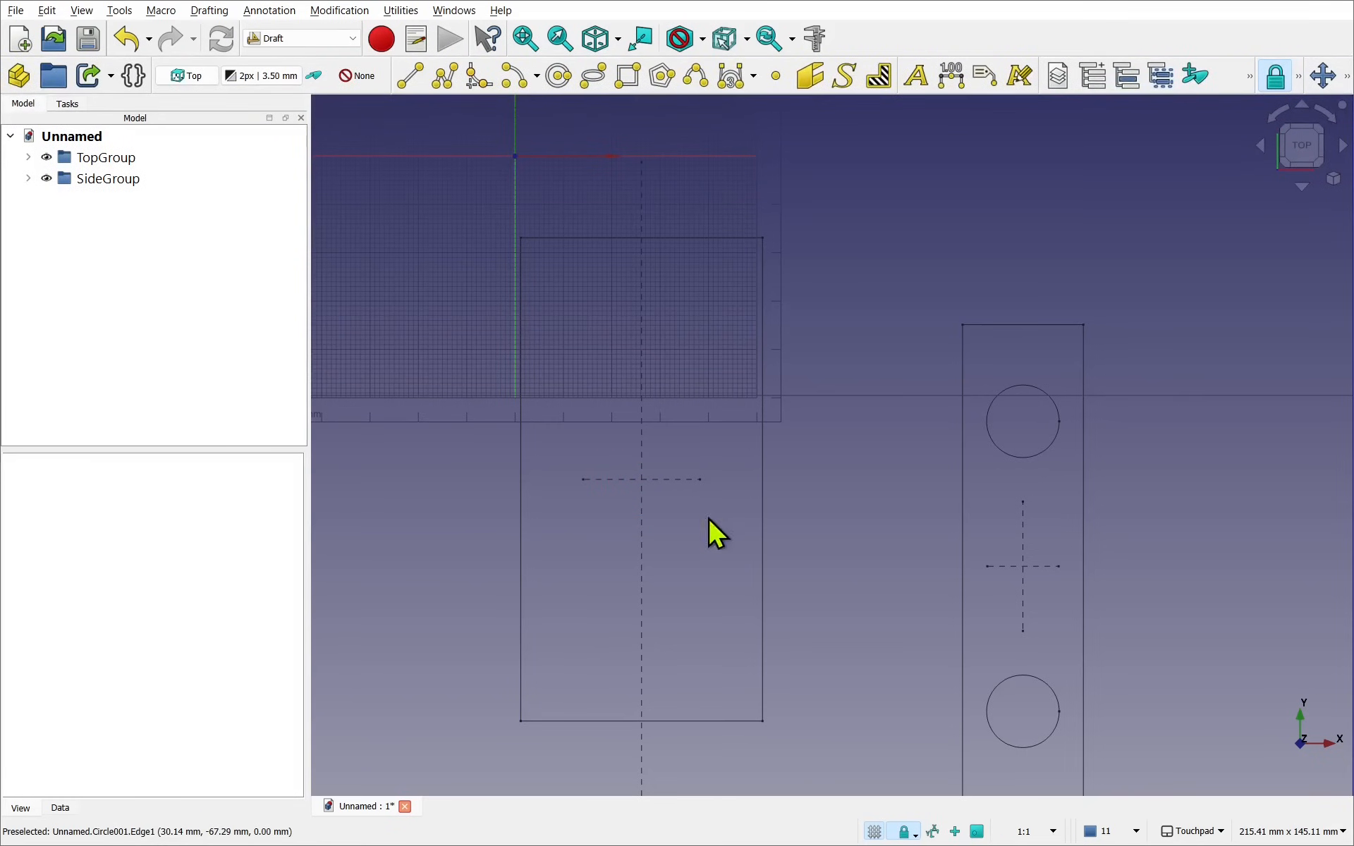
pyautogui.click(108, 178)
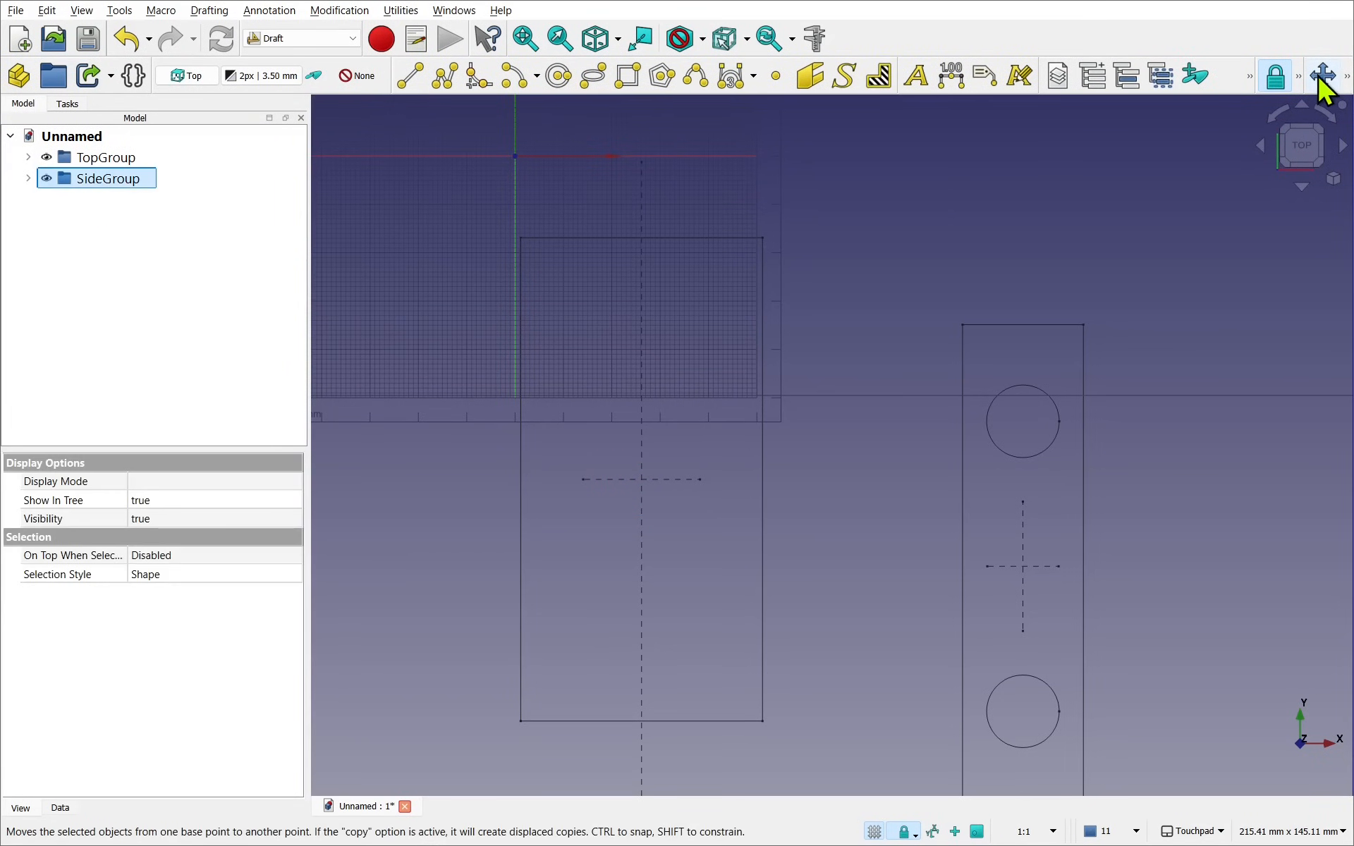
# - Start a Draft Move based at the right end of the top view's horizontal centre line
pyautogui.click(1323, 75)
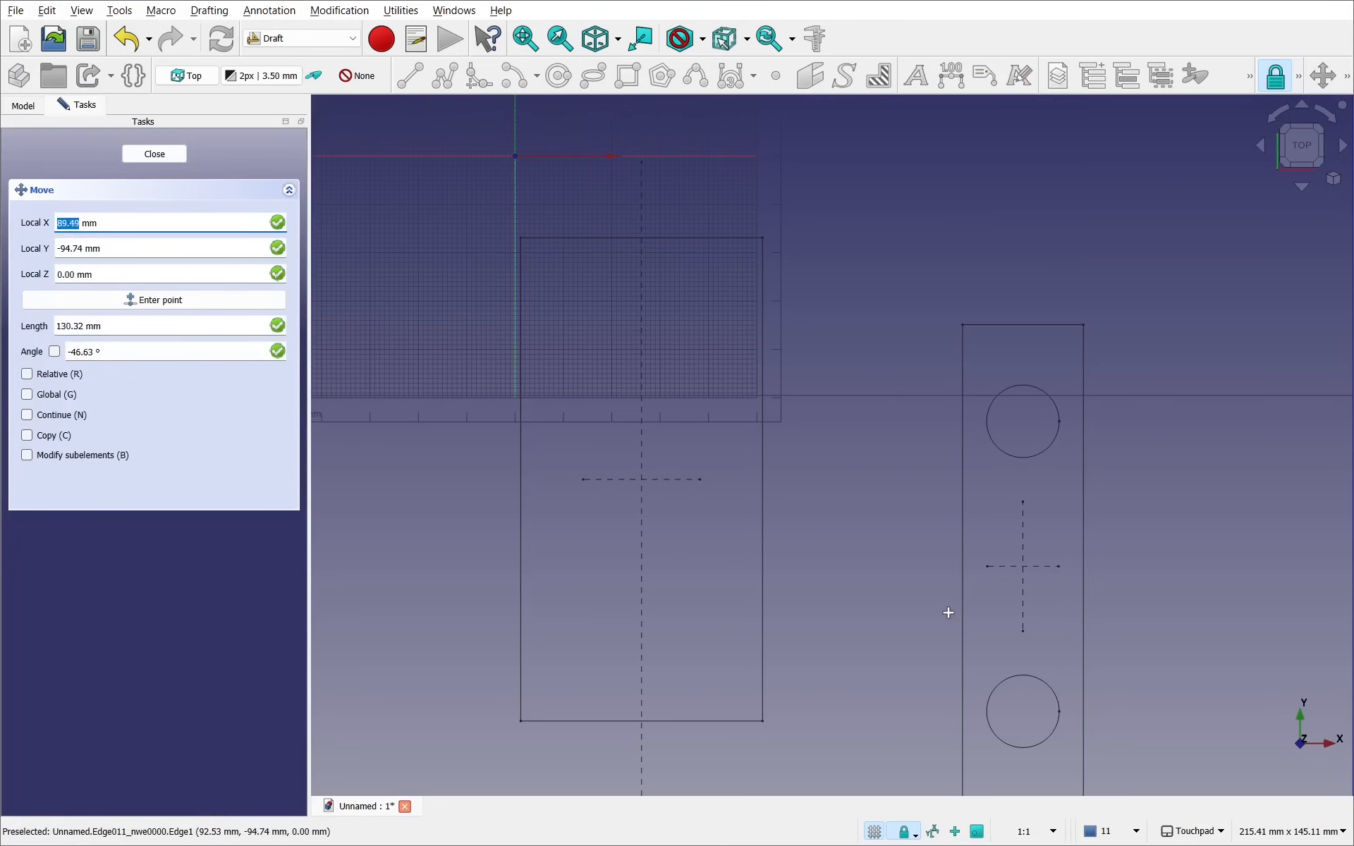
pyautogui.moveTo(1027, 563)
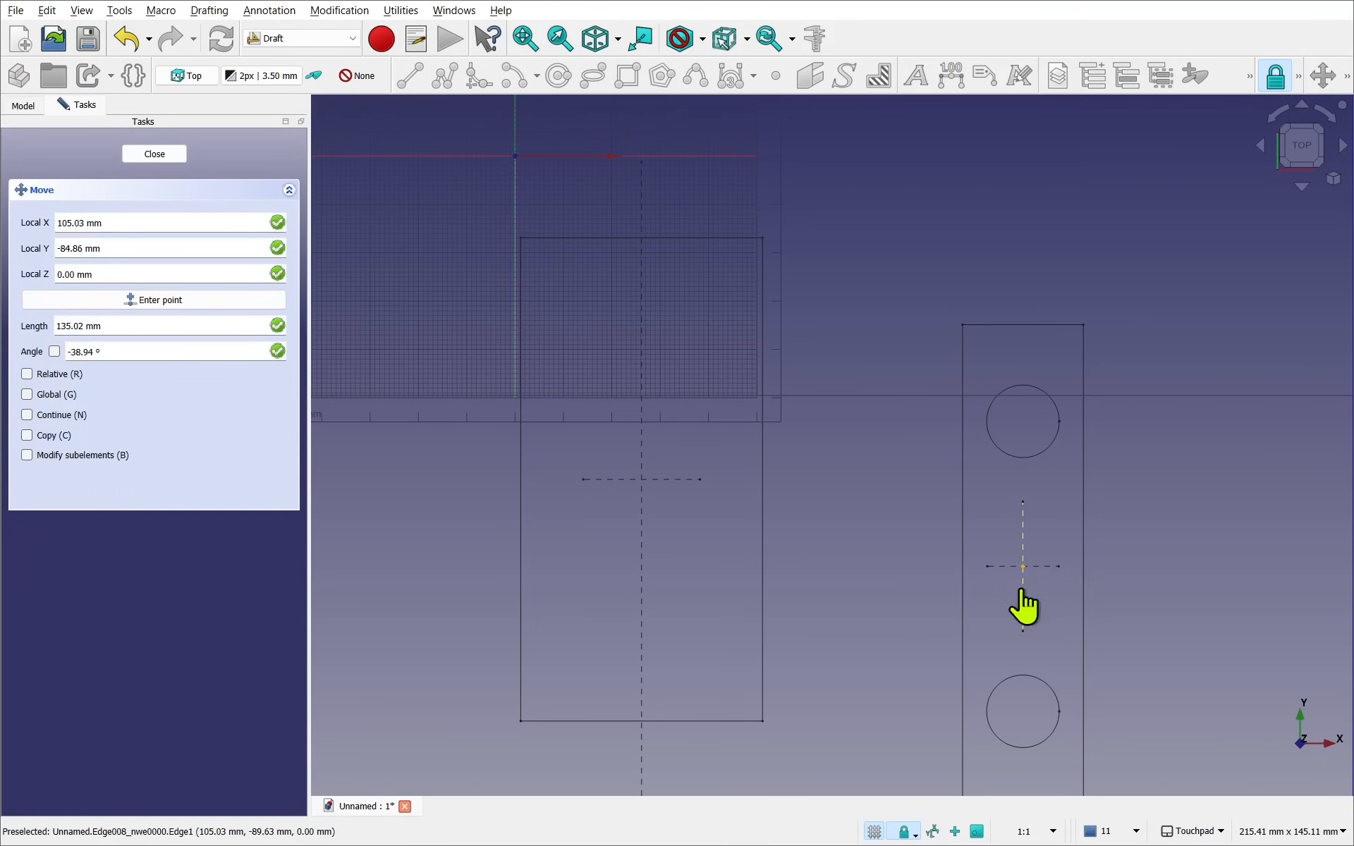
pyautogui.click(154, 154)
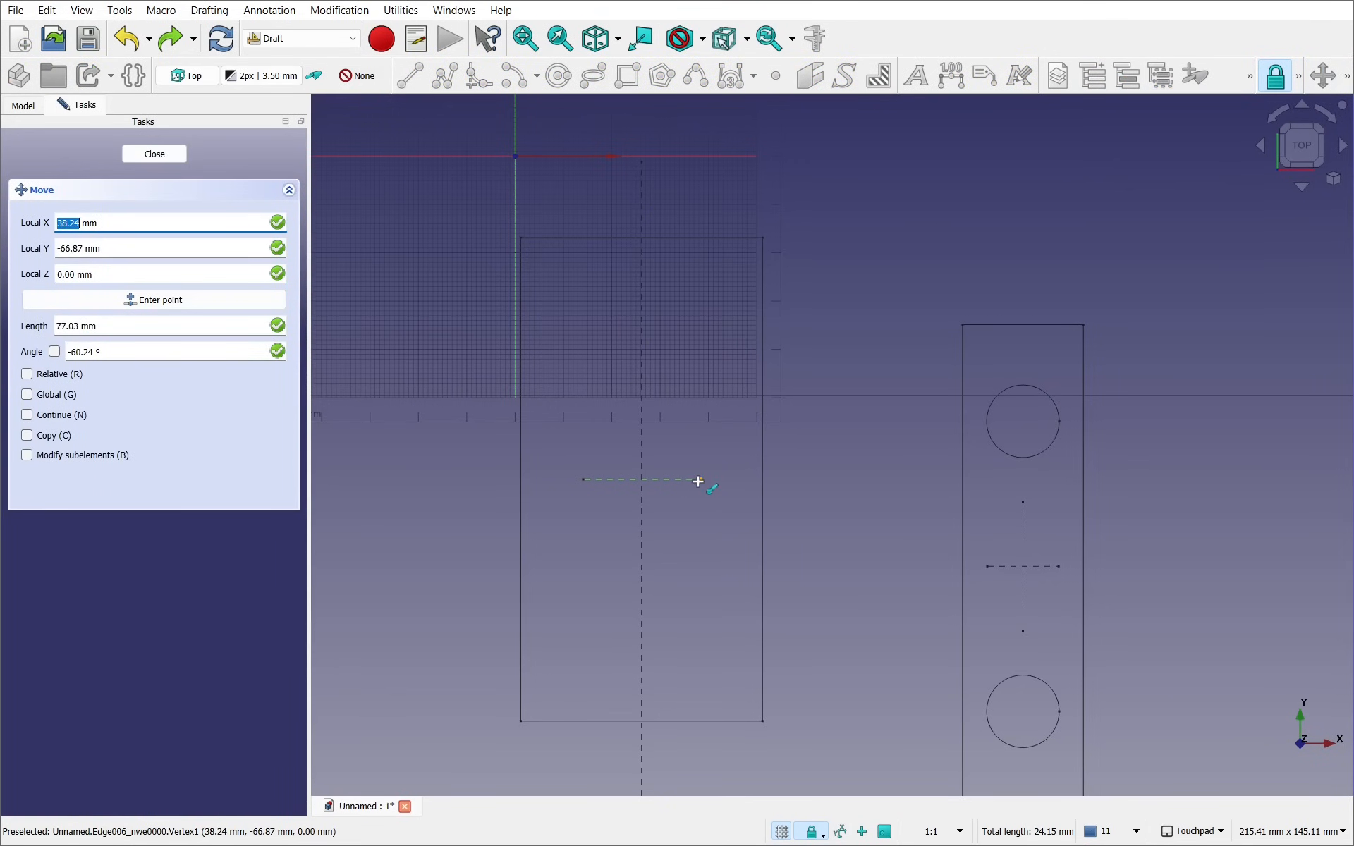
pyautogui.moveTo(721, 476)
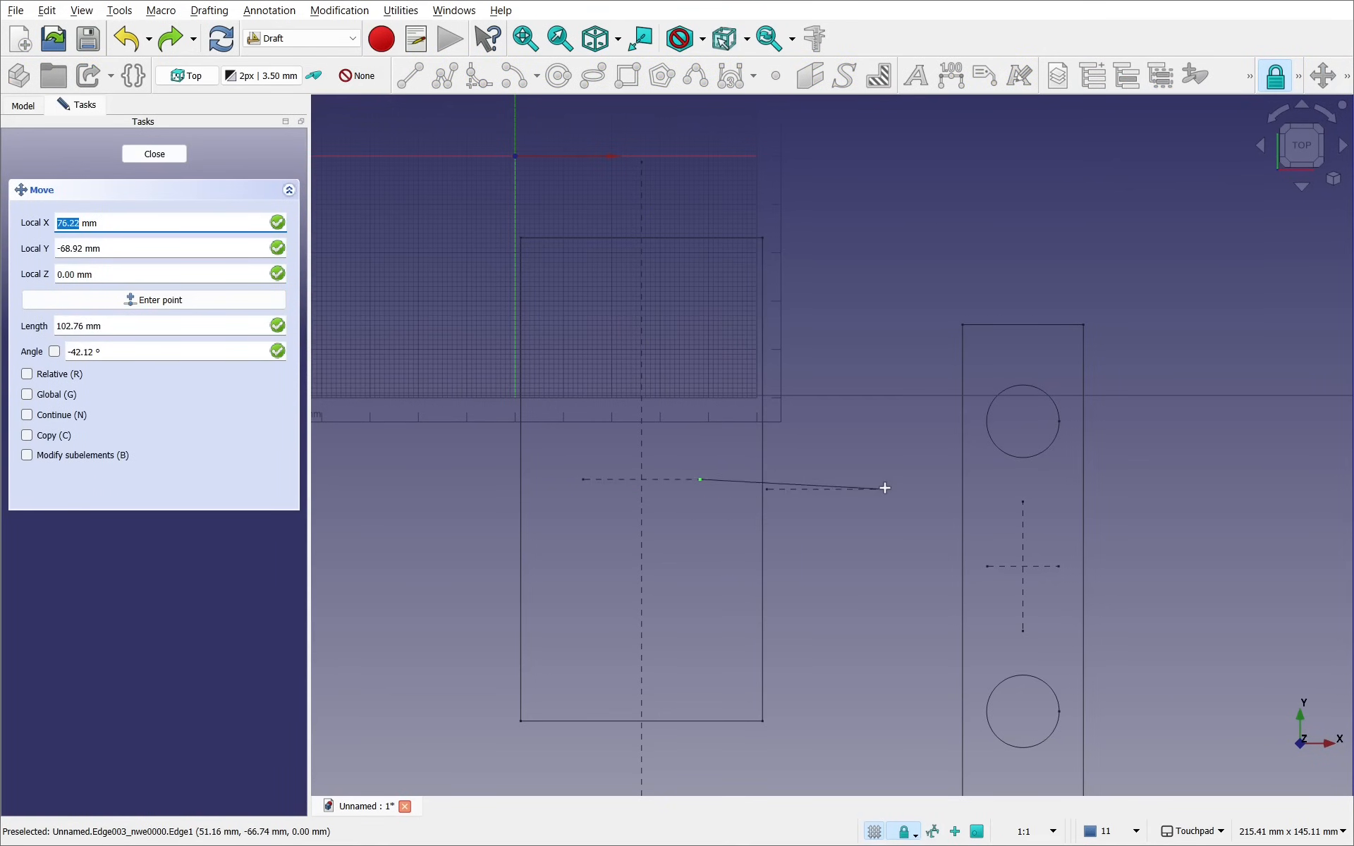
pyautogui.moveTo(893, 502)
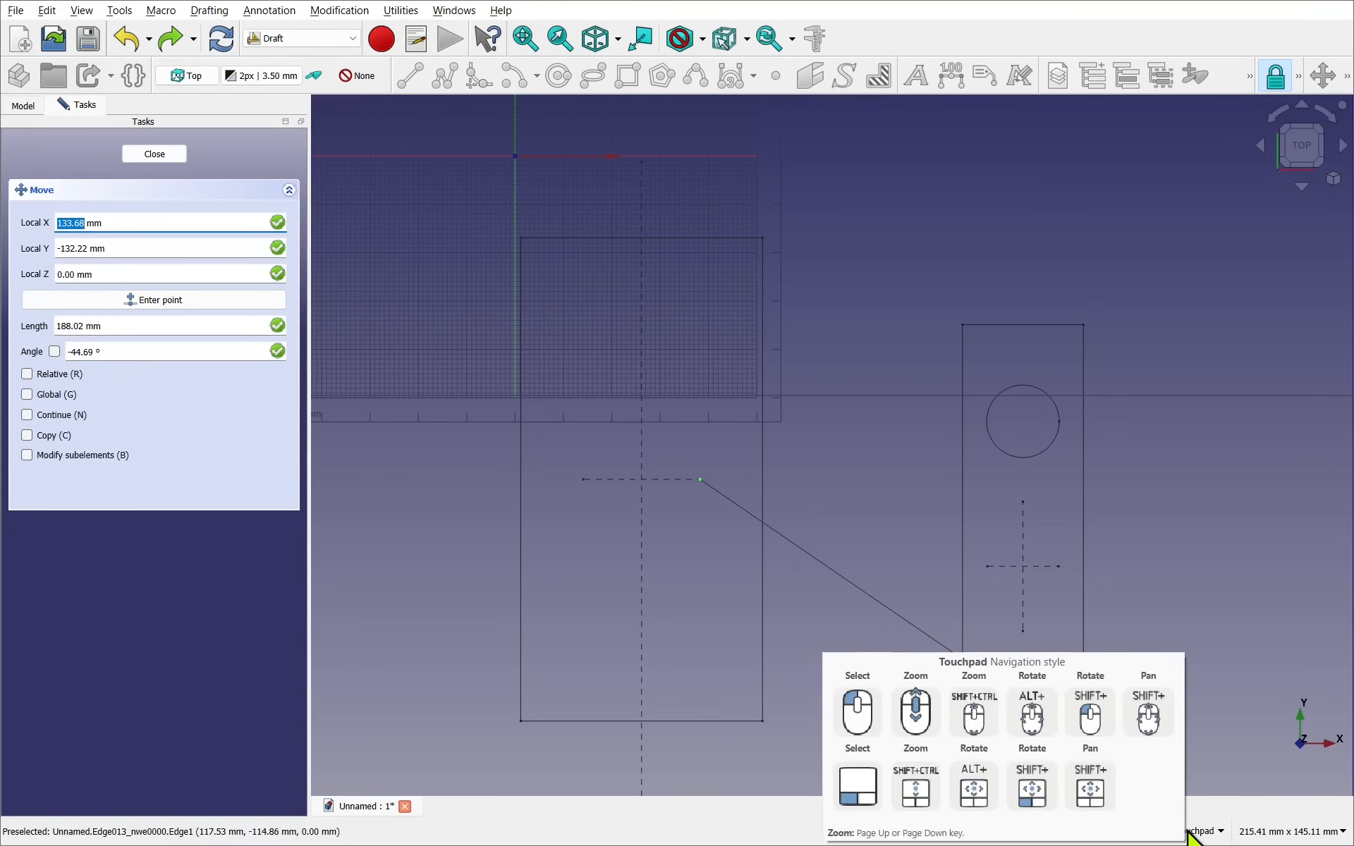
# - Change the navigation style from Touchpad to CAD
pyautogui.click(1194, 831)
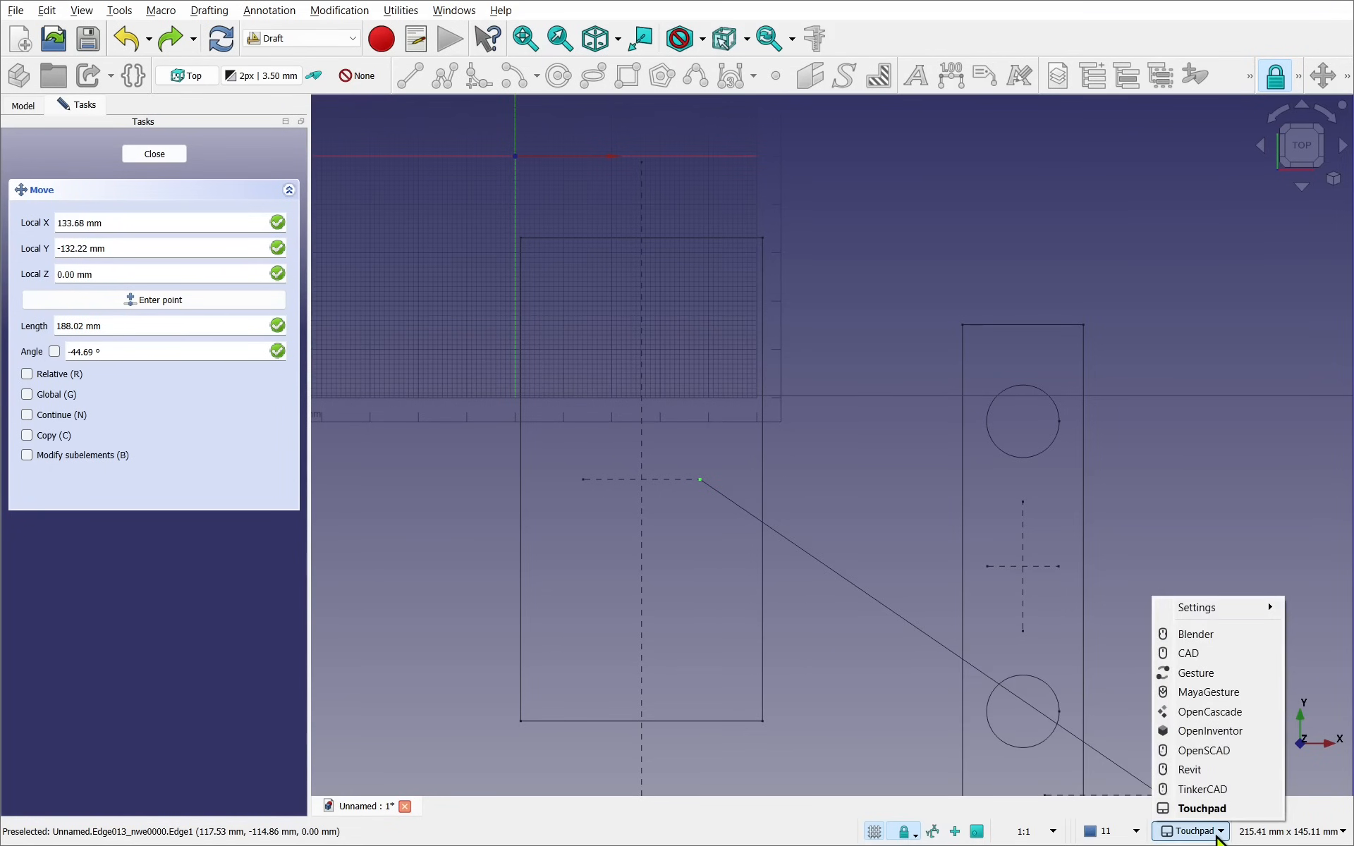
pyautogui.click(1188, 653)
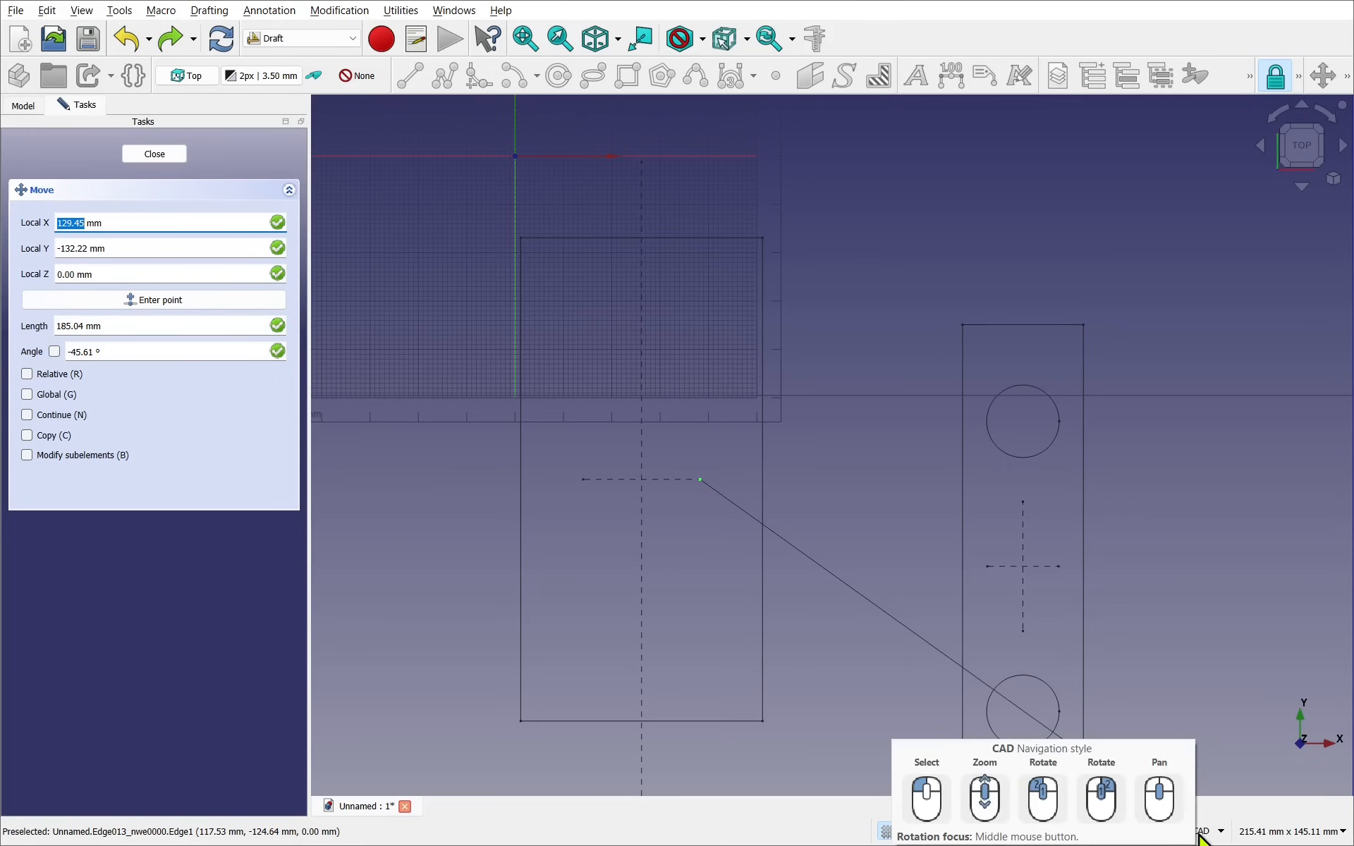
pyautogui.moveTo(887, 535)
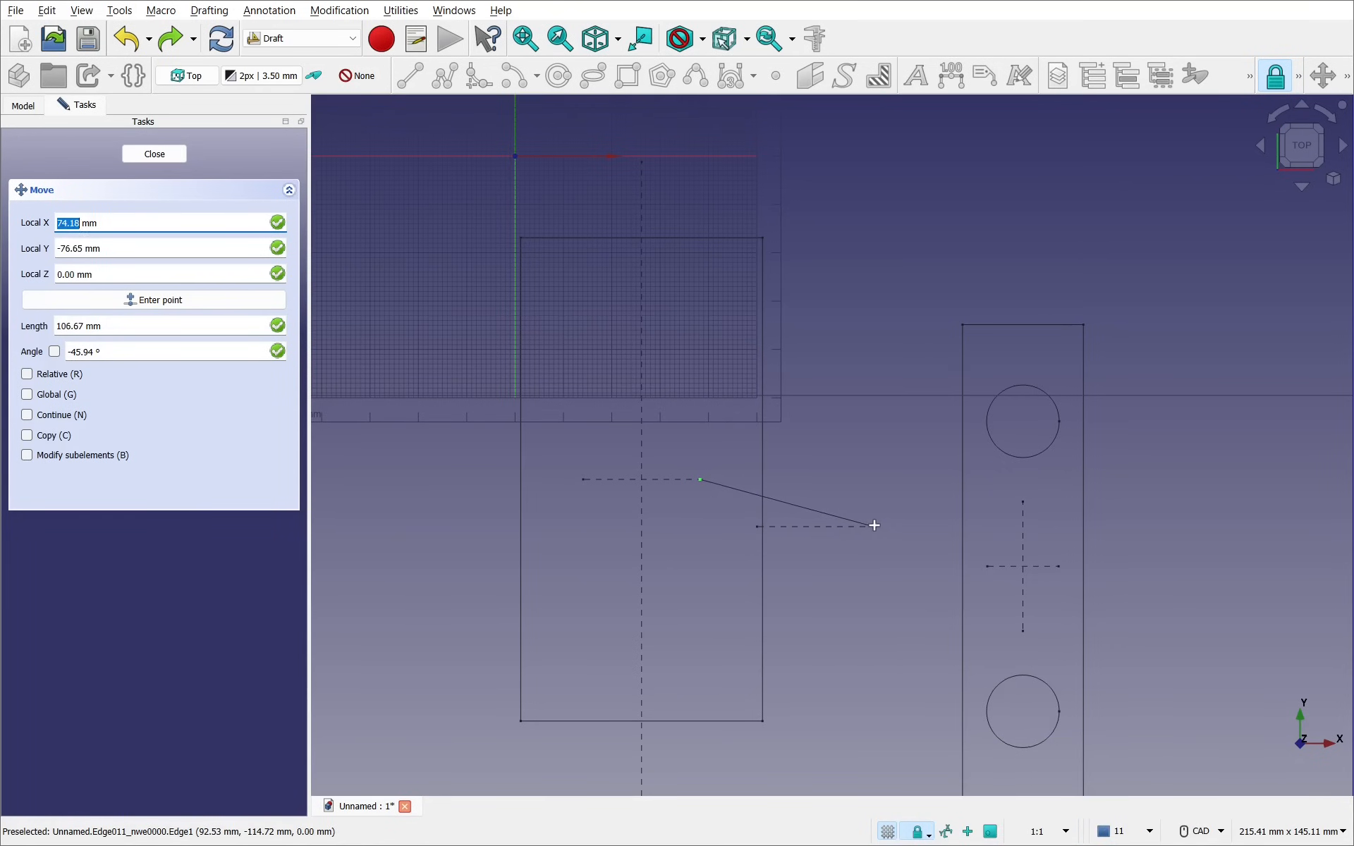
pyautogui.moveTo(731, 503)
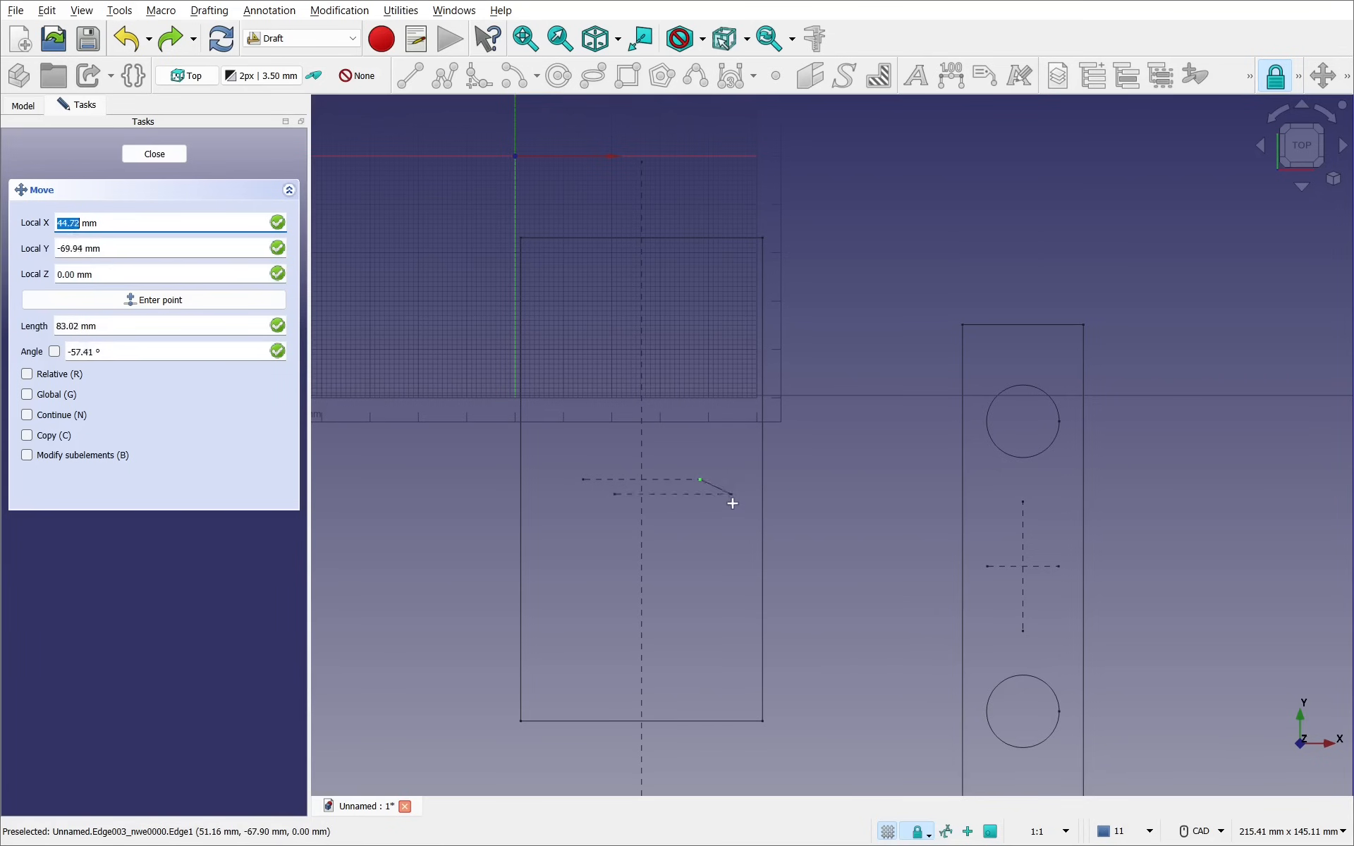
pyautogui.moveTo(727, 486)
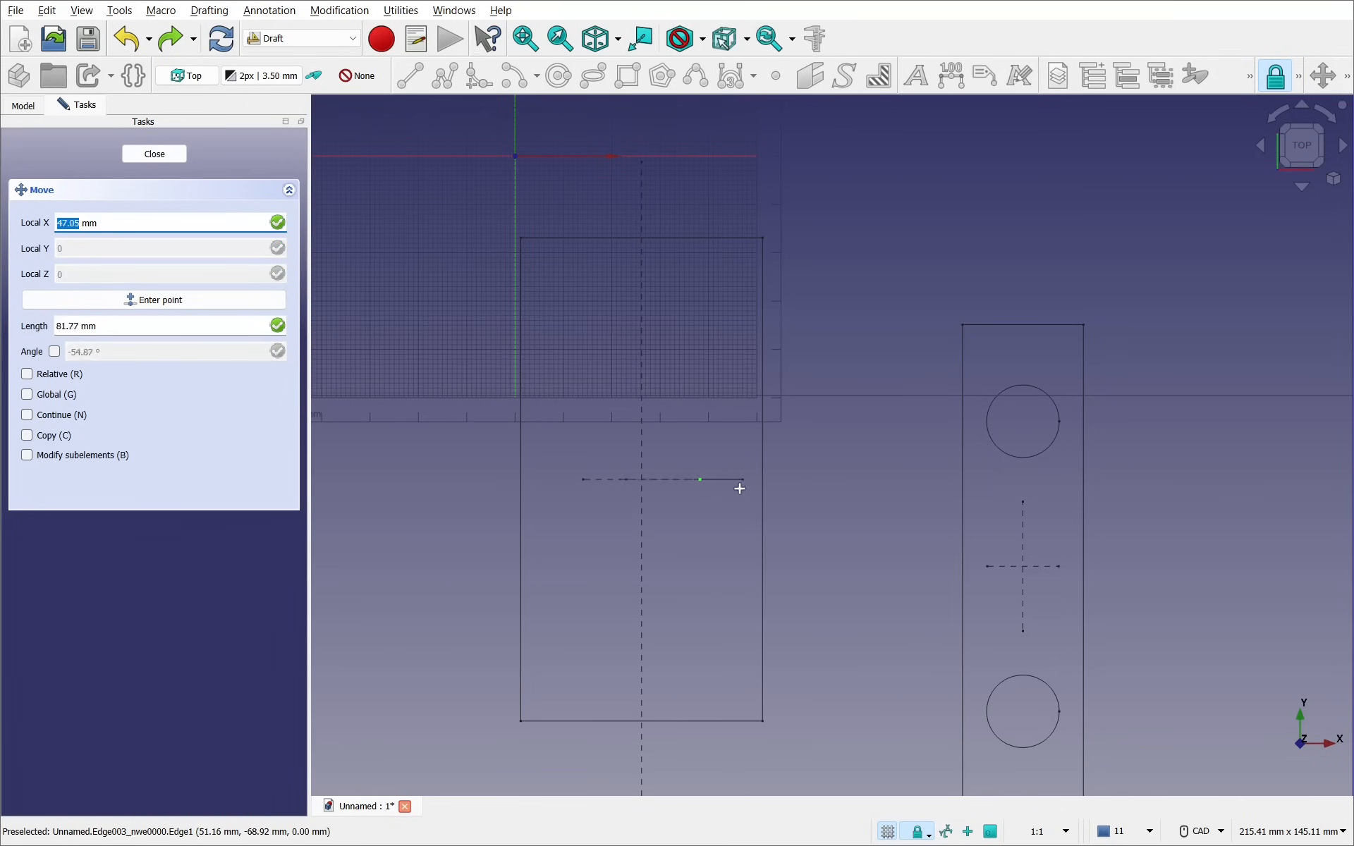
pyautogui.moveTo(920, 482)
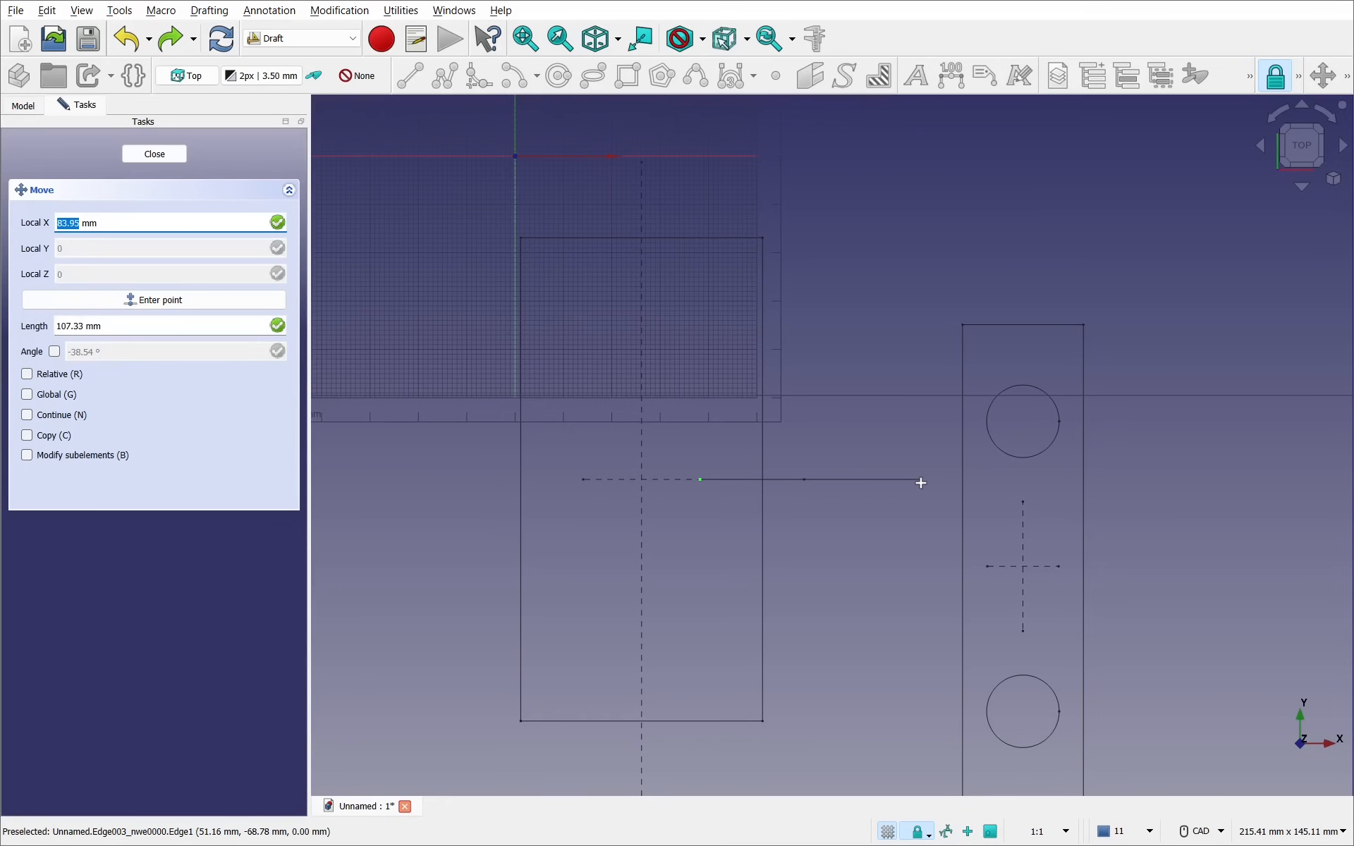
# - Place the top view's centre line to the right, then begin moving the side-view centre line
pyautogui.click(154, 154)
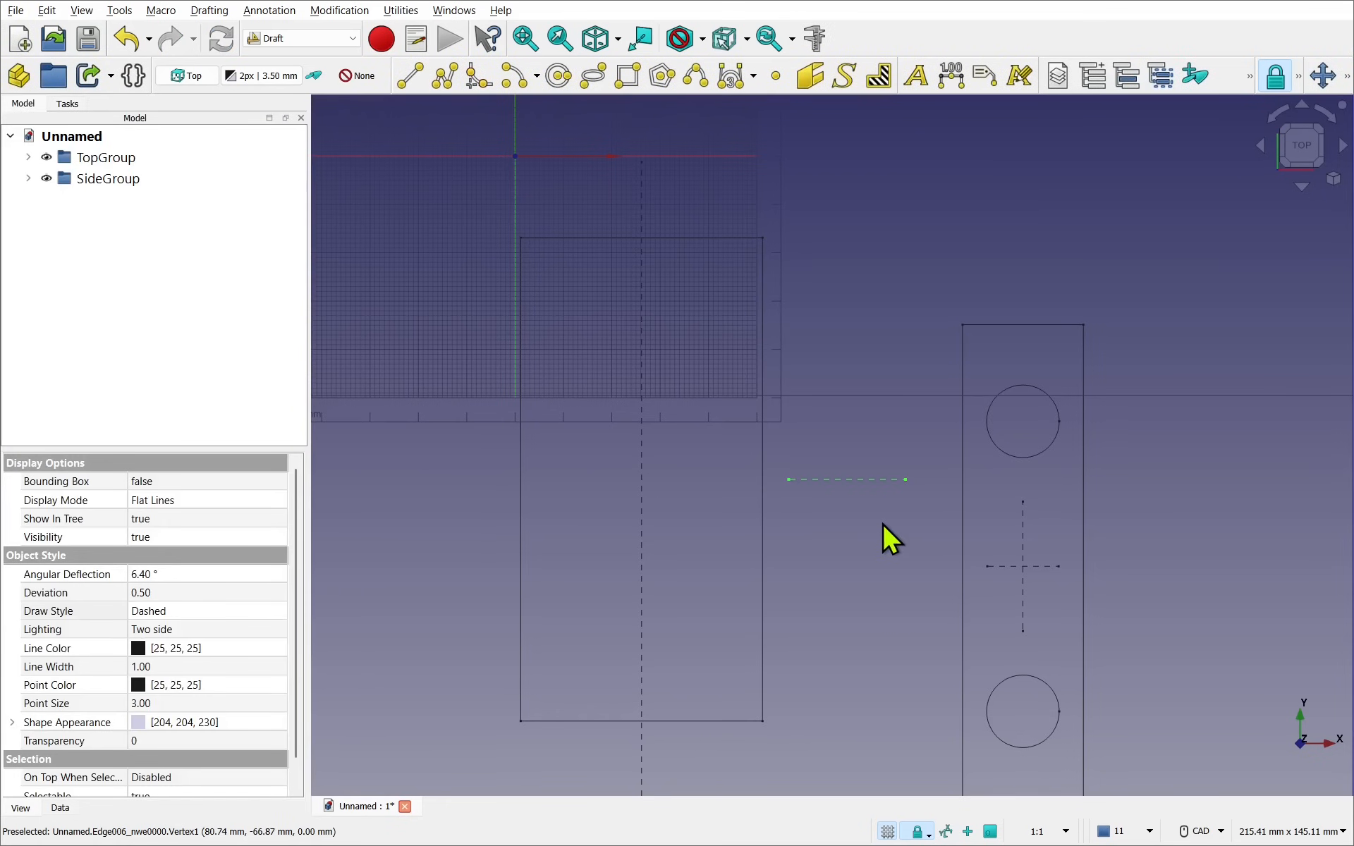
pyautogui.moveTo(830, 501)
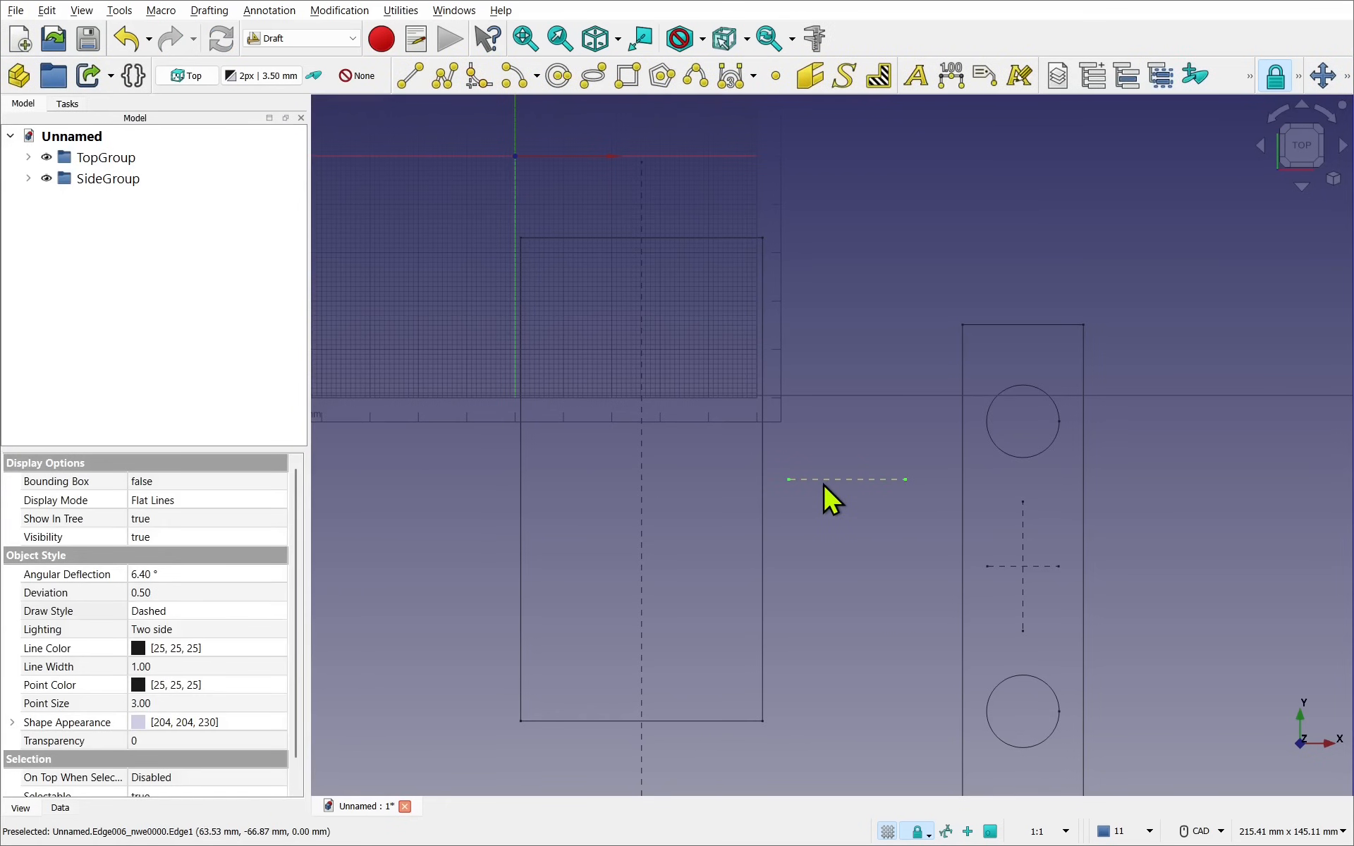
pyautogui.moveTo(842, 519)
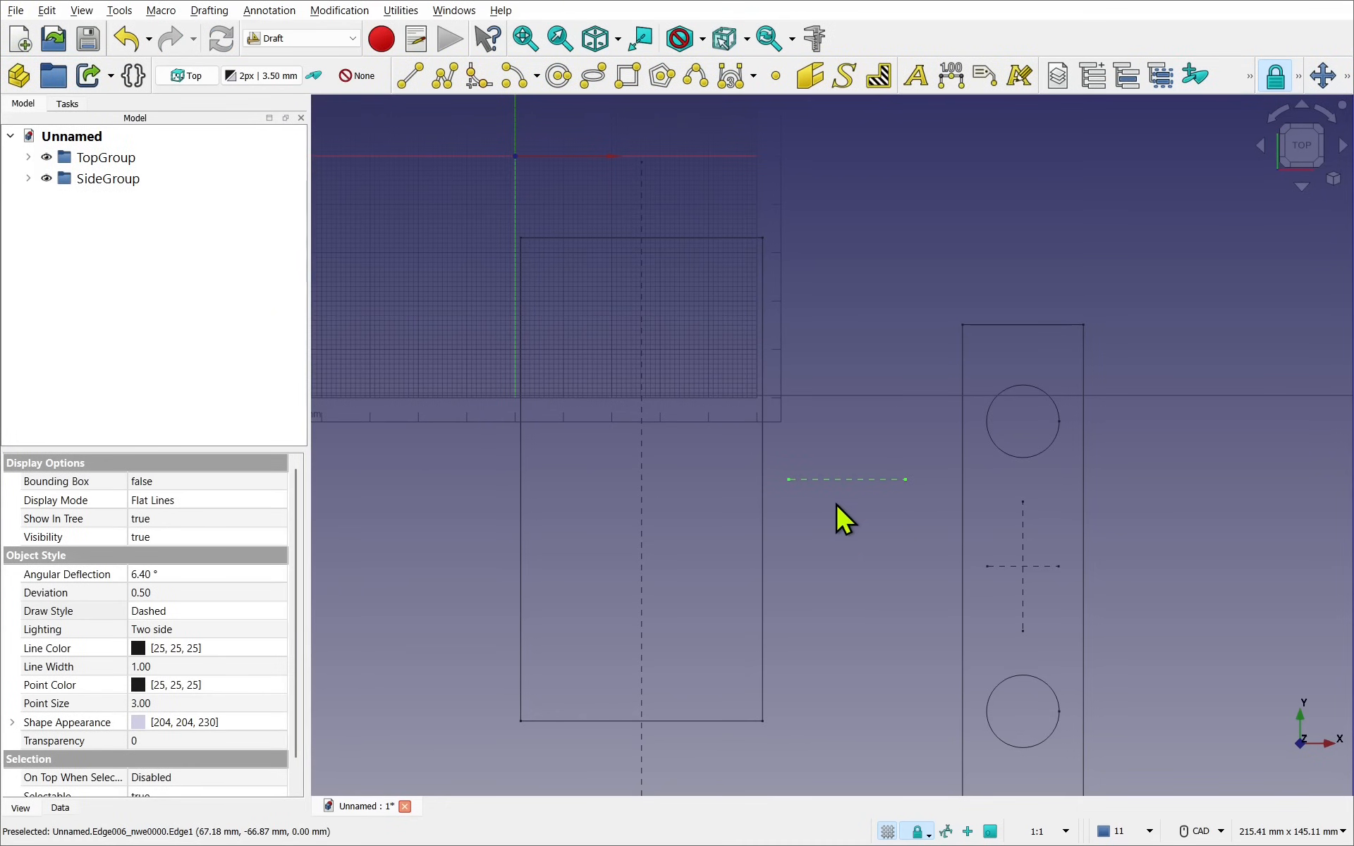
pyautogui.moveTo(1043, 584)
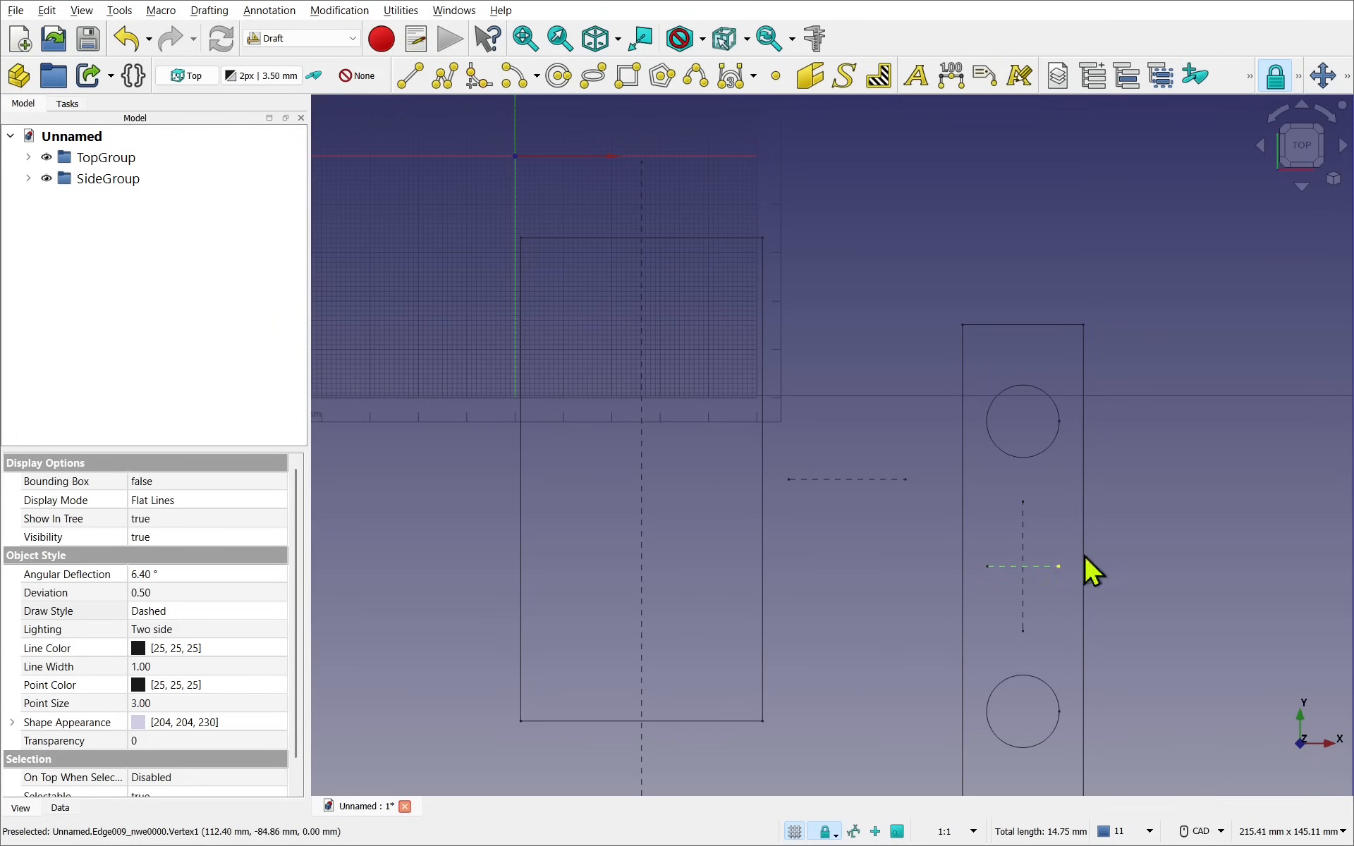
pyautogui.click(1321, 76)
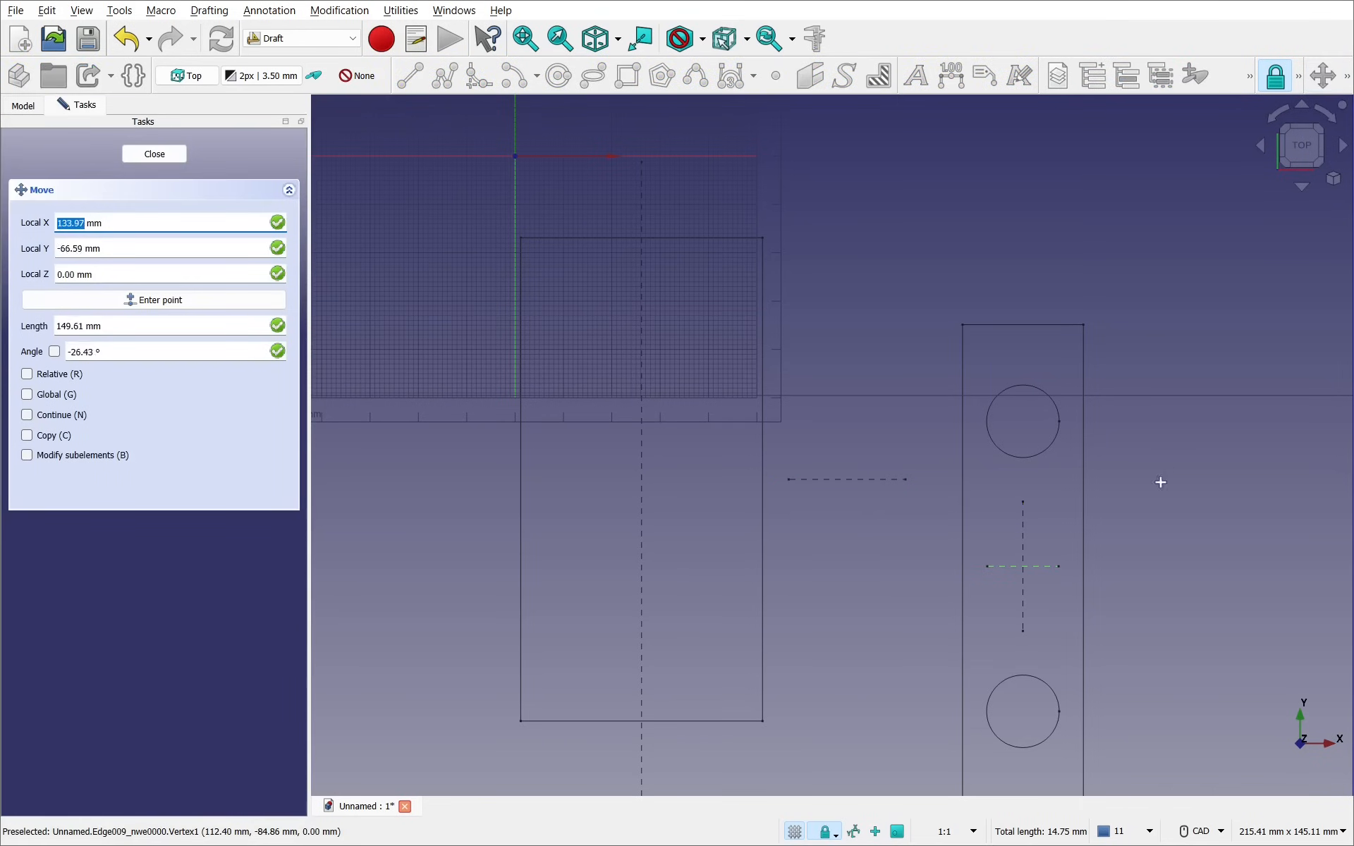
pyautogui.moveTo(1061, 573)
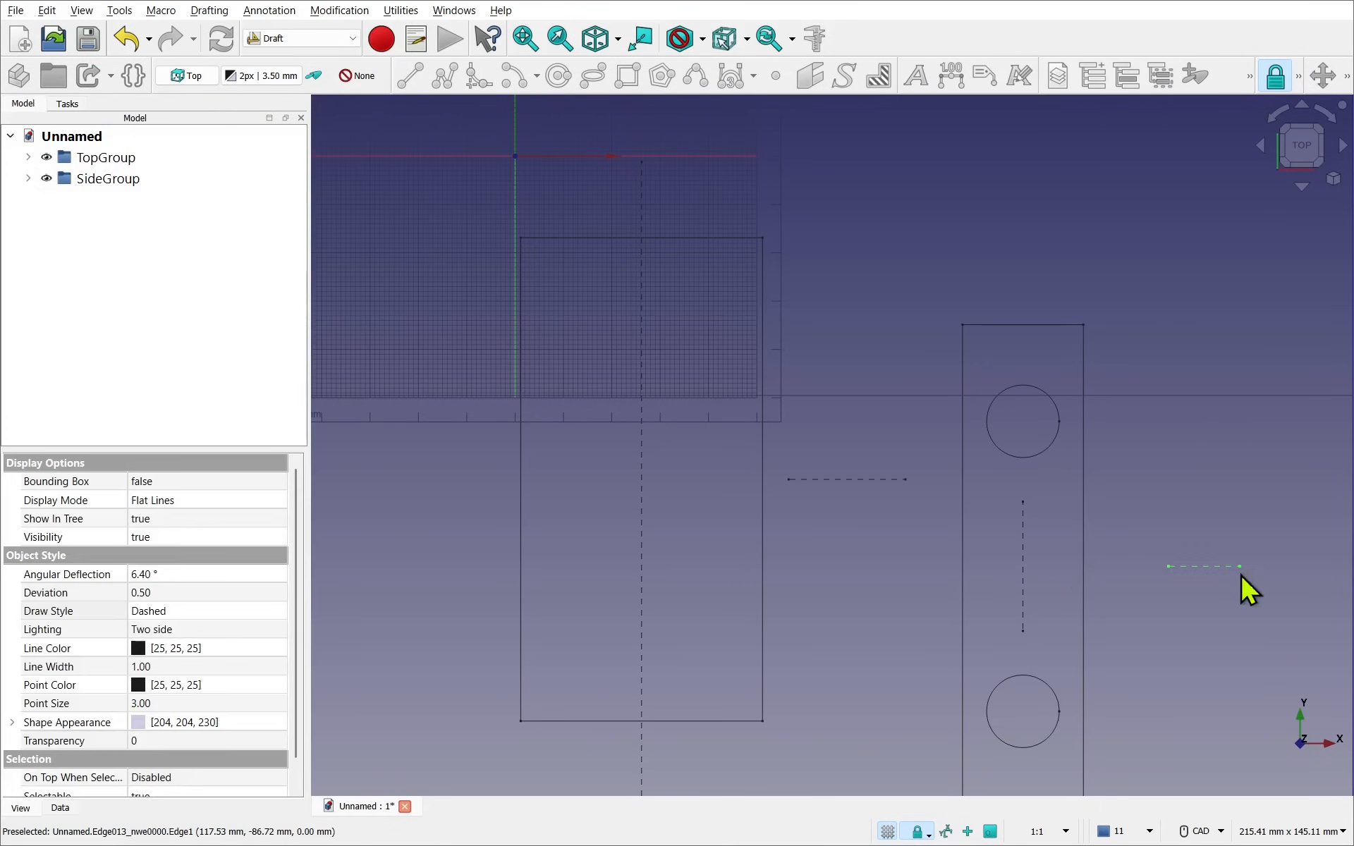
# - Draft Move SideGroup and drop it over the top-view block outline
pyautogui.click(107, 179)
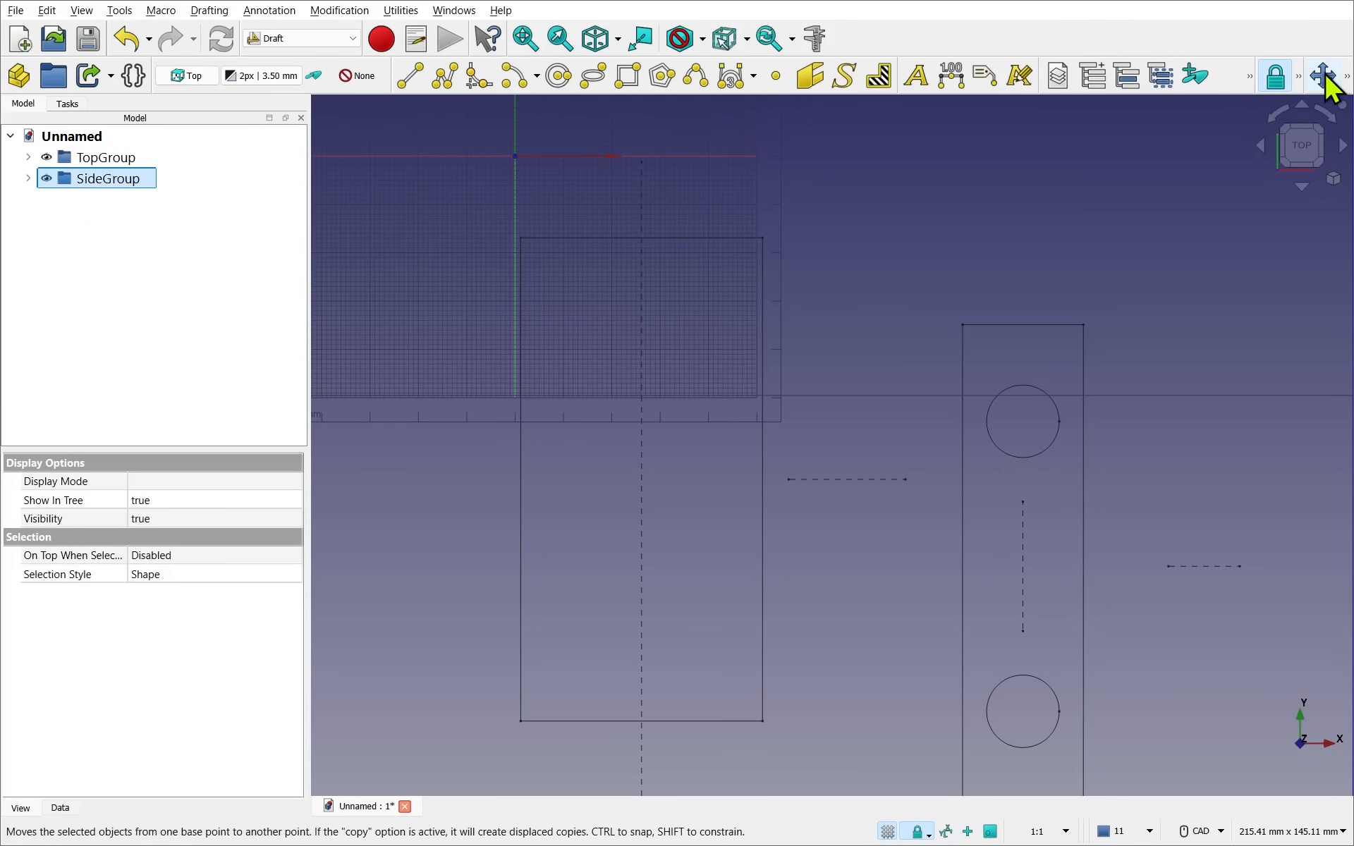
pyautogui.click(1323, 76)
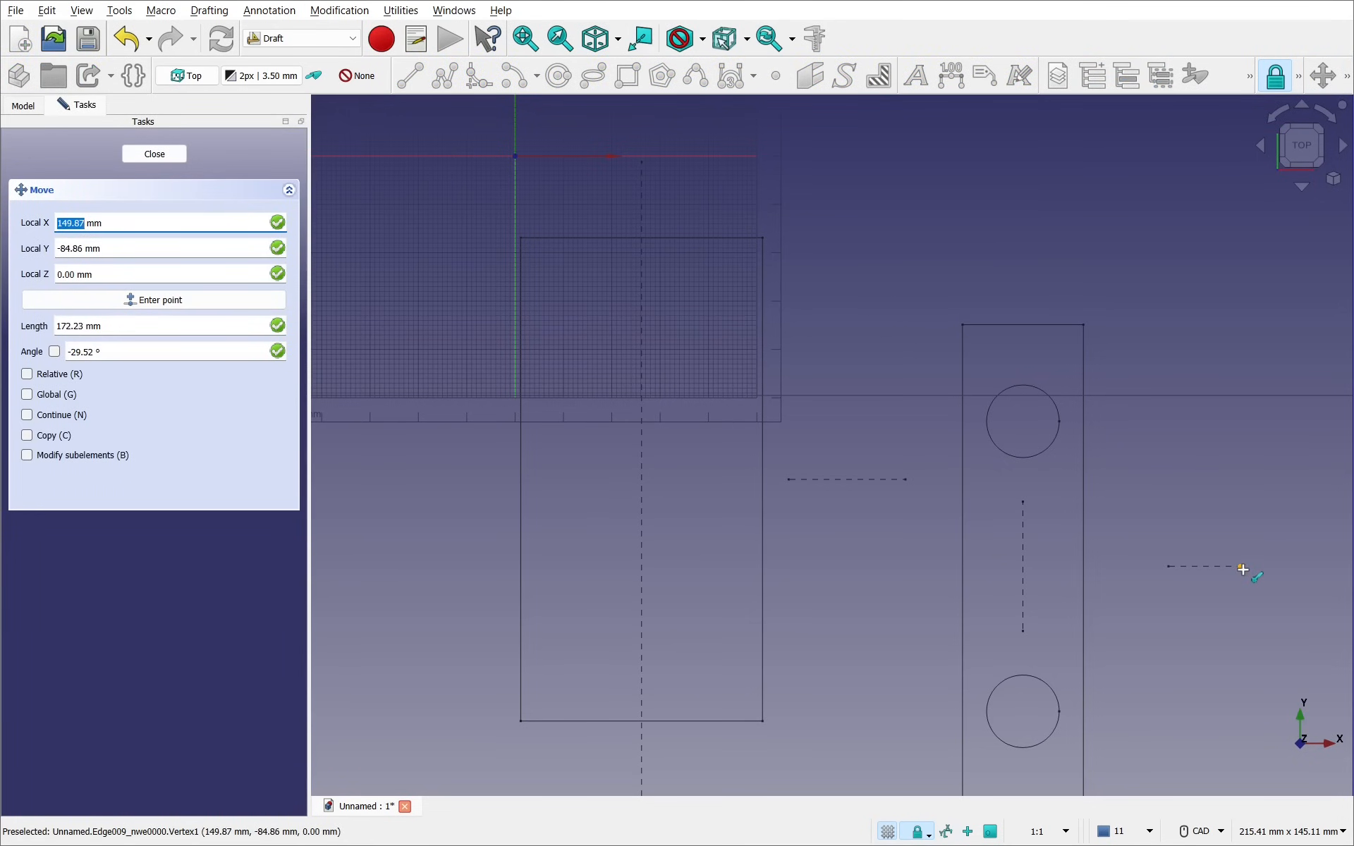
pyautogui.moveTo(1163, 583)
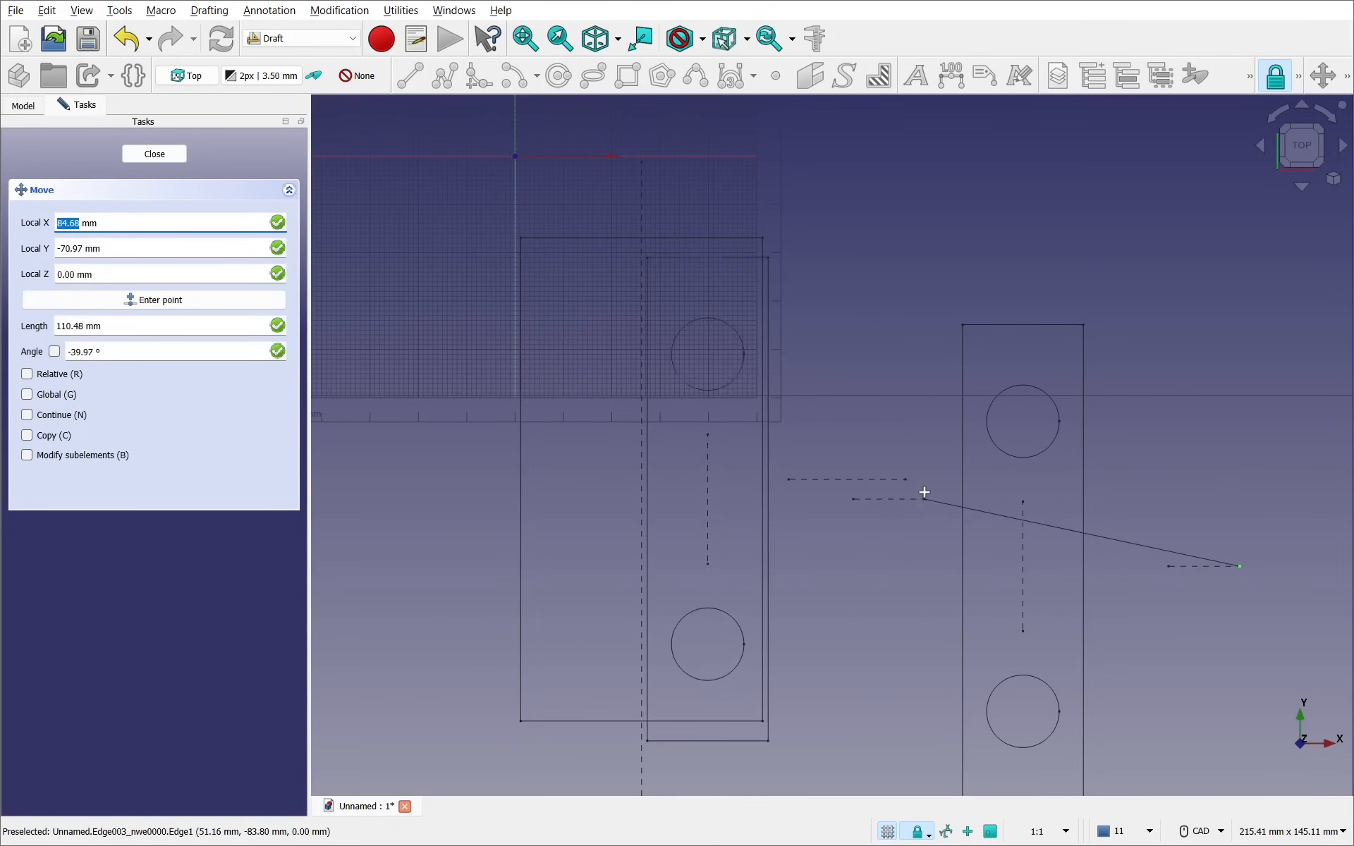
pyautogui.click(154, 153)
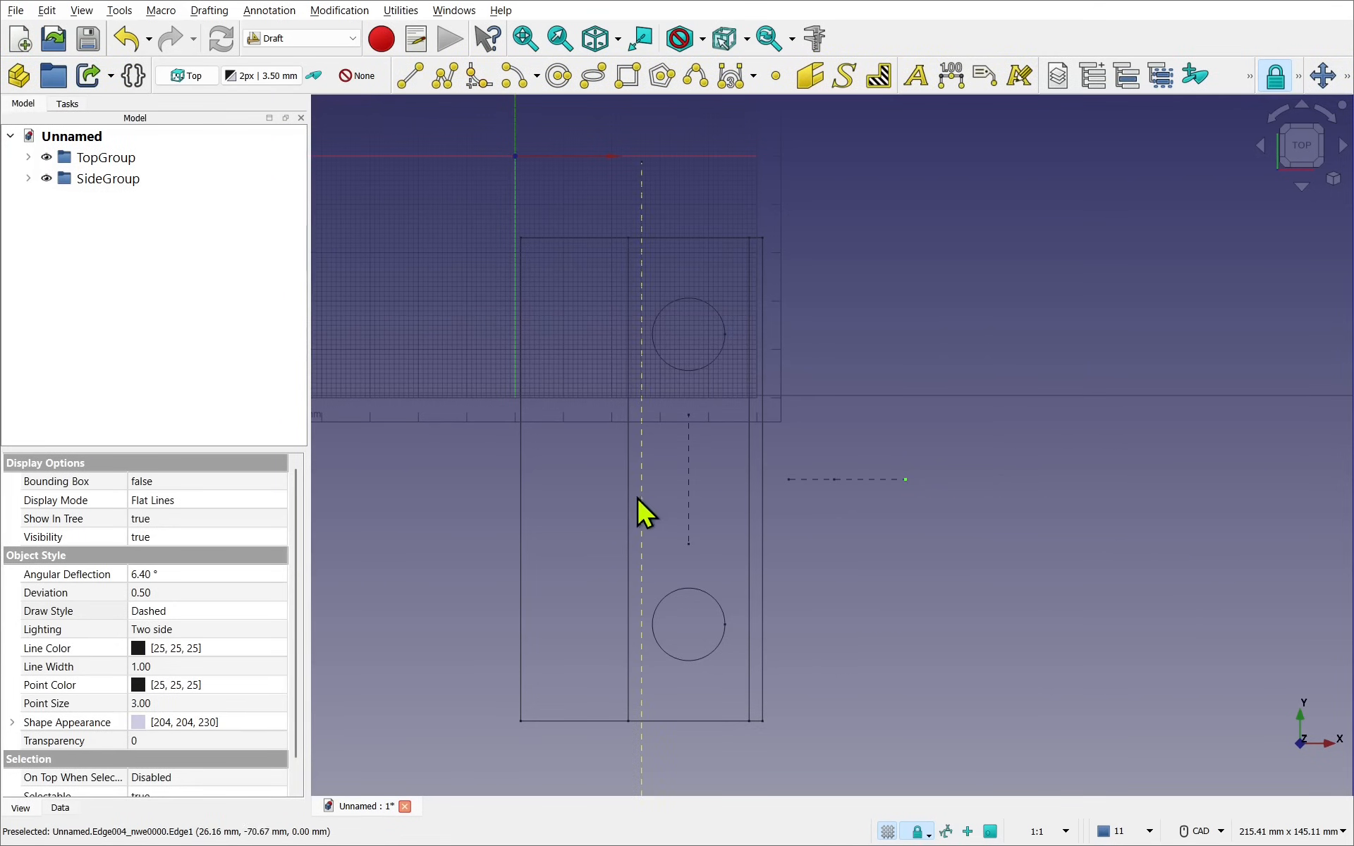
# - Draft Move SideGroup again, snapping it onto the top view's vertical centre line
pyautogui.click(108, 179)
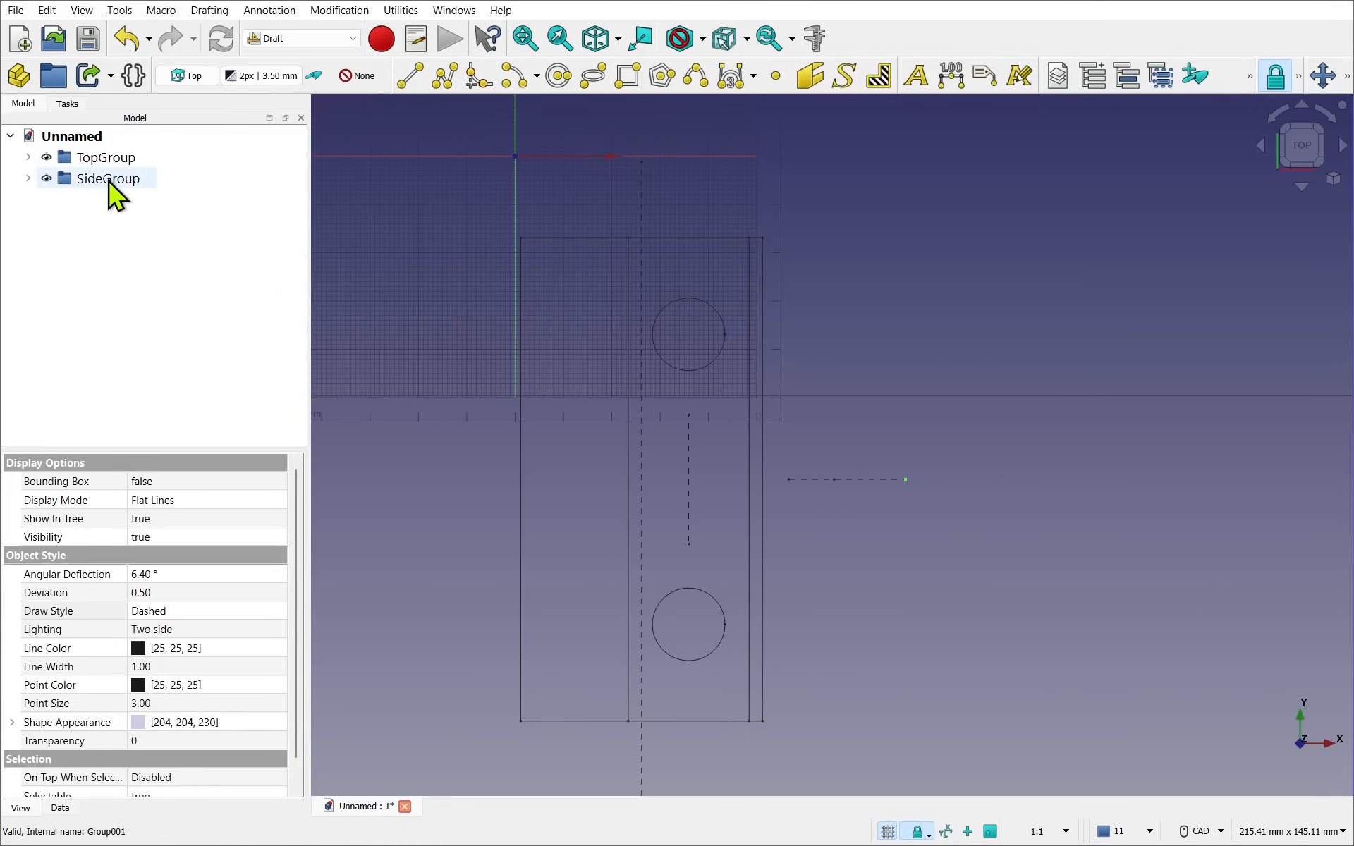
pyautogui.click(108, 178)
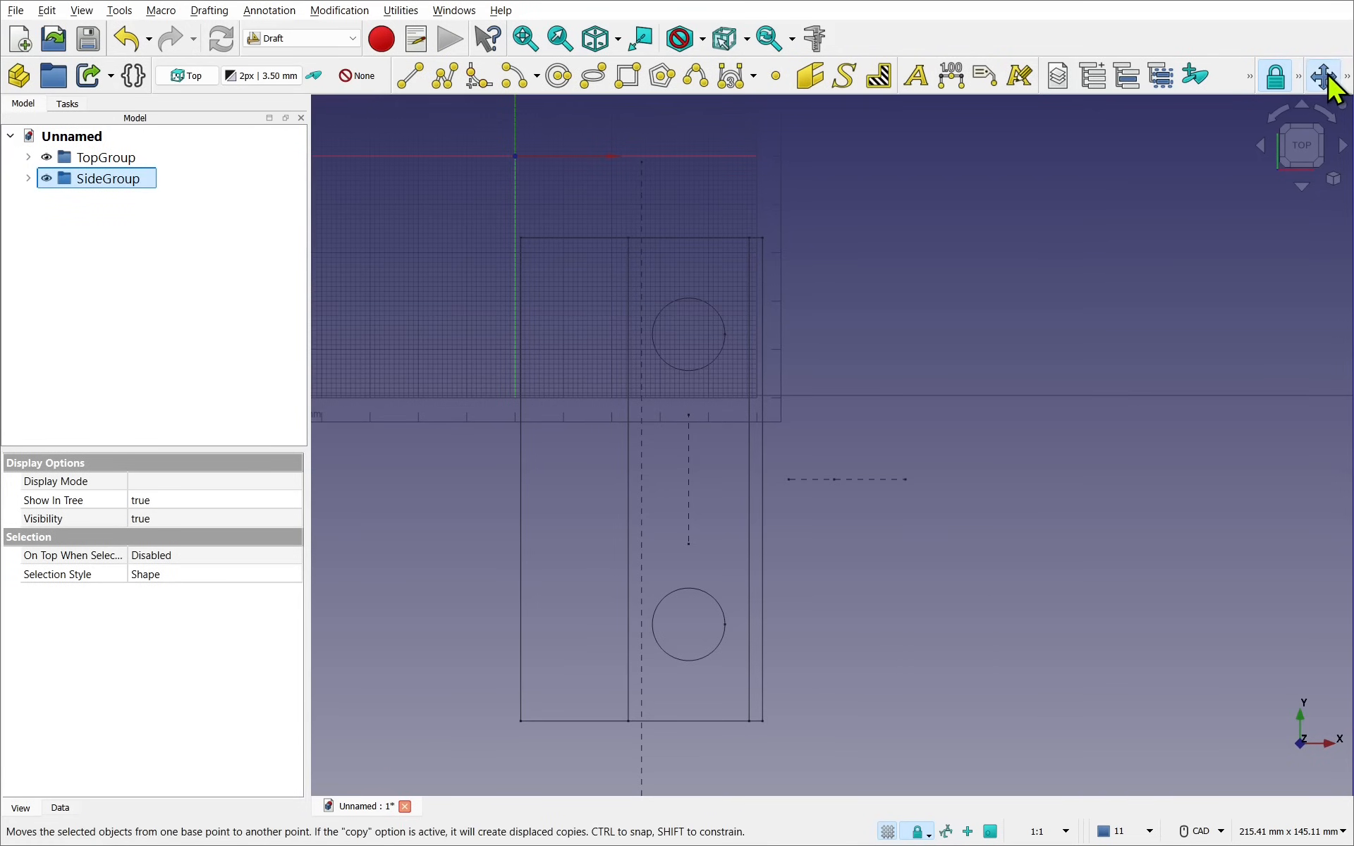
pyautogui.click(1323, 76)
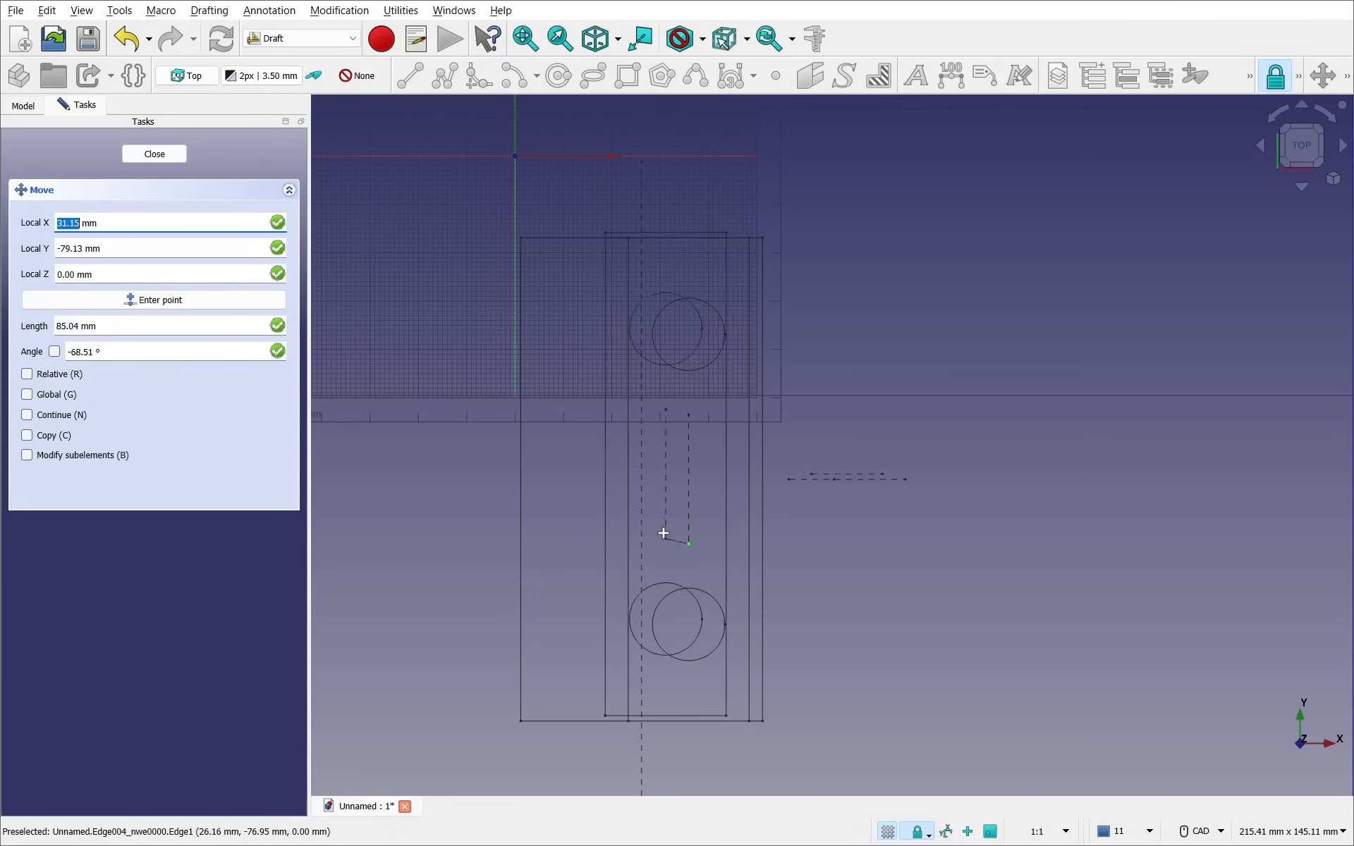
pyautogui.moveTo(689, 553)
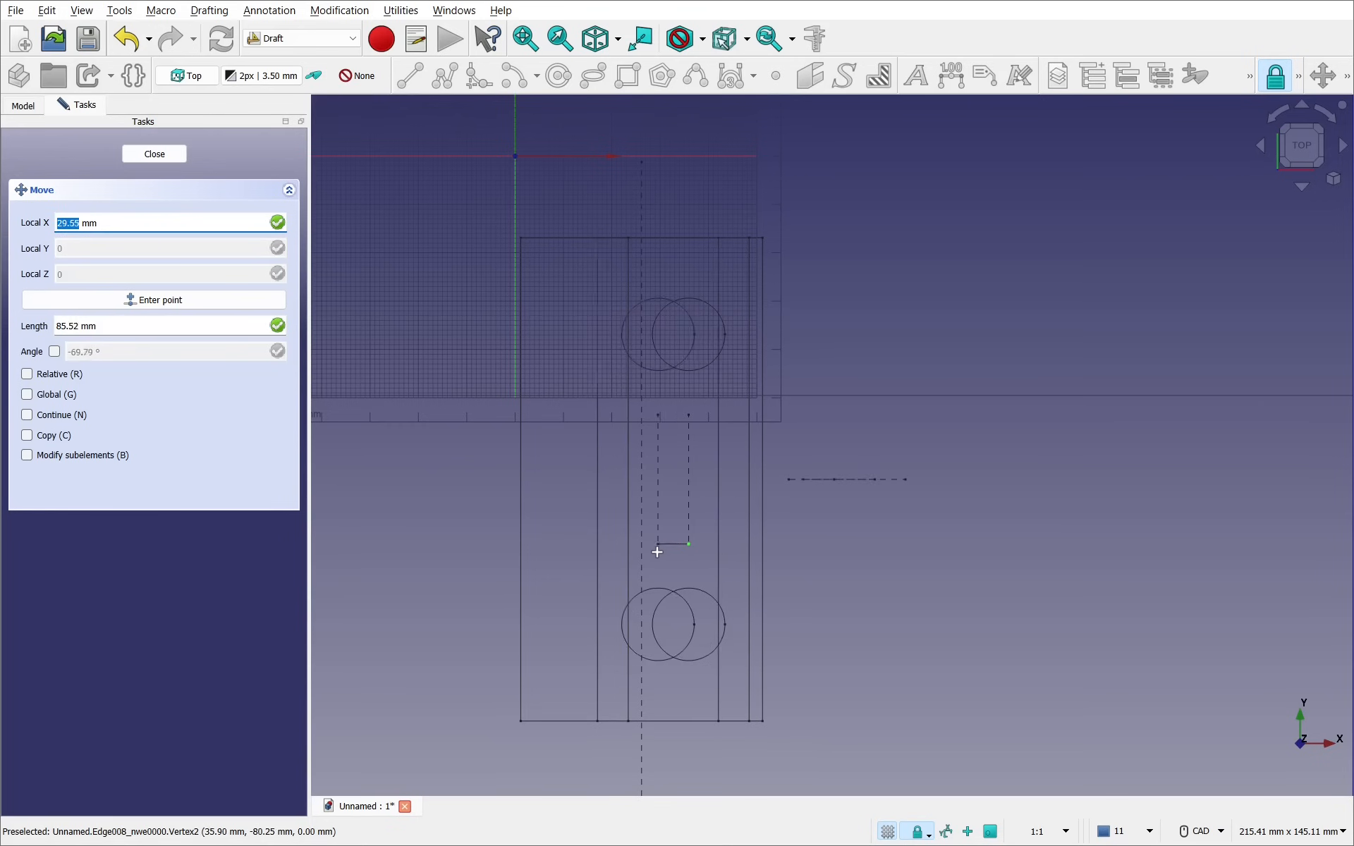
pyautogui.moveTo(642, 551)
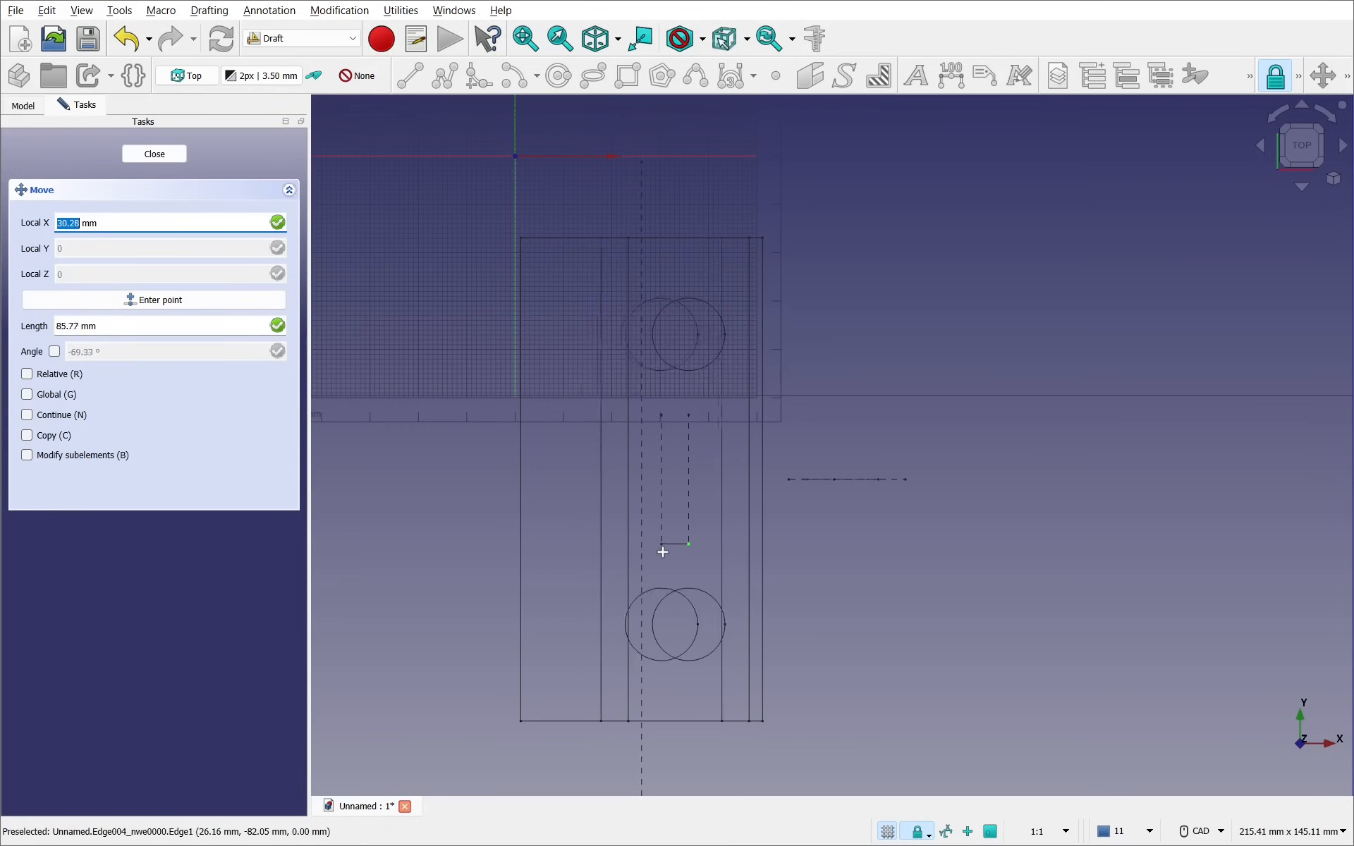
pyautogui.moveTo(648, 553)
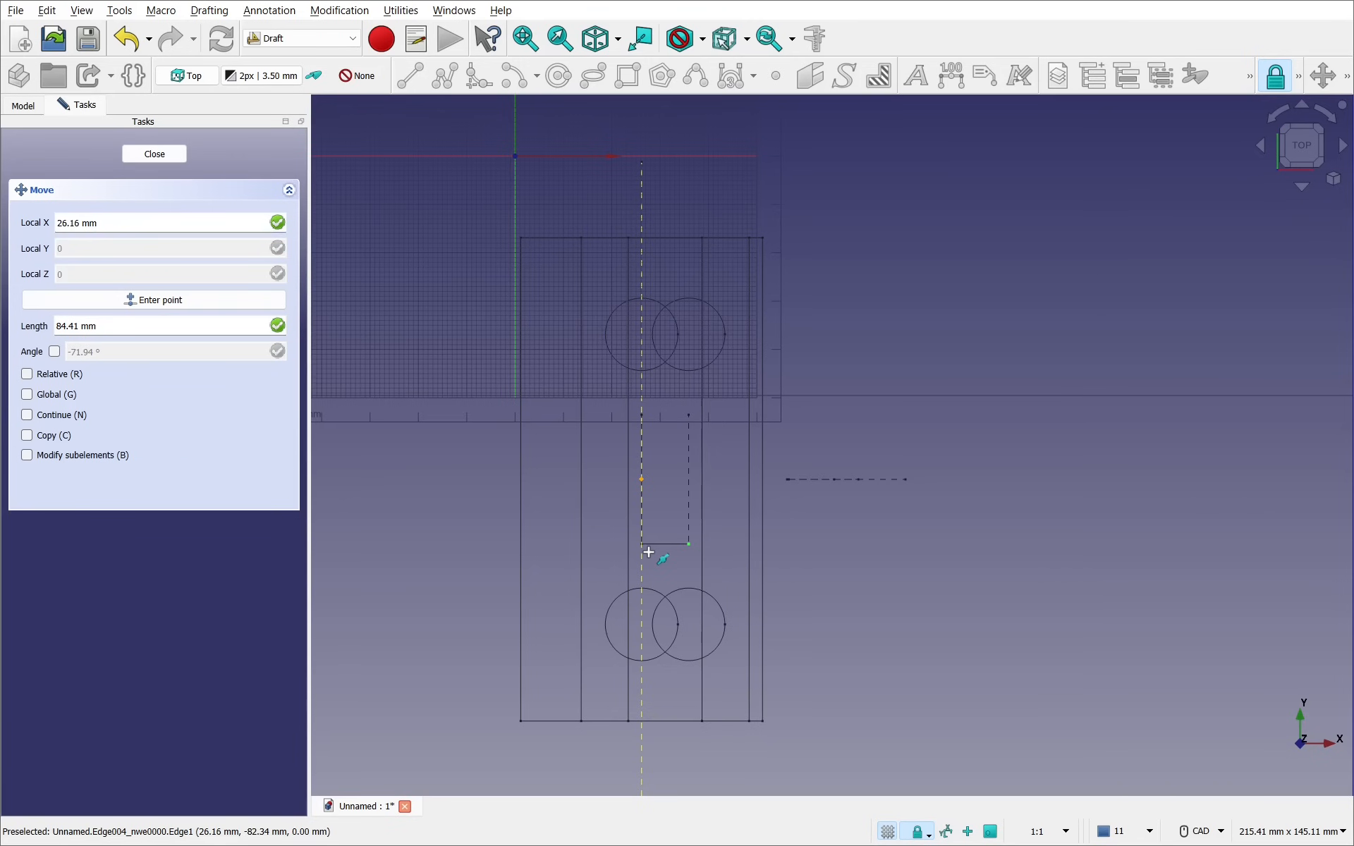
pyautogui.click(154, 154)
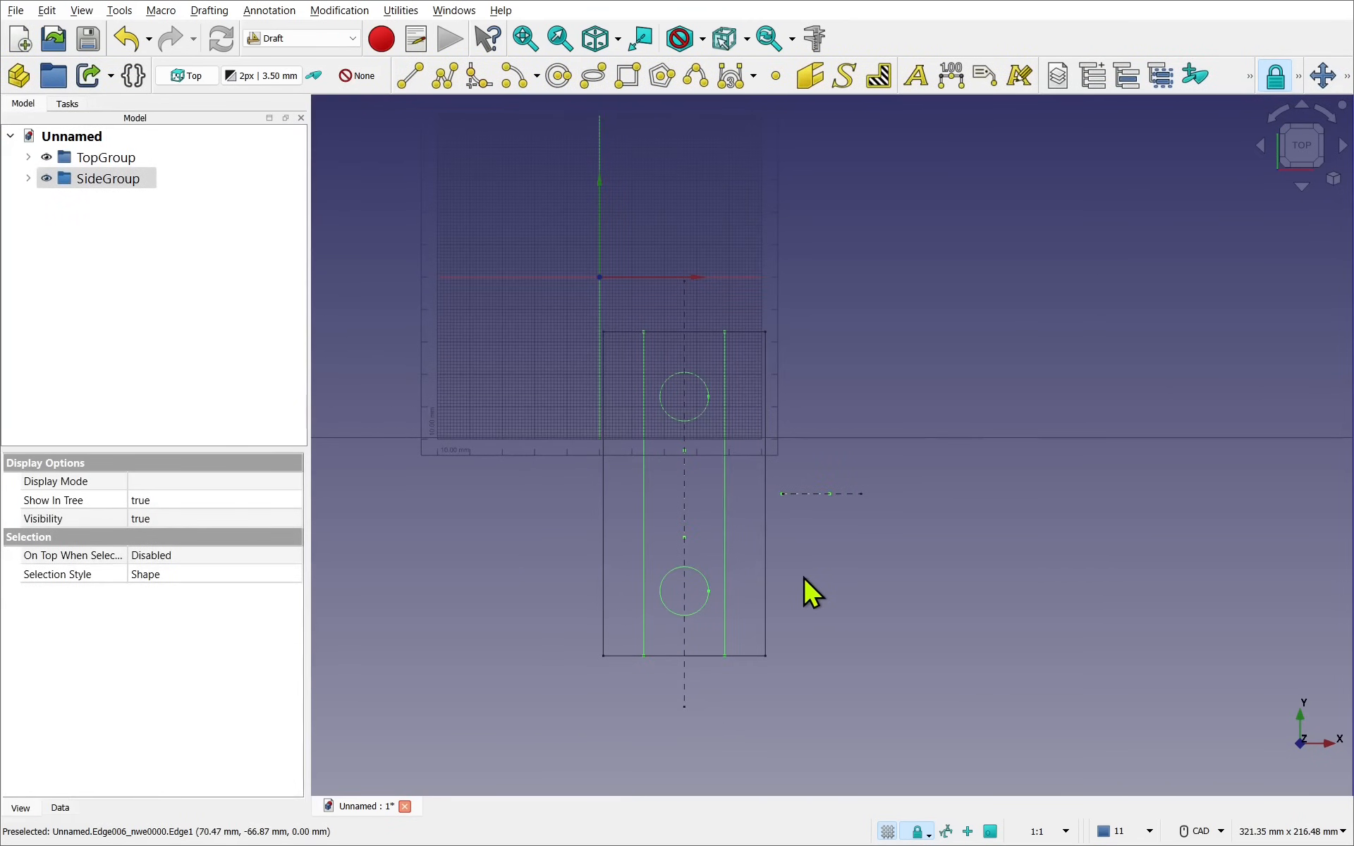
pyautogui.moveTo(1170, 812)
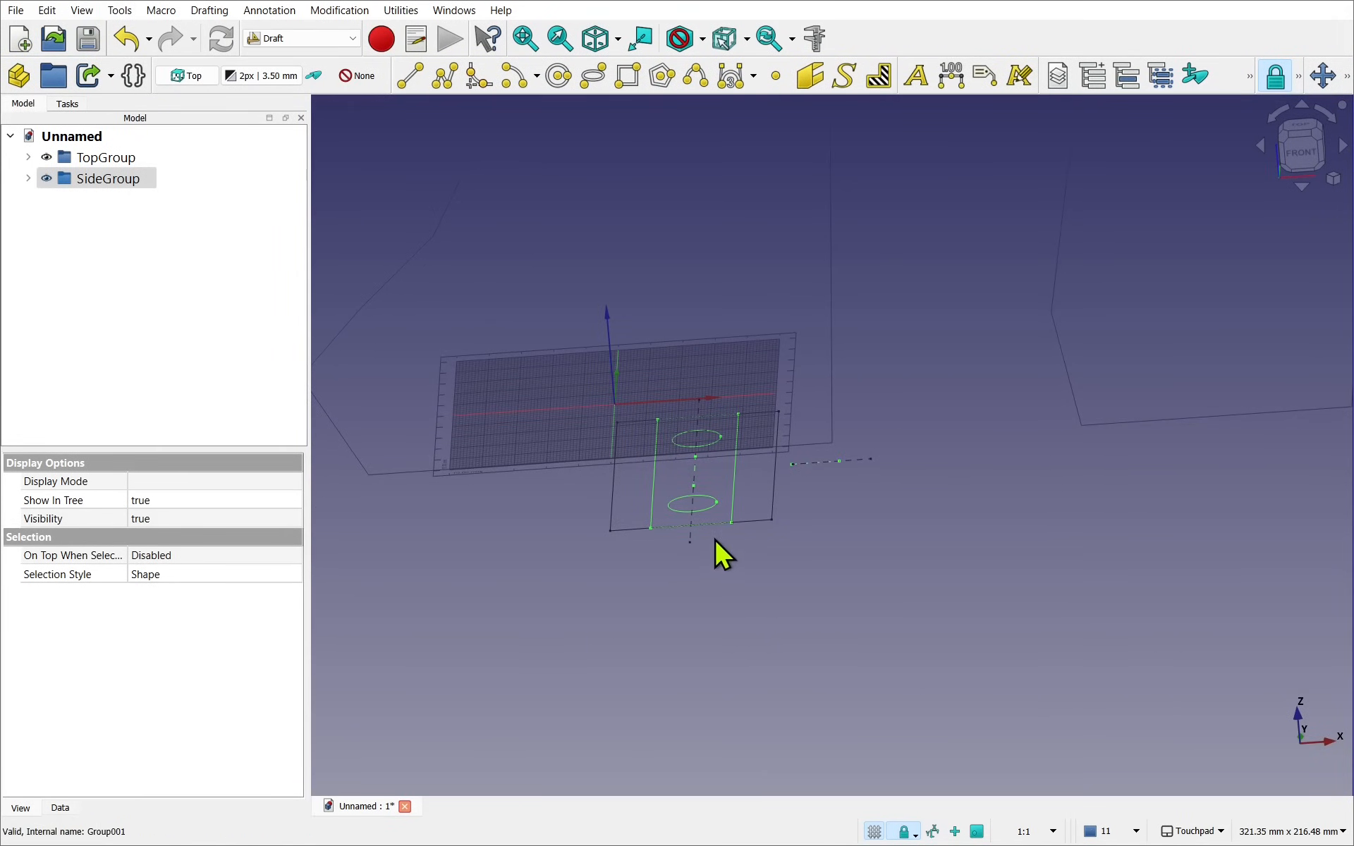
pyautogui.moveTo(609, 415)
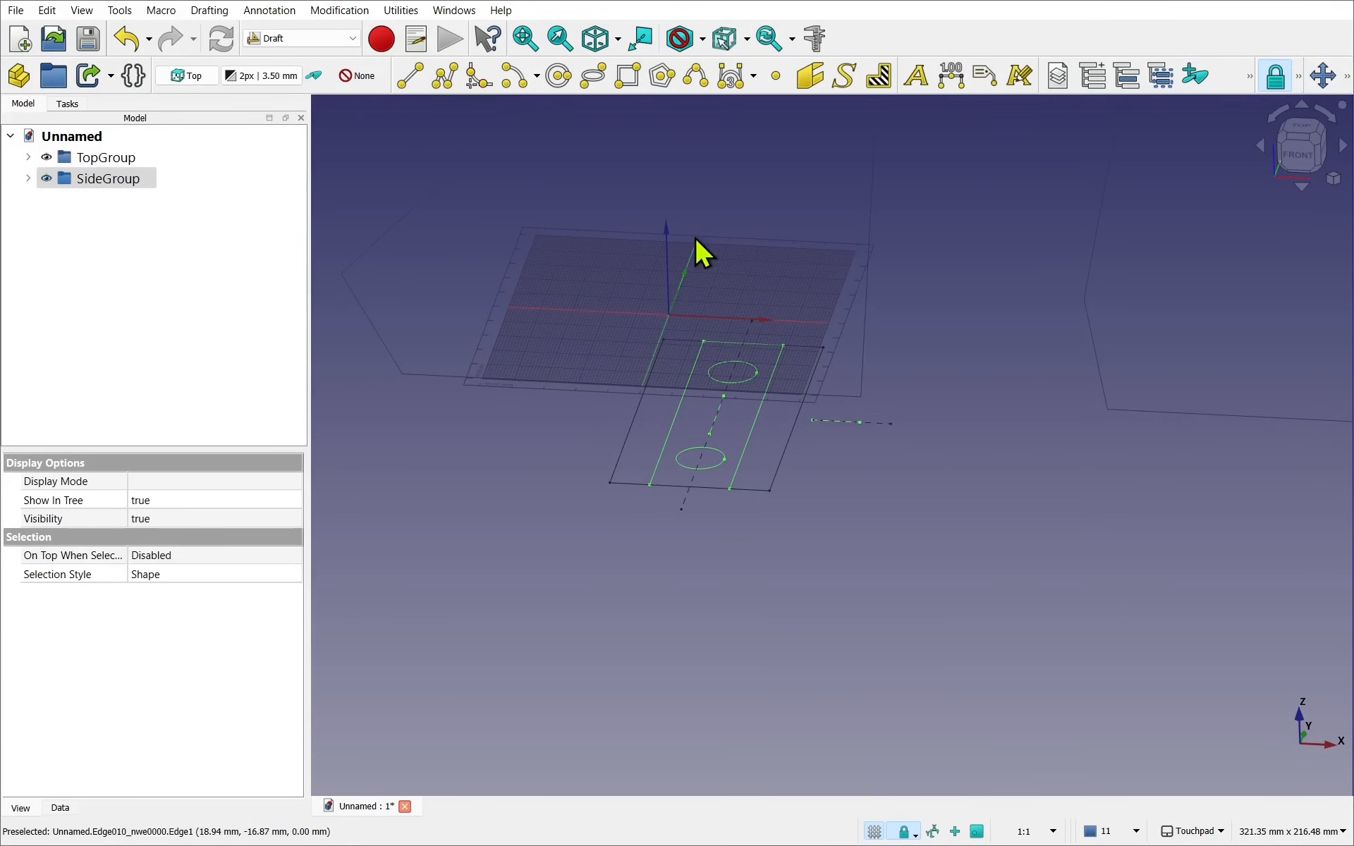
pyautogui.moveTo(685, 281)
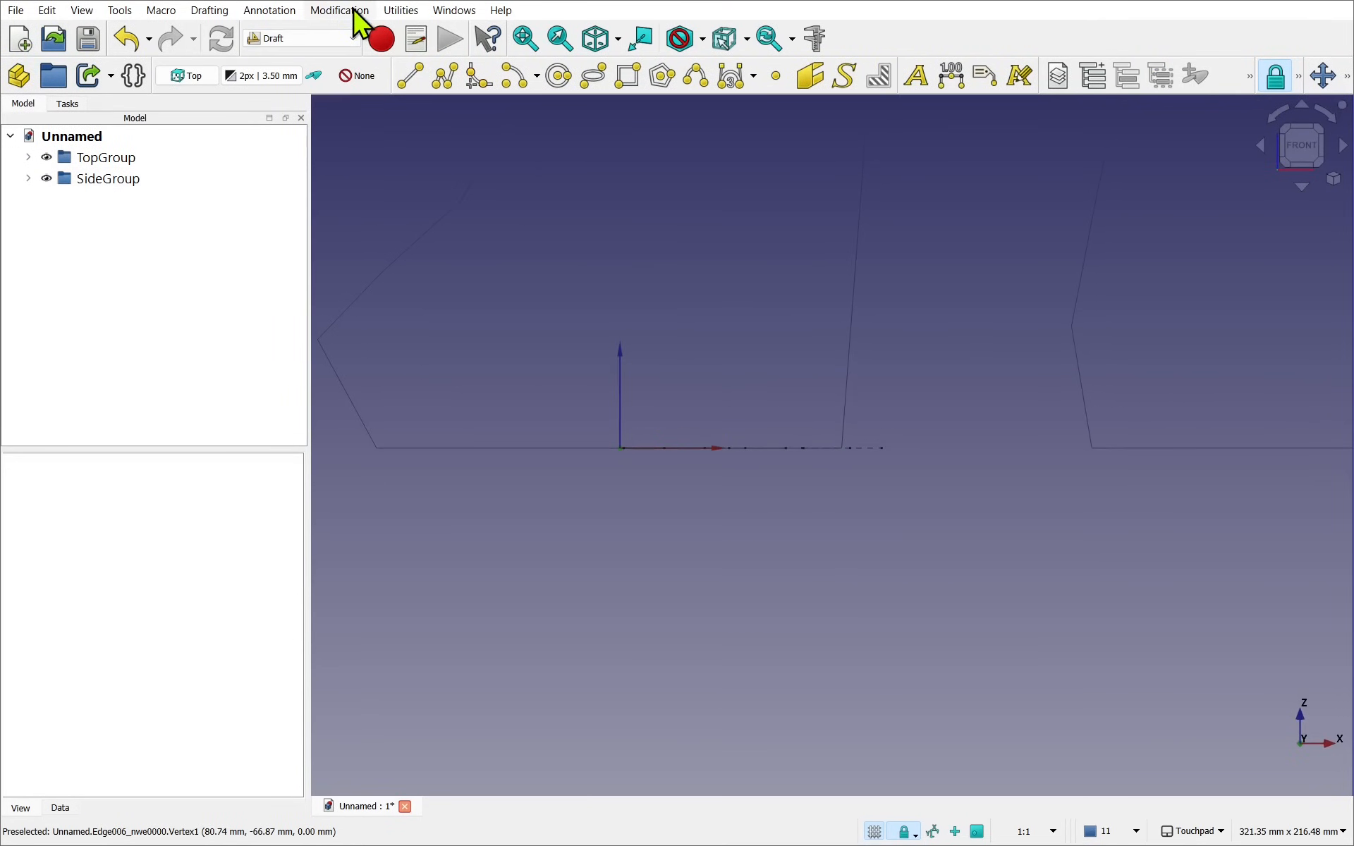
# - Set the Draft working plane to Front (XZ) via Utilities > Select plane
pyautogui.click(399, 9)
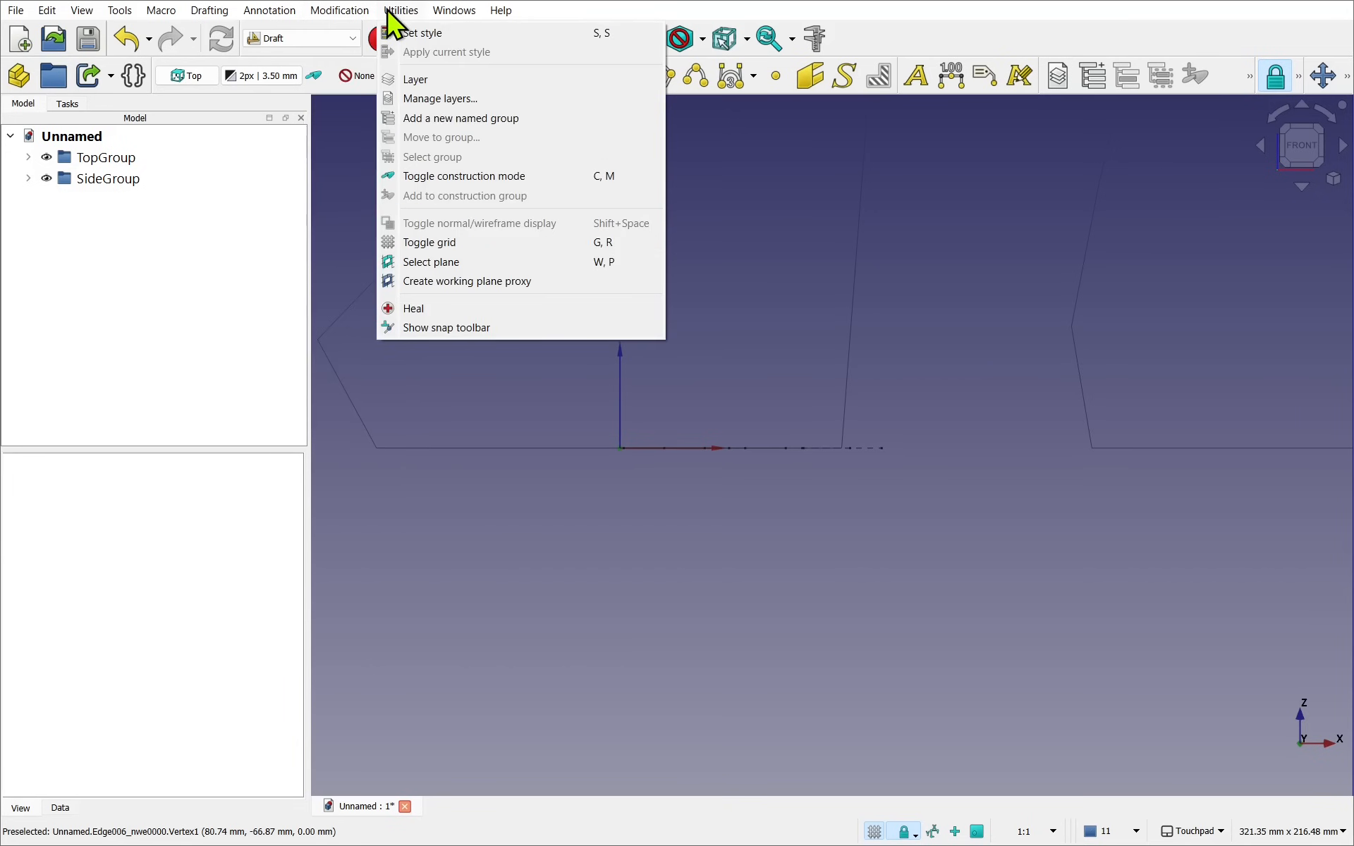
pyautogui.click(431, 261)
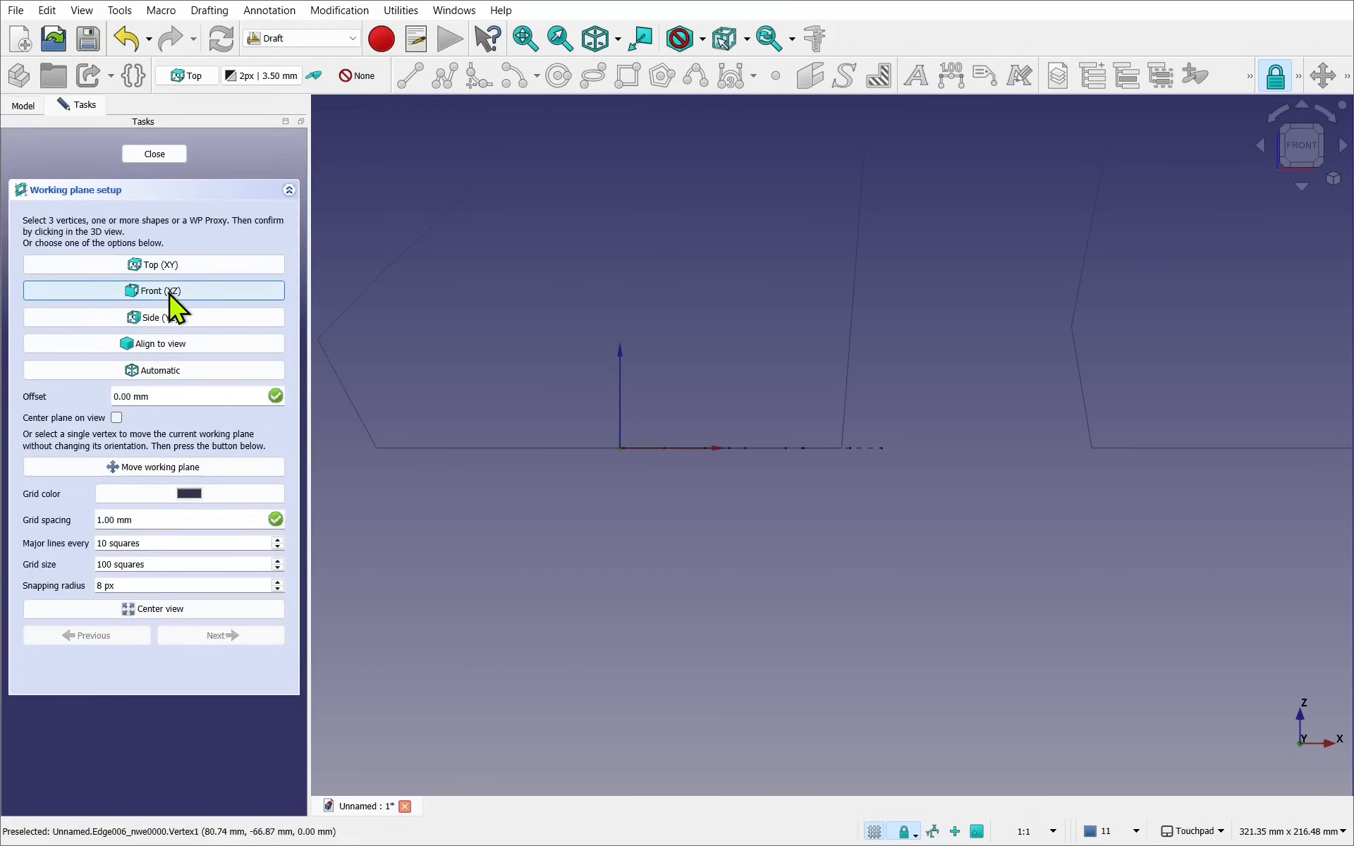
pyautogui.click(153, 290)
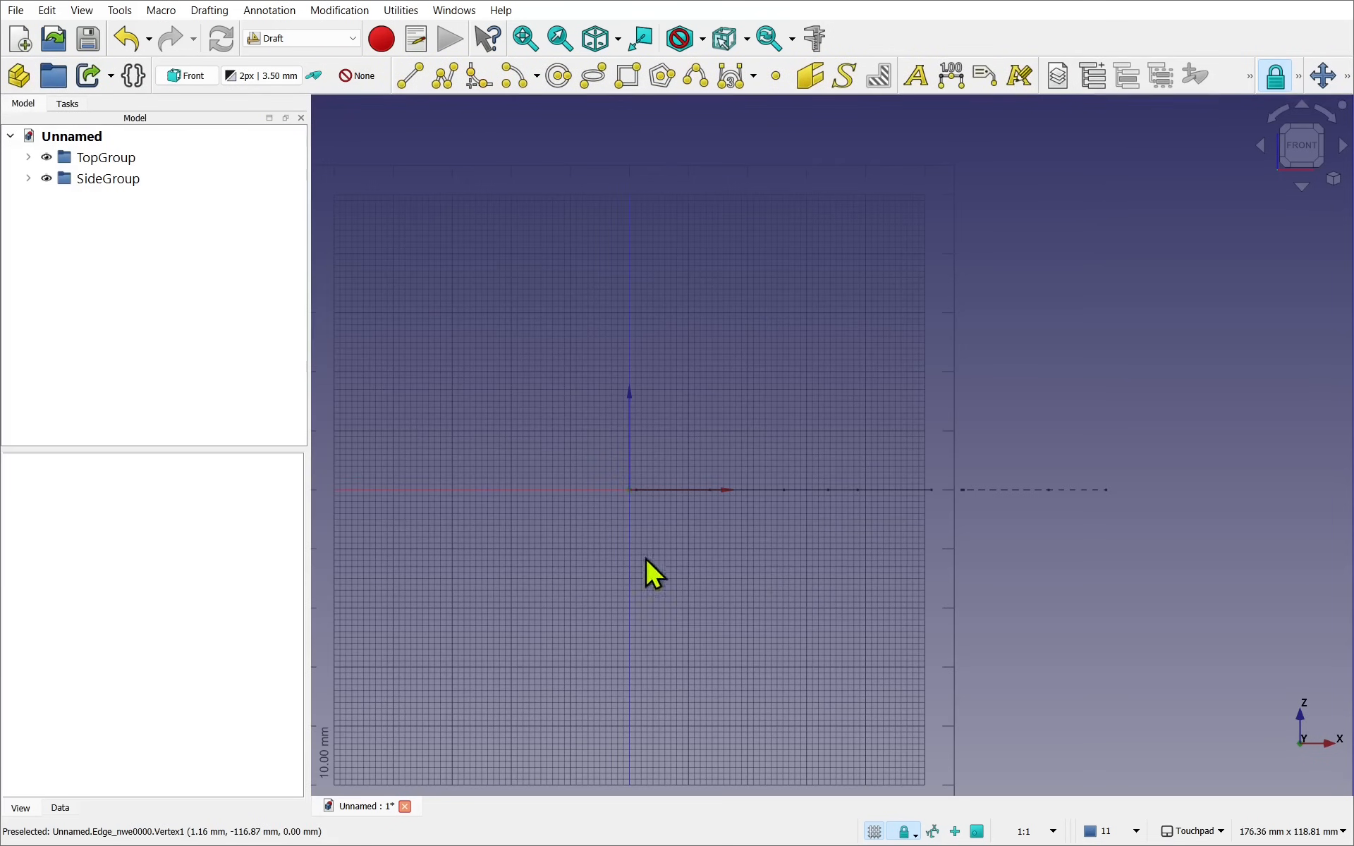
pyautogui.moveTo(746, 551)
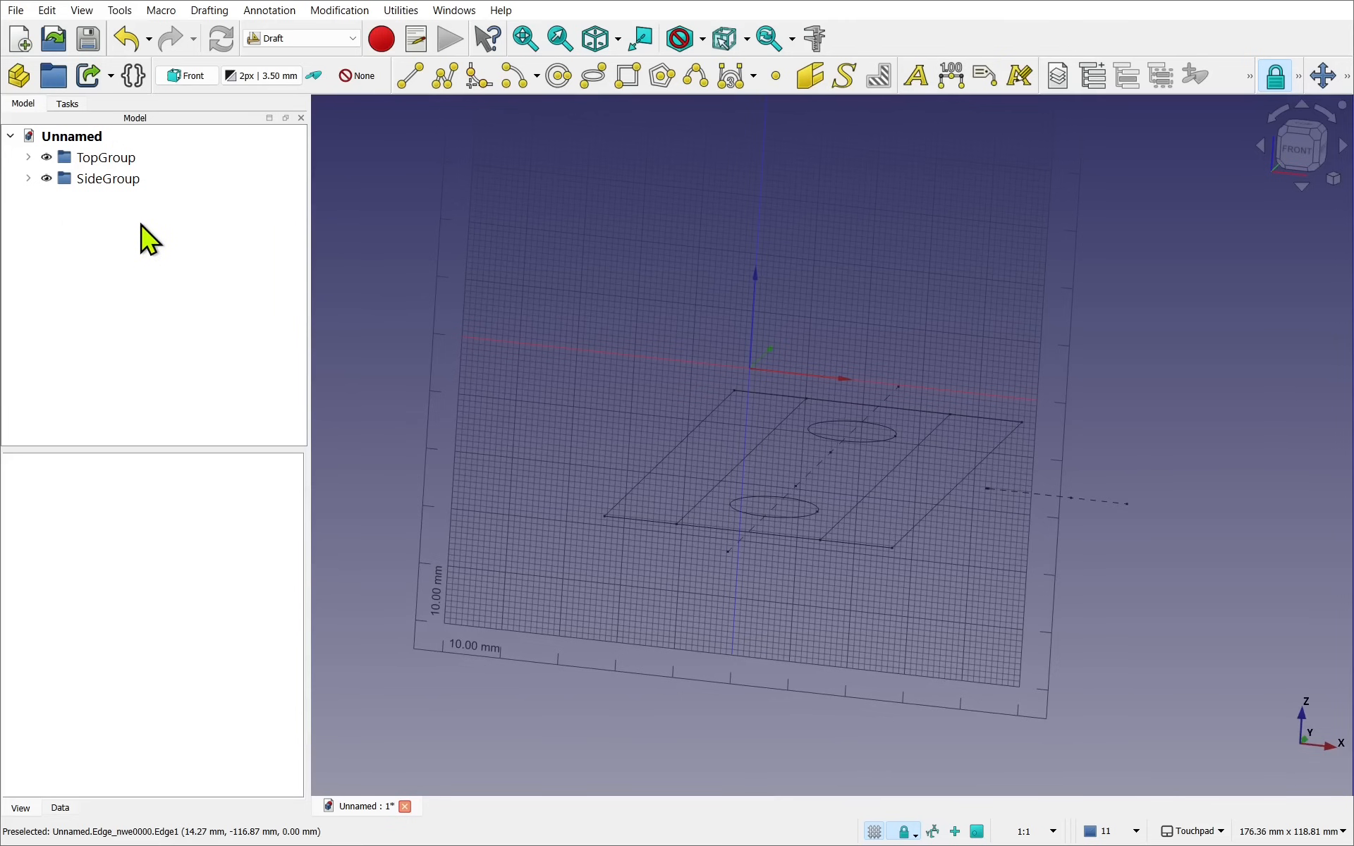
# - Rotate SideGroup about its front edge, entering a 90° rotation angle
pyautogui.click(108, 177)
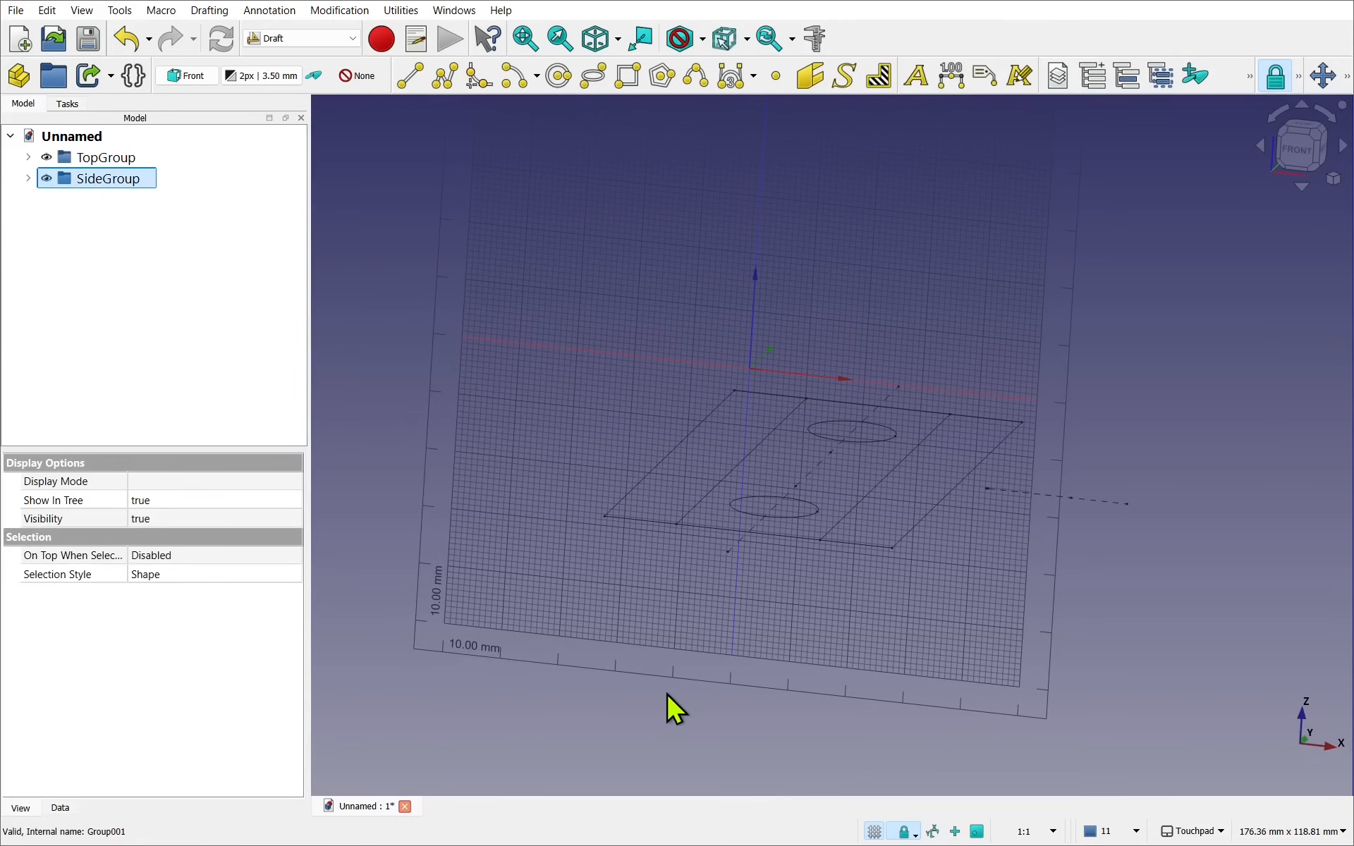
pyautogui.moveTo(413, 26)
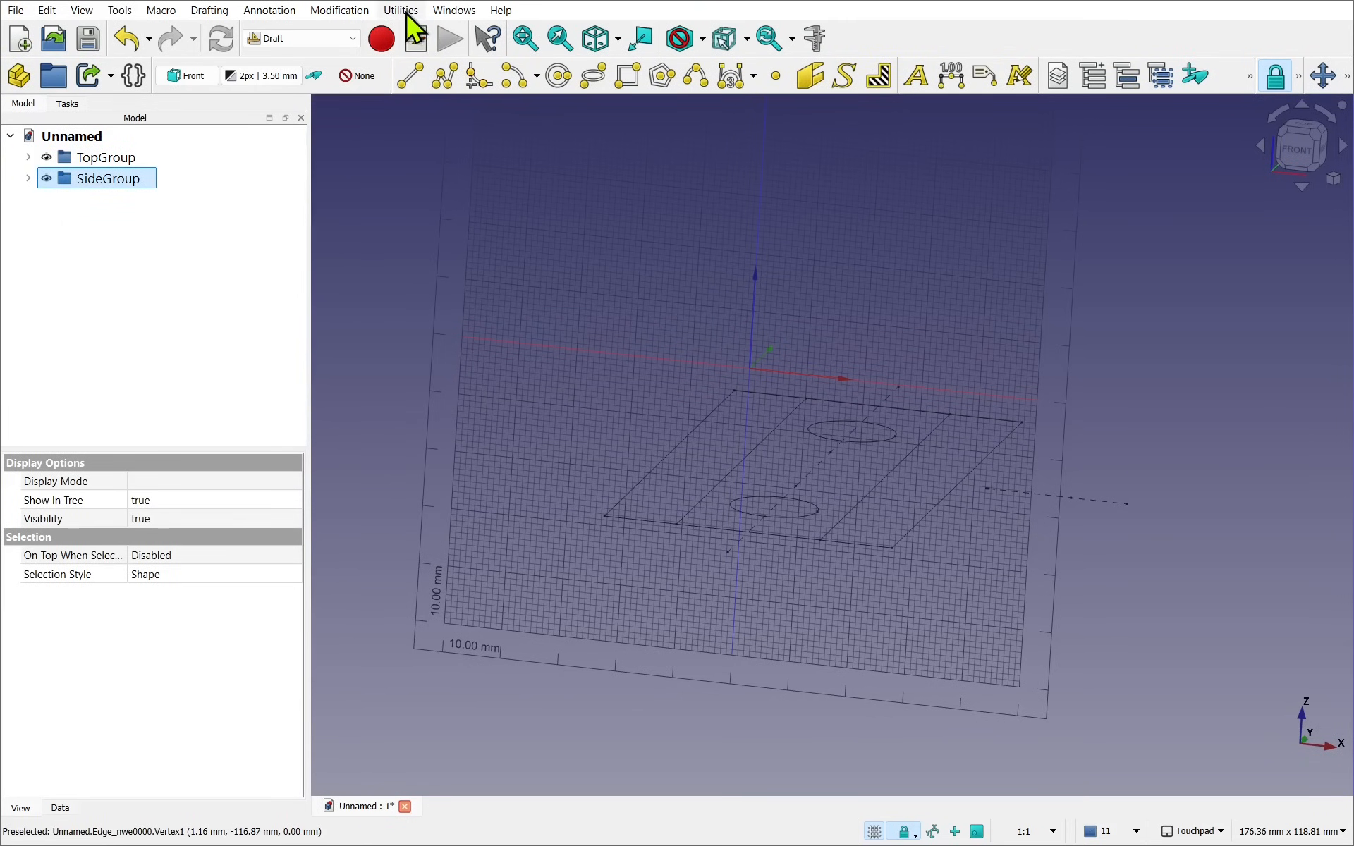
pyautogui.click(339, 9)
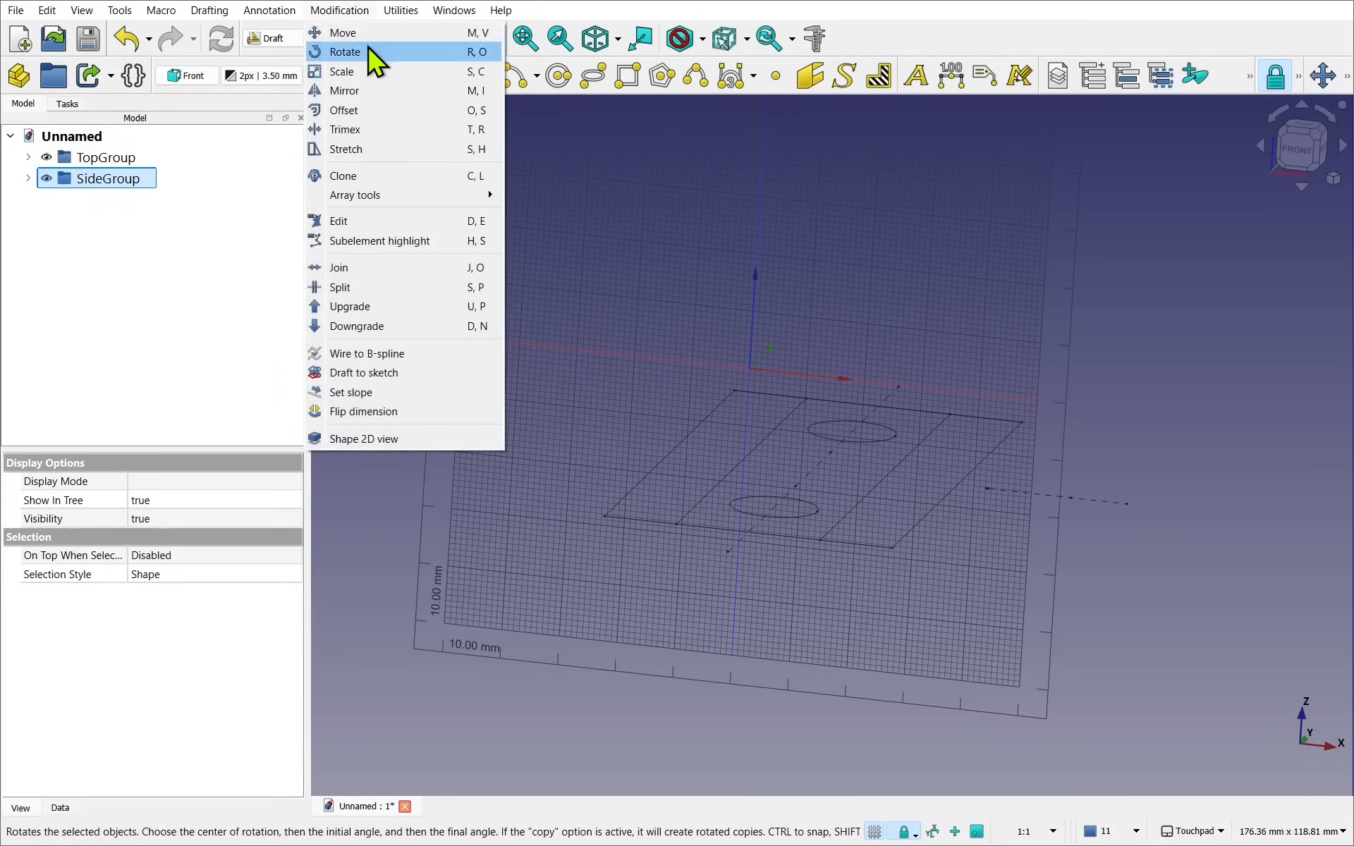
pyautogui.click(345, 51)
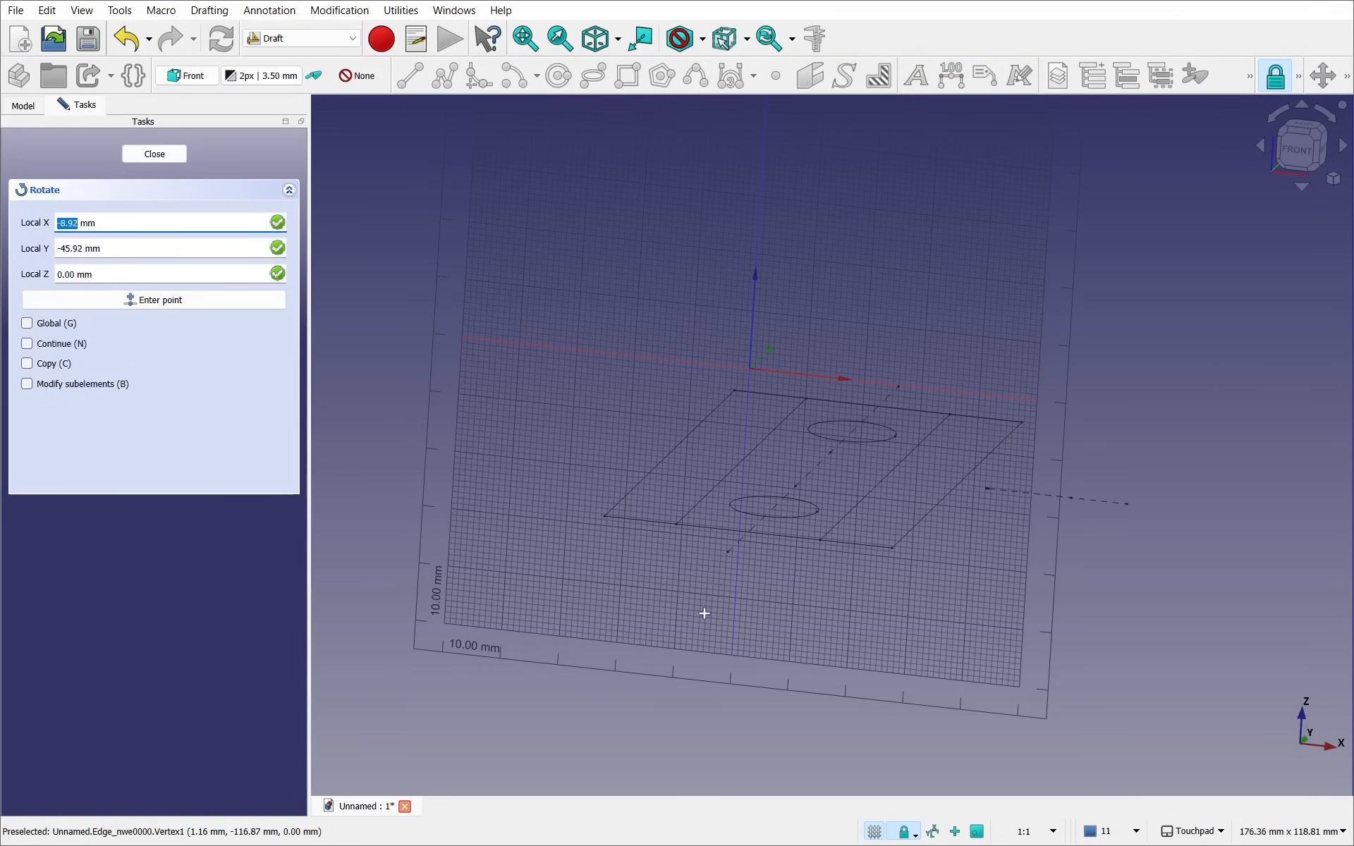
pyautogui.moveTo(699, 546)
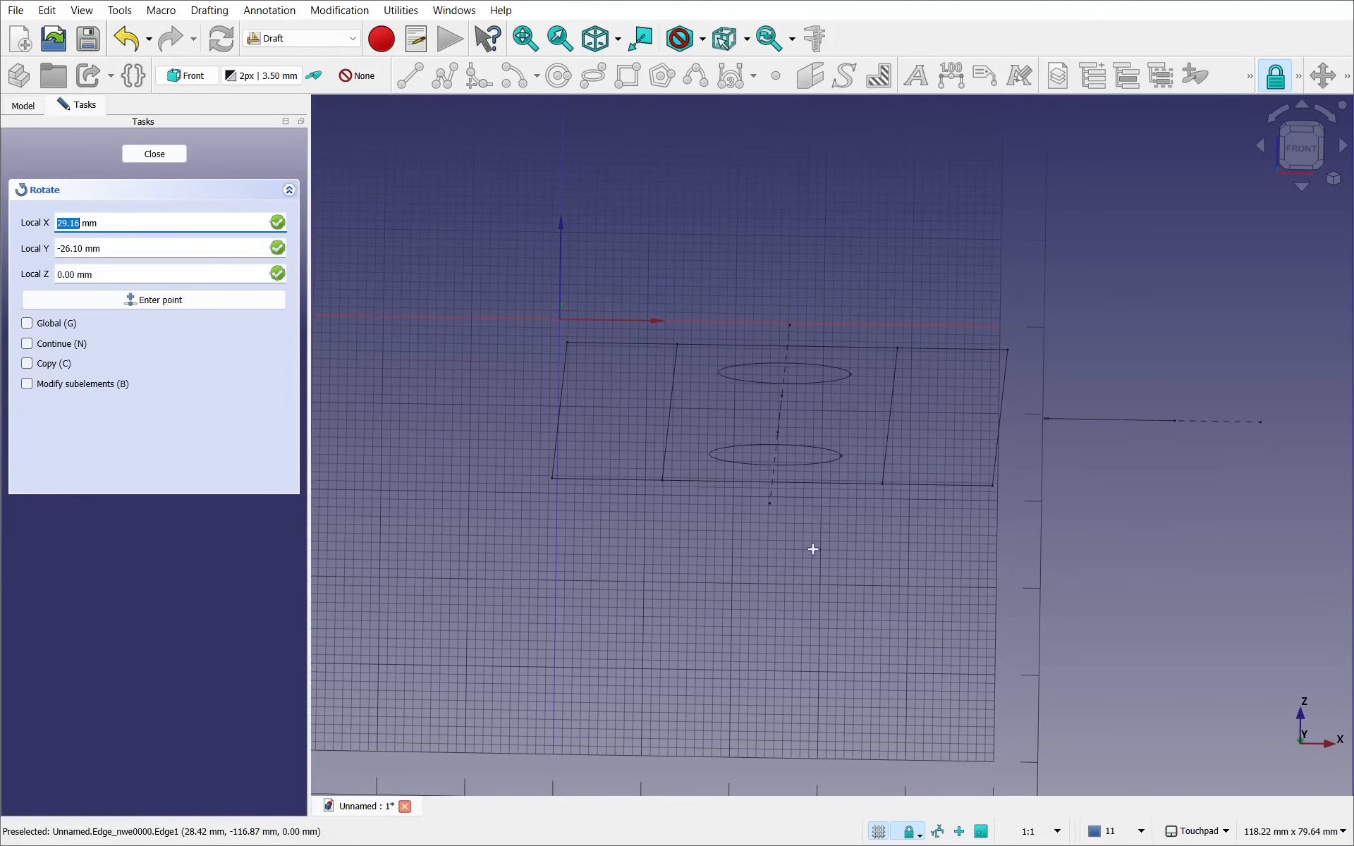
pyautogui.moveTo(809, 539)
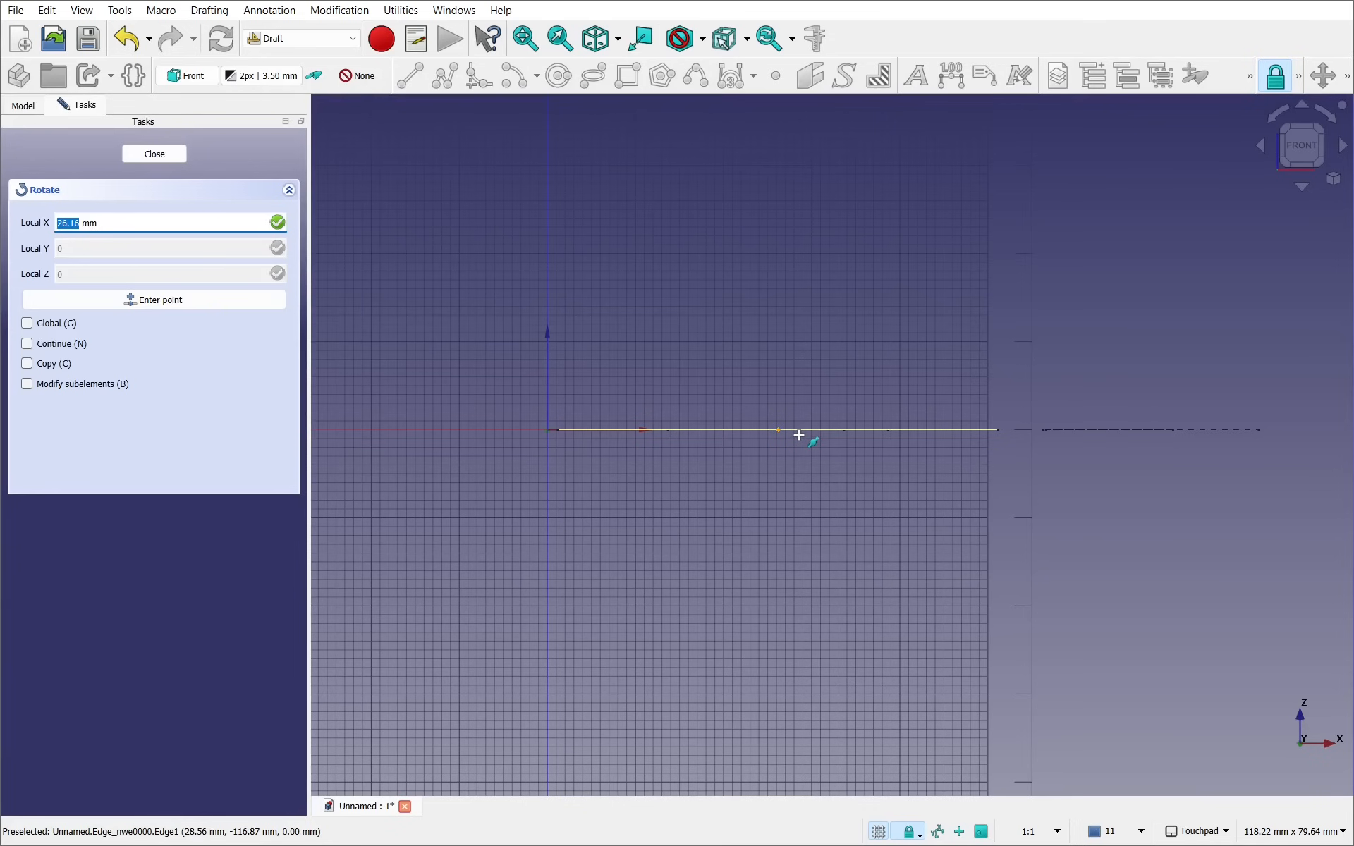
pyautogui.click(798, 435)
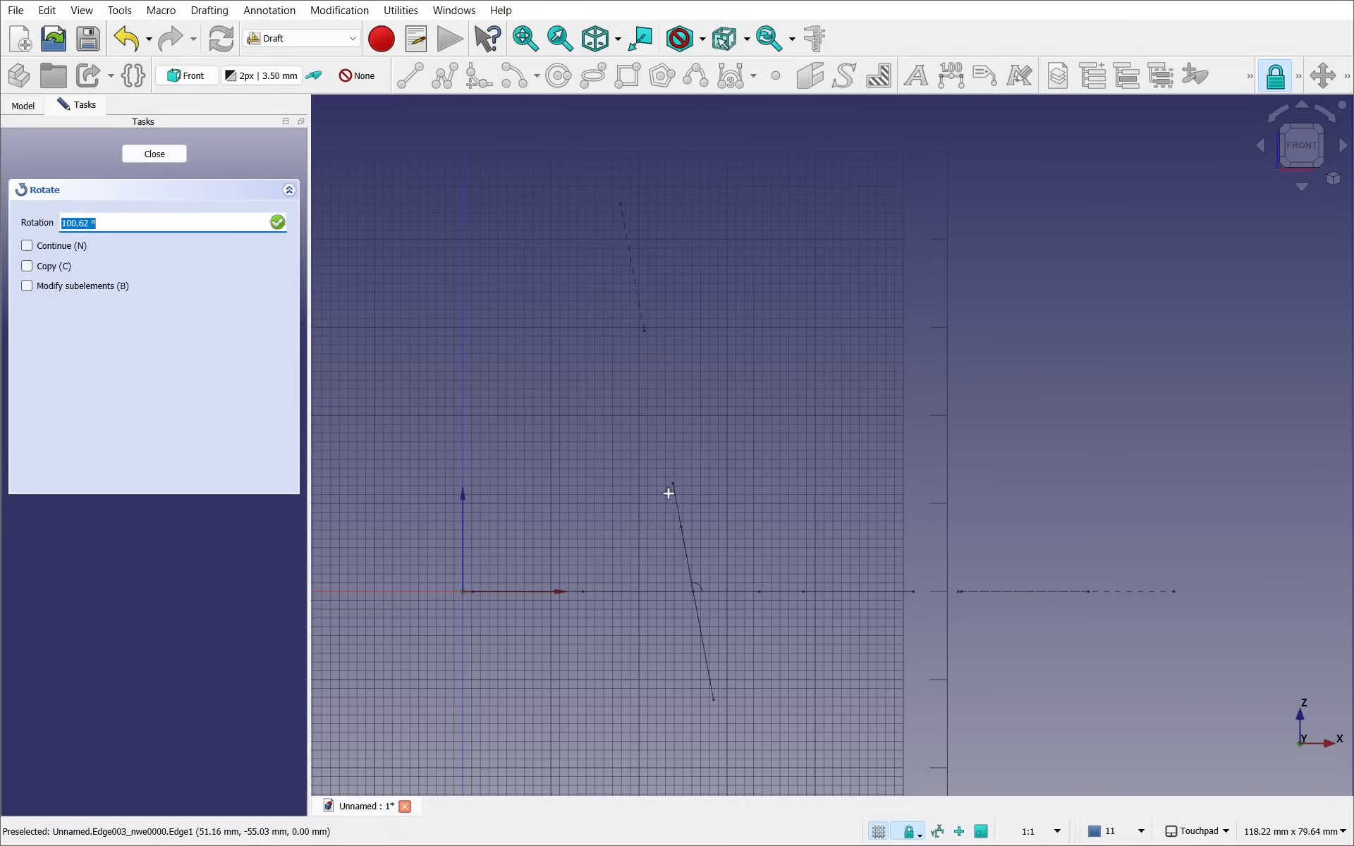
pyautogui.moveTo(721, 512)
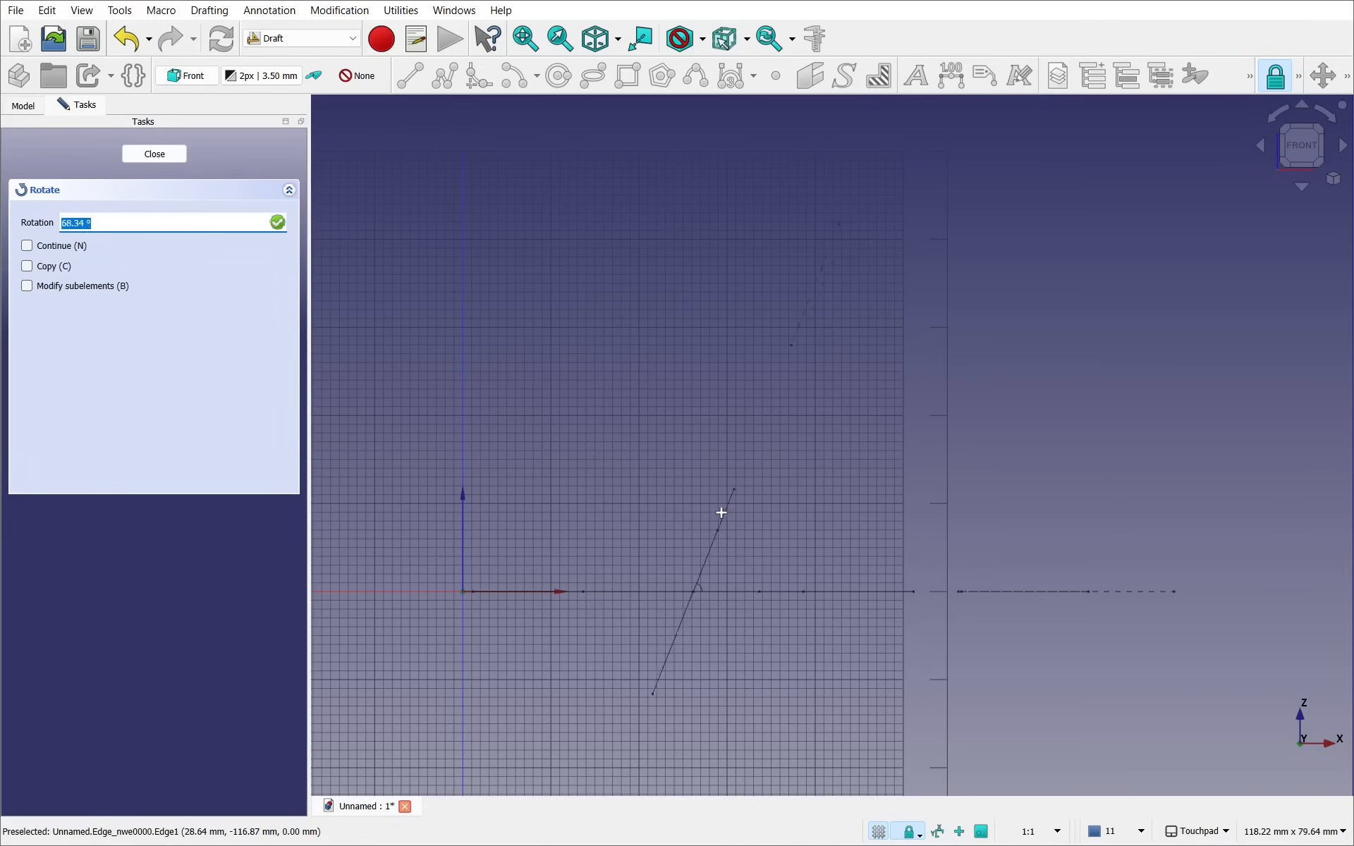
pyautogui.moveTo(684, 500)
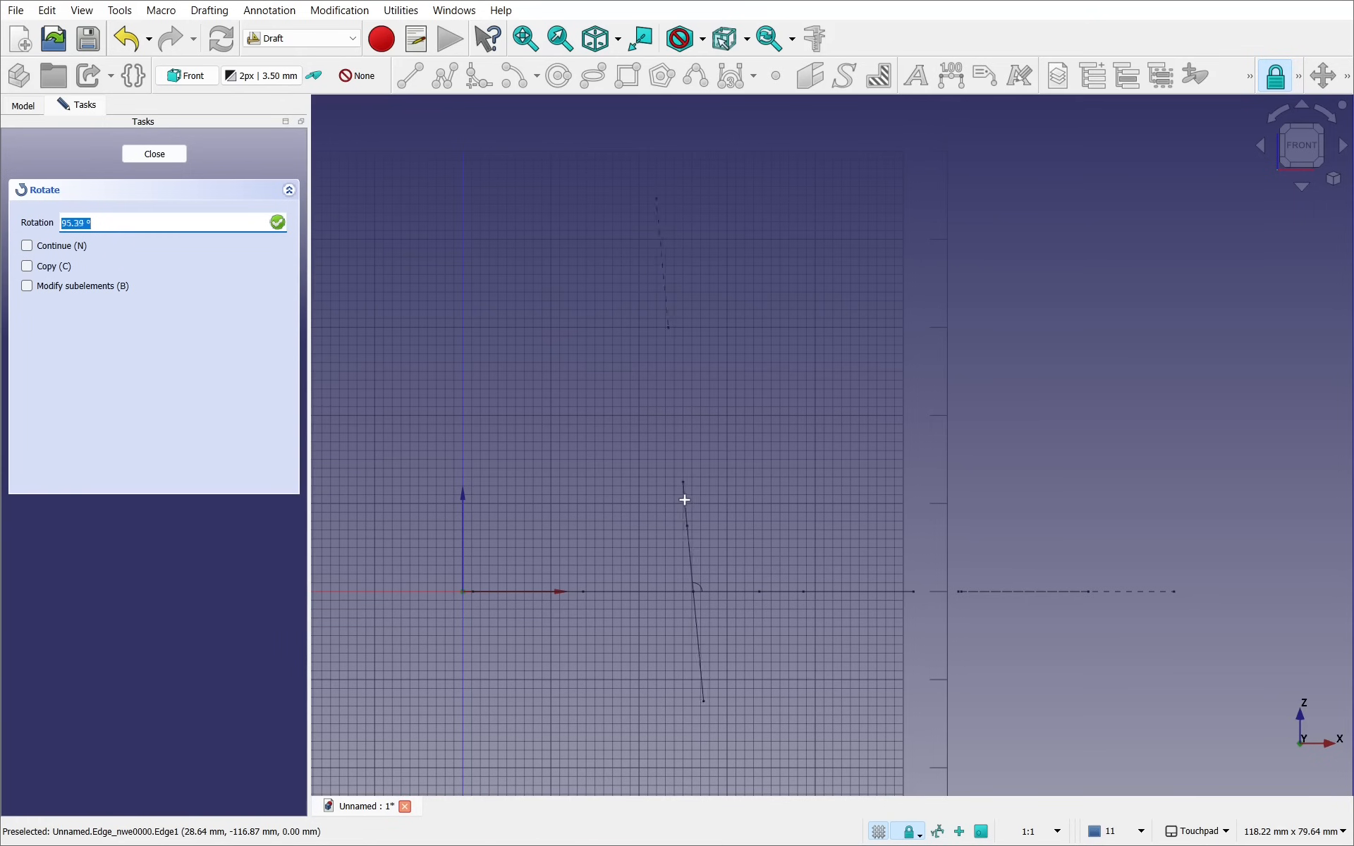
pyautogui.write('90')
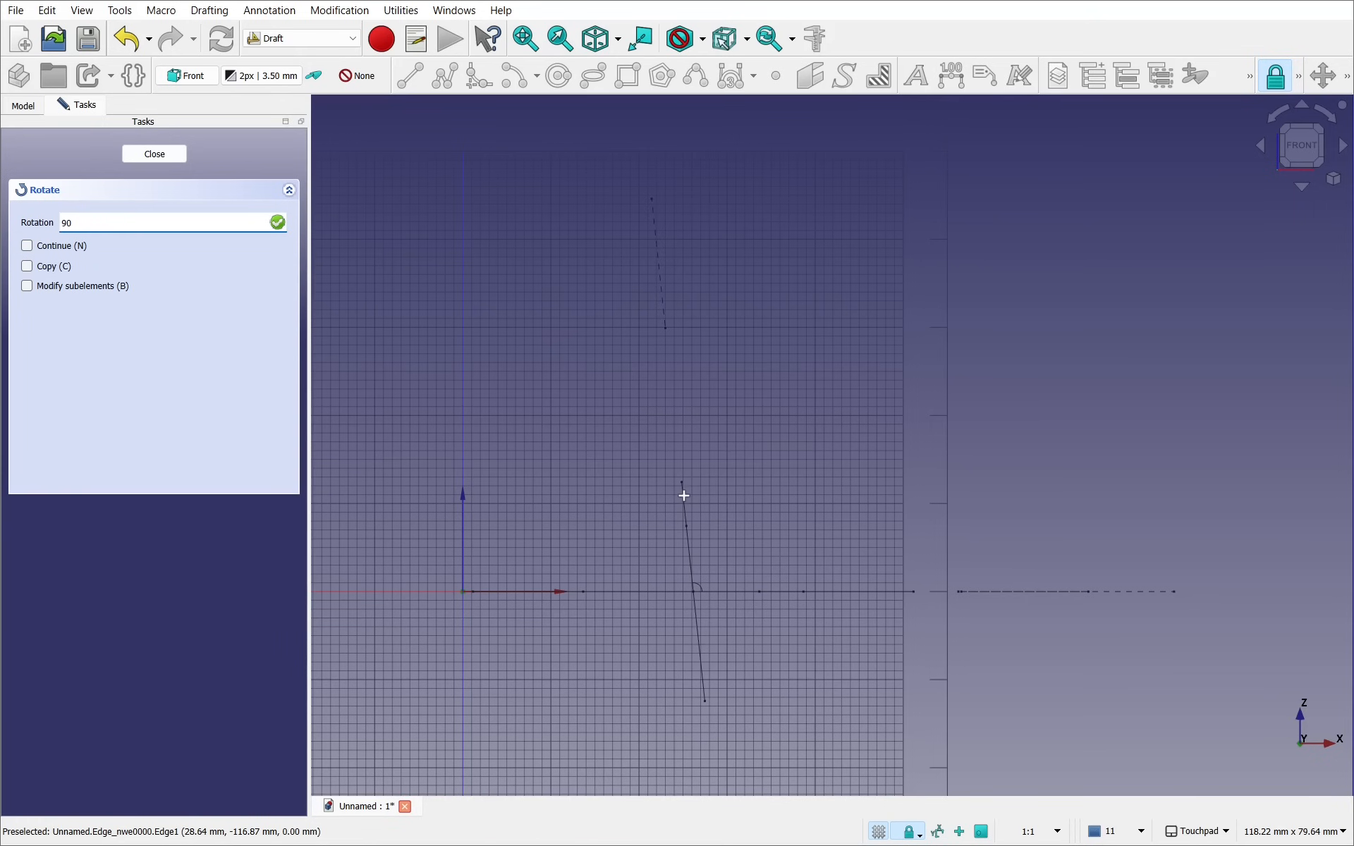
# - Apply the 90° rotation, orbit to view the upright sketch, and save as svgto3d
pyautogui.click(154, 153)
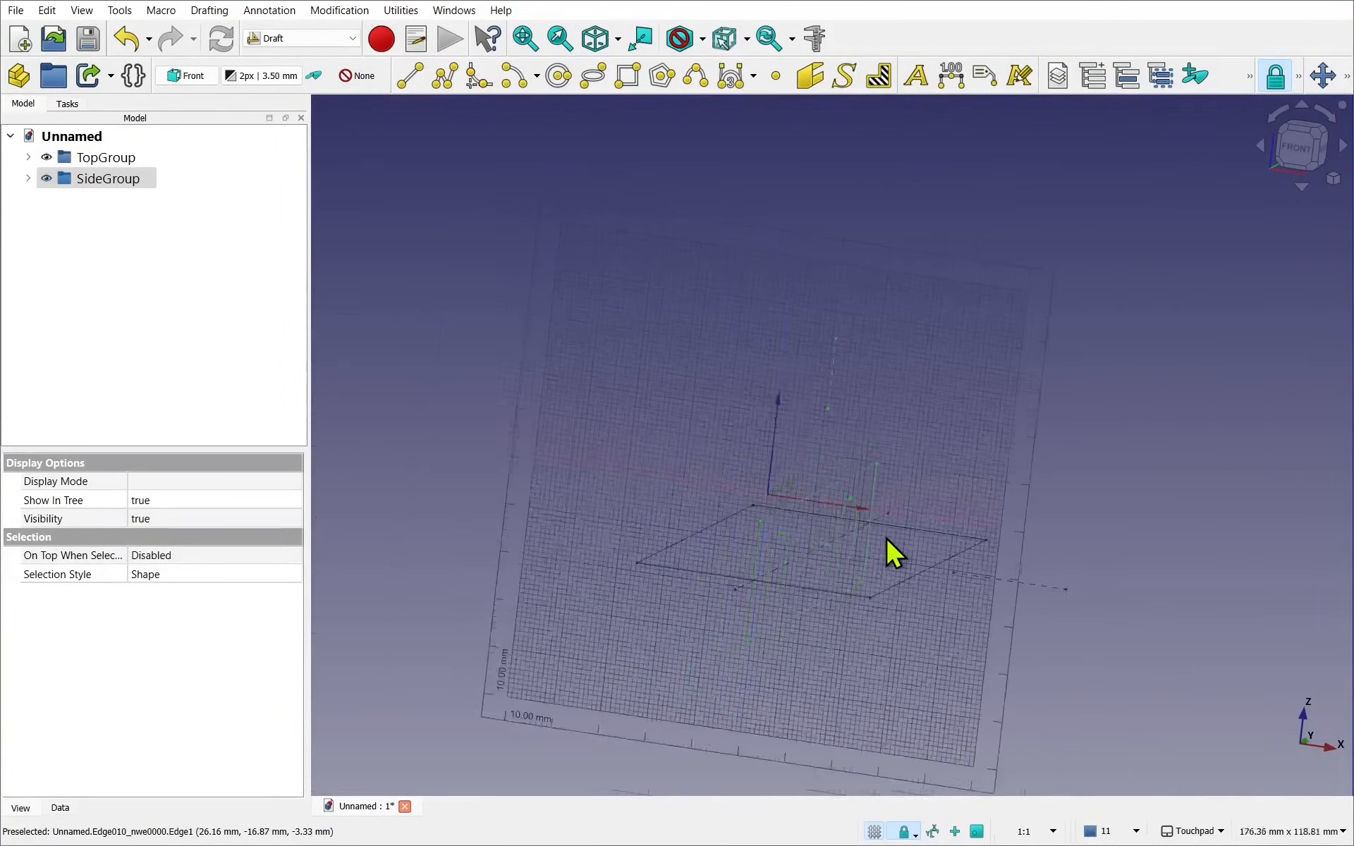
pyautogui.moveTo(894, 553); pyautogui.dragTo(778, 639)
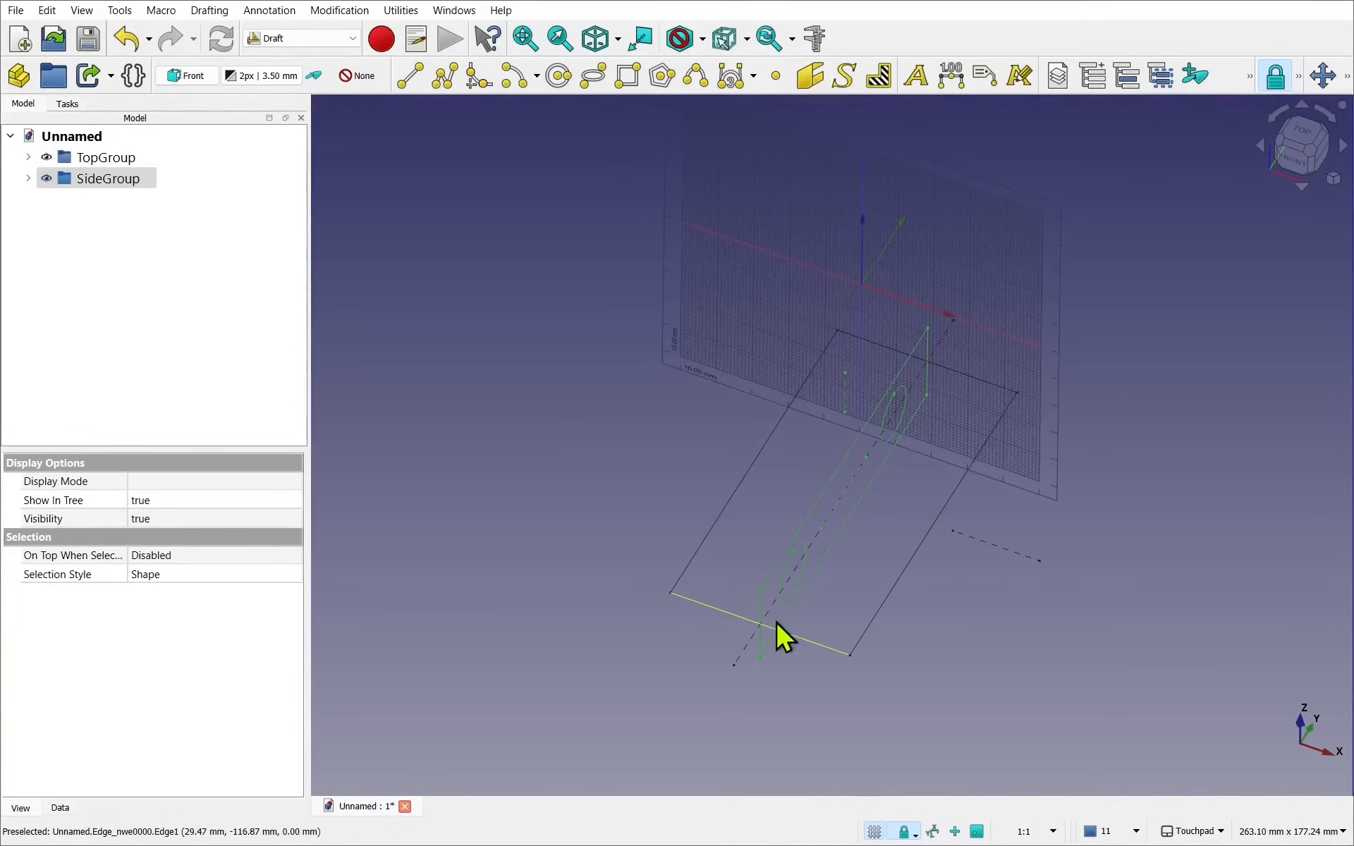
pyautogui.moveTo(937, 574)
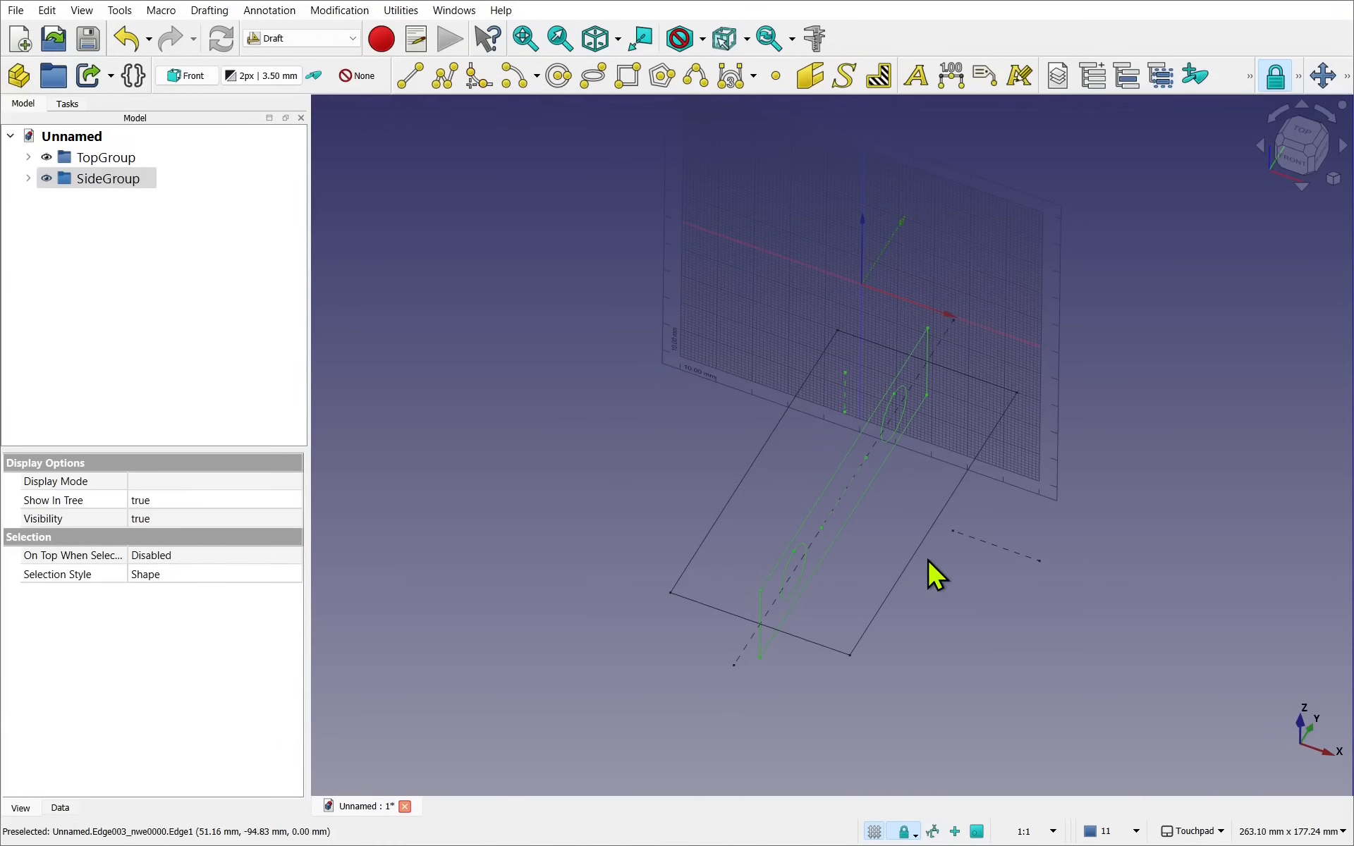
pyautogui.click(15, 9)
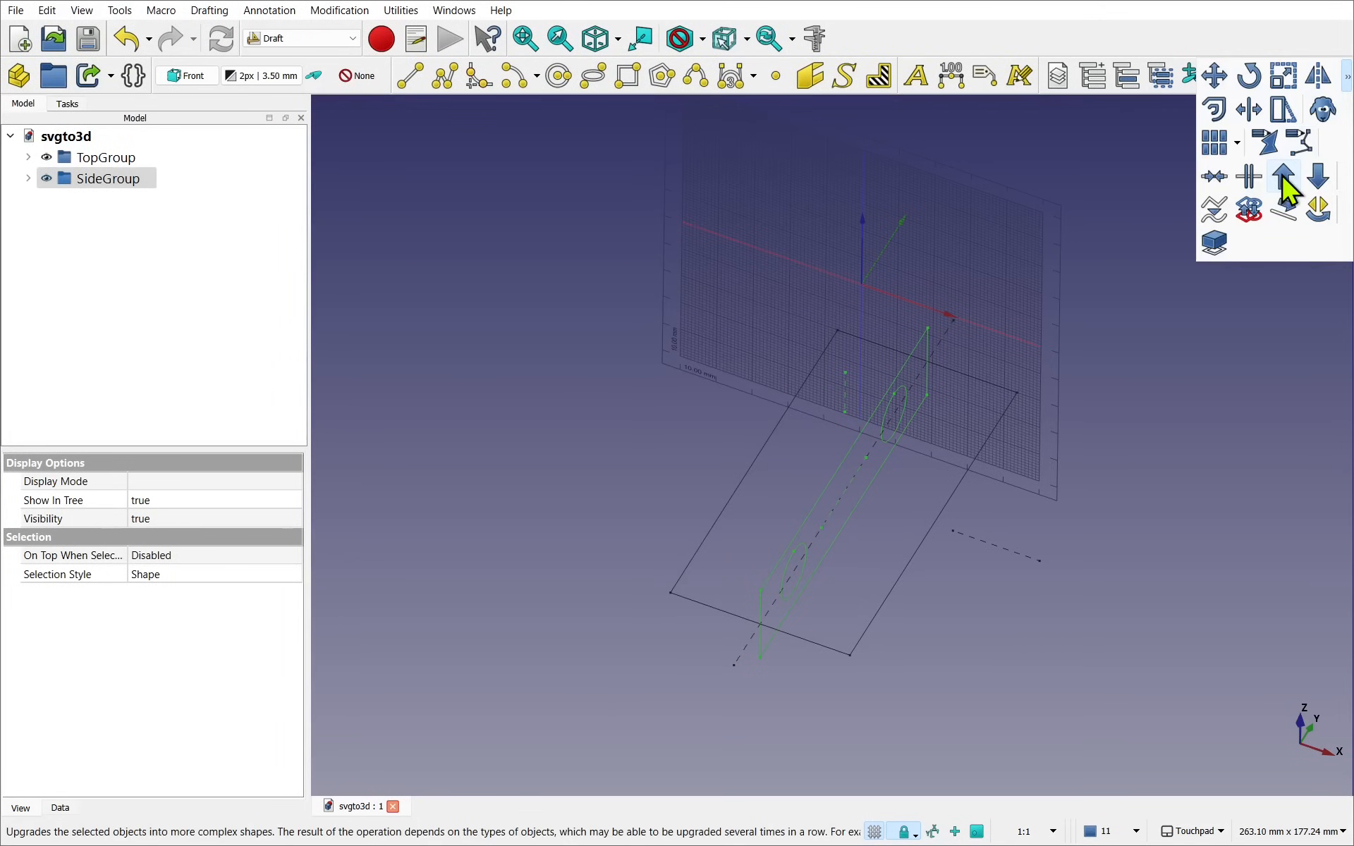
pyautogui.moveTo(1286, 181)
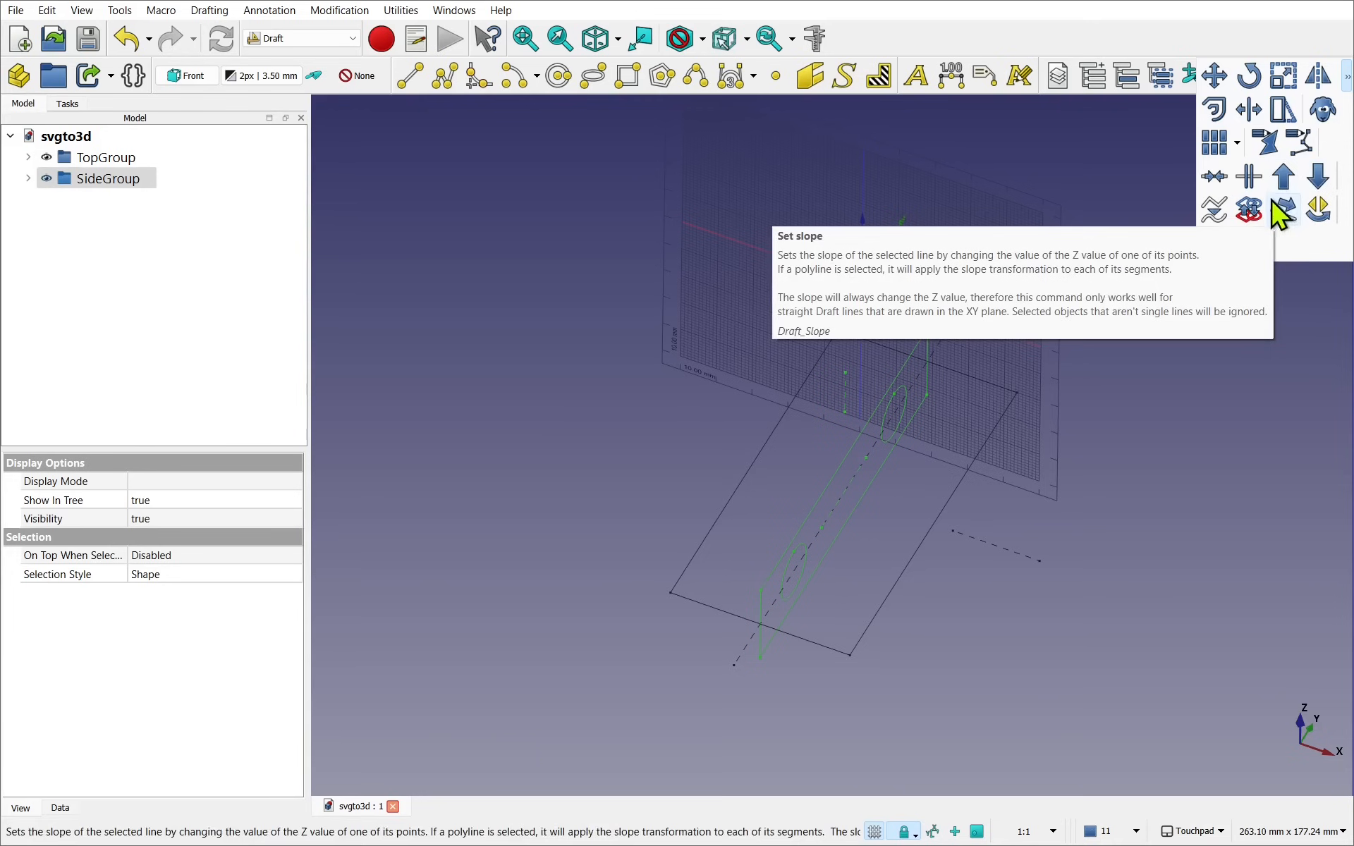
pyautogui.moveTo(1266, 223)
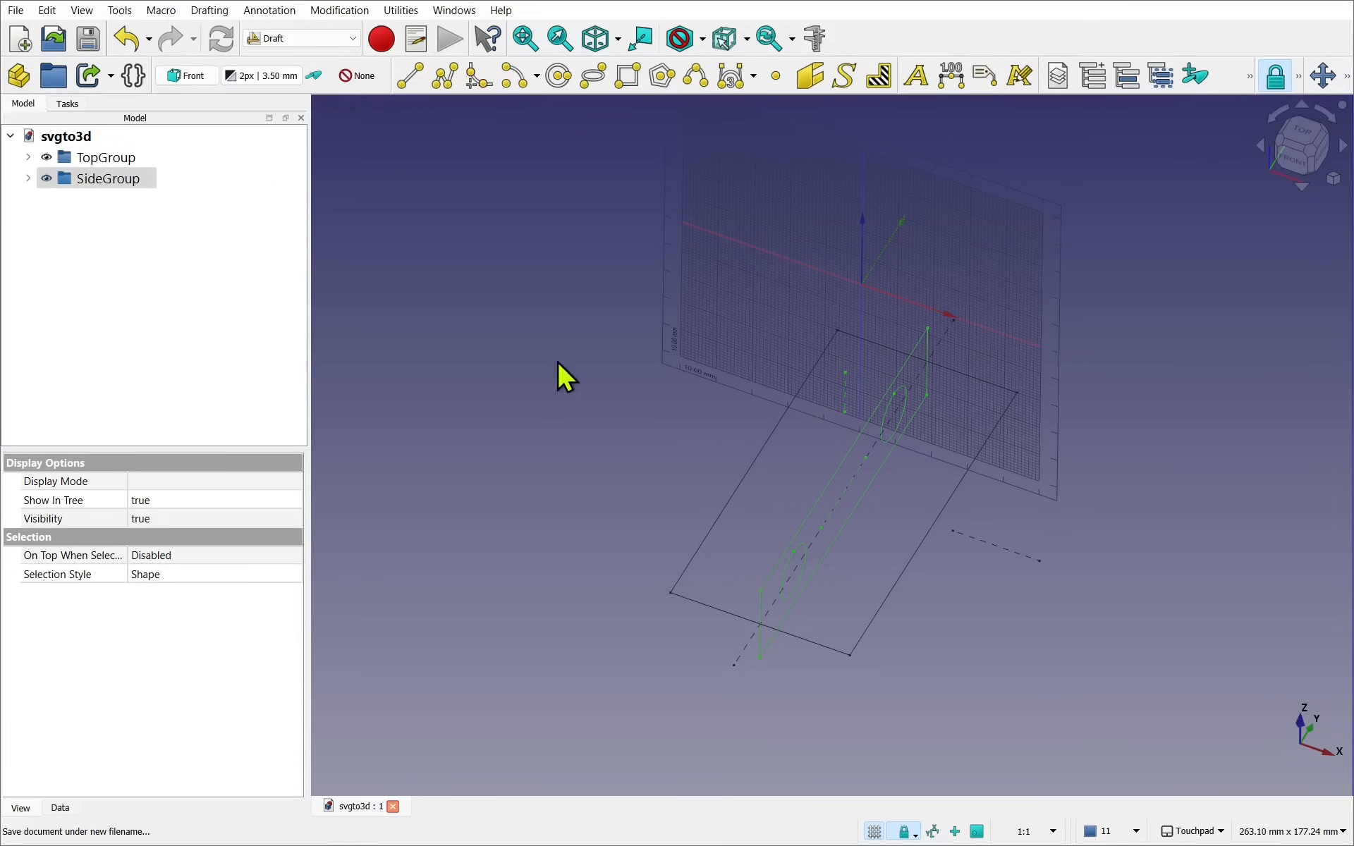
# - Hide SideGroup and expand TopGroup in the Model tree to list its edges
pyautogui.click(1301, 144)
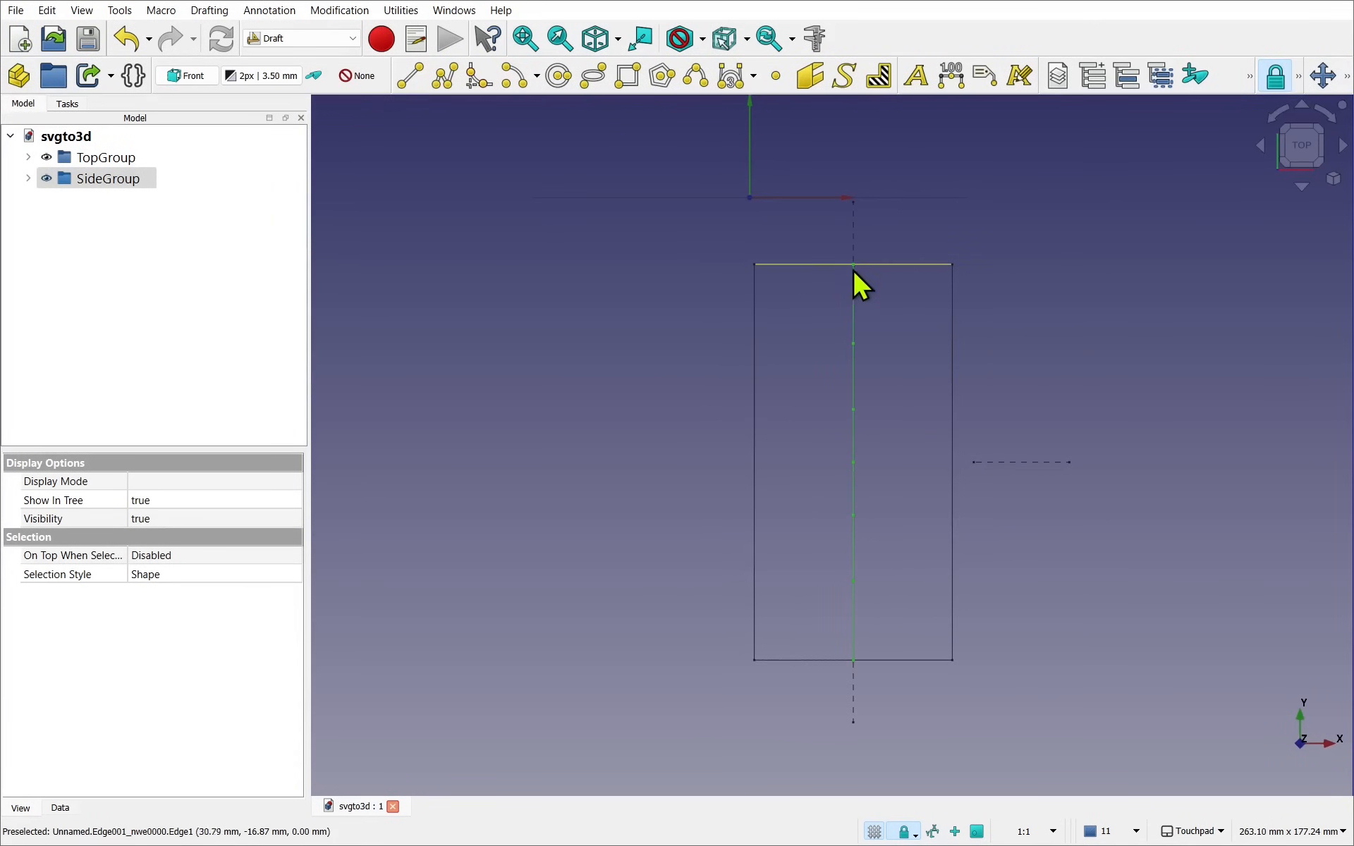
pyautogui.click(104, 157)
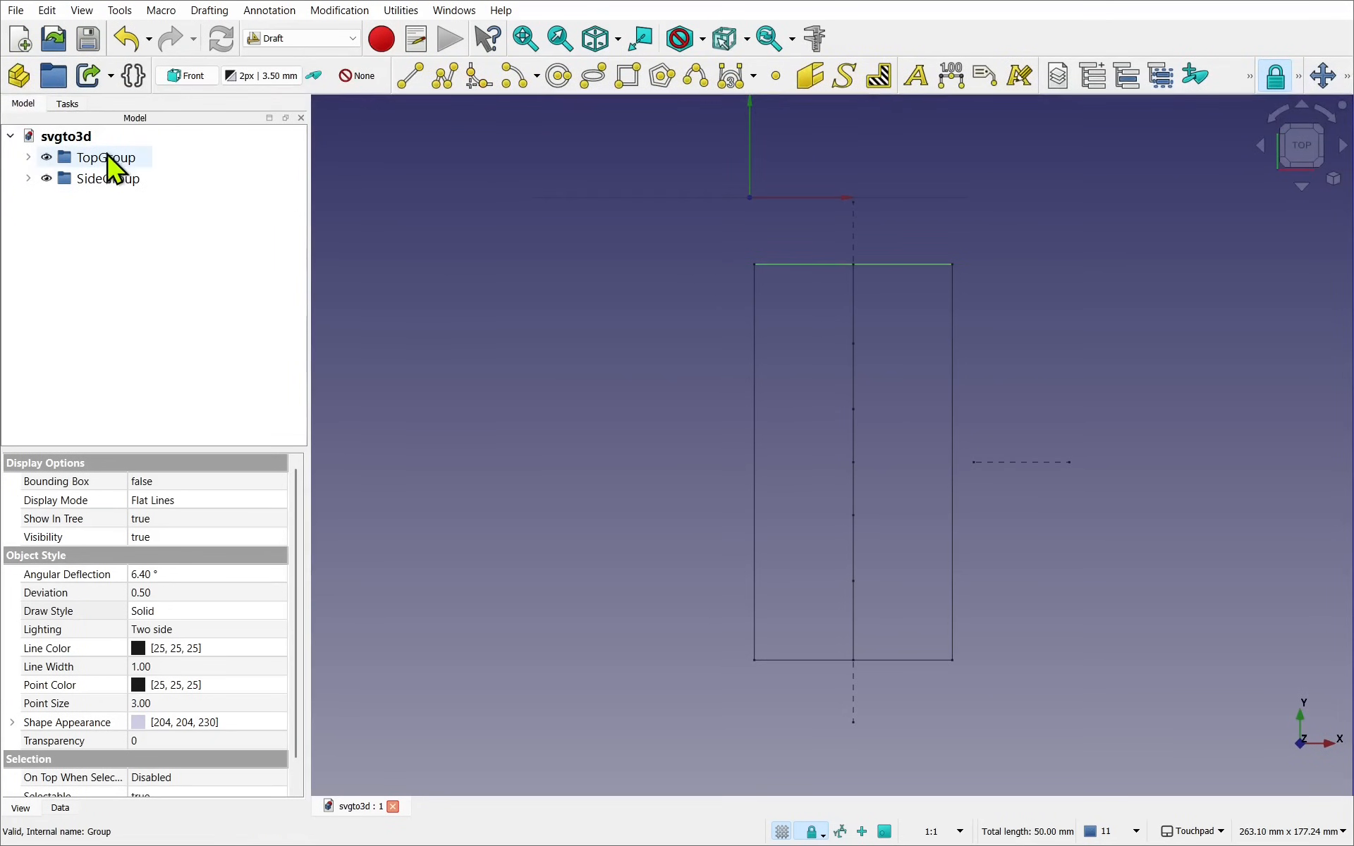
pyautogui.click(108, 177)
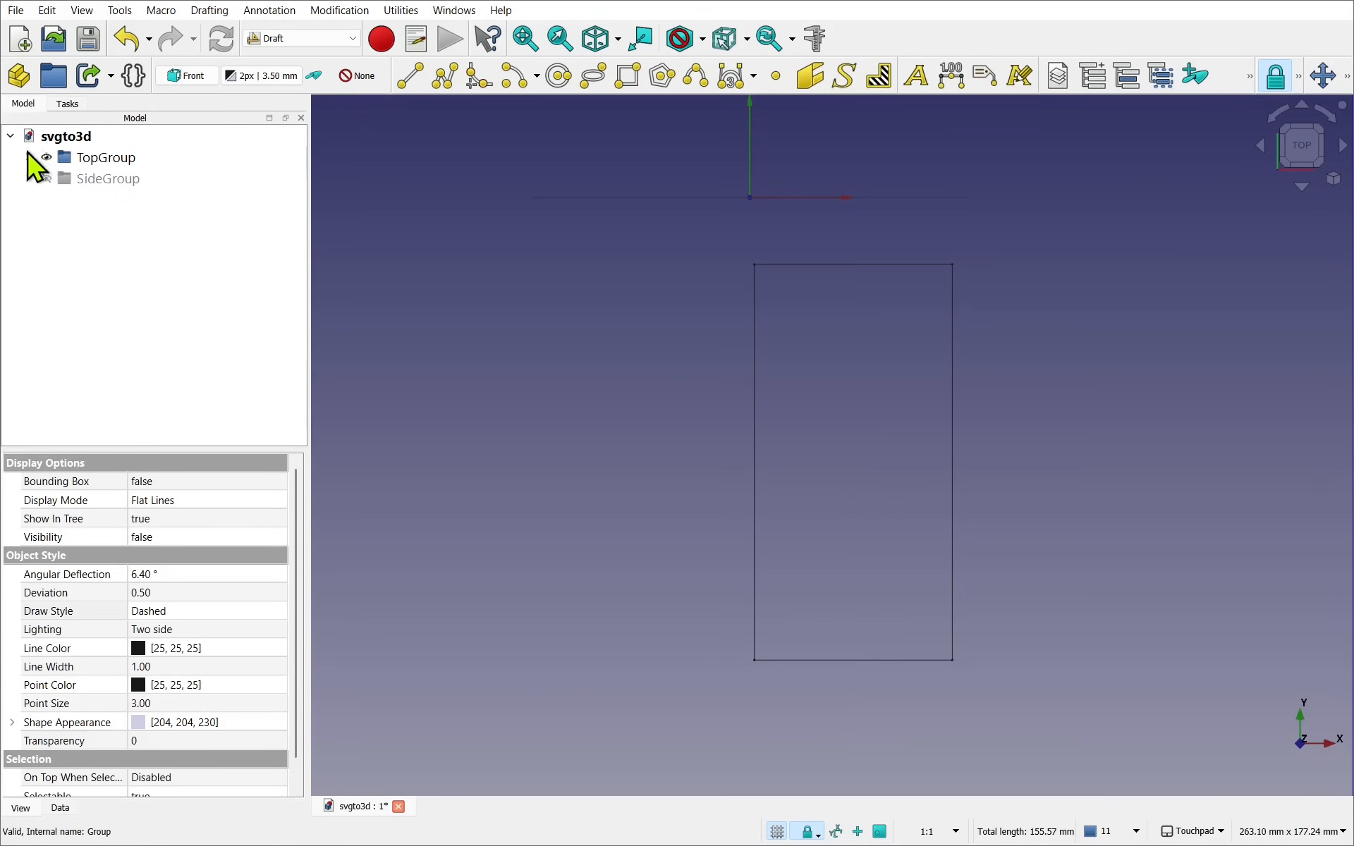
pyautogui.click(121, 178)
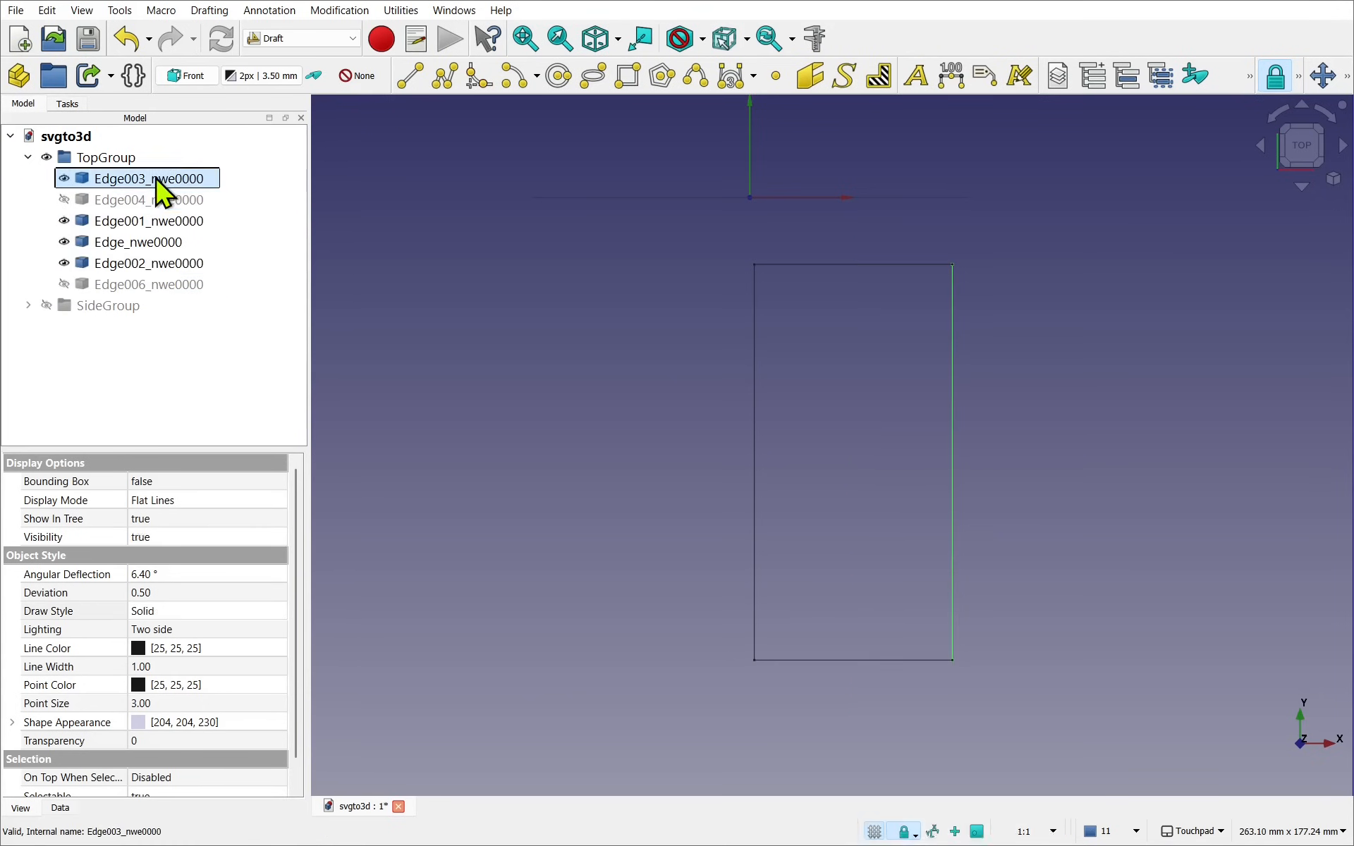
pyautogui.click(148, 220)
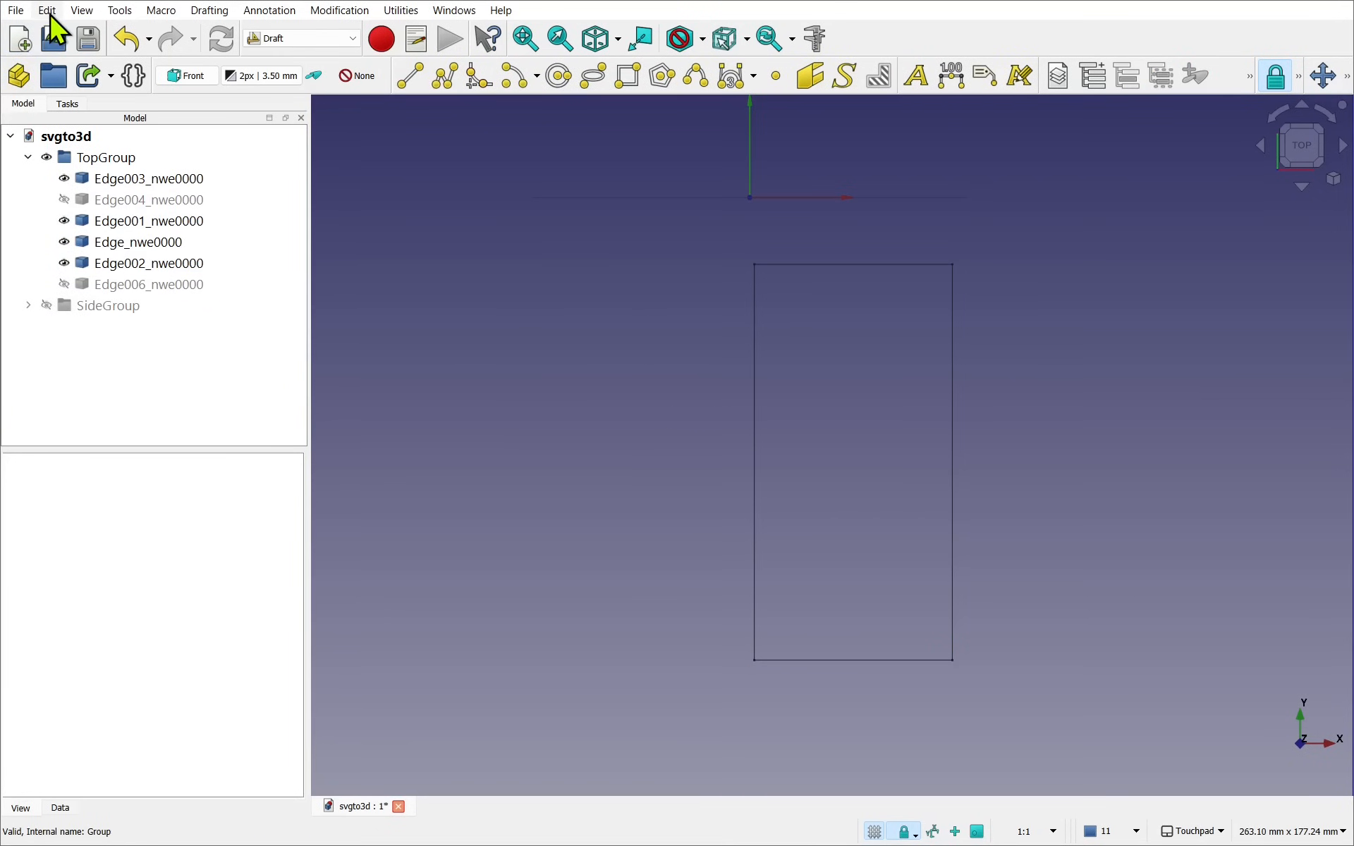
# - Upgrade the four top-view edges into a Wire, cancel Transform, then delete the Wire
pyautogui.click(46, 9)
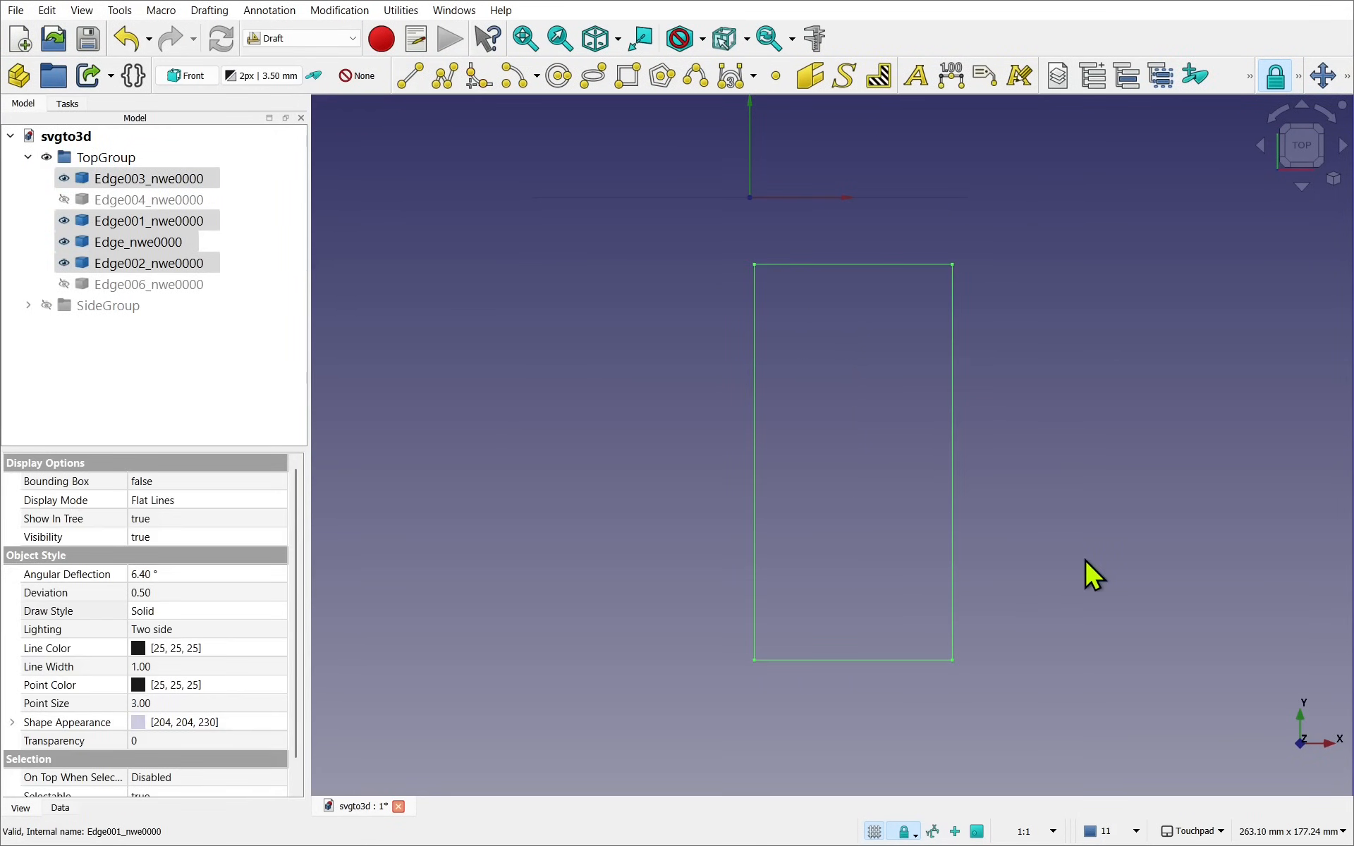
pyautogui.moveTo(769, 214)
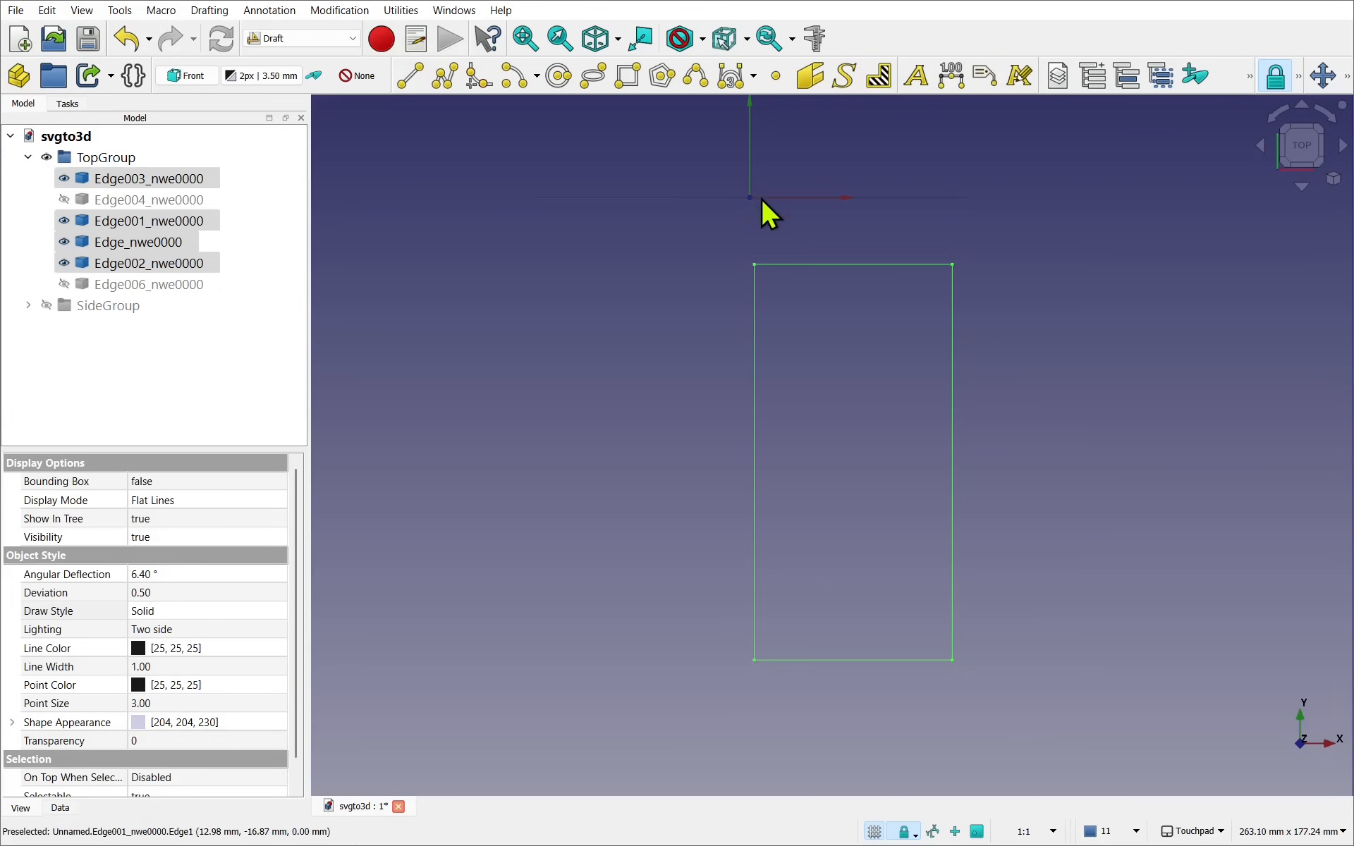
pyautogui.moveTo(1230, 203)
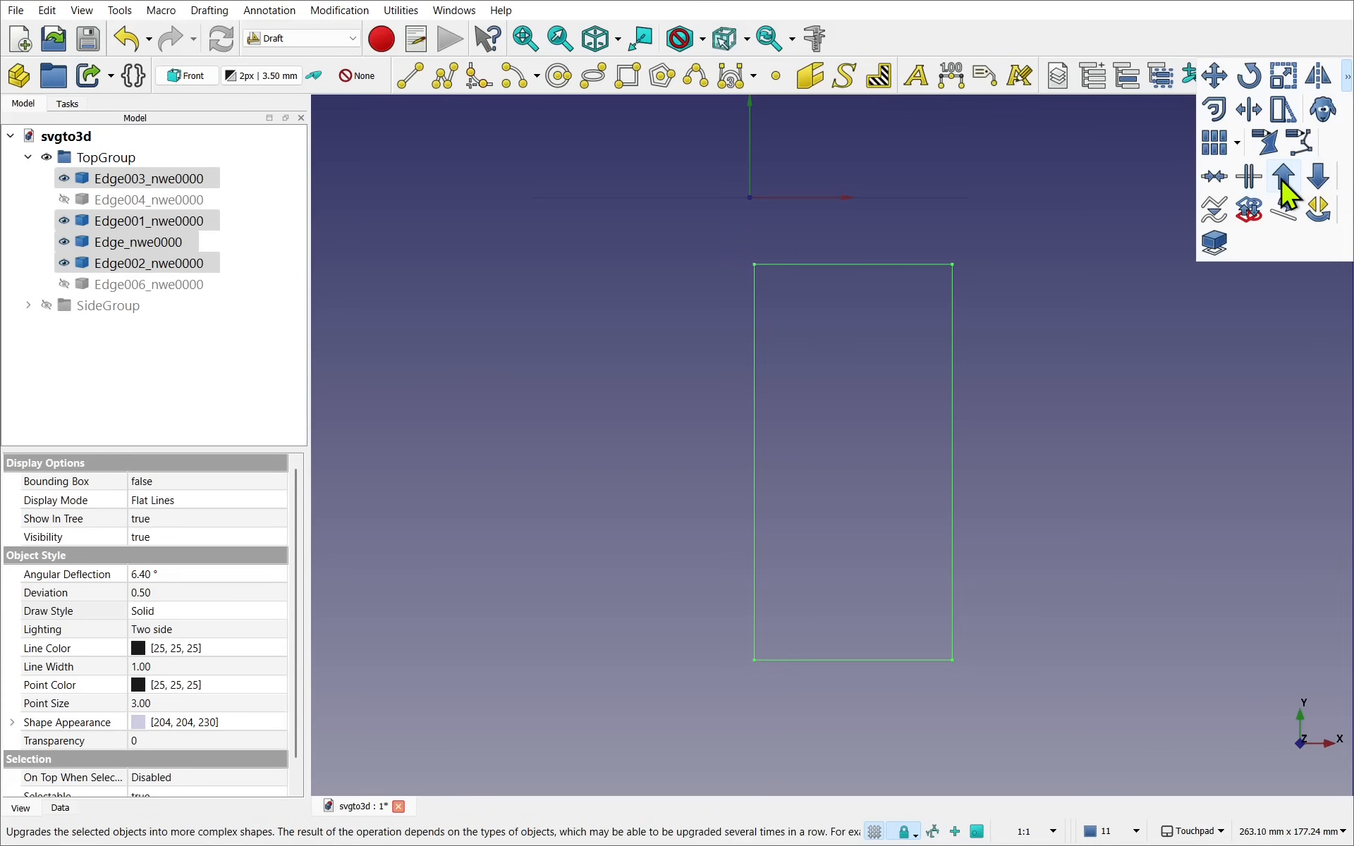
pyautogui.click(339, 9)
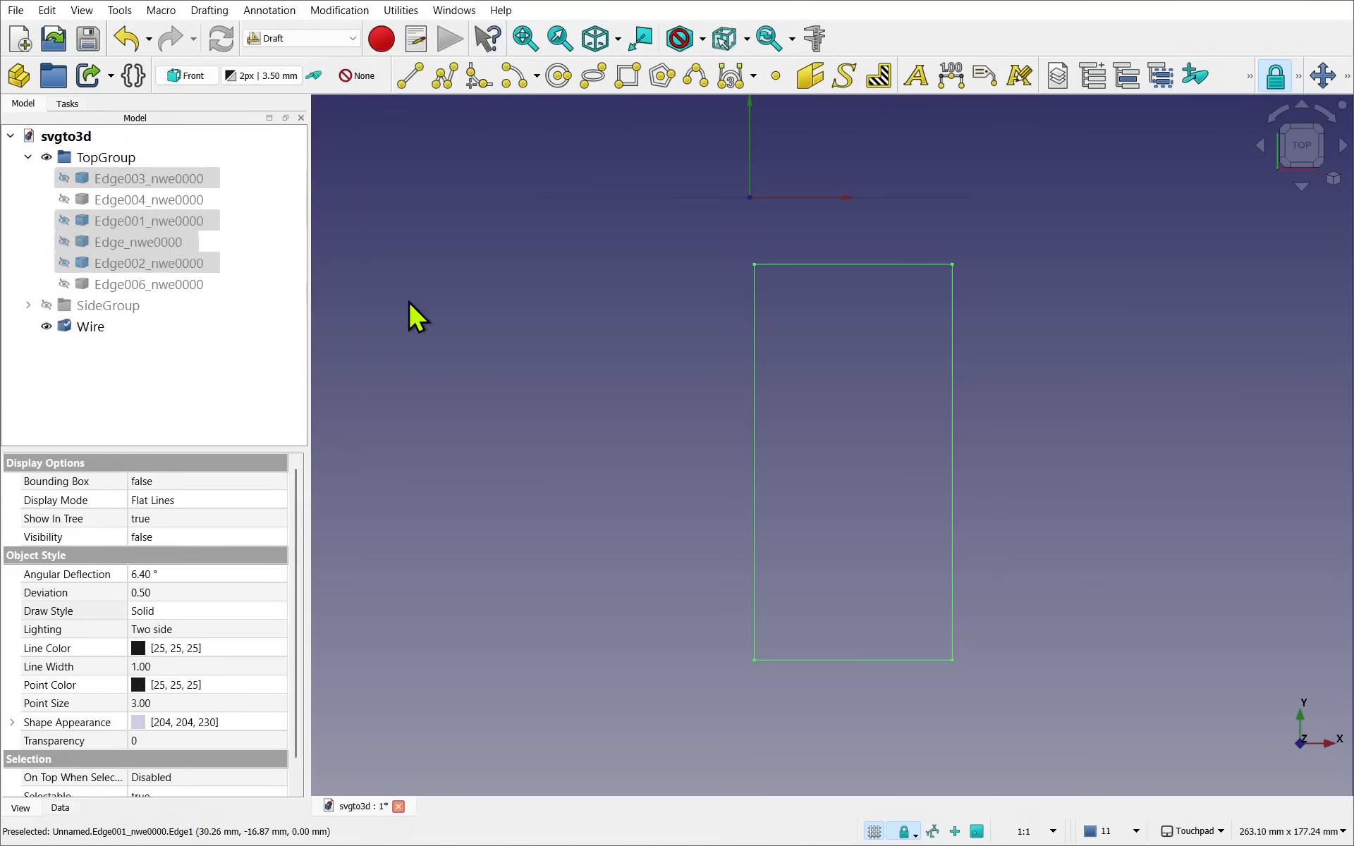
pyautogui.click(90, 327)
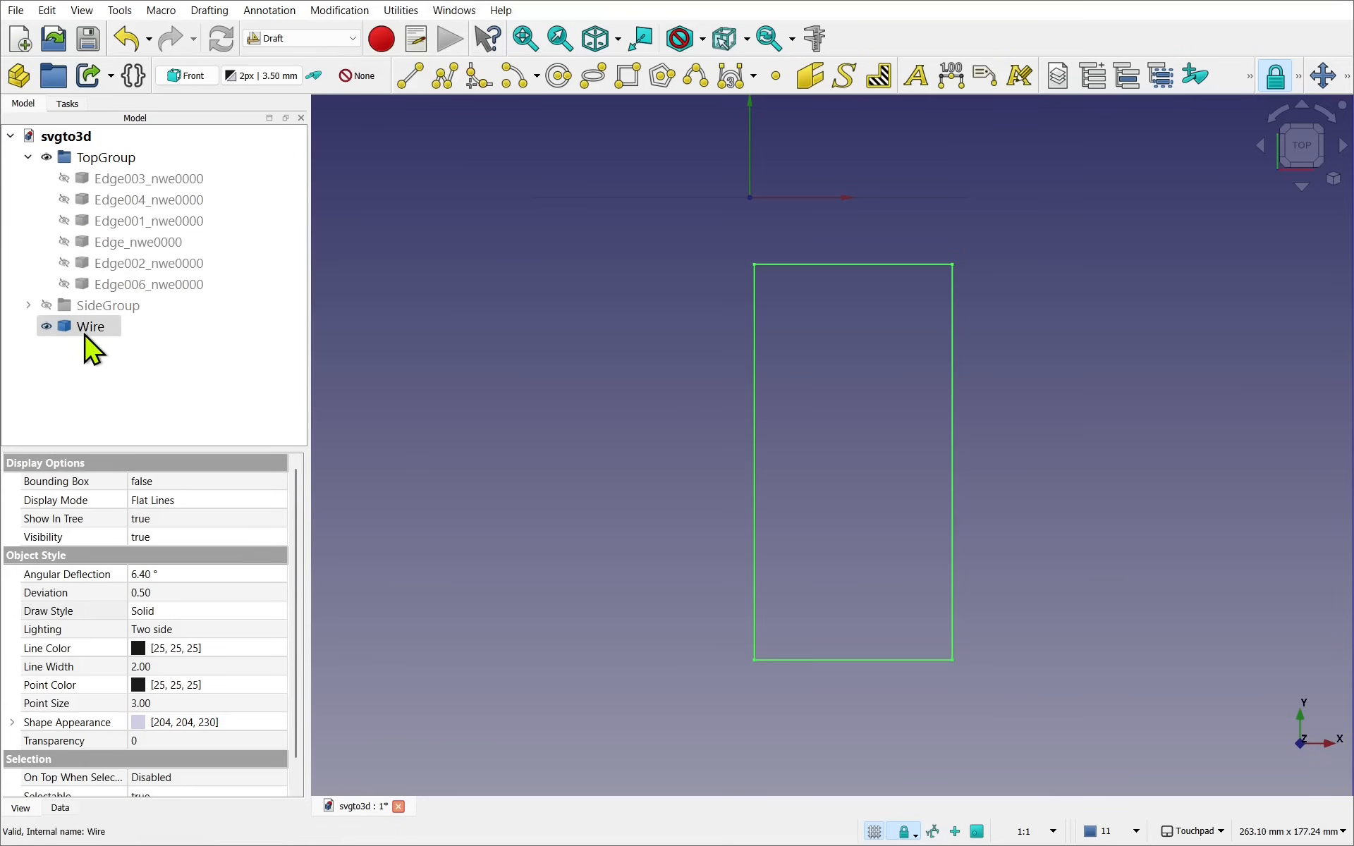
pyautogui.rightClick(89, 326)
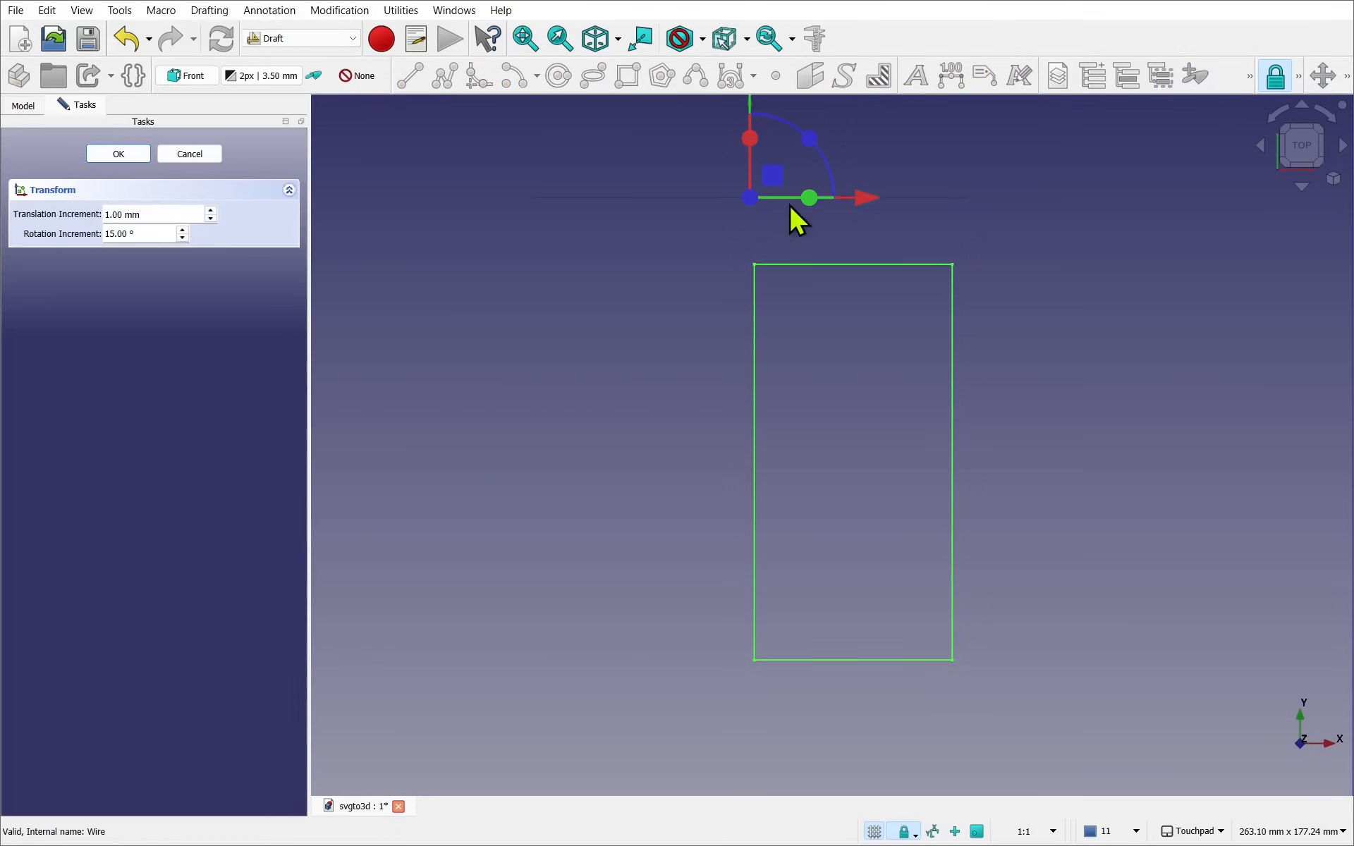
pyautogui.moveTo(489, 393)
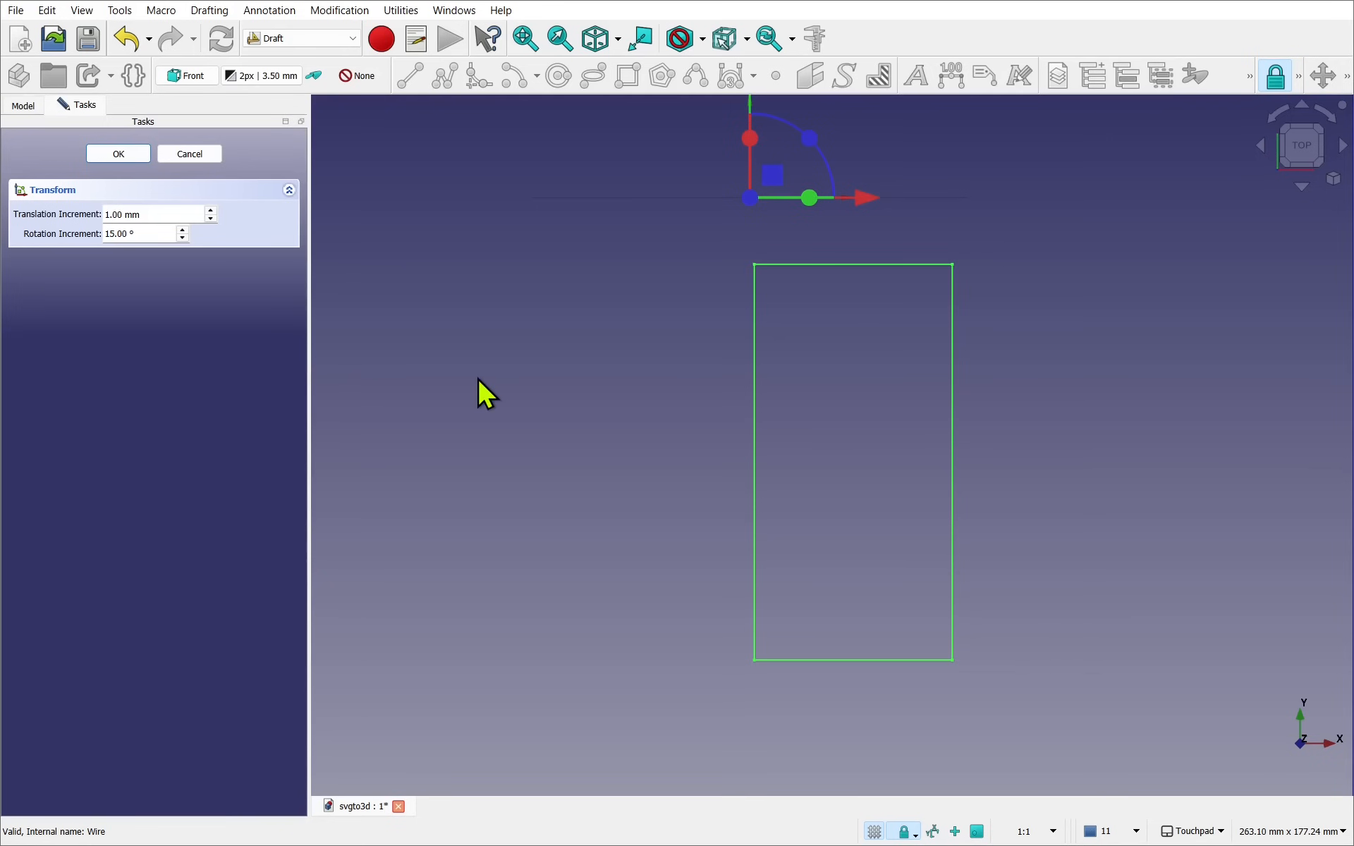
pyautogui.click(118, 153)
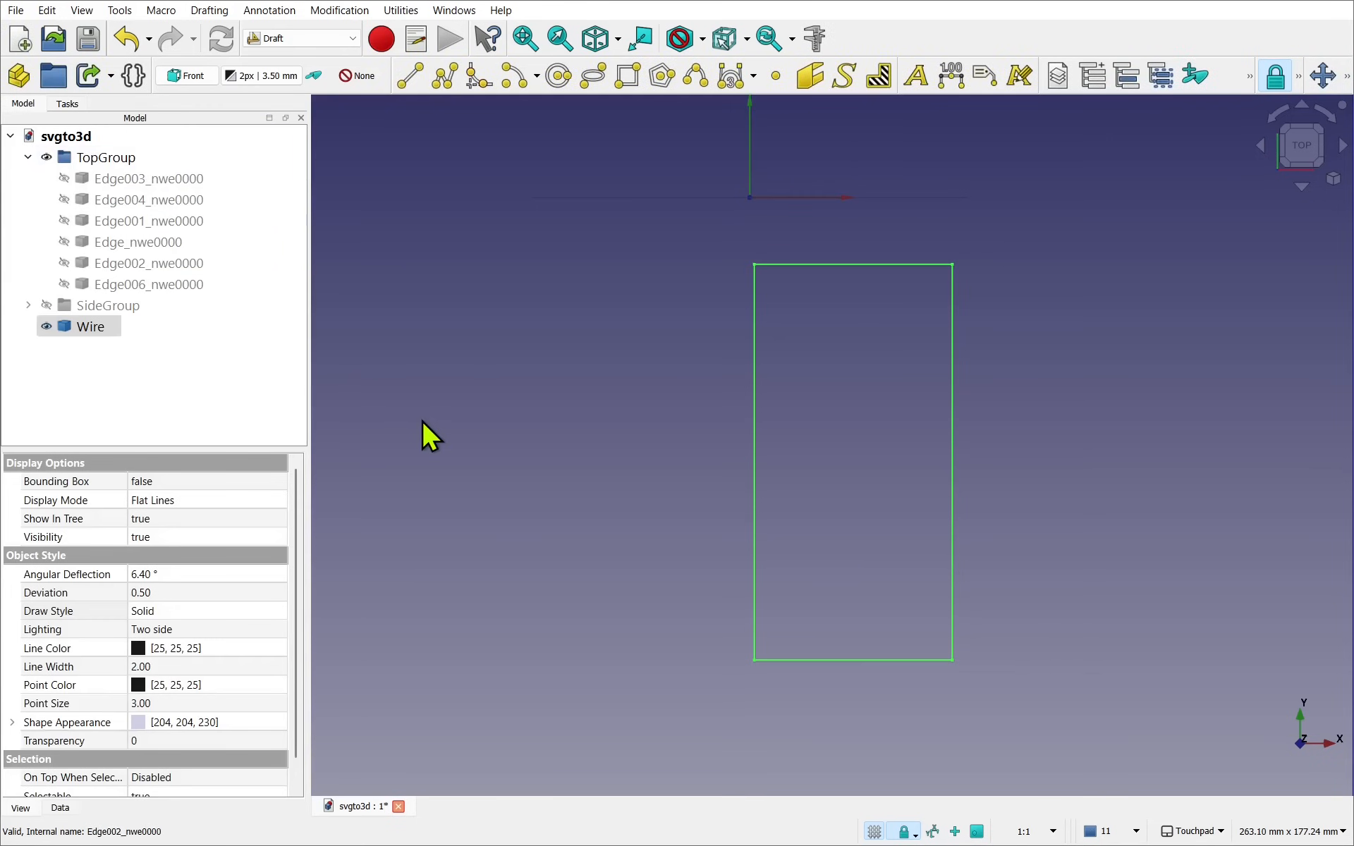
pyautogui.moveTo(745, 216)
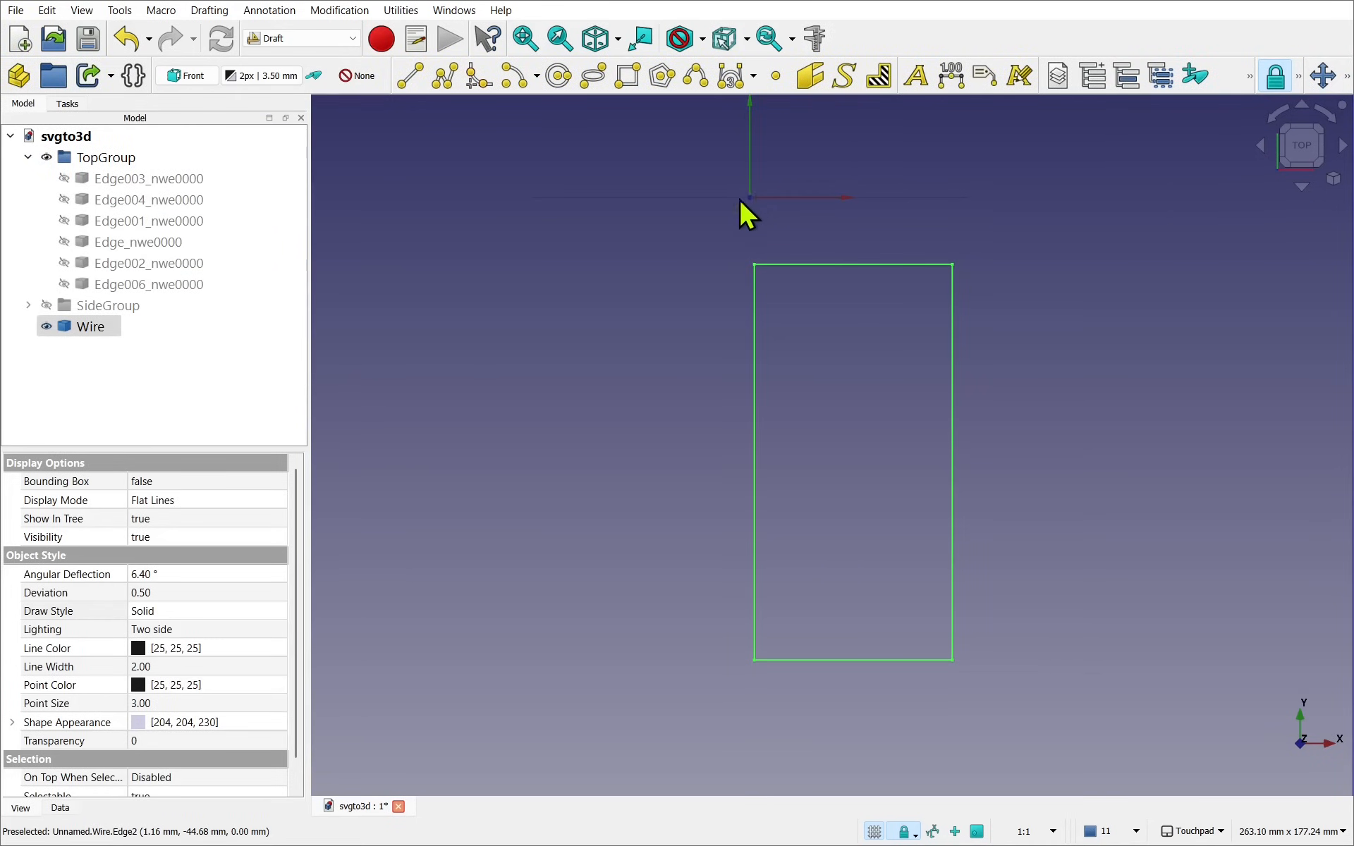
pyautogui.rightClick(90, 326)
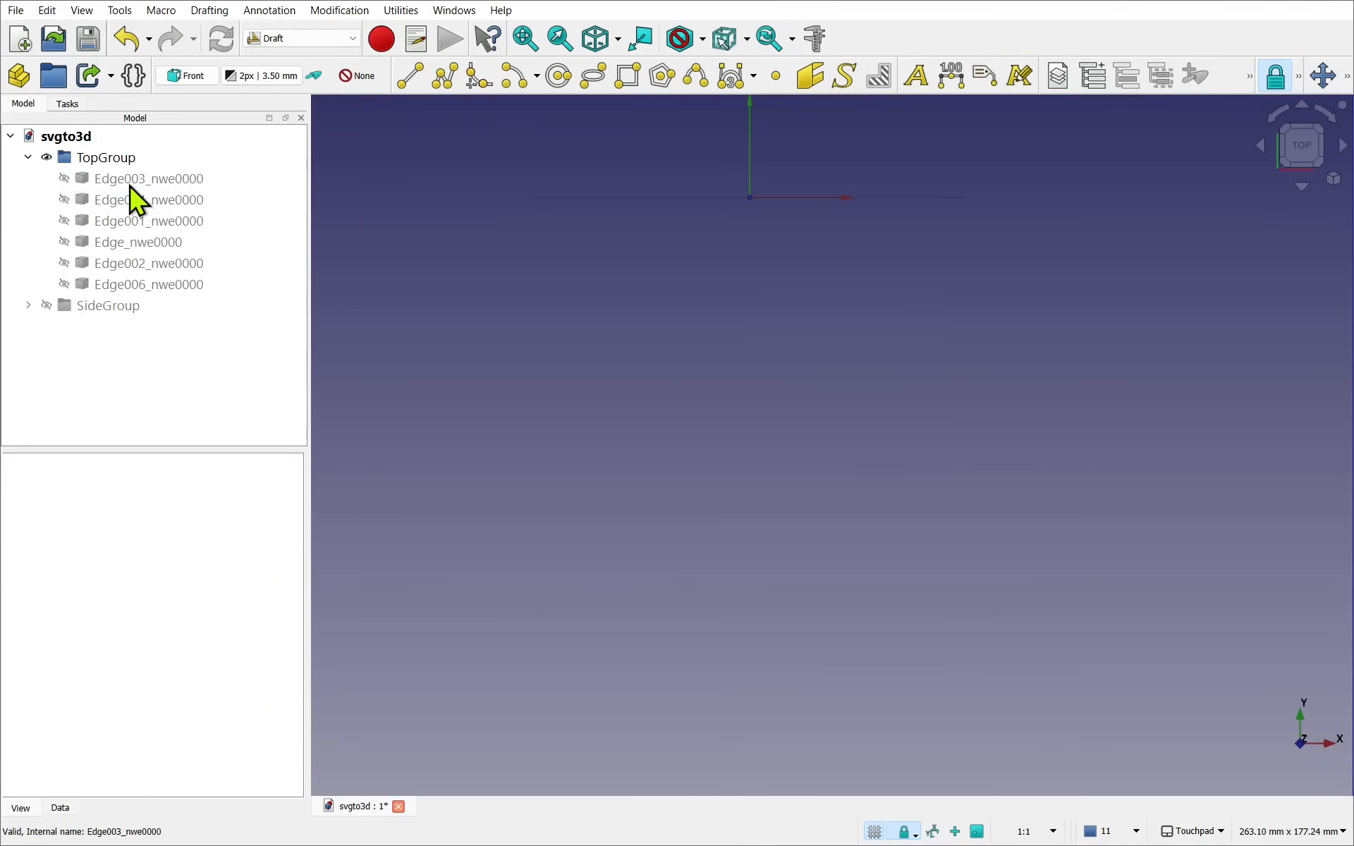
# - Undo to restore the four top-view edges and turn SideGroup visibility back on
pyautogui.click(147, 285)
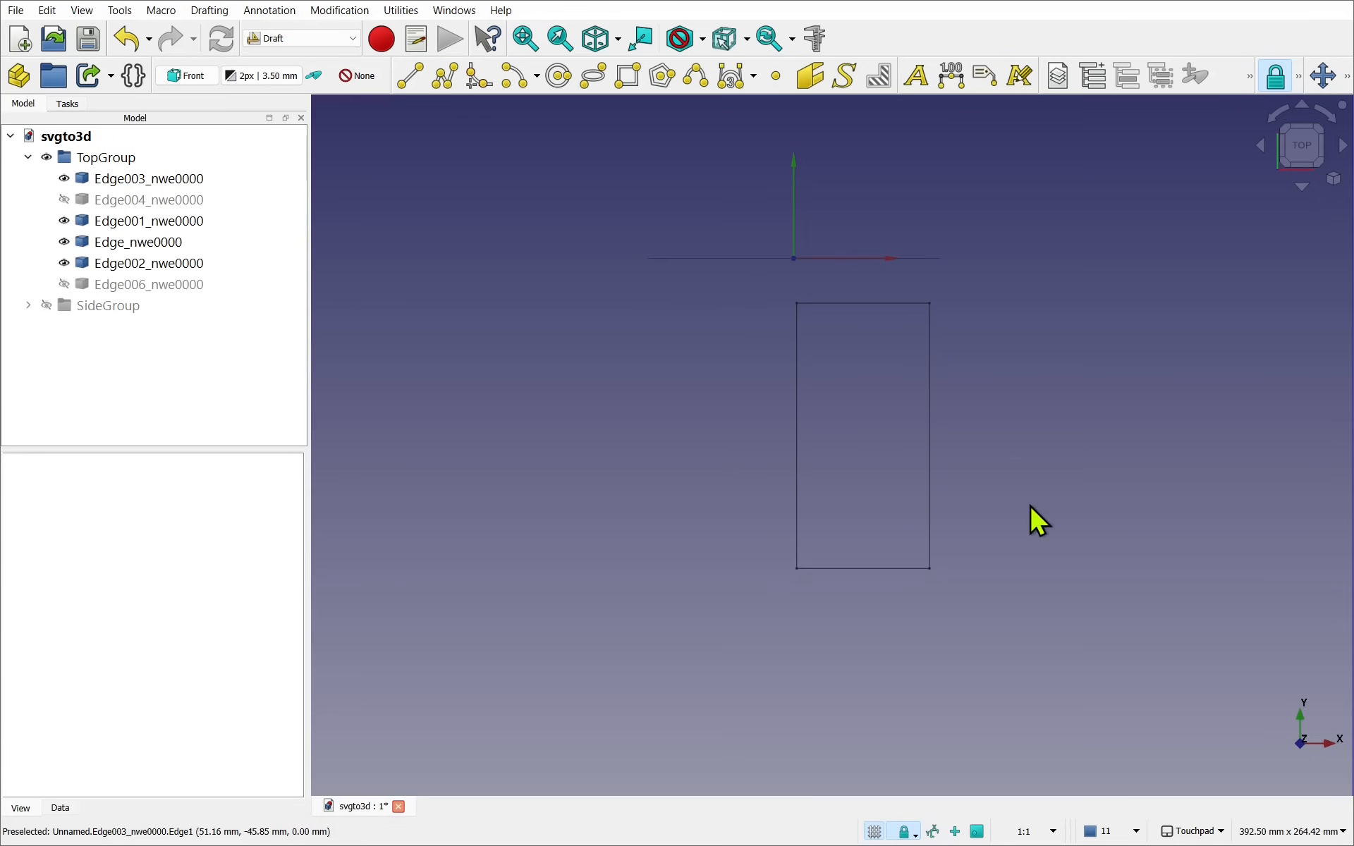
pyautogui.click(107, 305)
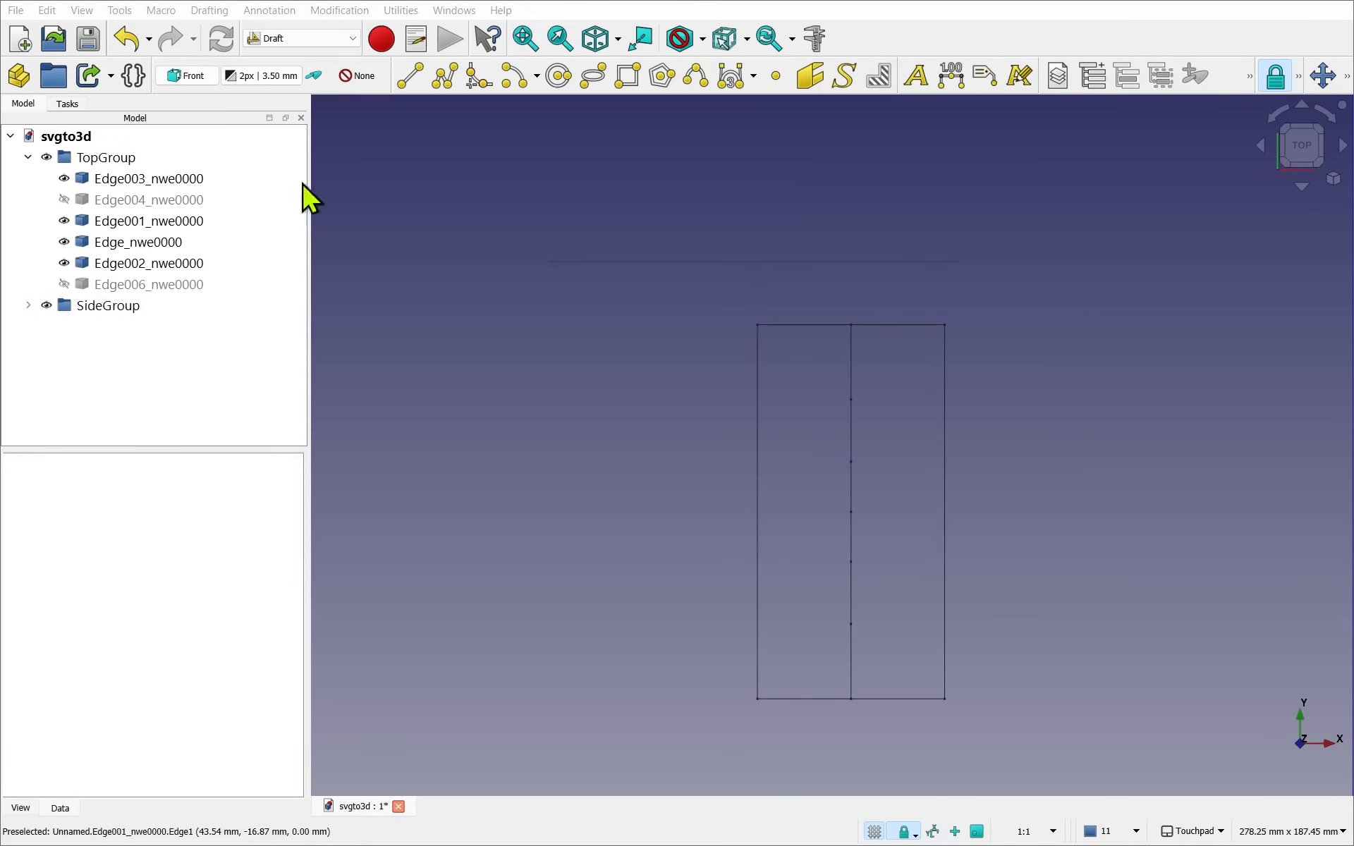
pyautogui.click(81, 9)
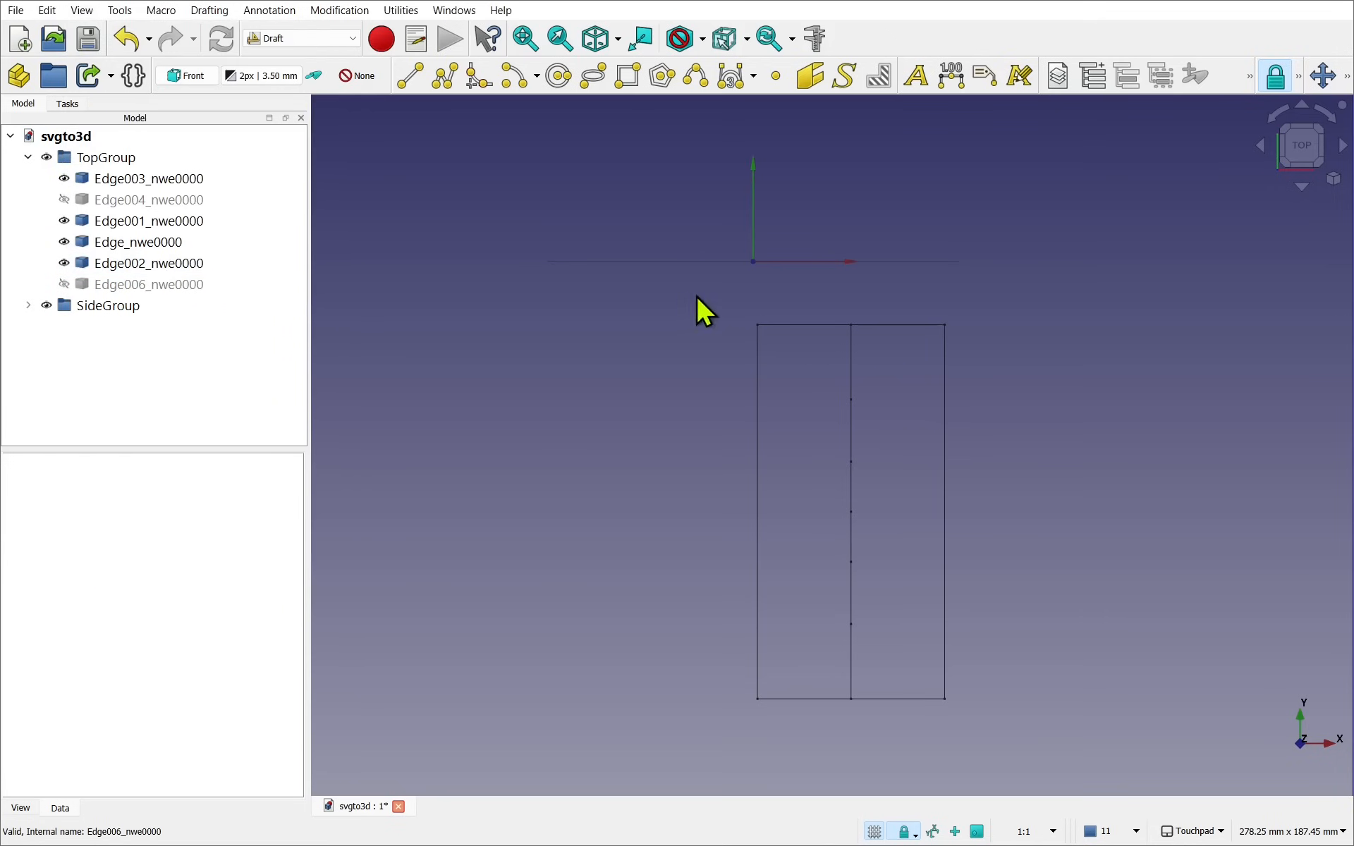
pyautogui.moveTo(707, 332)
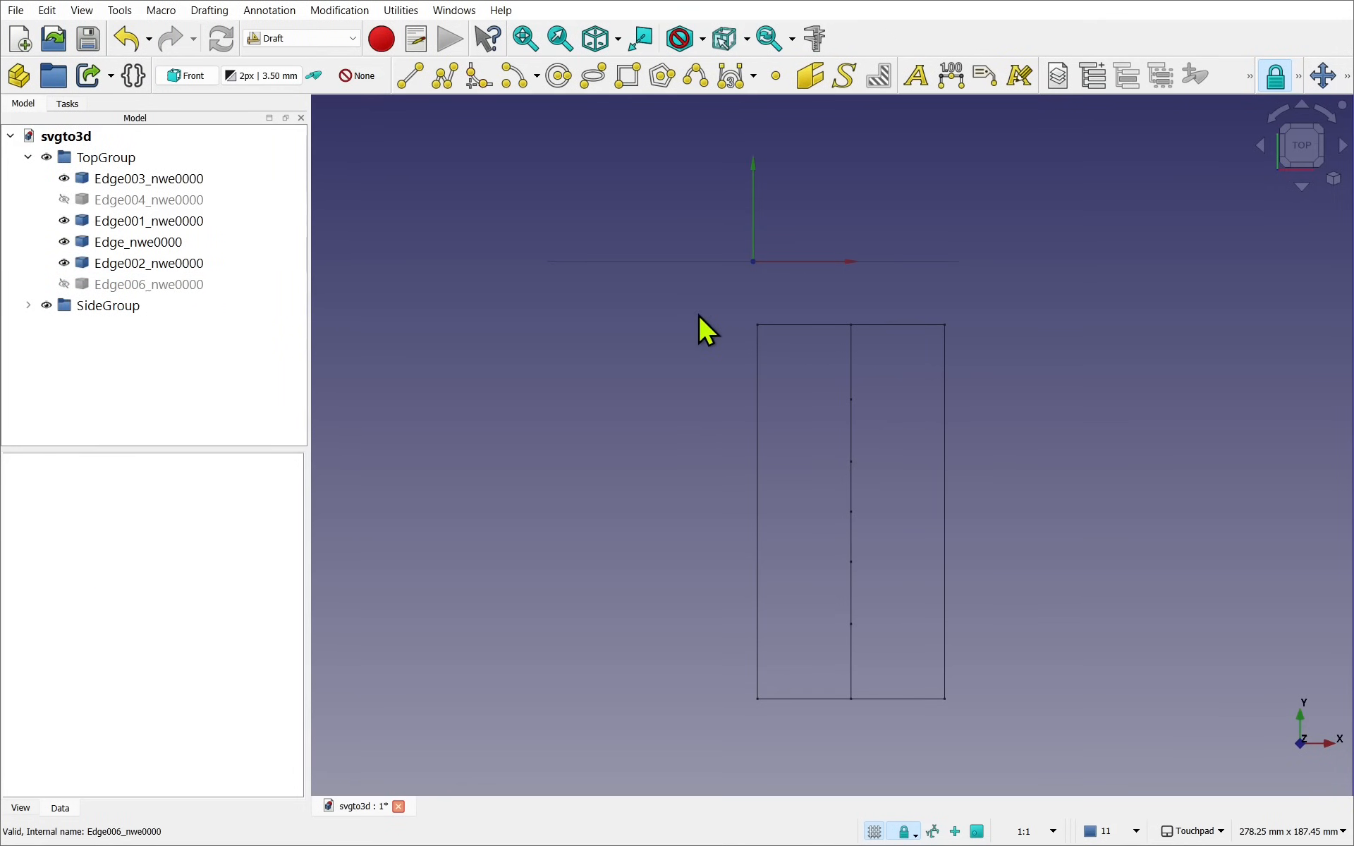
pyautogui.moveTo(786, 125)
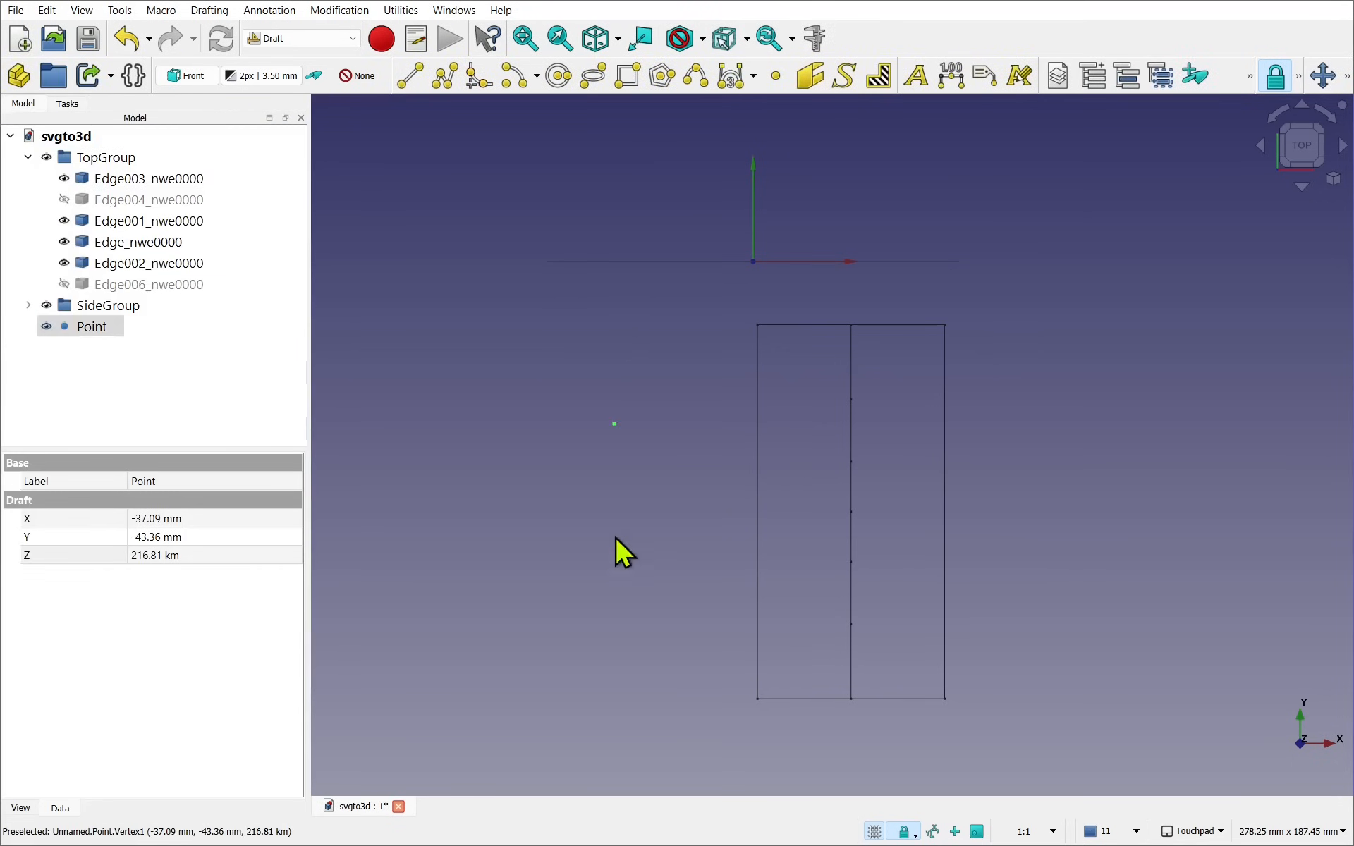
pyautogui.moveTo(628, 435)
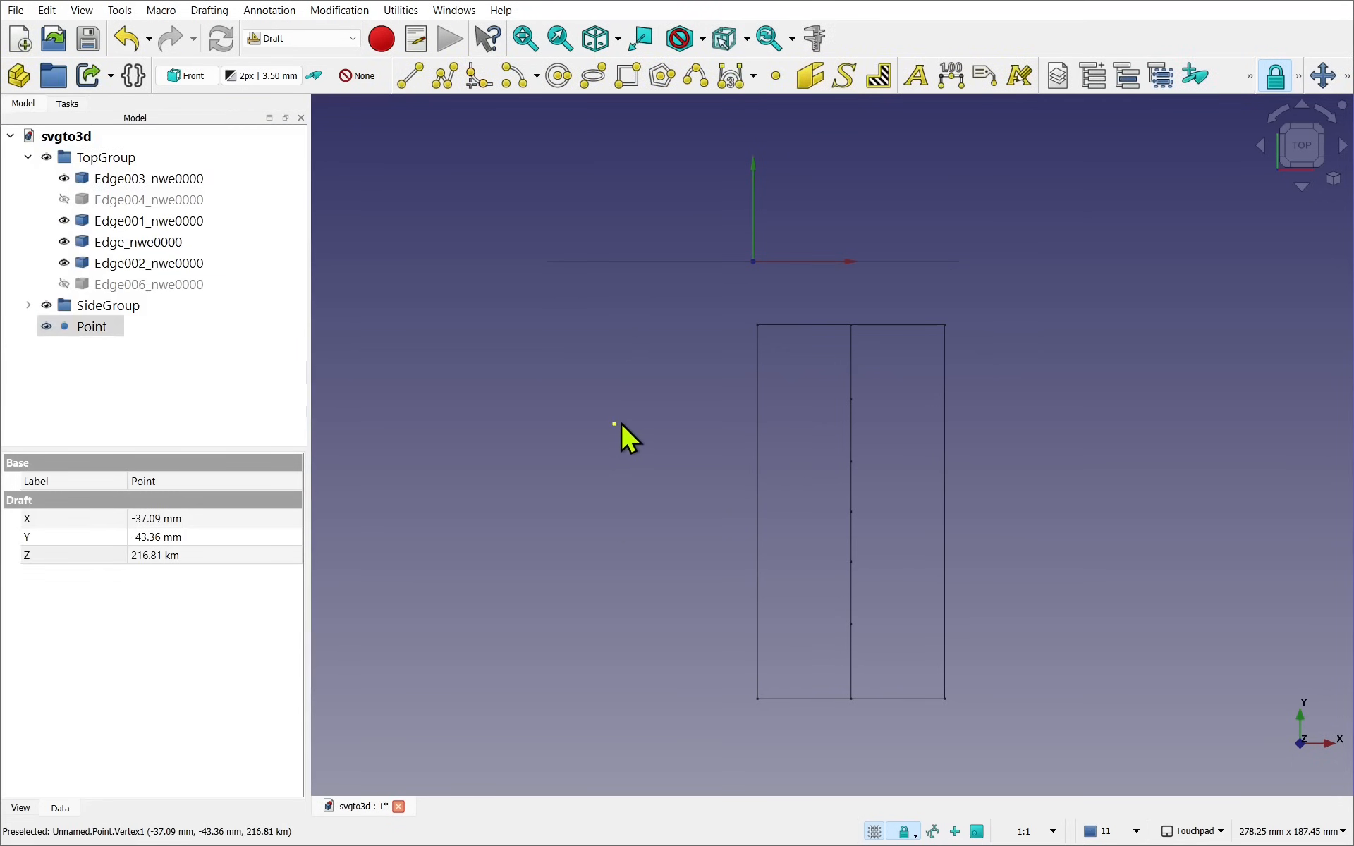
# - Add a Draft Point left of the rectangle, orbit with the navigation cube, return to Top view
pyautogui.click(92, 327)
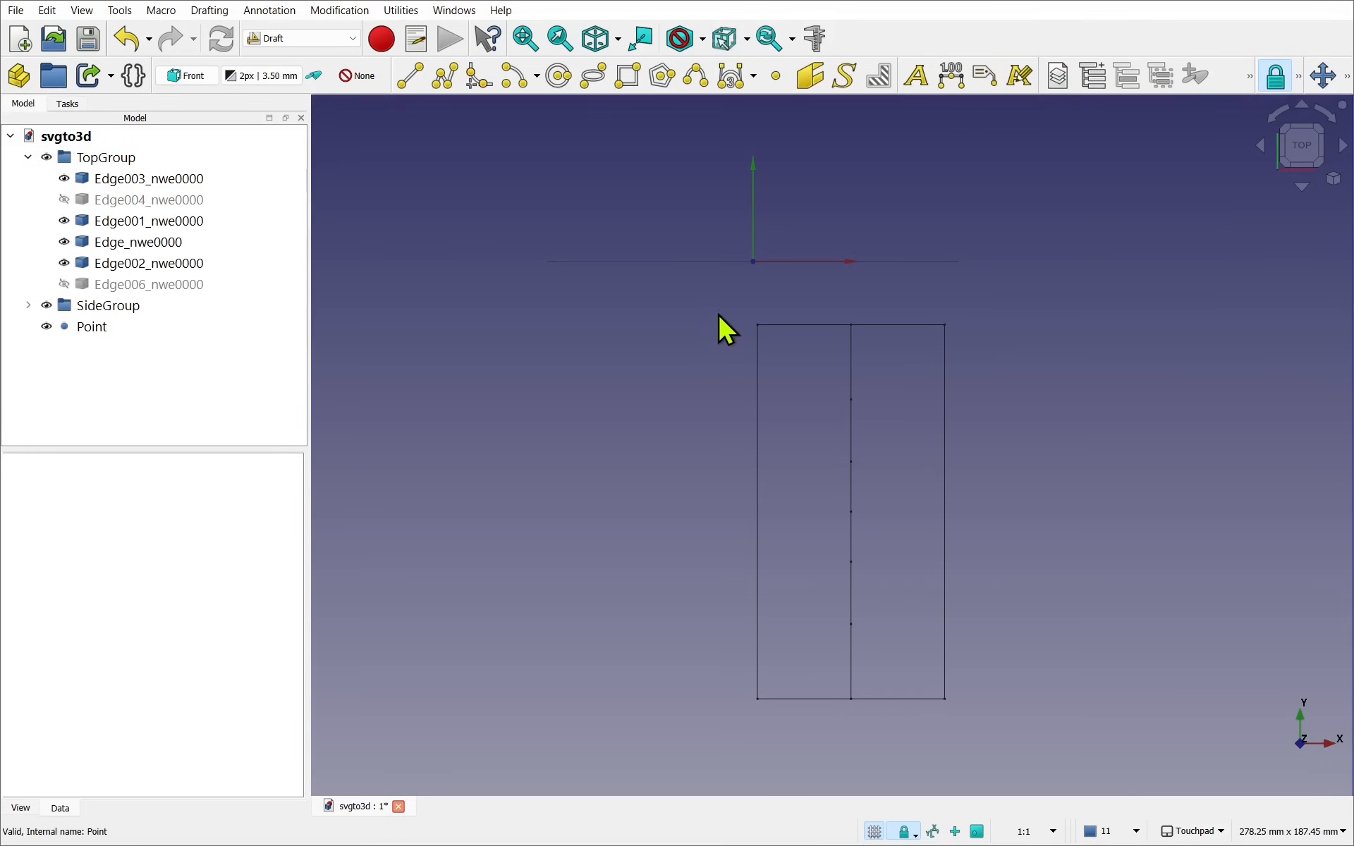
pyautogui.moveTo(732, 311)
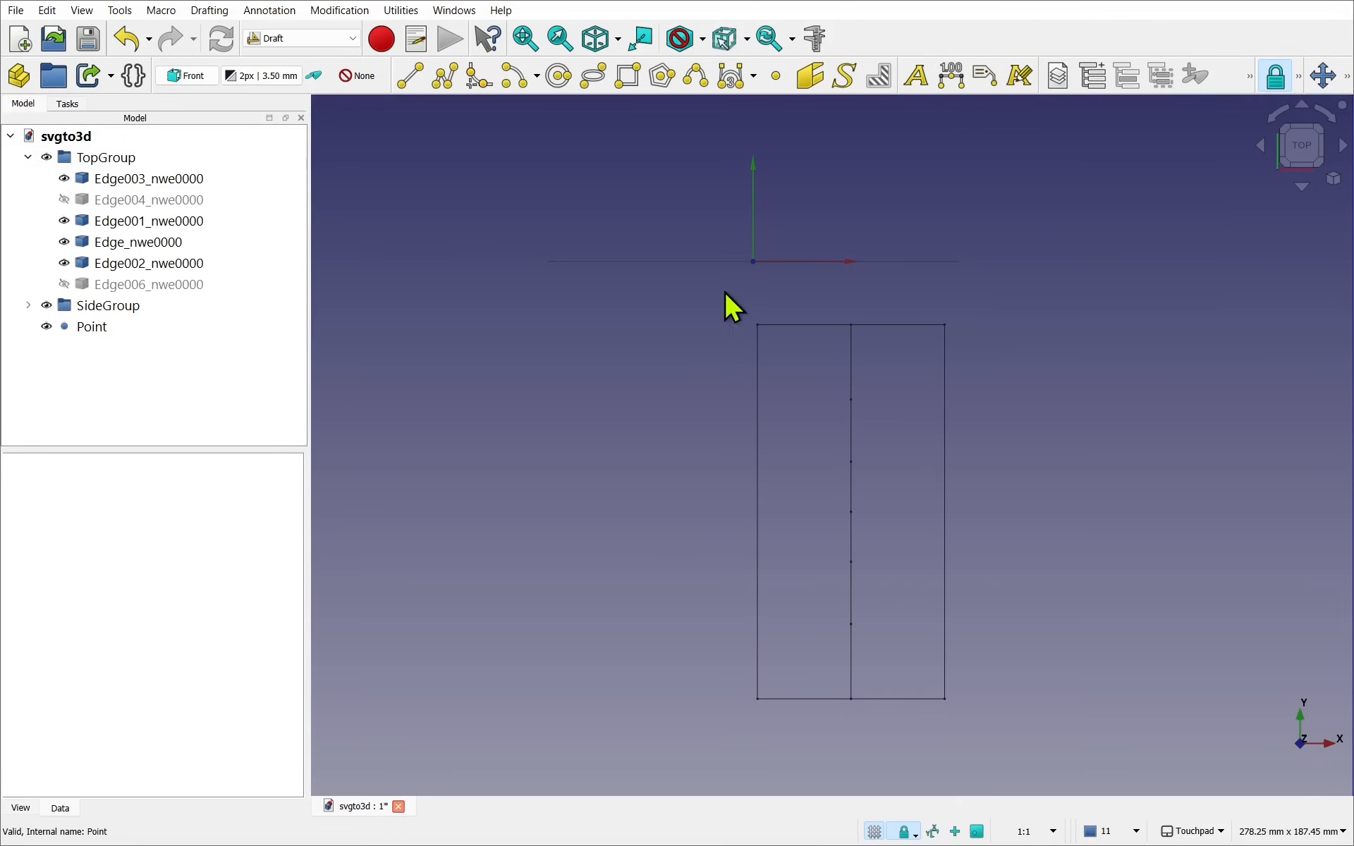
pyautogui.moveTo(599, 525)
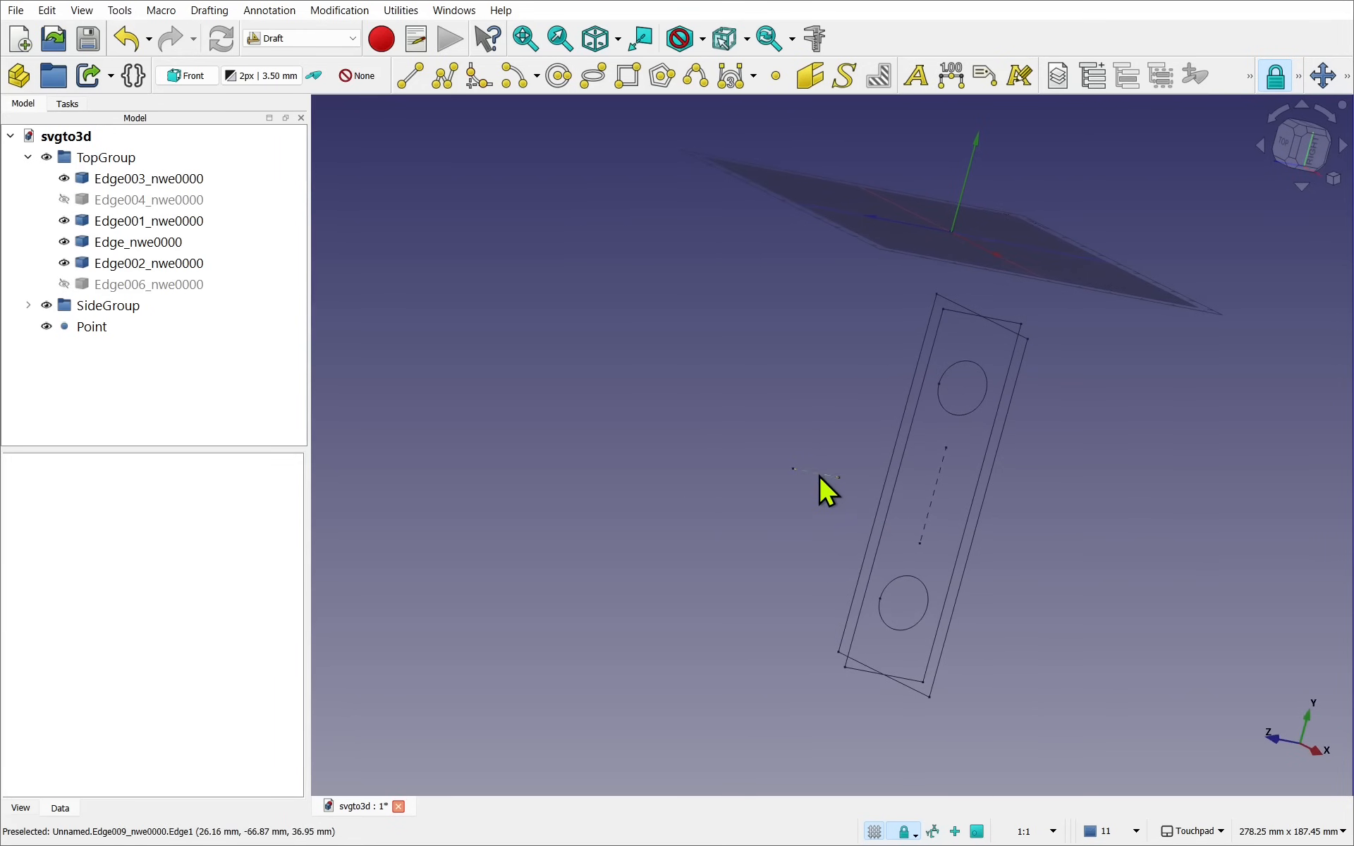
pyautogui.click(938, 505)
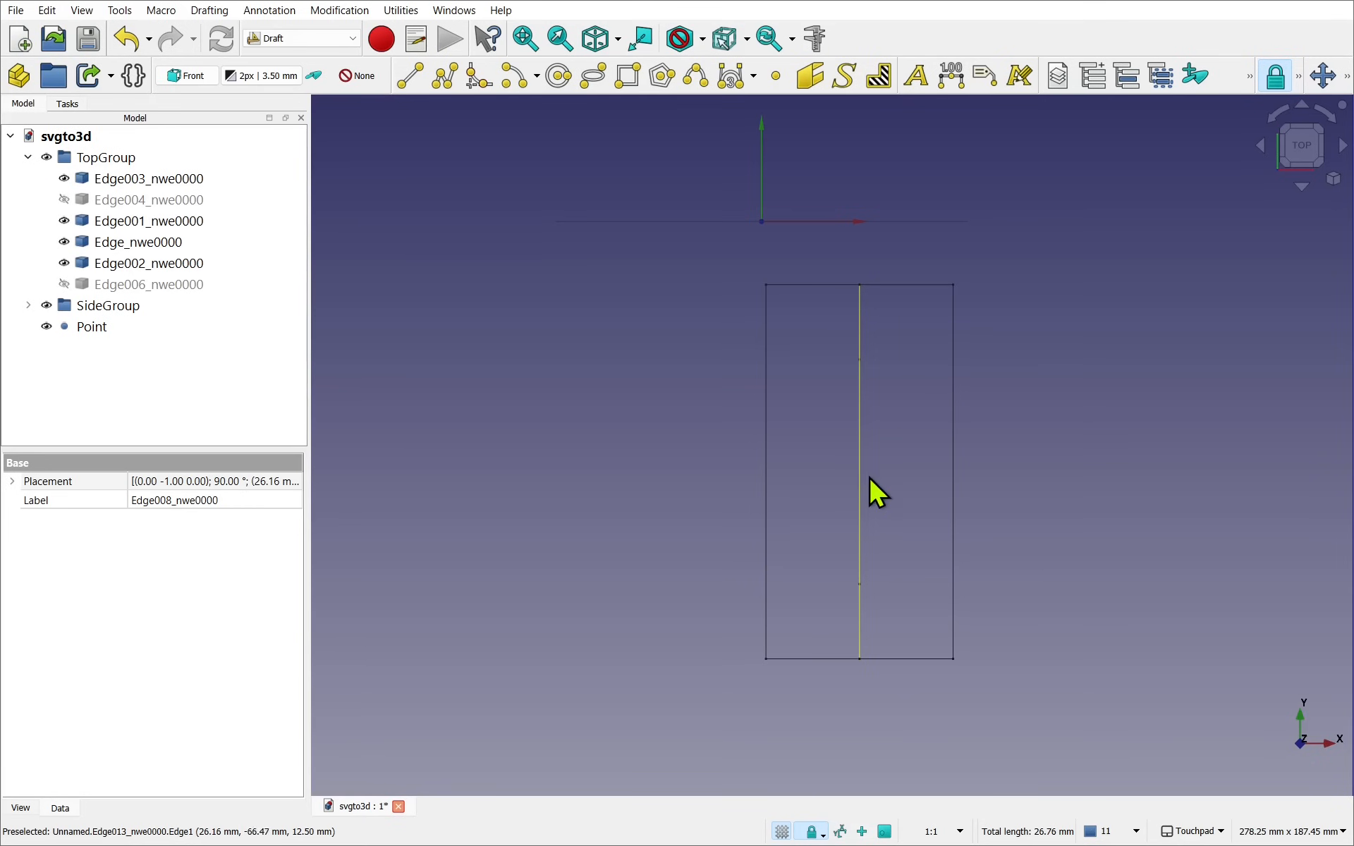
pyautogui.click(124, 39)
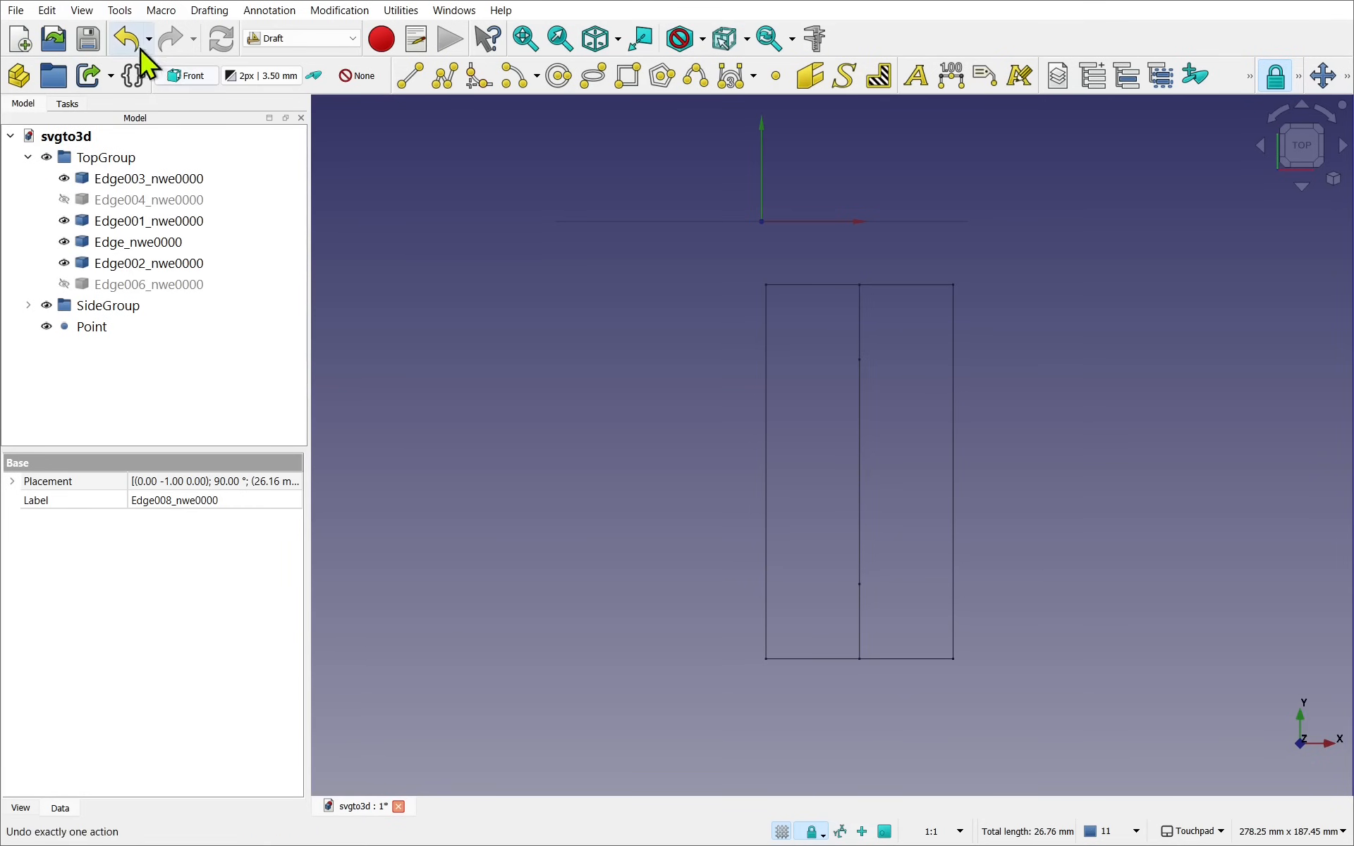
# - Undo the last action, then expand and review SideGroup's contents
pyautogui.click(46, 9)
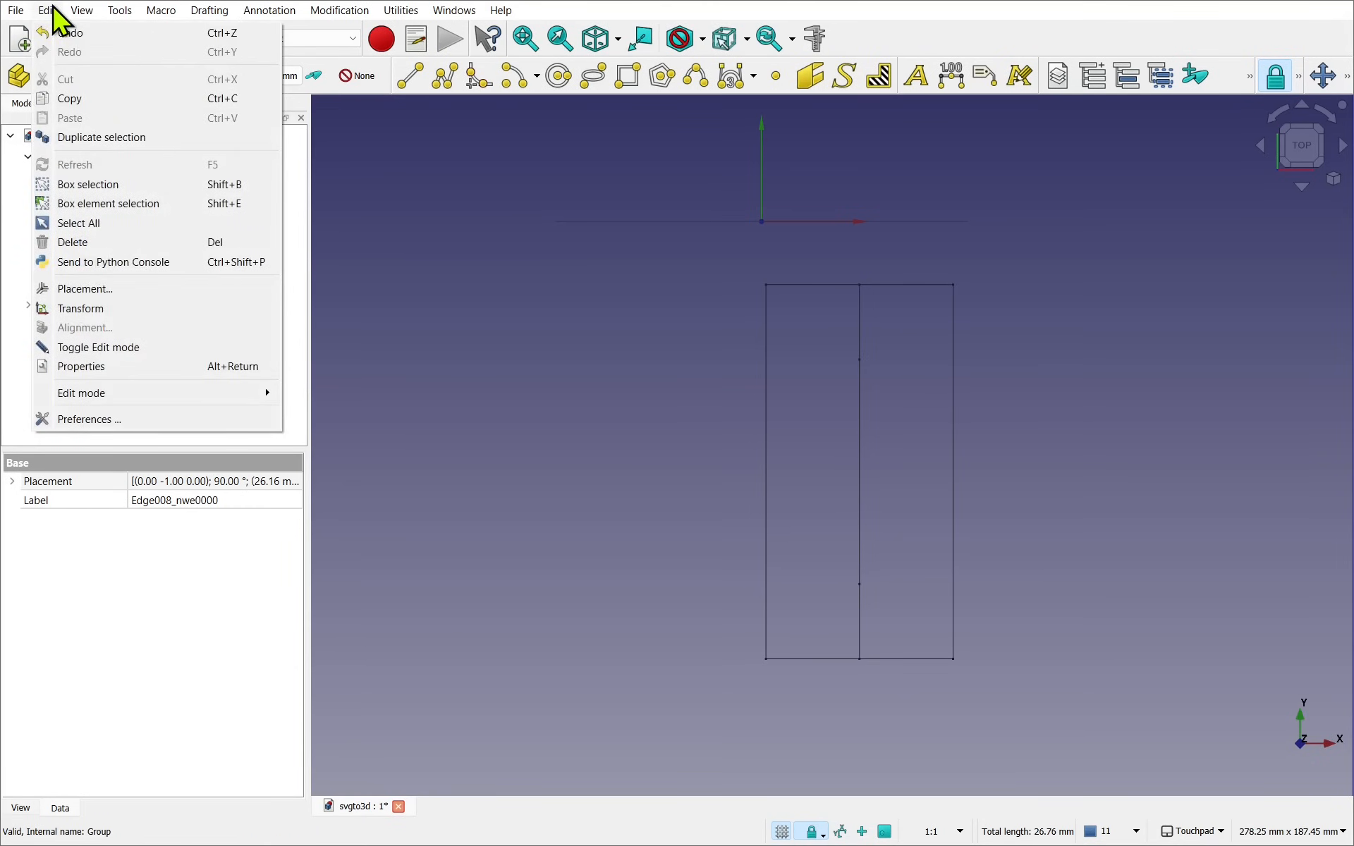
pyautogui.click(732, 256)
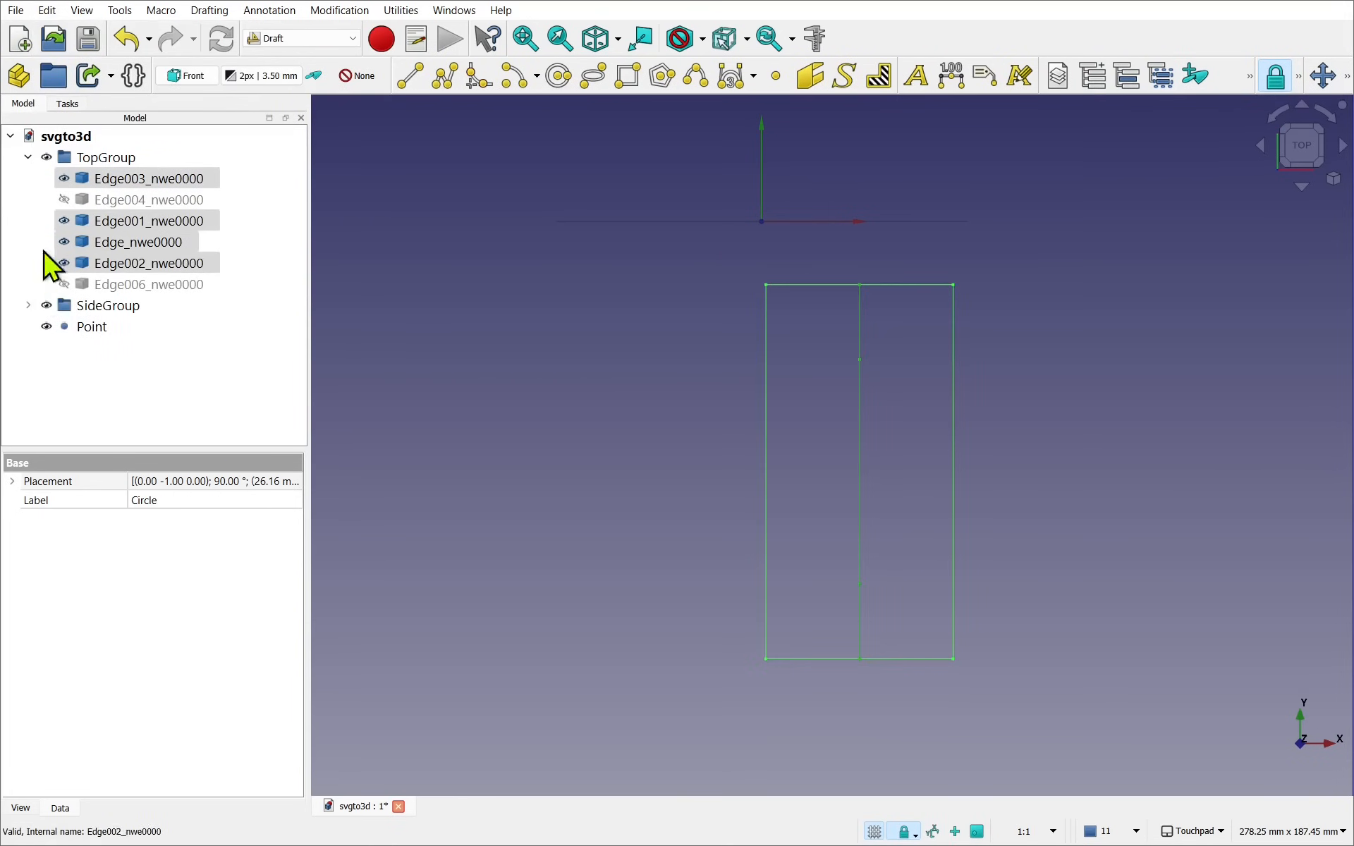
pyautogui.click(108, 305)
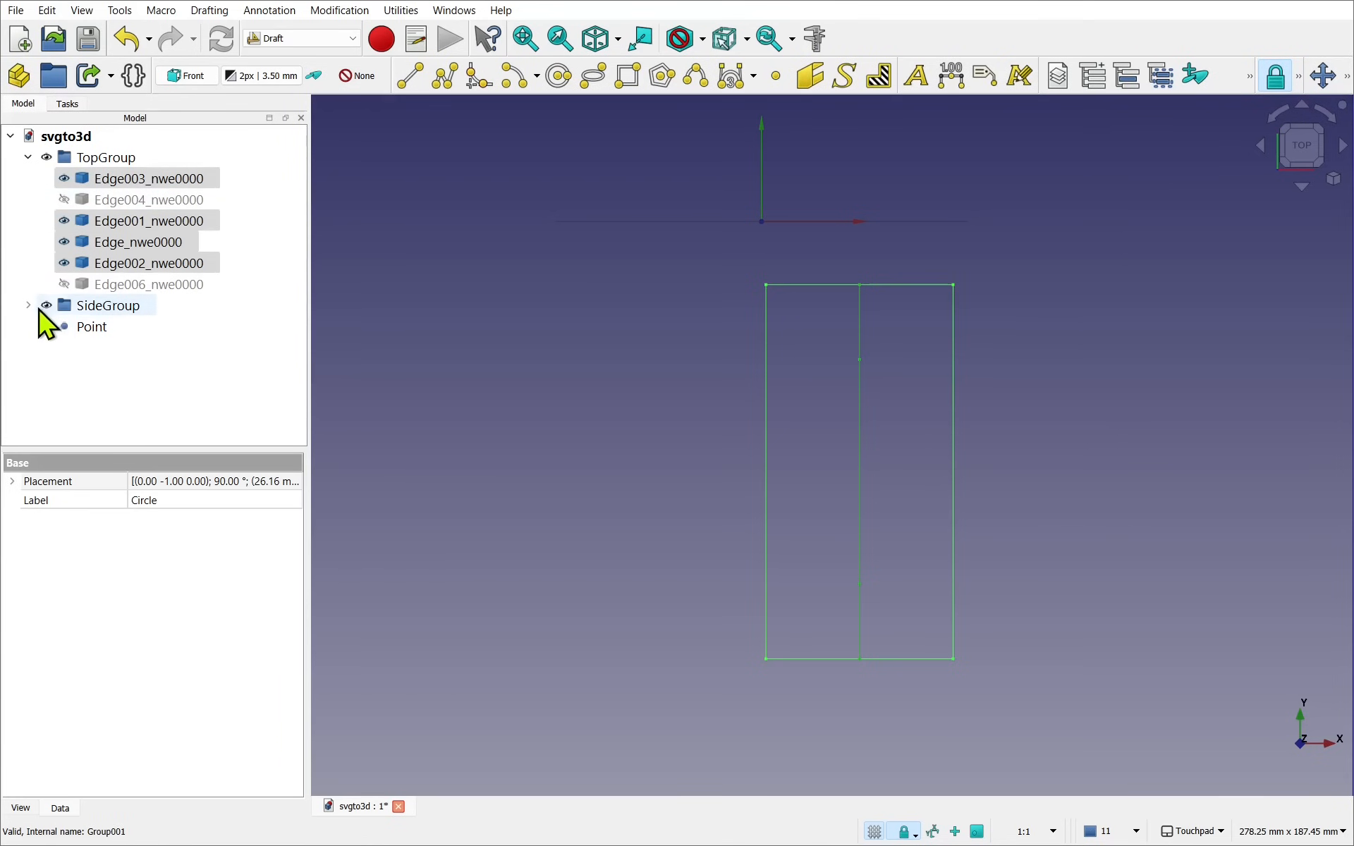
pyautogui.click(28, 305)
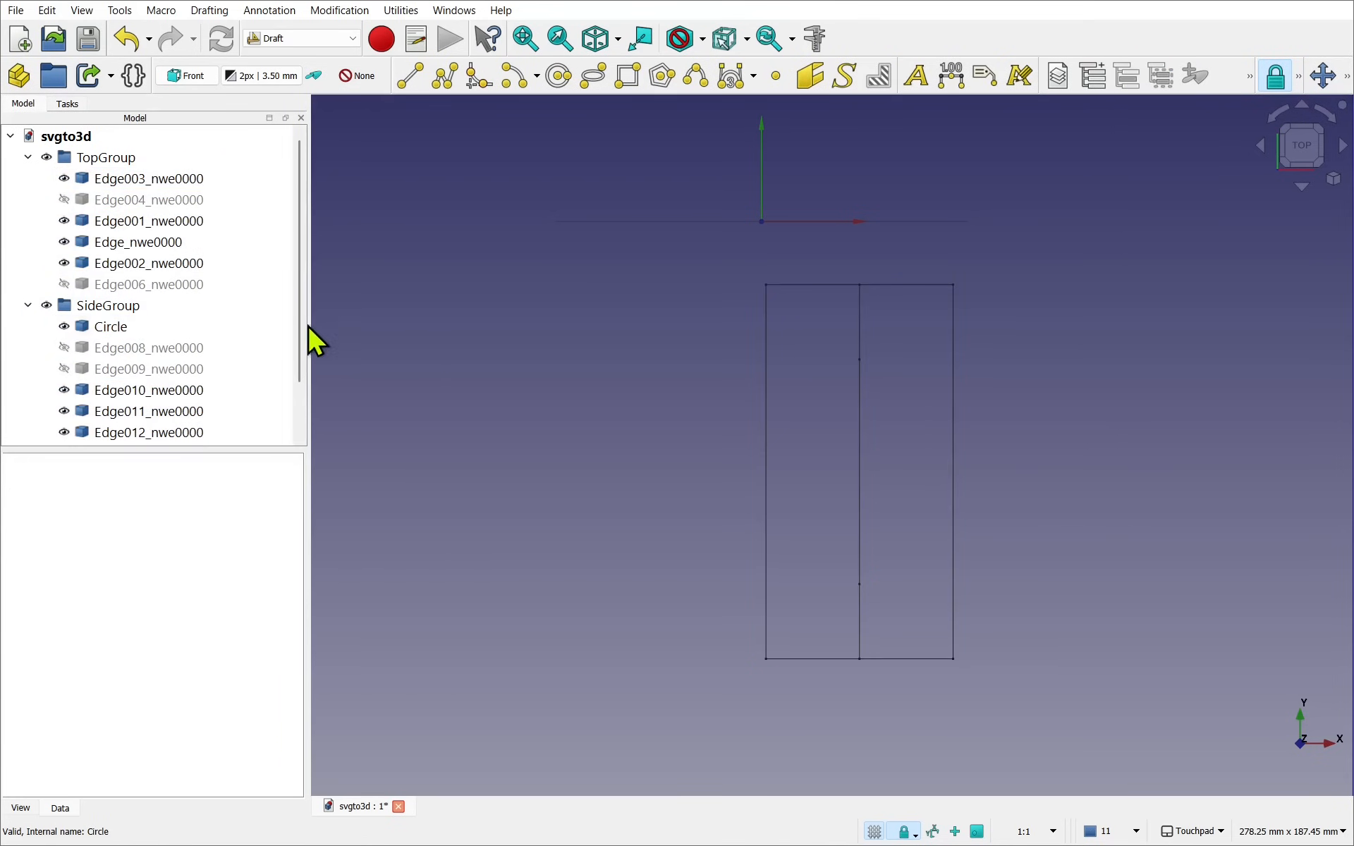
pyautogui.click(108, 304)
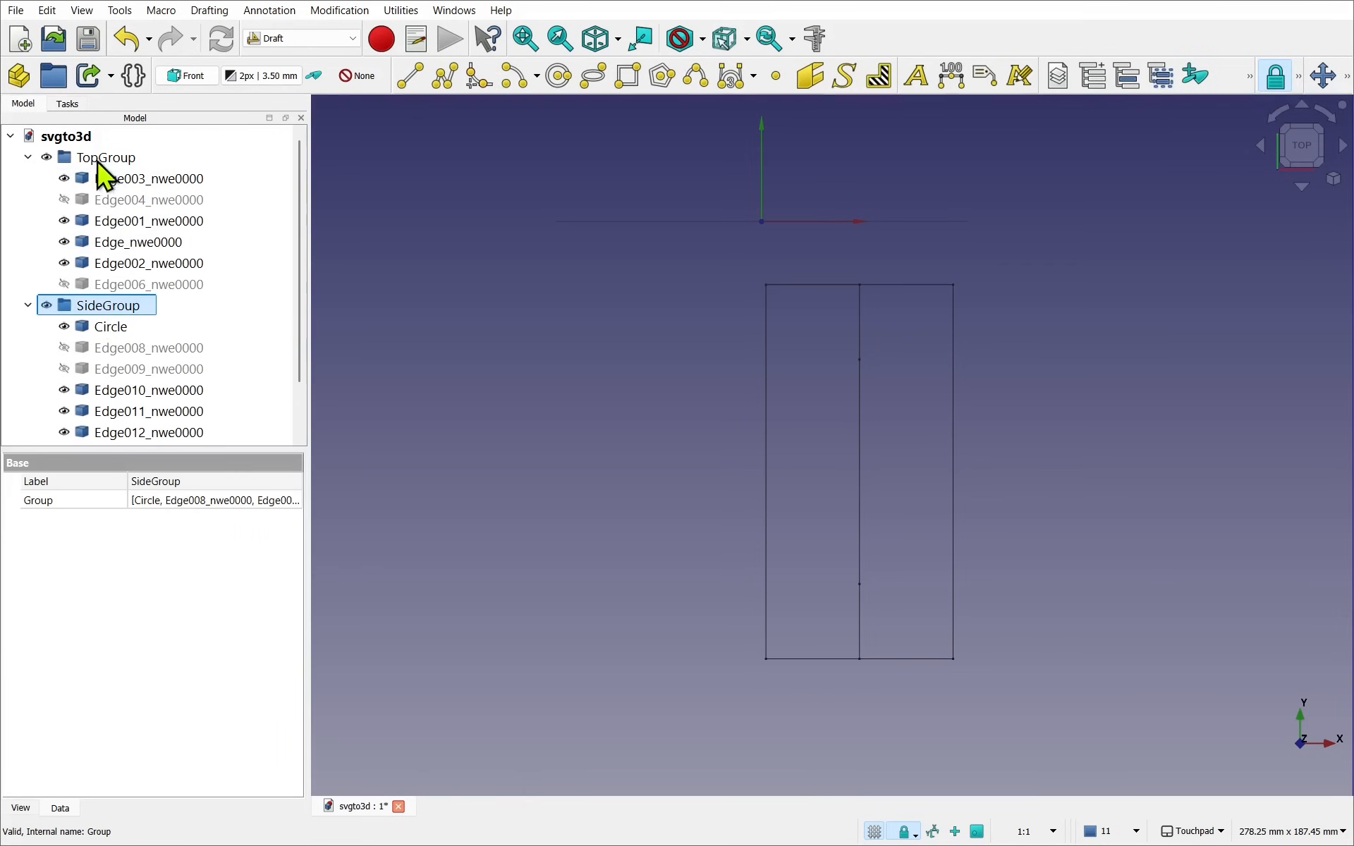
# - Select TopGroup and SideGroup together and bring up the Modification menu
pyautogui.click(105, 158)
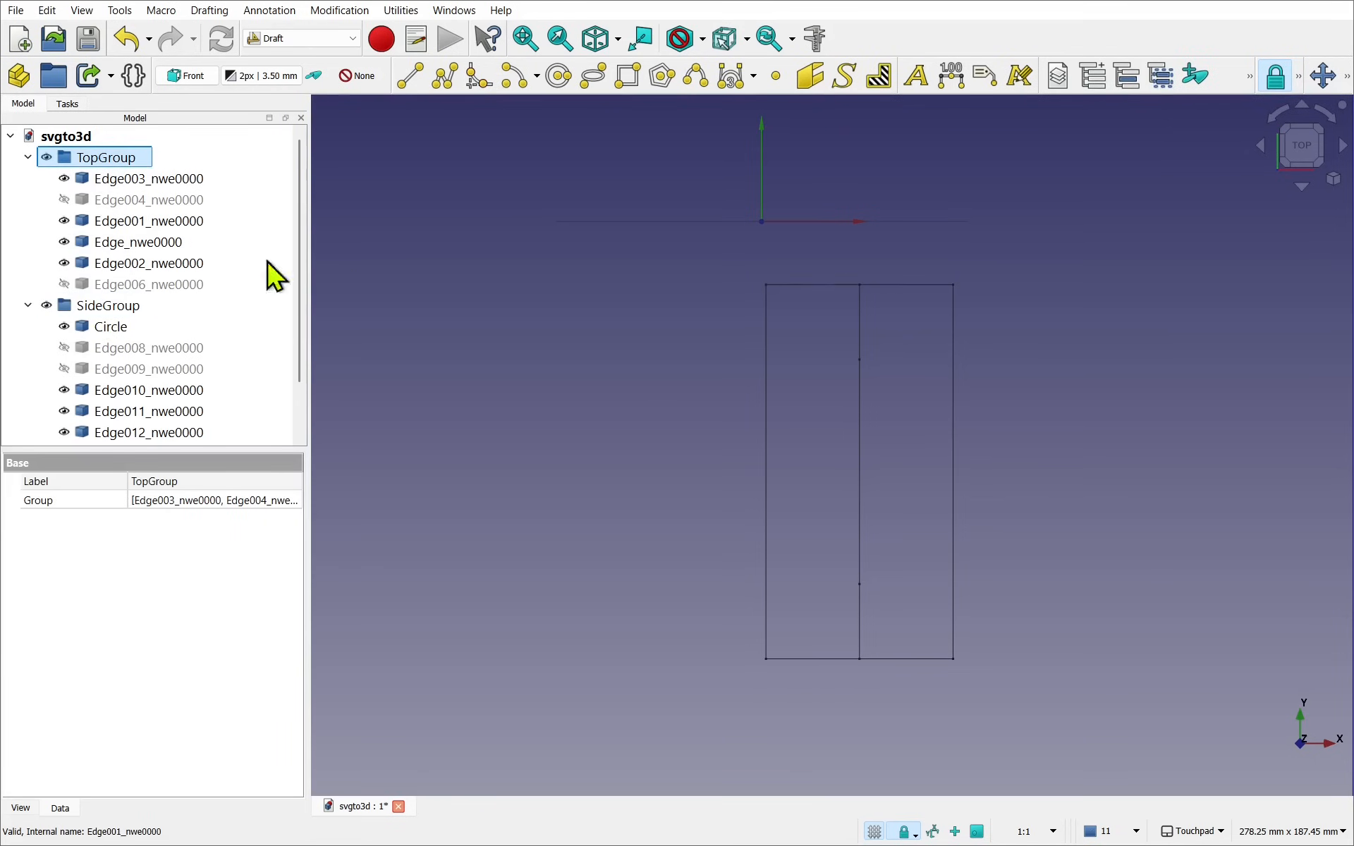
pyautogui.click(27, 157)
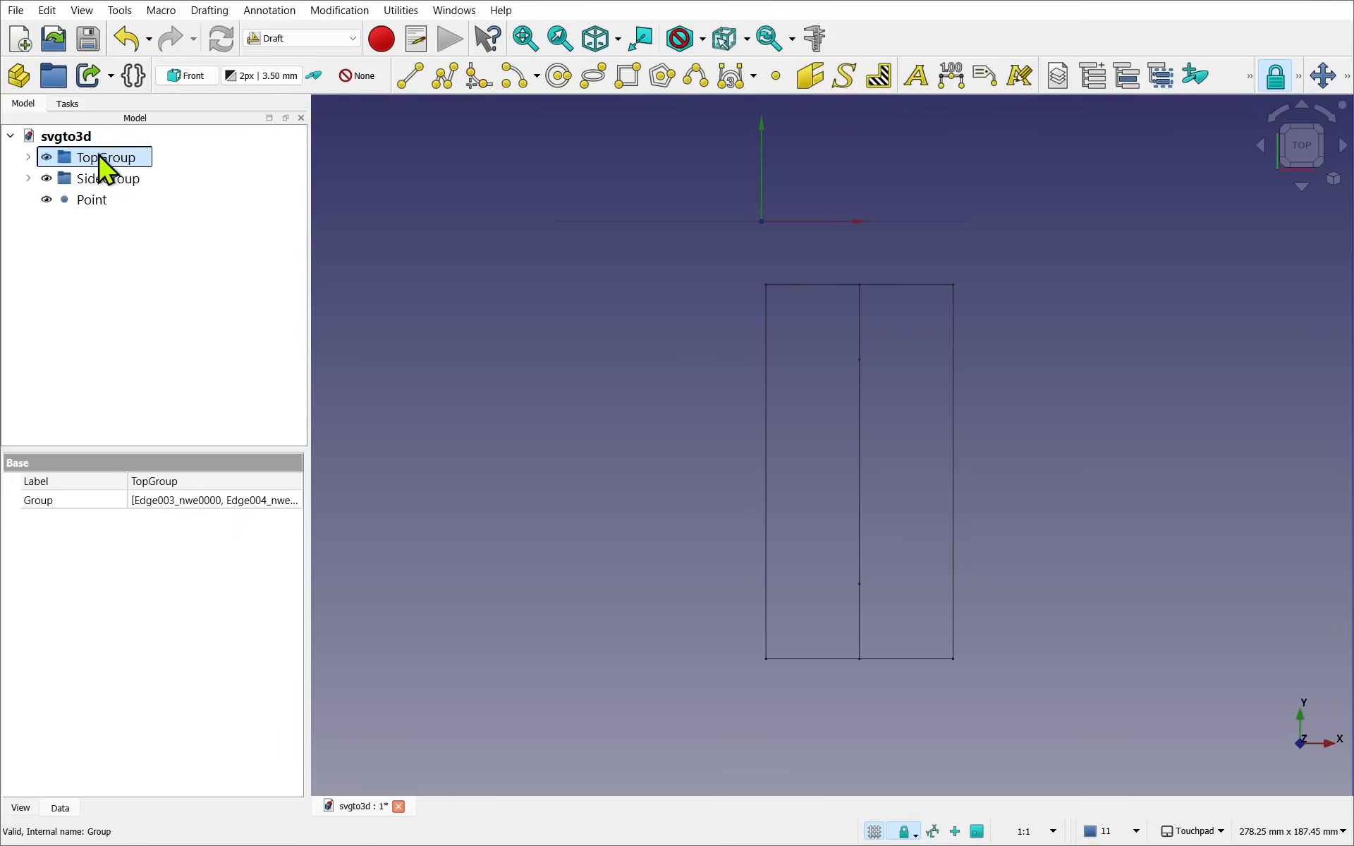
pyautogui.click(108, 178)
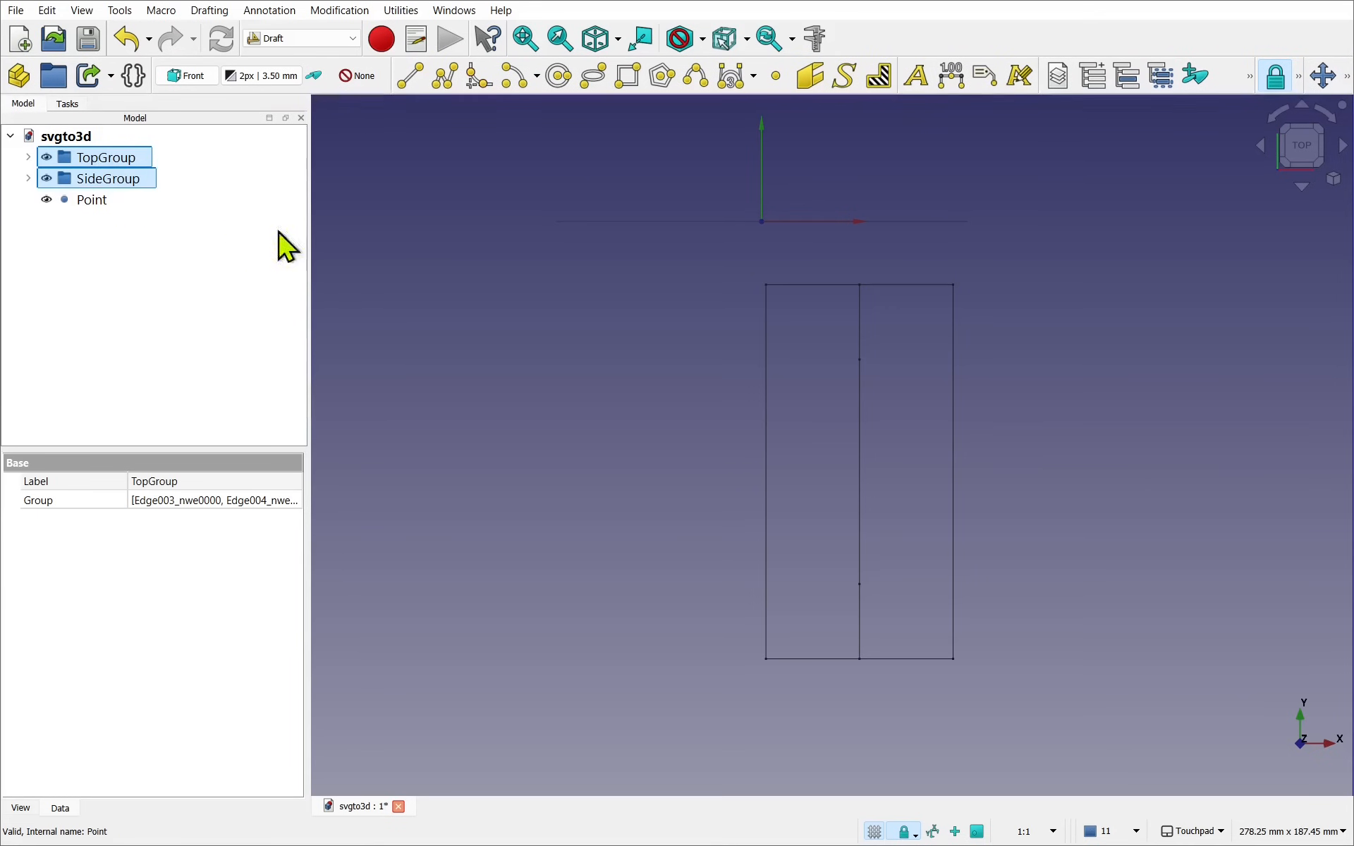
pyautogui.click(338, 9)
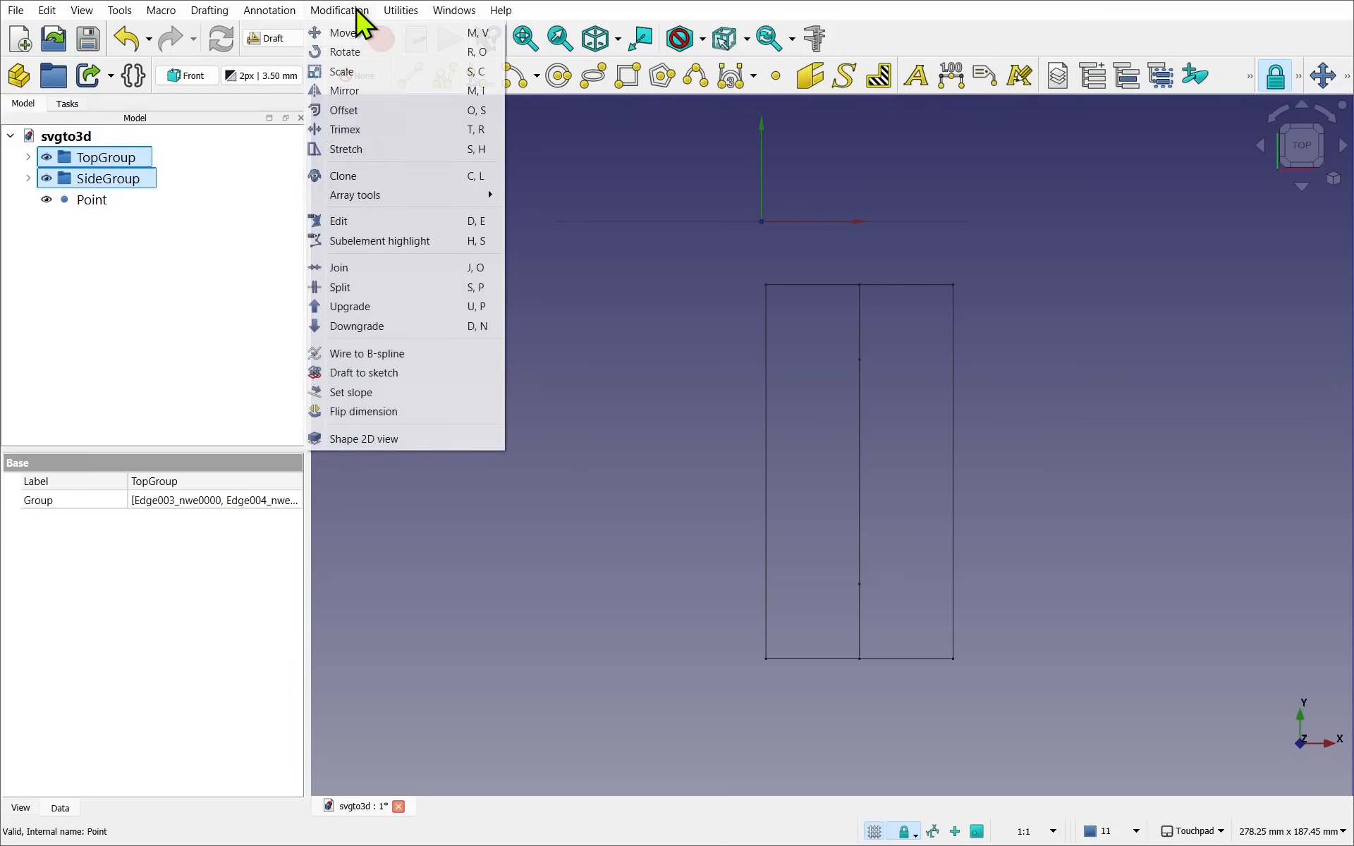
# - Move both groups, snapping the centre line's midpoint onto the origin
pyautogui.click(343, 32)
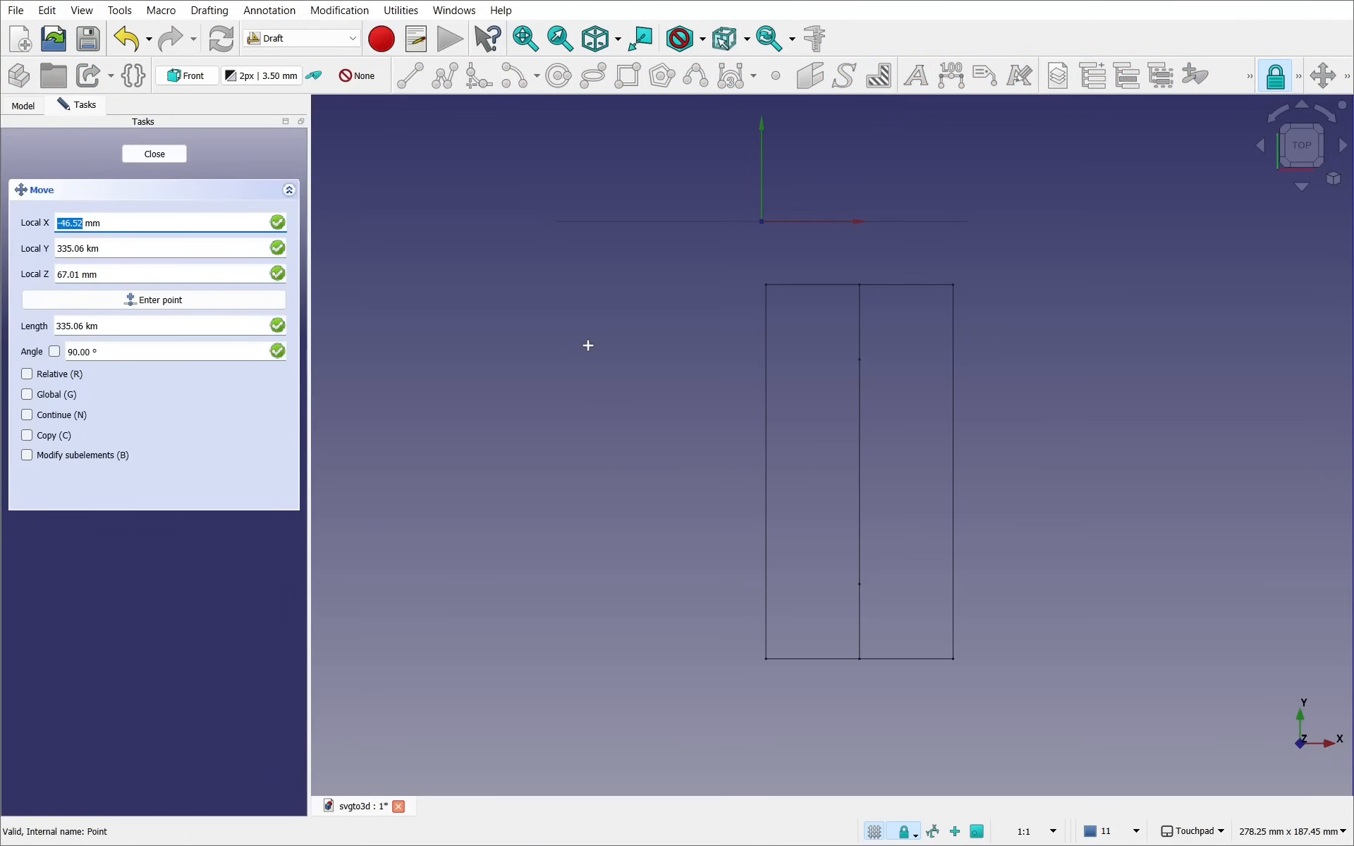
pyautogui.moveTo(846, 474)
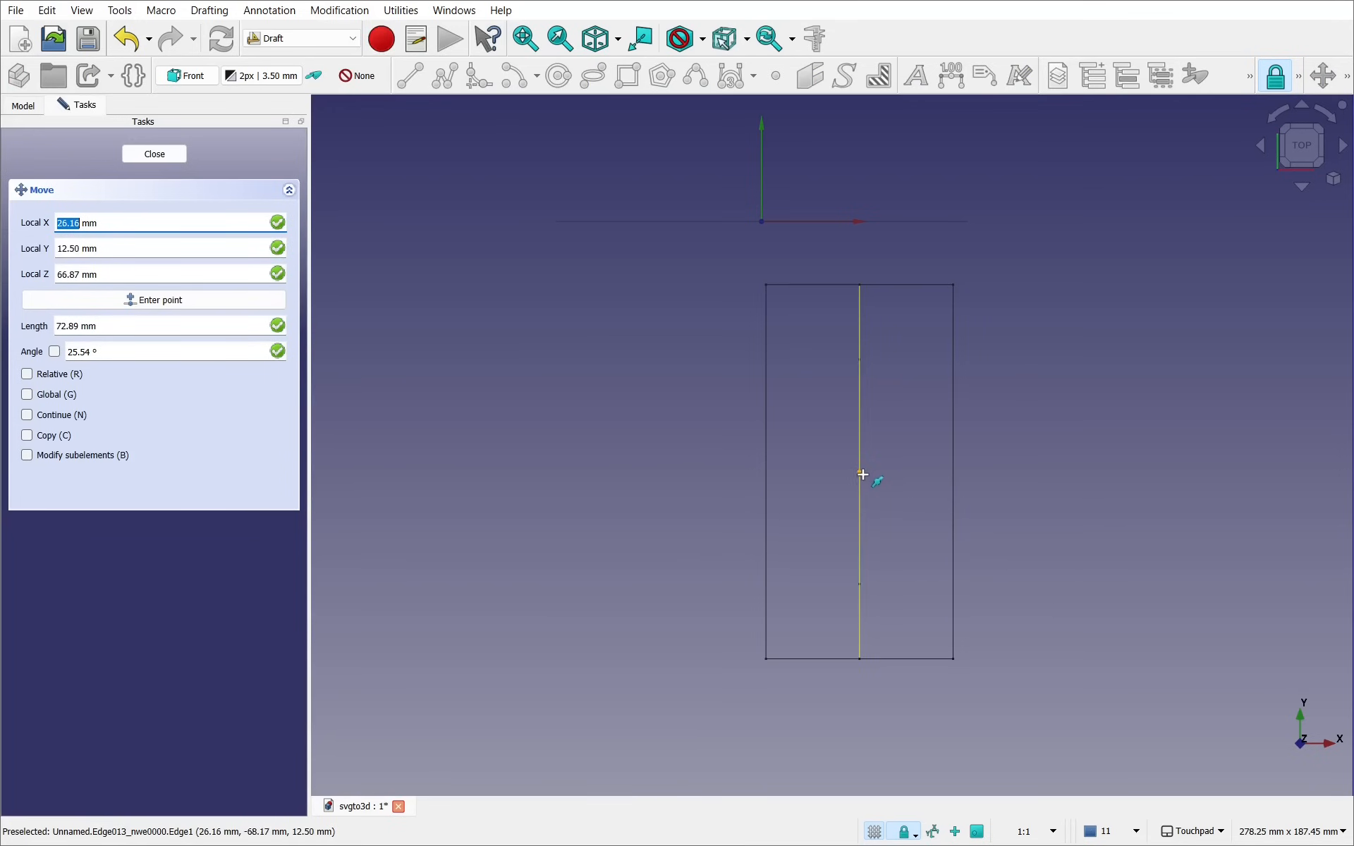
pyautogui.moveTo(858, 474)
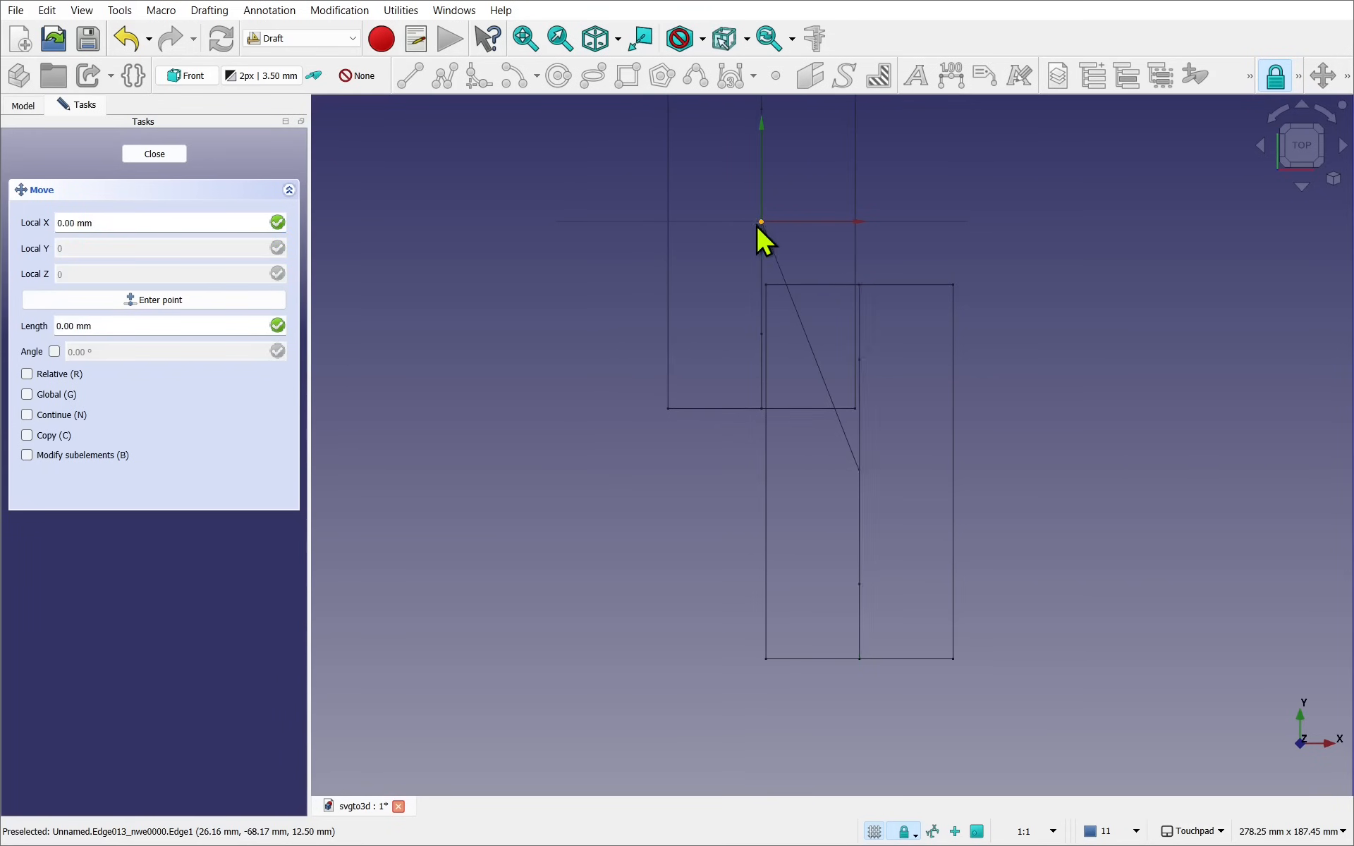
pyautogui.click(154, 153)
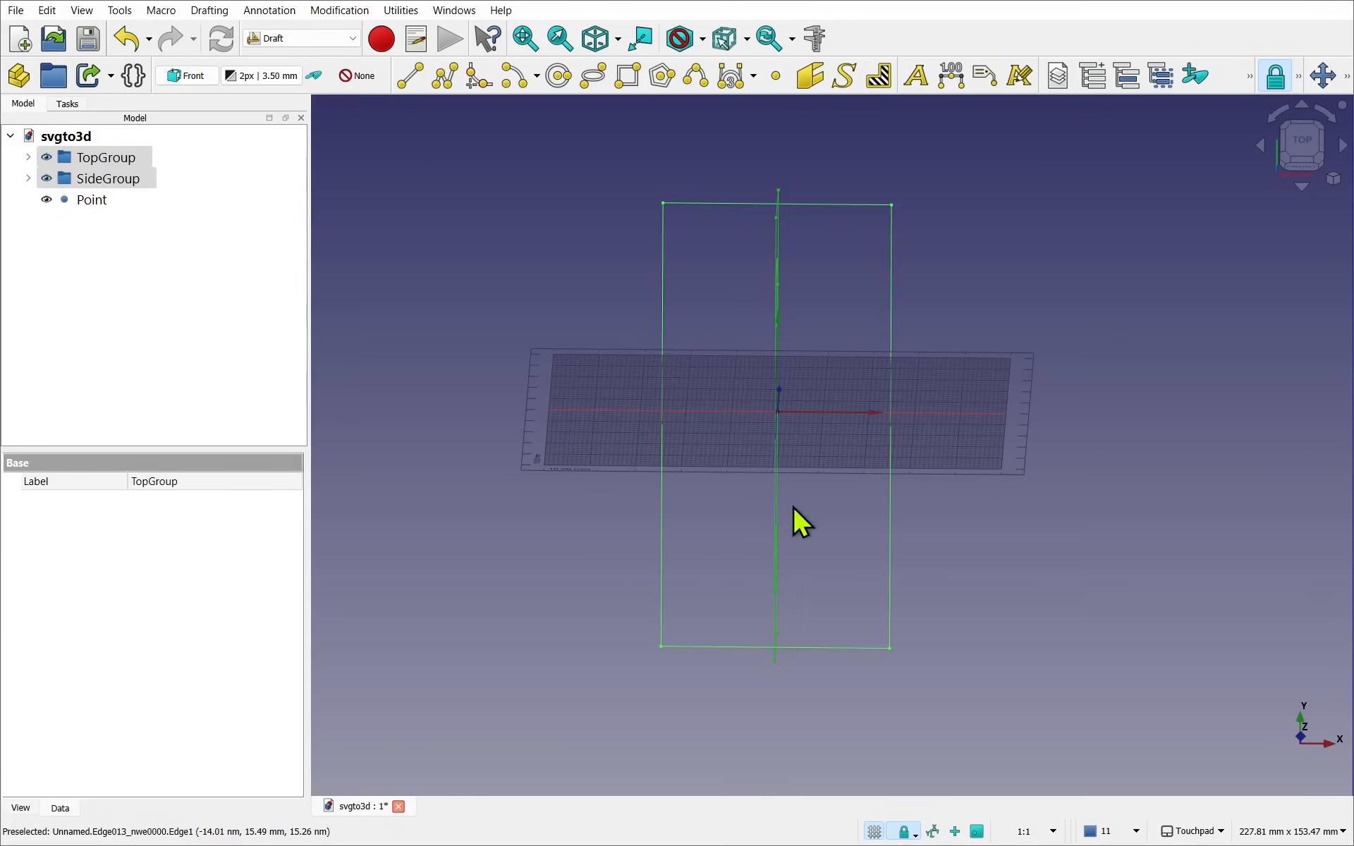
pyautogui.moveTo(747, 582)
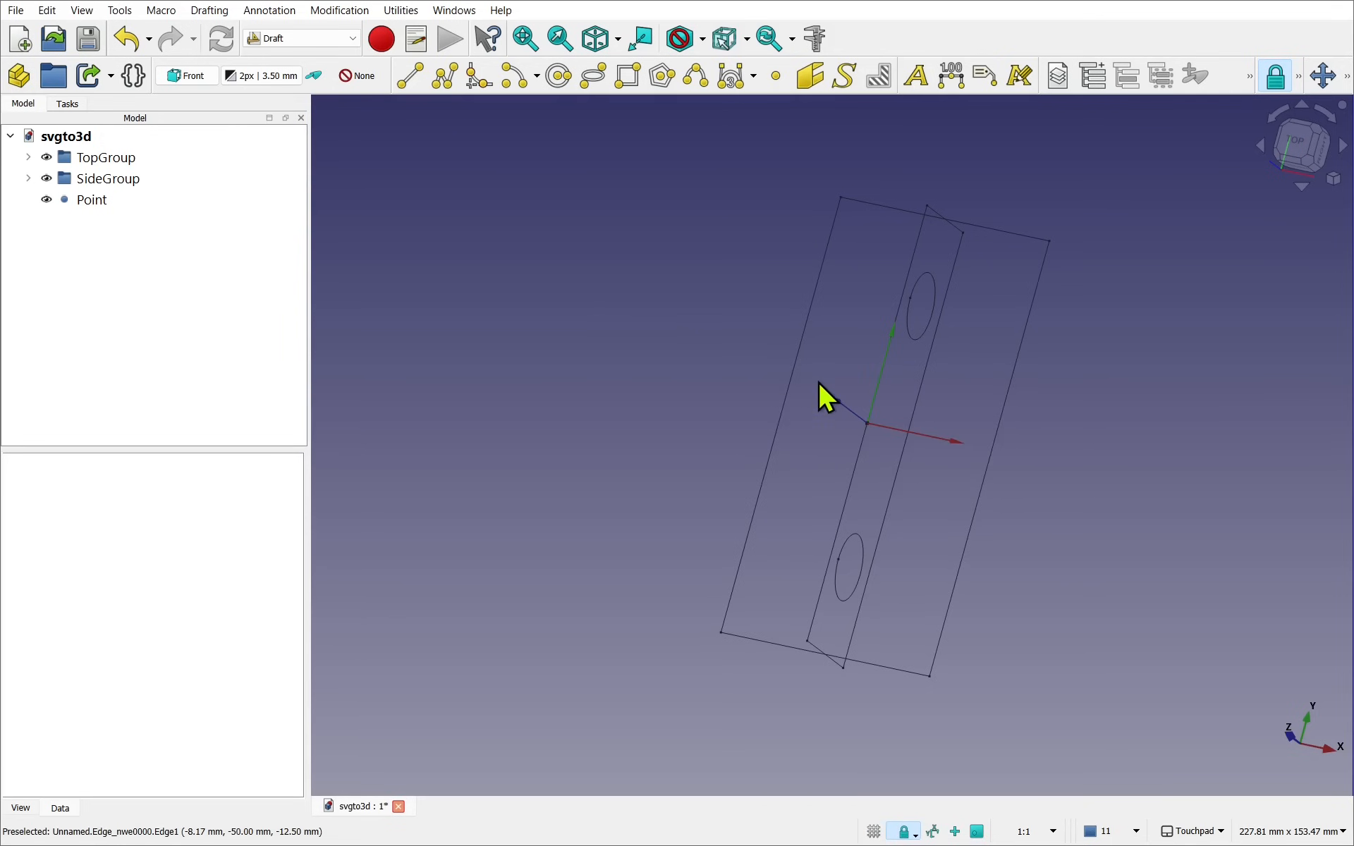
# - Turn off the axis cross and select the stray Point object for deletion
pyautogui.click(81, 9)
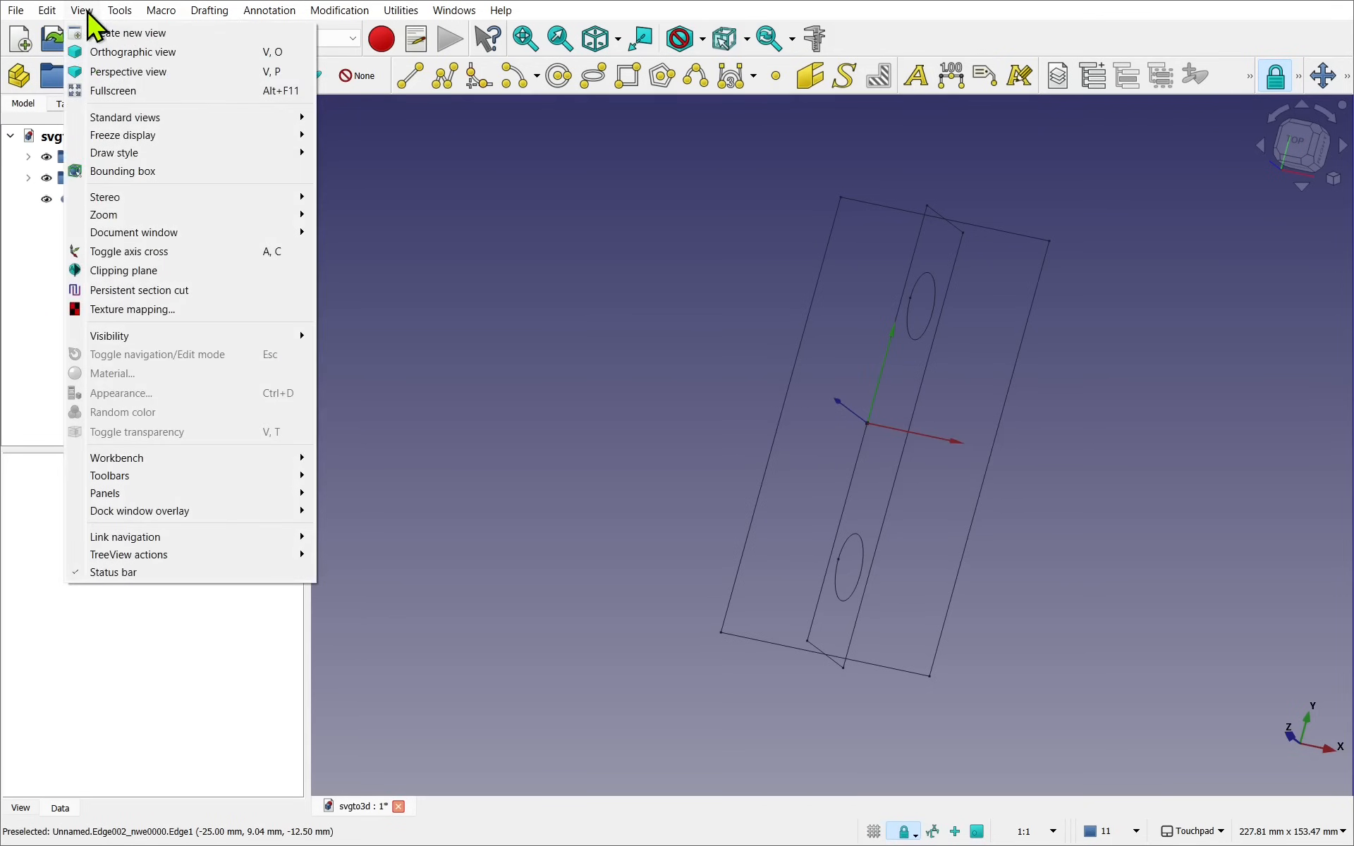
pyautogui.click(430, 296)
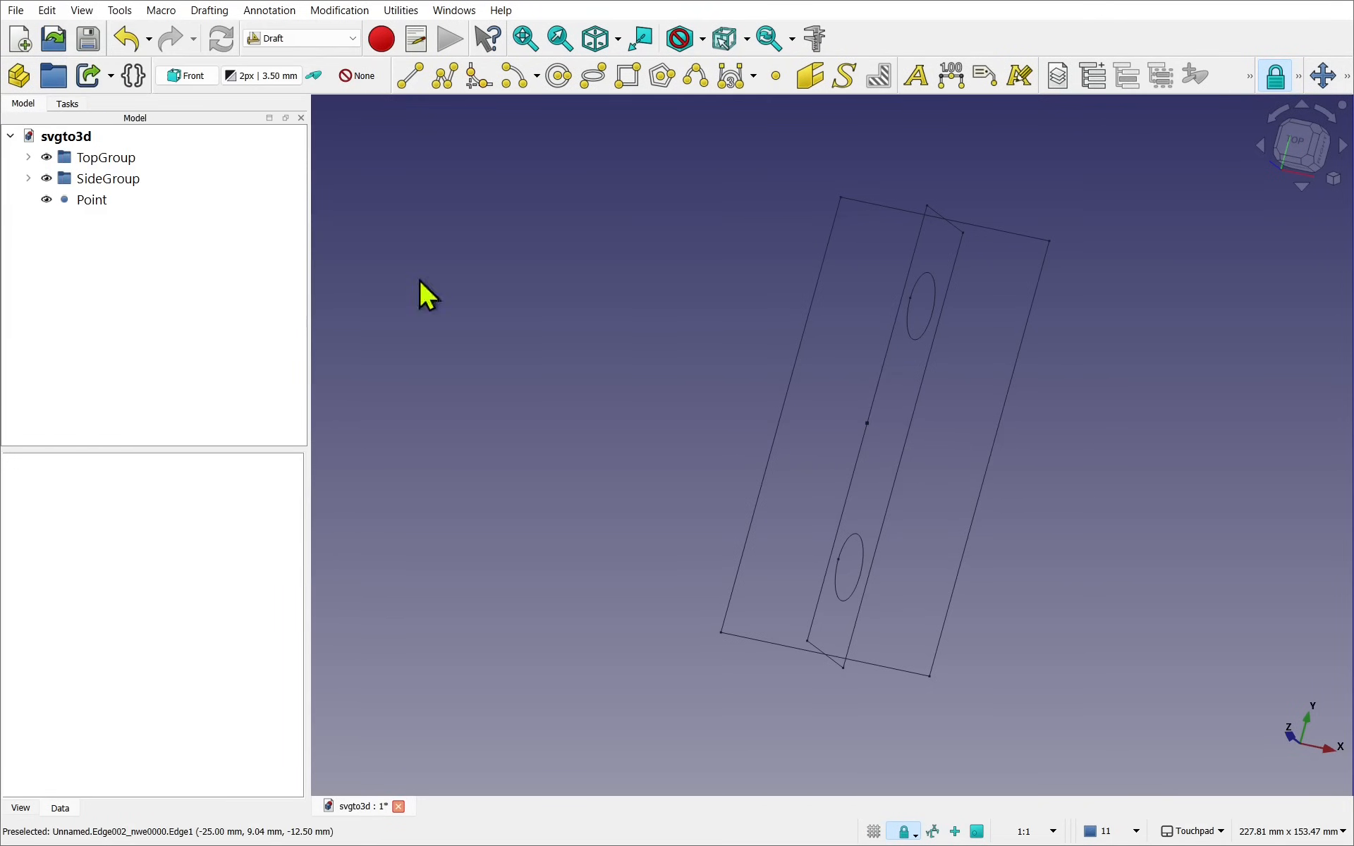
pyautogui.click(92, 200)
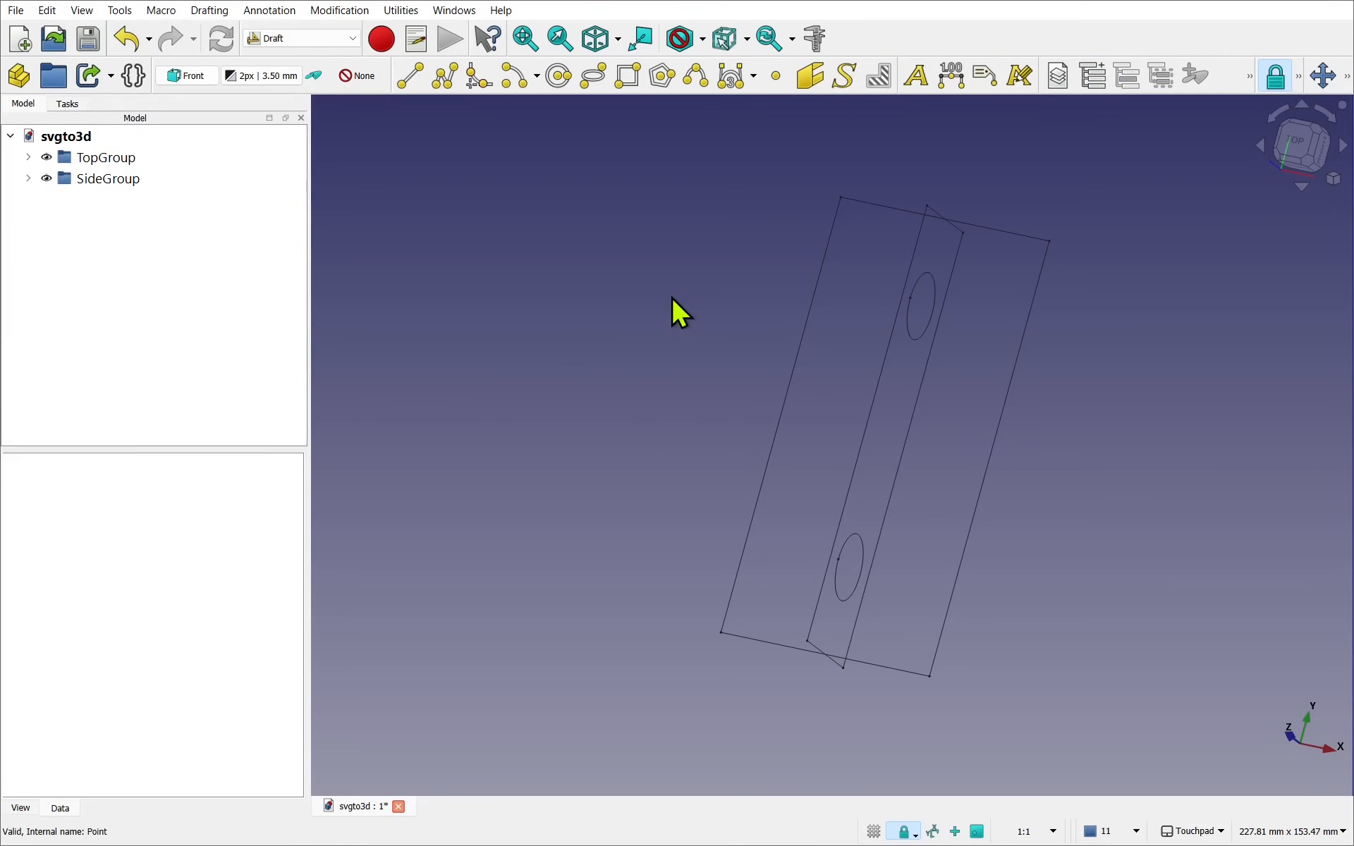
# - Expand TopGroup's edge list and select the hidden Edge004
pyautogui.click(29, 158)
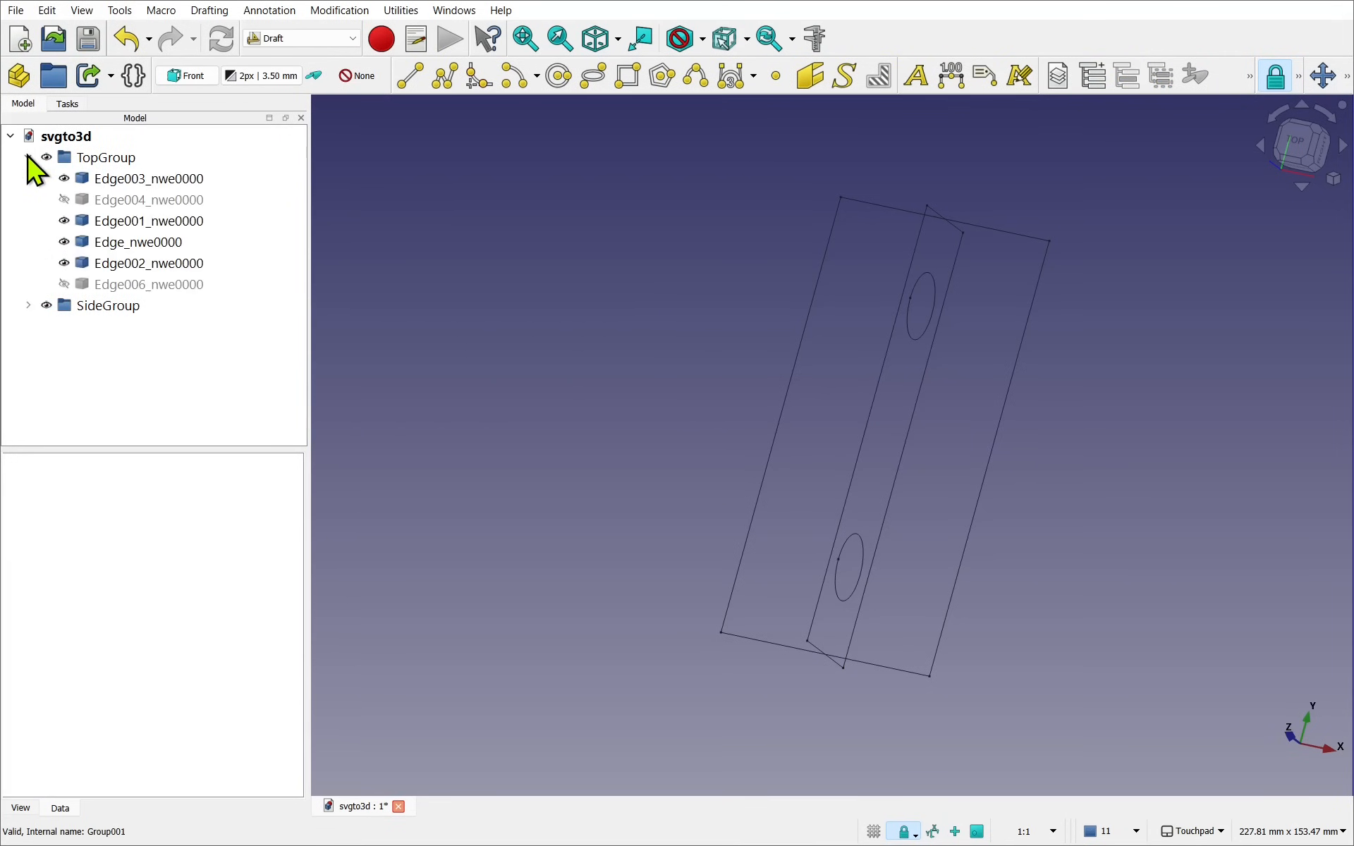
pyautogui.click(105, 158)
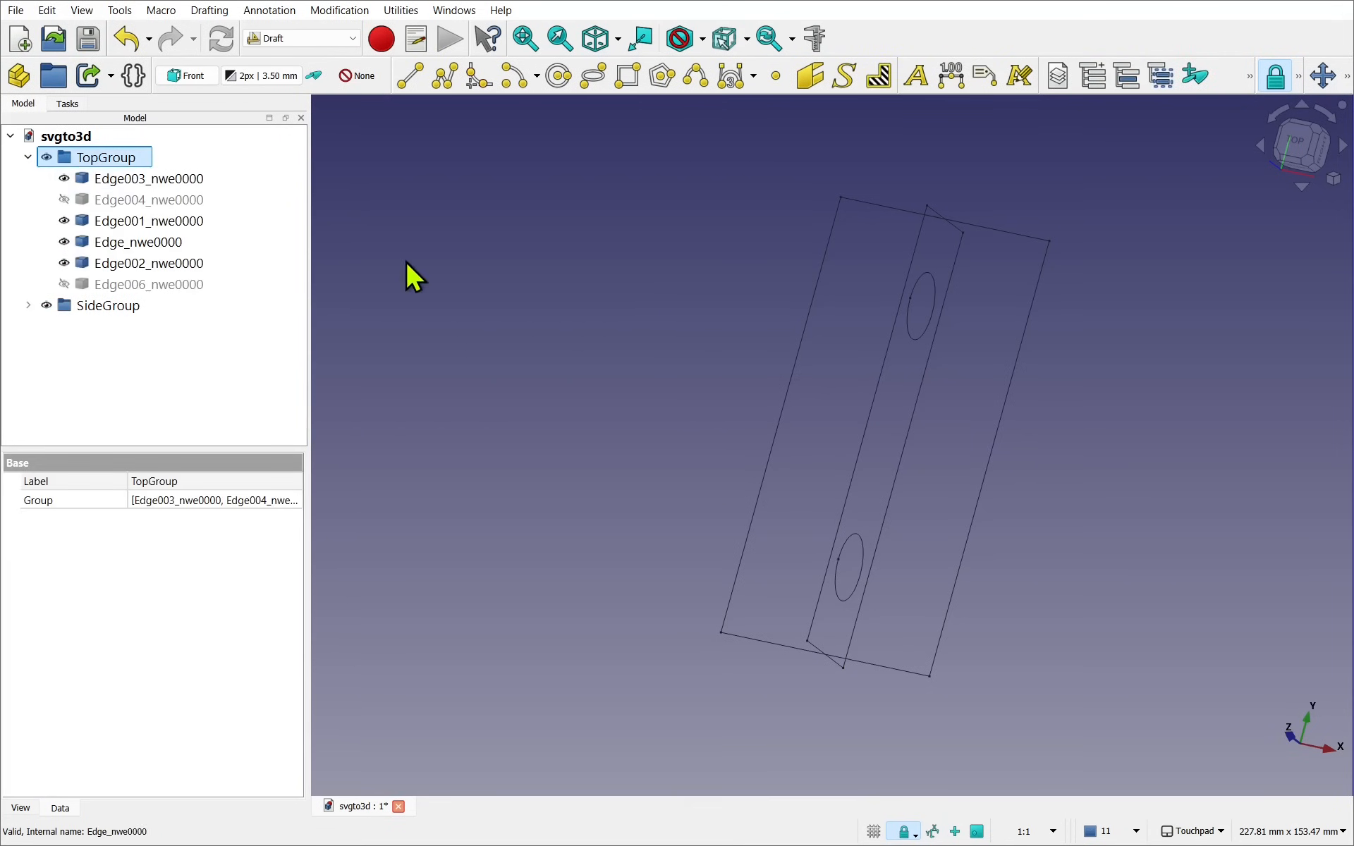
pyautogui.click(149, 221)
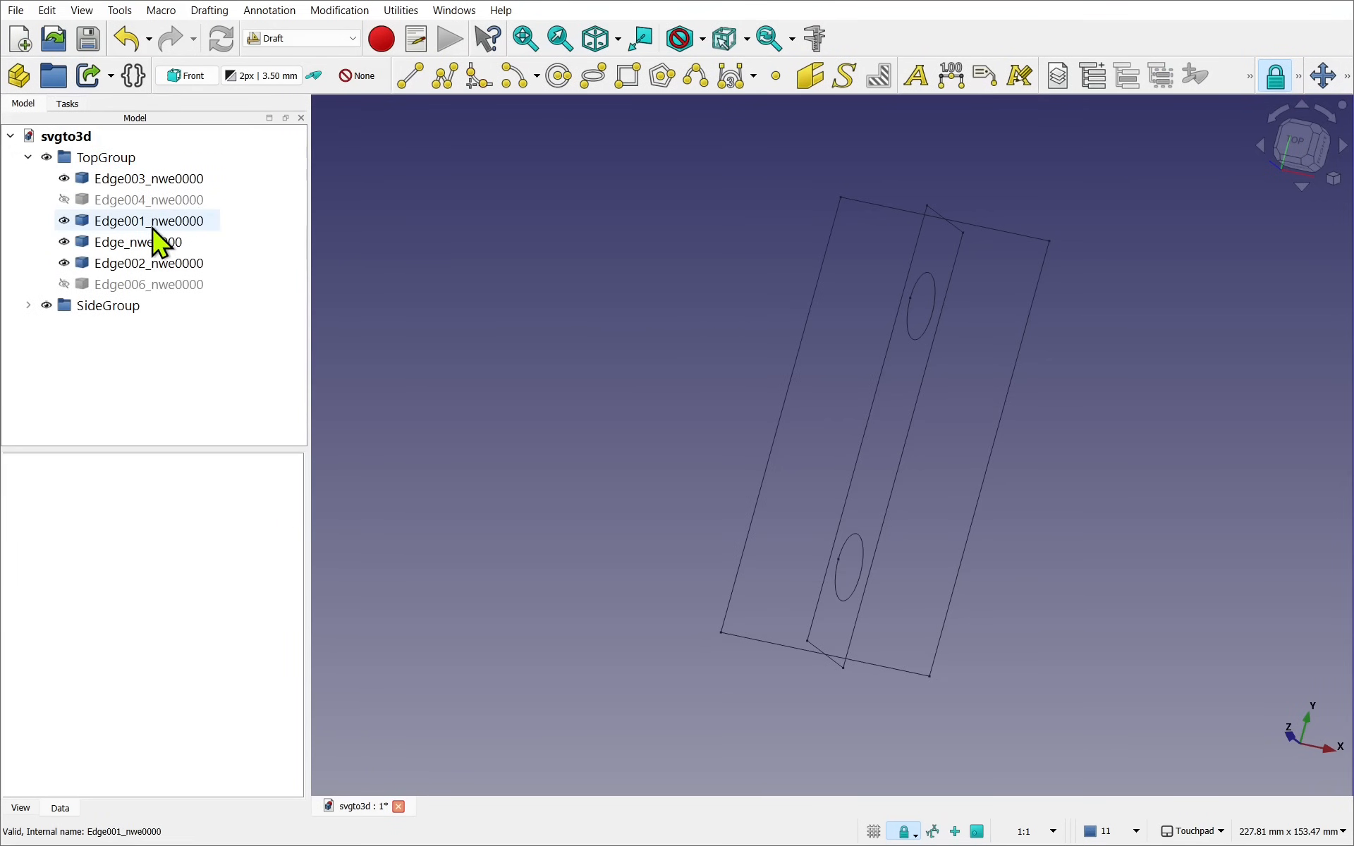
pyautogui.click(148, 200)
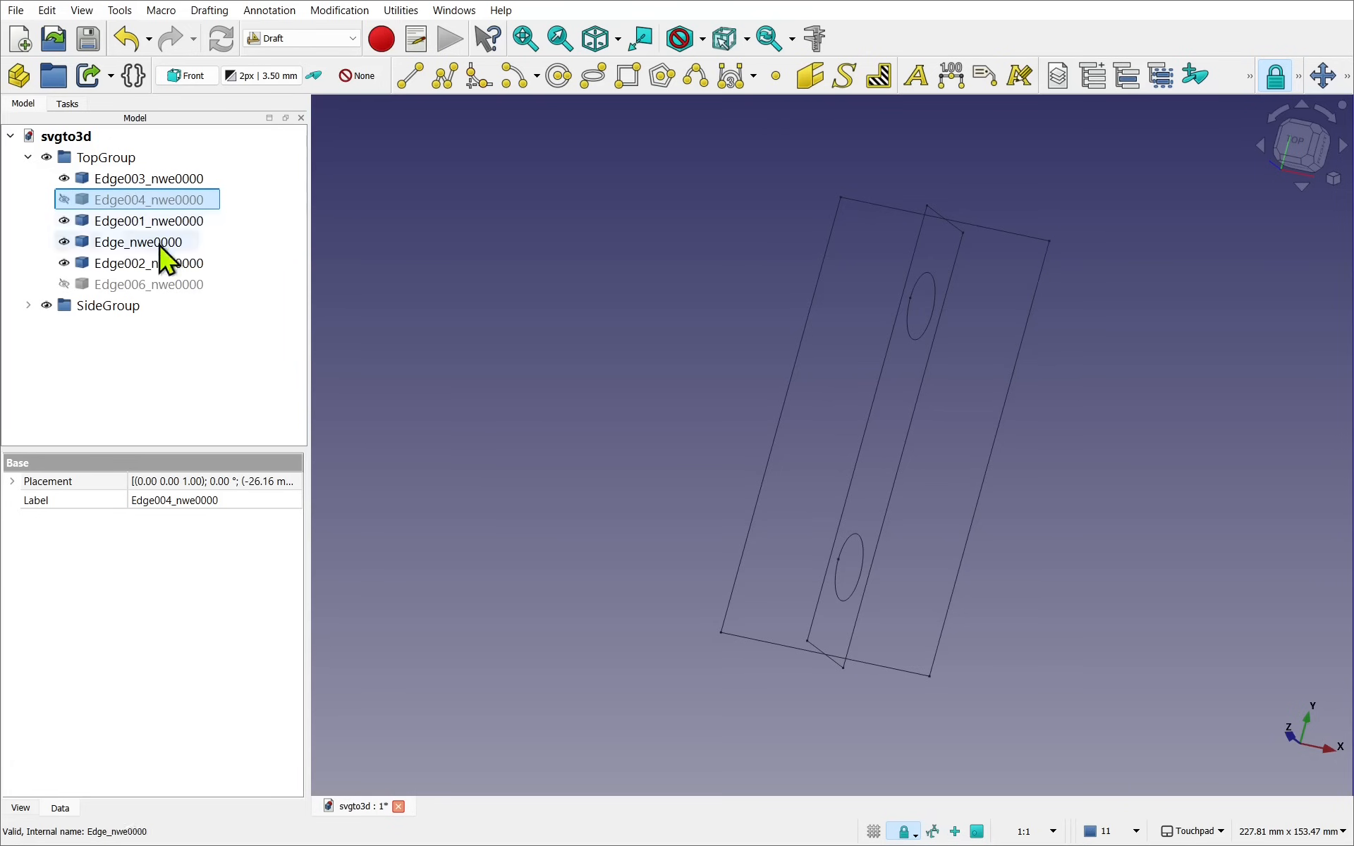
# - Upgrade the four visible outline edges, including Edge002, into a Wire and select it
pyautogui.click(108, 305)
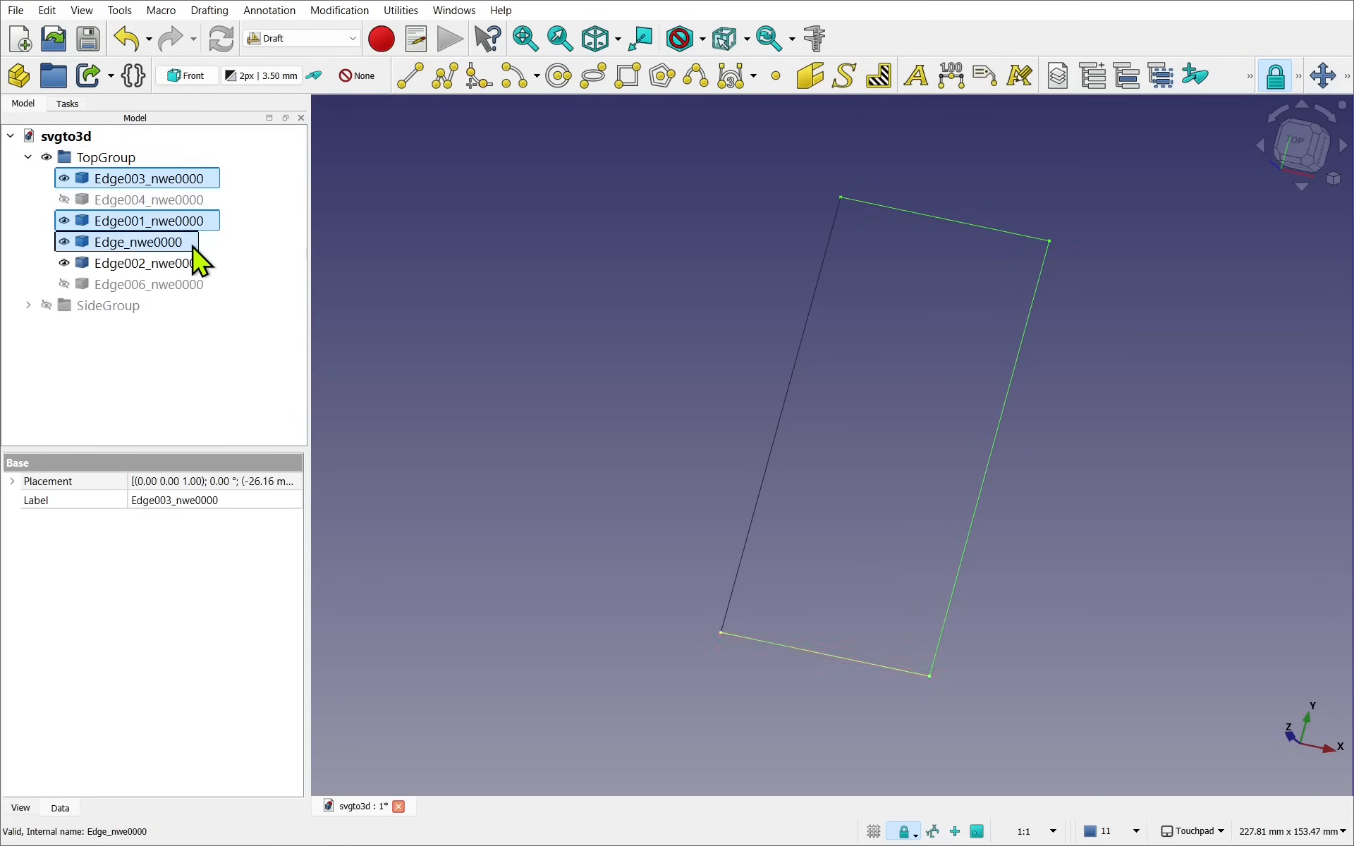
pyautogui.click(143, 262)
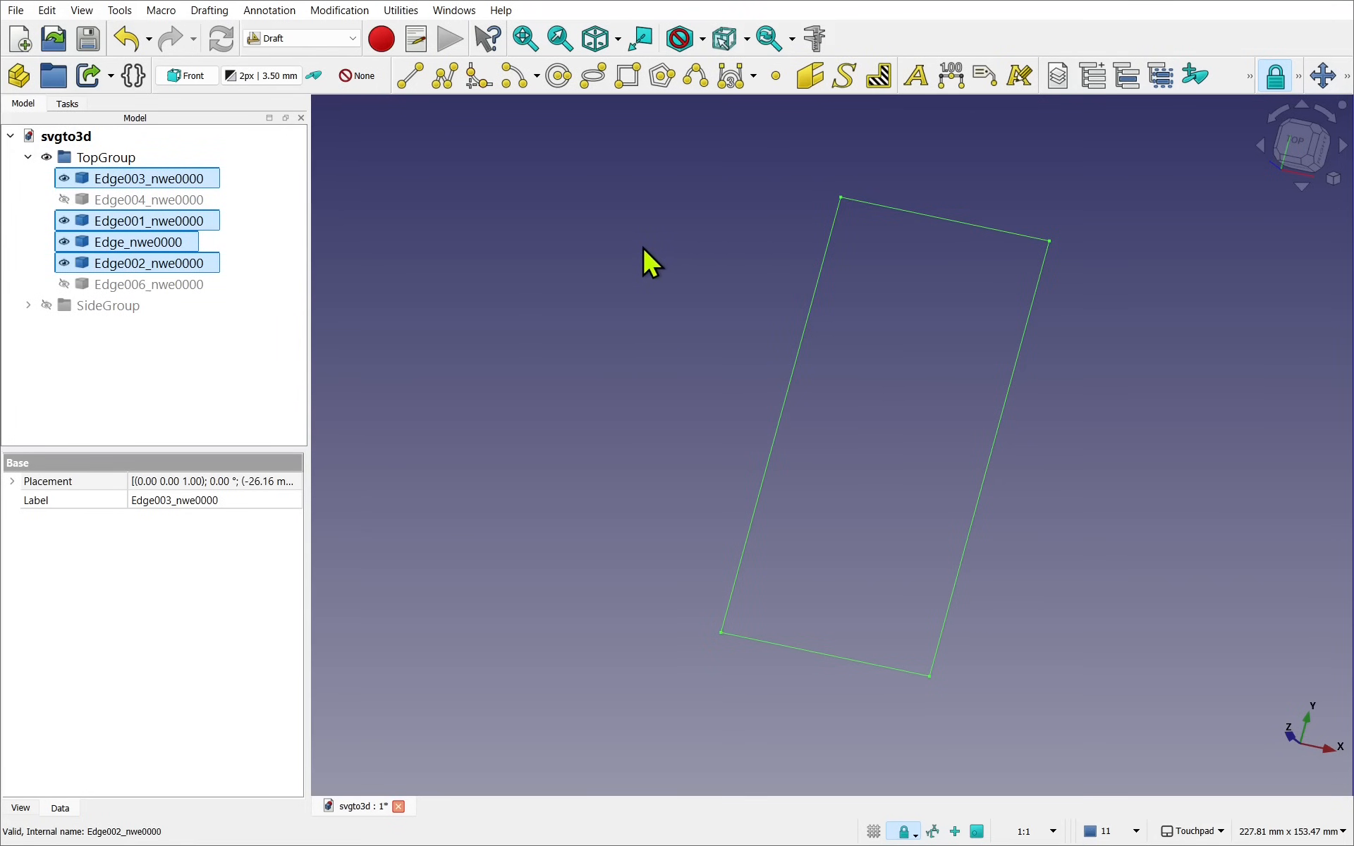
pyautogui.click(338, 9)
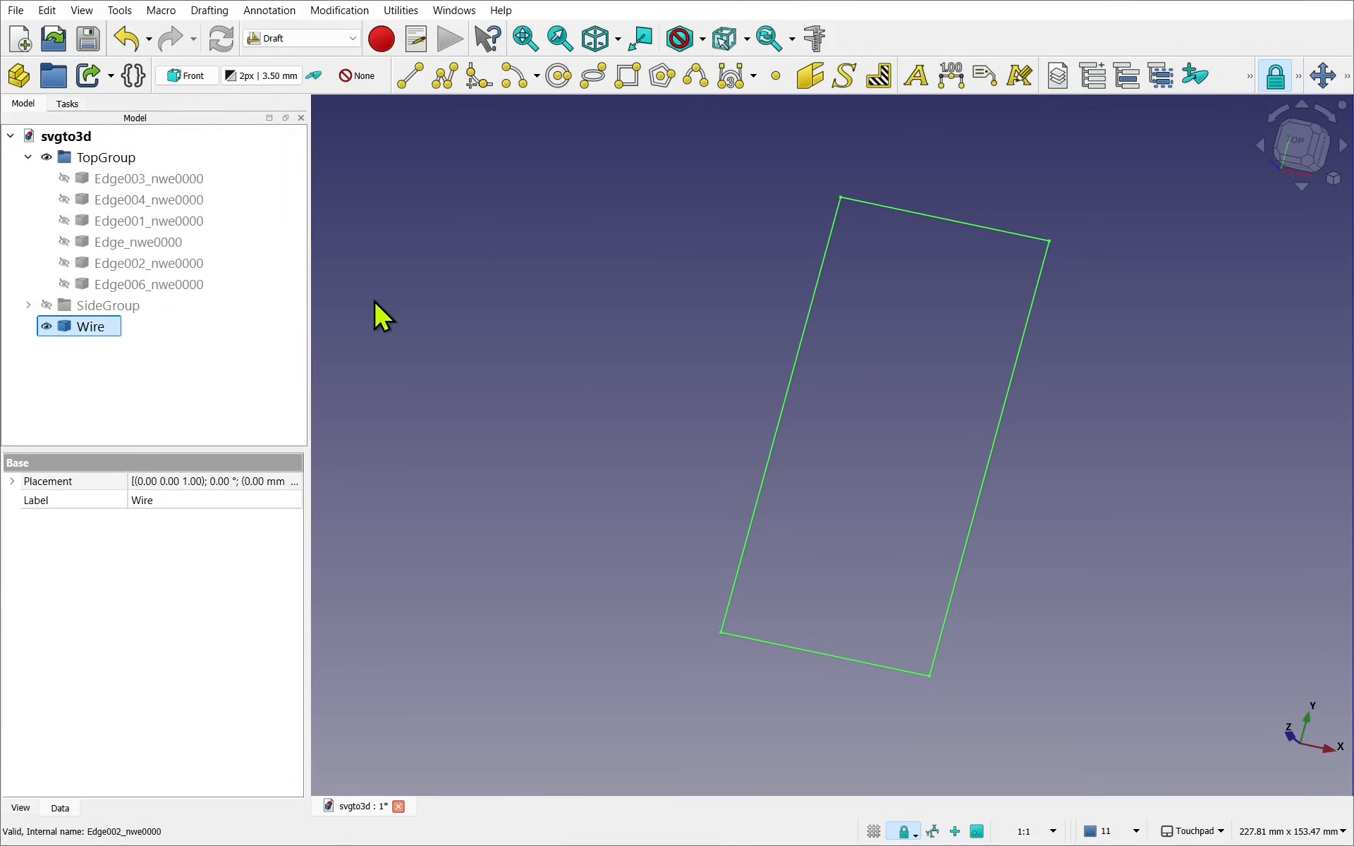
pyautogui.click(91, 337)
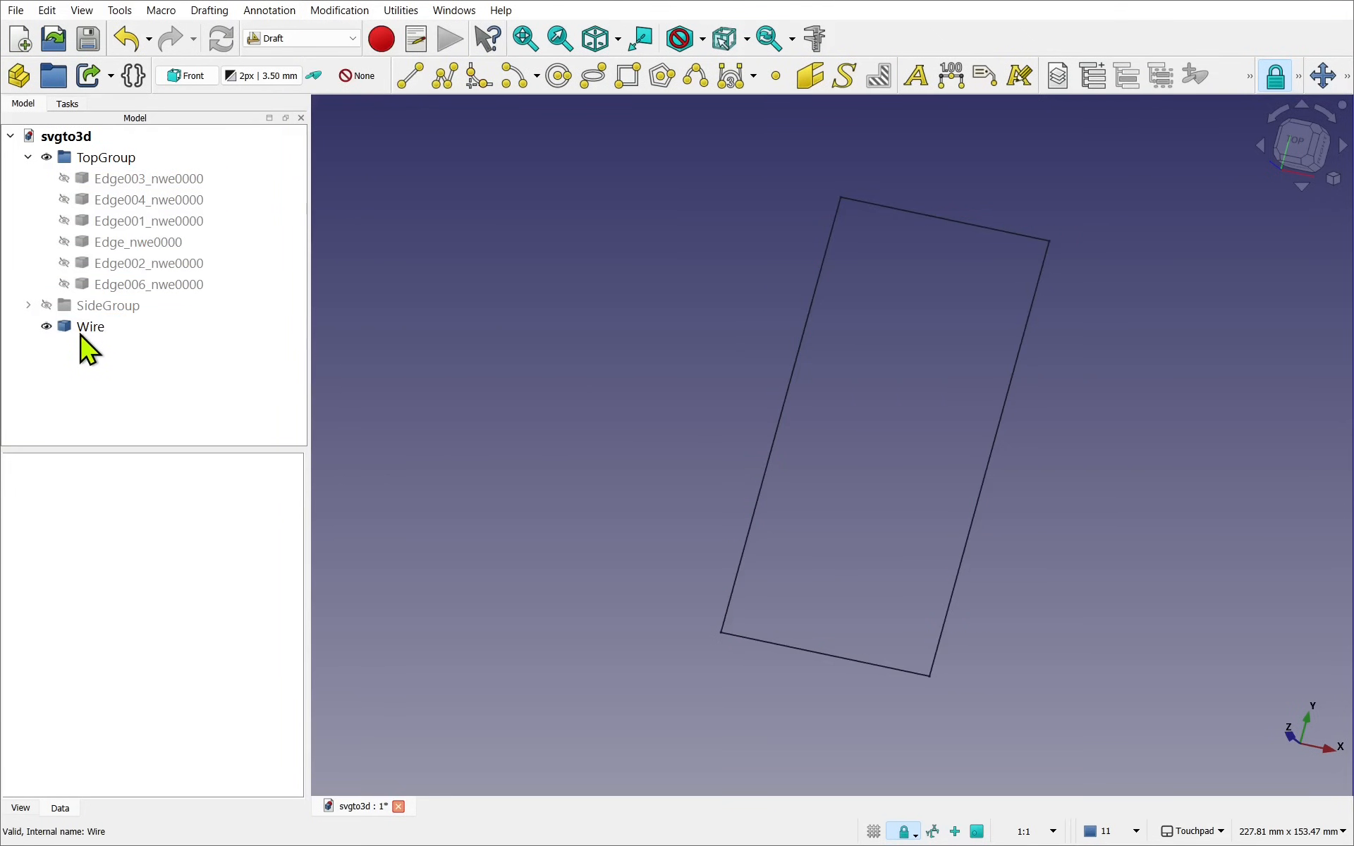
pyautogui.click(91, 327)
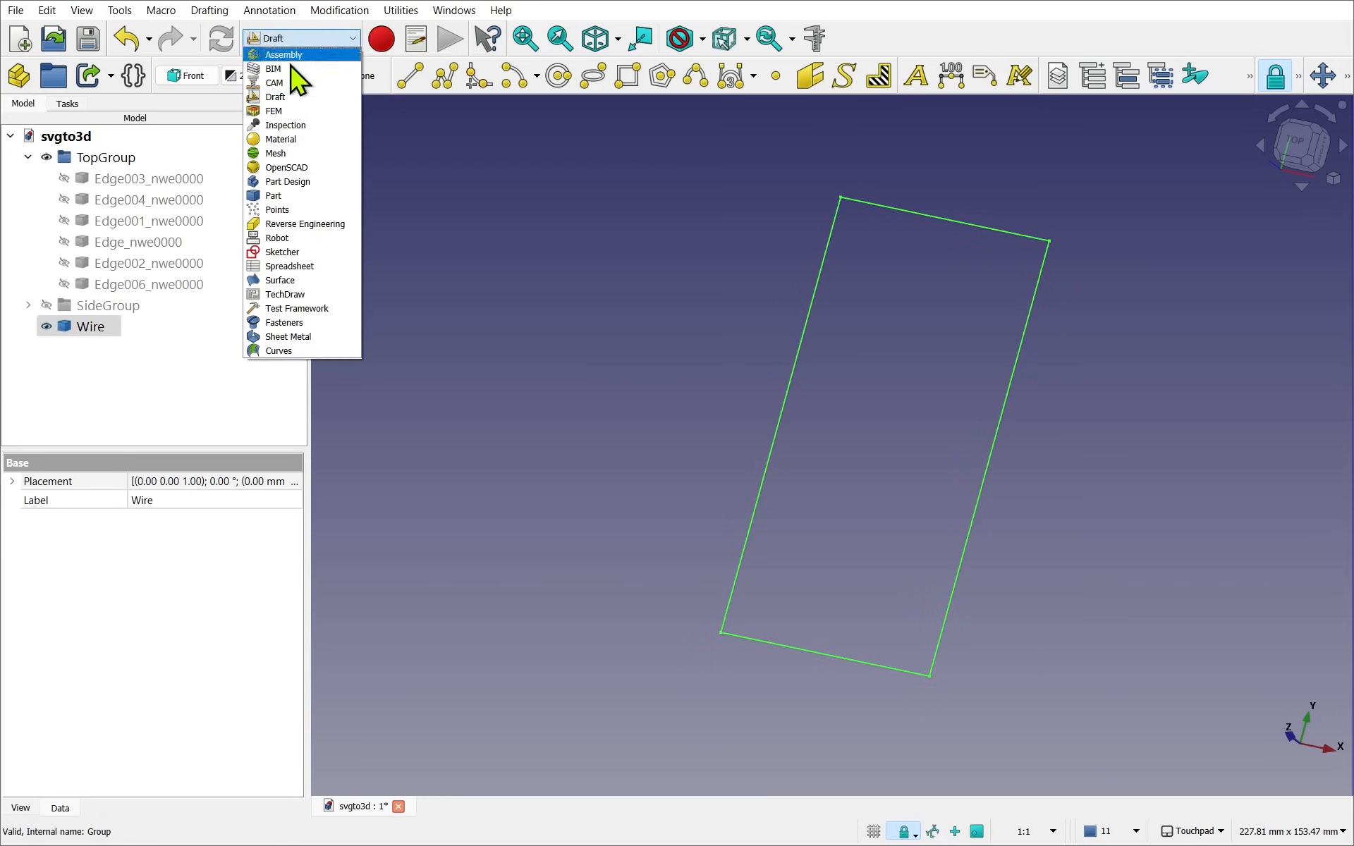
# - Run Part's geometry check on the Wire, confirming it is closed with four edges
pyautogui.click(274, 195)
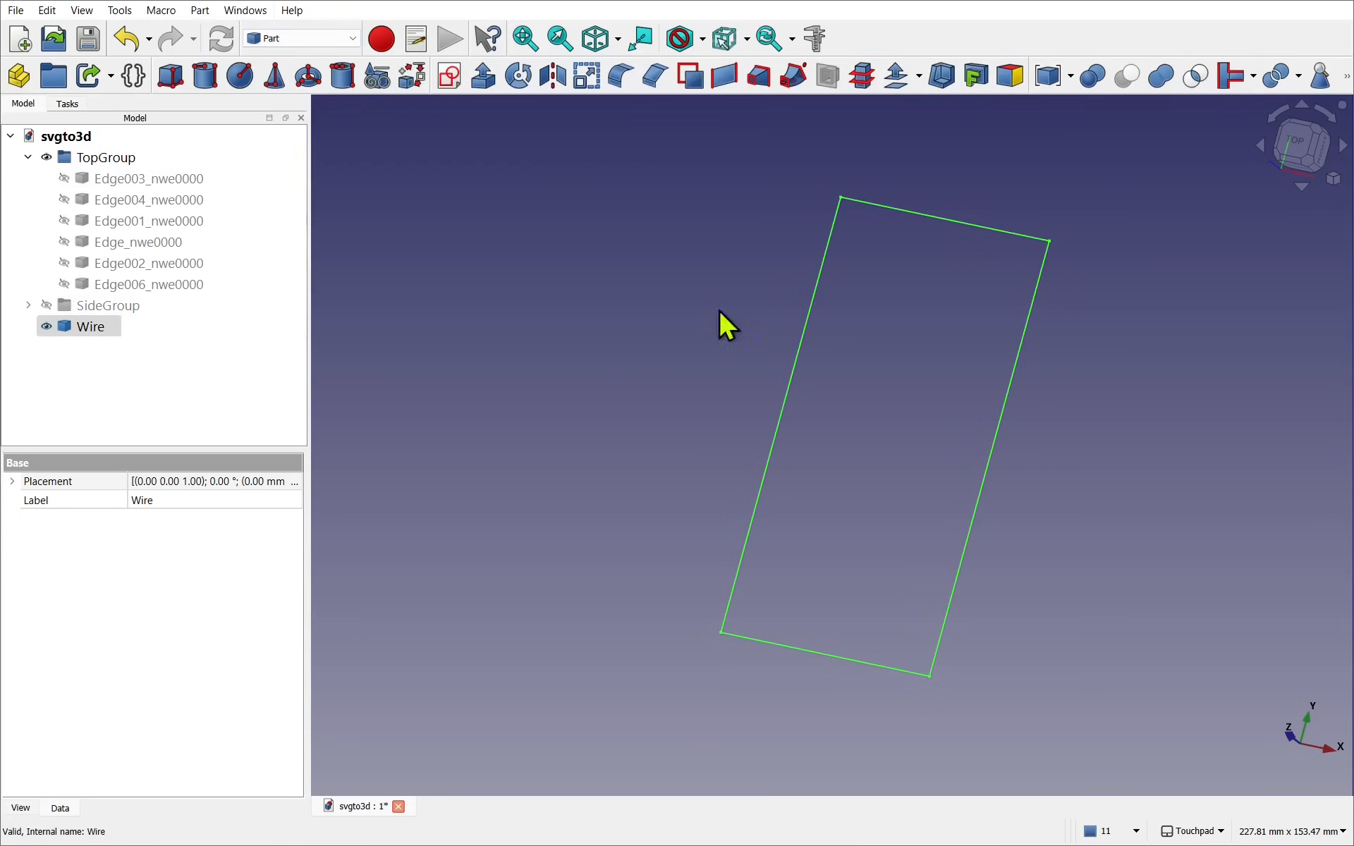
pyautogui.moveTo(1324, 76)
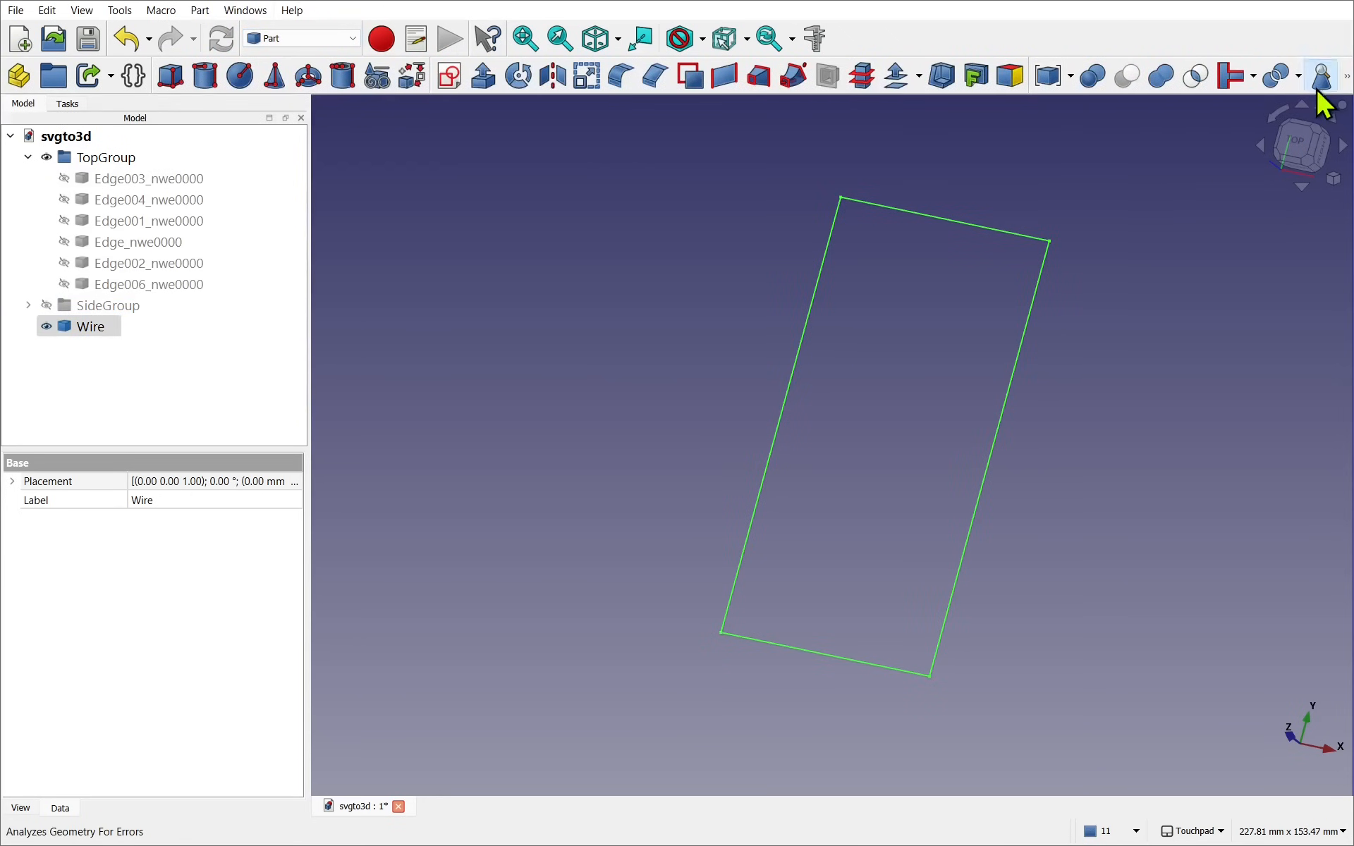
pyautogui.click(1321, 75)
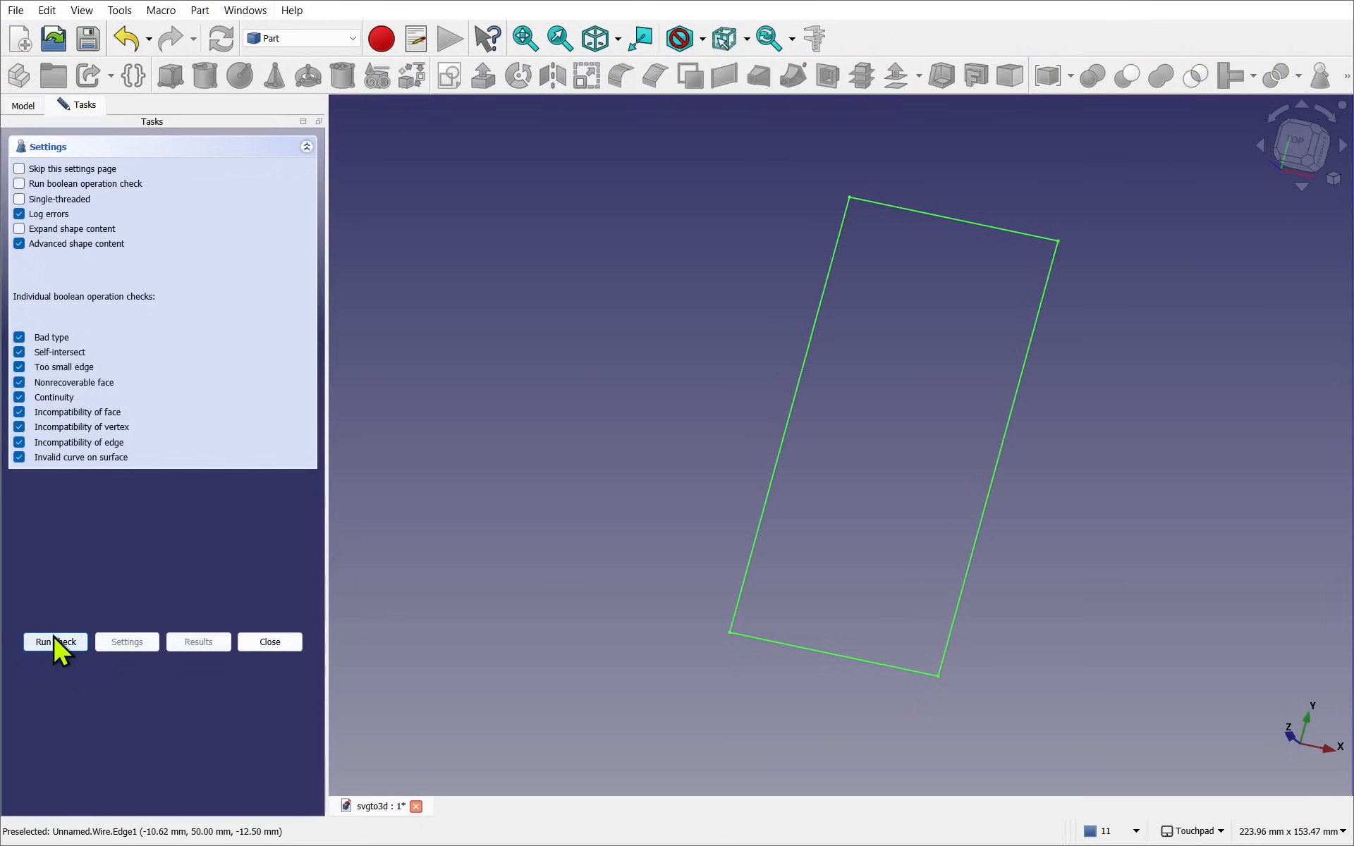
pyautogui.click(55, 642)
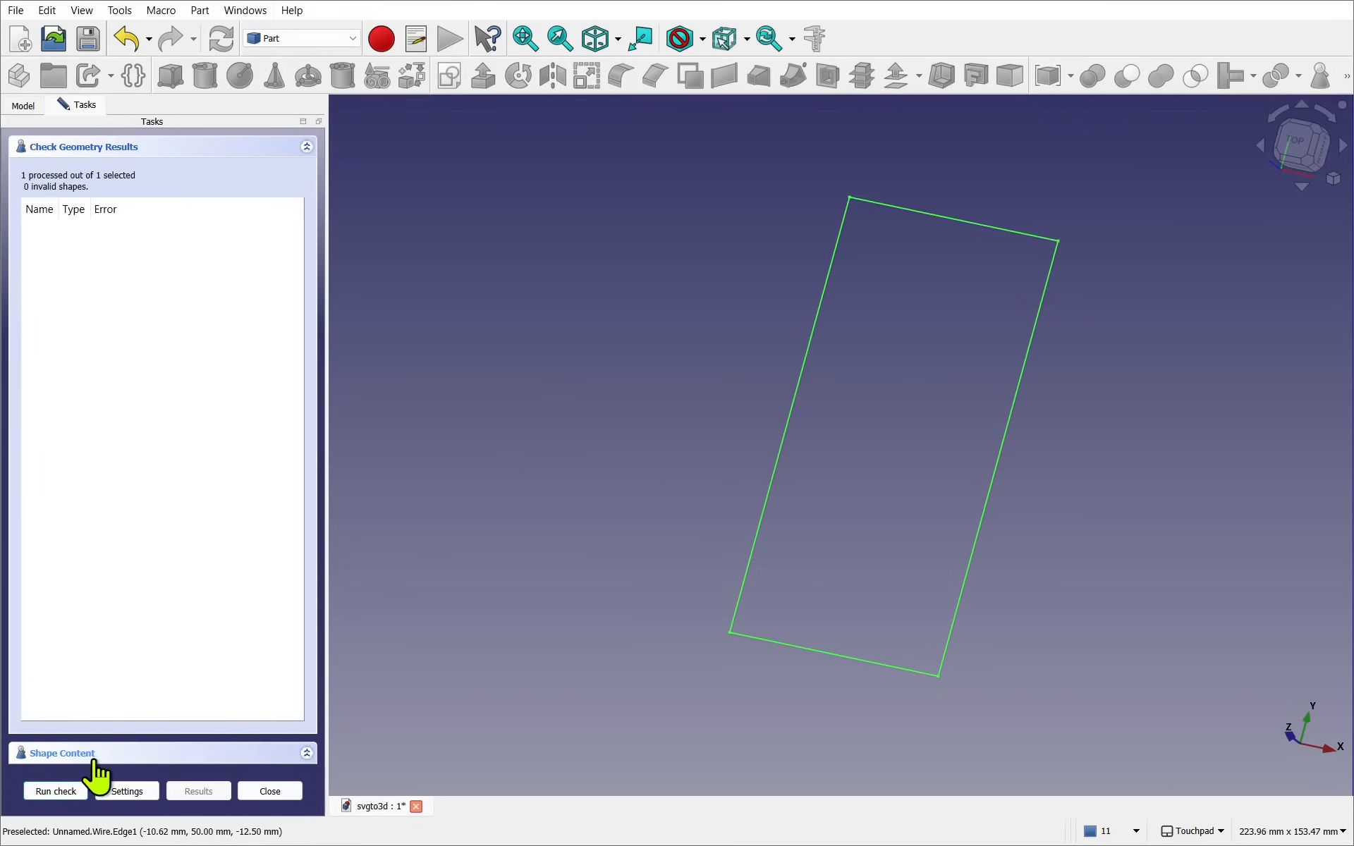
pyautogui.click(60, 753)
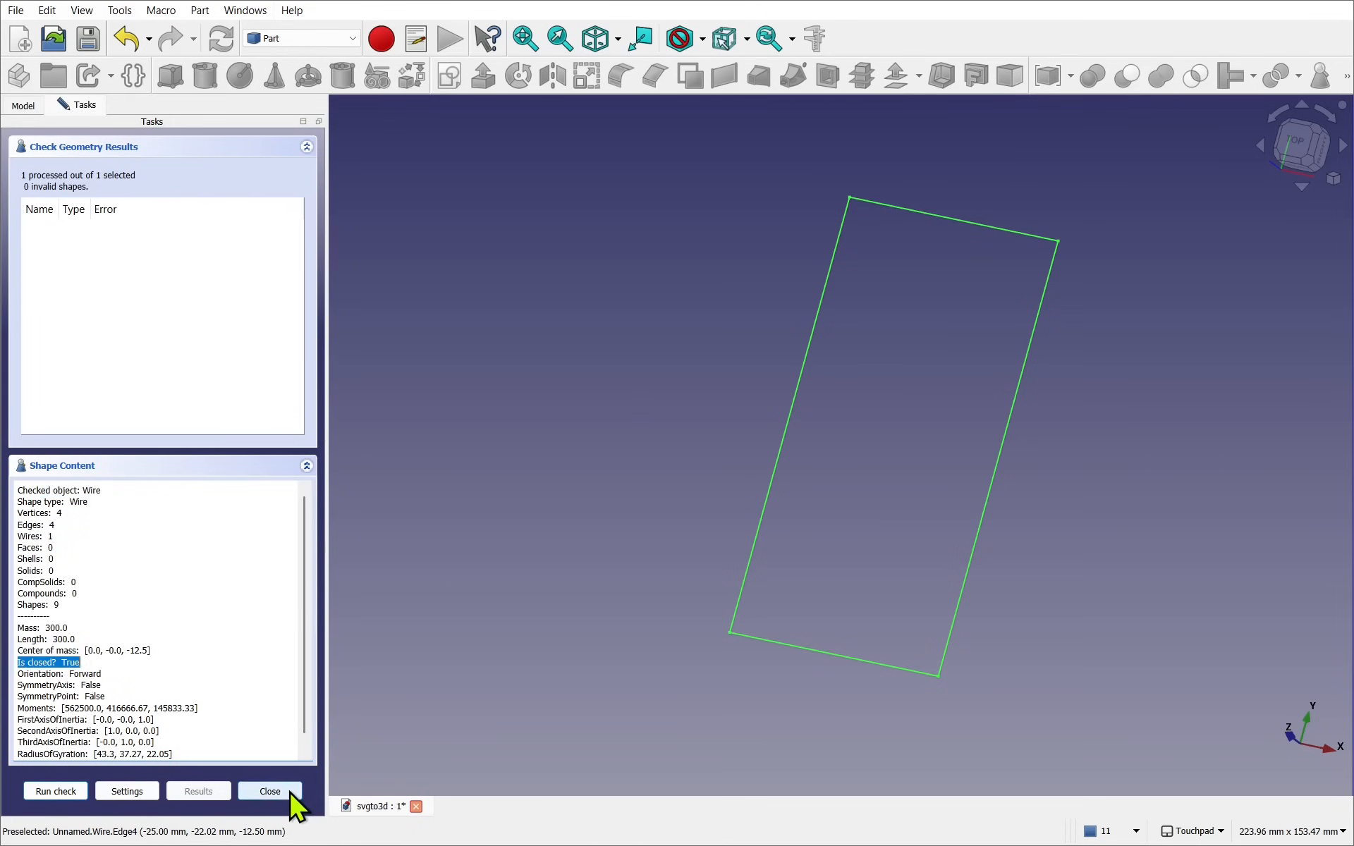
pyautogui.click(268, 791)
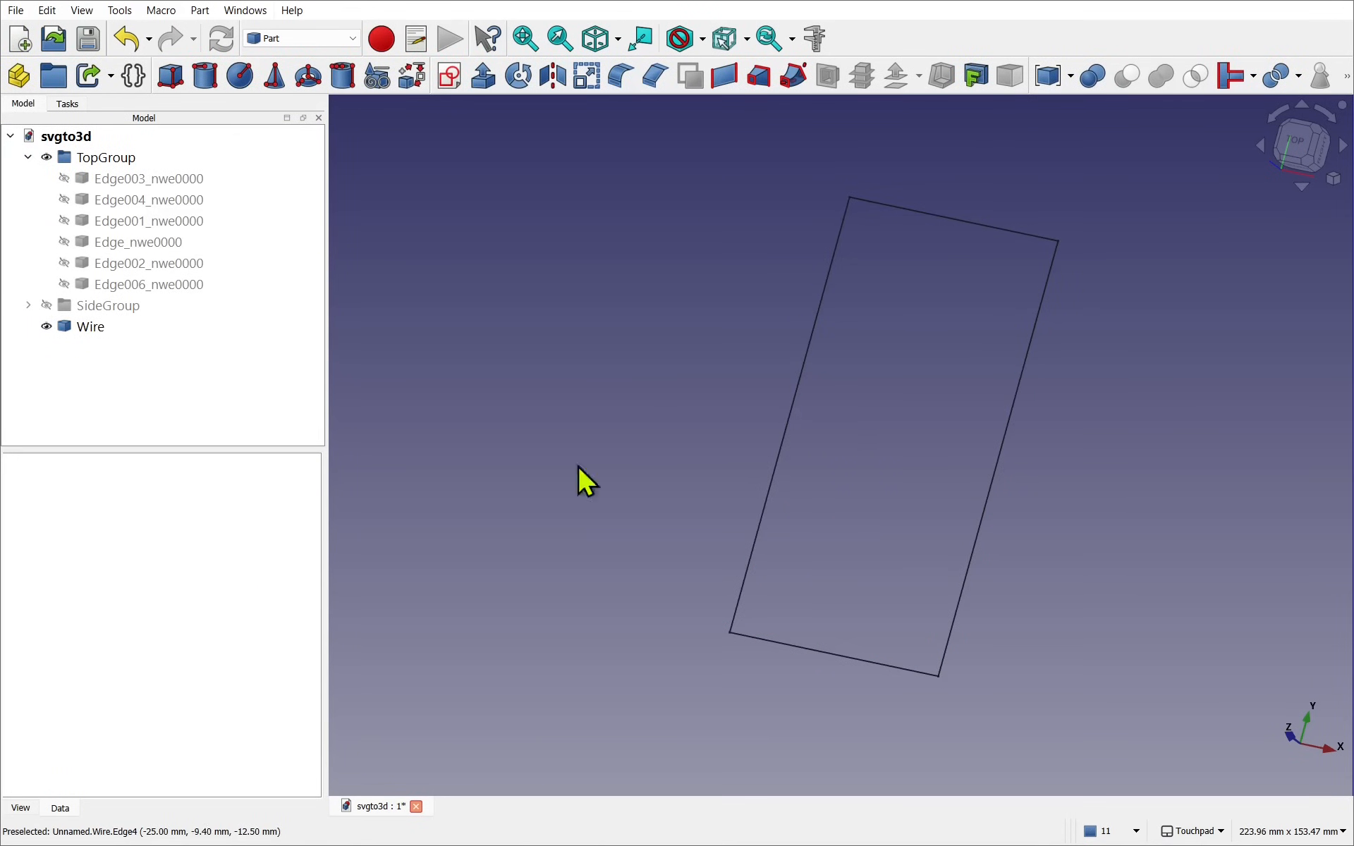
pyautogui.moveTo(307, 77)
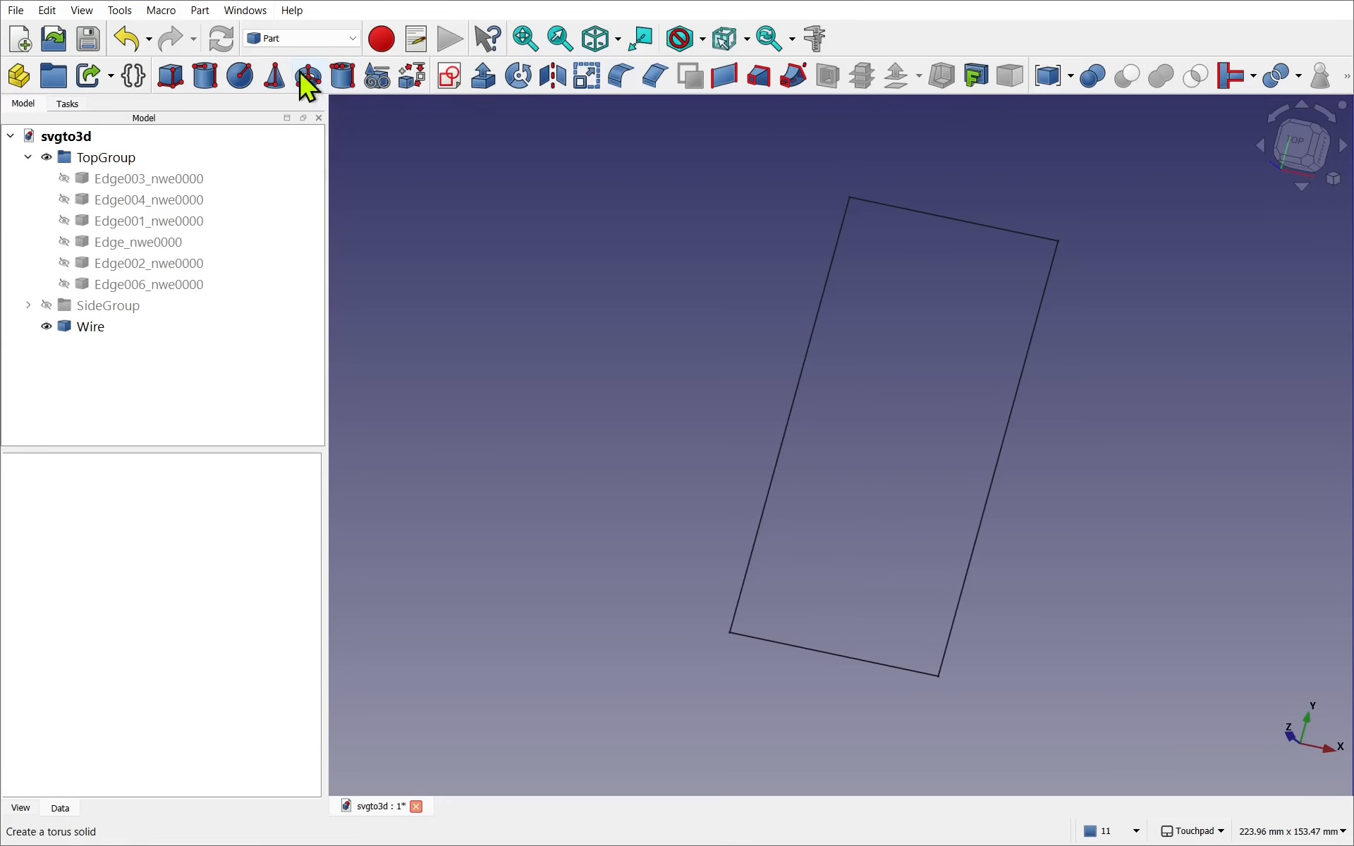
# - Return to Draft, show SideGroup, hide the Wire, and expand SideGroup's part list
pyautogui.click(300, 38)
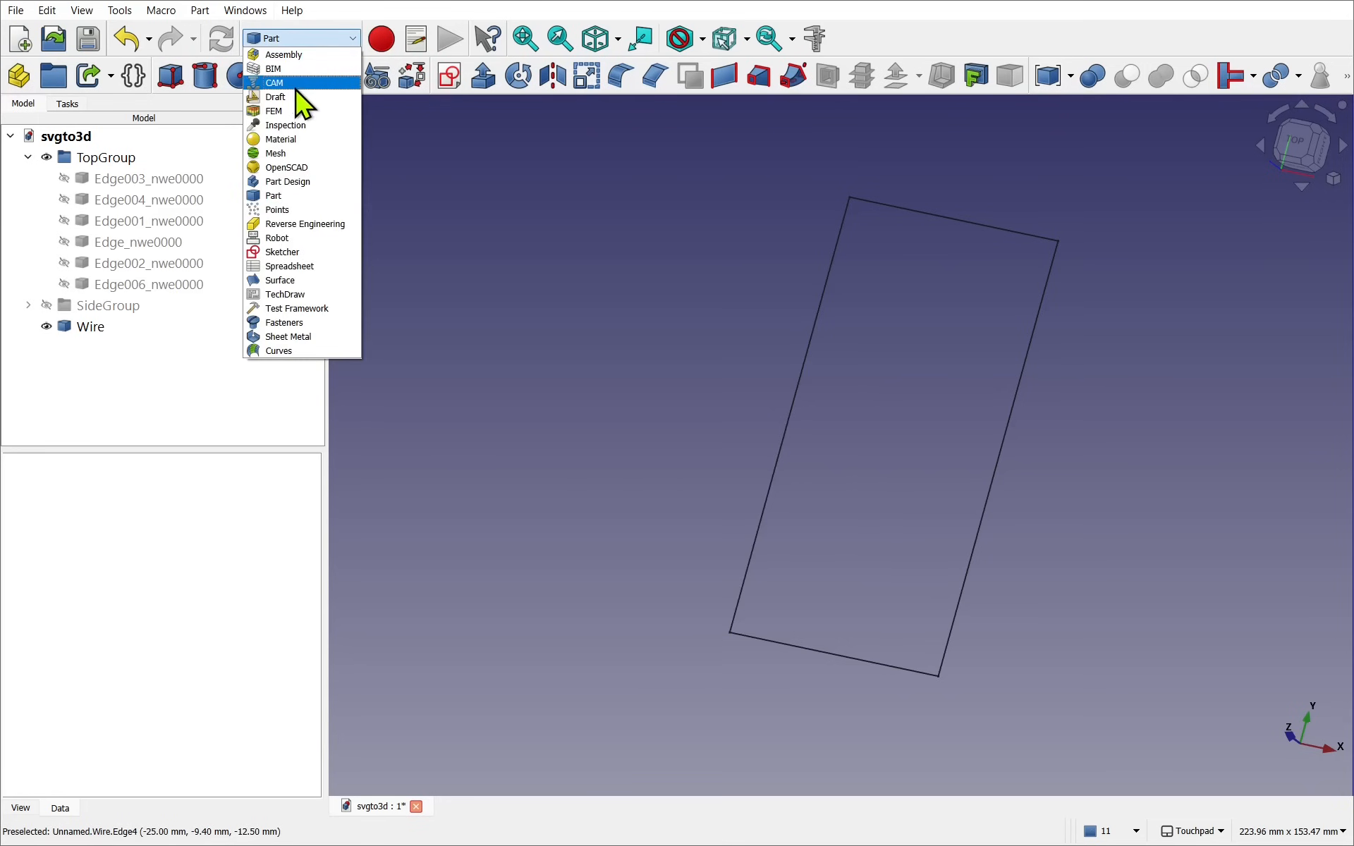
pyautogui.click(277, 96)
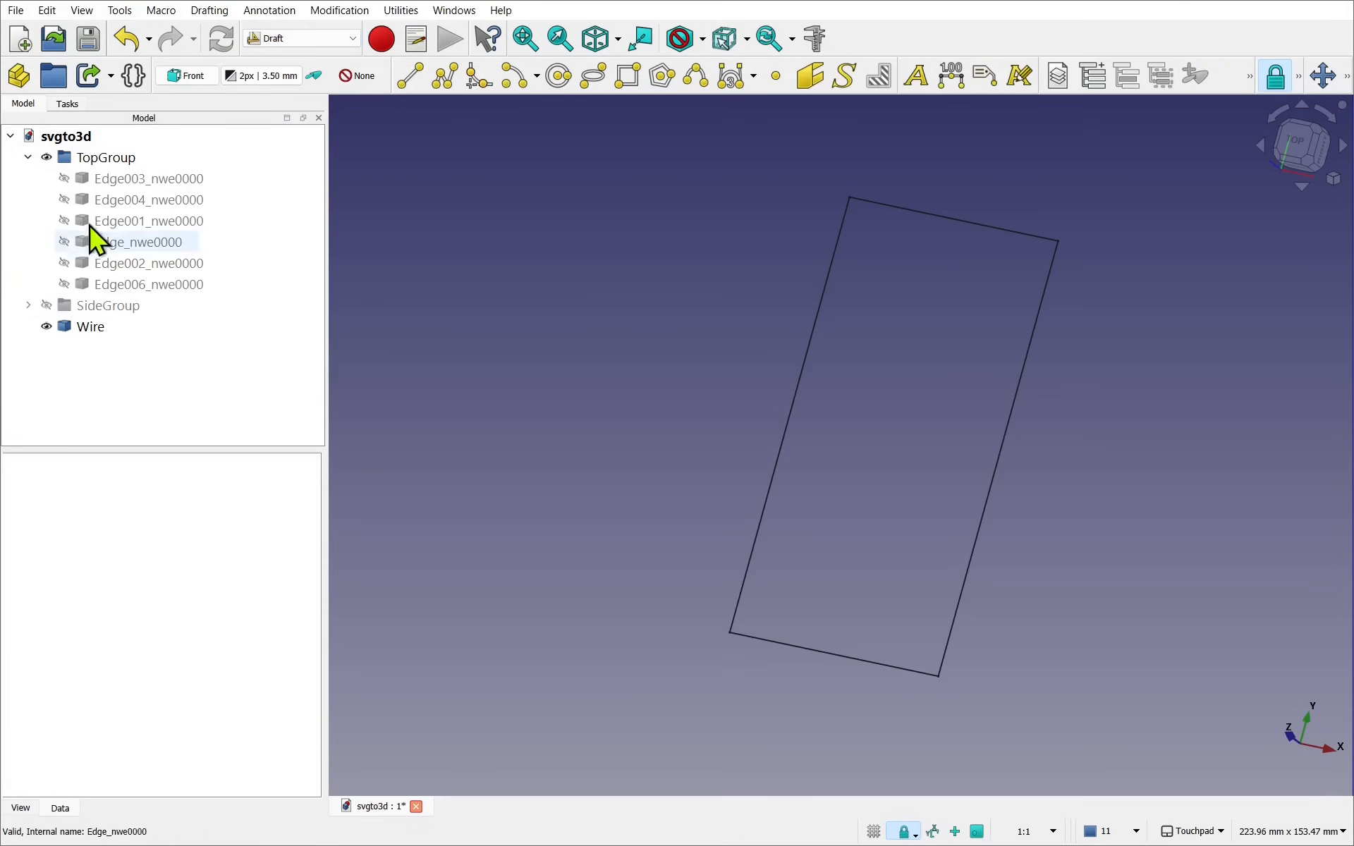
pyautogui.click(105, 158)
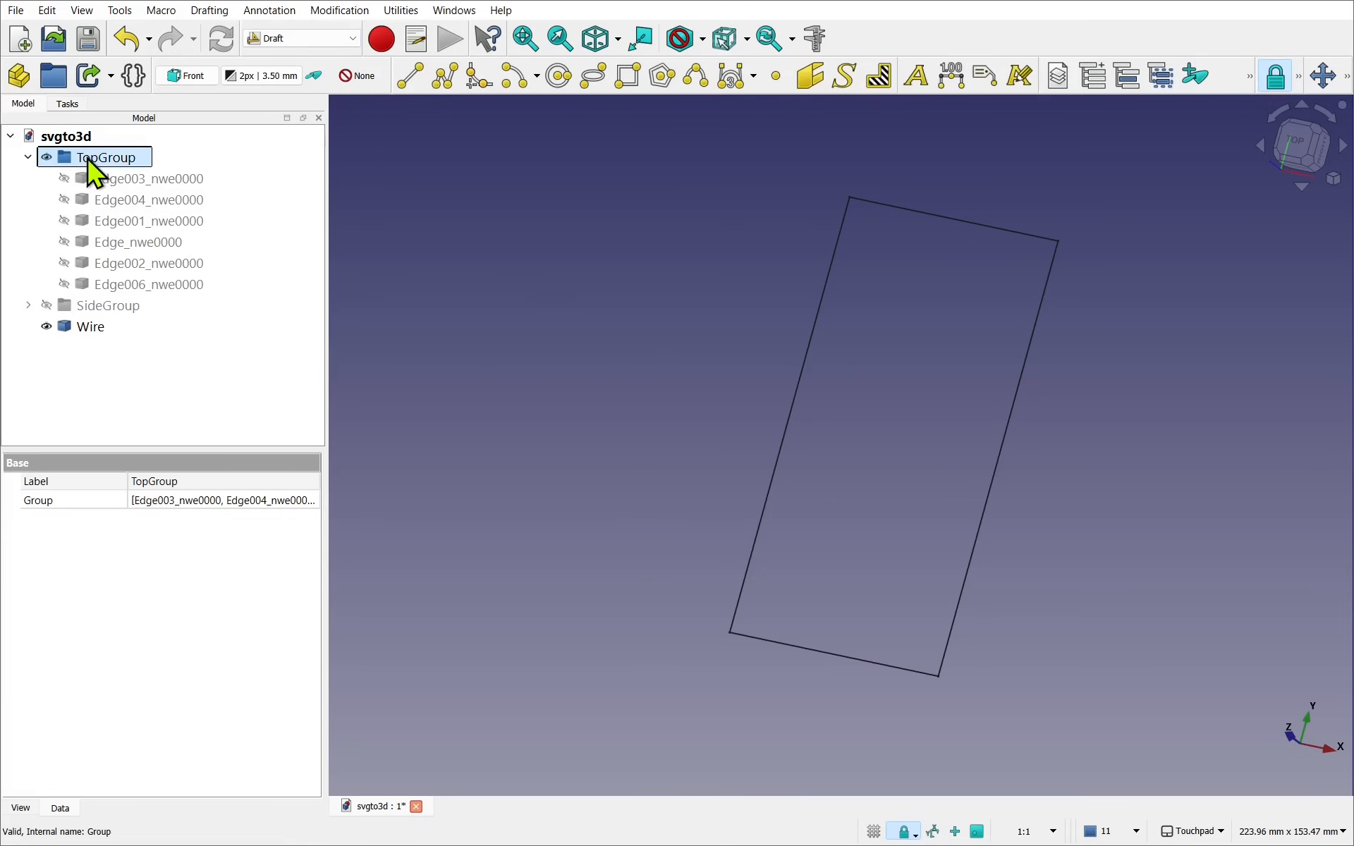
pyautogui.click(107, 304)
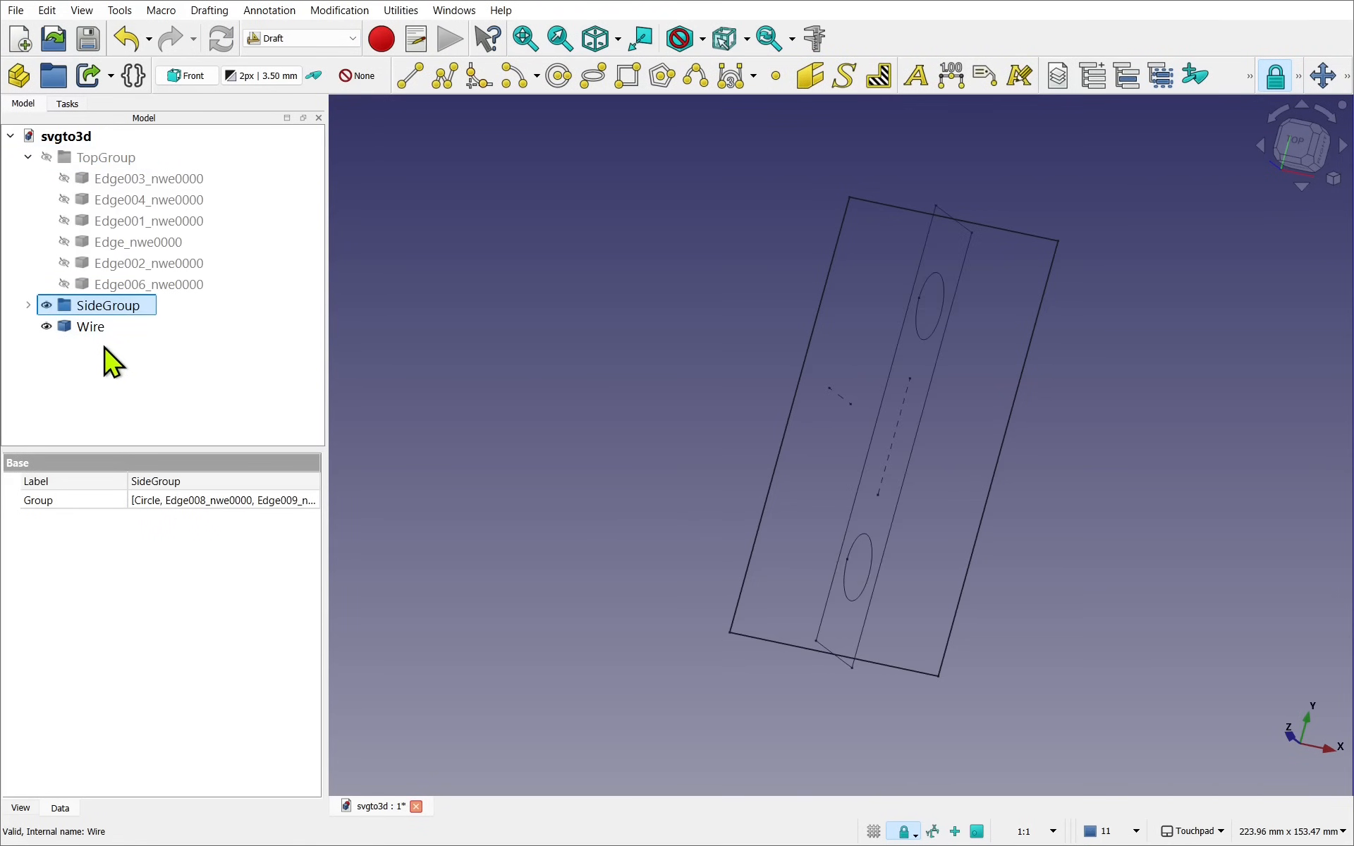
pyautogui.click(89, 326)
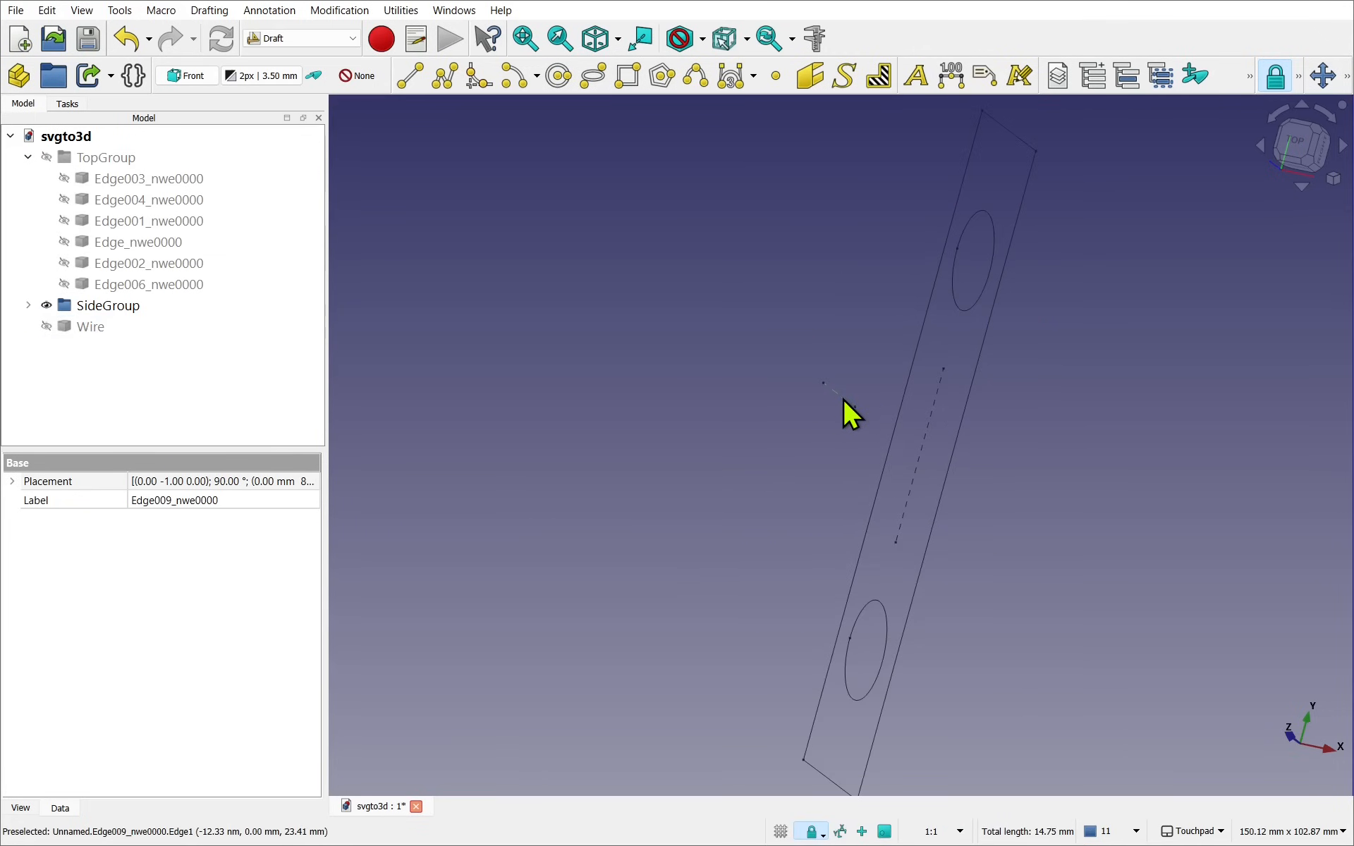
pyautogui.moveTo(926, 479)
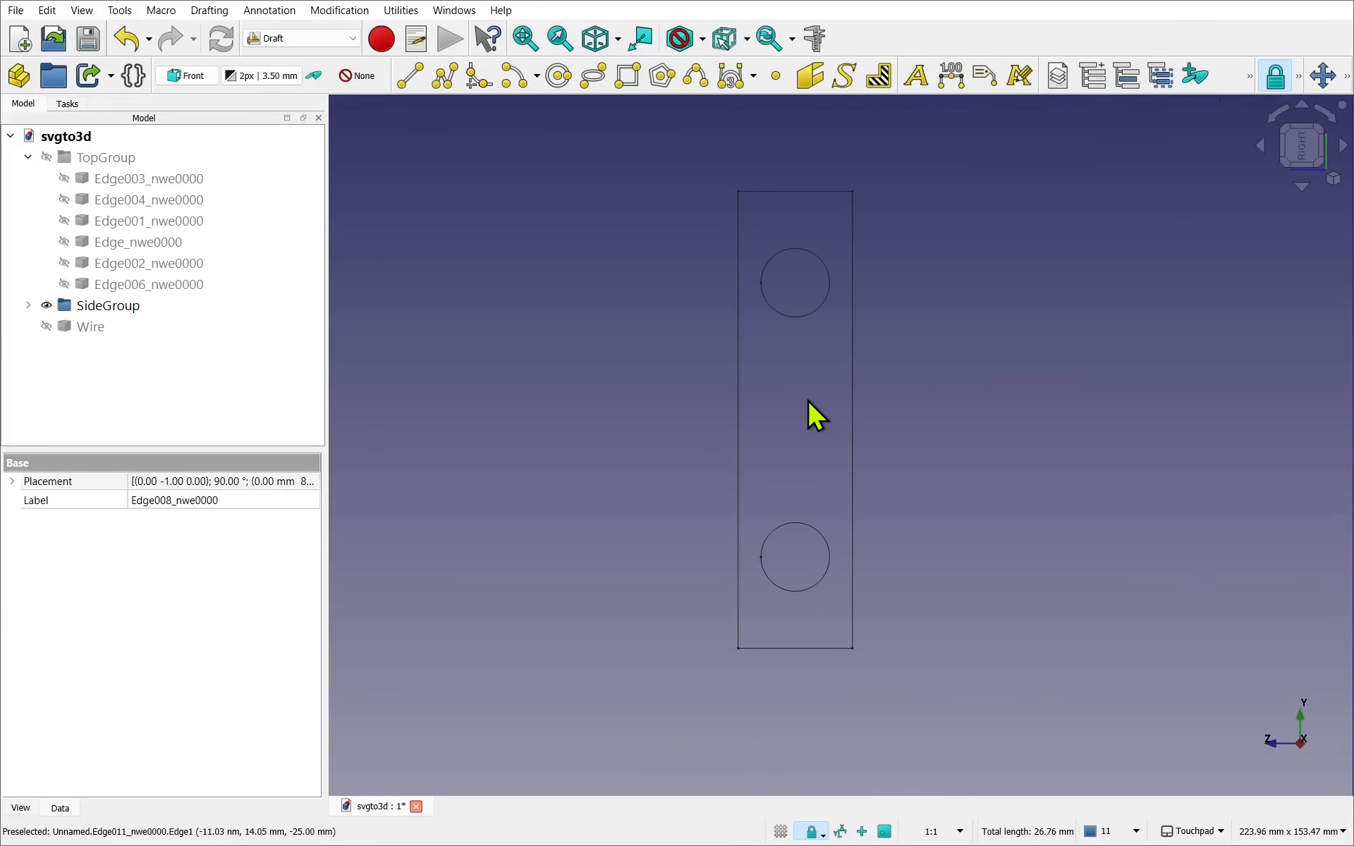
pyautogui.moveTo(916, 527)
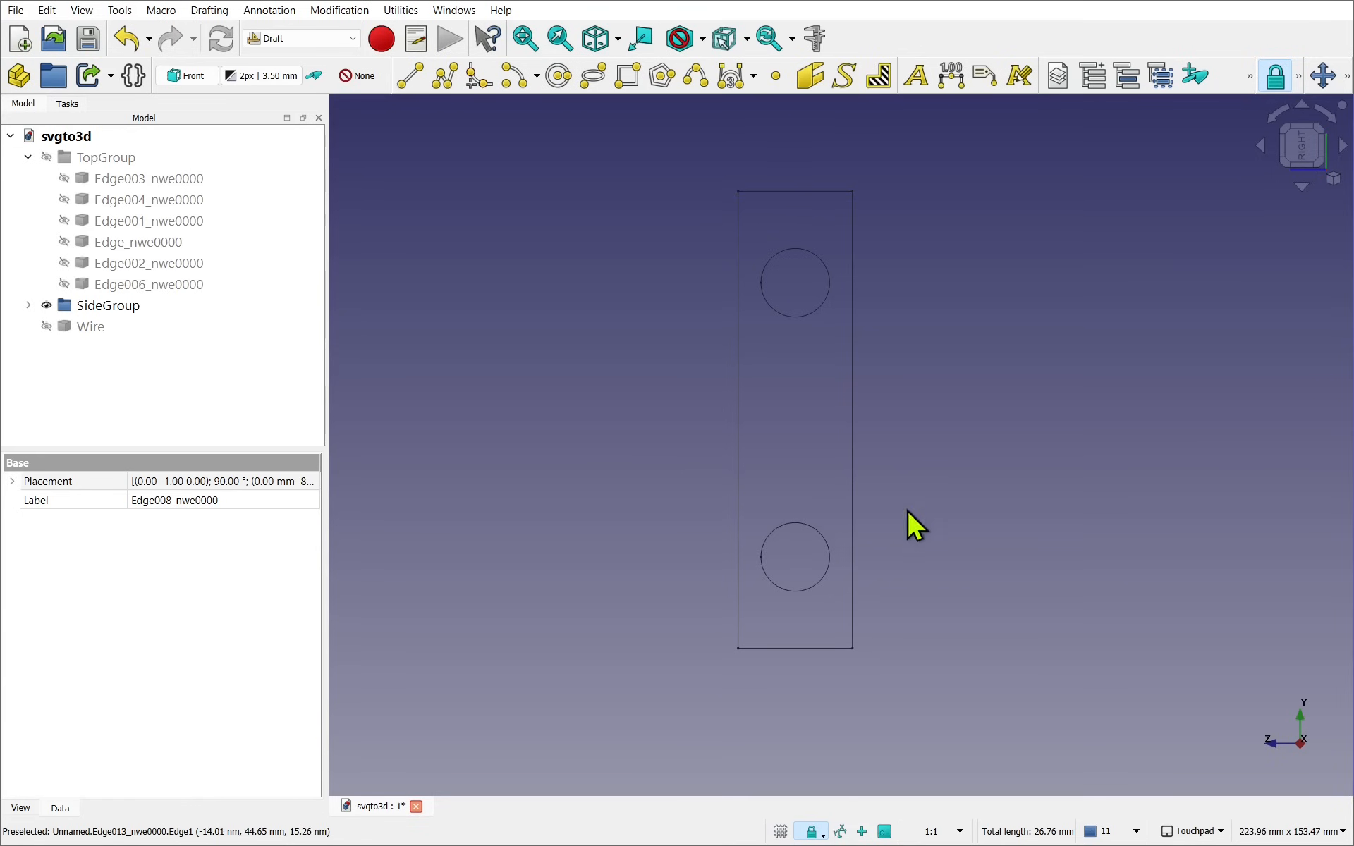
pyautogui.moveTo(1046, 554)
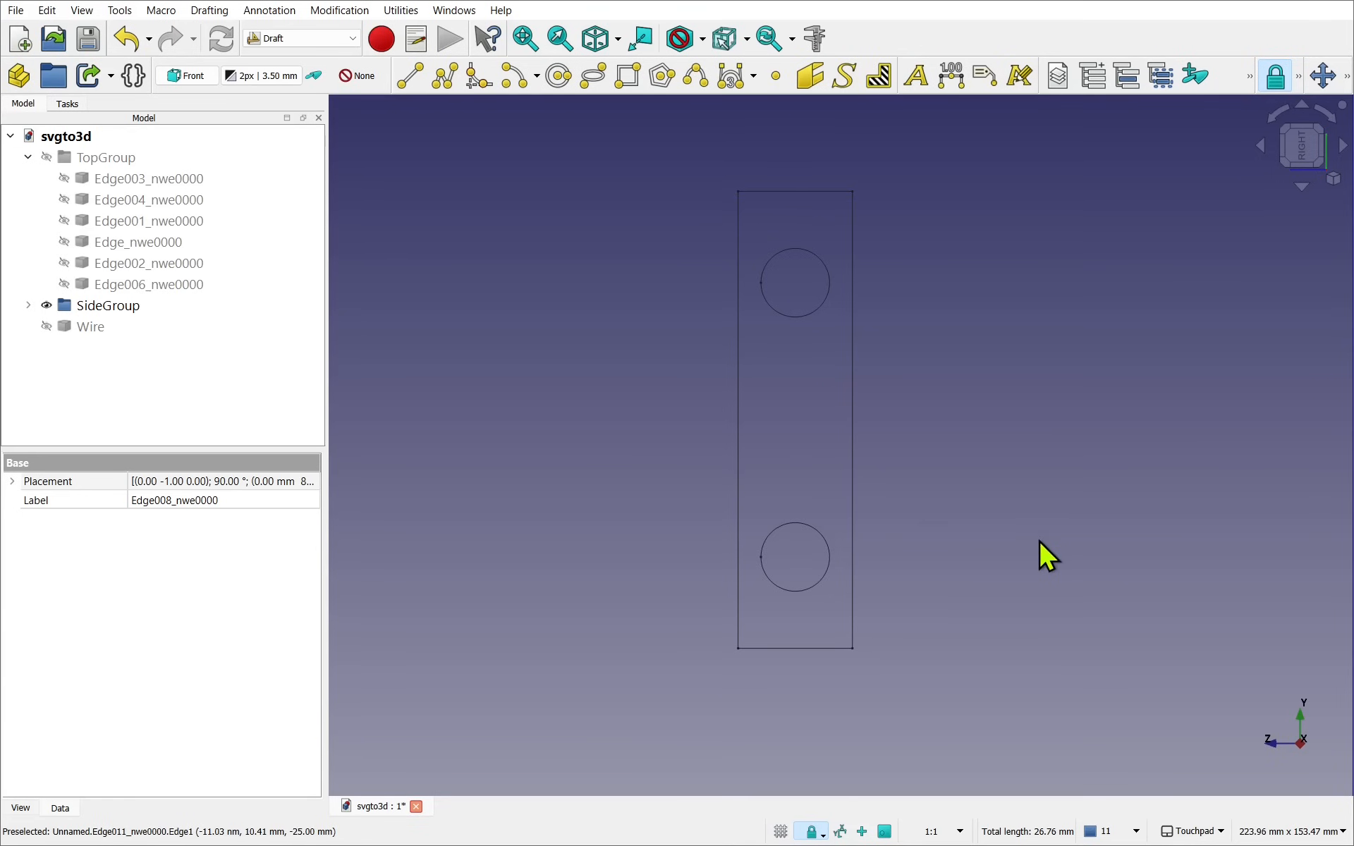
pyautogui.moveTo(1035, 557)
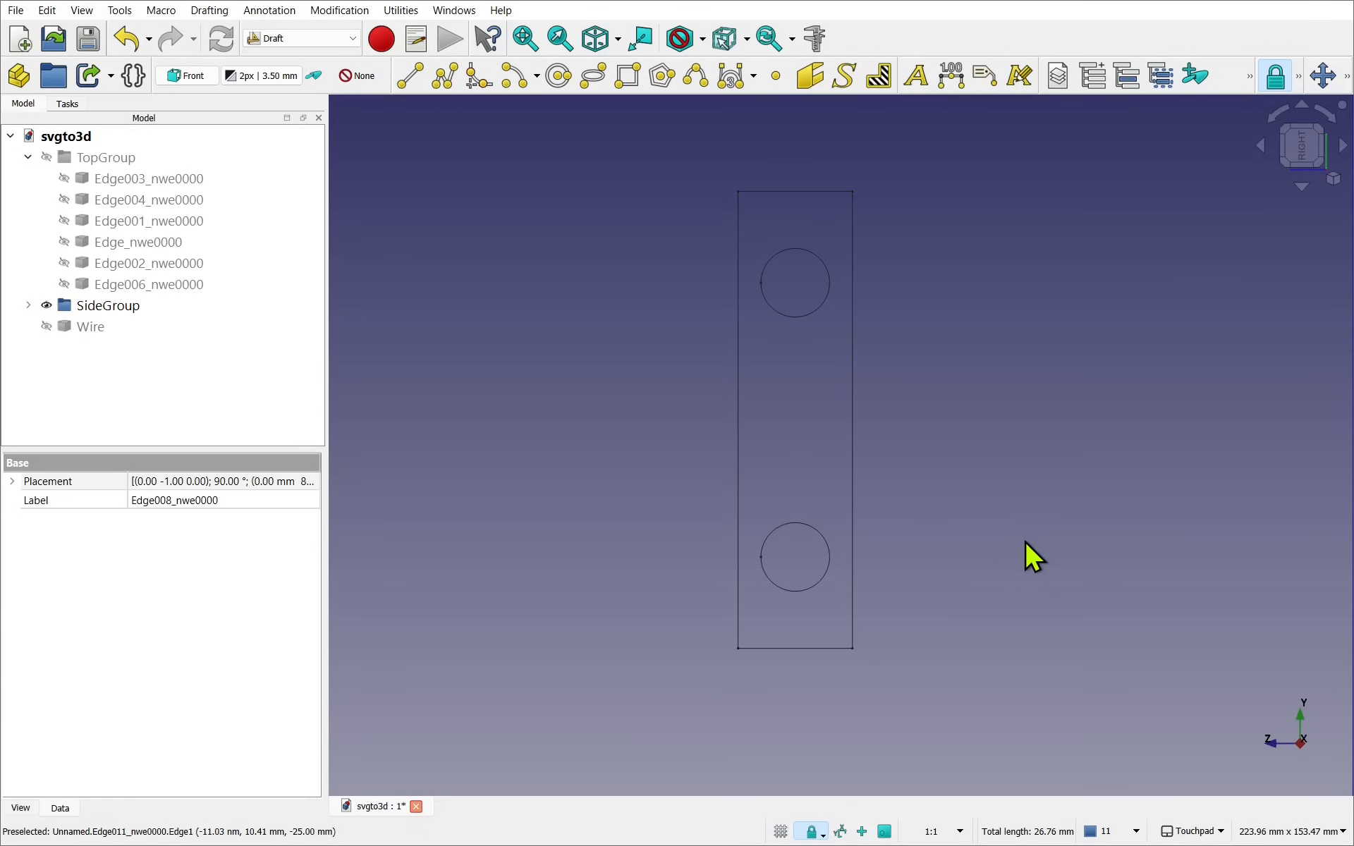
pyautogui.moveTo(793, 193)
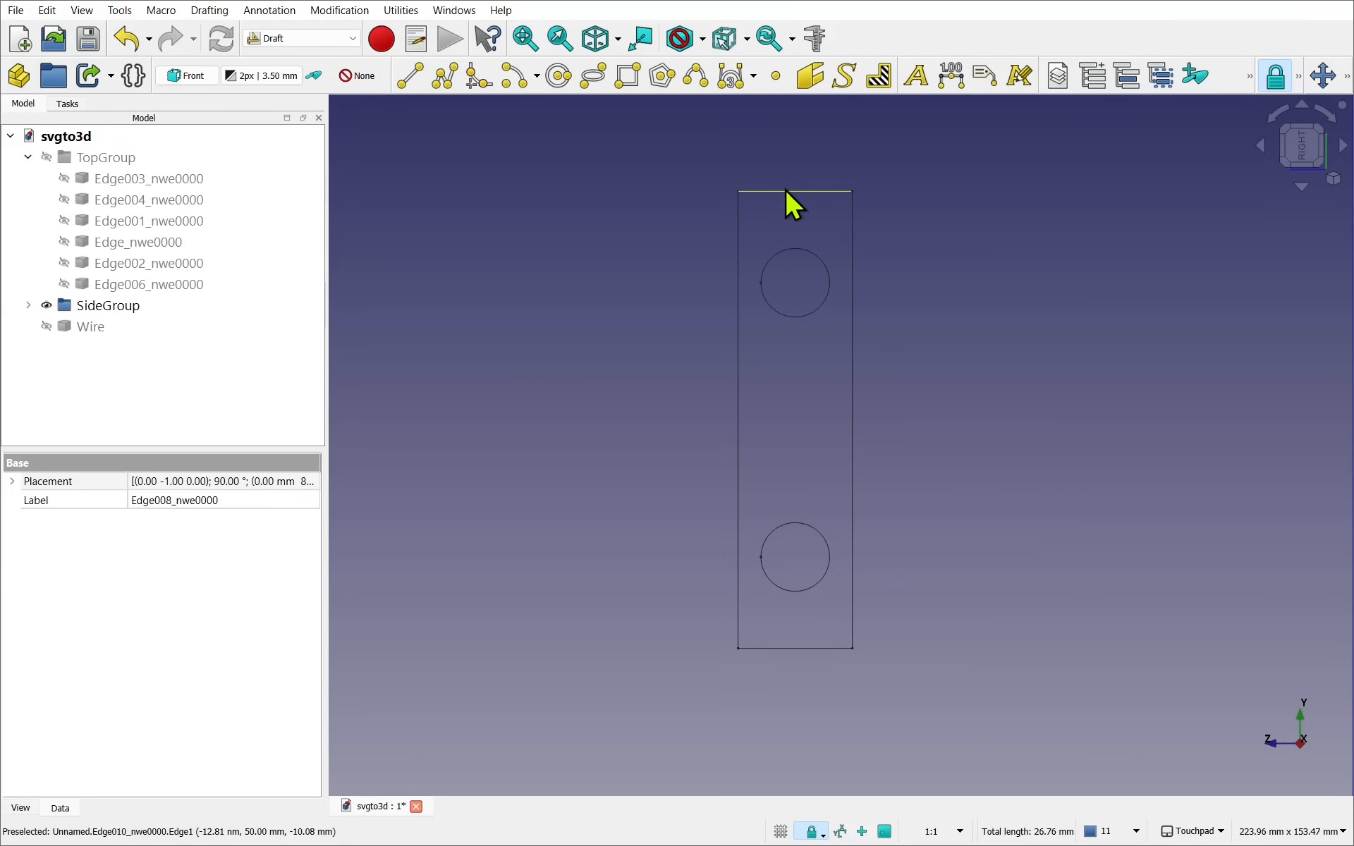
pyautogui.moveTo(970, 605)
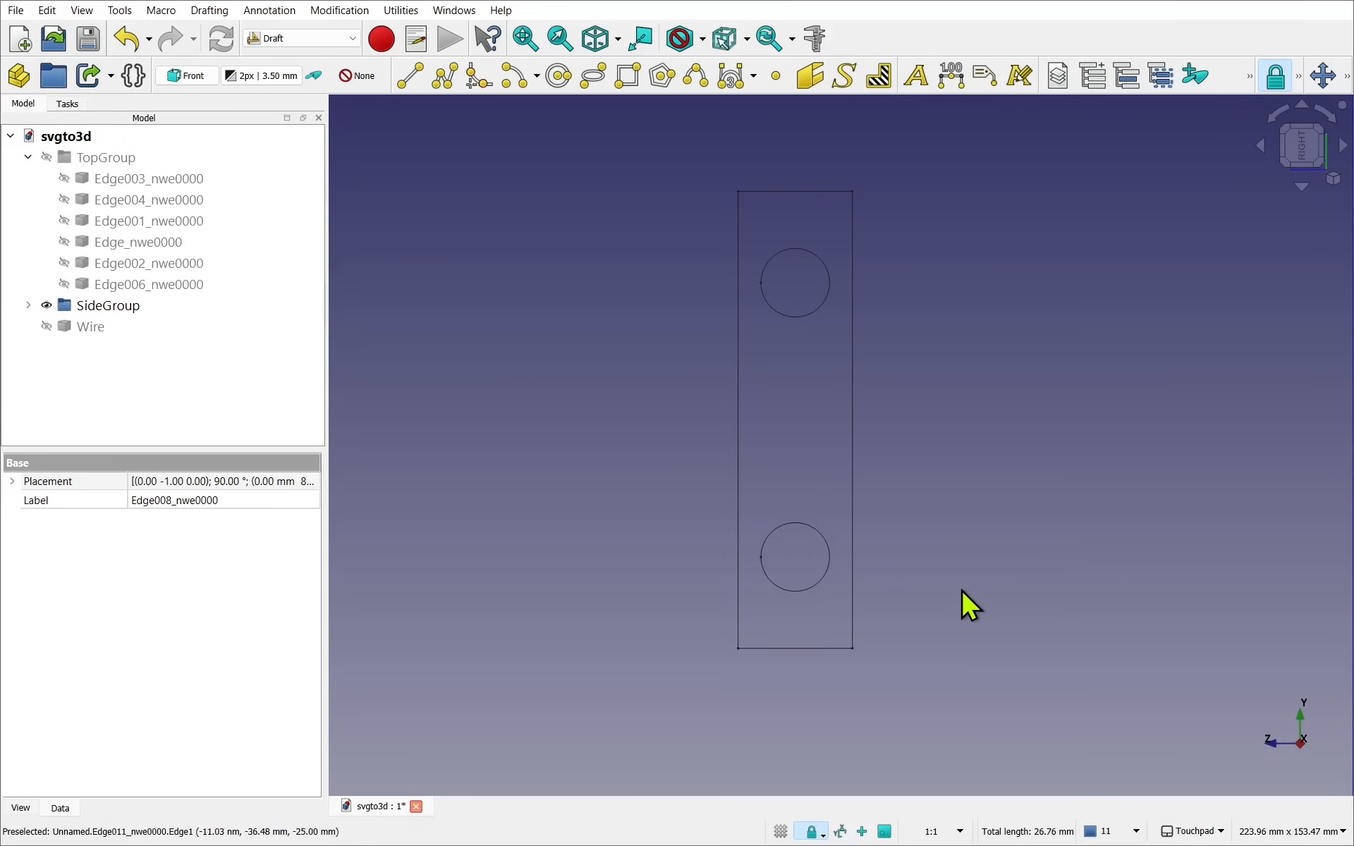
pyautogui.moveTo(819, 327)
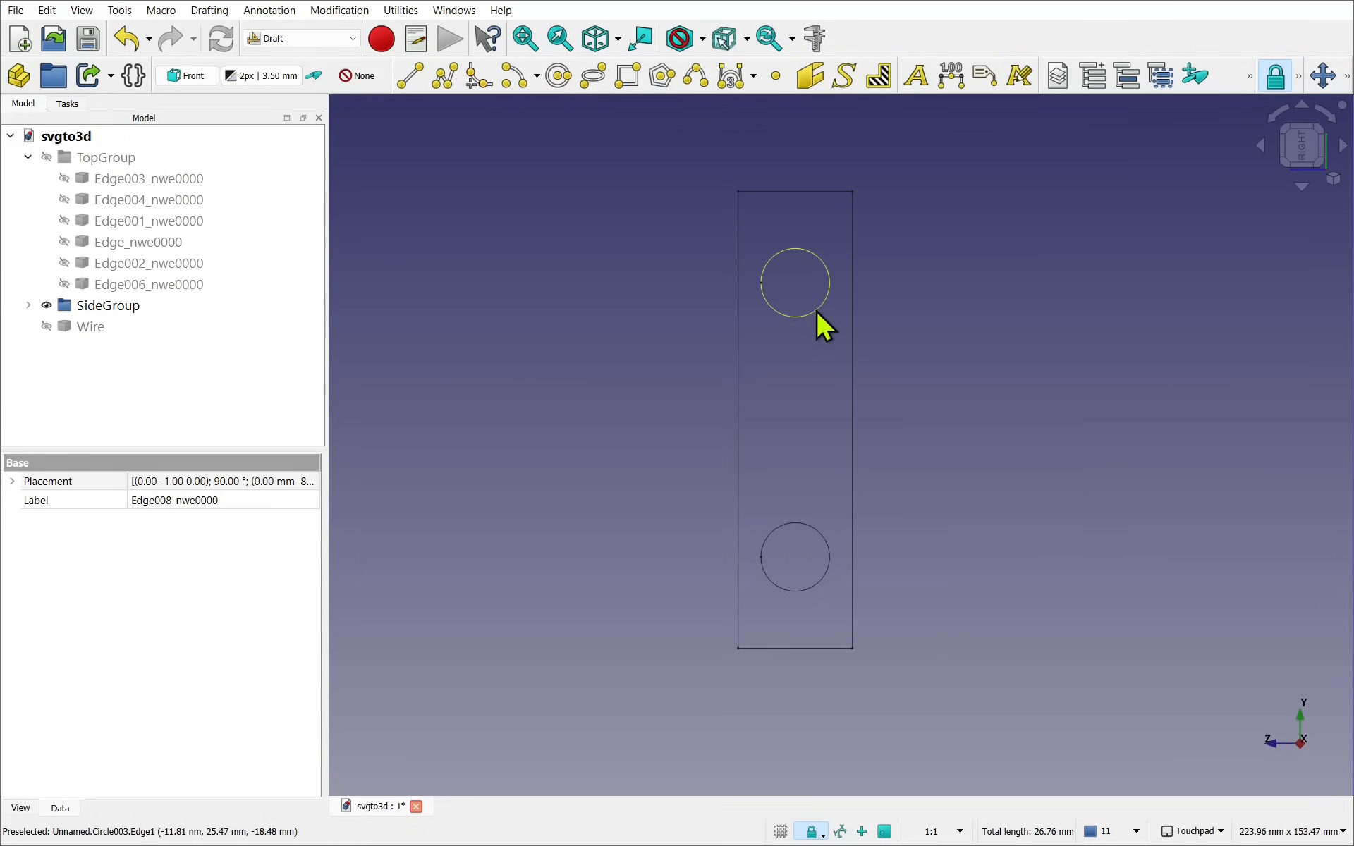
pyautogui.moveTo(855, 410)
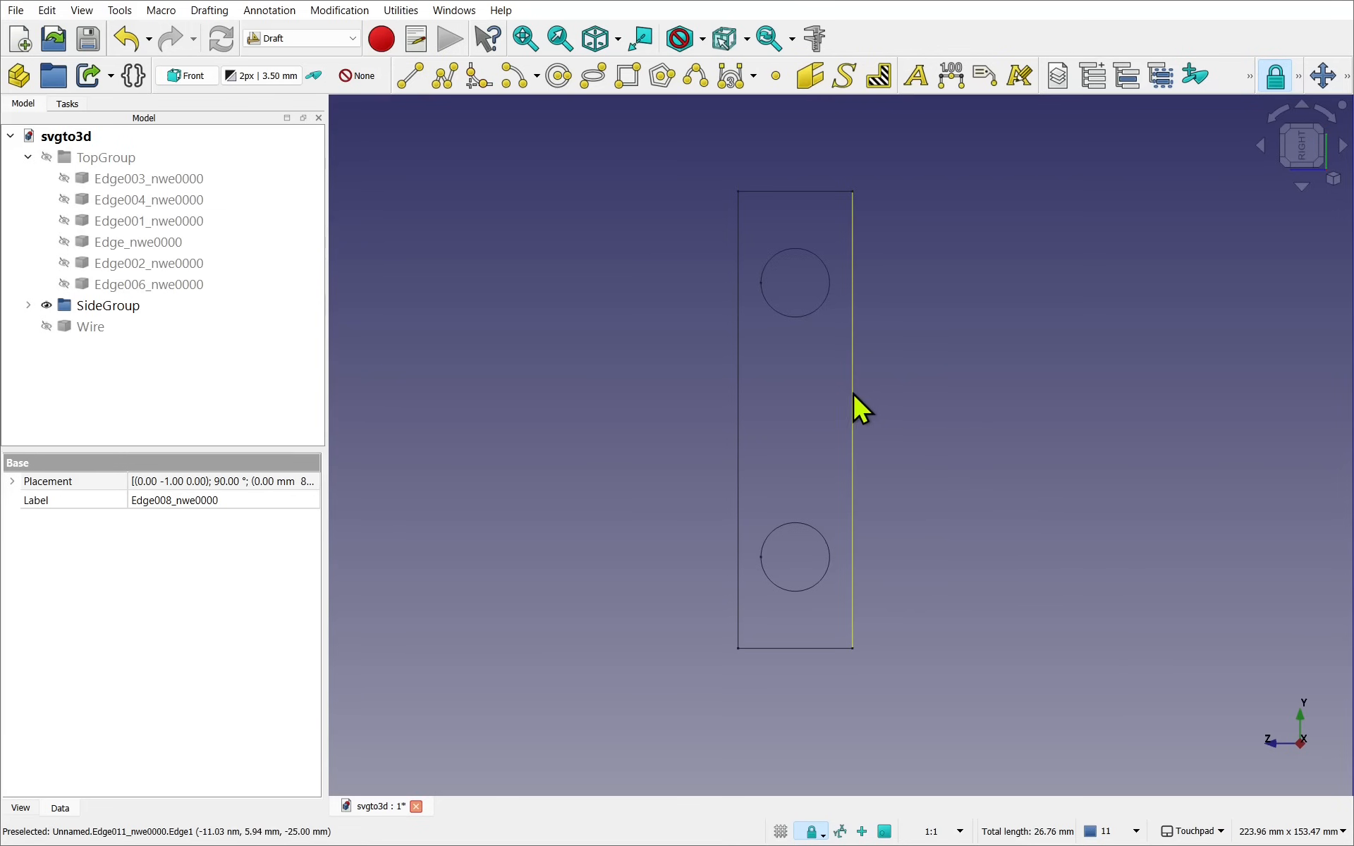
pyautogui.moveTo(795, 350)
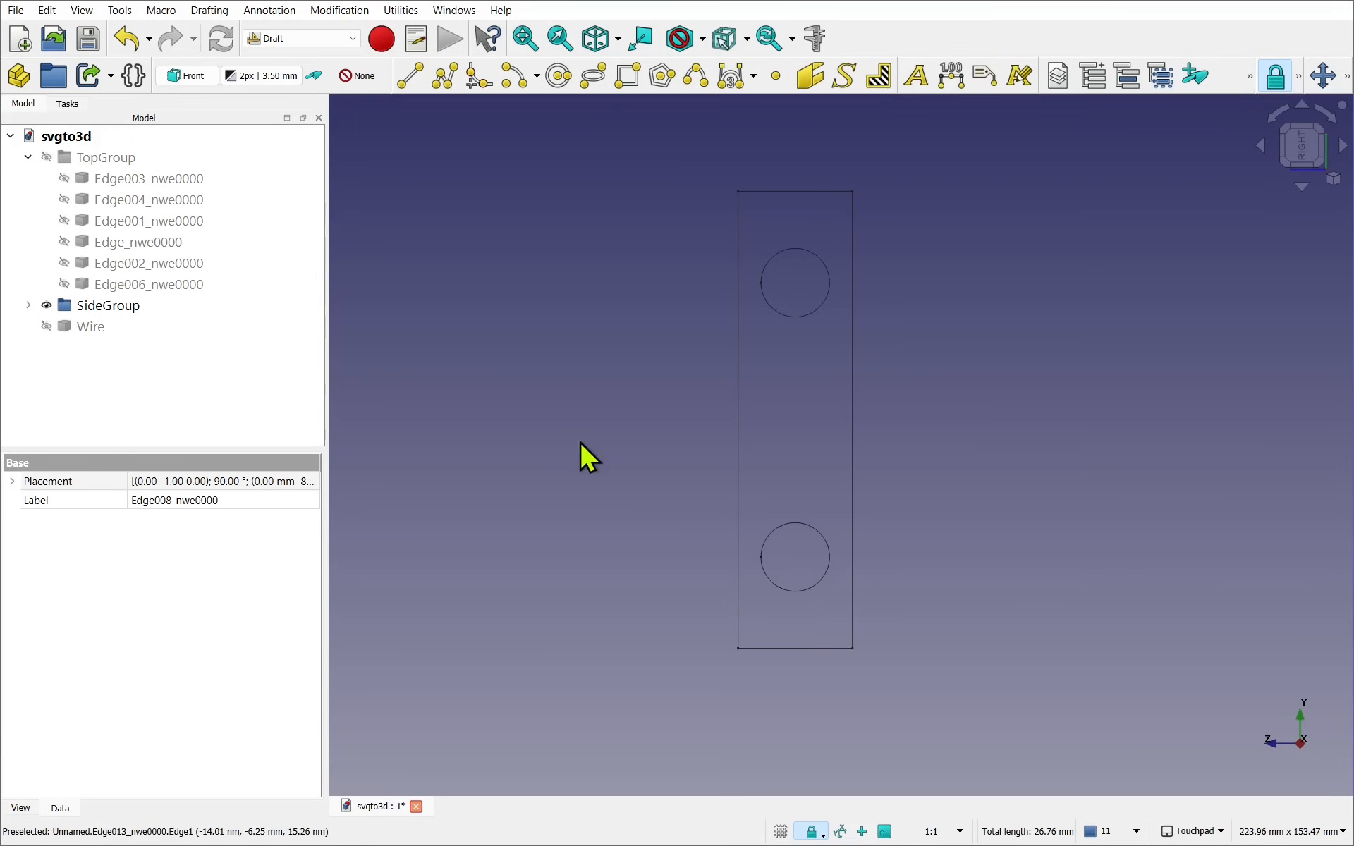
pyautogui.click(28, 304)
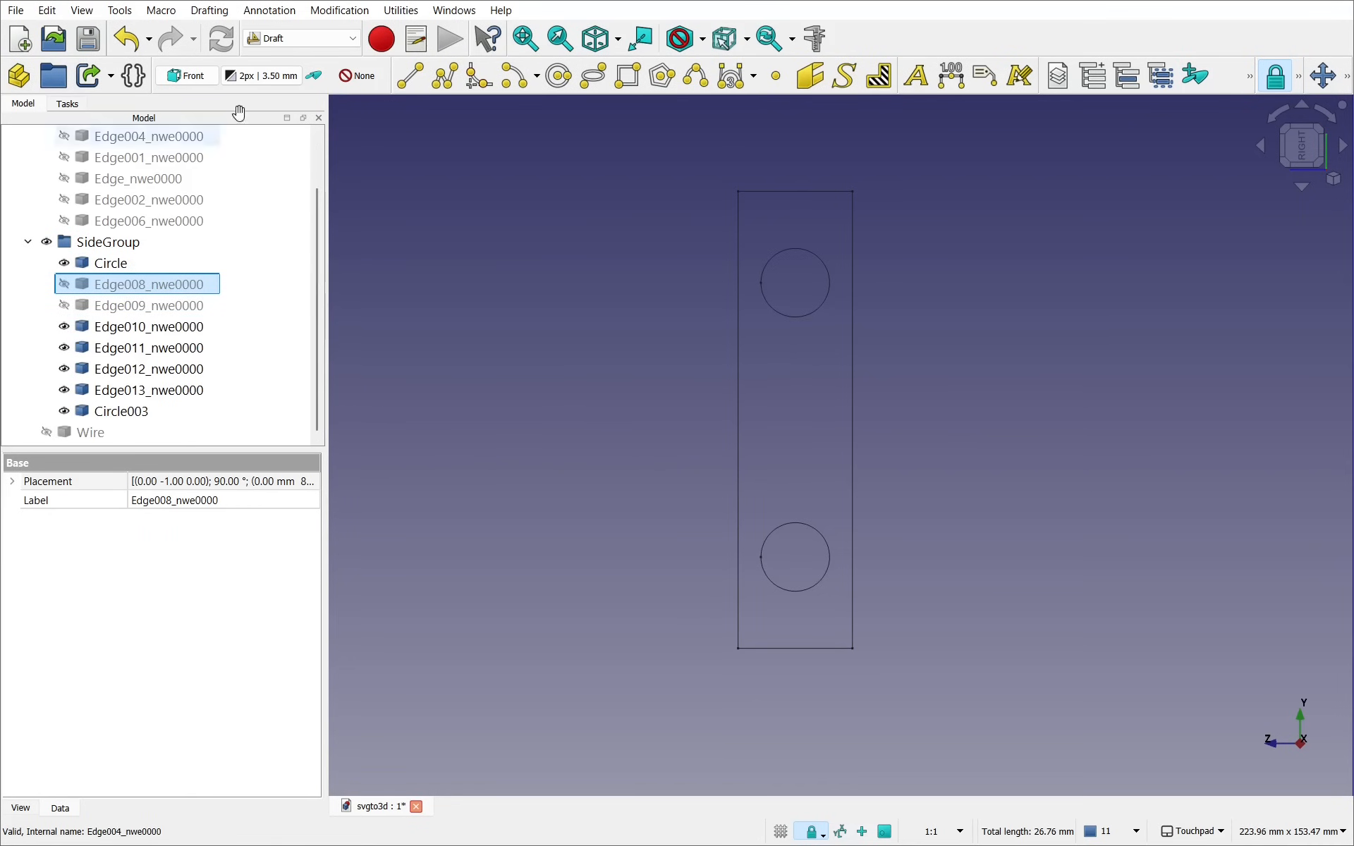
# - Upgrade Circle, Edge010–Edge013 and Circle003 into Wire001–Wire003, then show Wire again
pyautogui.click(46, 9)
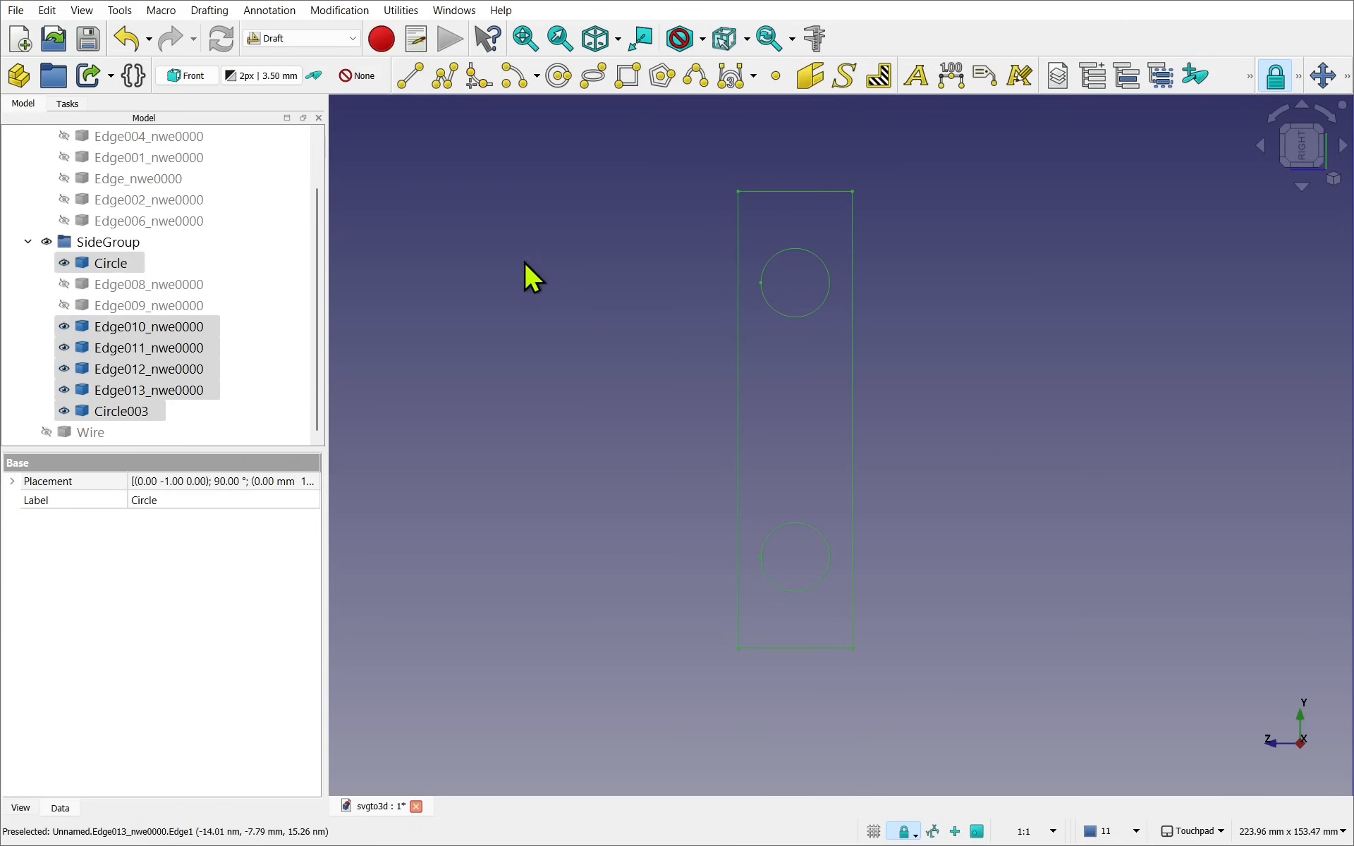
pyautogui.click(339, 9)
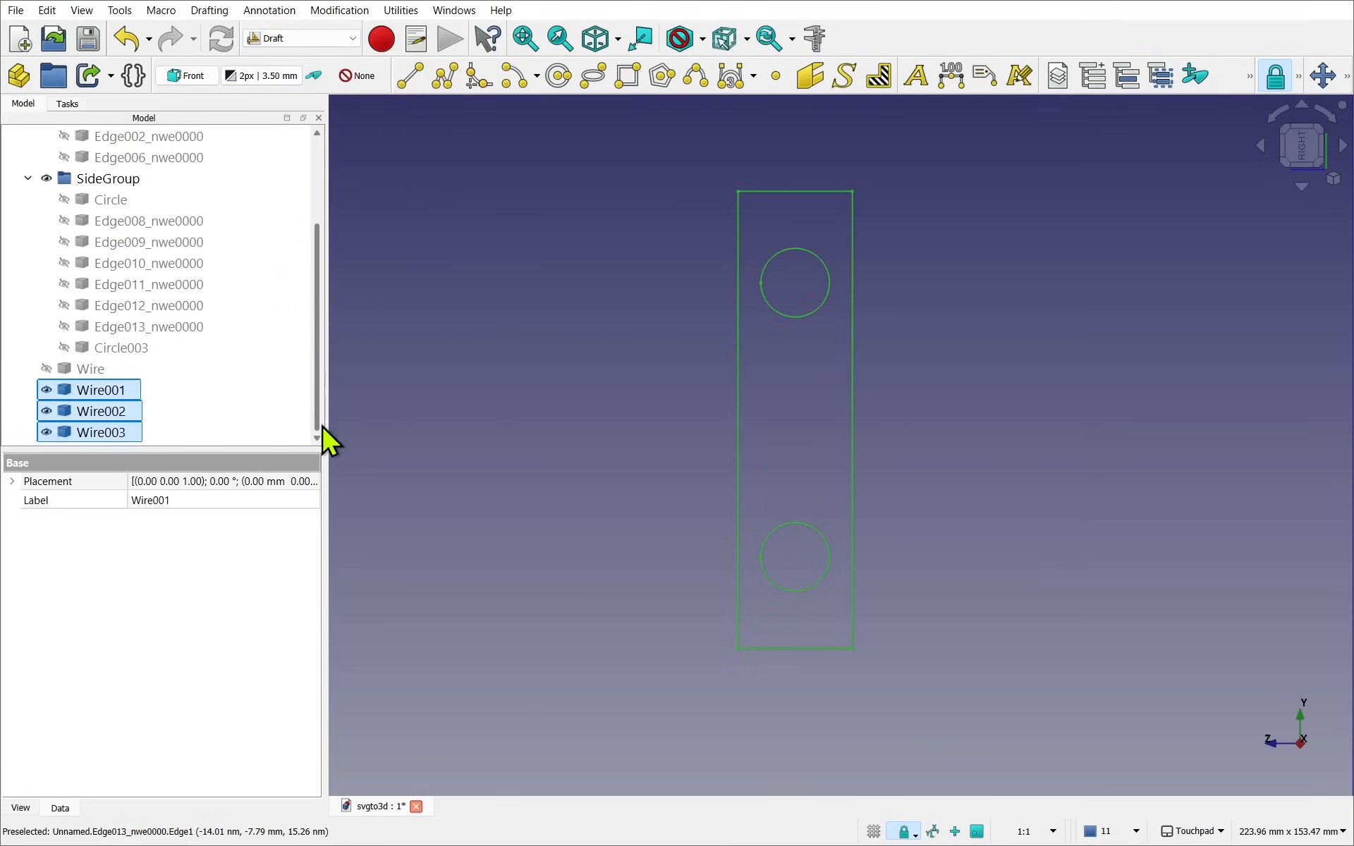
pyautogui.click(101, 389)
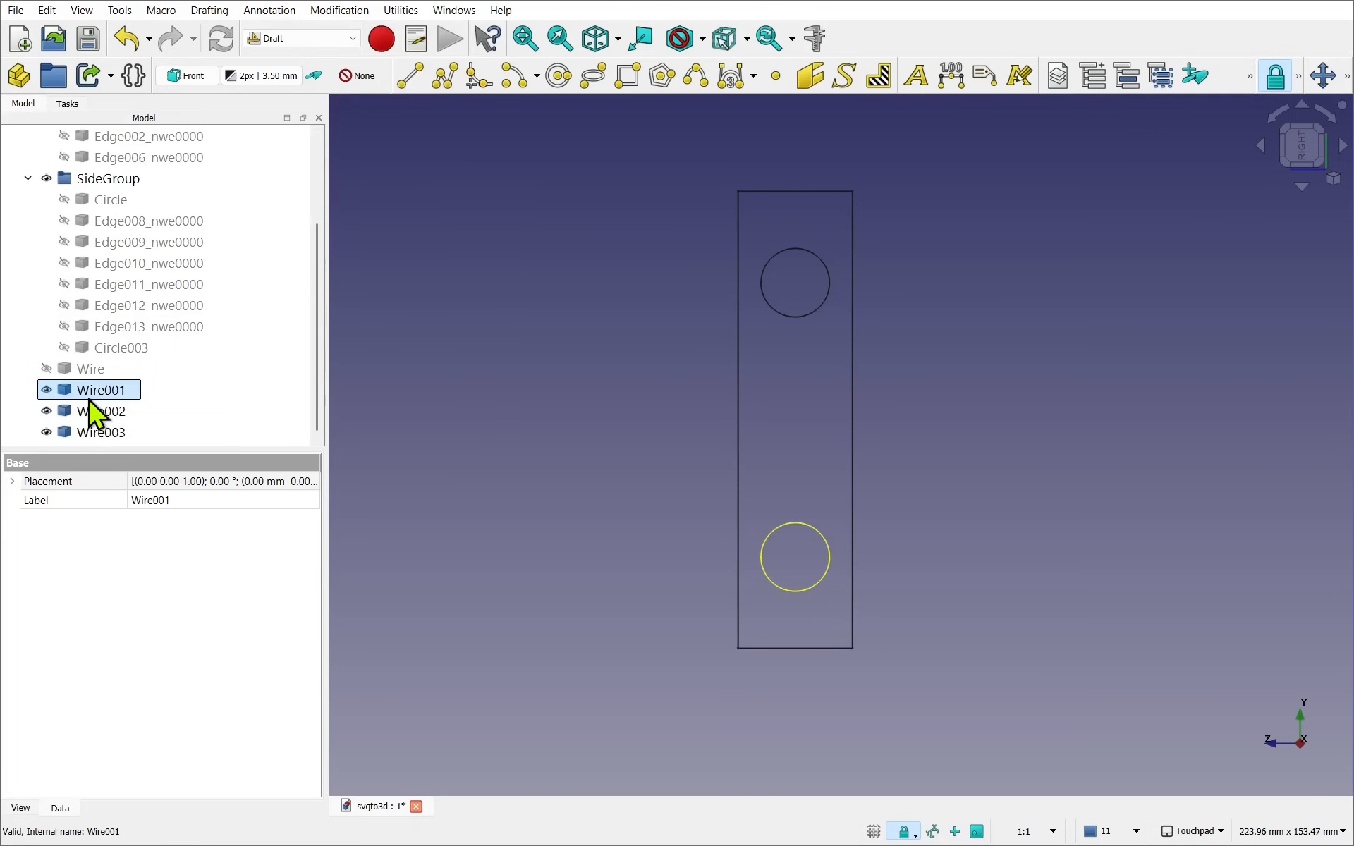
pyautogui.click(102, 432)
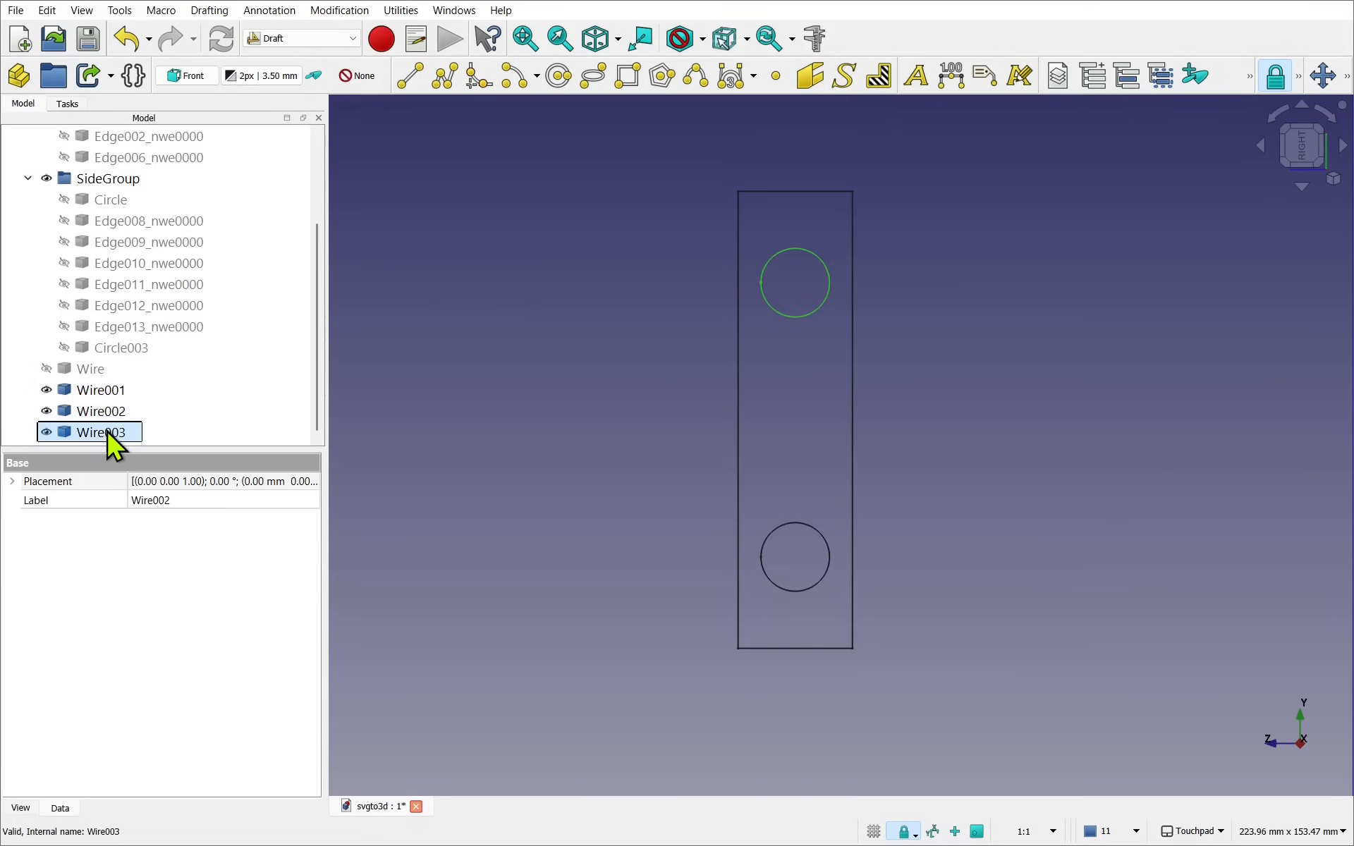
pyautogui.click(89, 368)
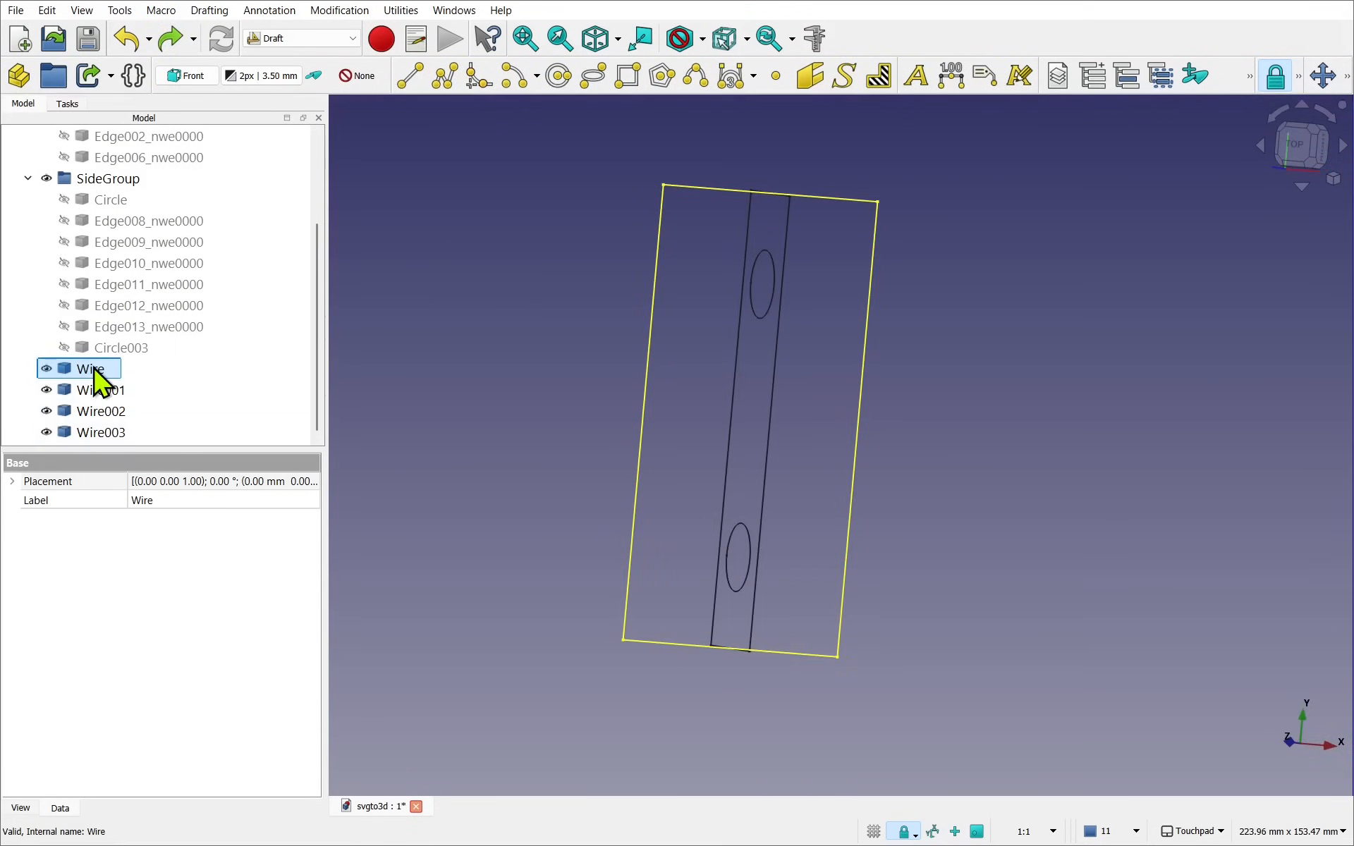
pyautogui.click(100, 432)
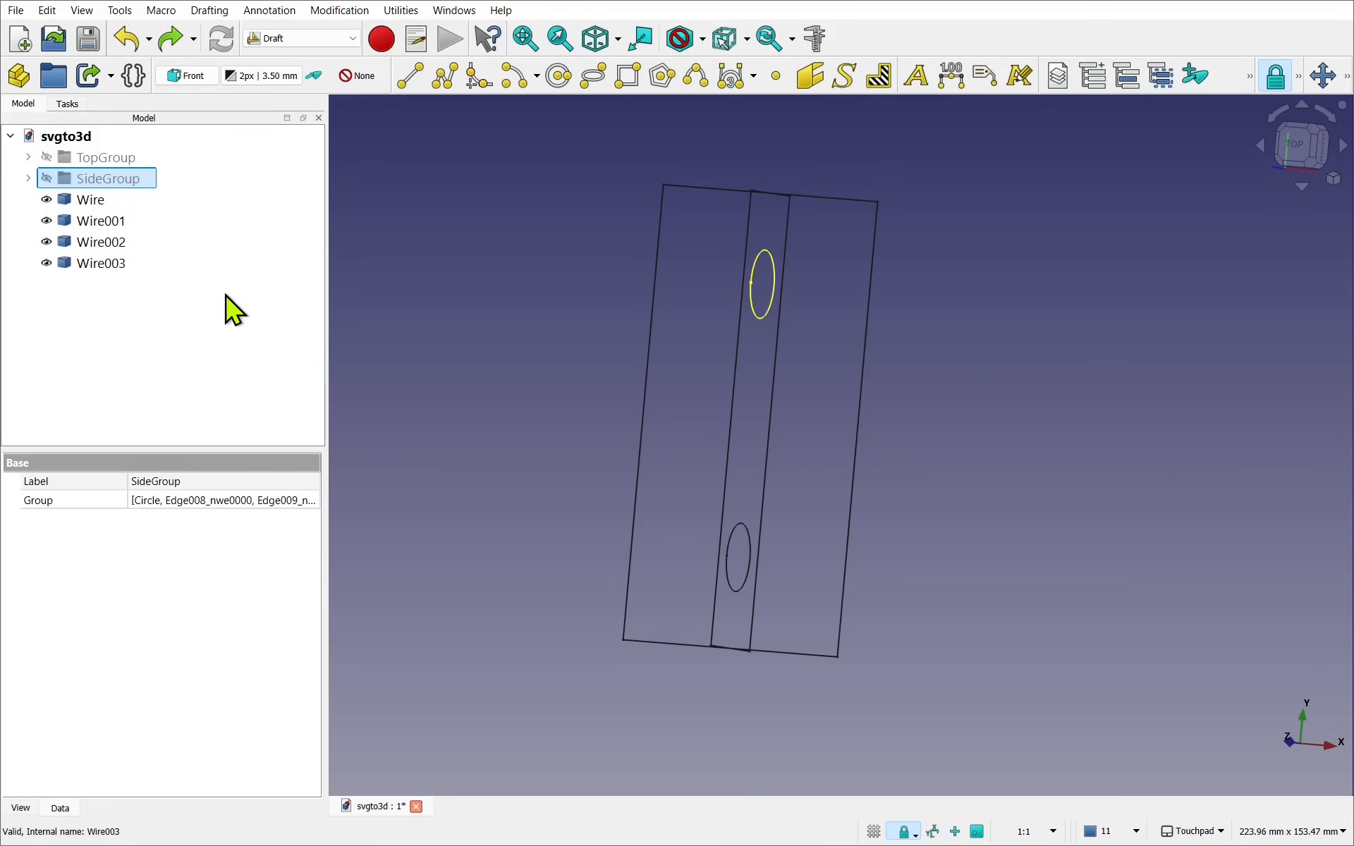
# - Switch to Part Design, set the Top view, and create an active Body
pyautogui.click(301, 38)
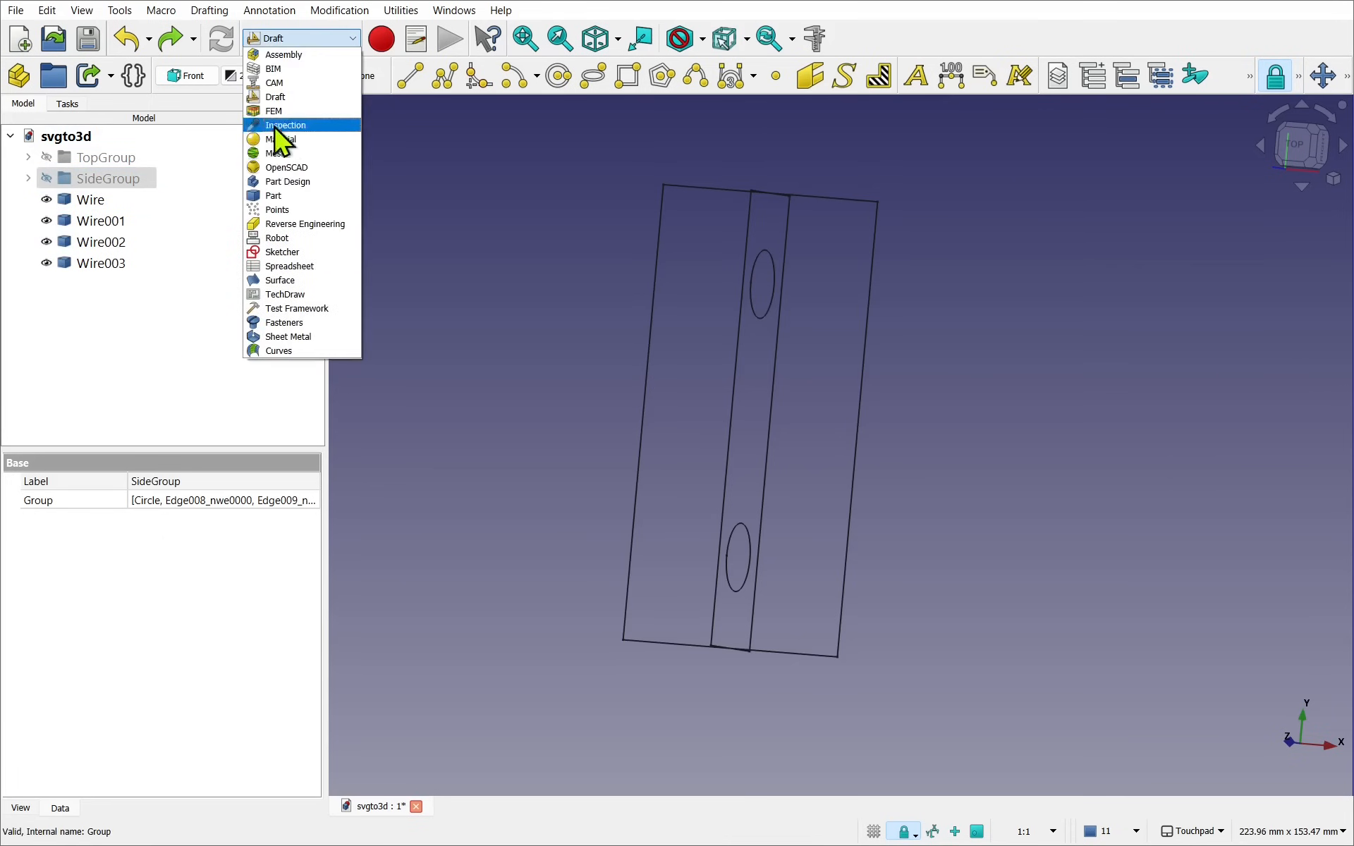
pyautogui.click(287, 181)
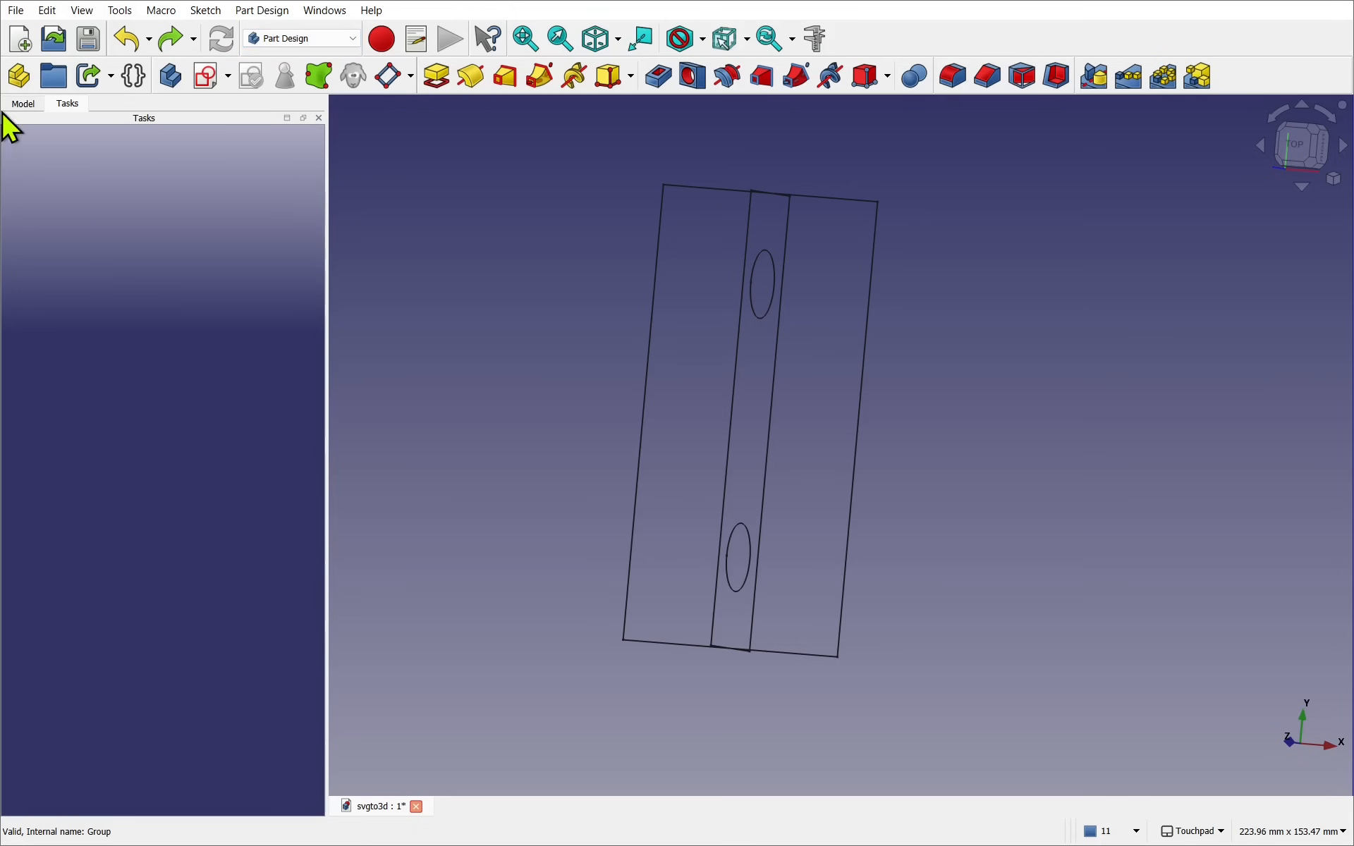
pyautogui.click(23, 104)
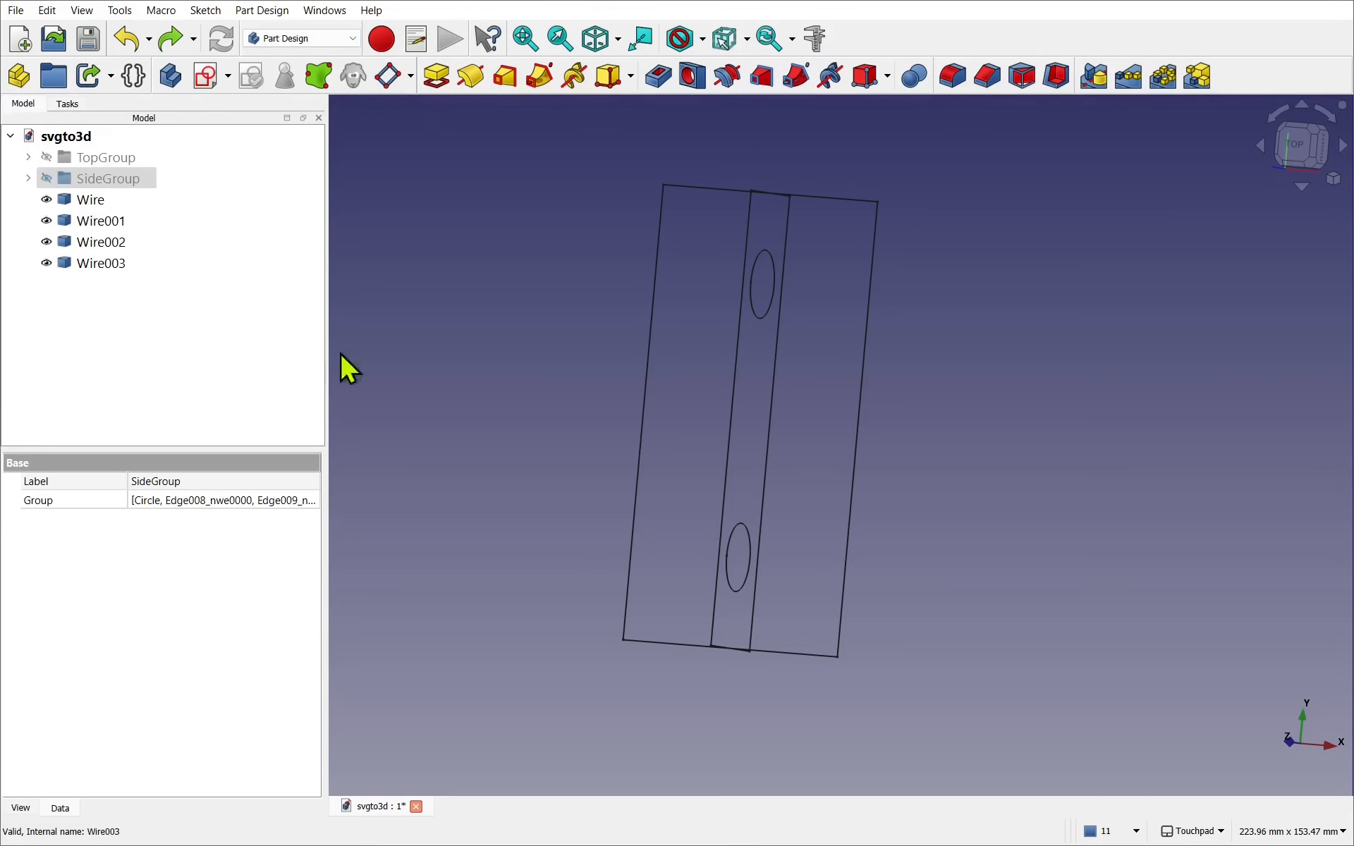
pyautogui.click(100, 221)
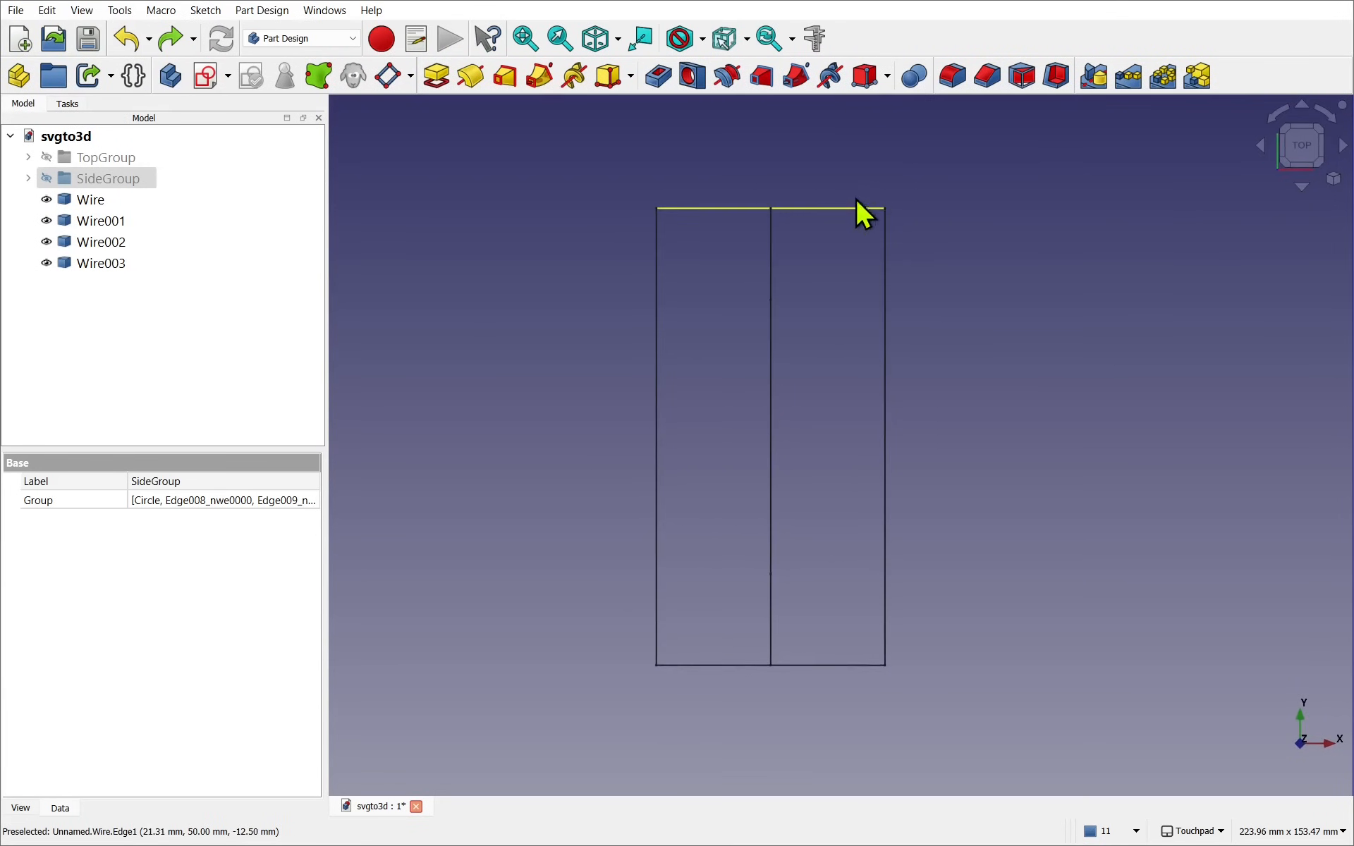
pyautogui.click(90, 200)
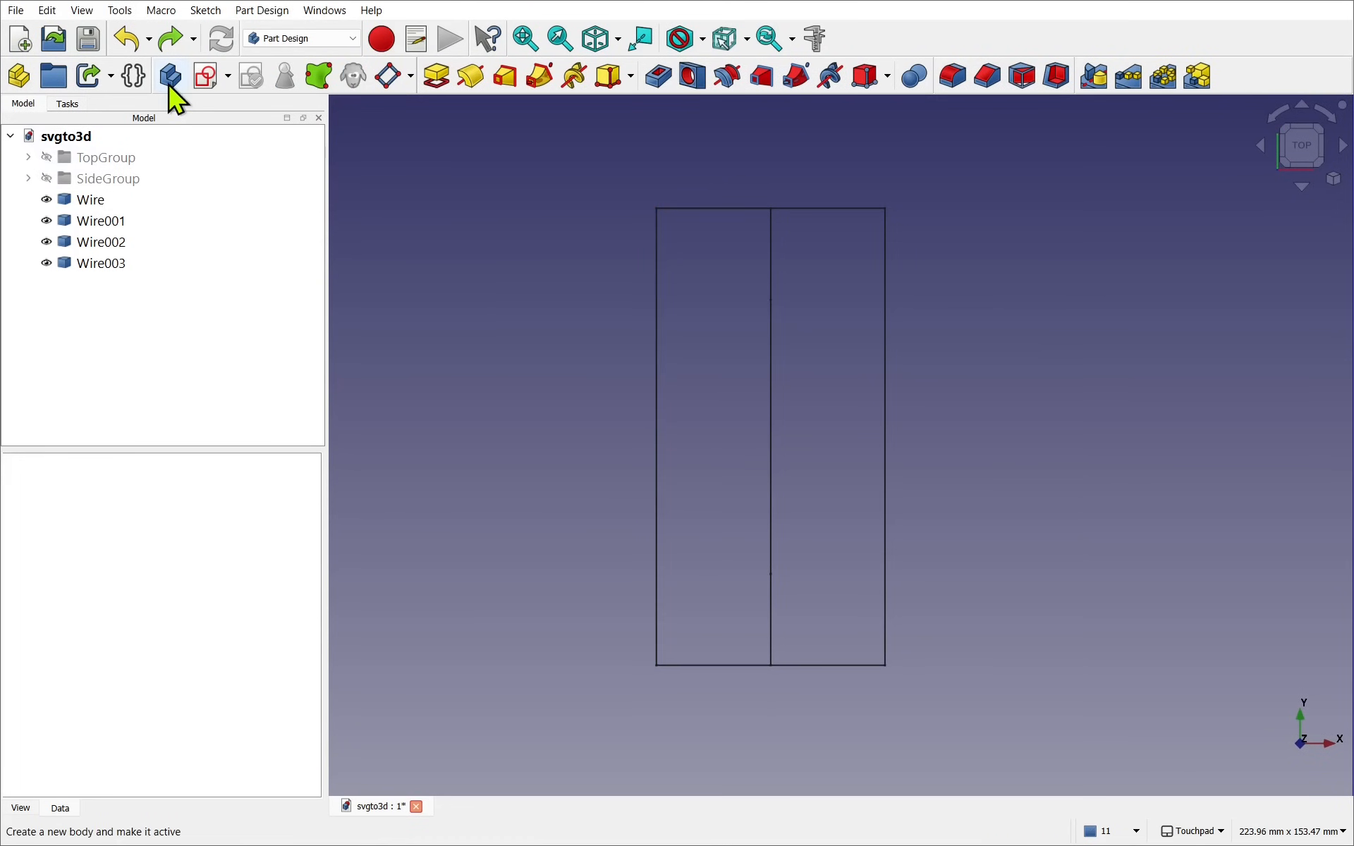
pyautogui.click(170, 76)
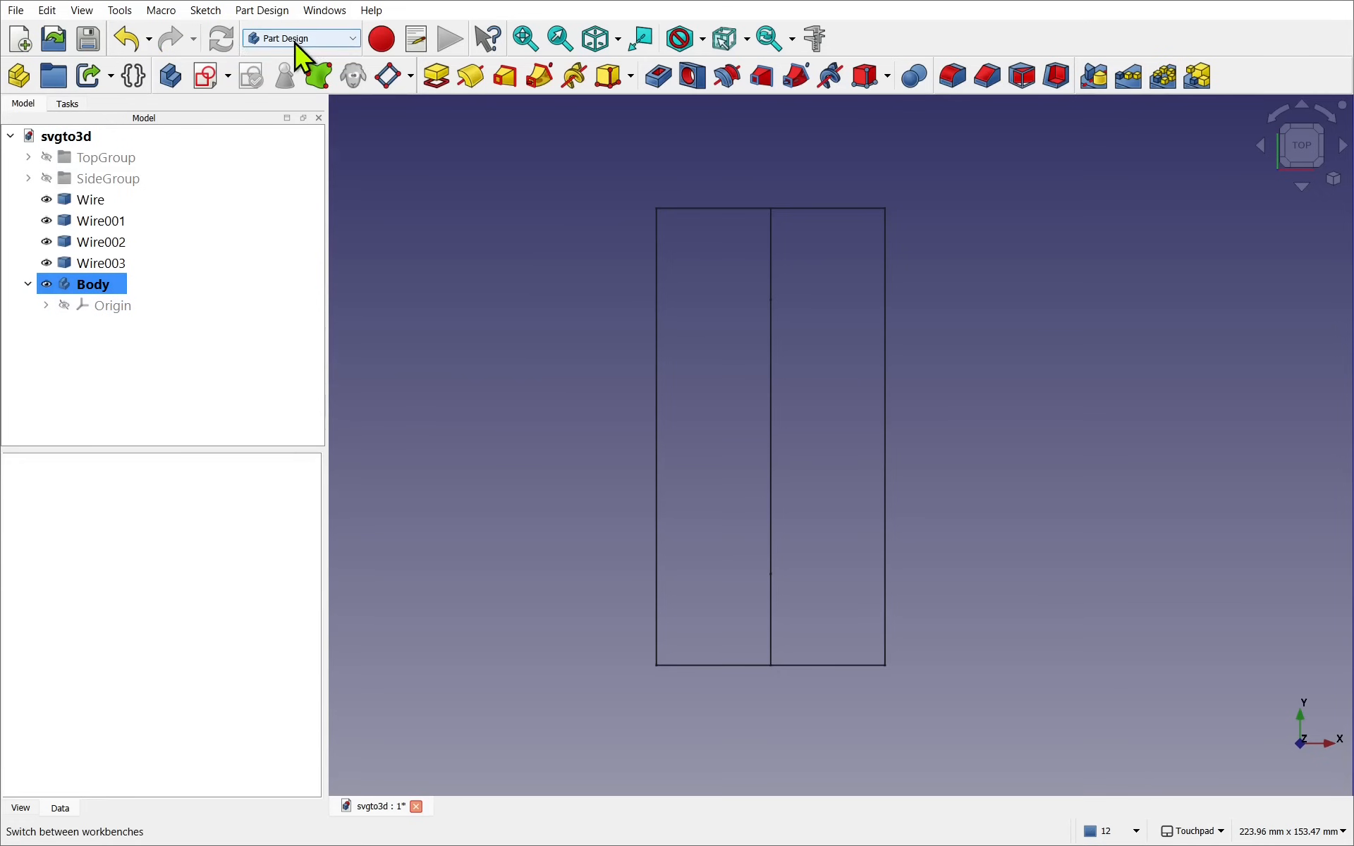
# - In Draft, convert the top-view Wire into a Sketch inside the Body
pyautogui.click(300, 38)
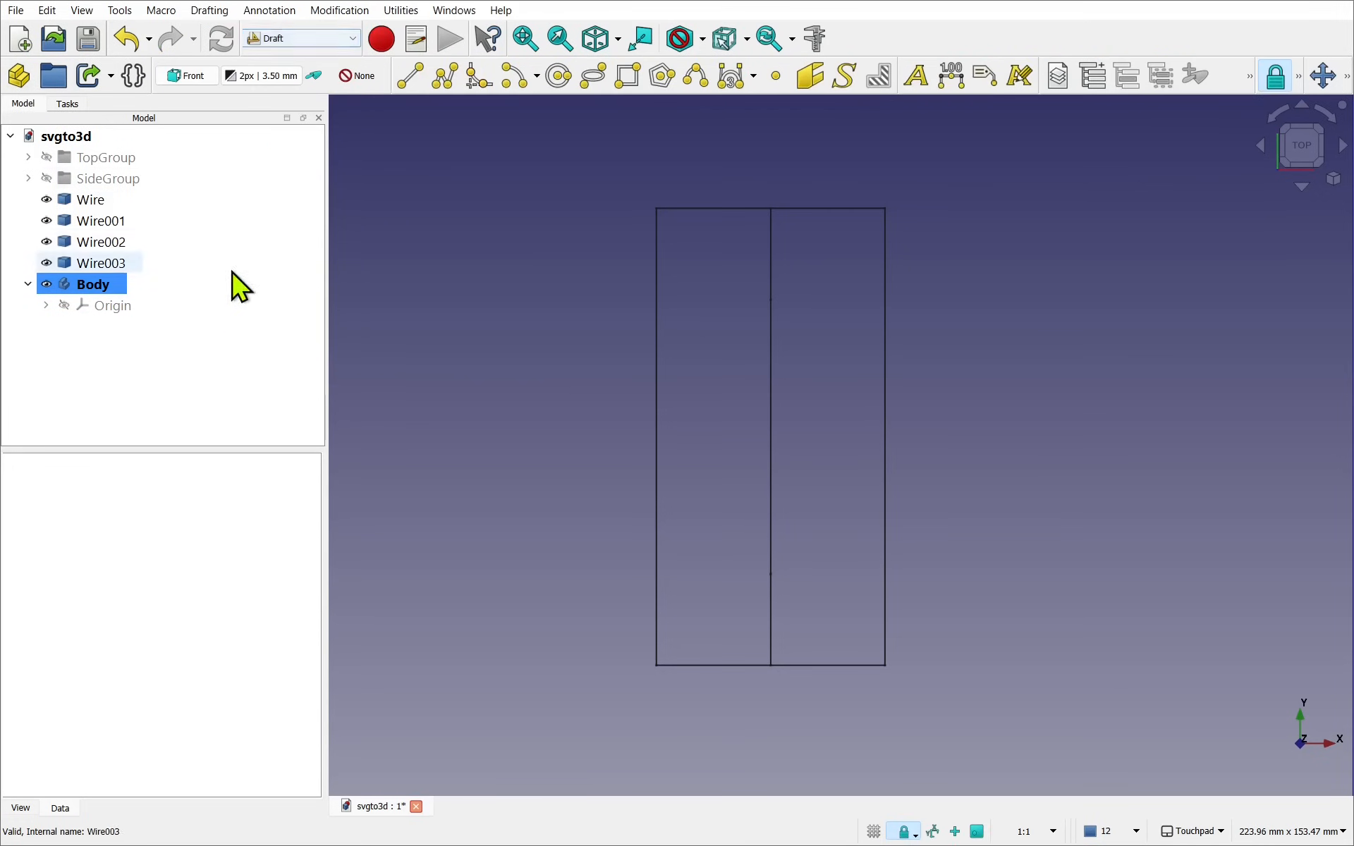
pyautogui.click(90, 200)
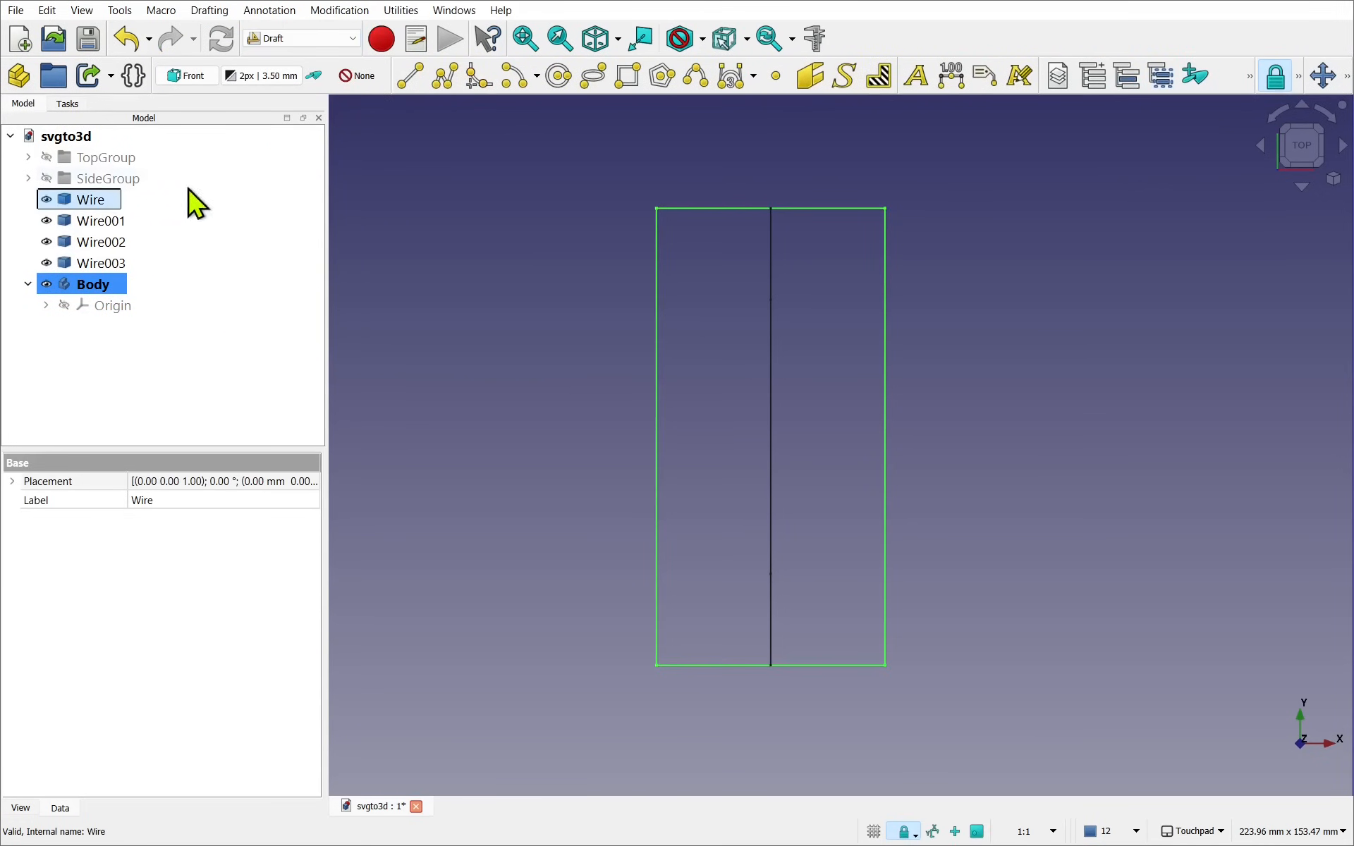
pyautogui.click(338, 9)
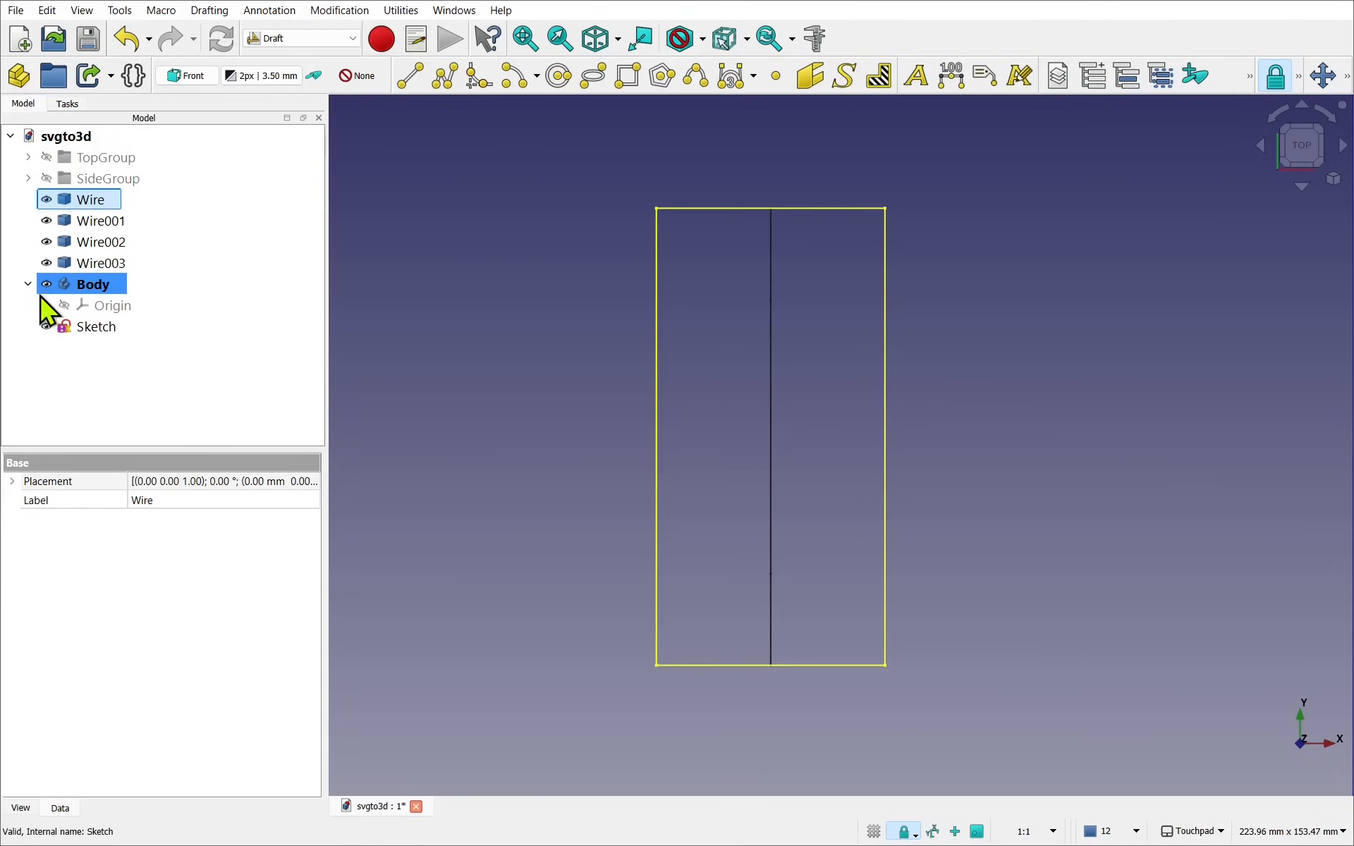
# - Hide the original Wire and return to the Part Design workbench
pyautogui.click(110, 383)
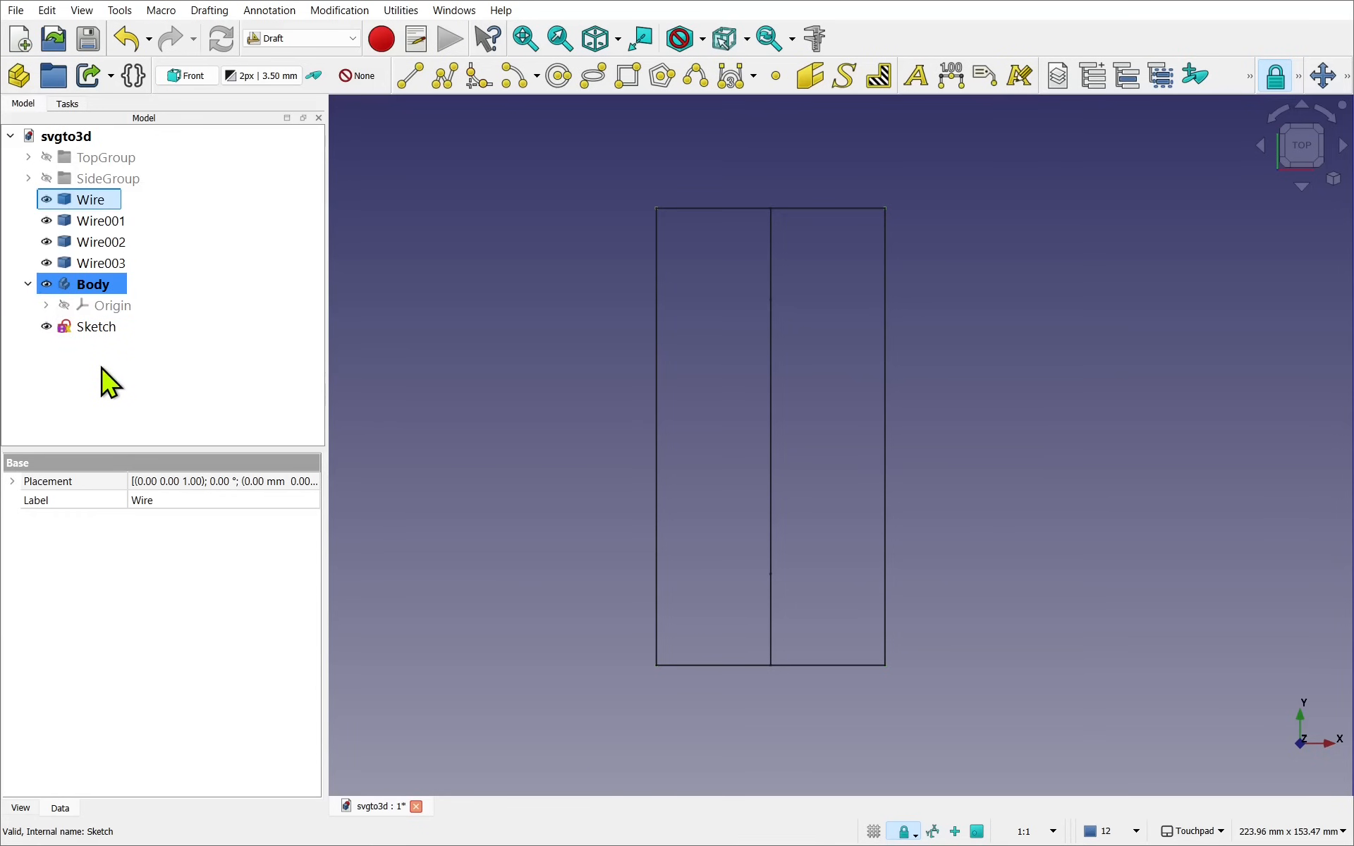
pyautogui.click(89, 200)
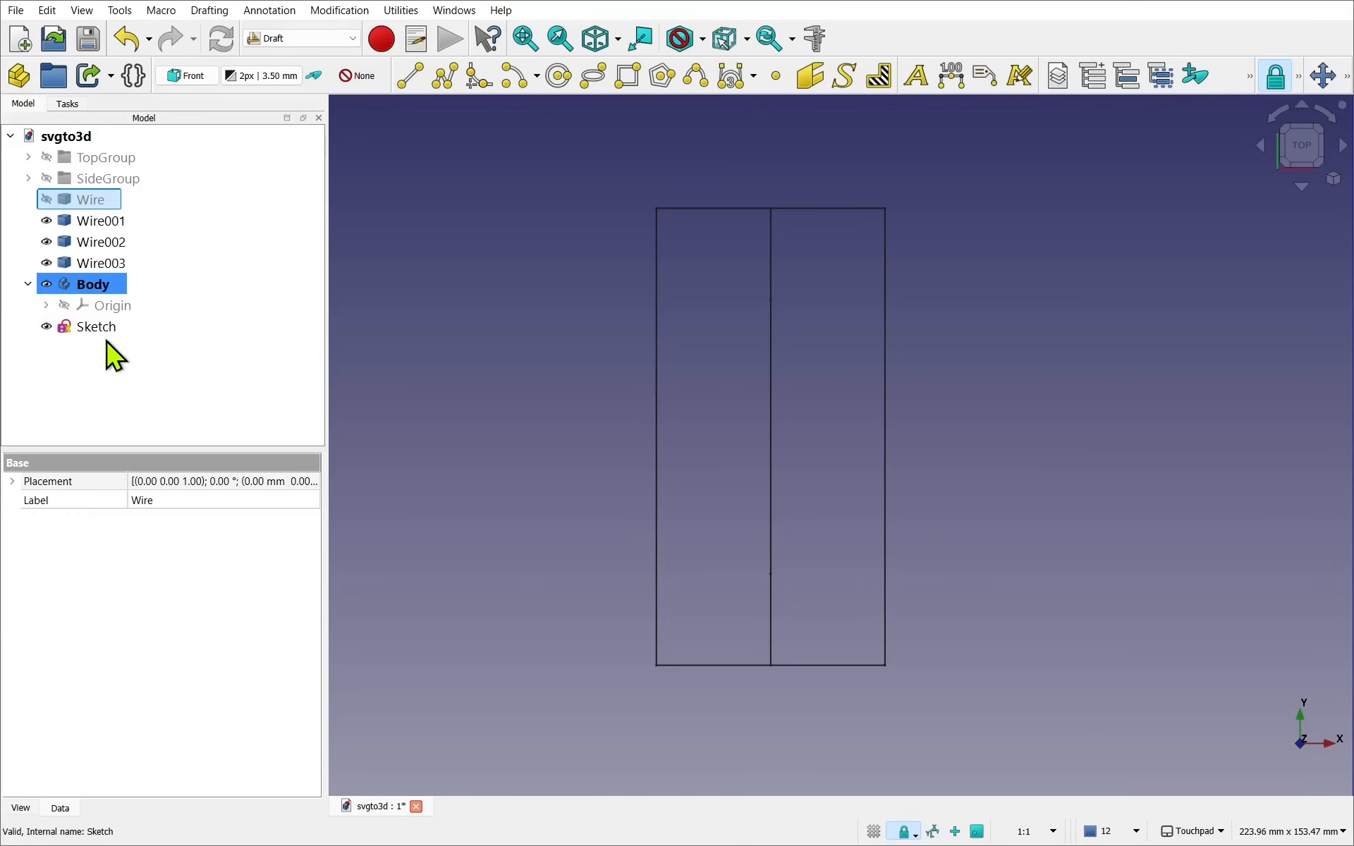
pyautogui.click(302, 37)
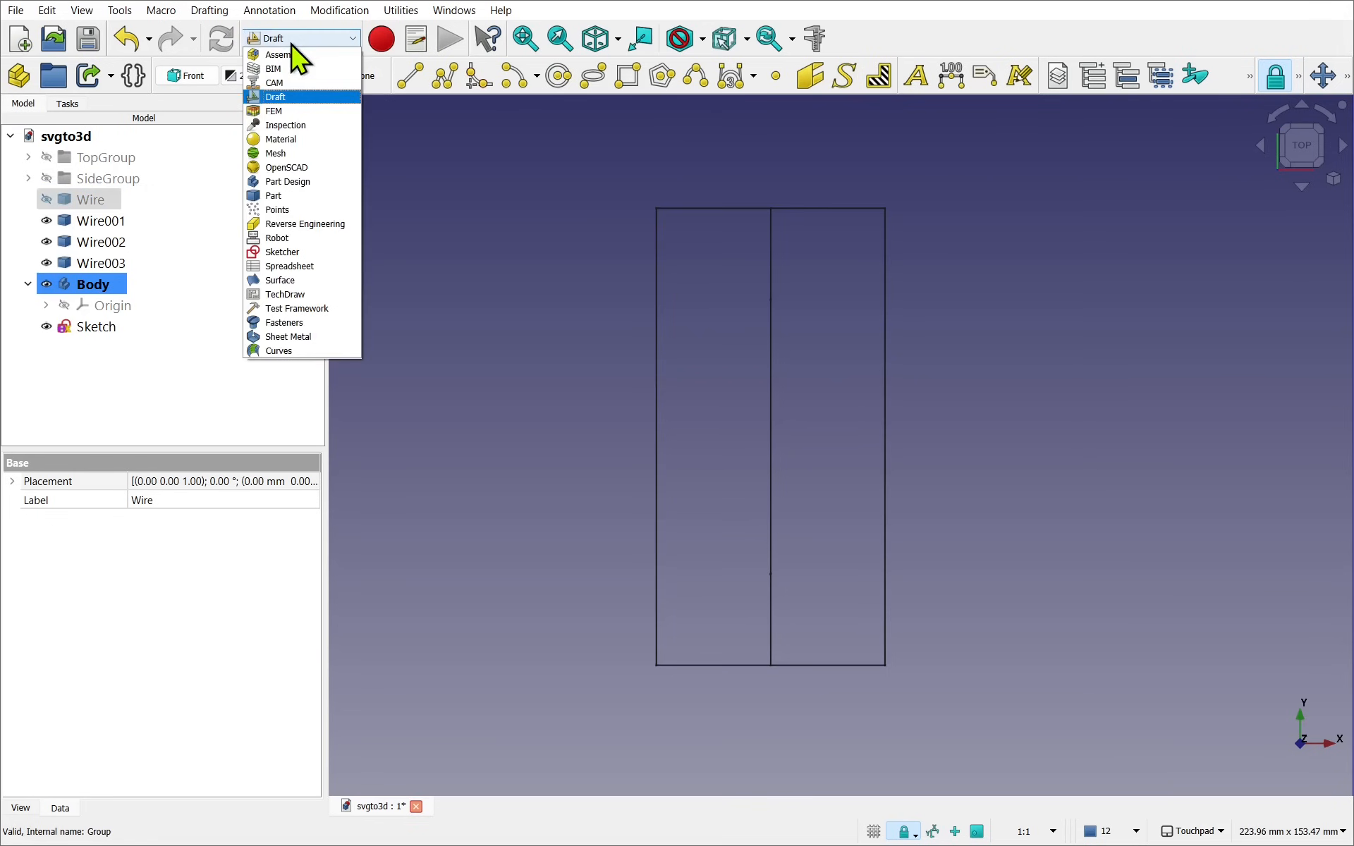
pyautogui.click(275, 96)
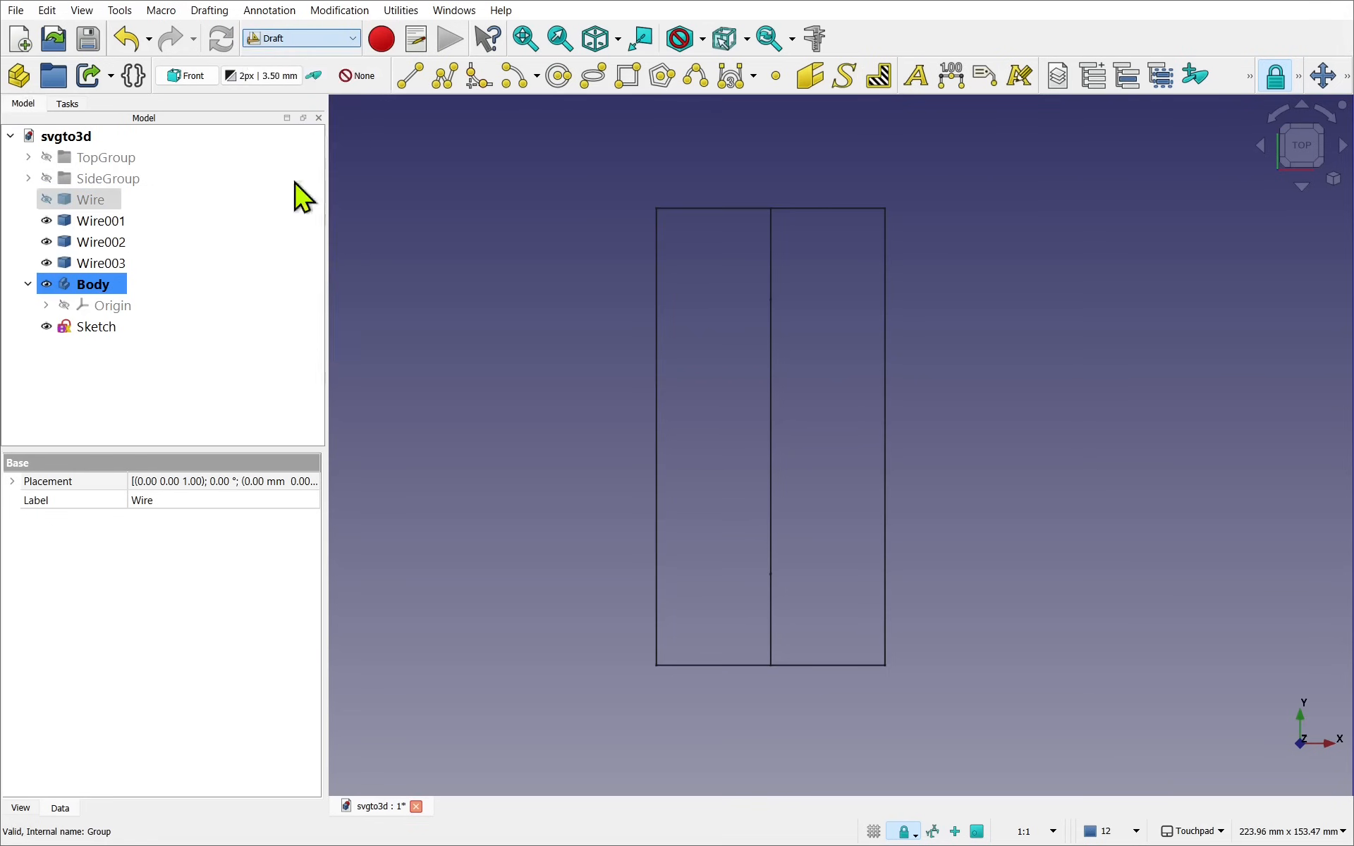
pyautogui.click(301, 38)
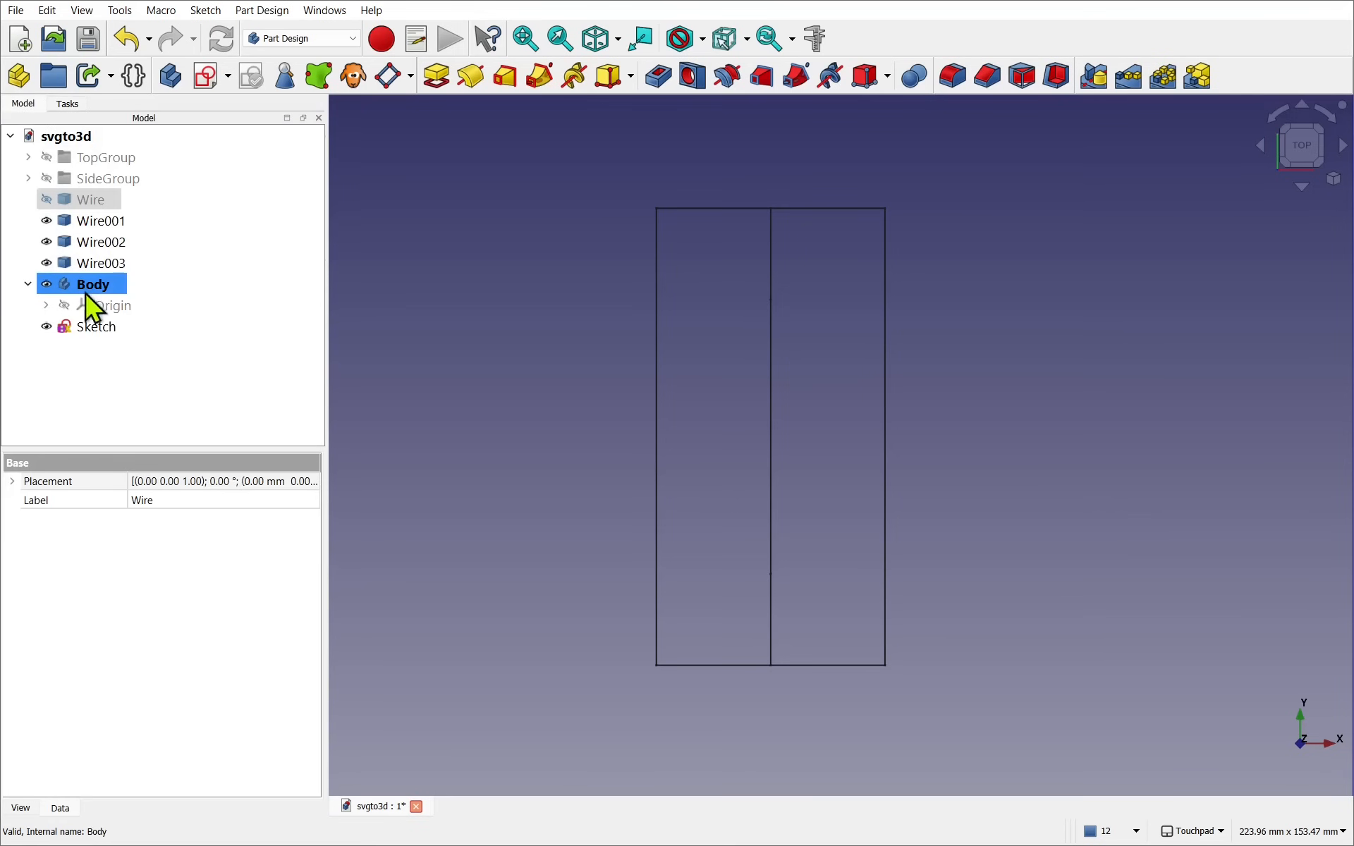
# - Pad the Body's Sketch into a 25 mm block, symmetric to the sketch plane
pyautogui.click(96, 326)
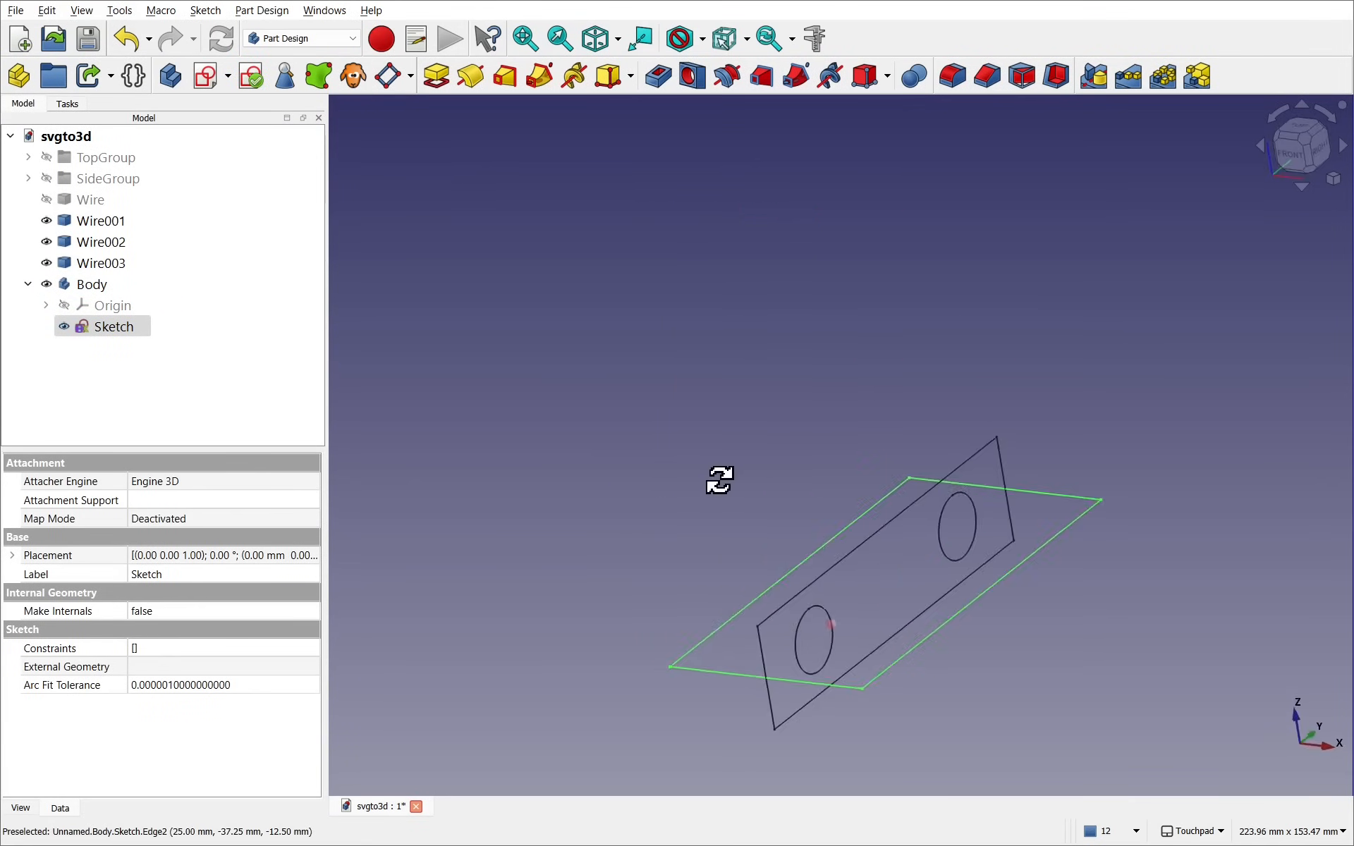
pyautogui.click(435, 76)
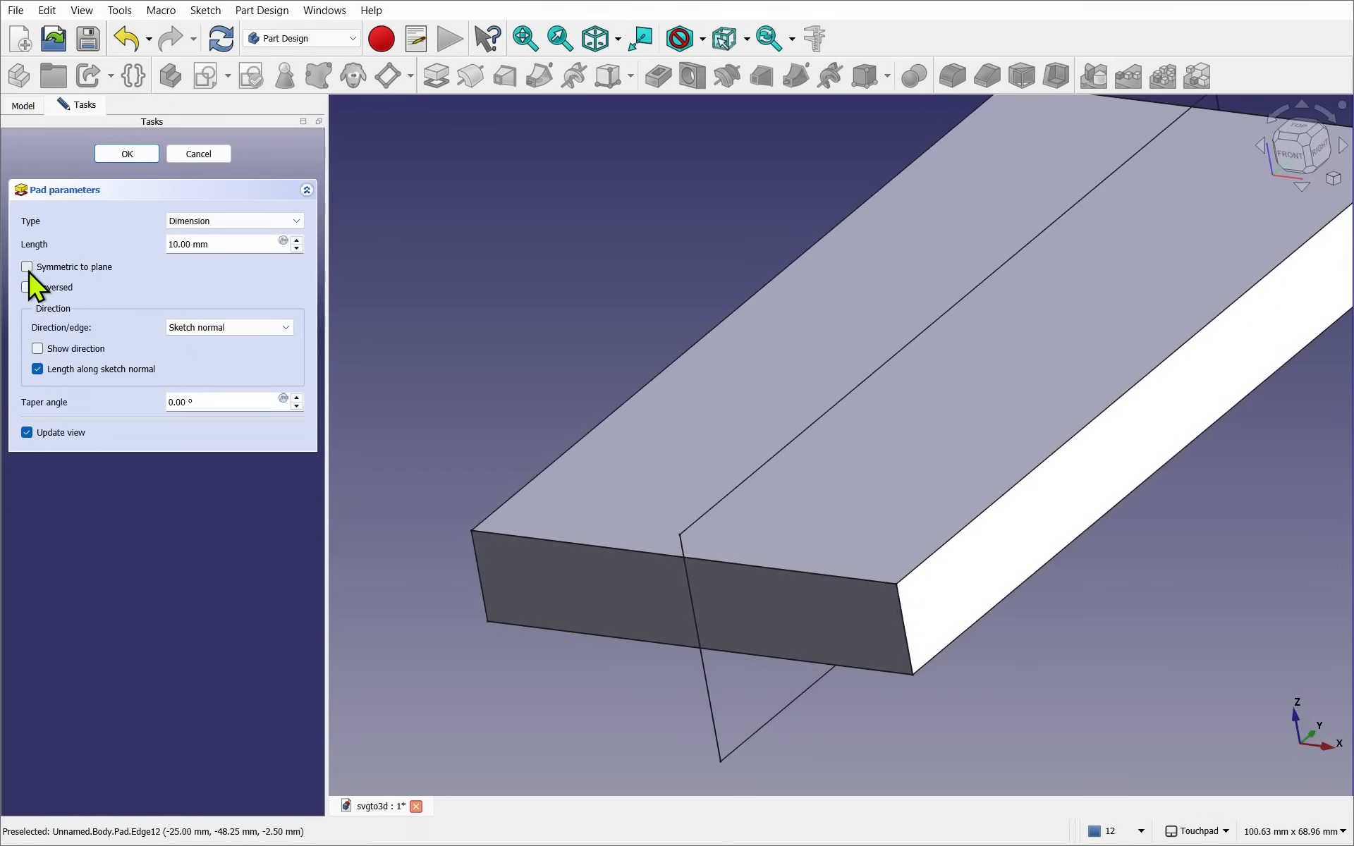
pyautogui.click(27, 266)
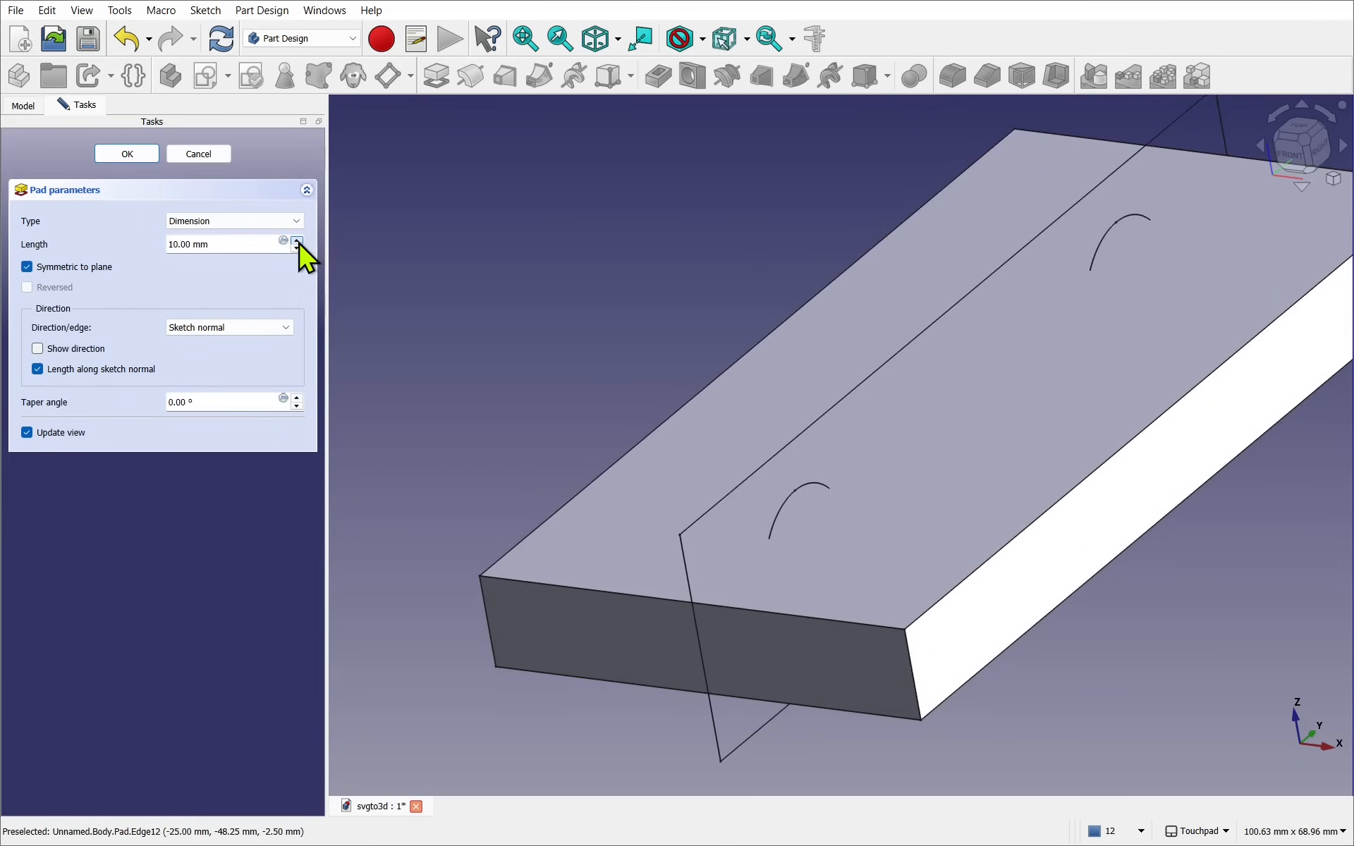
pyautogui.click(296, 240)
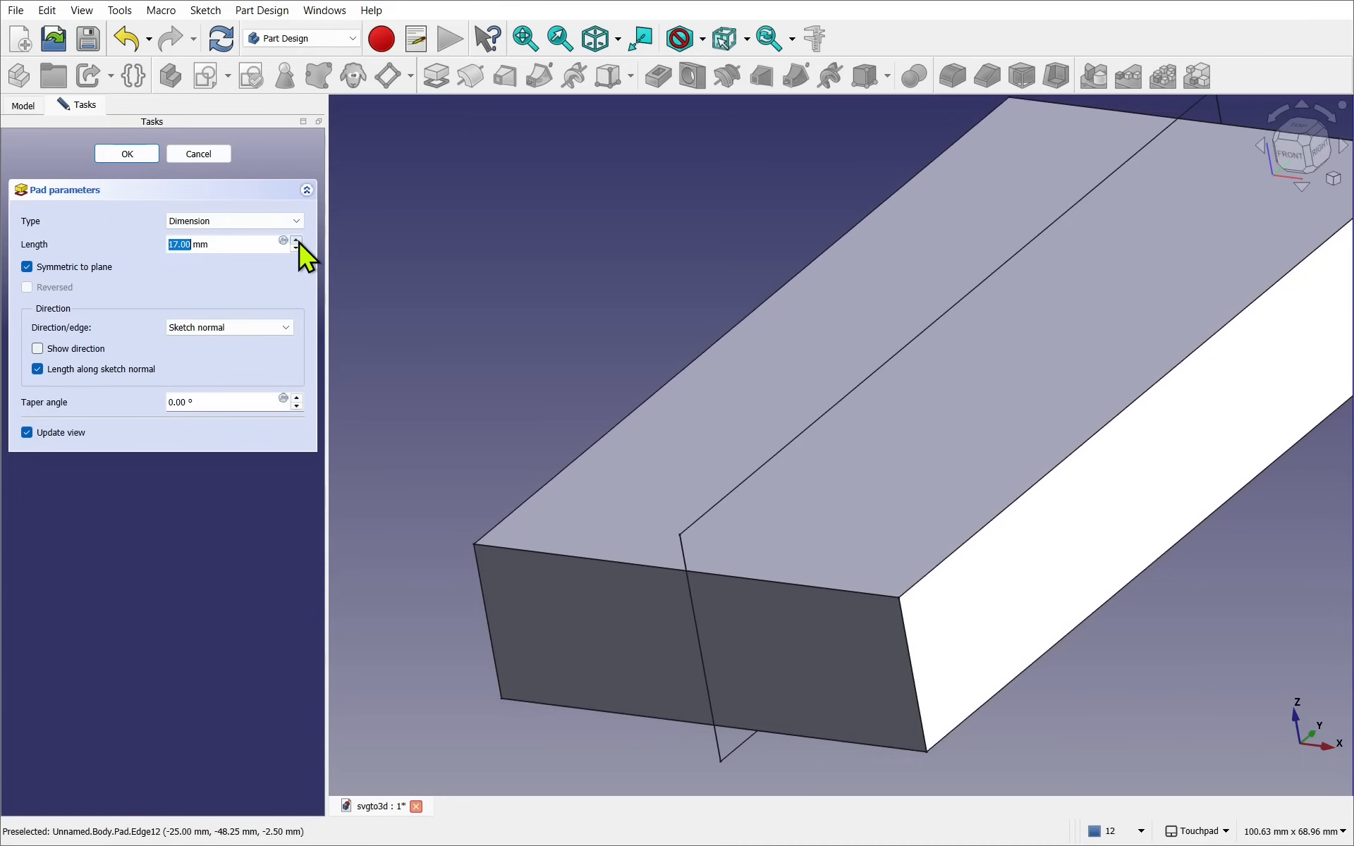
pyautogui.click(297, 239)
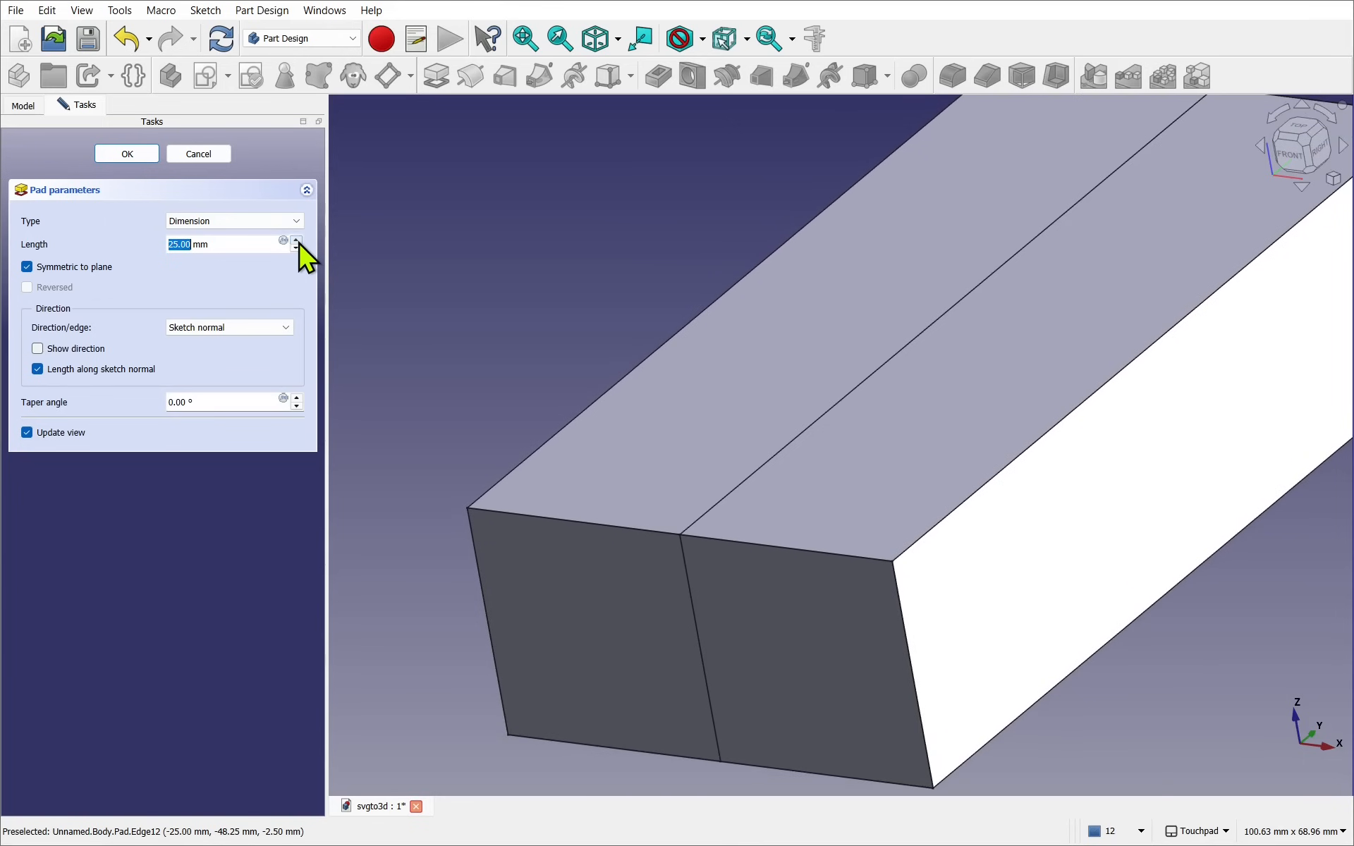
pyautogui.moveTo(609, 536)
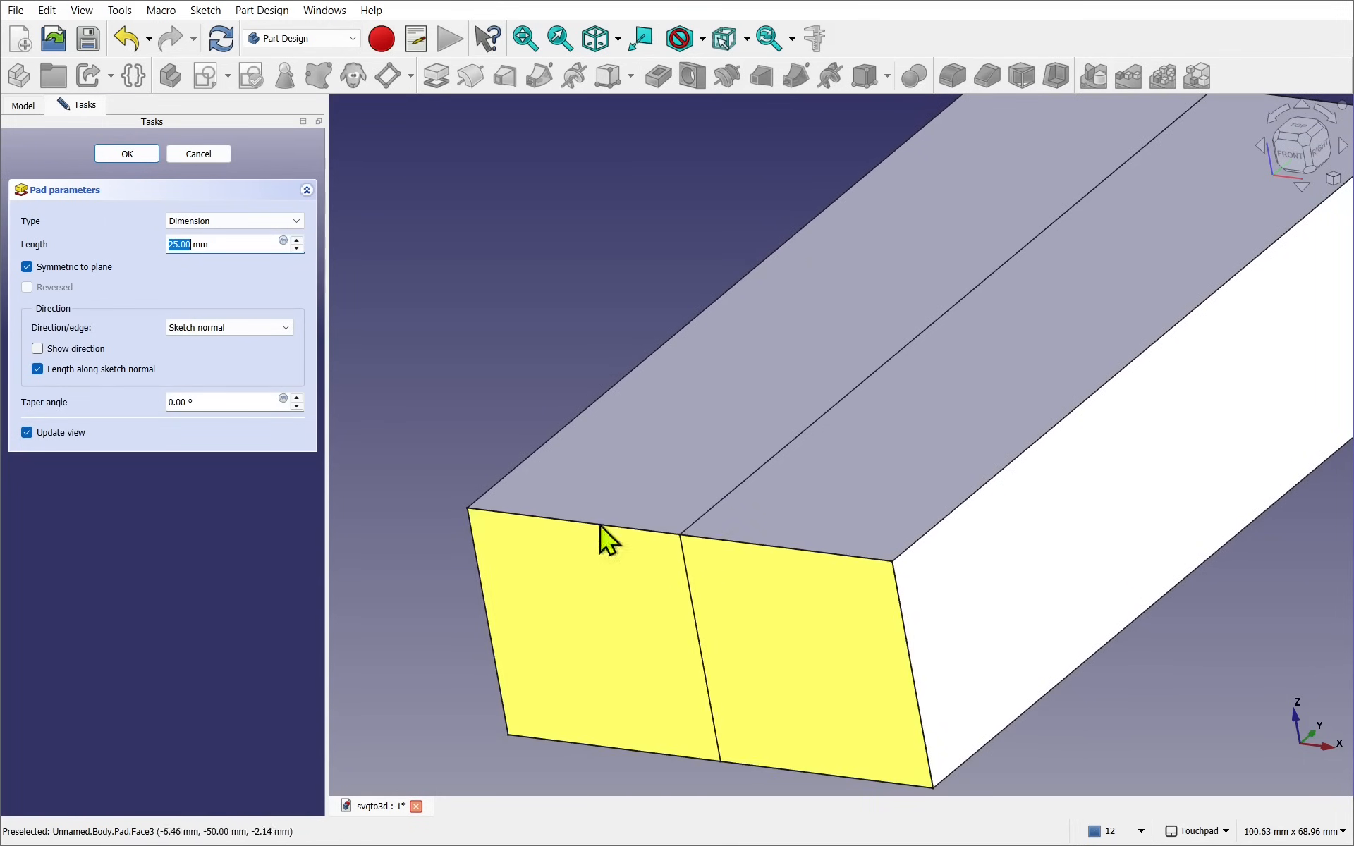
pyautogui.click(126, 154)
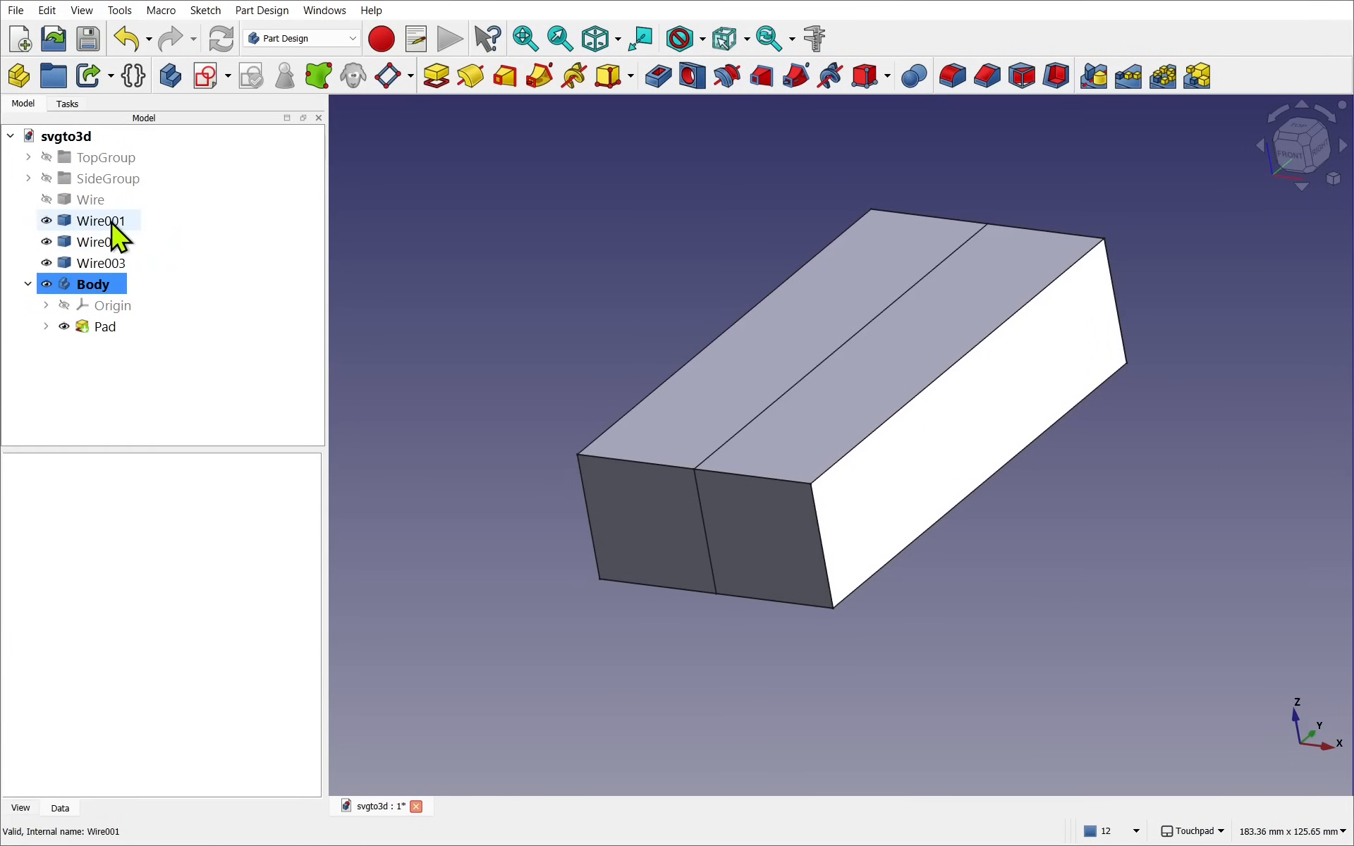
# - Identify the side-view wires, select Wire001, and switch to the Draft workbench
pyautogui.click(101, 242)
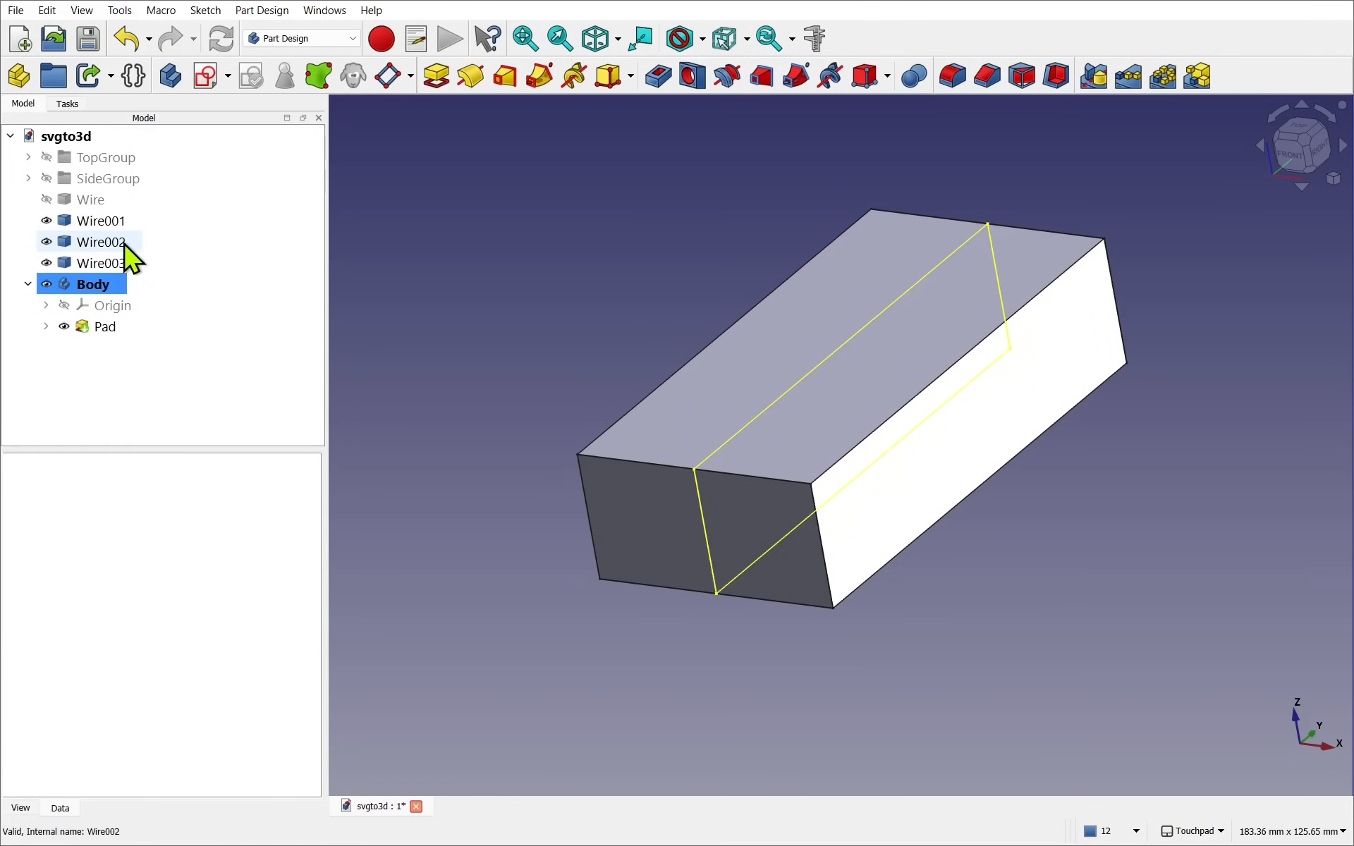
pyautogui.click(101, 263)
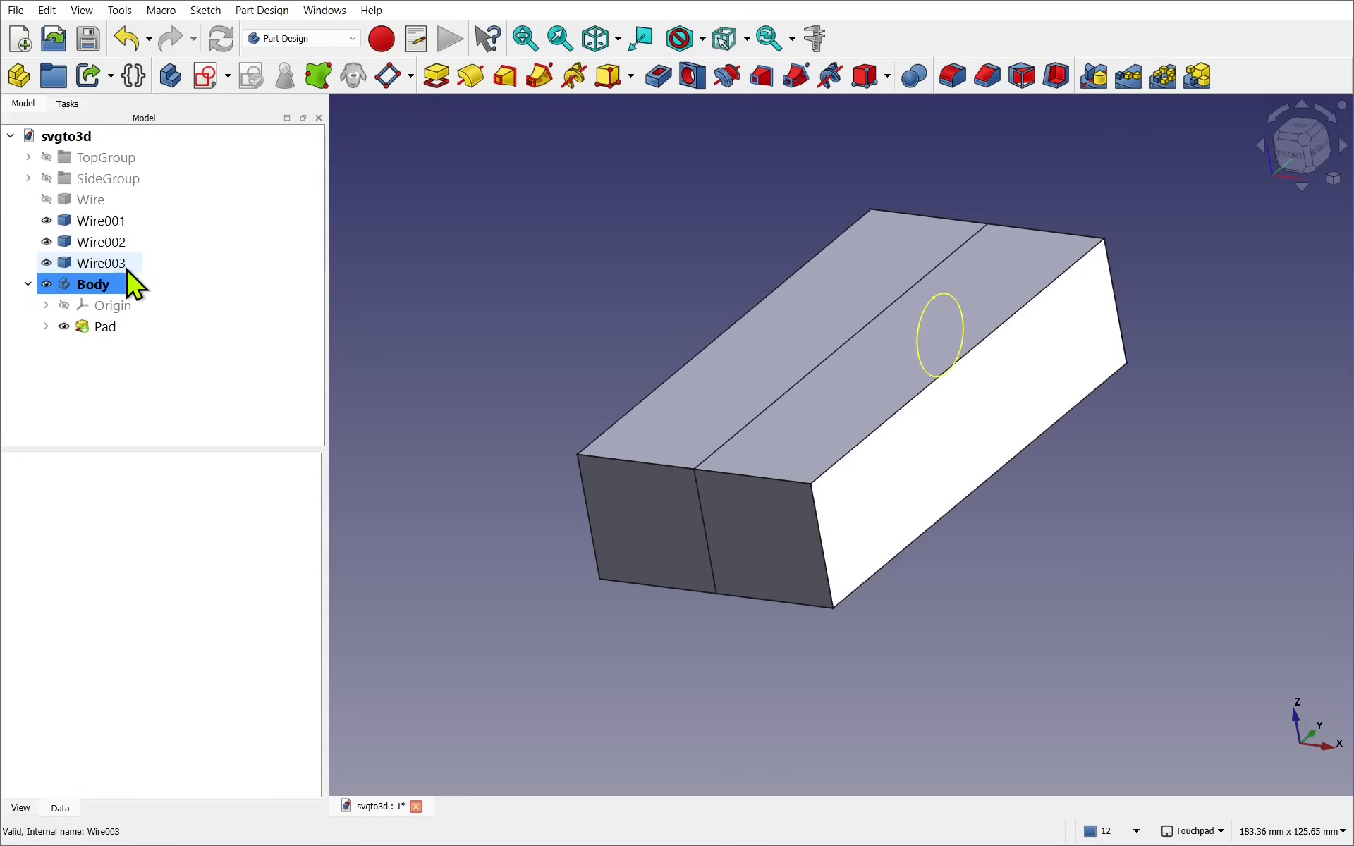
pyautogui.click(100, 220)
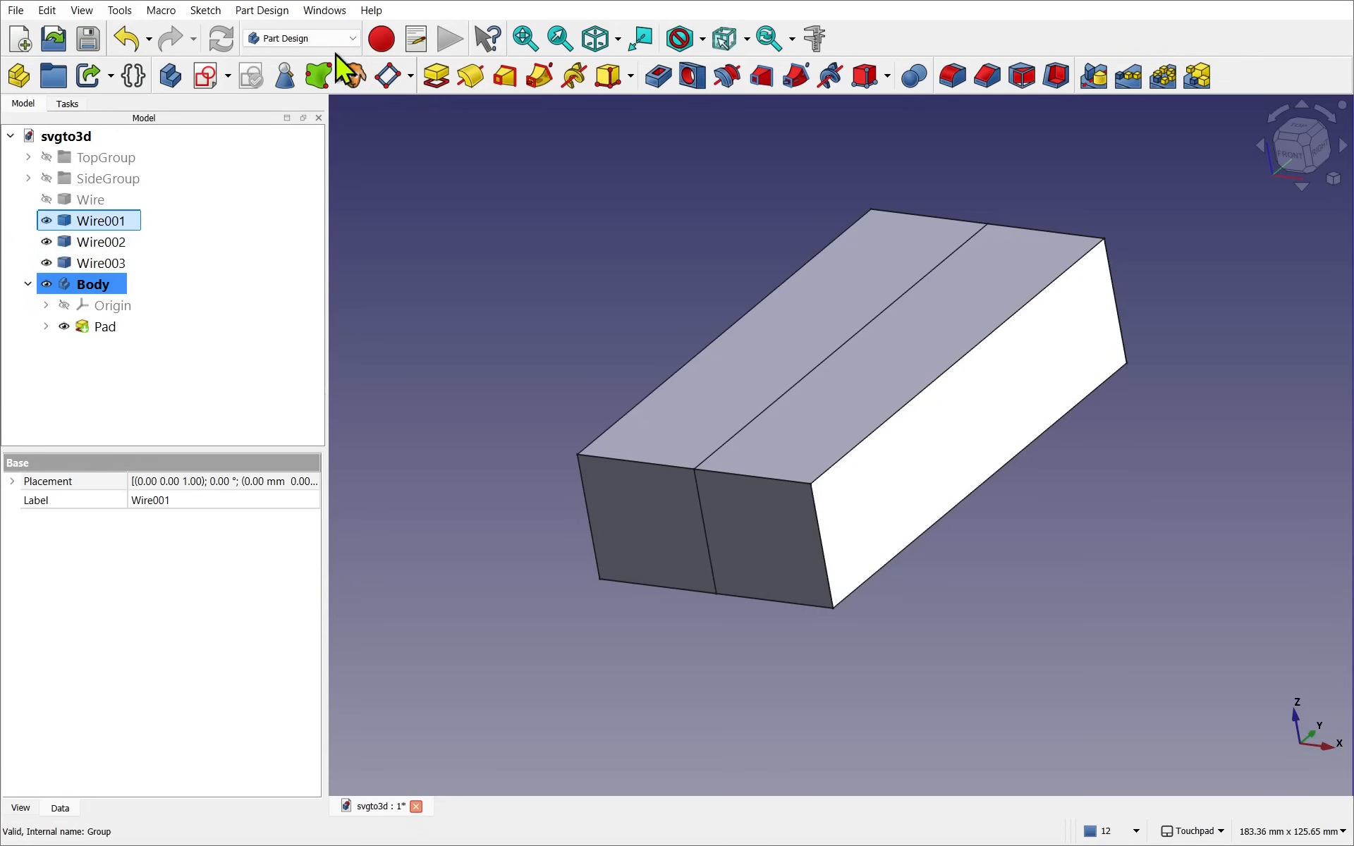
pyautogui.click(301, 37)
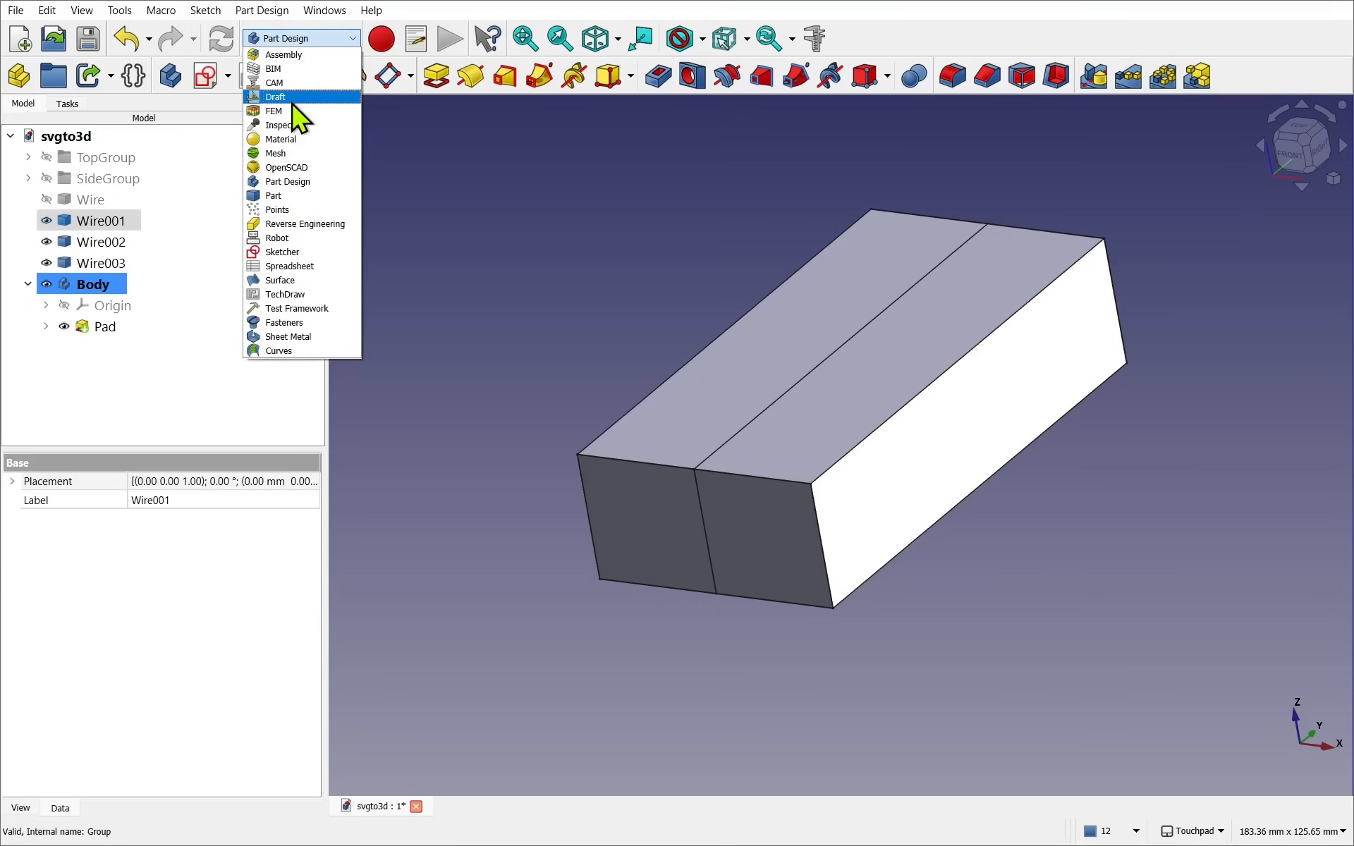
pyautogui.click(276, 97)
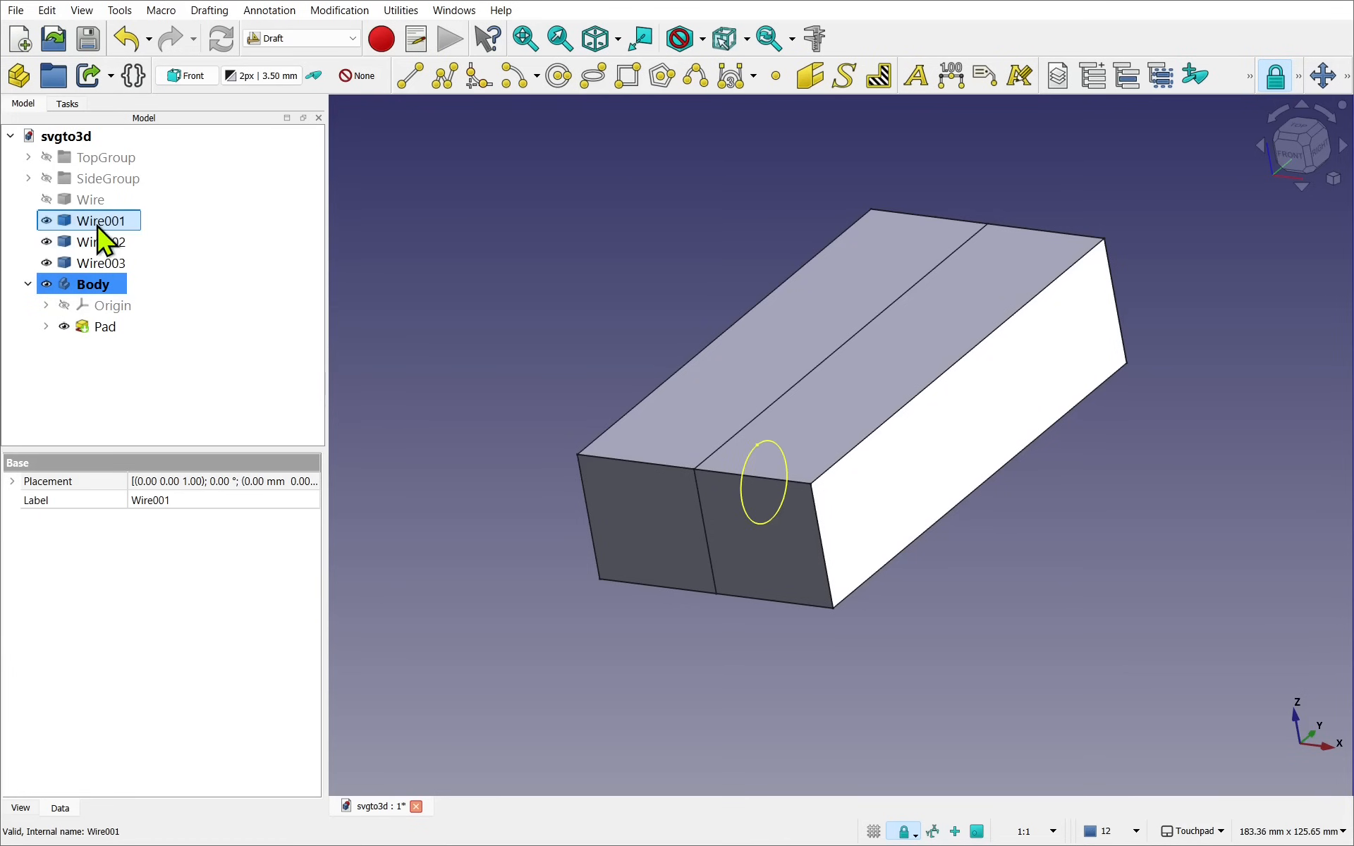
# - Convert the Wire001 and Wire003 circles into Sketch001, show Body, and select Wire002
pyautogui.click(93, 284)
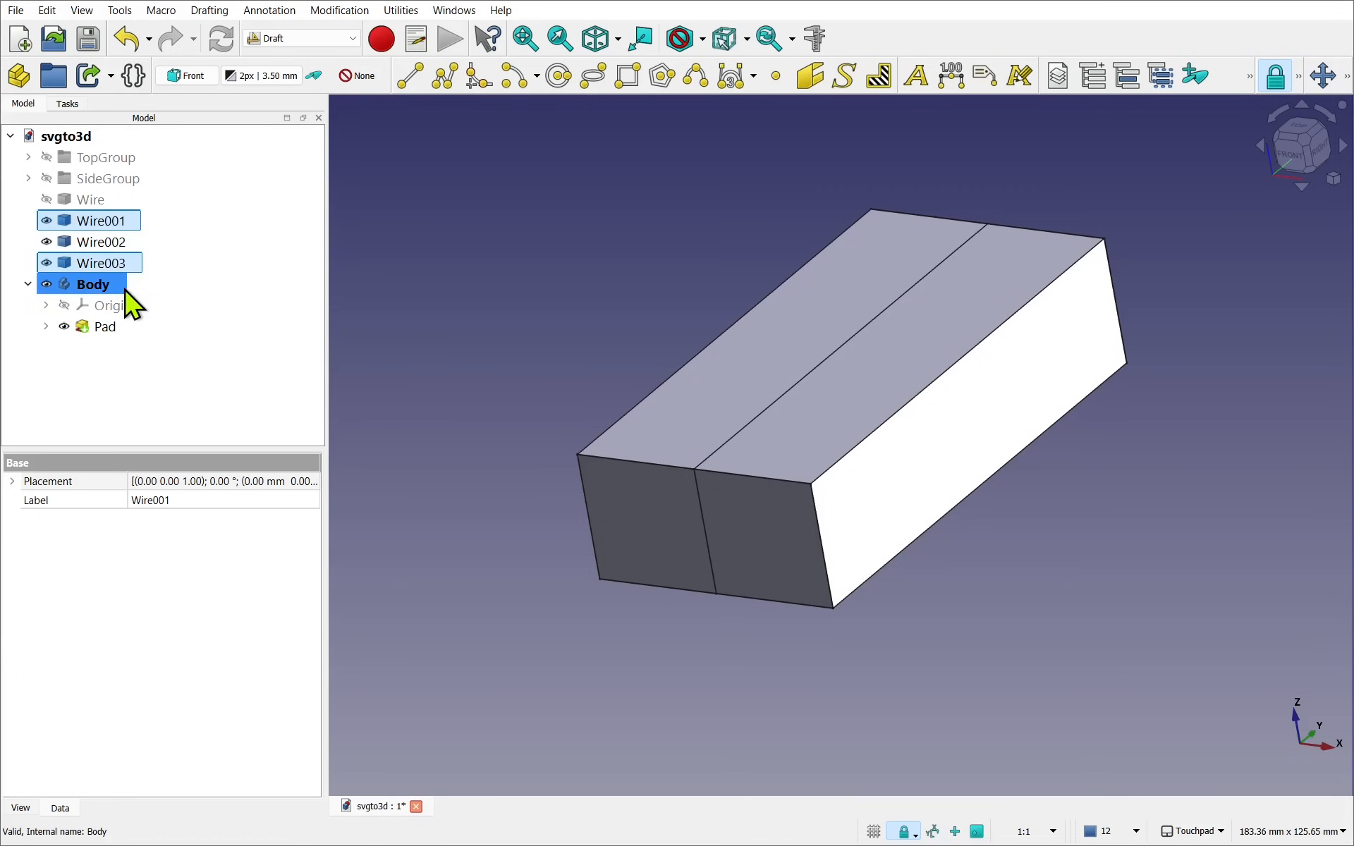
pyautogui.click(93, 283)
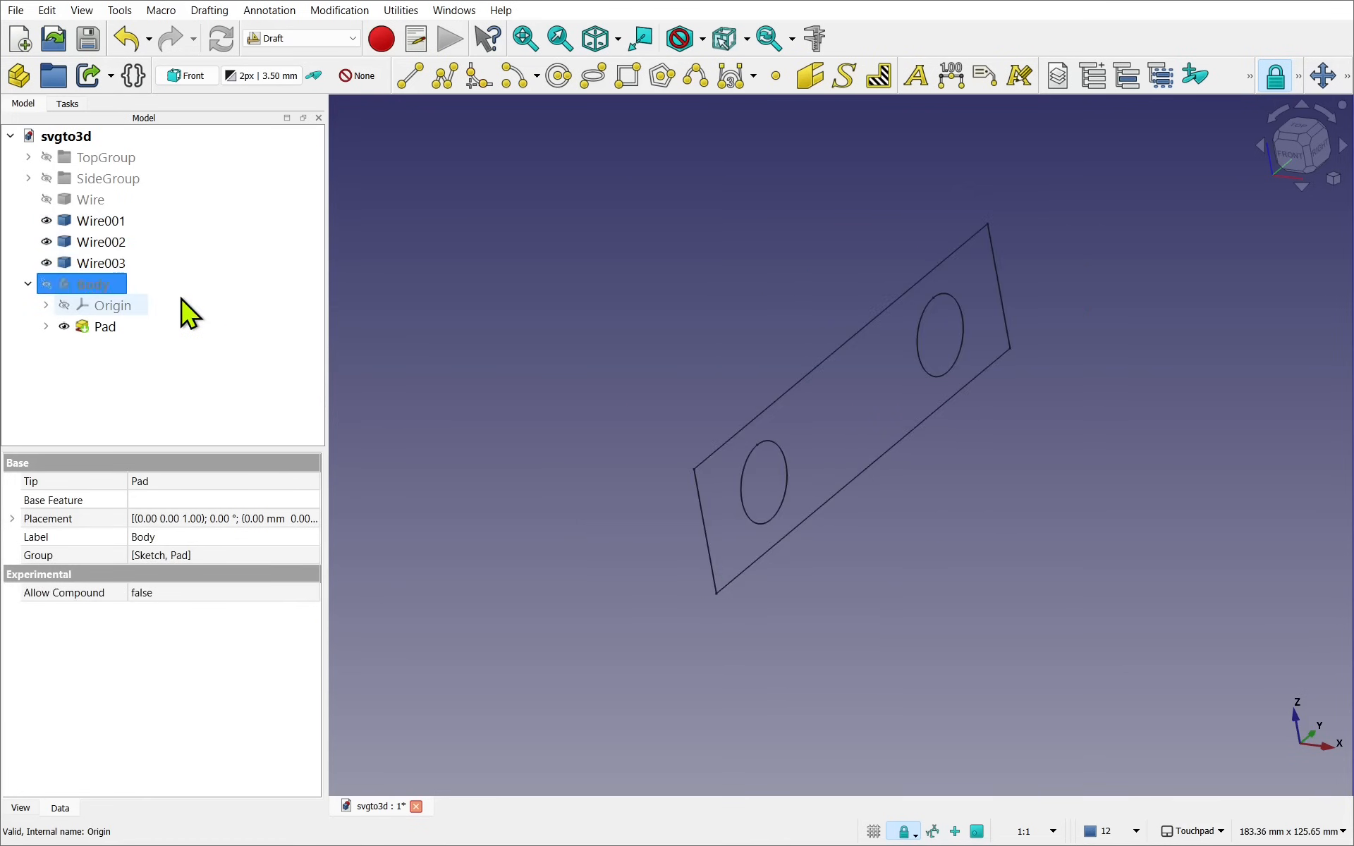
pyautogui.click(100, 242)
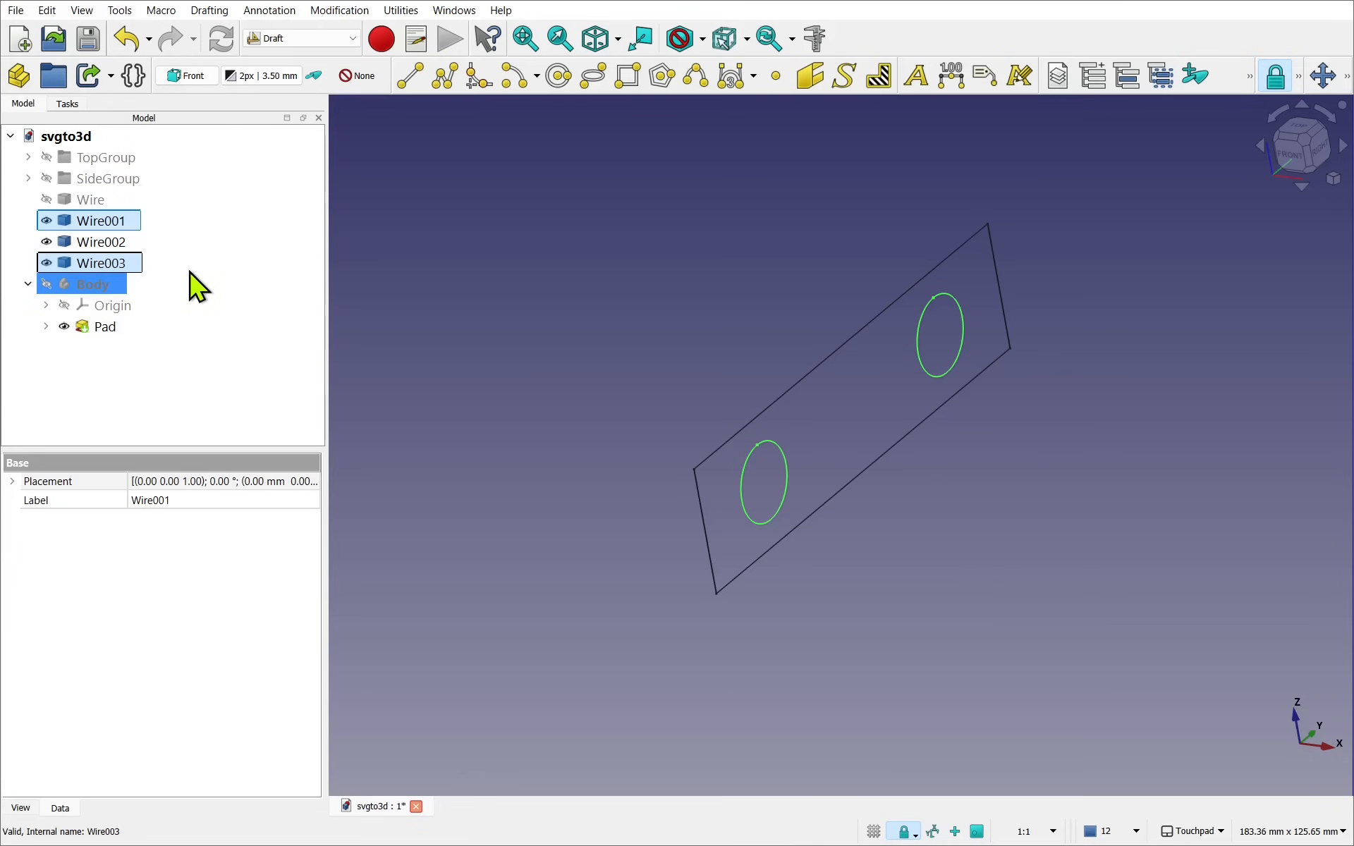
pyautogui.click(339, 10)
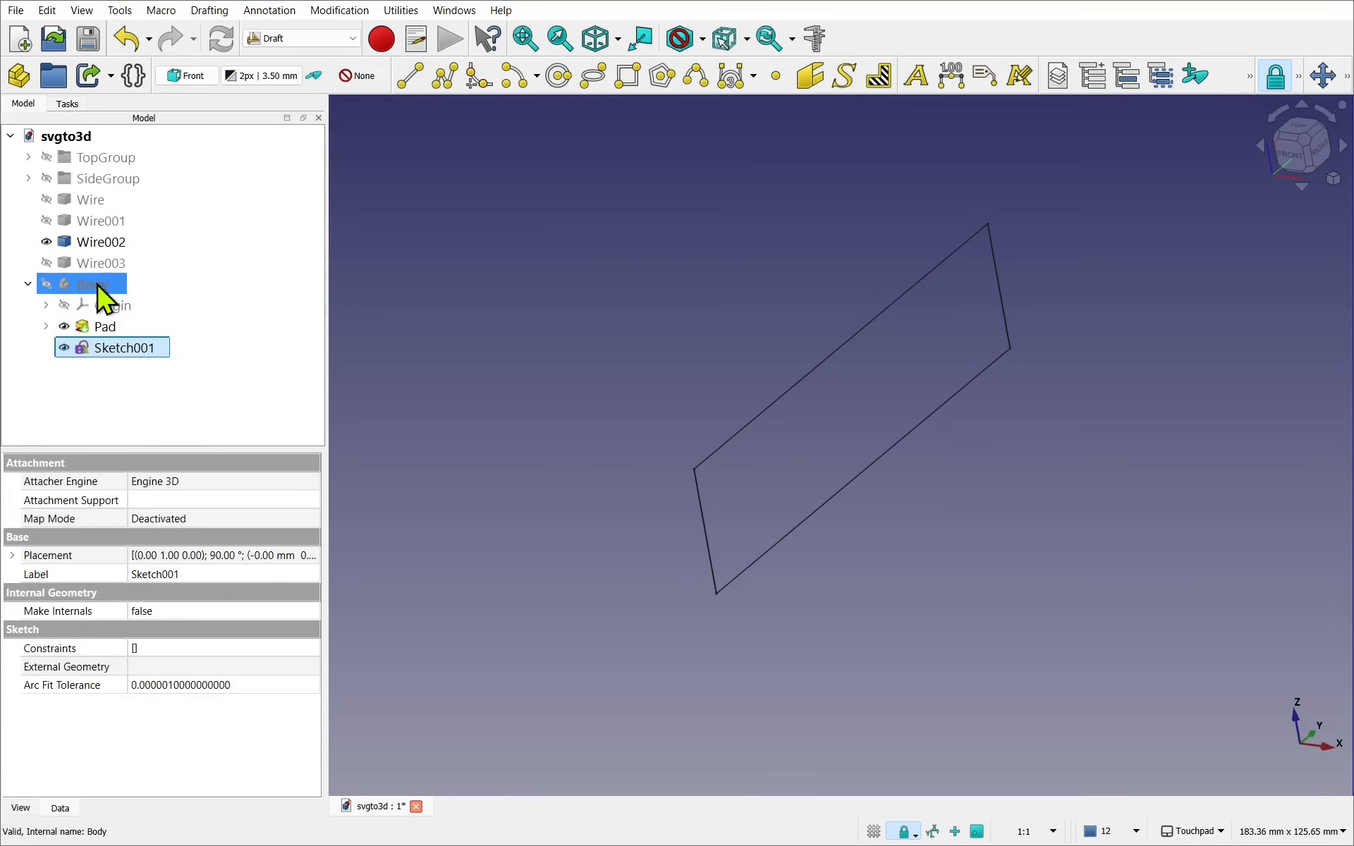
pyautogui.click(92, 284)
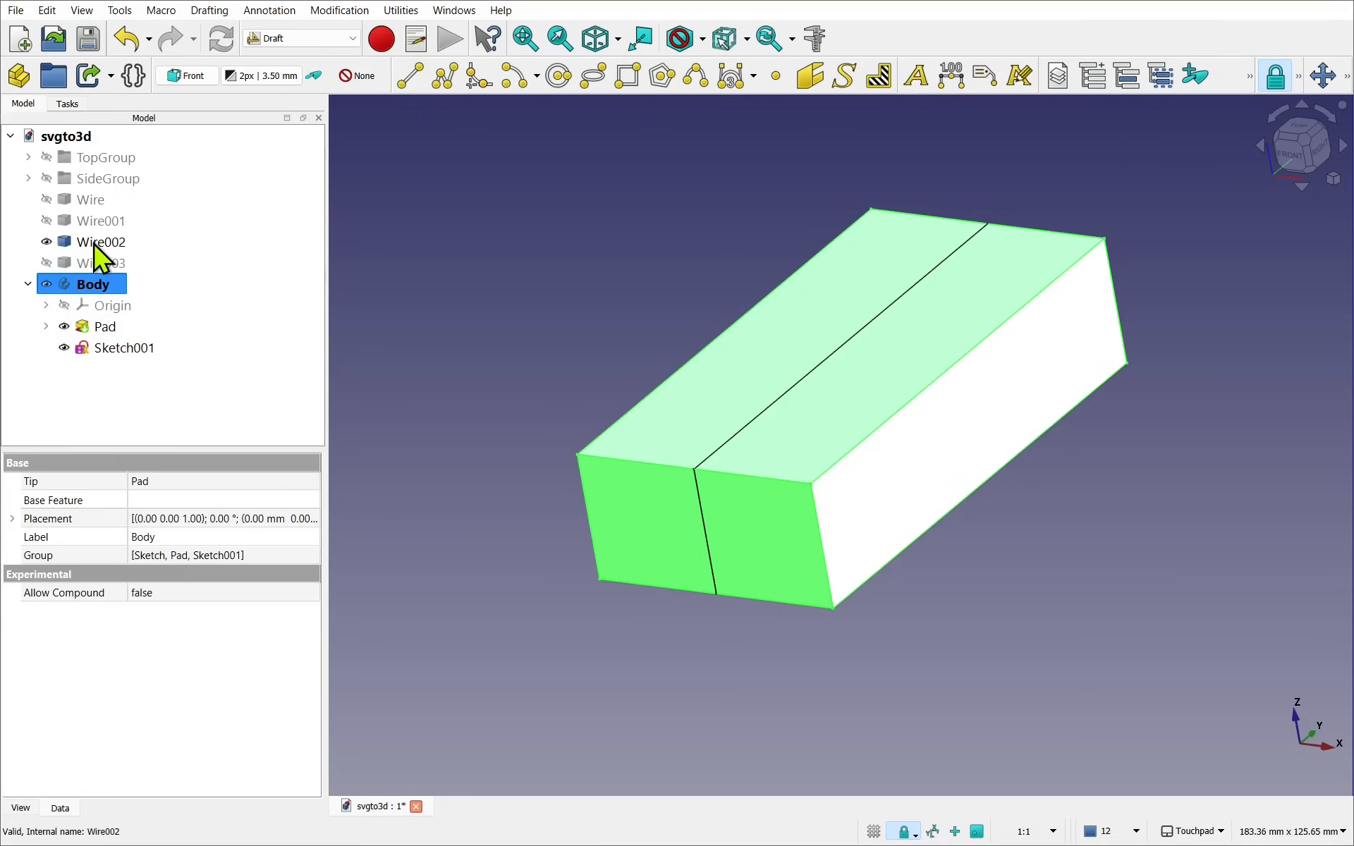
pyautogui.click(100, 241)
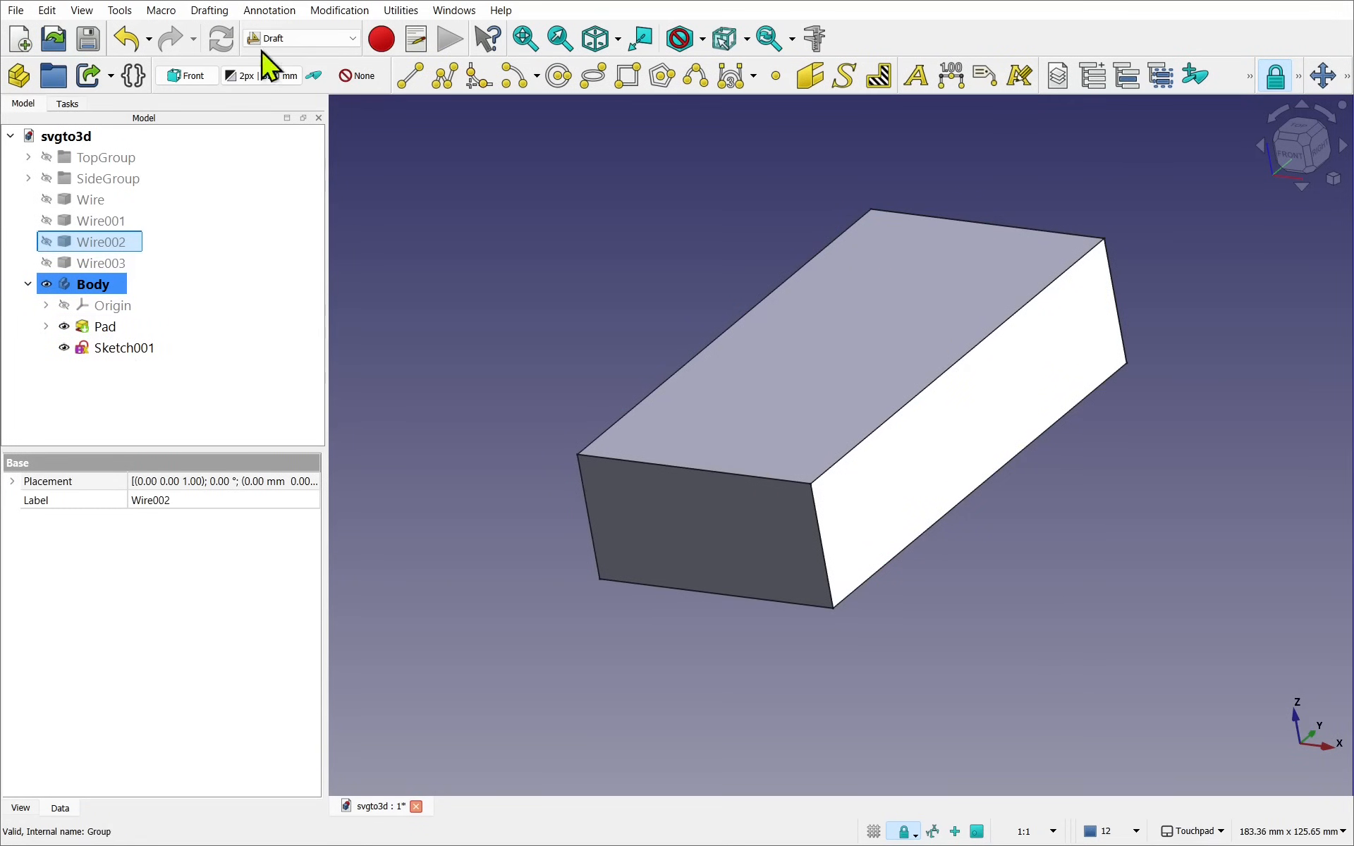
# - Back in Part Design, pocket Sketch001's two circles through all of the block
pyautogui.click(301, 37)
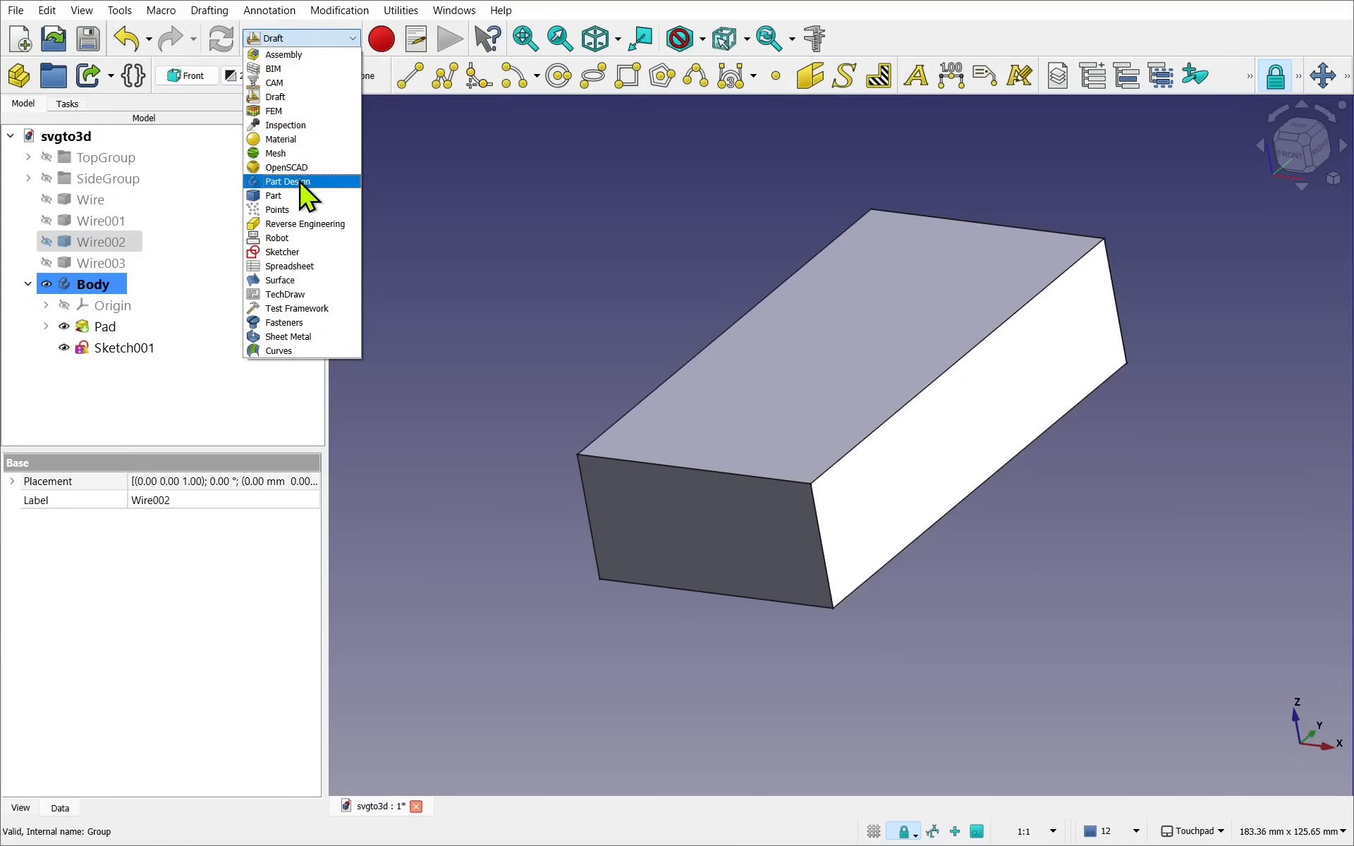
pyautogui.click(283, 180)
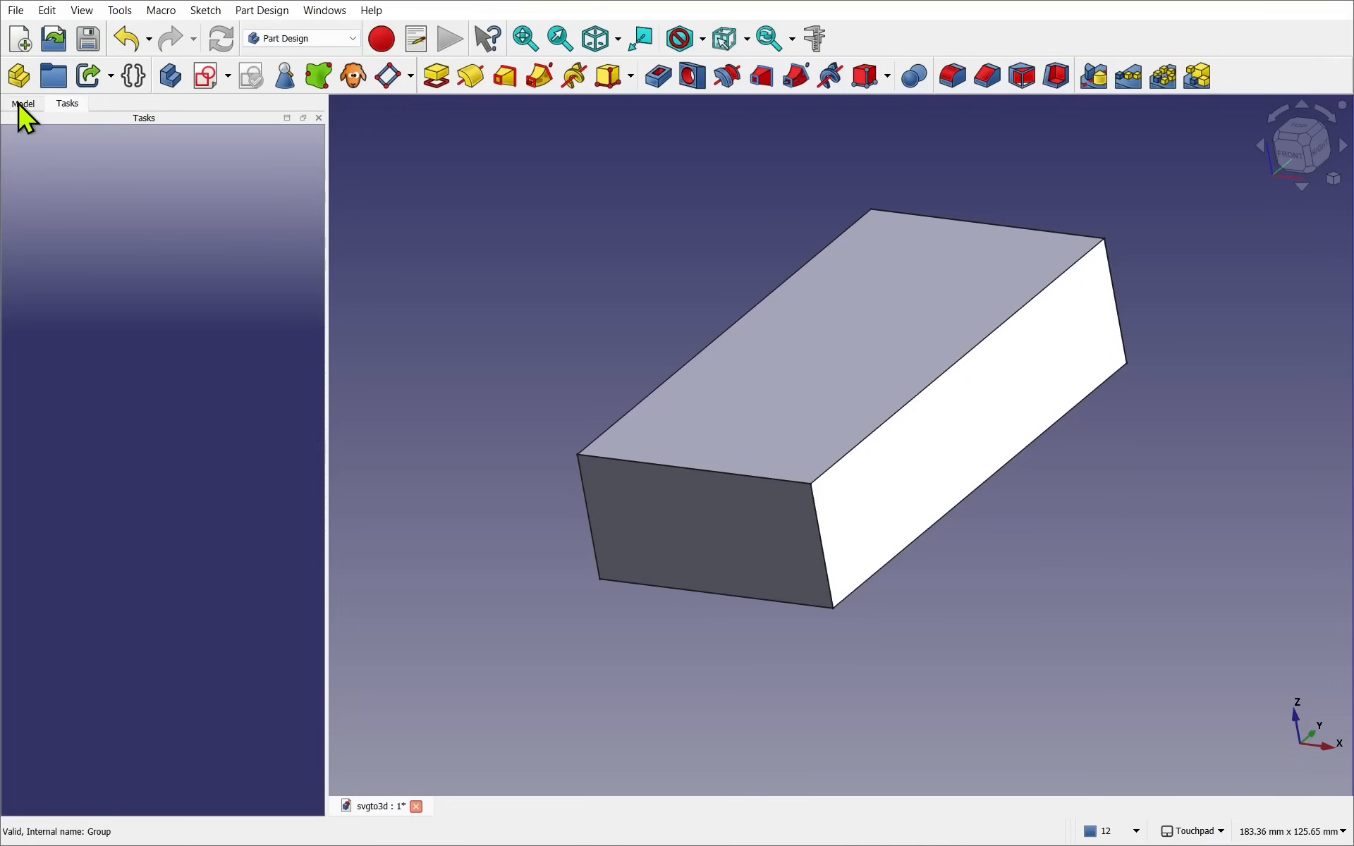
pyautogui.click(23, 103)
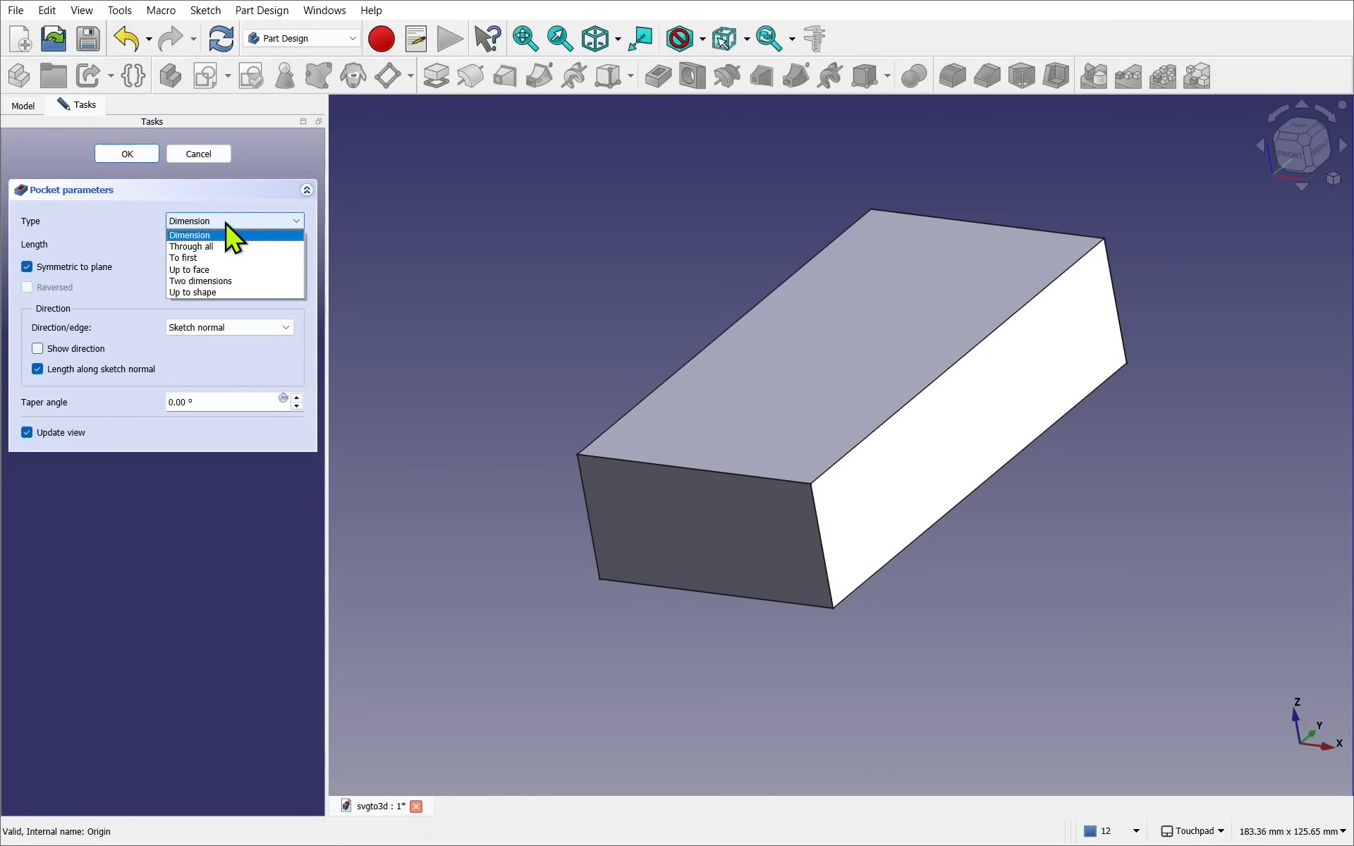
pyautogui.click(189, 246)
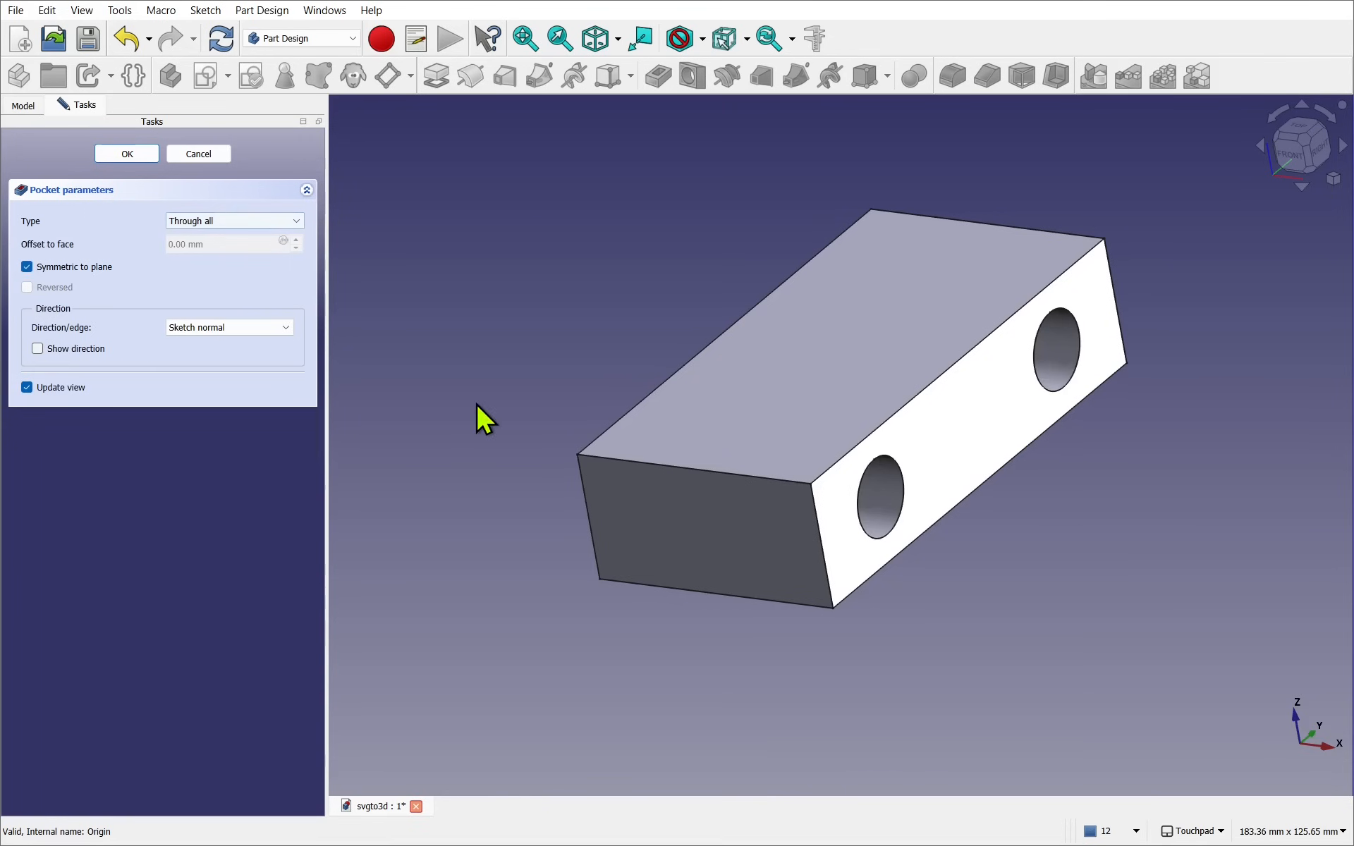
pyautogui.click(126, 154)
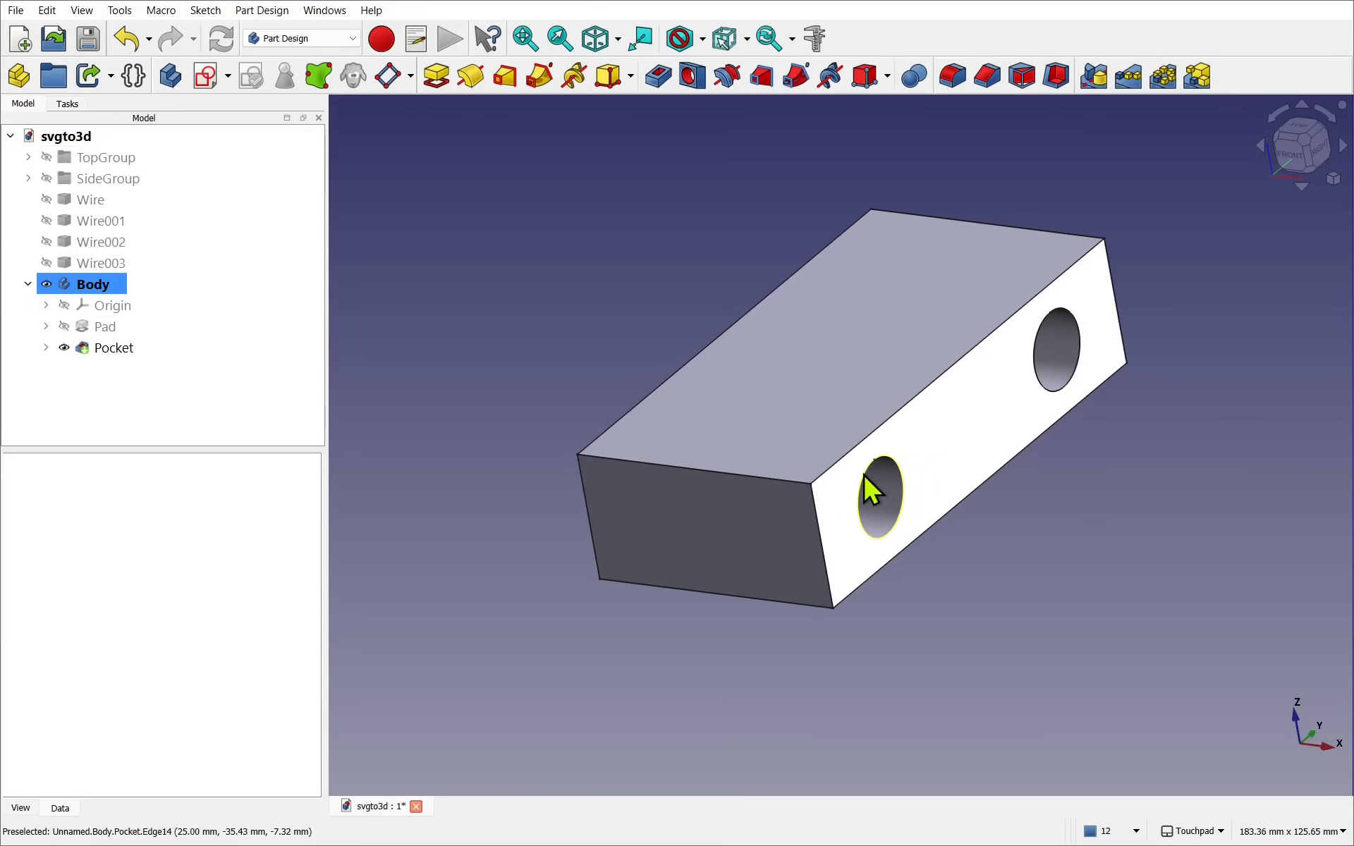
pyautogui.moveTo(854, 501)
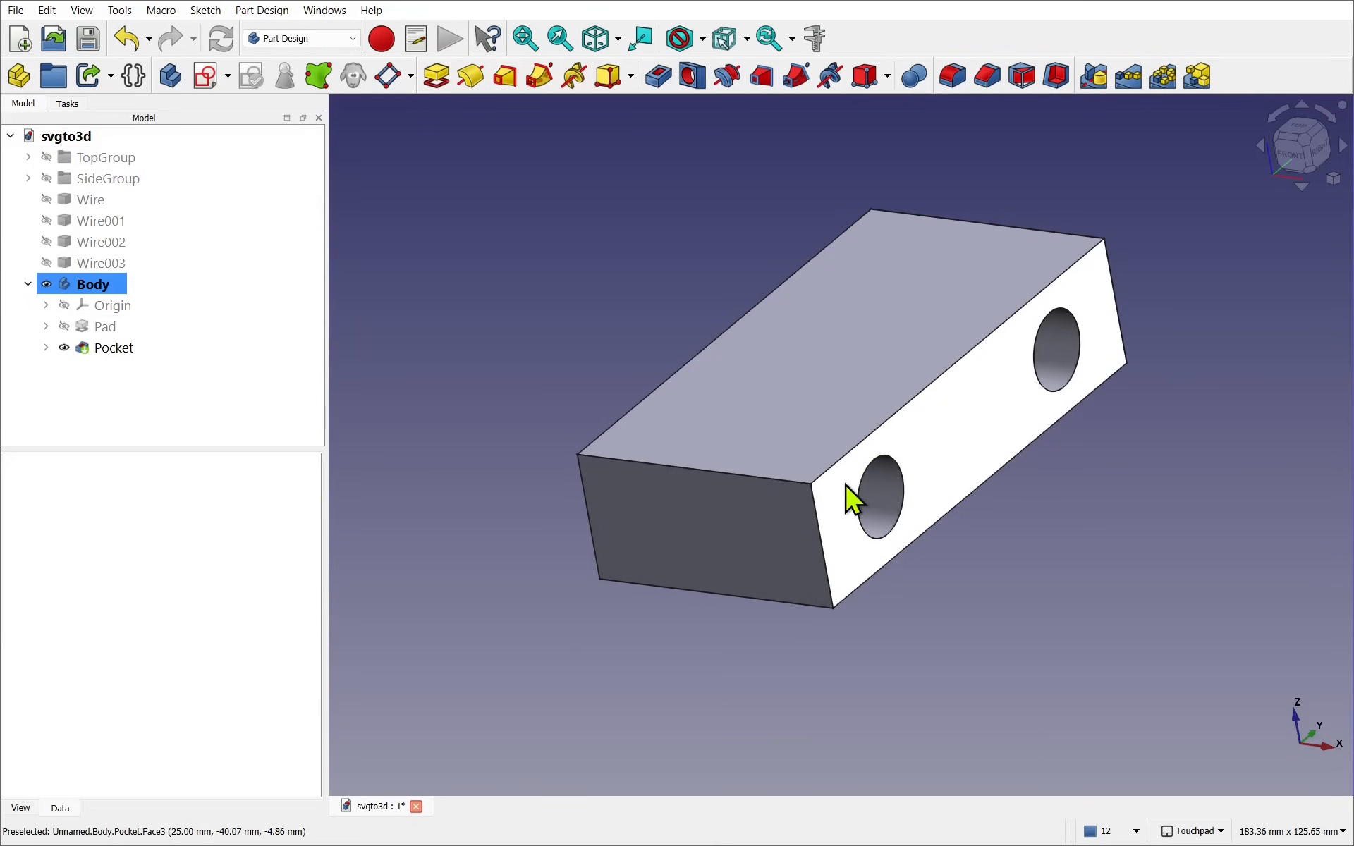
pyautogui.moveTo(838, 503)
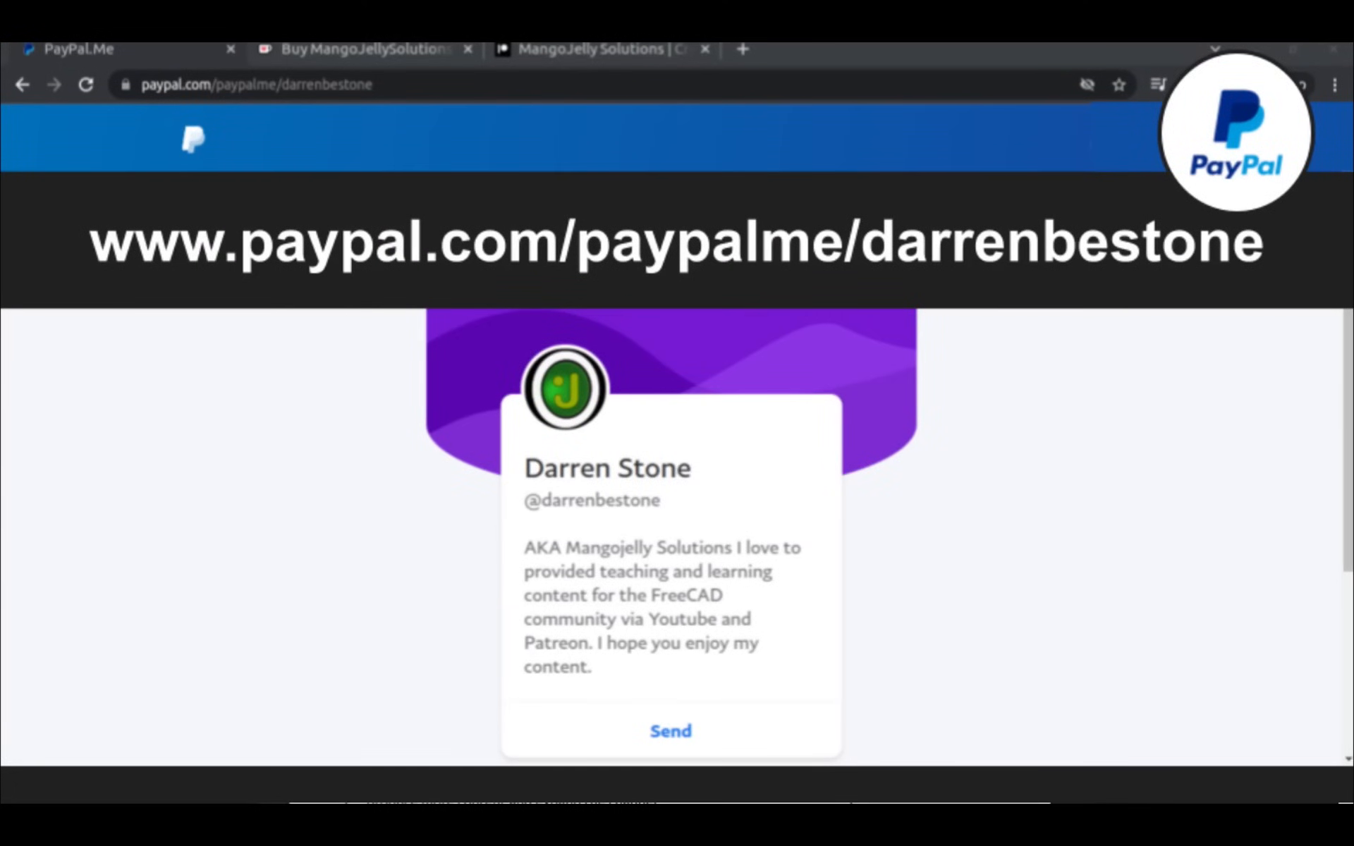
# - View the About page of the MangoJelly Solutions for FreeCAD channel
pyautogui.click(599, 62)
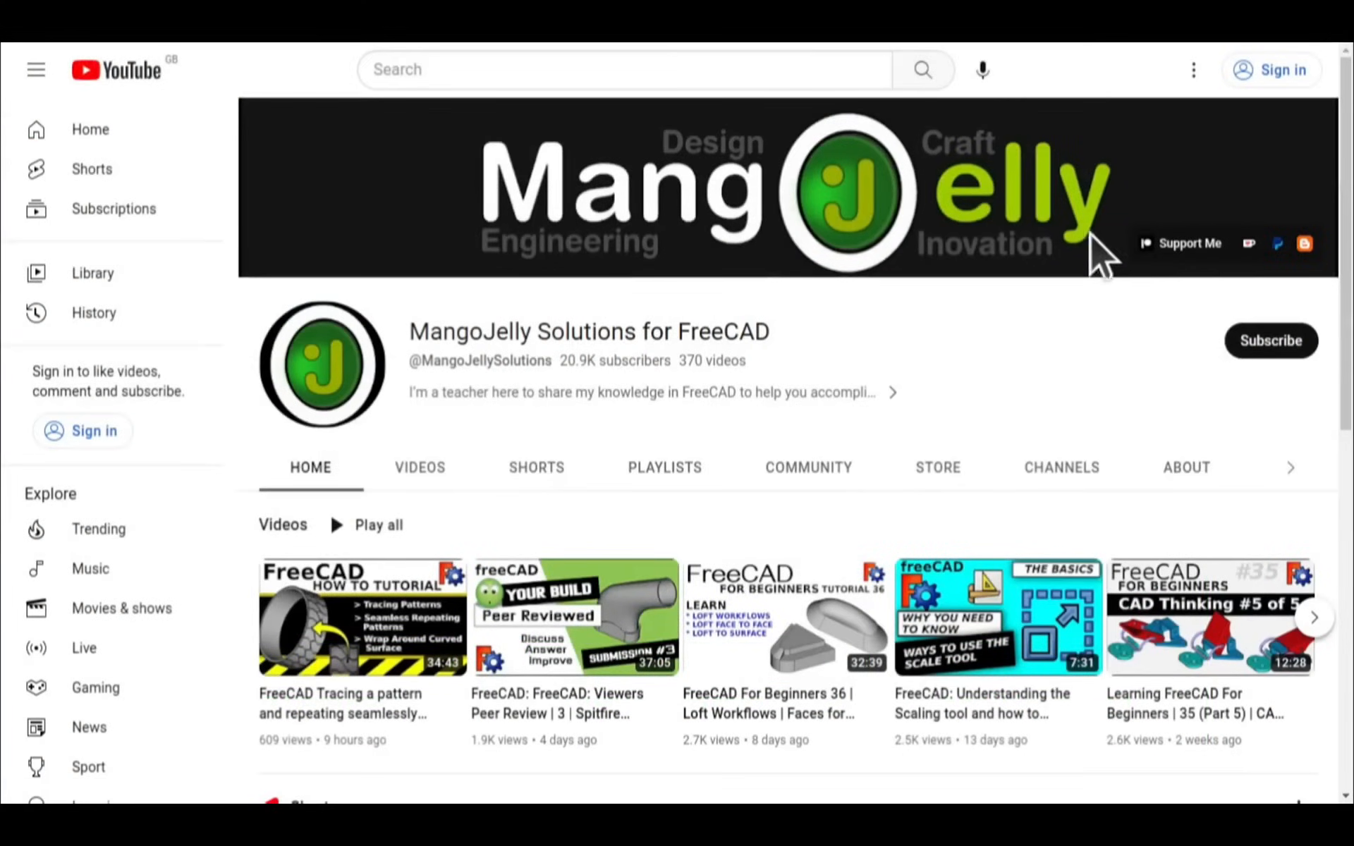
pyautogui.moveTo(1188, 480)
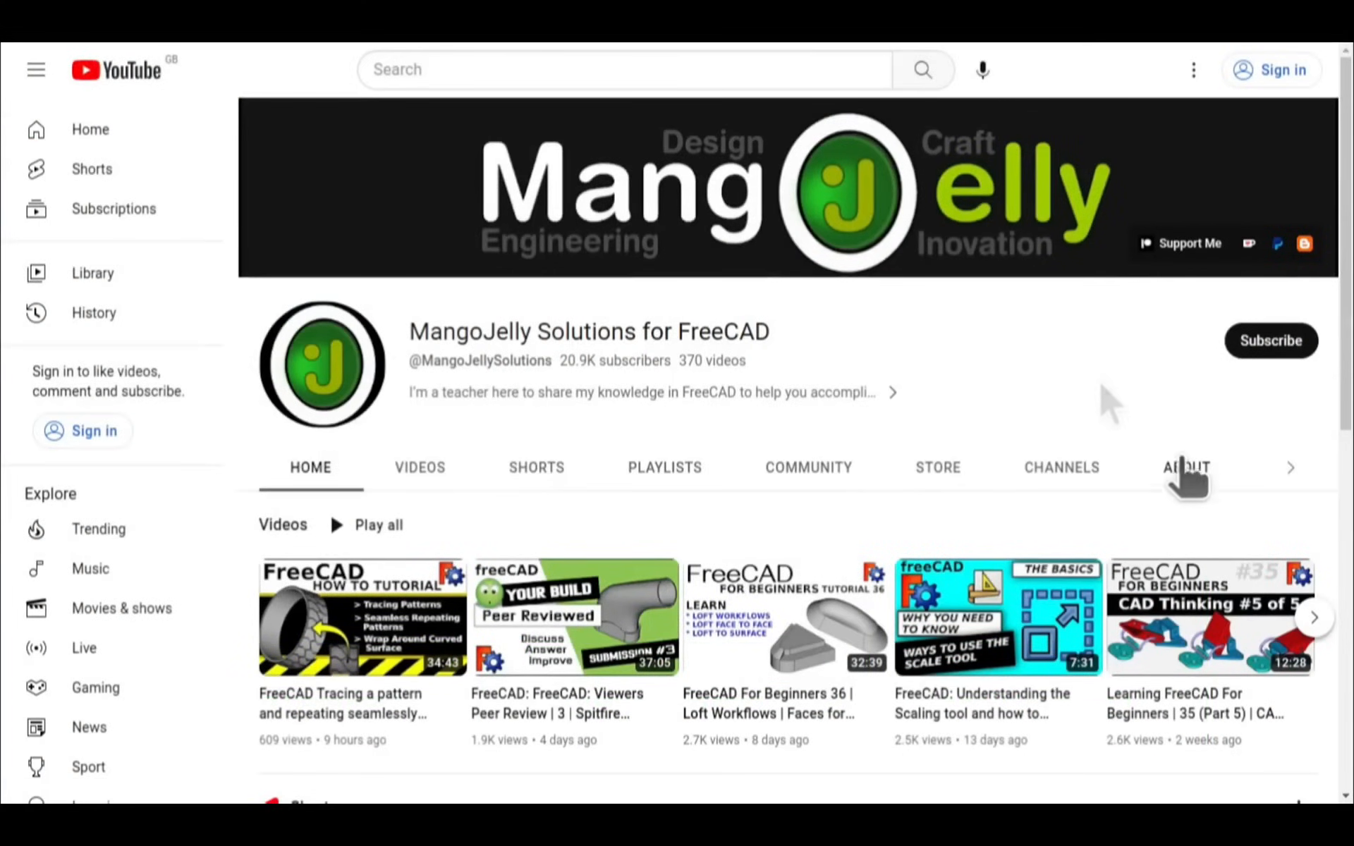
pyautogui.click(1186, 466)
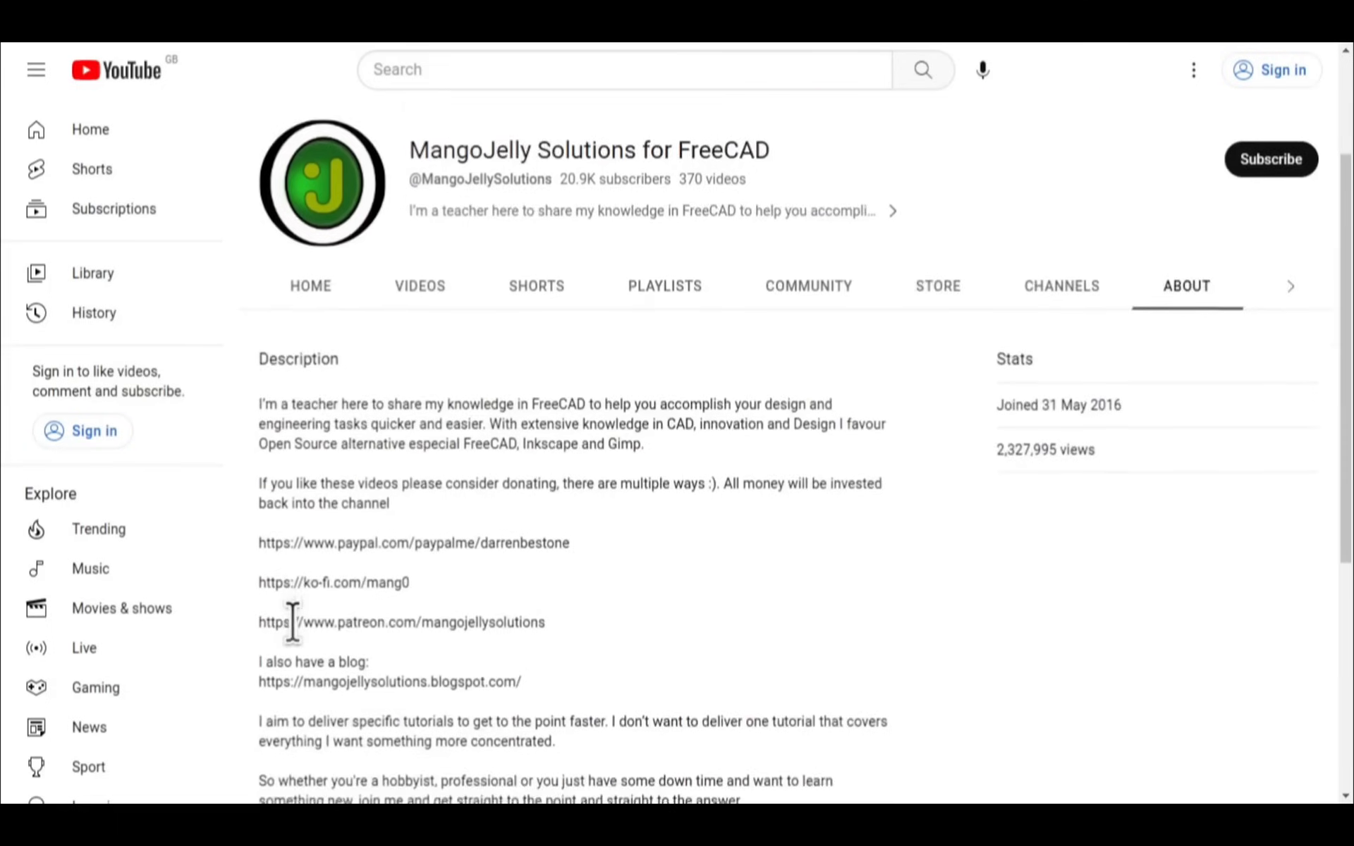